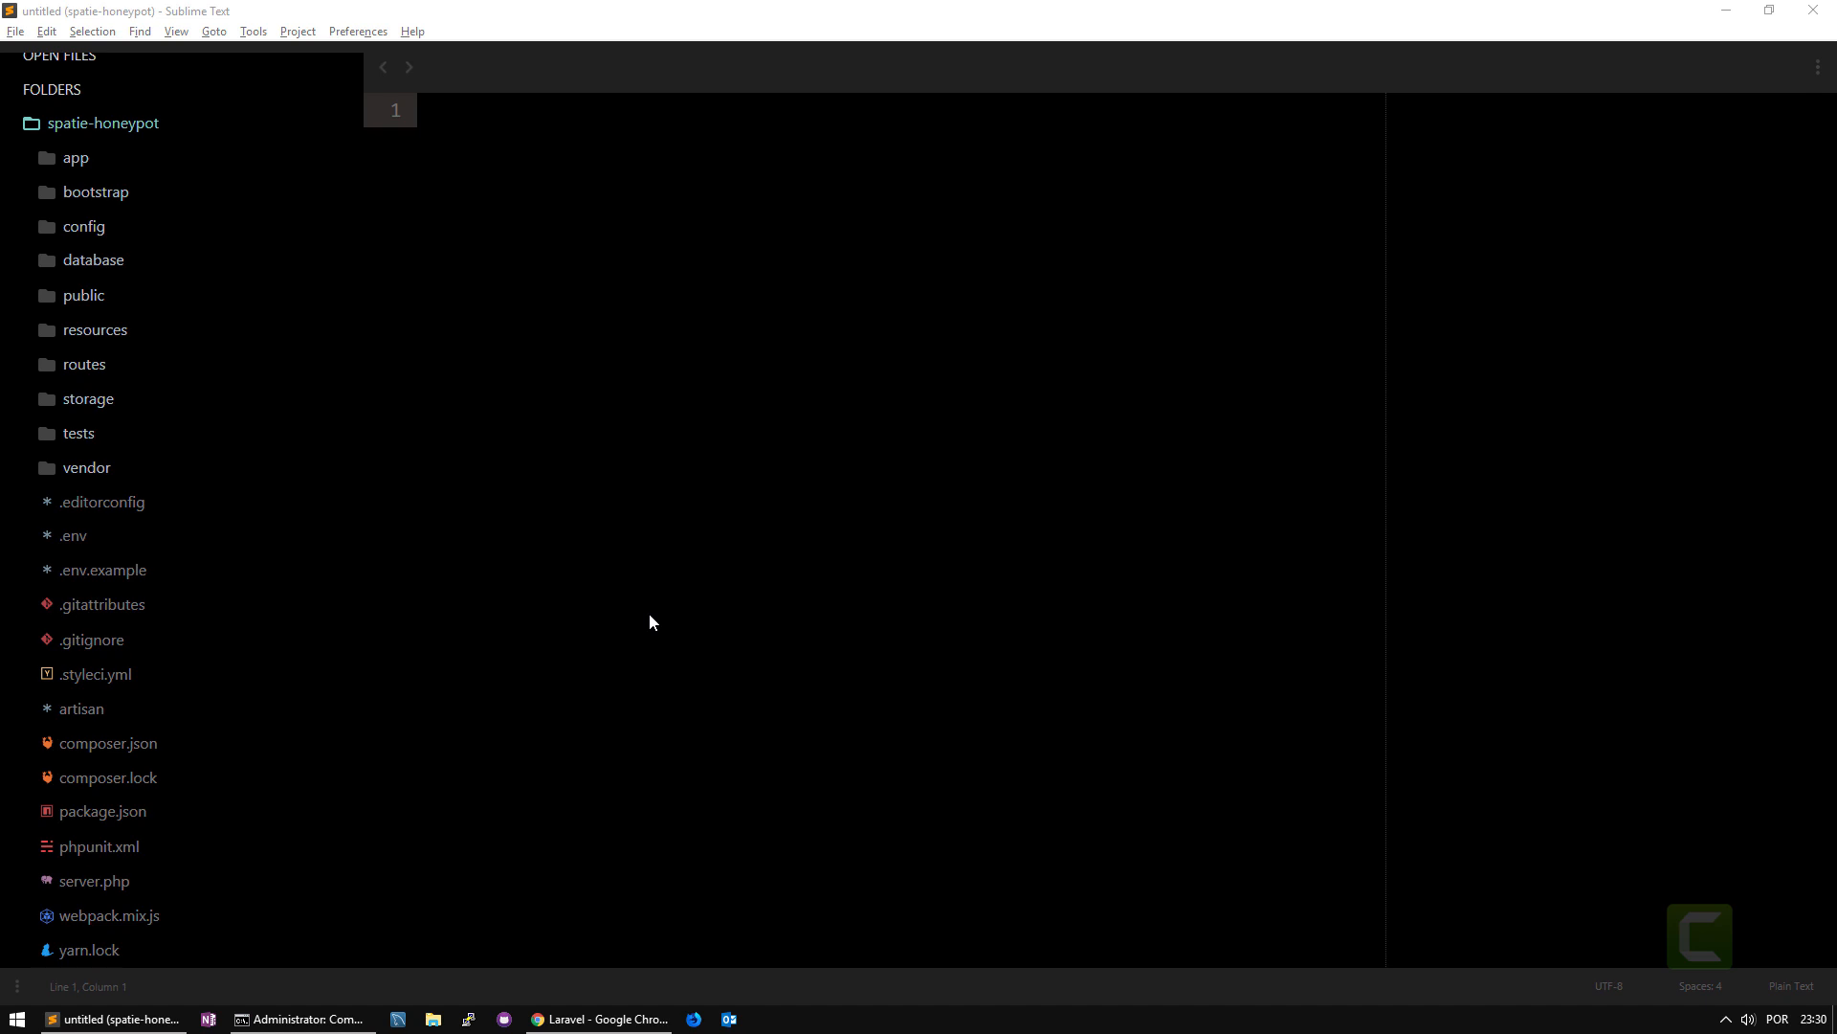
Open the Contact Us page of the Laravel site at localhost:8000 in Chrome.
left_click(599, 1018)
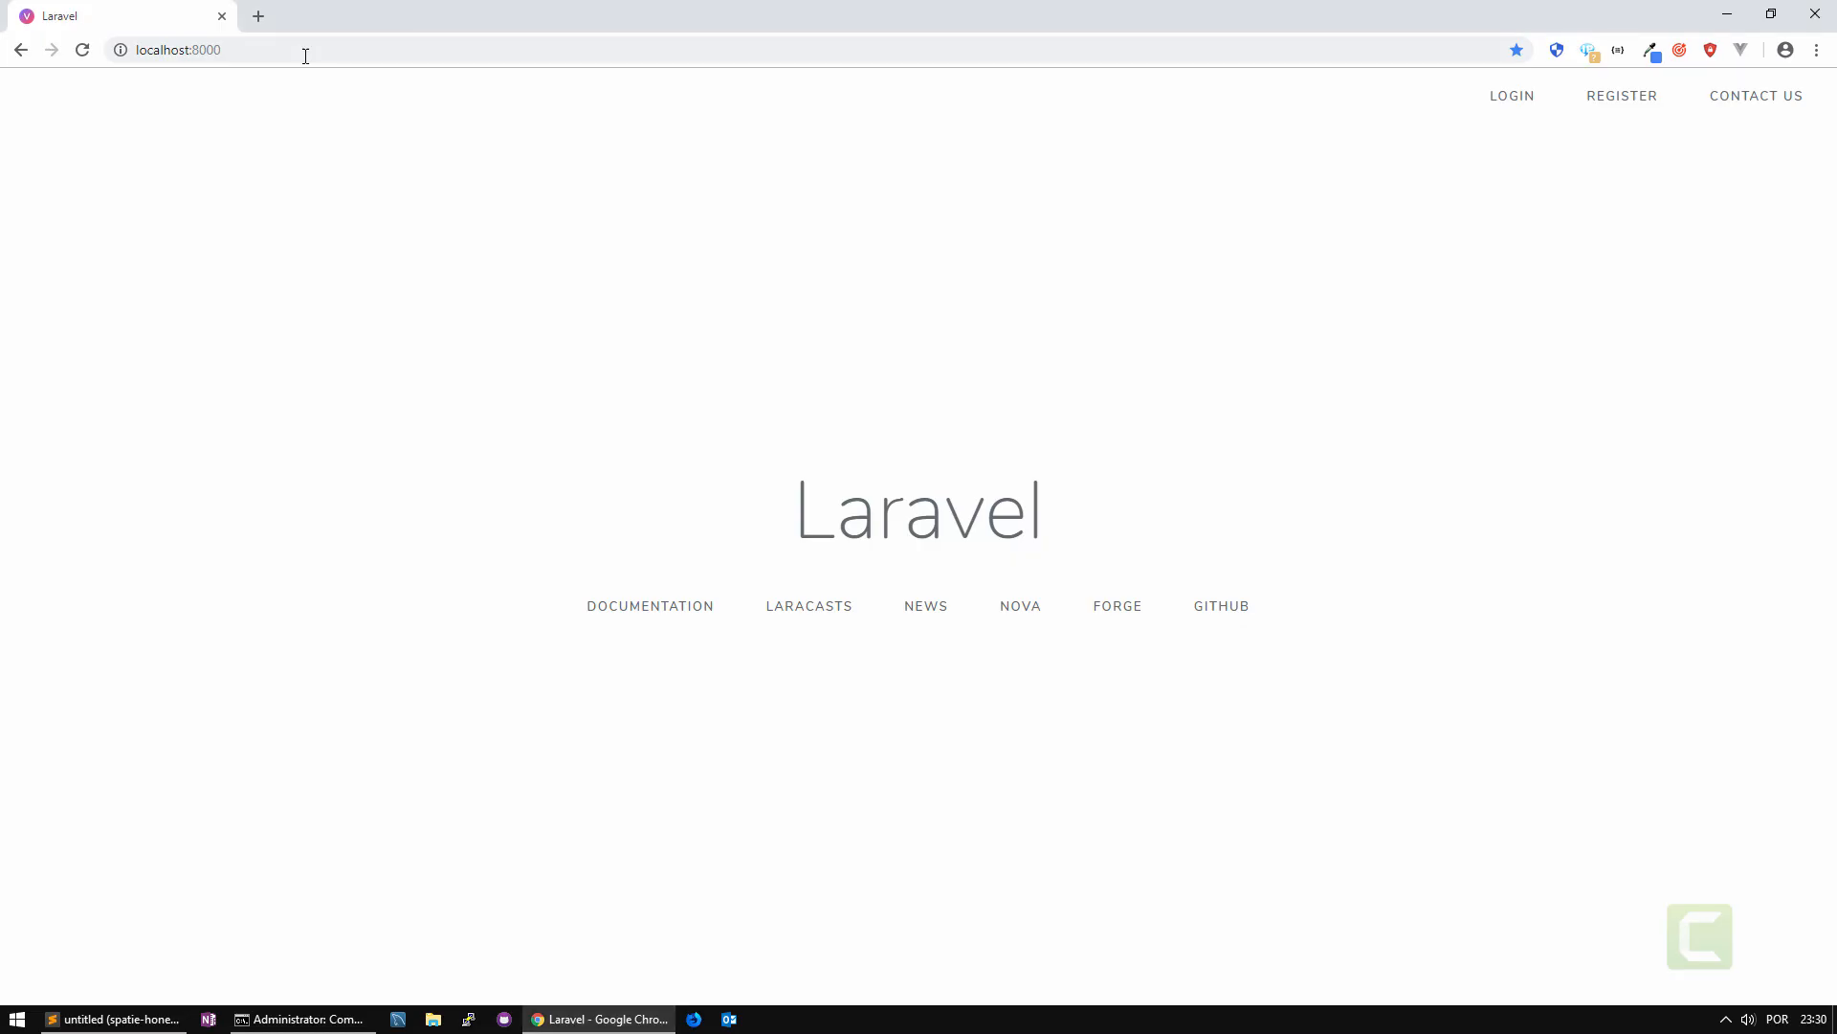
mouse_move(402, 322)
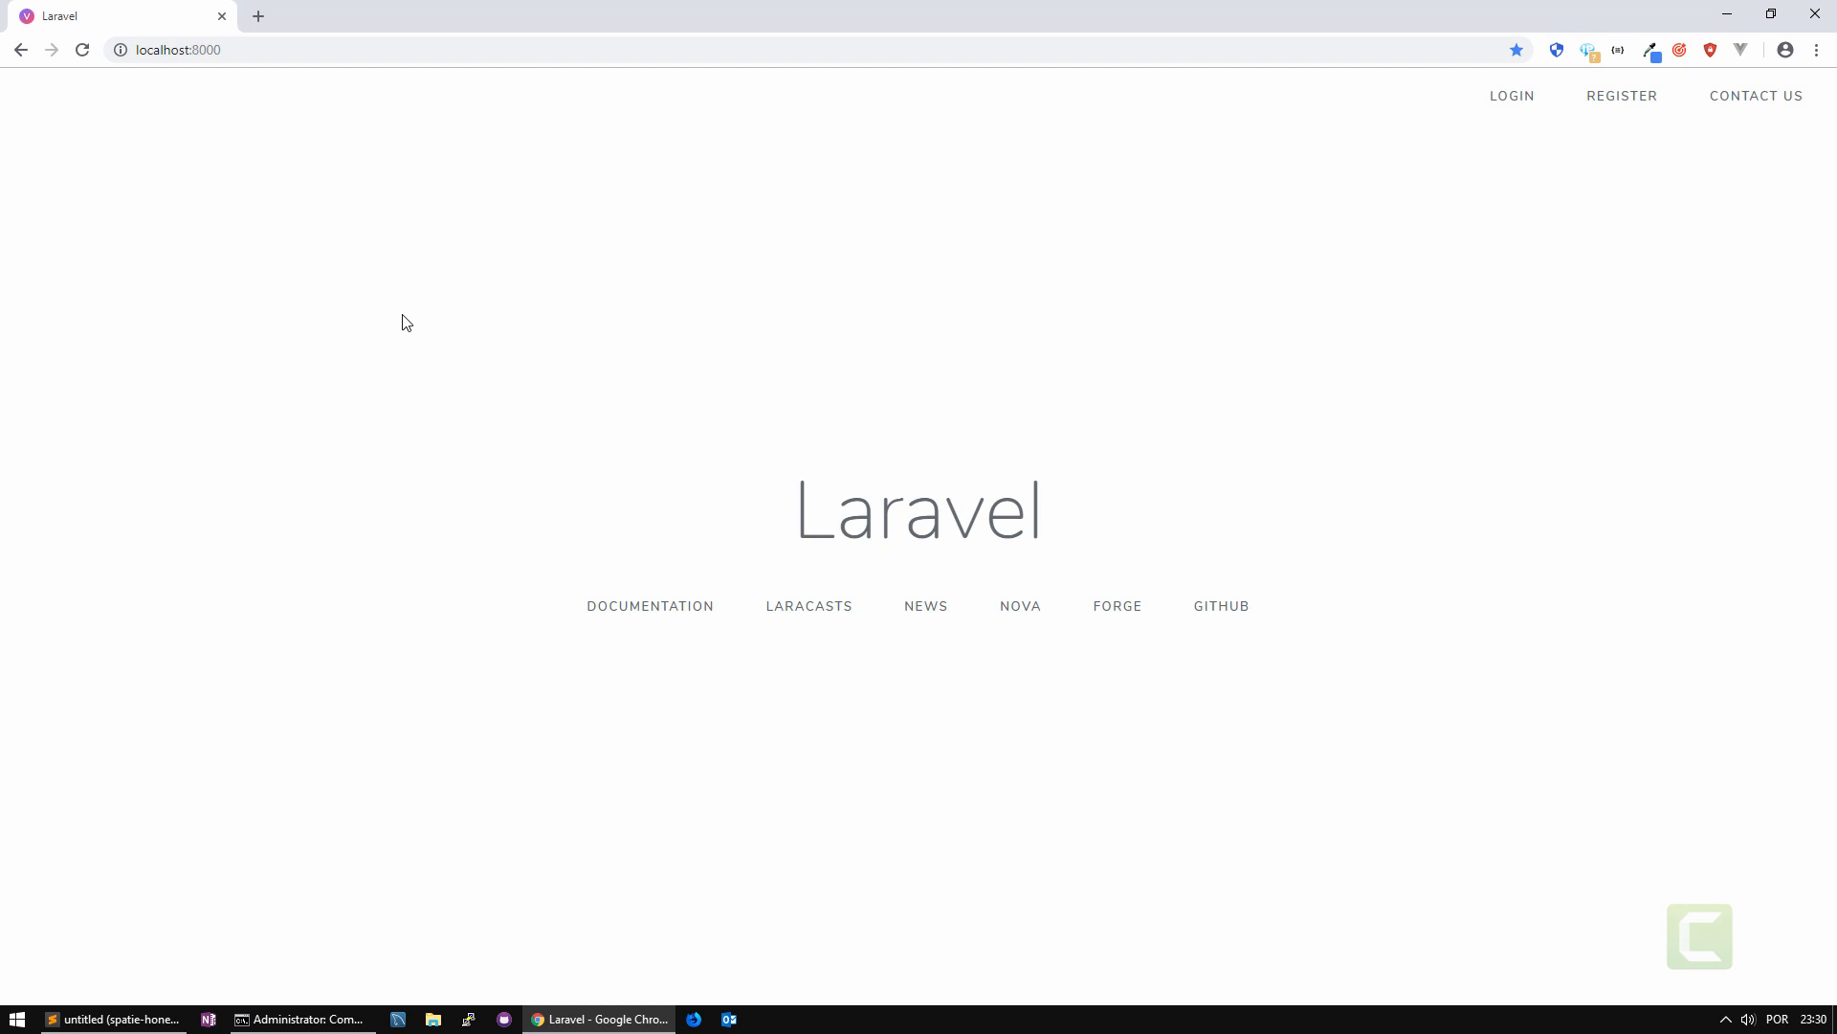
mouse_move(564, 328)
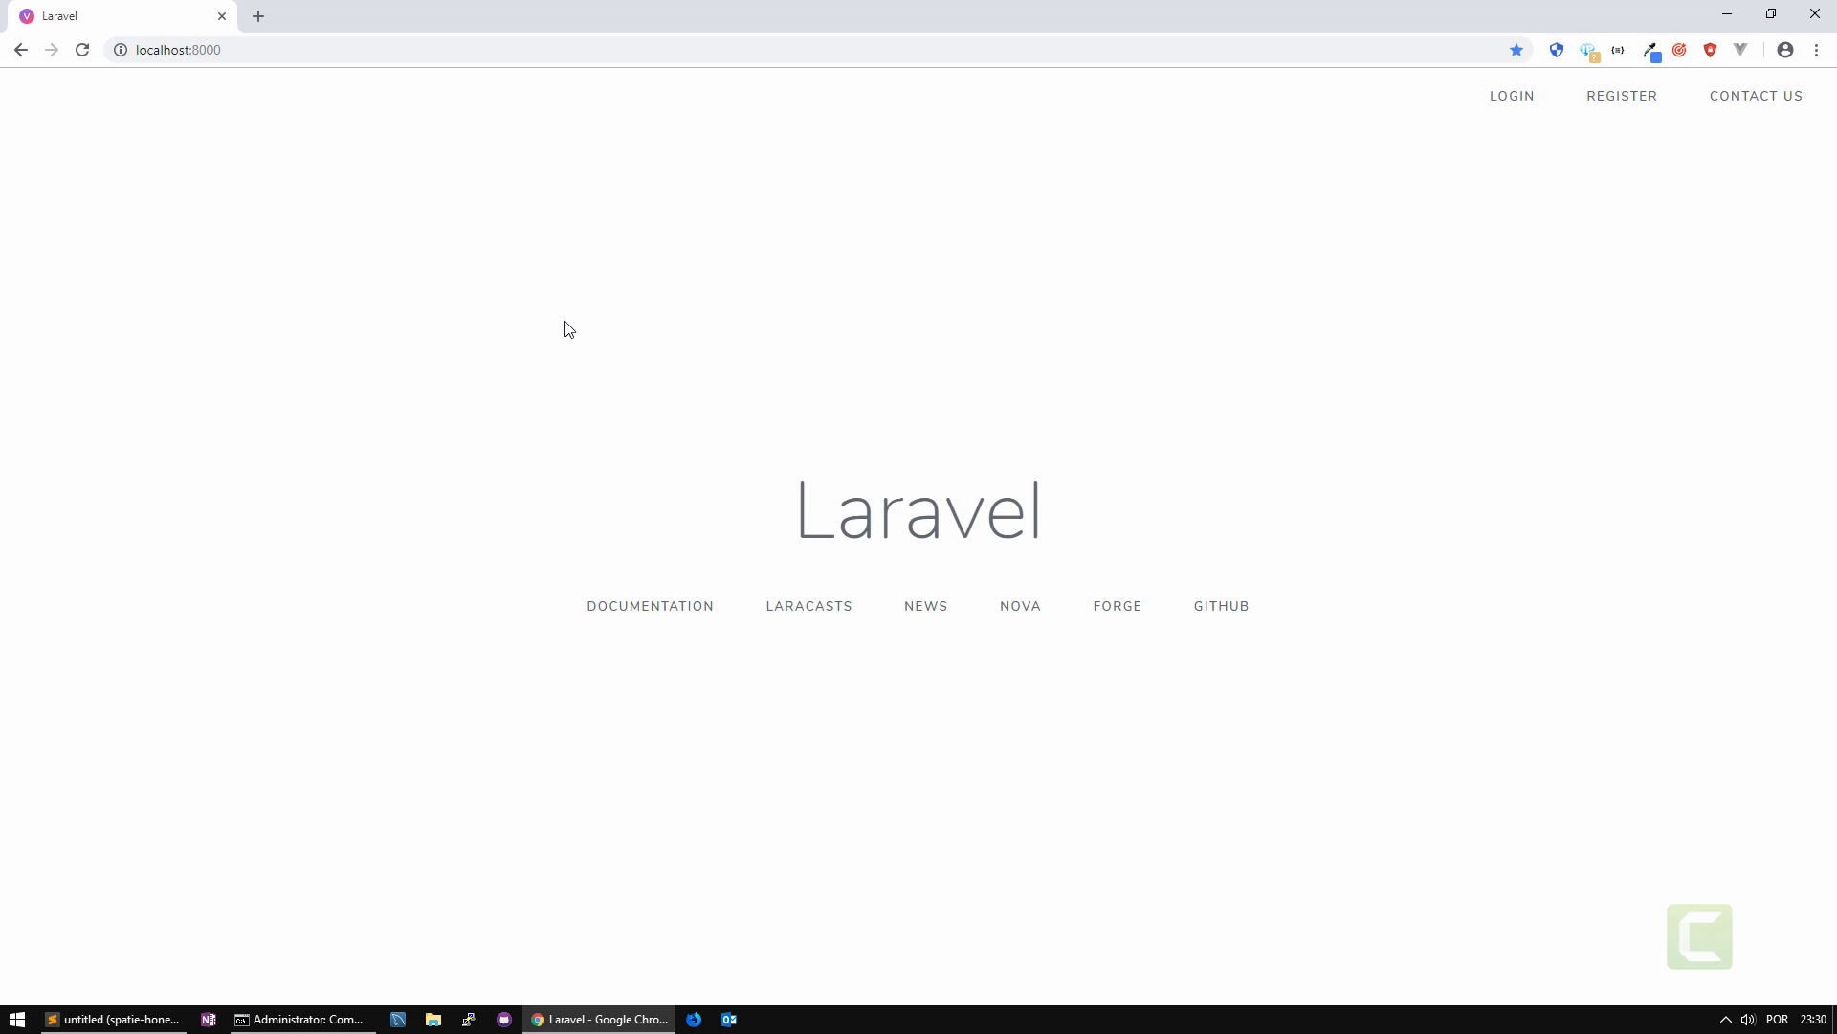
mouse_move(825, 326)
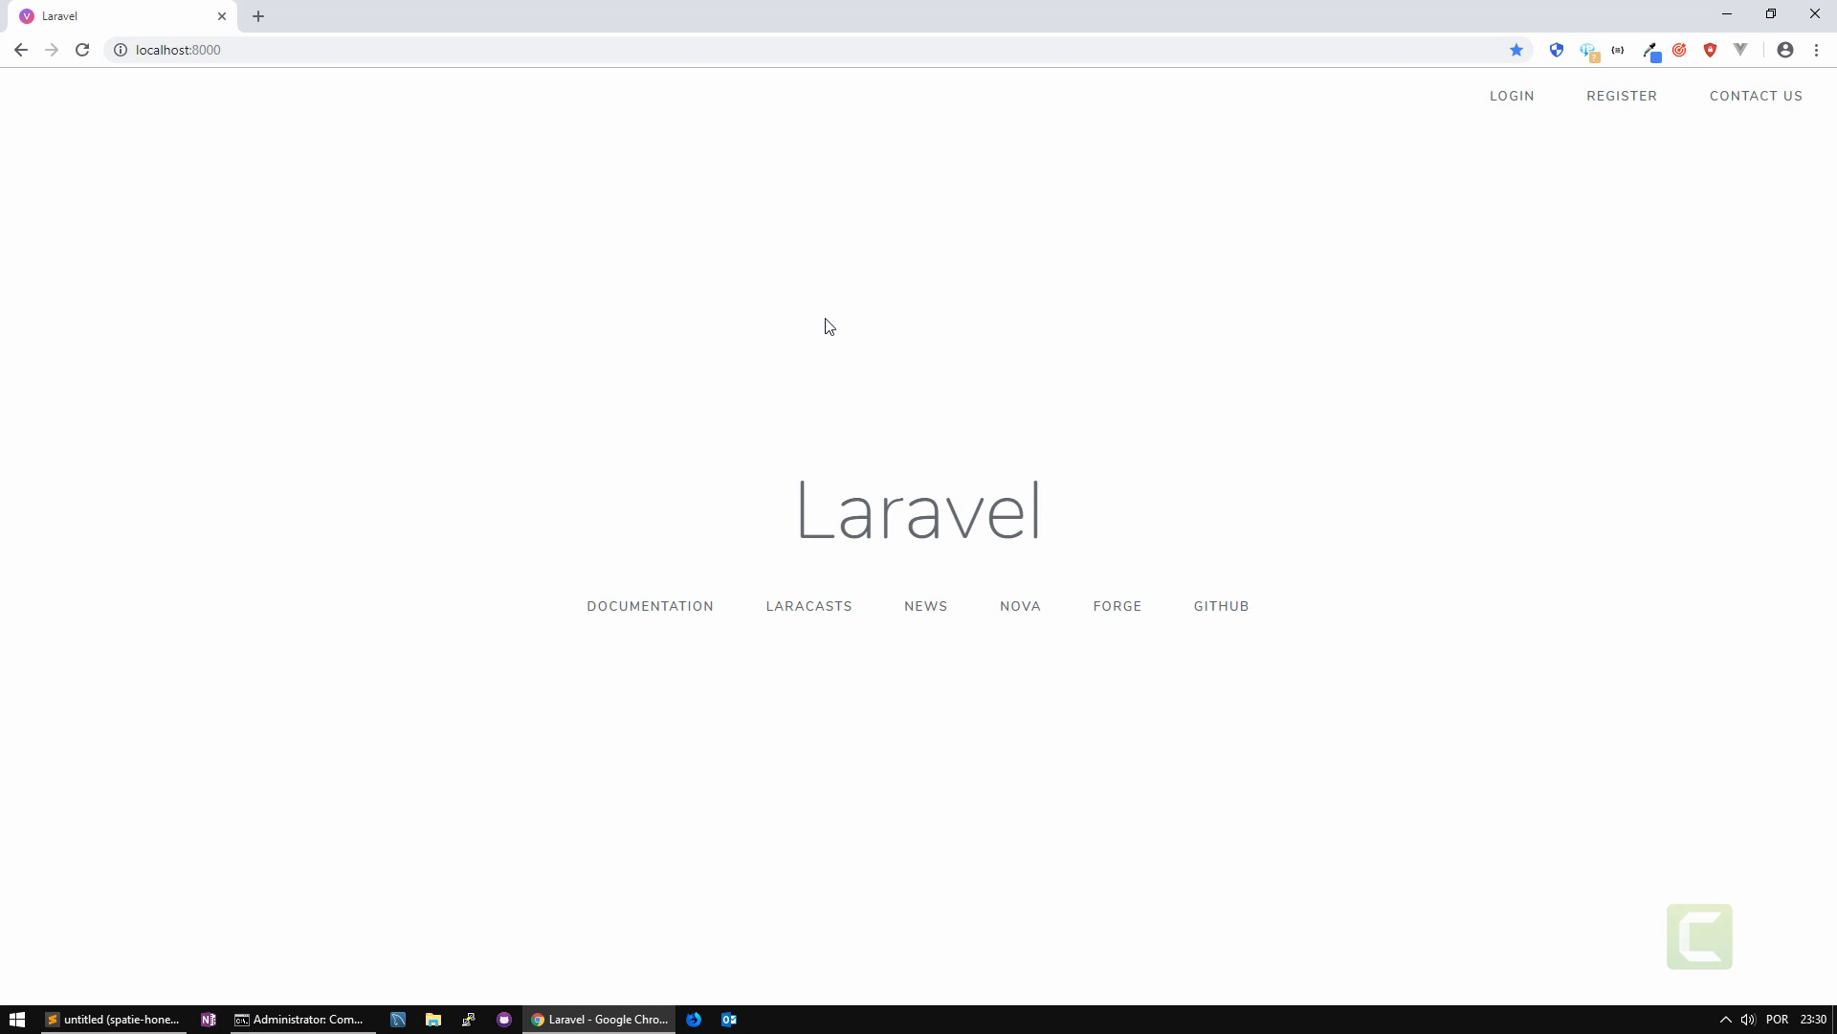
mouse_move(1743, 113)
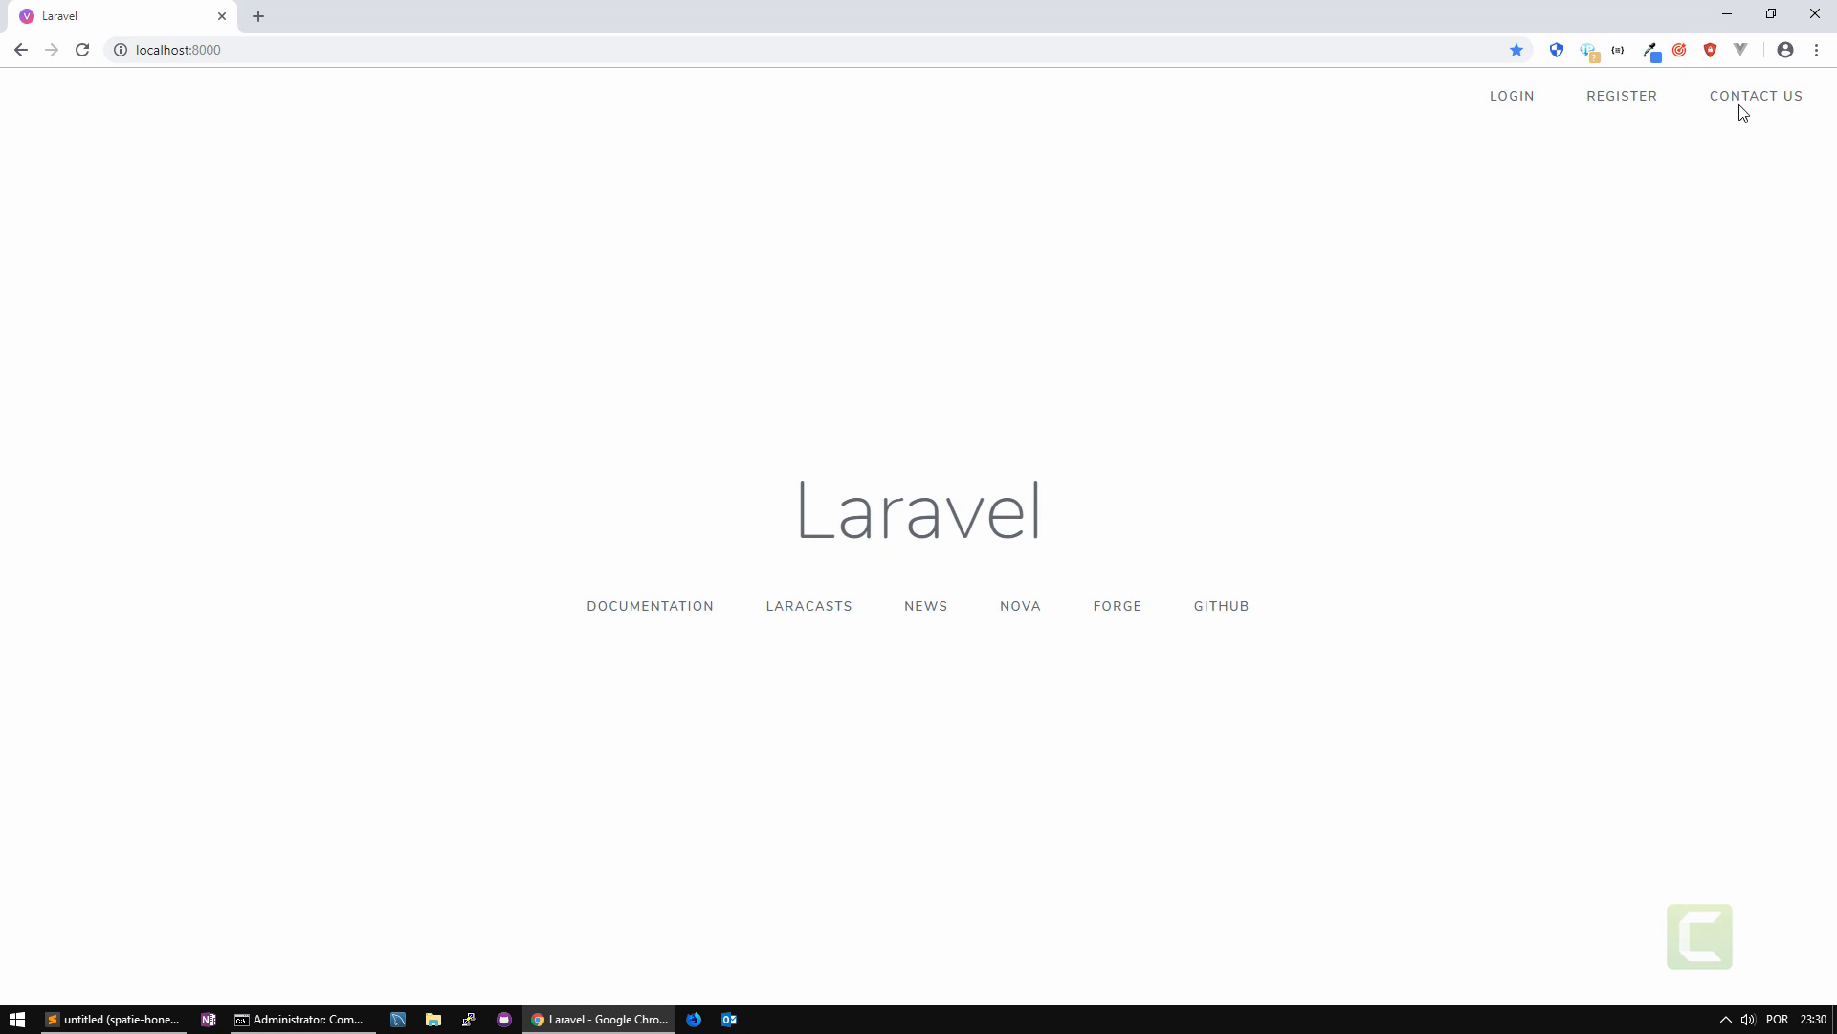
left_click(1754, 96)
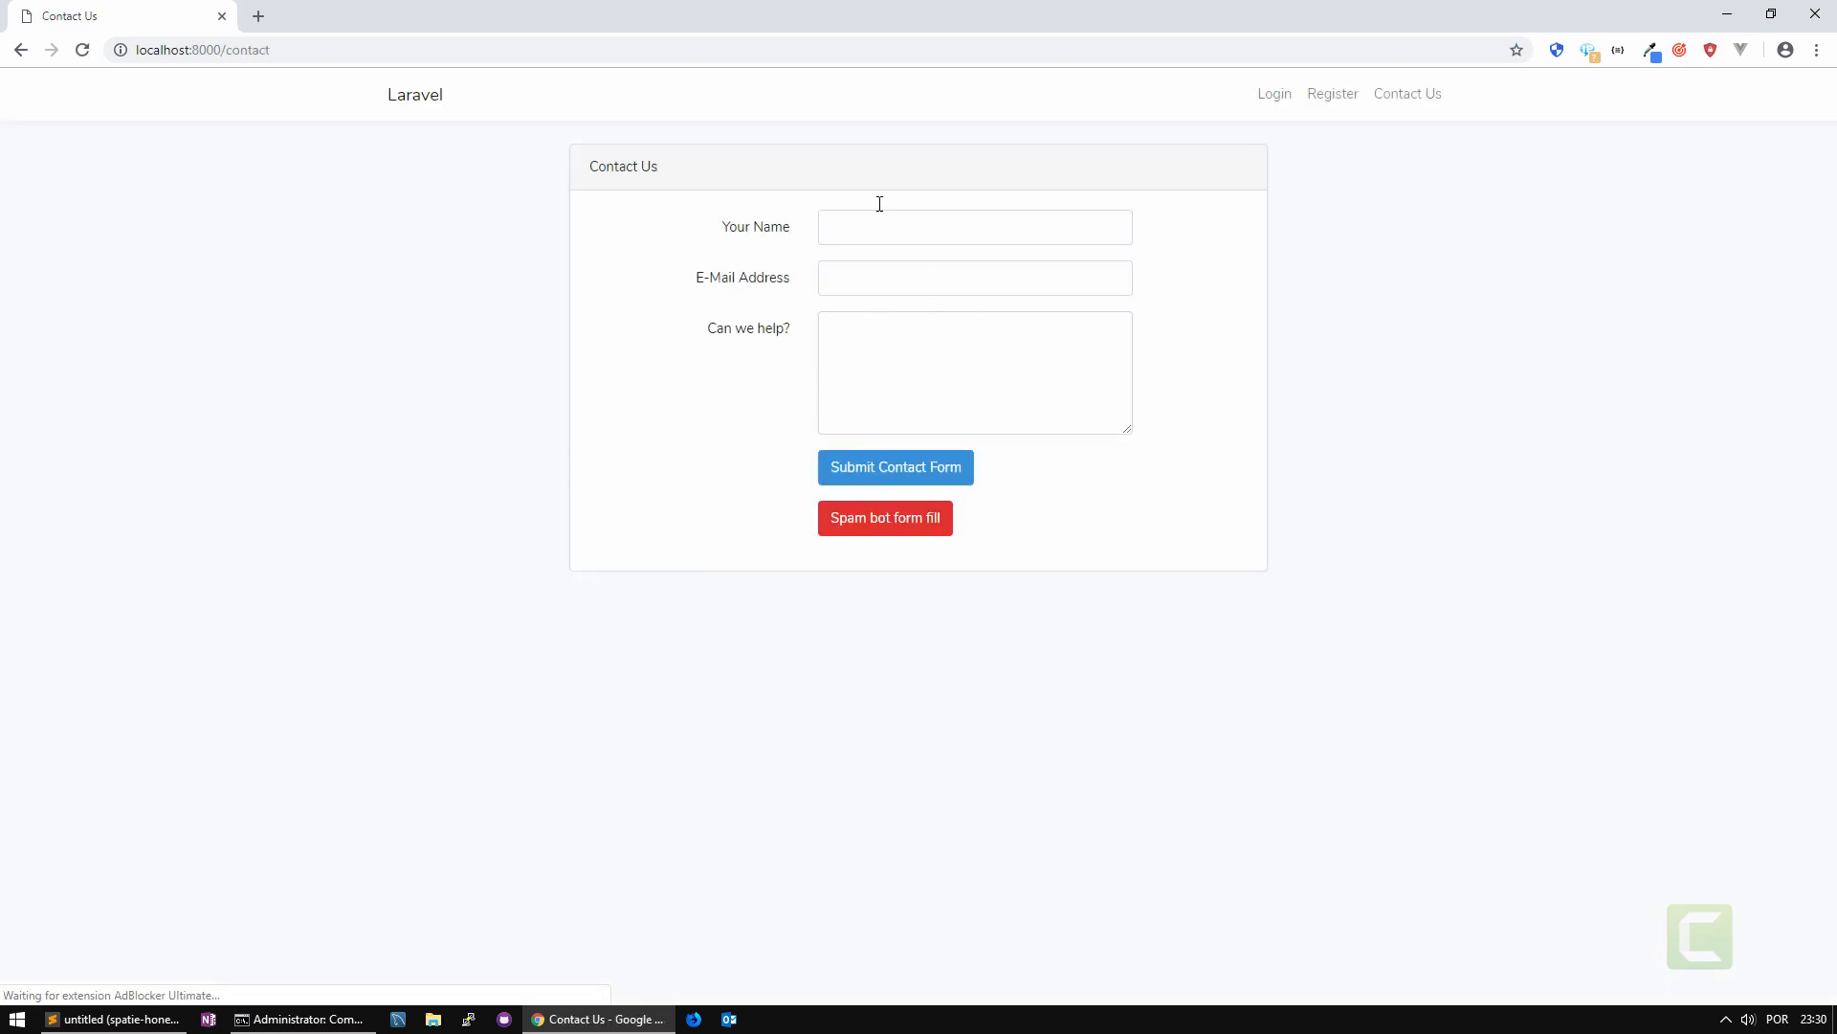
mouse_move(699, 438)
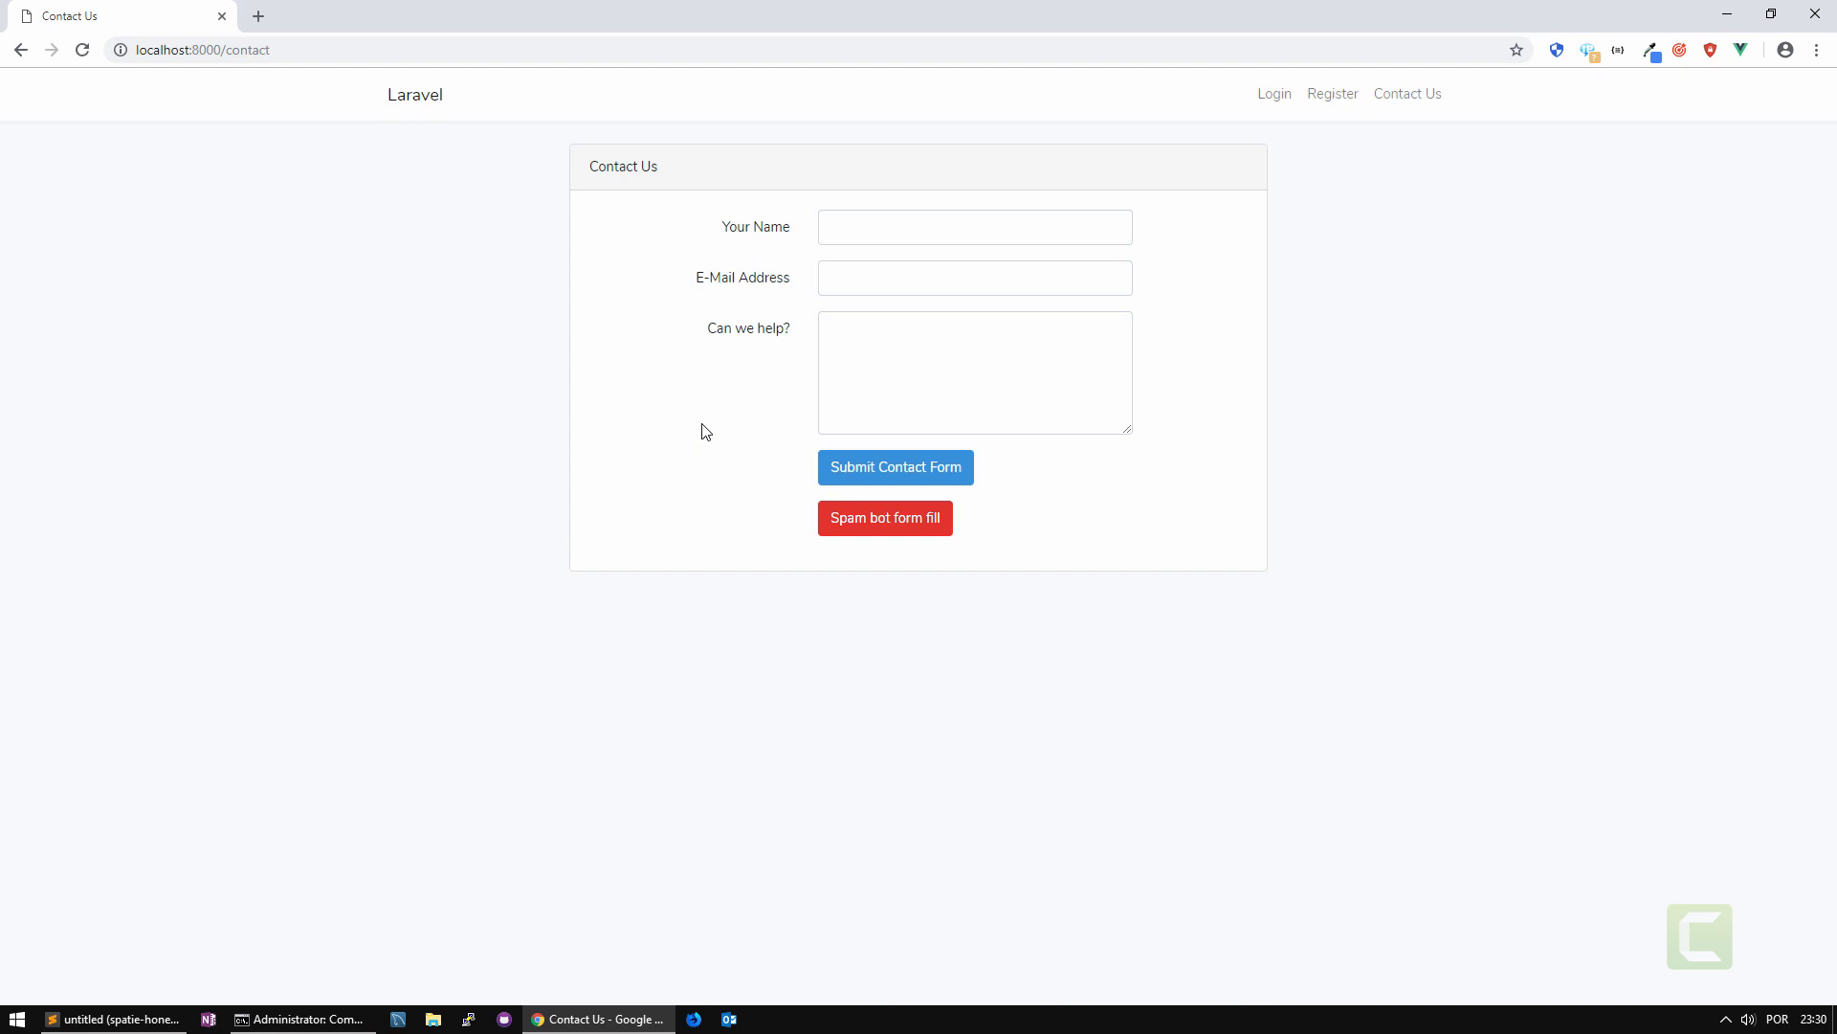
mouse_move(902, 466)
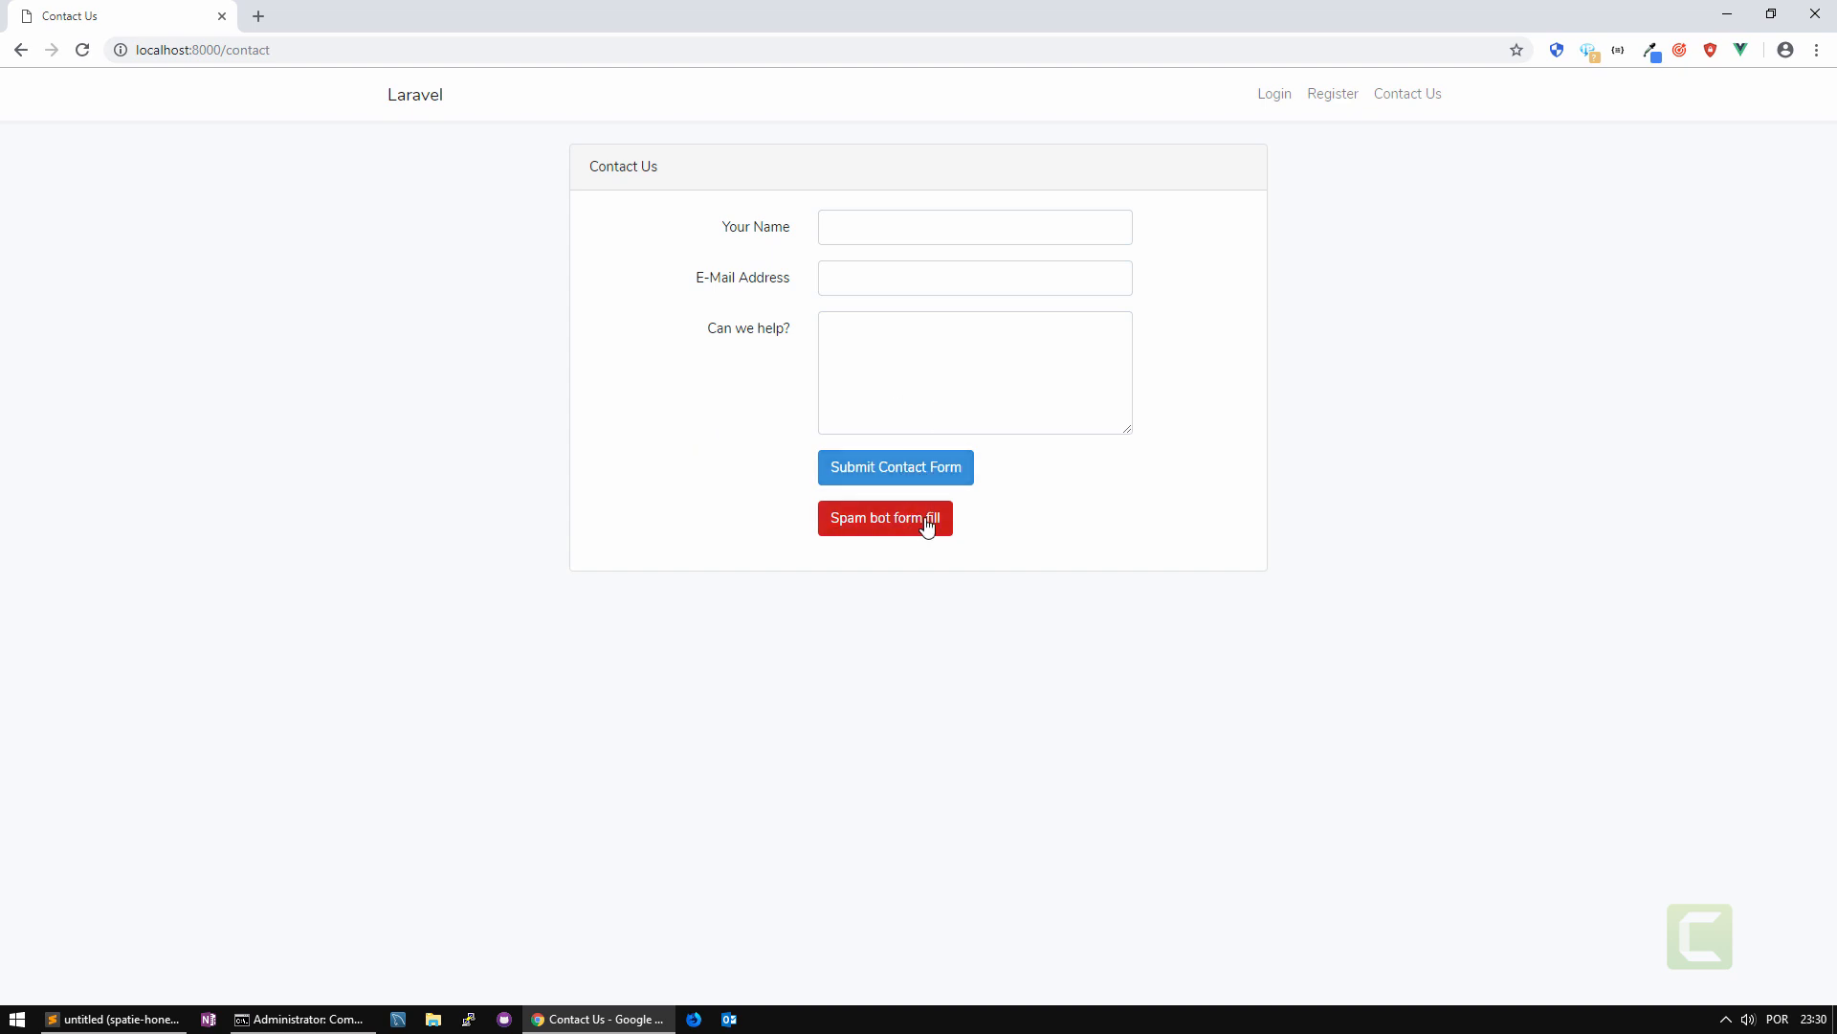
mouse_move(937, 533)
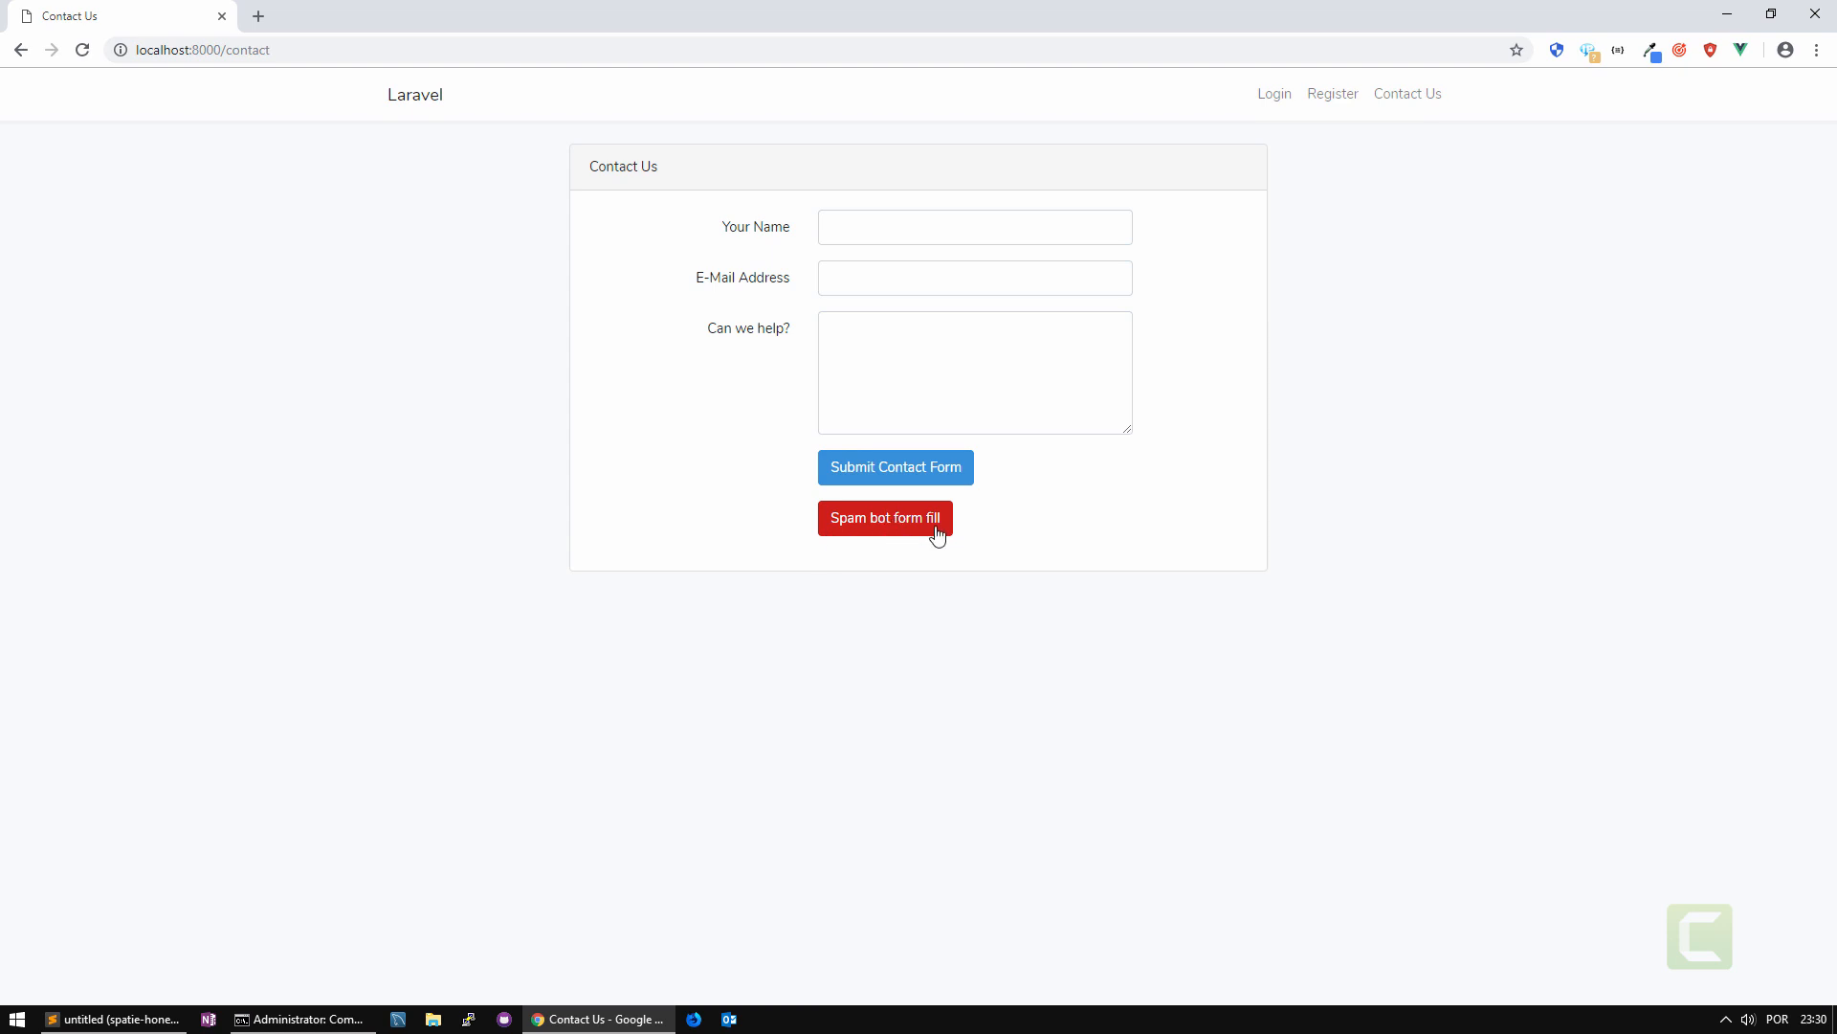
mouse_move(158, 1027)
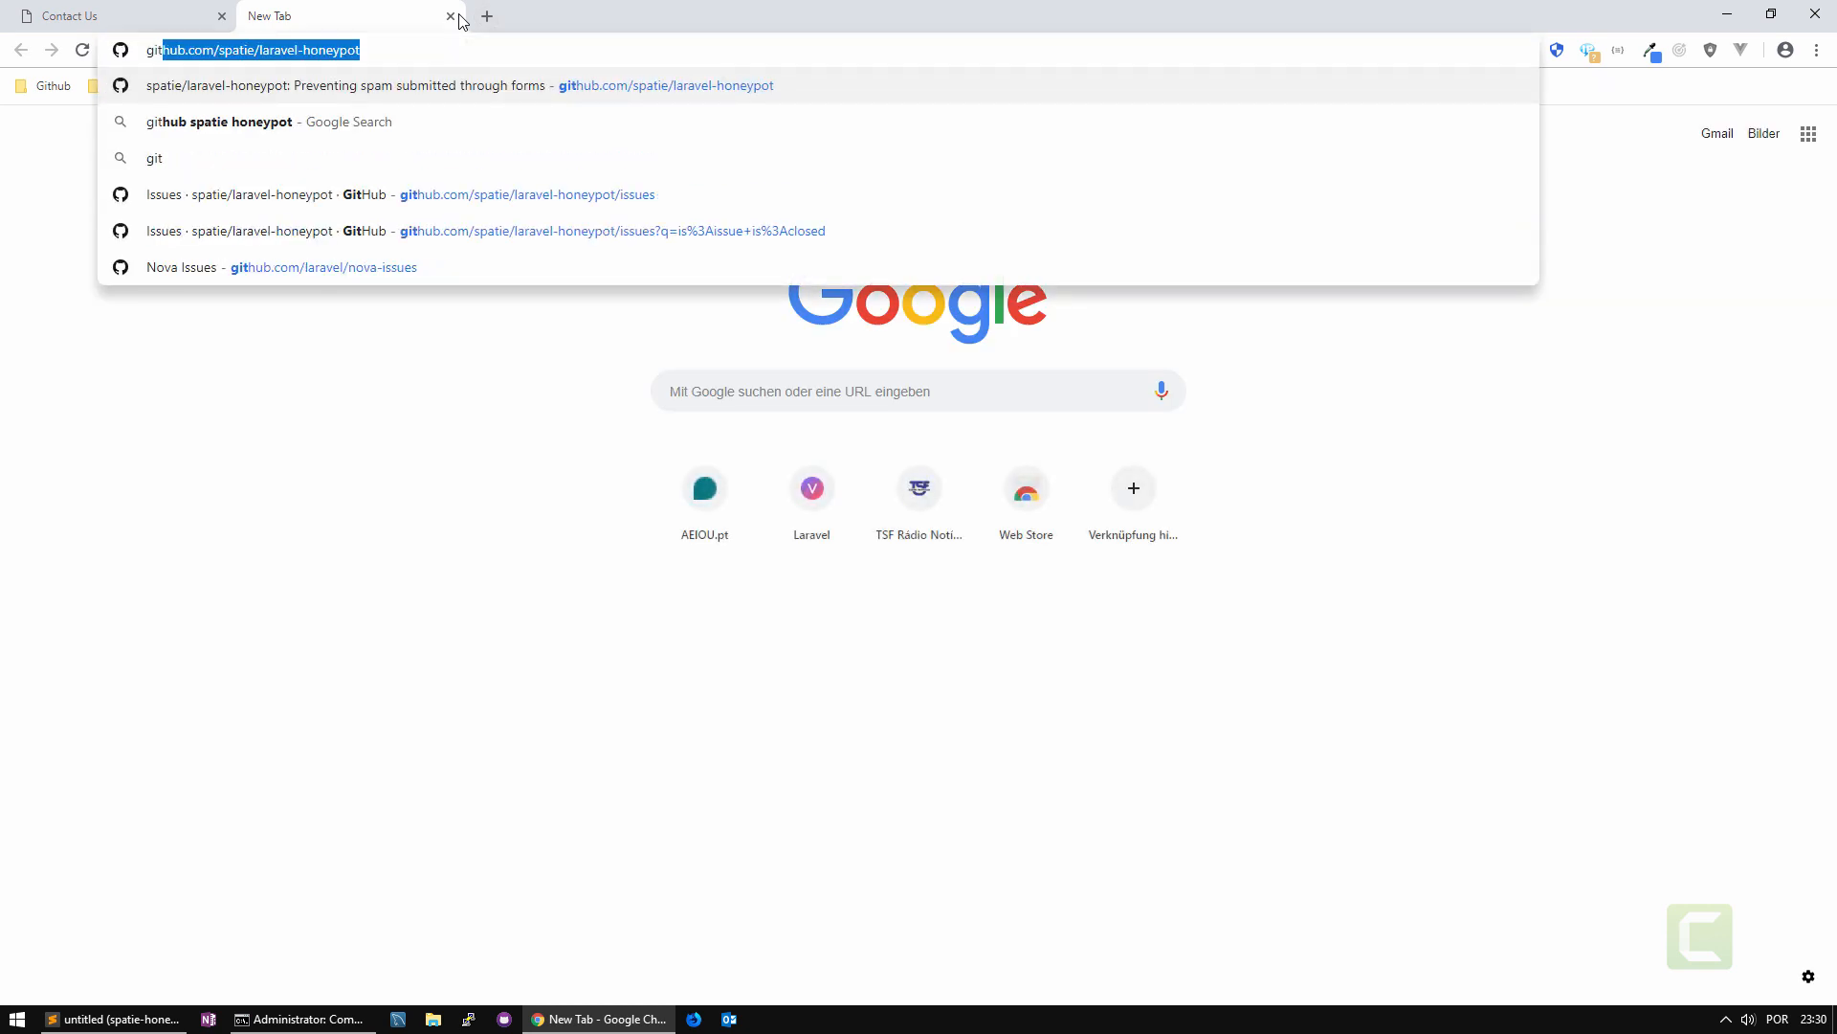
Find the spatie/laravel-honeypot GitHub repository and select its composer require install command.
left_click(266, 120)
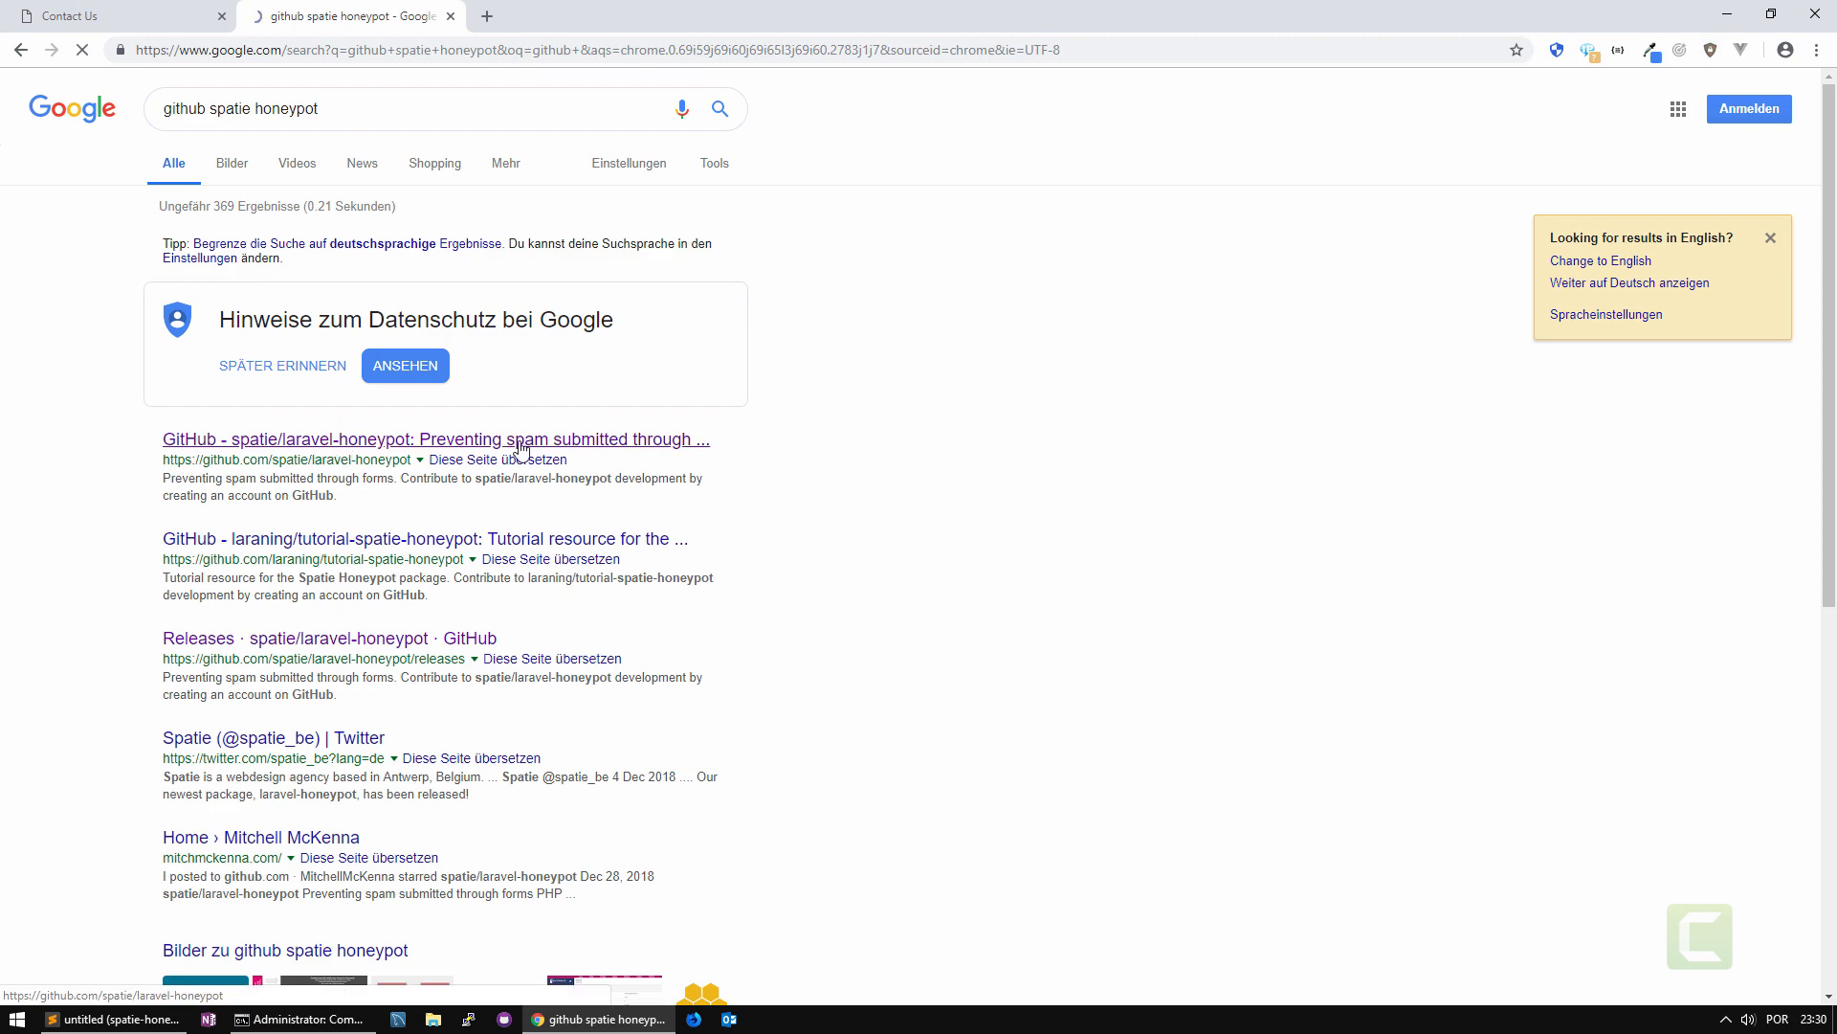
left_click(434, 438)
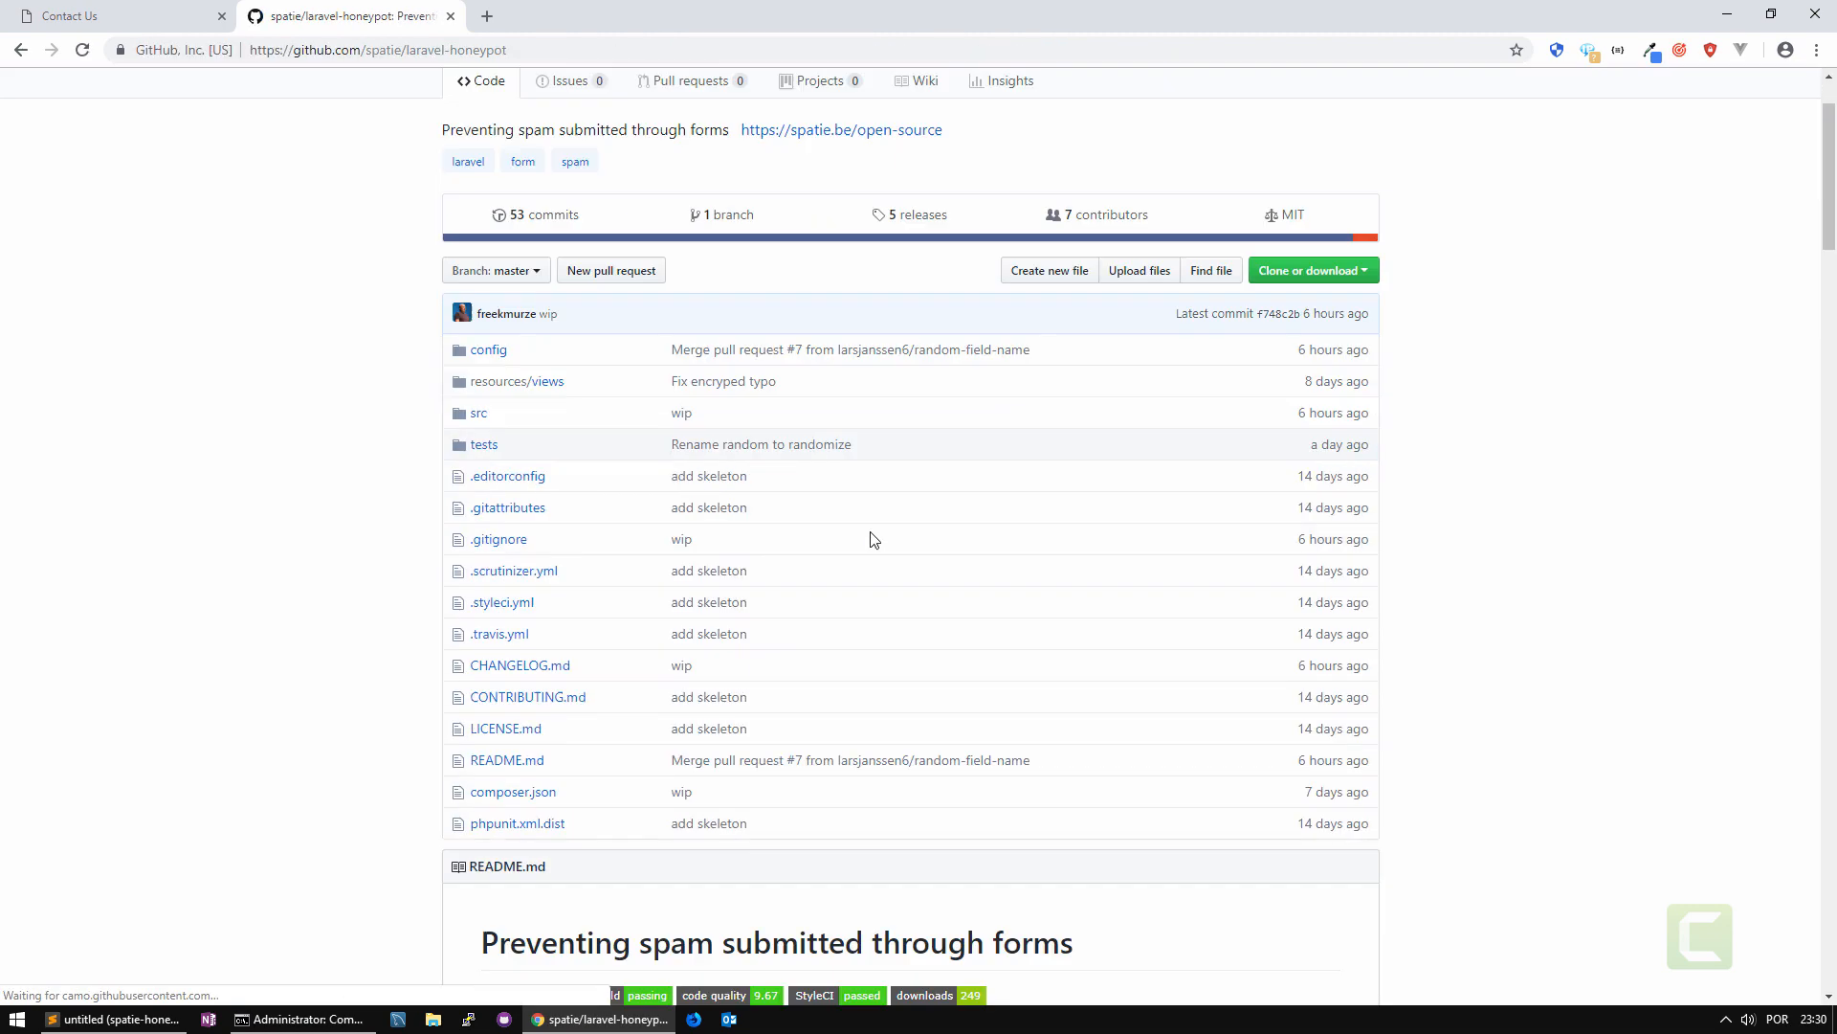
scroll("down", 3)
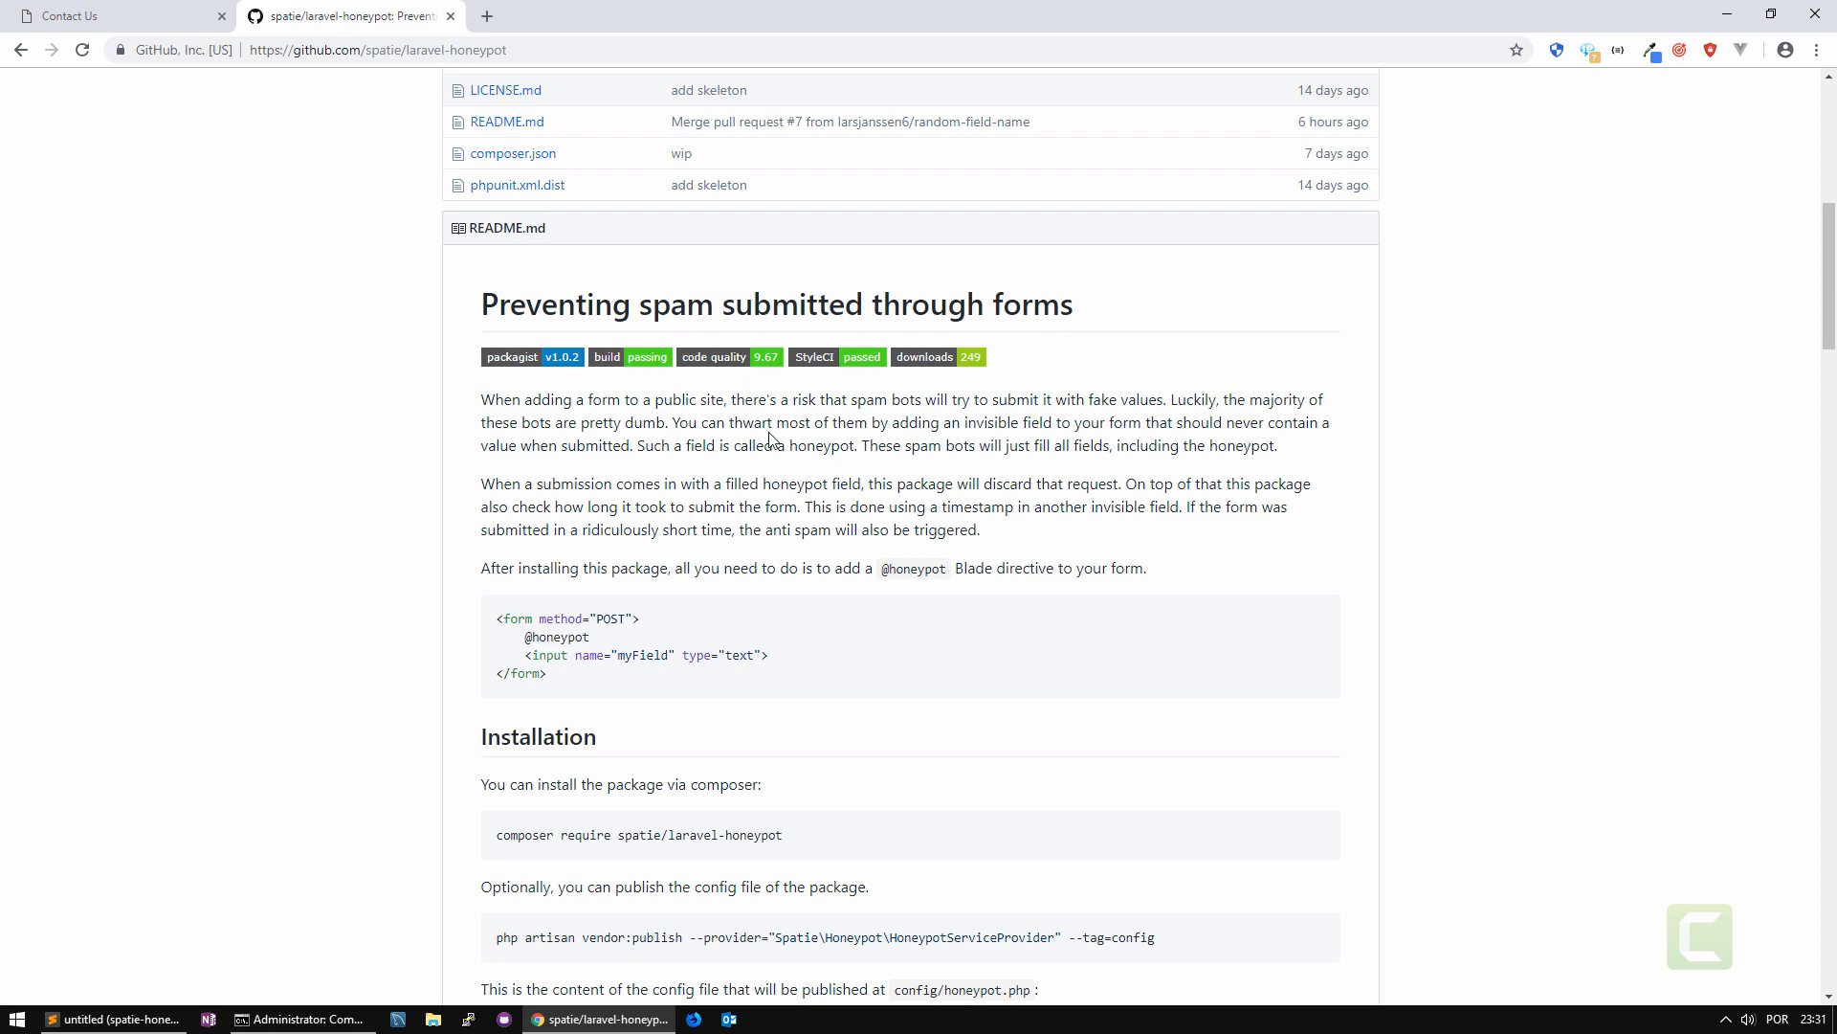
scroll("down", 3)
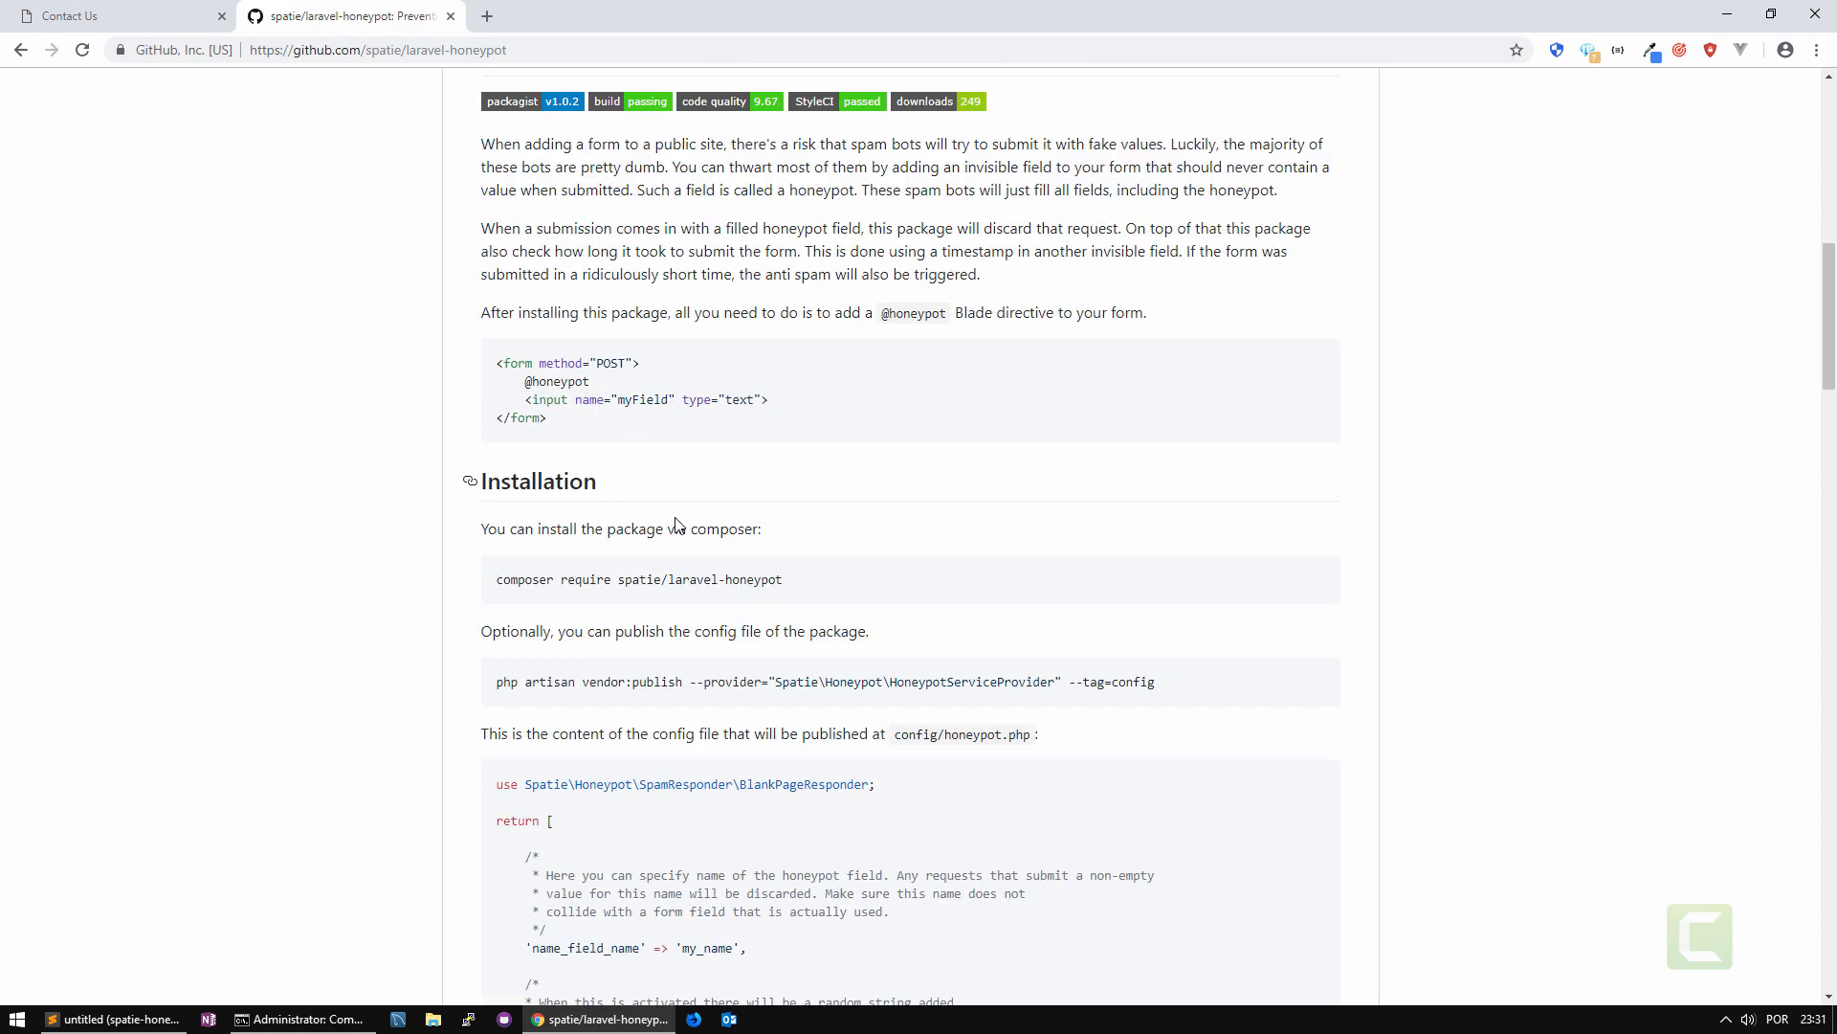
double_click(515, 579)
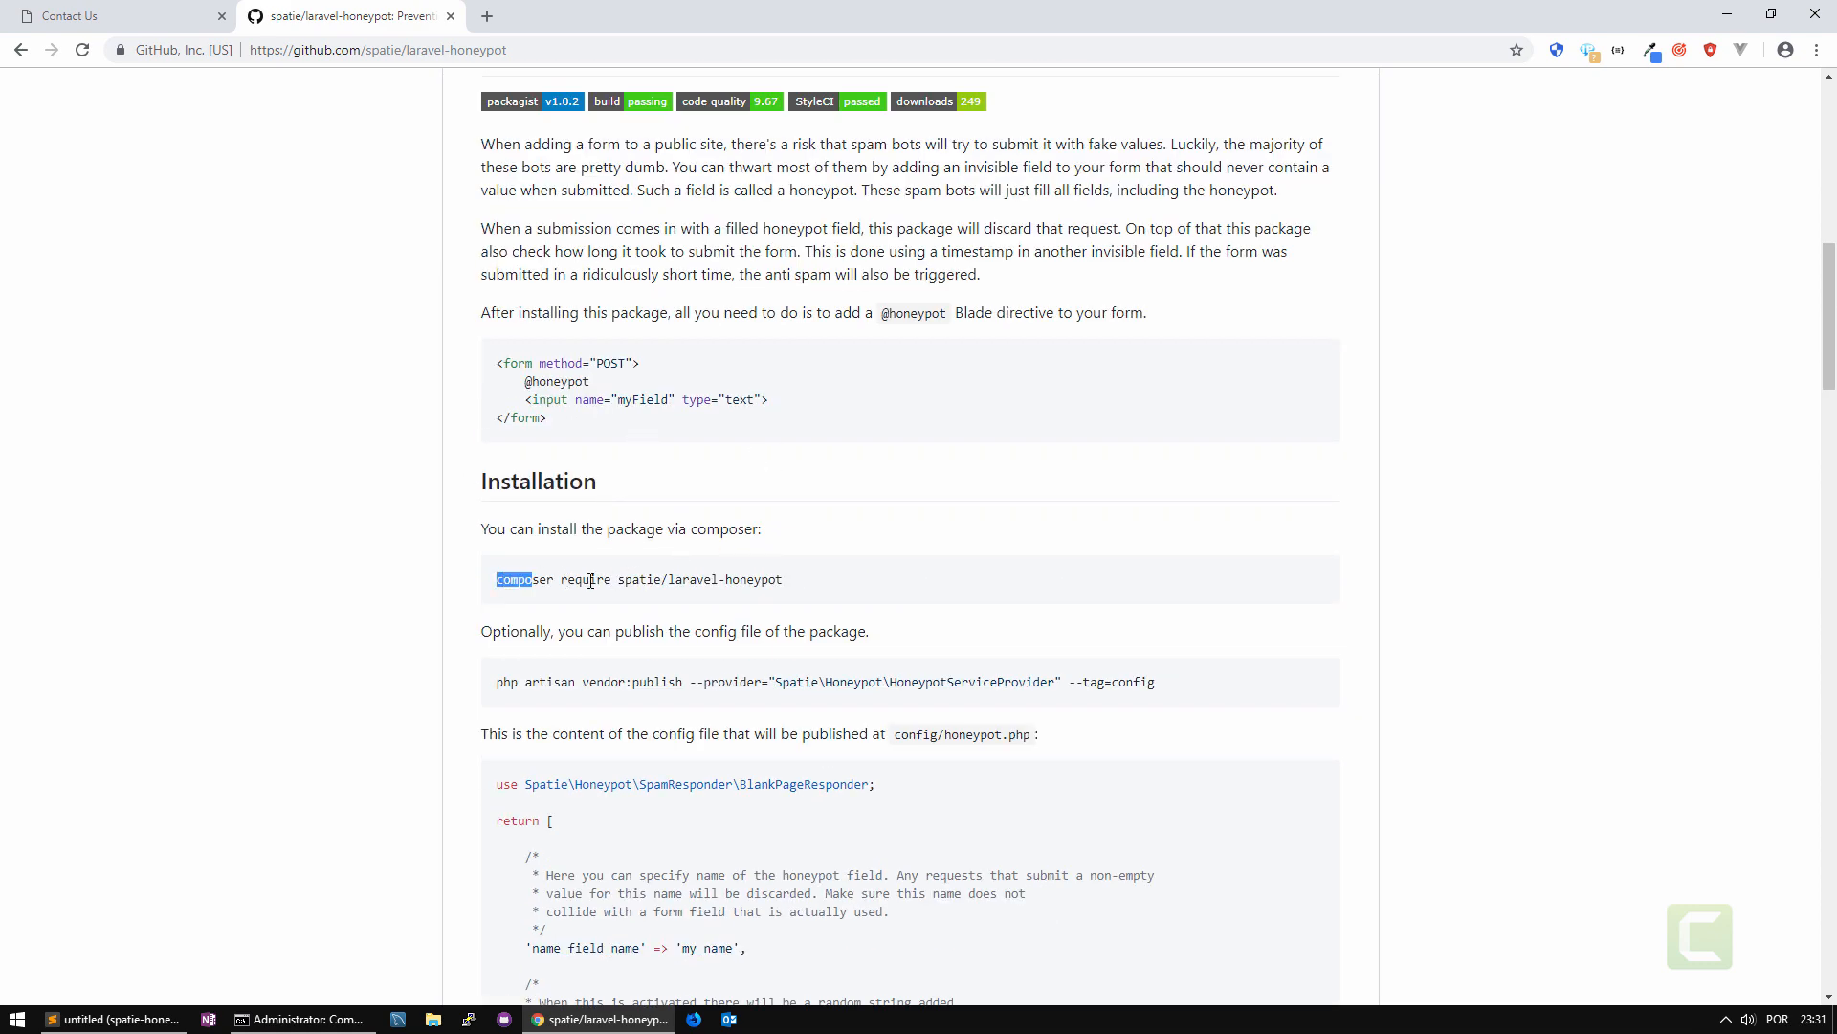
Install spatie/laravel-honeypot with composer and publish its config to config/honeypot.php.
left_click(302, 1018)
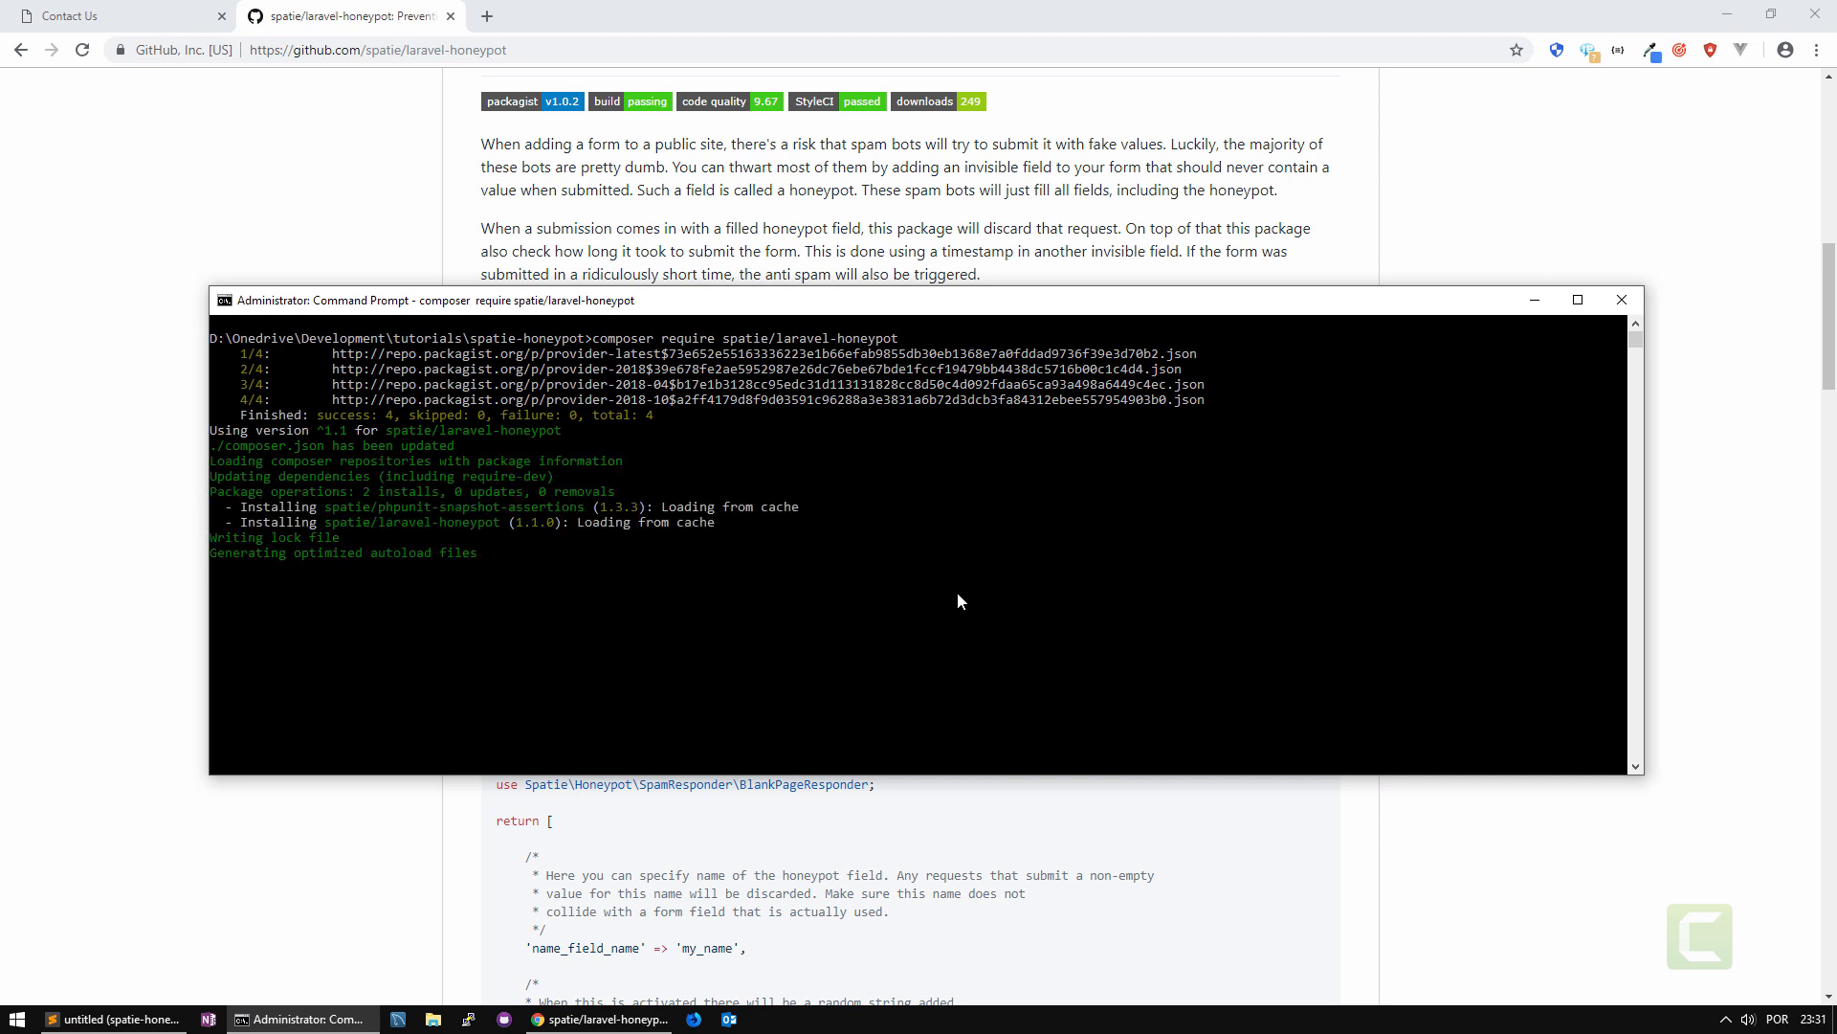
mouse_move(368, 469)
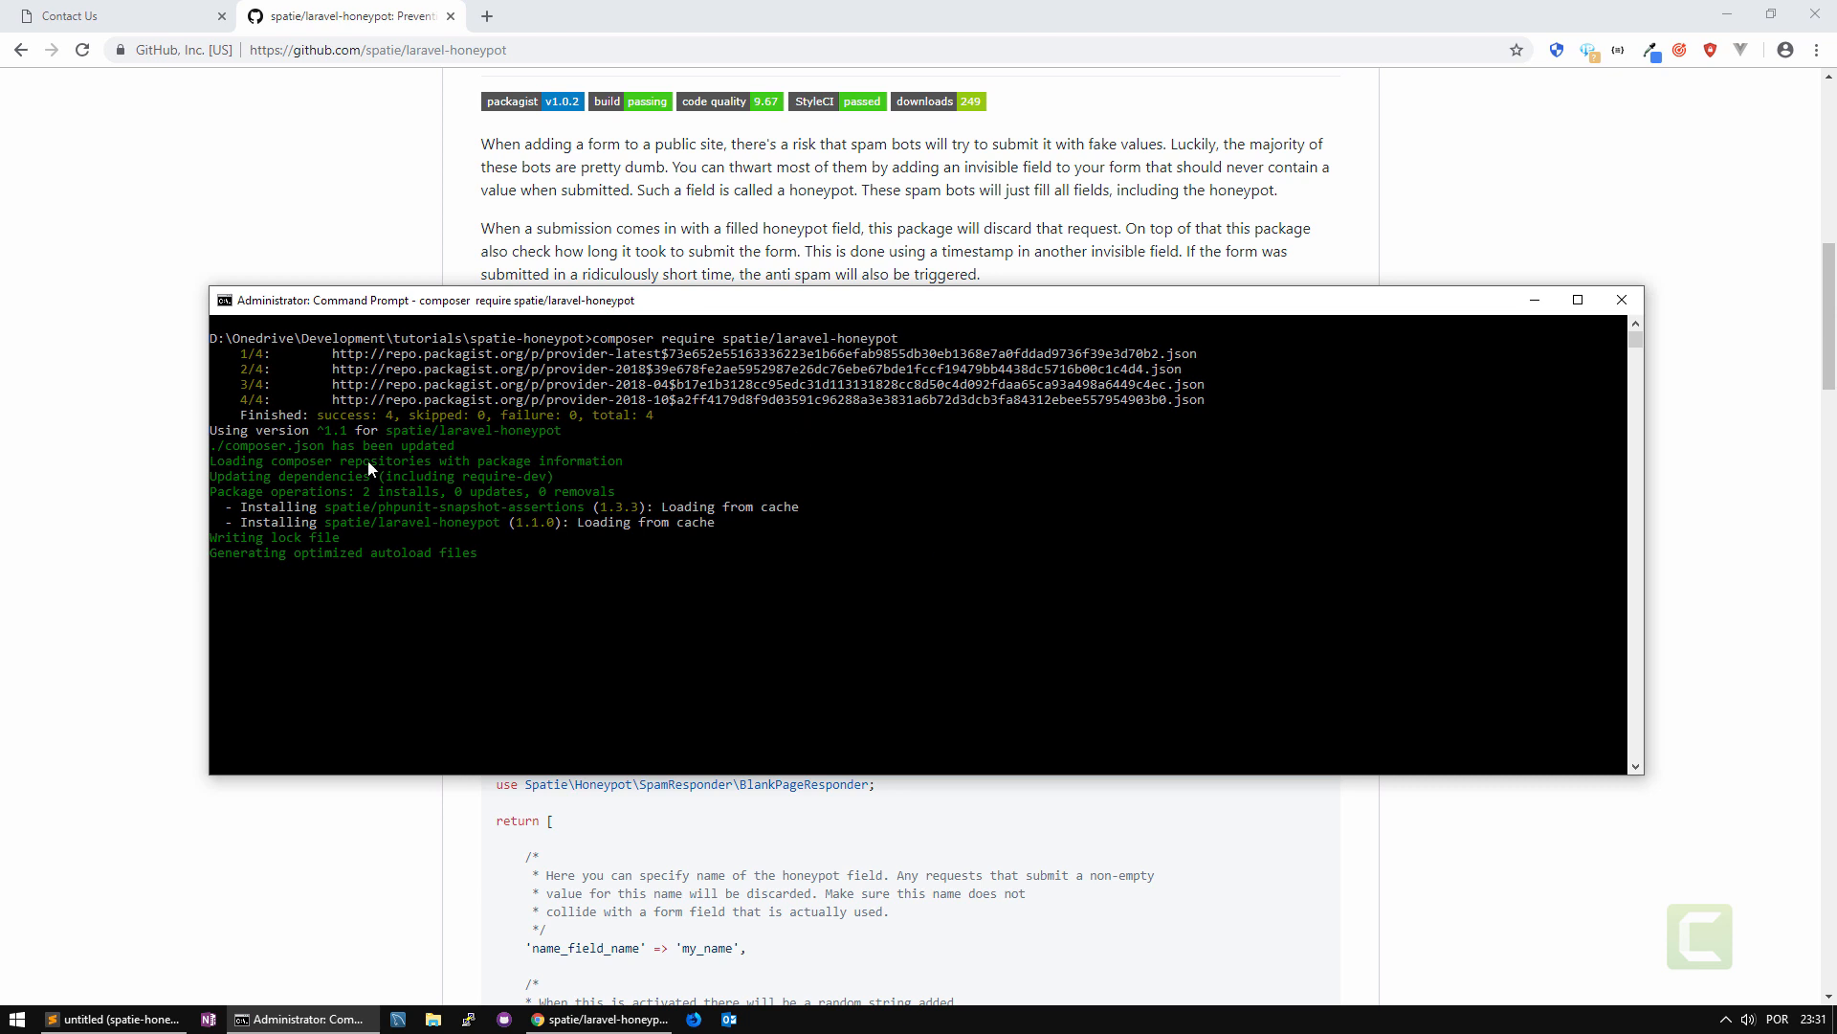
mouse_move(607, 604)
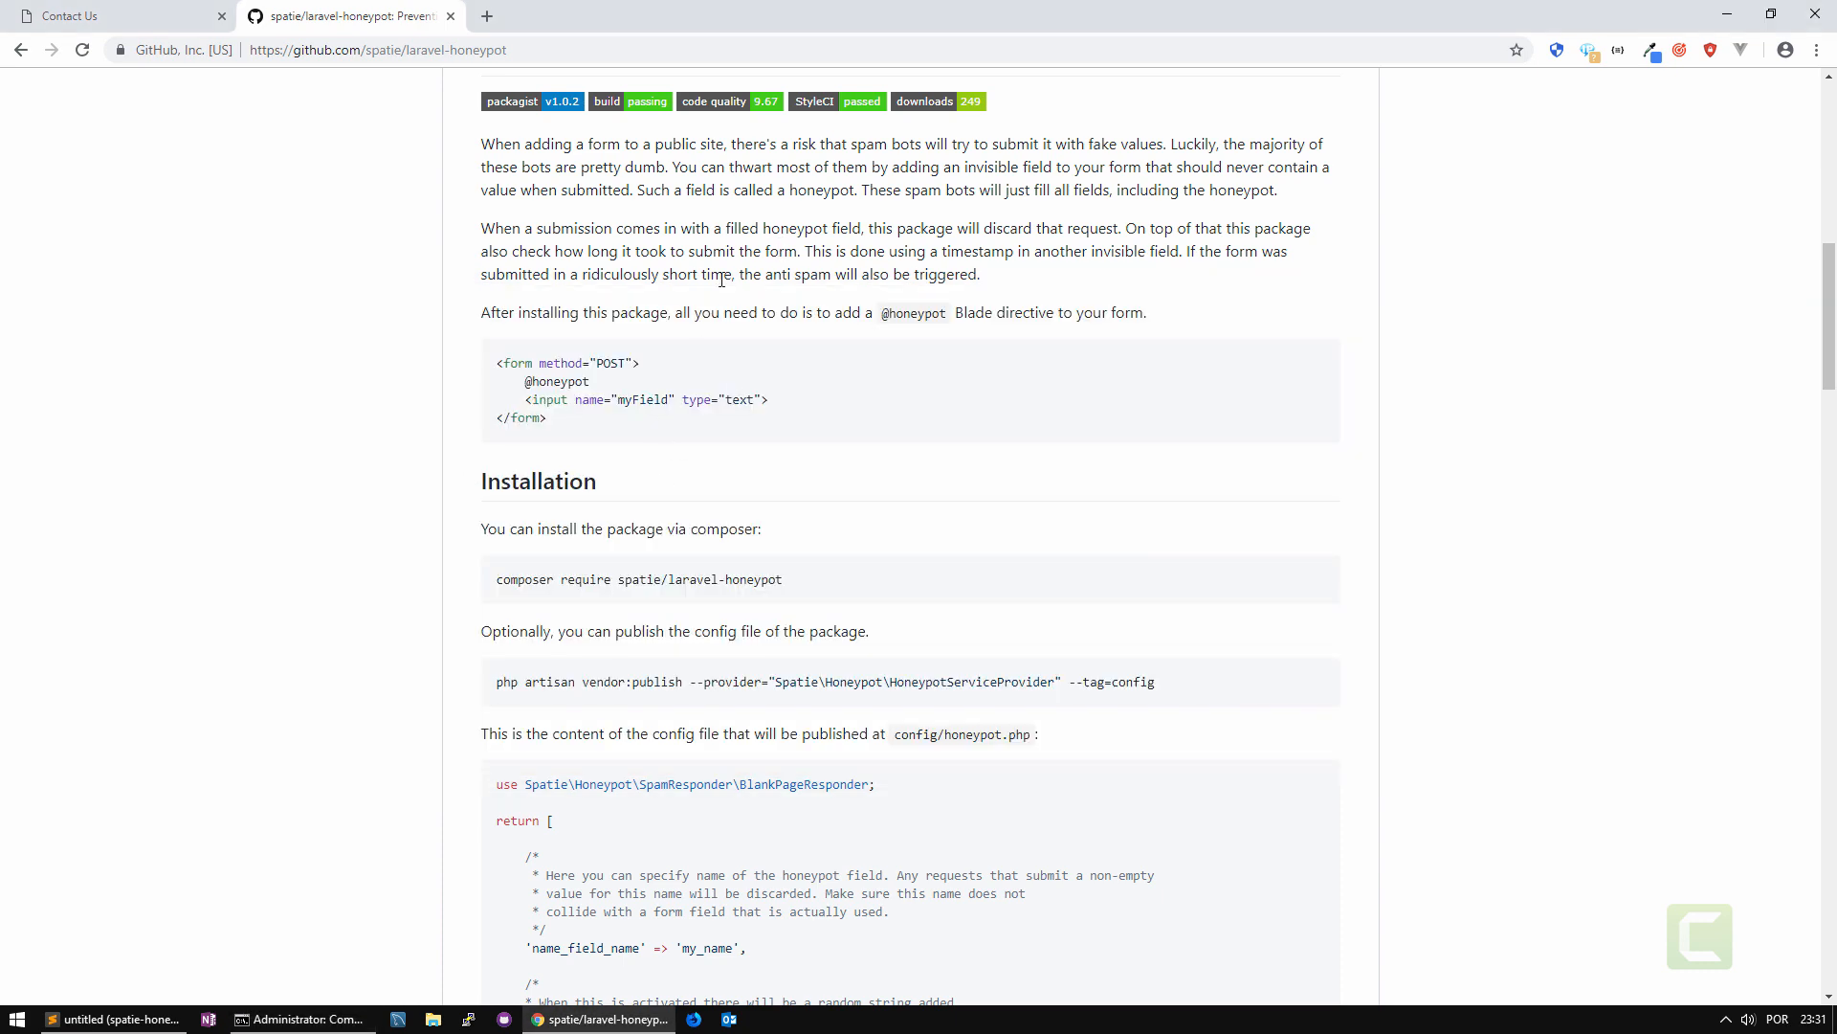
mouse_move(861, 377)
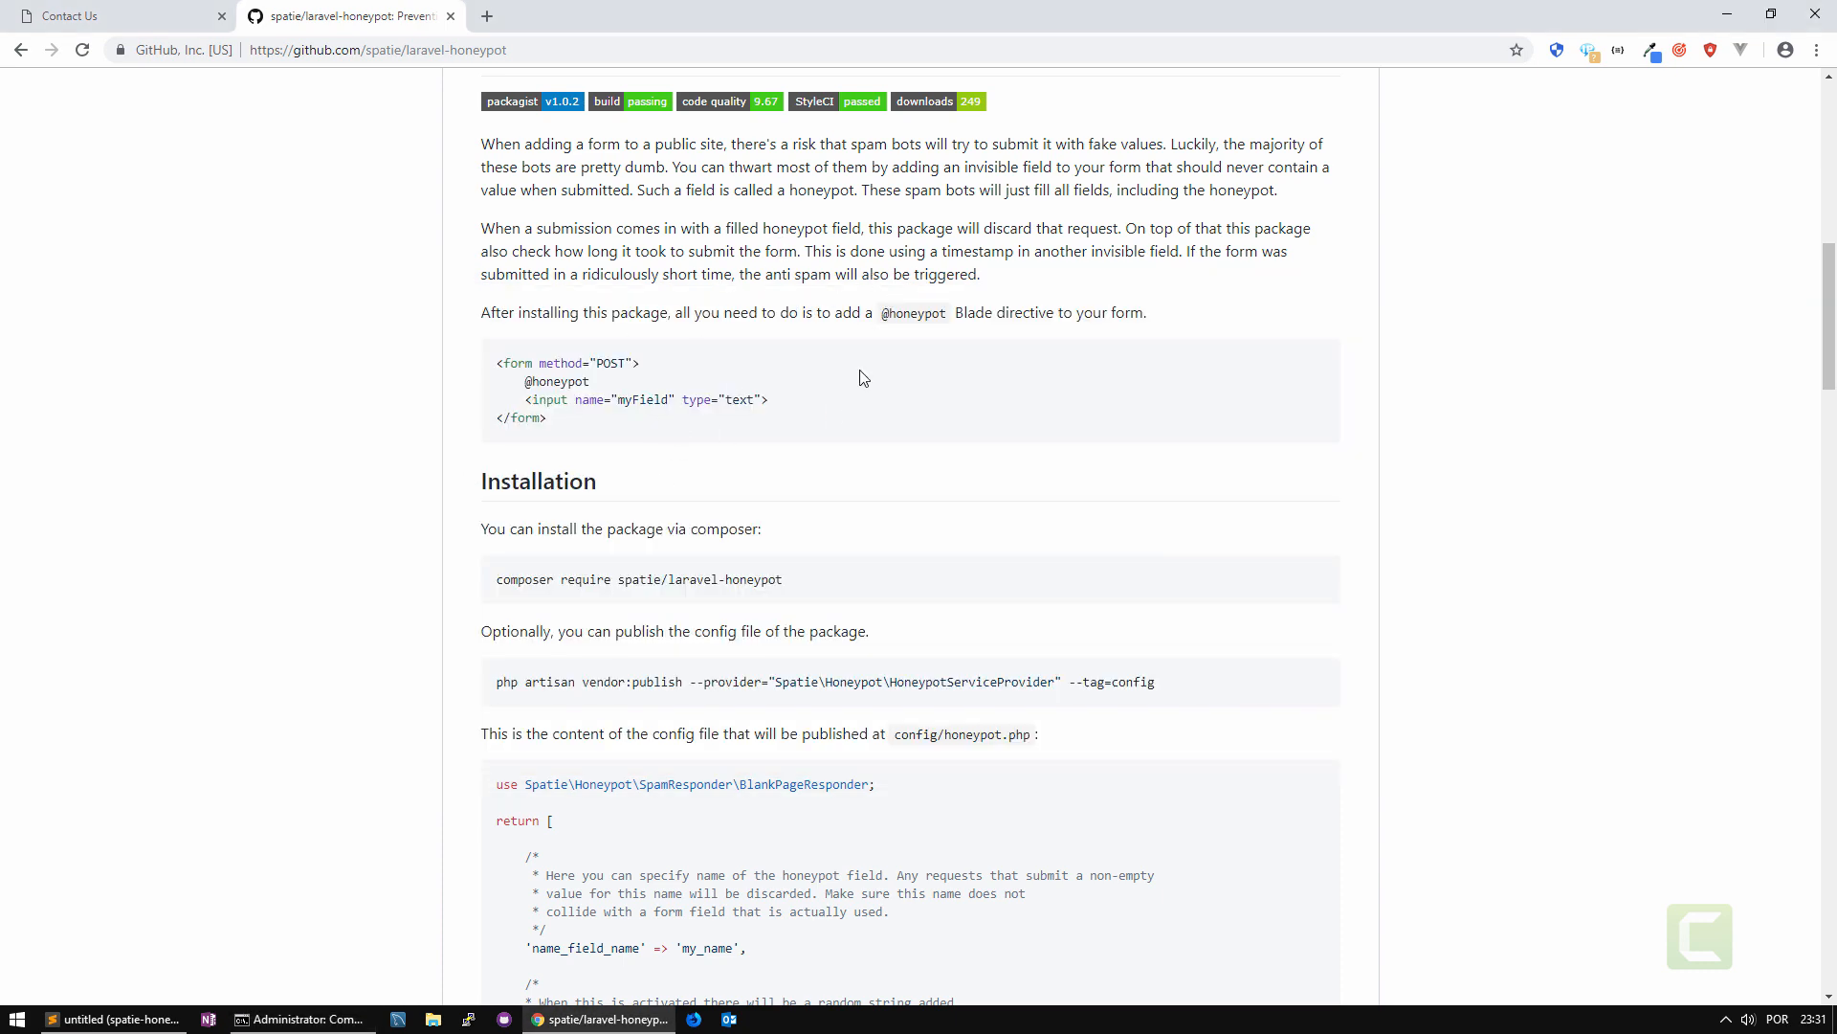
scroll("down", 3)
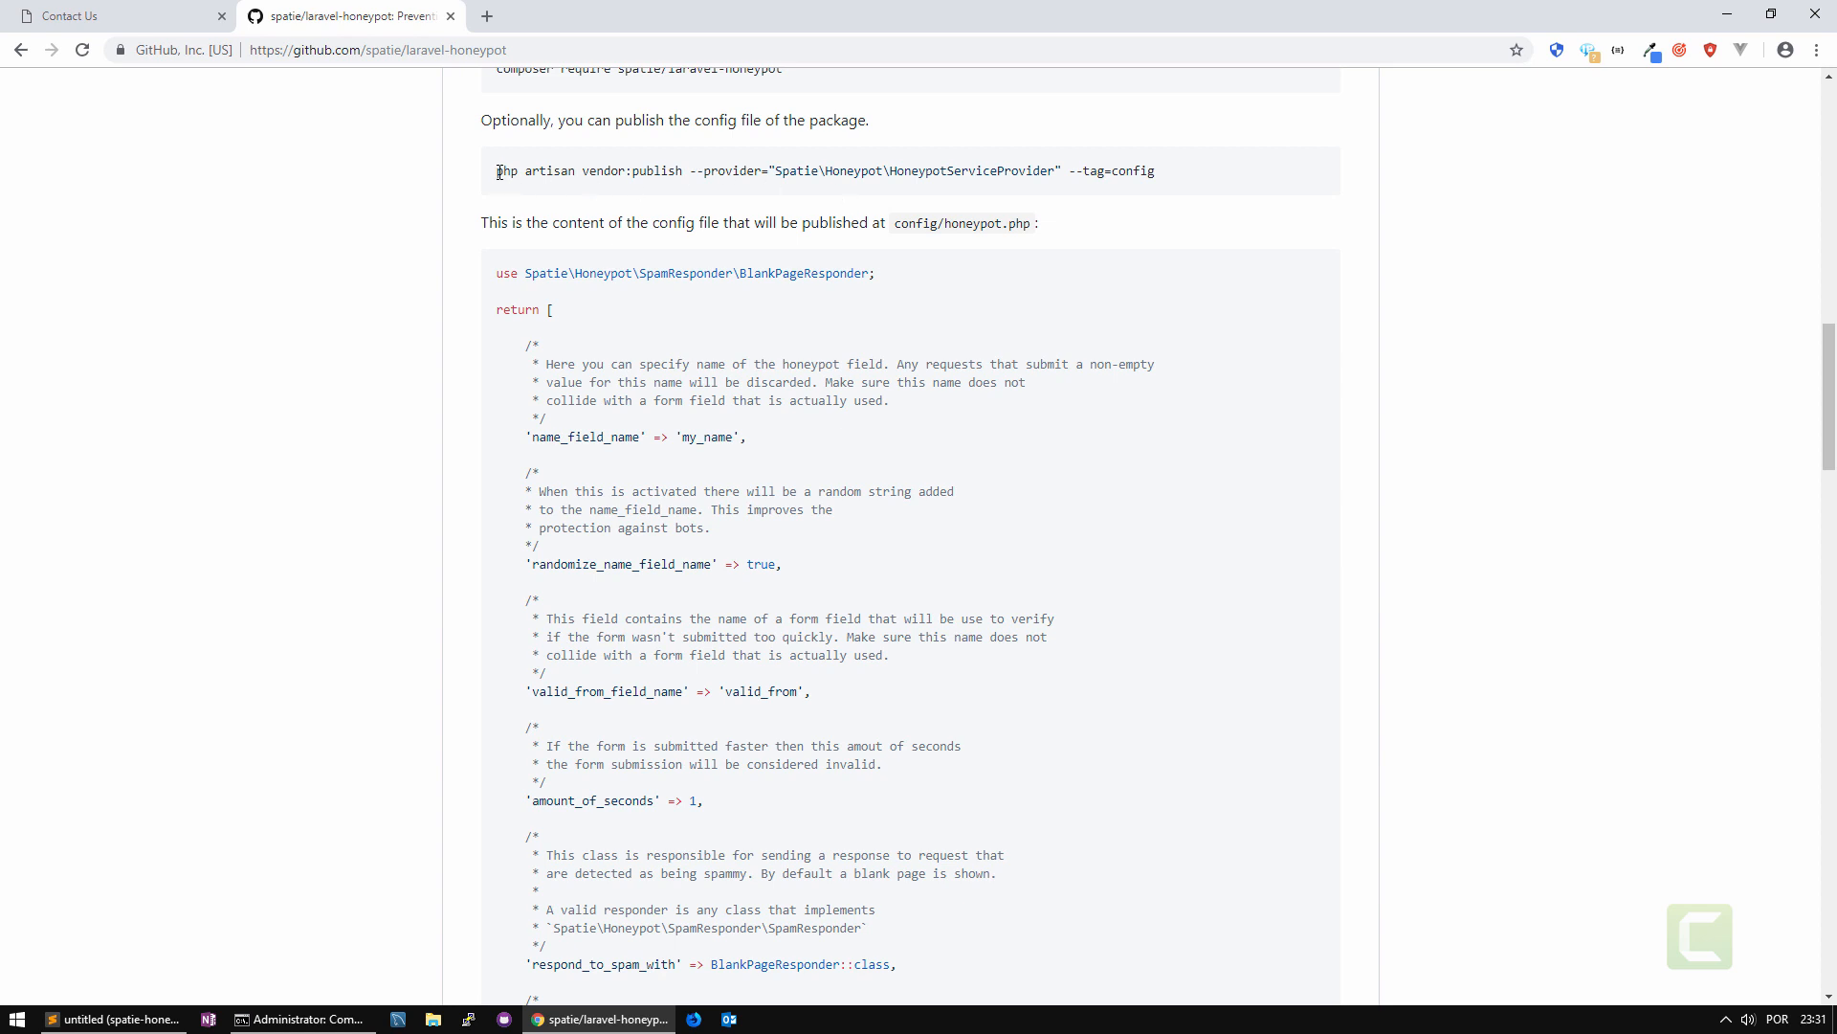
scroll("up", 3)
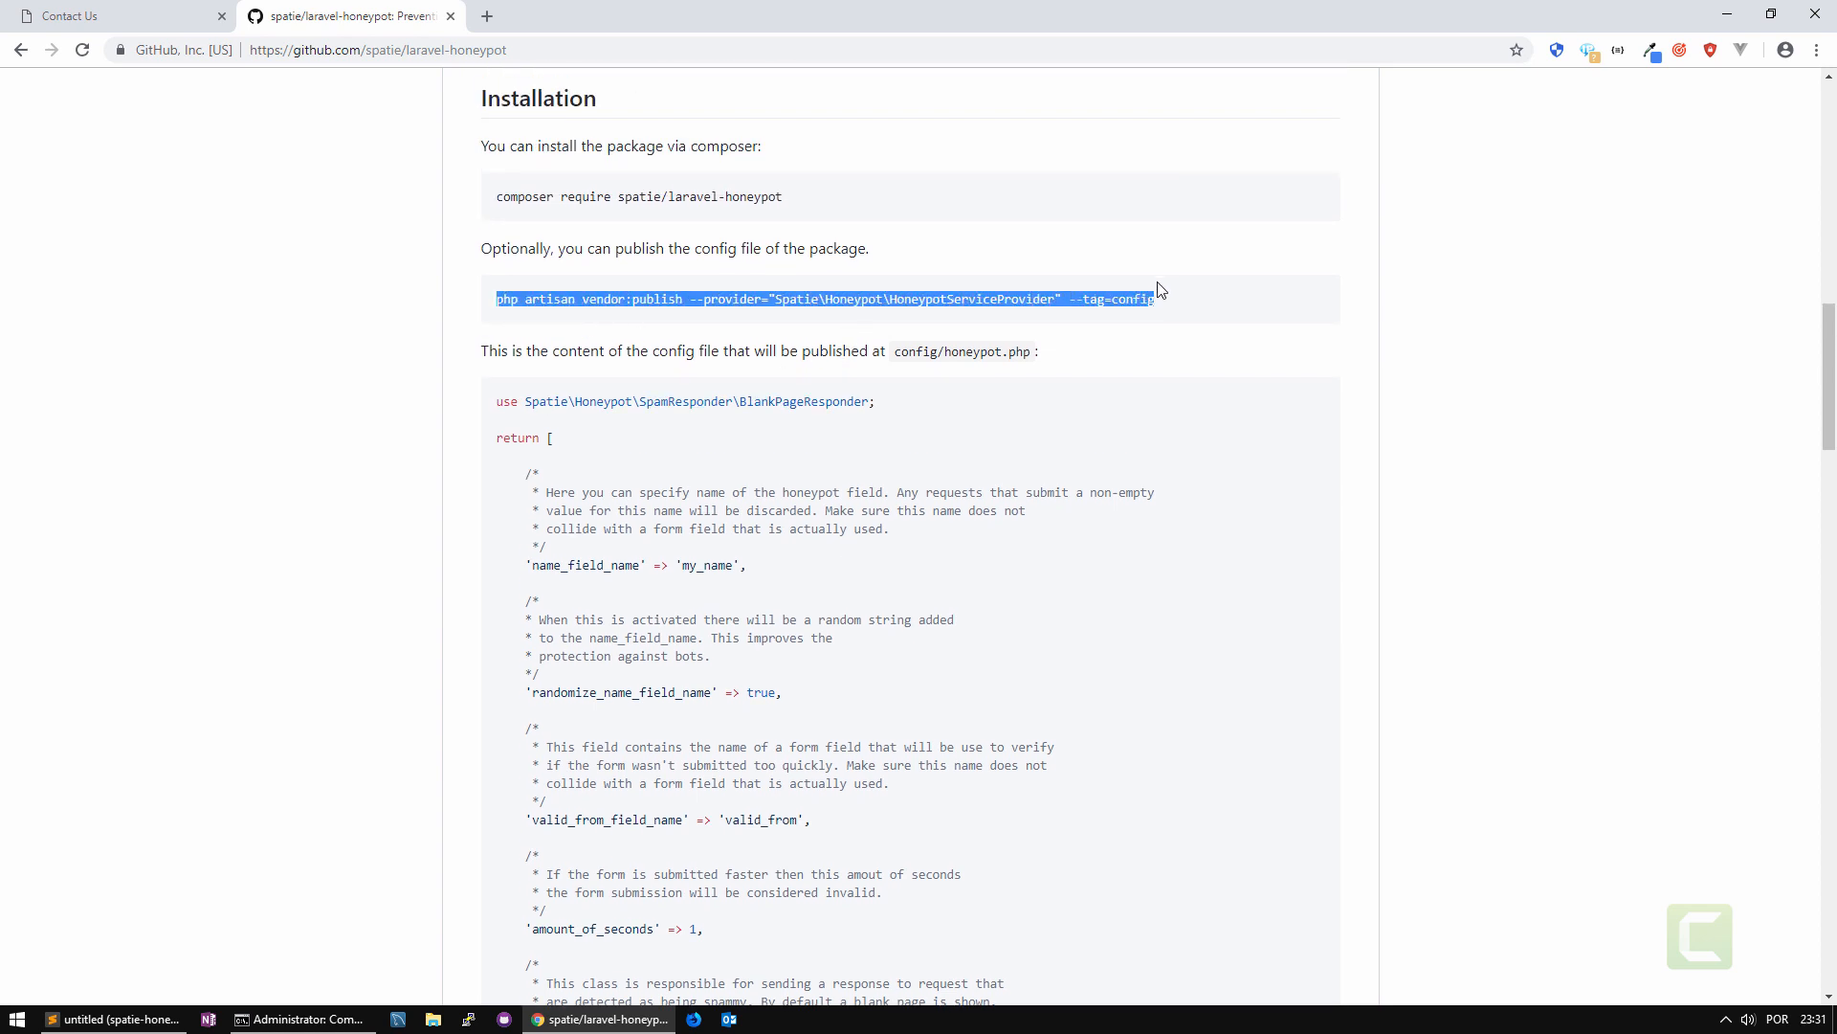
left_click(300, 1019)
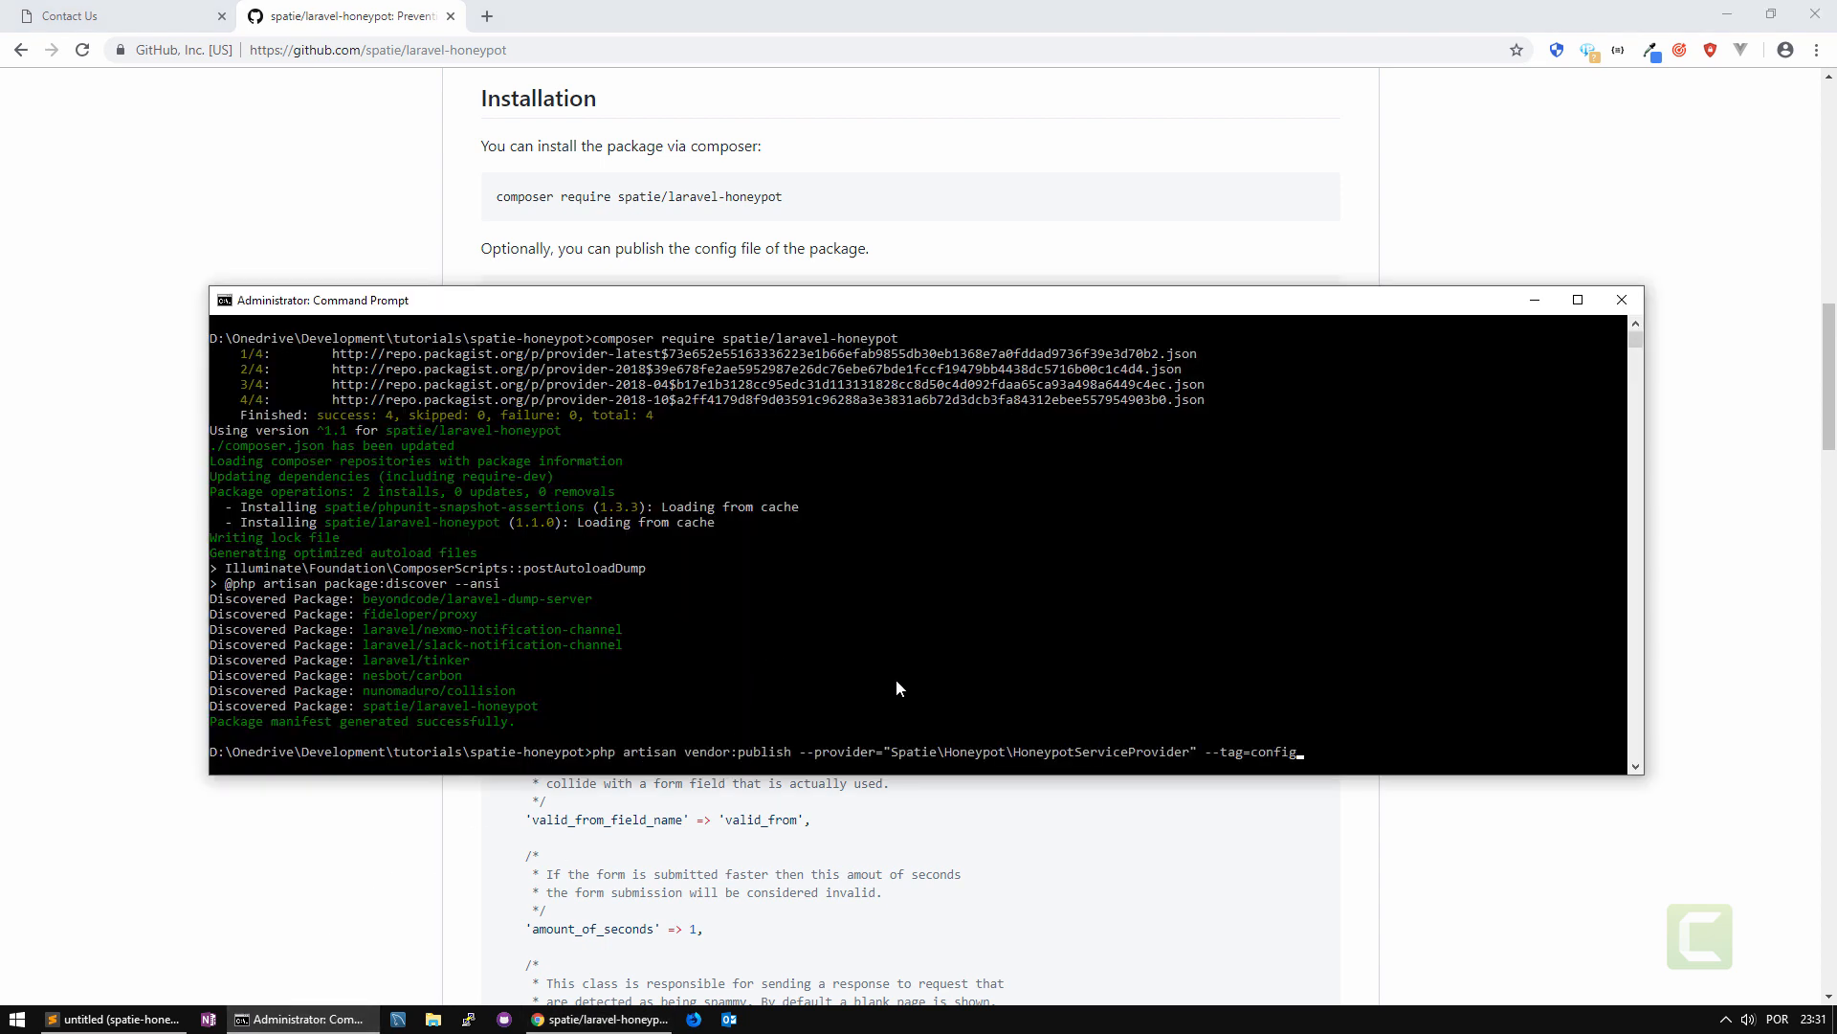
key("Return")
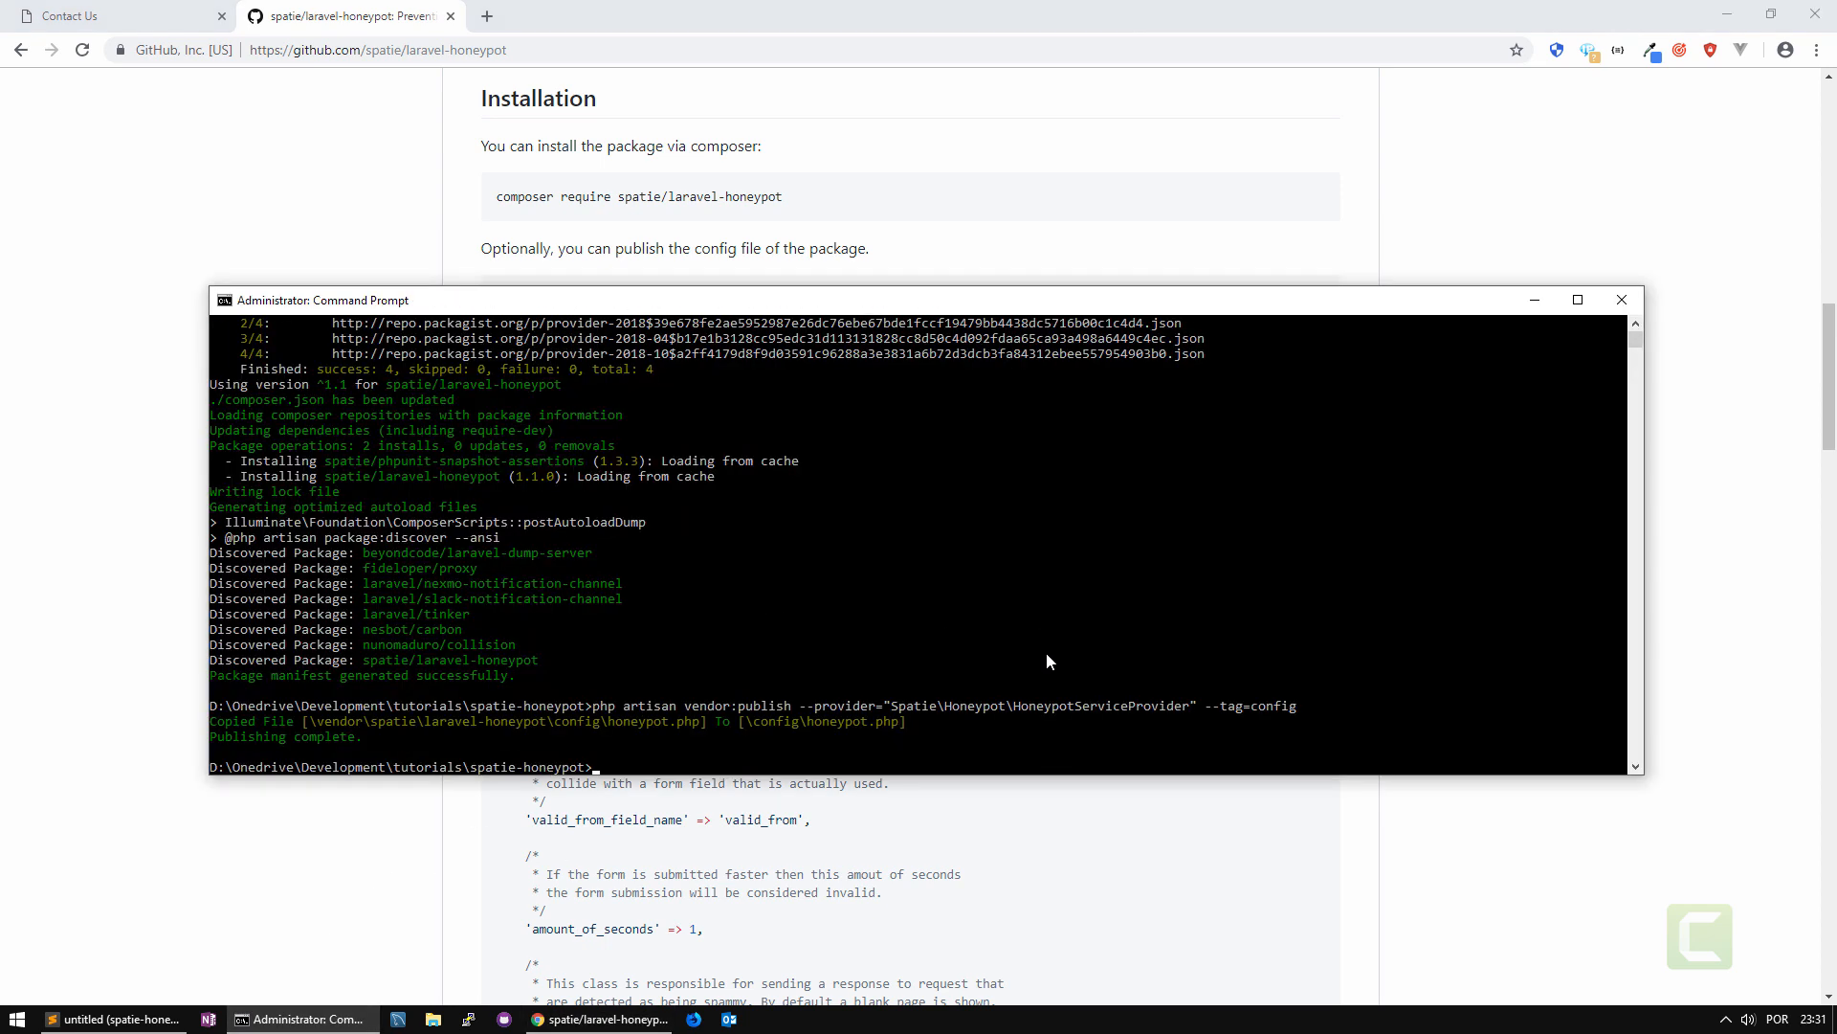
Open config/honeypot.php in Sublime Text and highlight the name_field_name setting.
left_click(113, 1018)
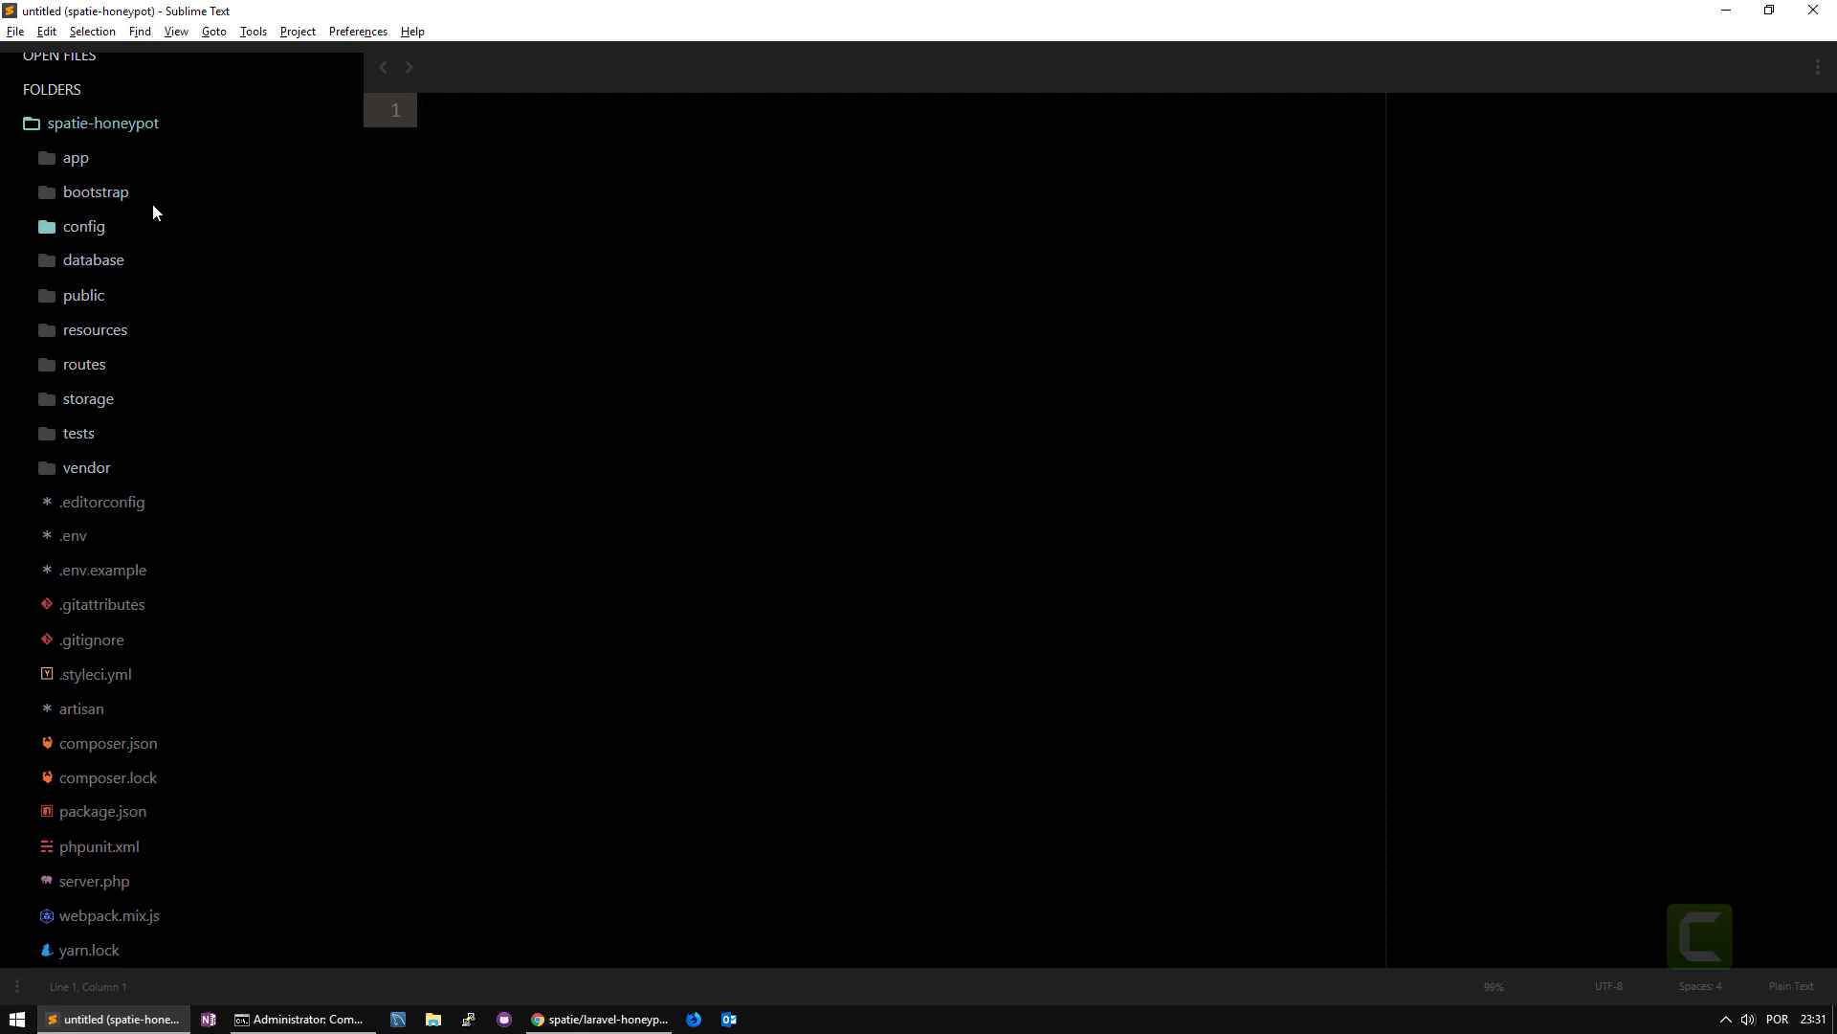
left_click(84, 226)
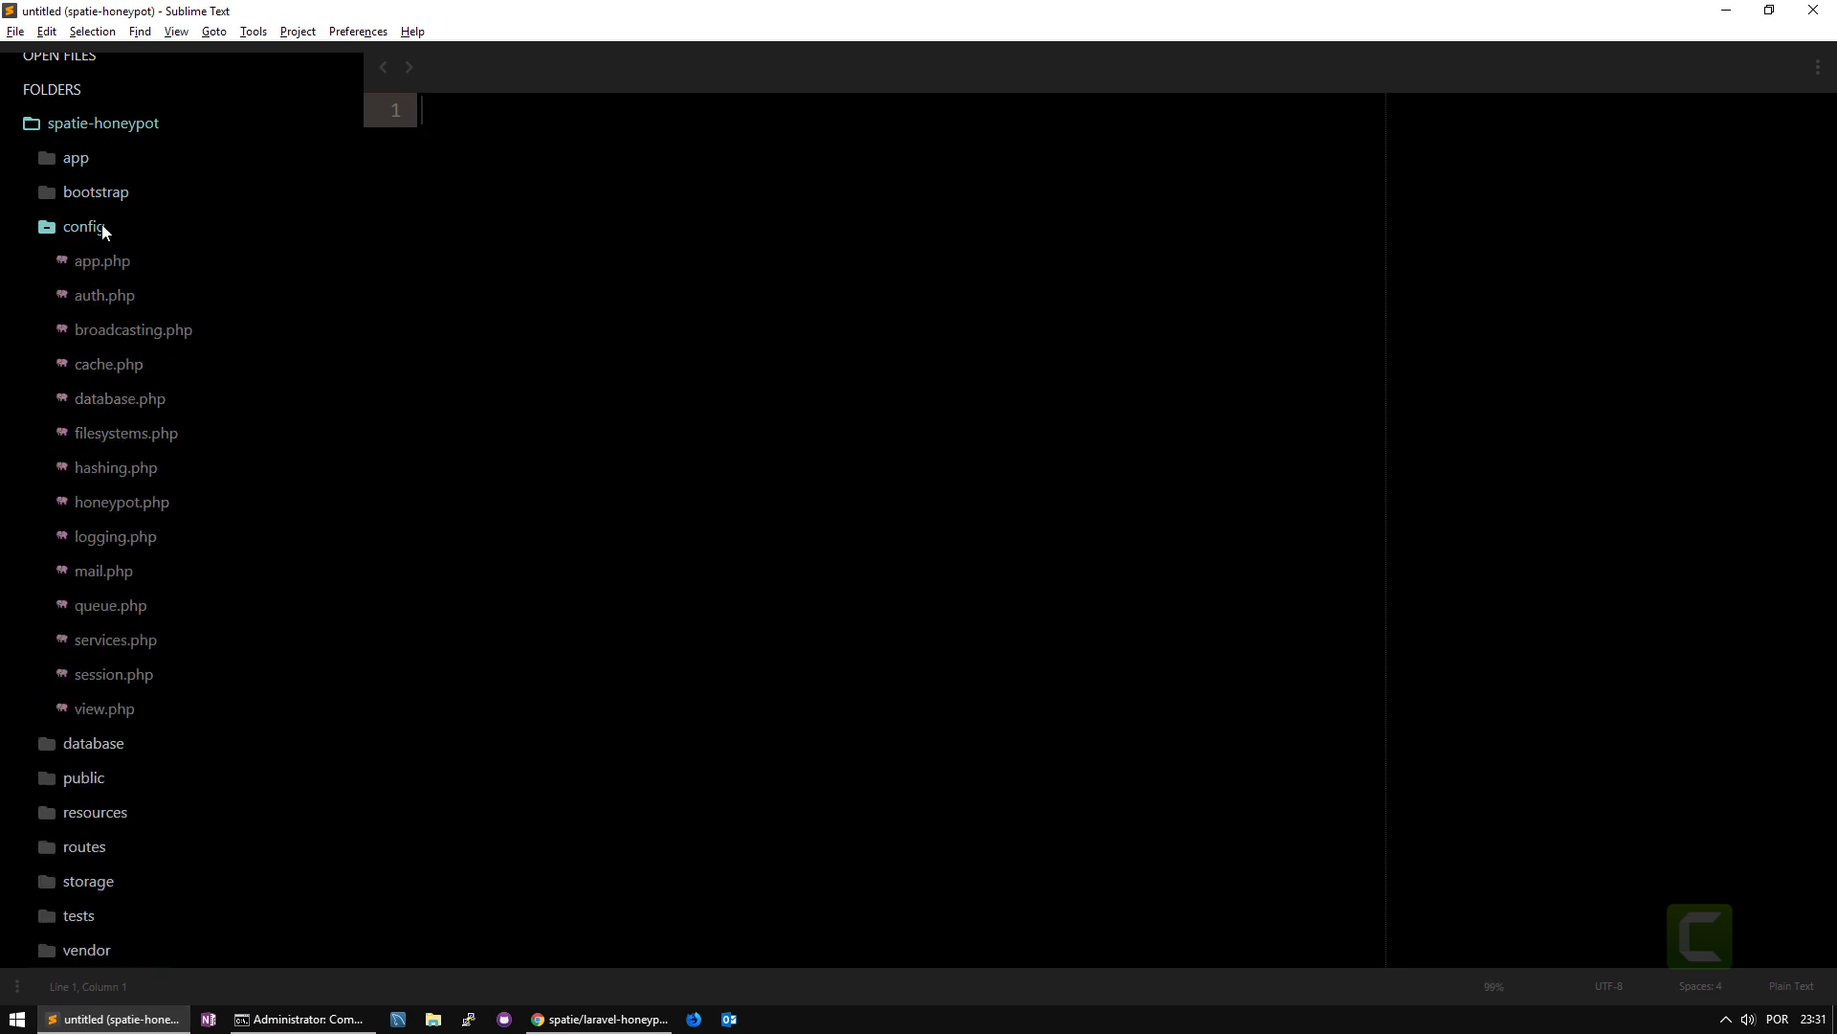
mouse_move(121, 502)
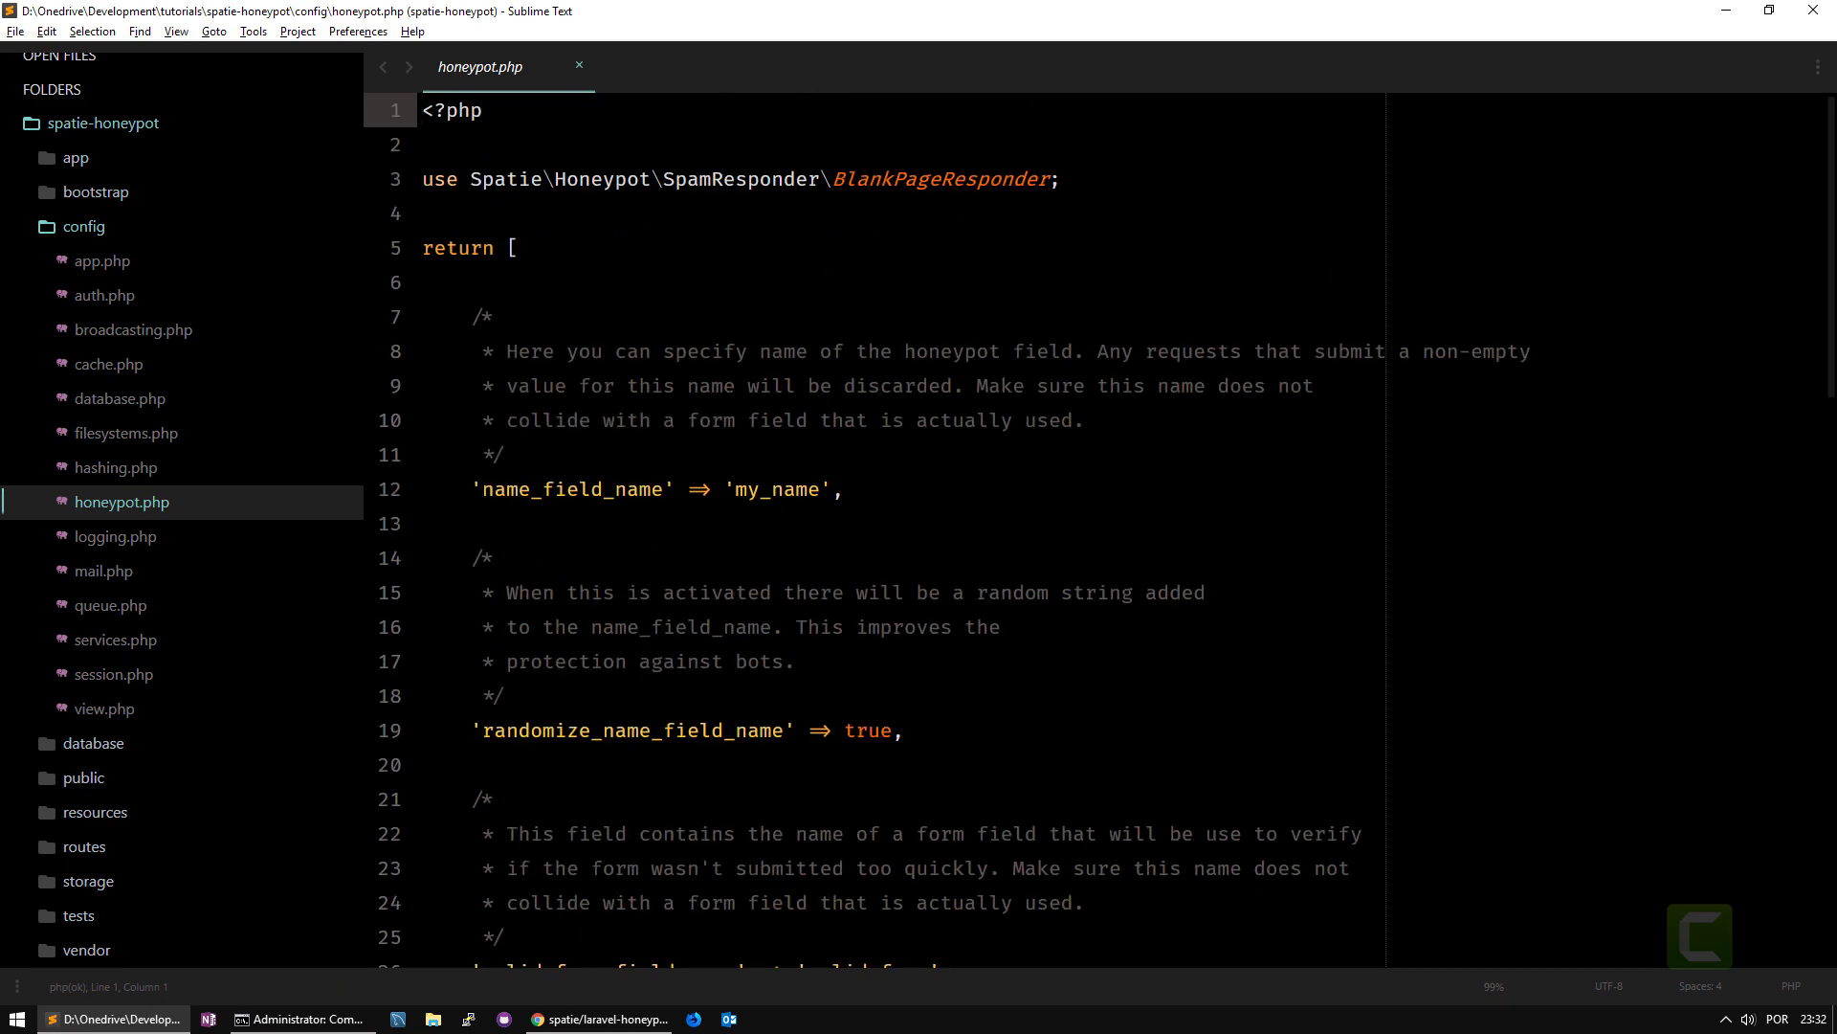
double_click(573, 489)
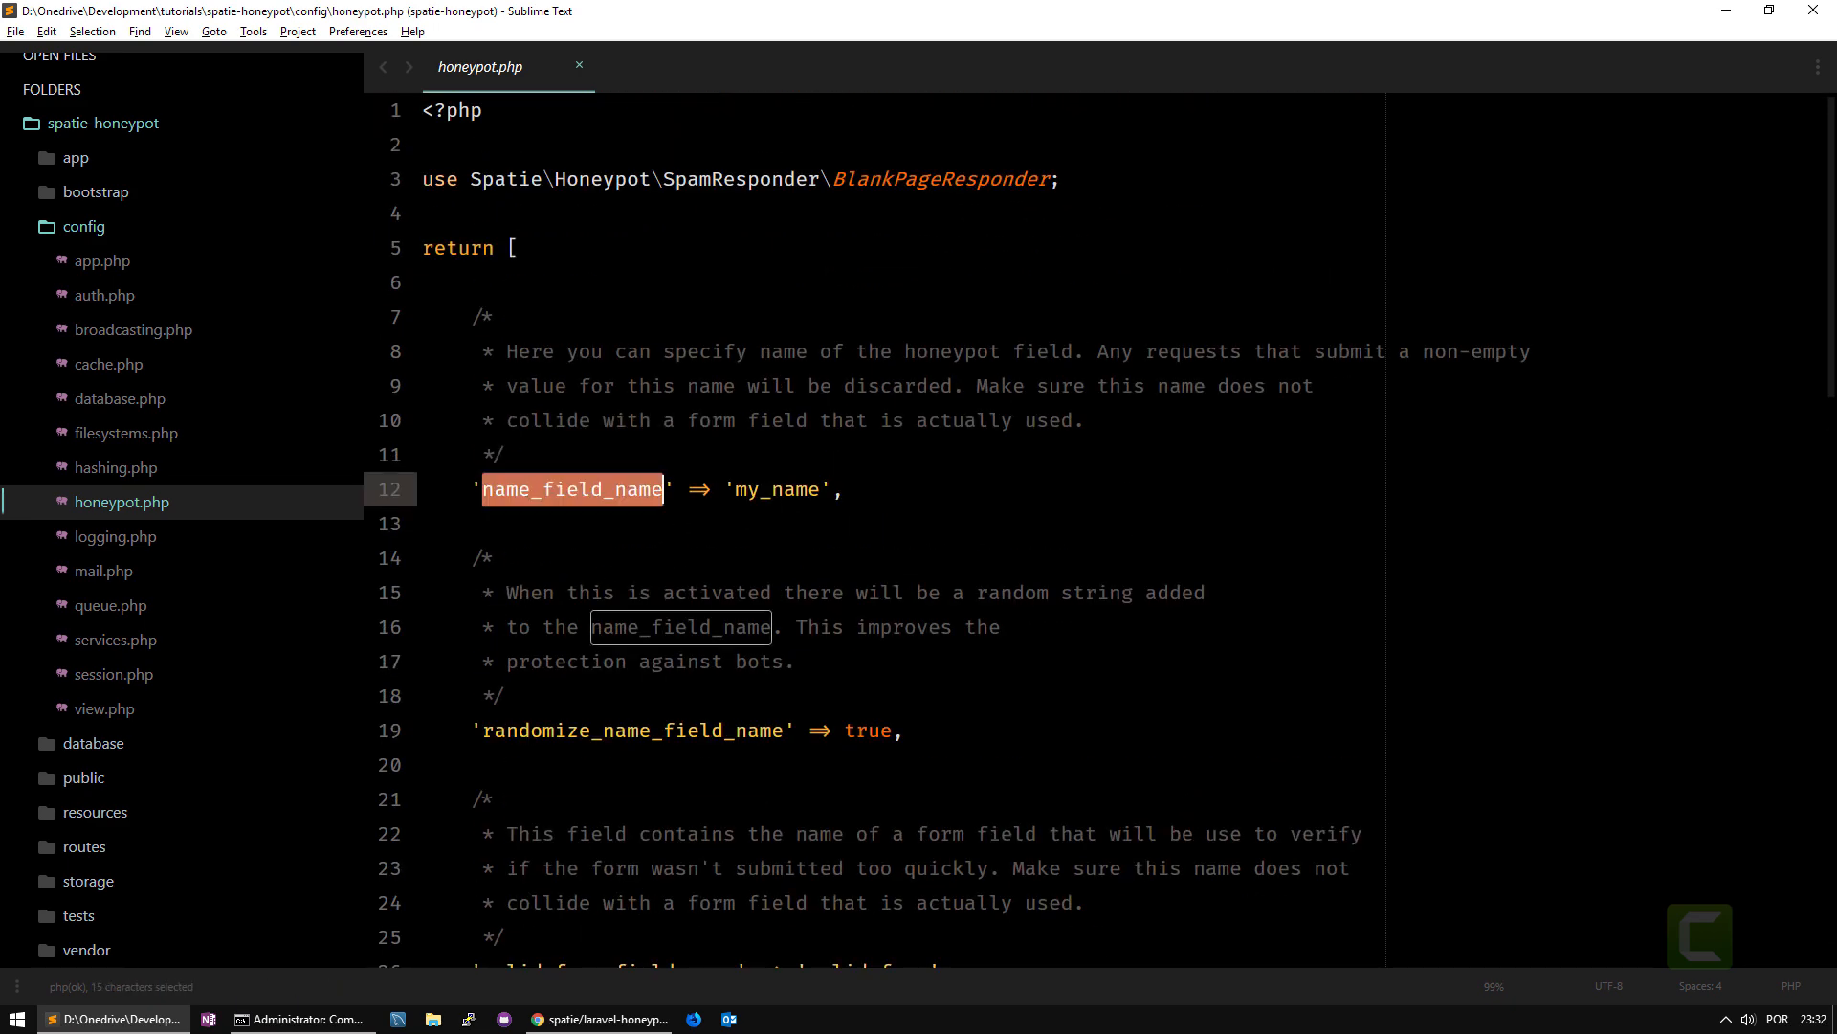
Check the contact form tab, then scroll the laravel-honeypot README to the config publish section.
left_click(600, 1019)
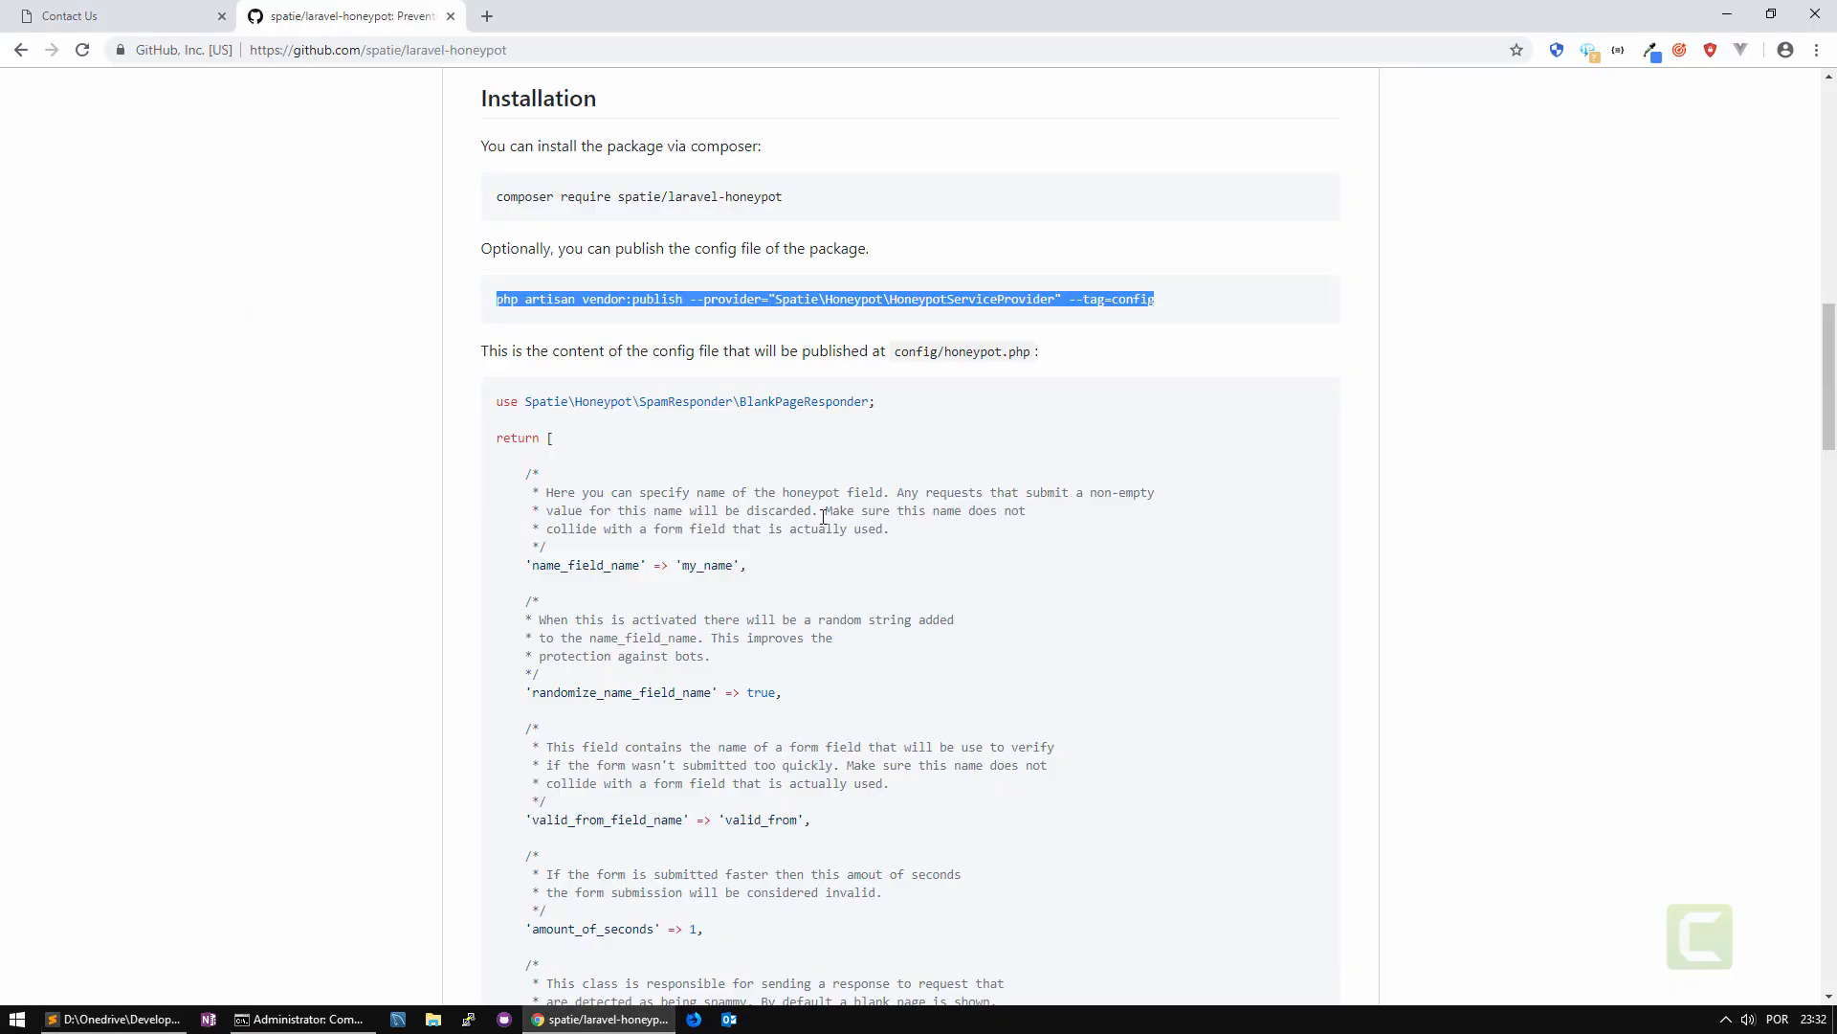
left_click(116, 15)
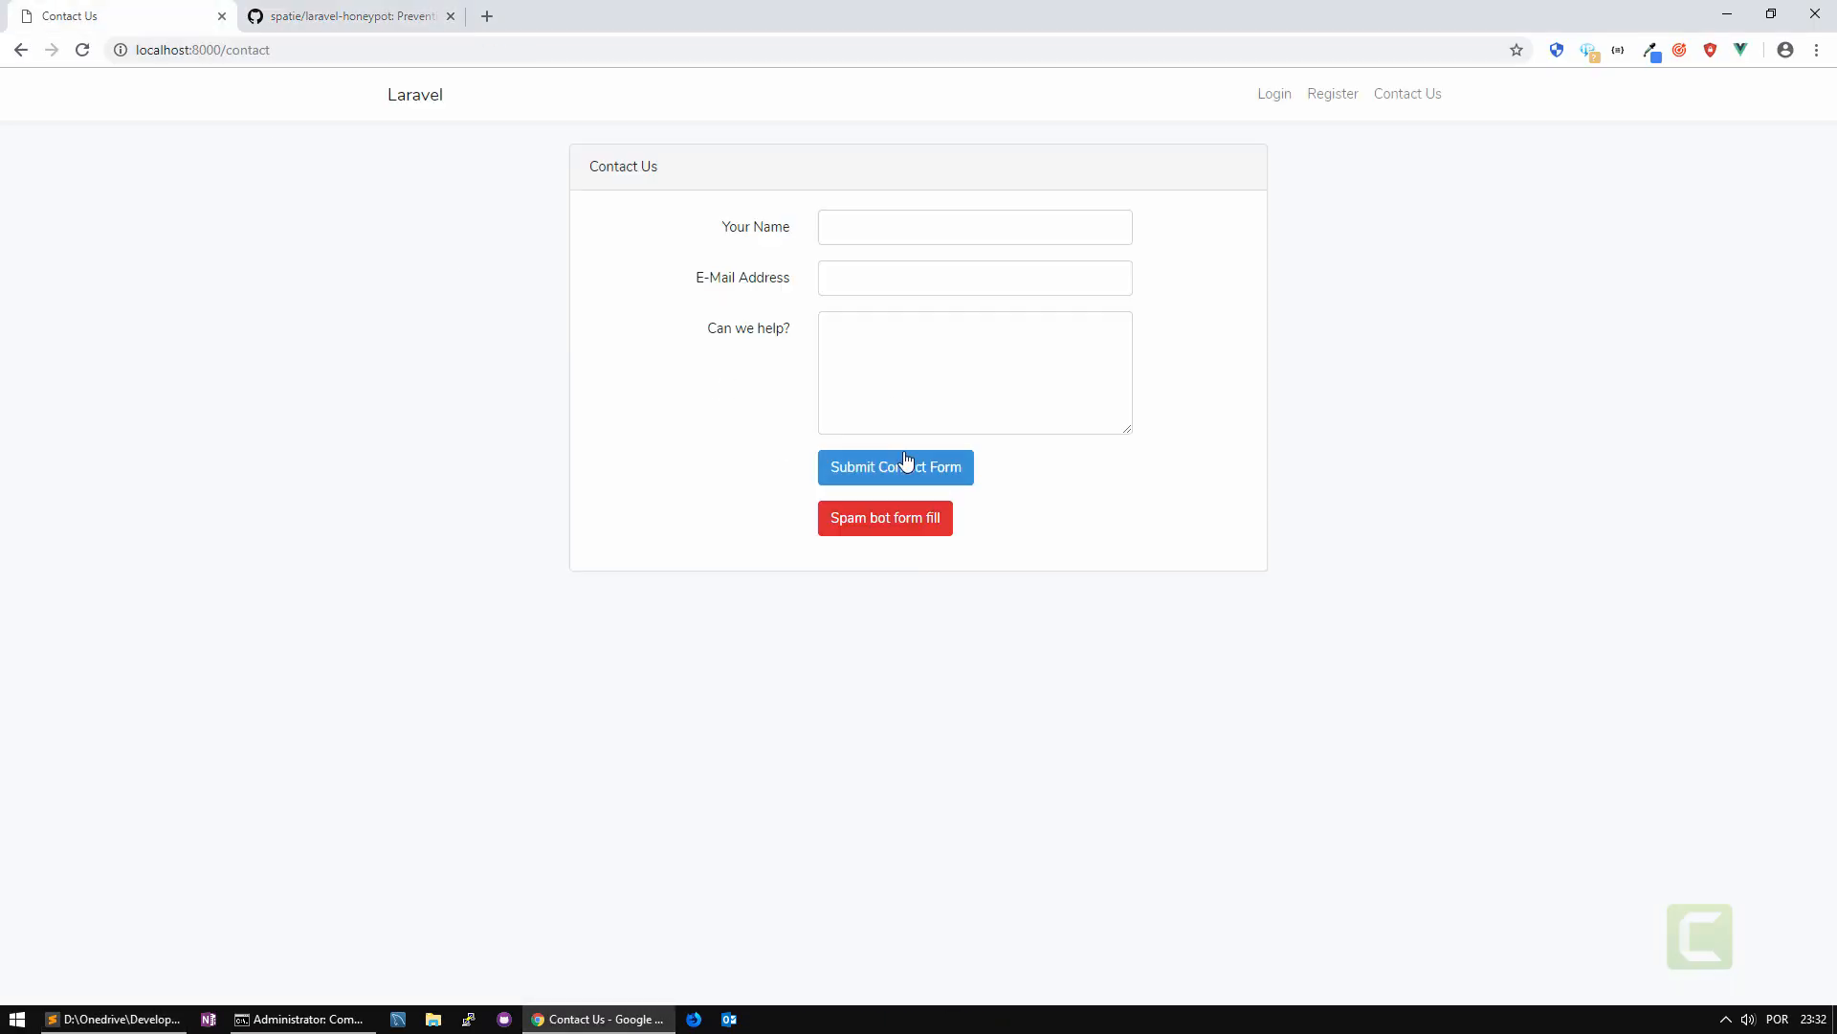
mouse_move(751, 469)
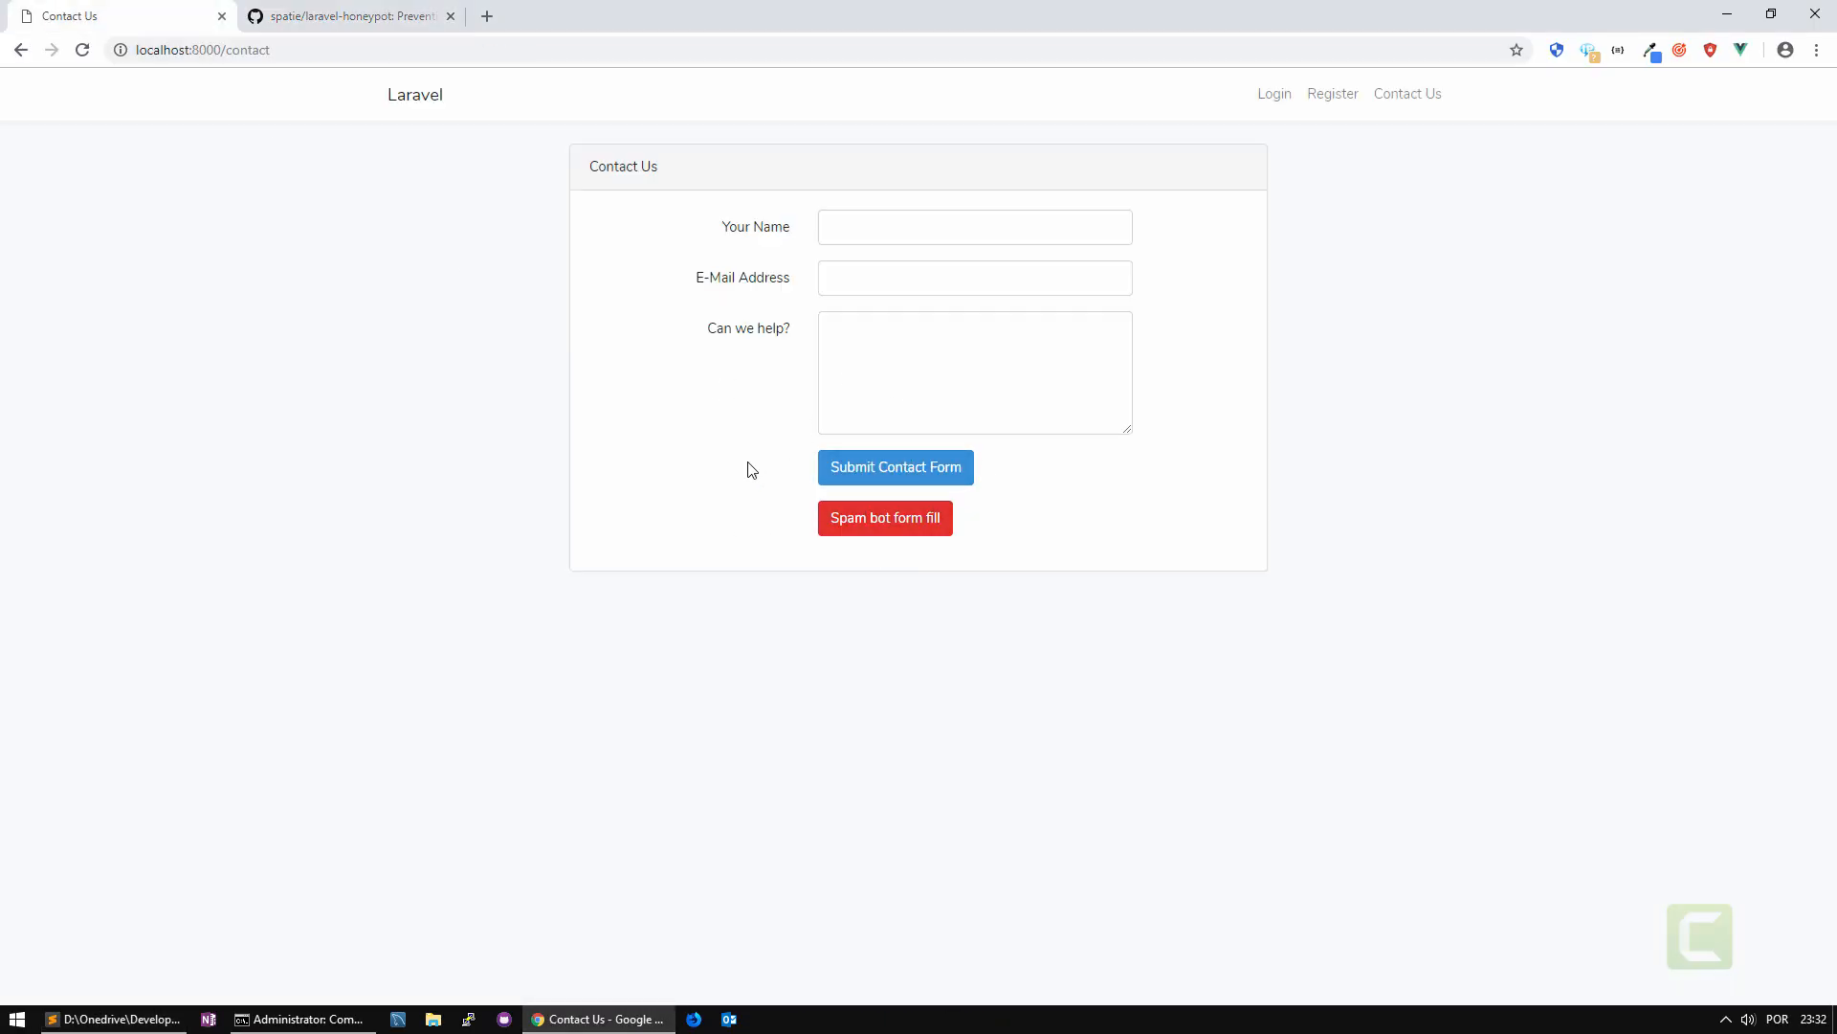
mouse_move(884, 518)
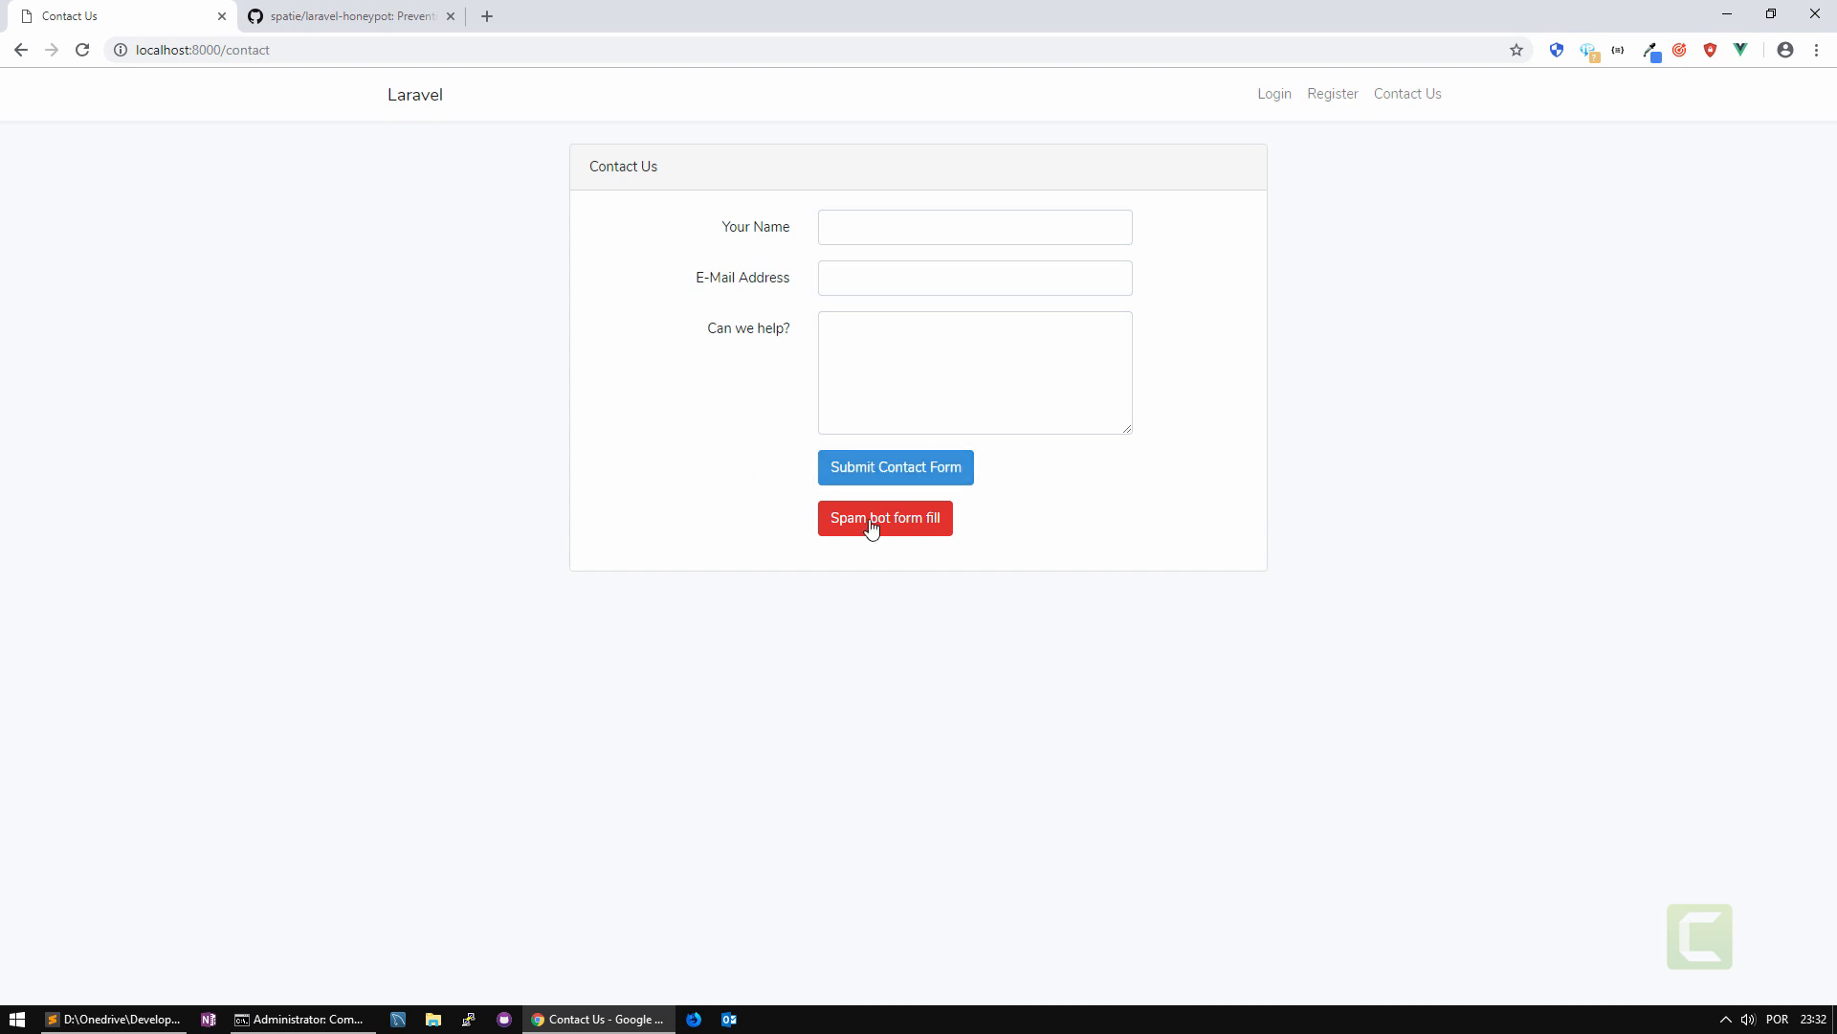
mouse_move(690, 422)
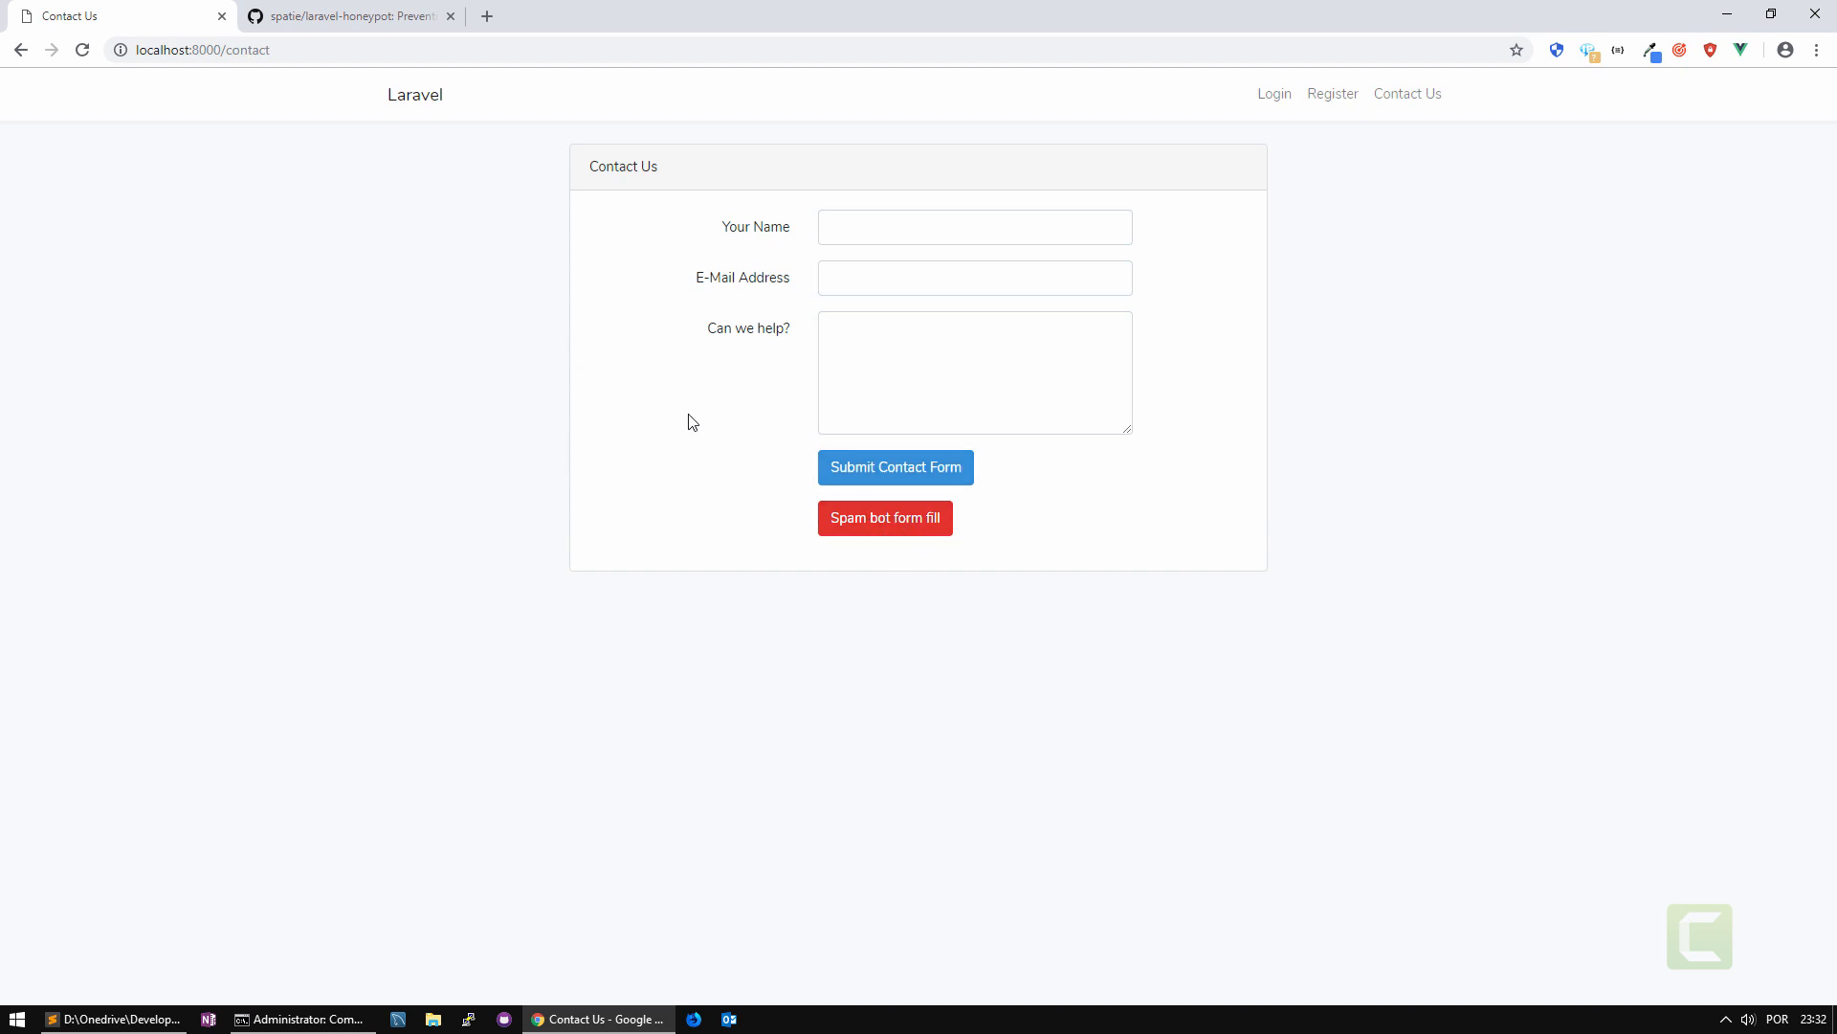
mouse_move(351, 15)
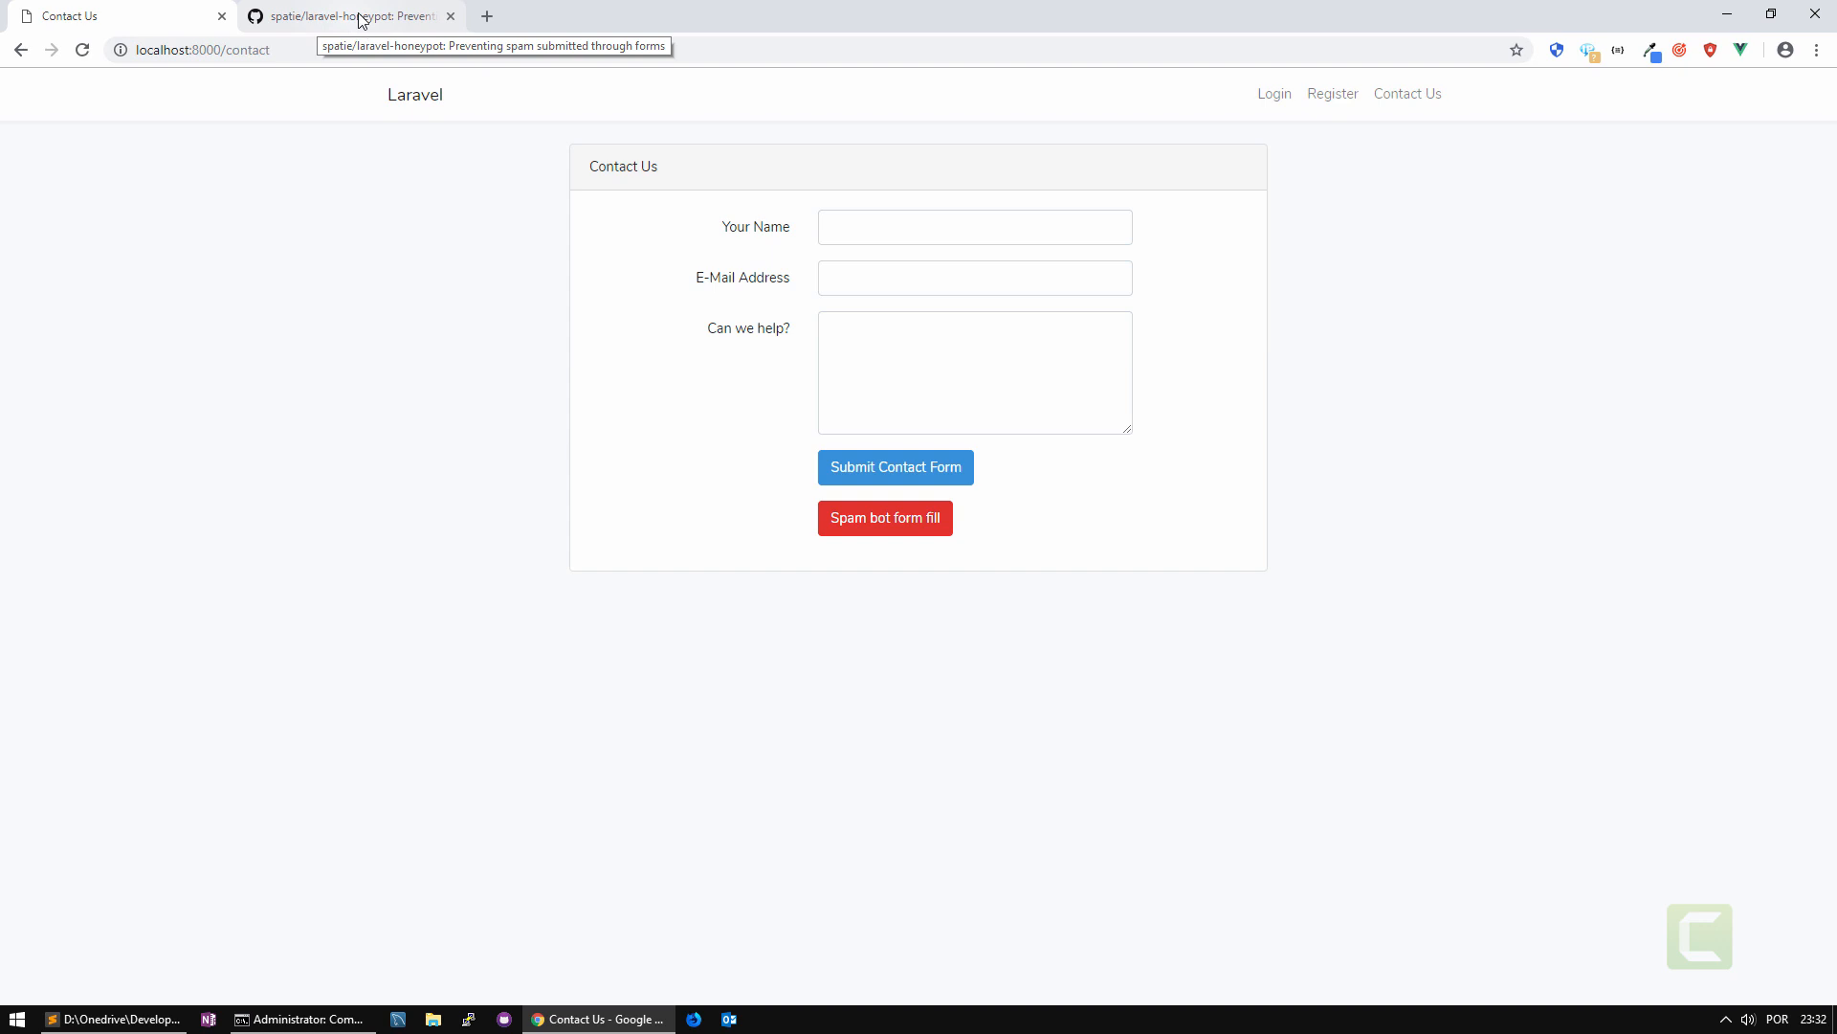
mouse_move(641, 392)
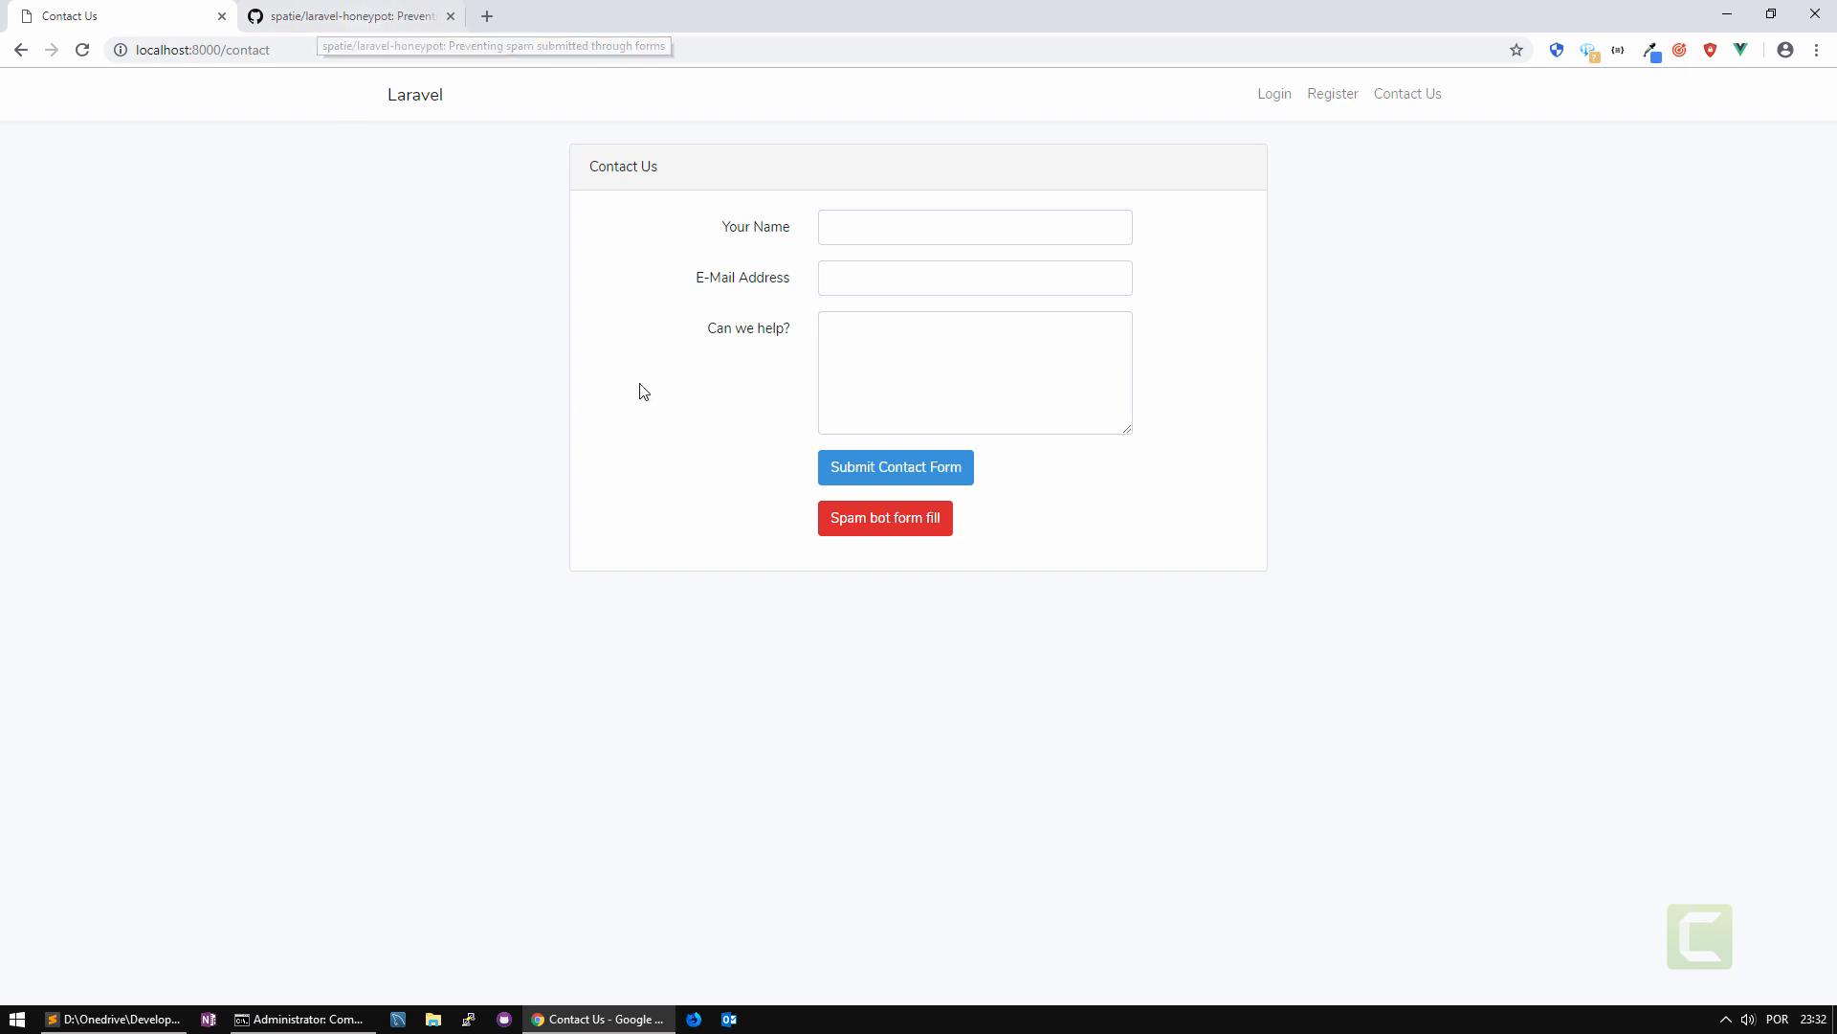
left_click(348, 15)
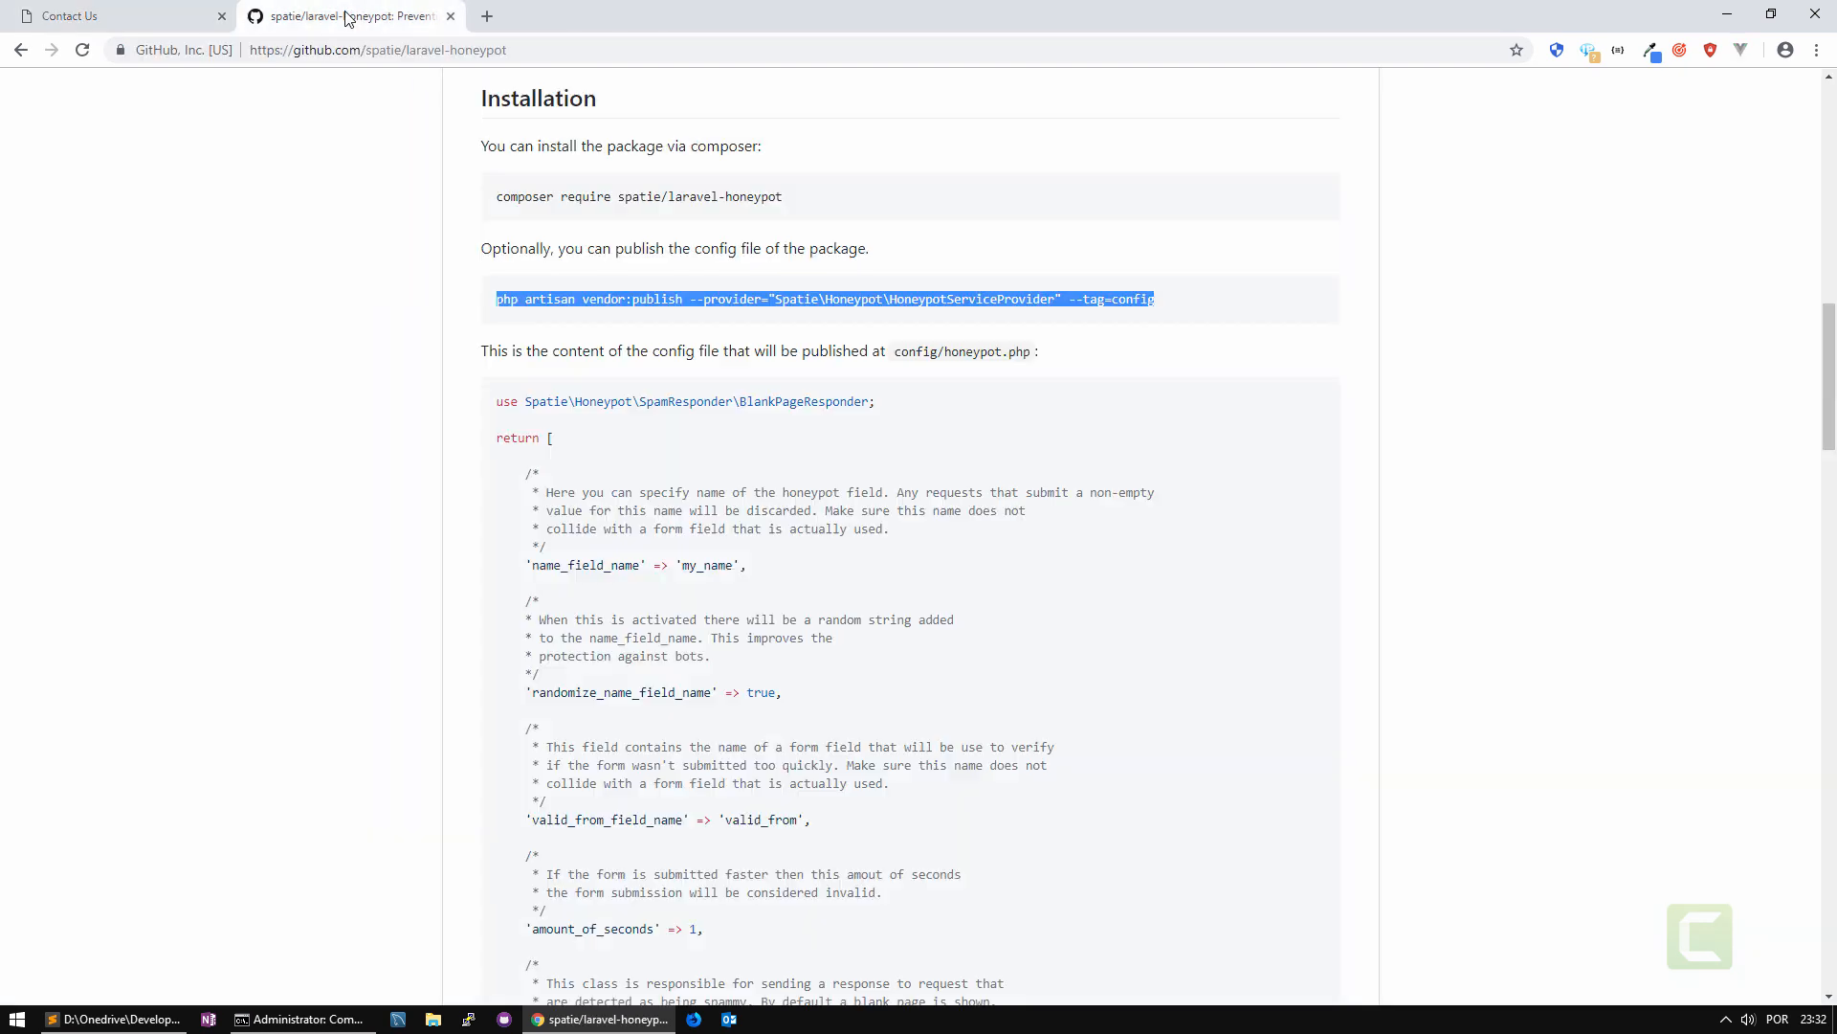
scroll("down", 3)
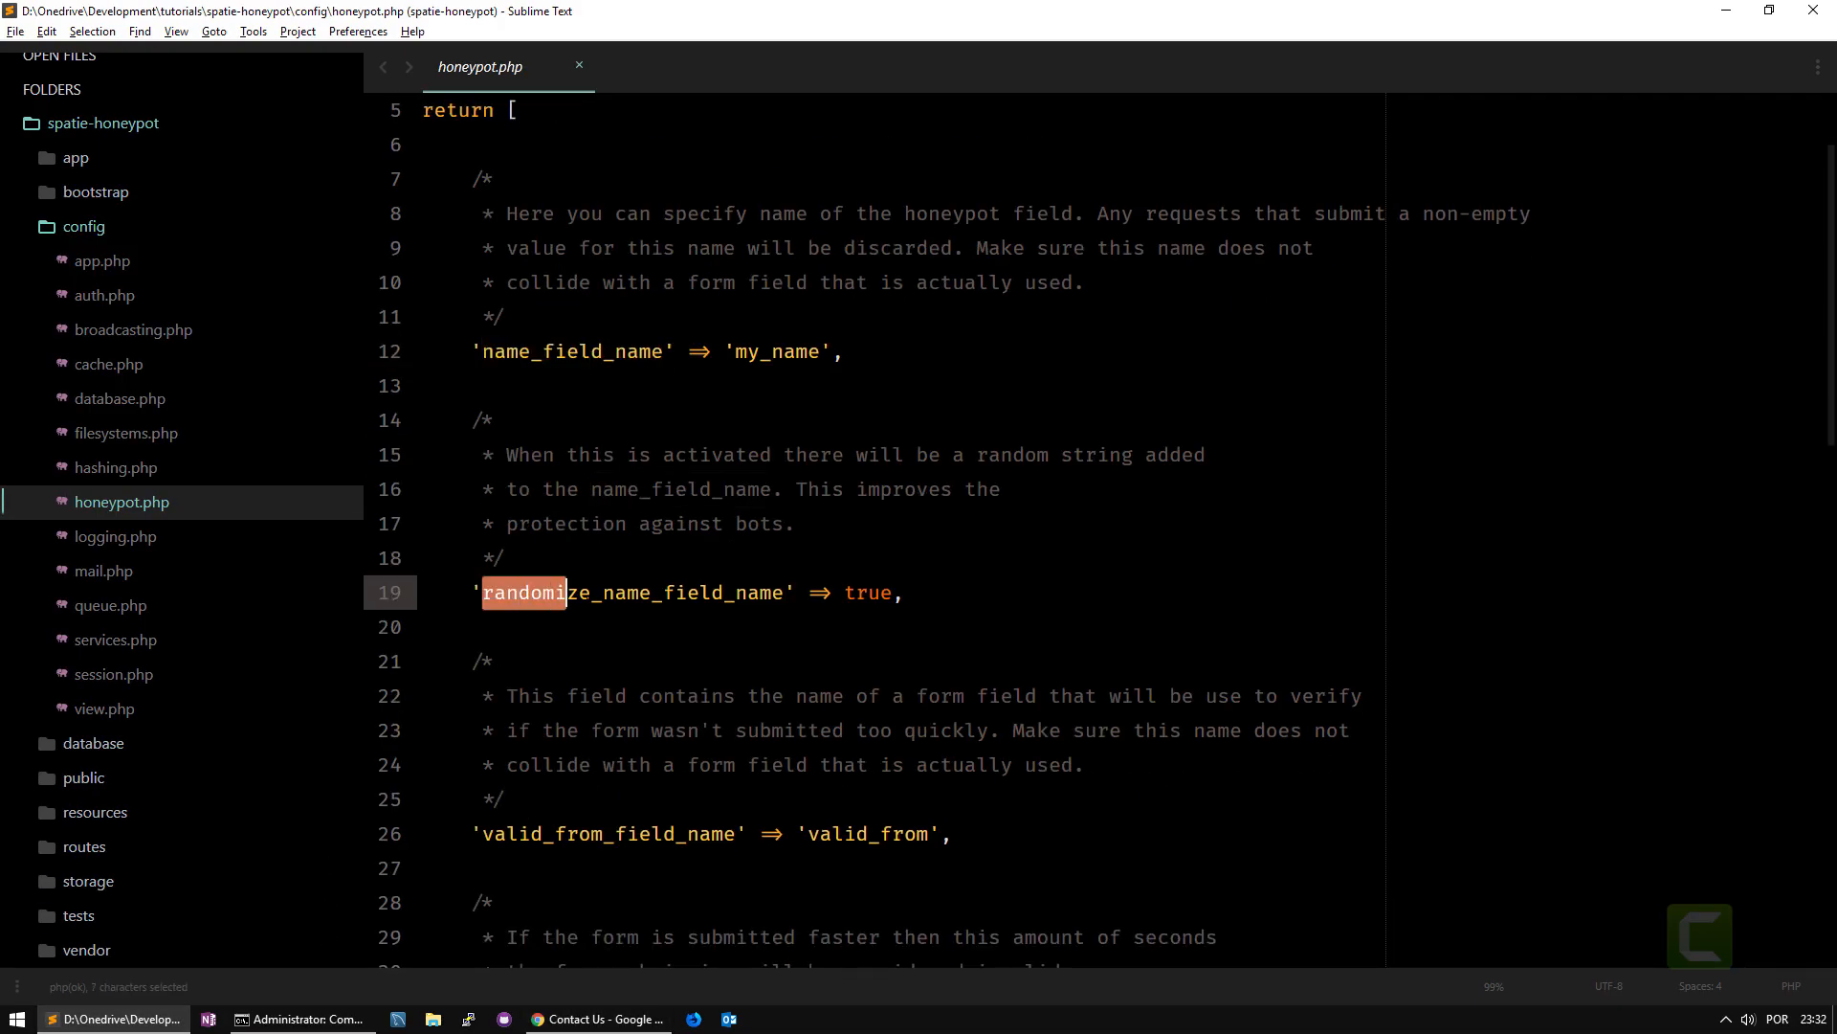
double_click(636, 591)
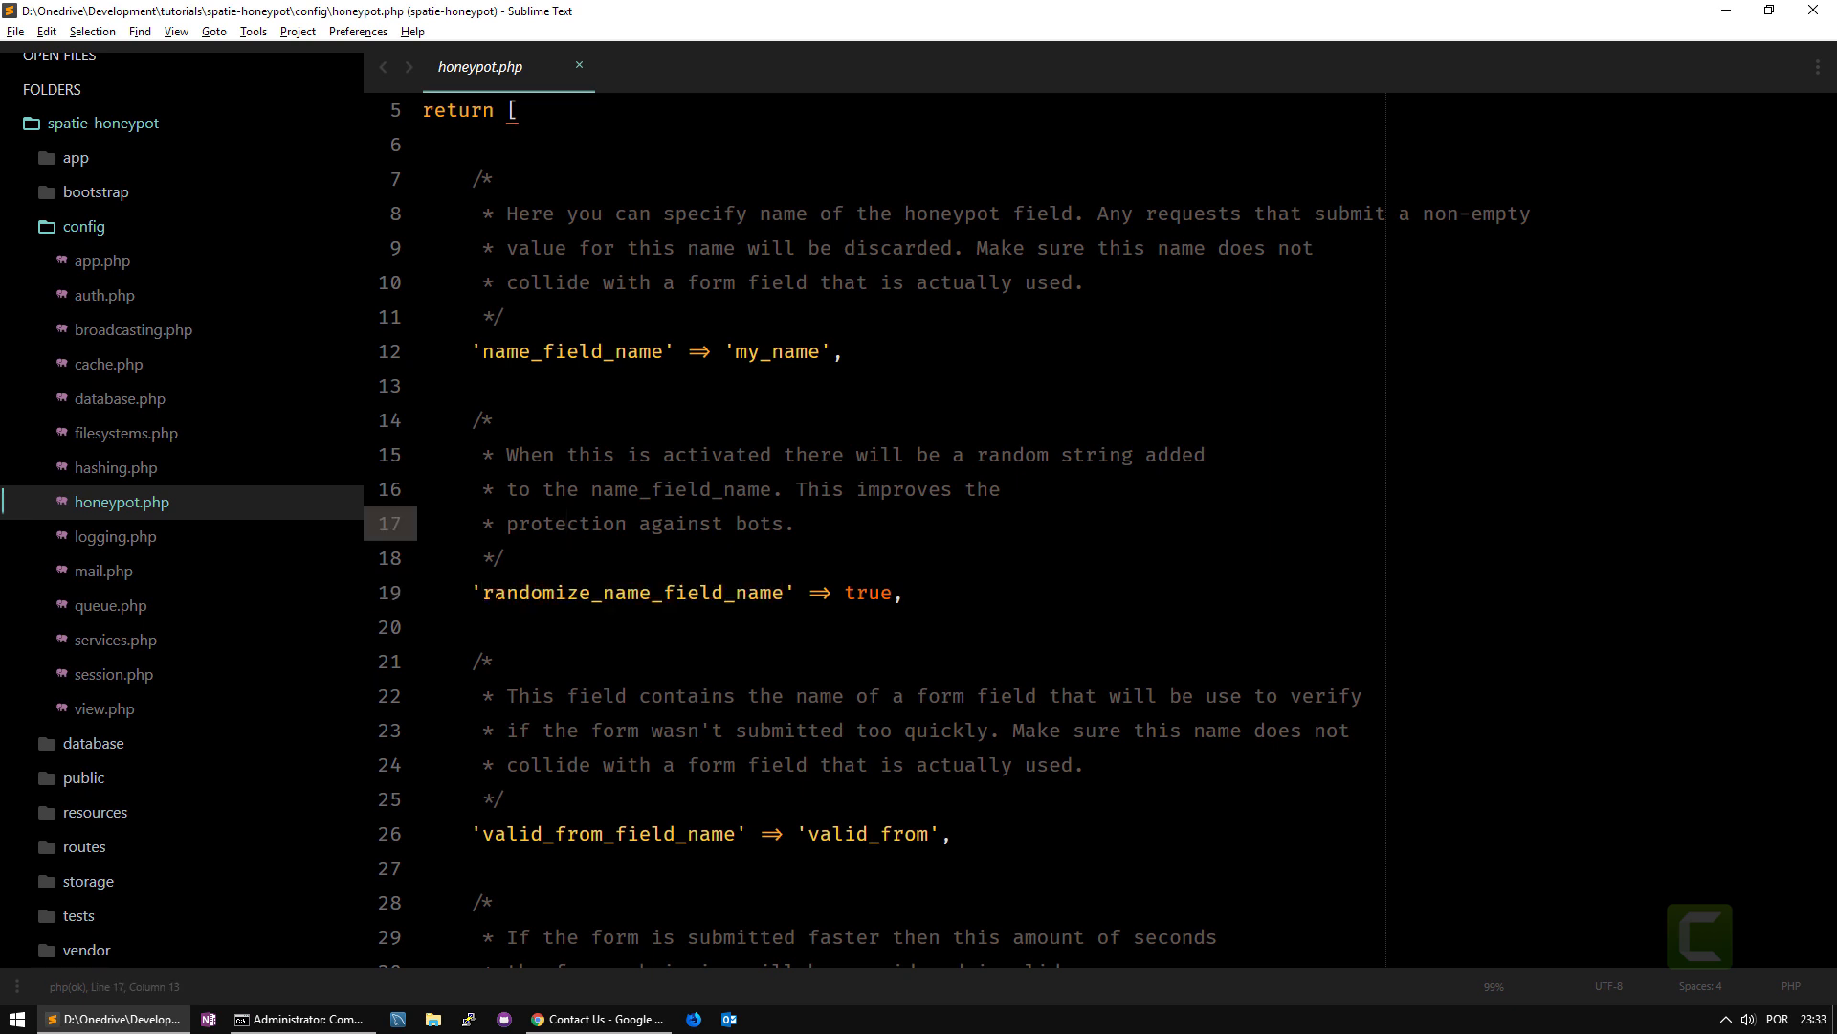
left_click(627, 592)
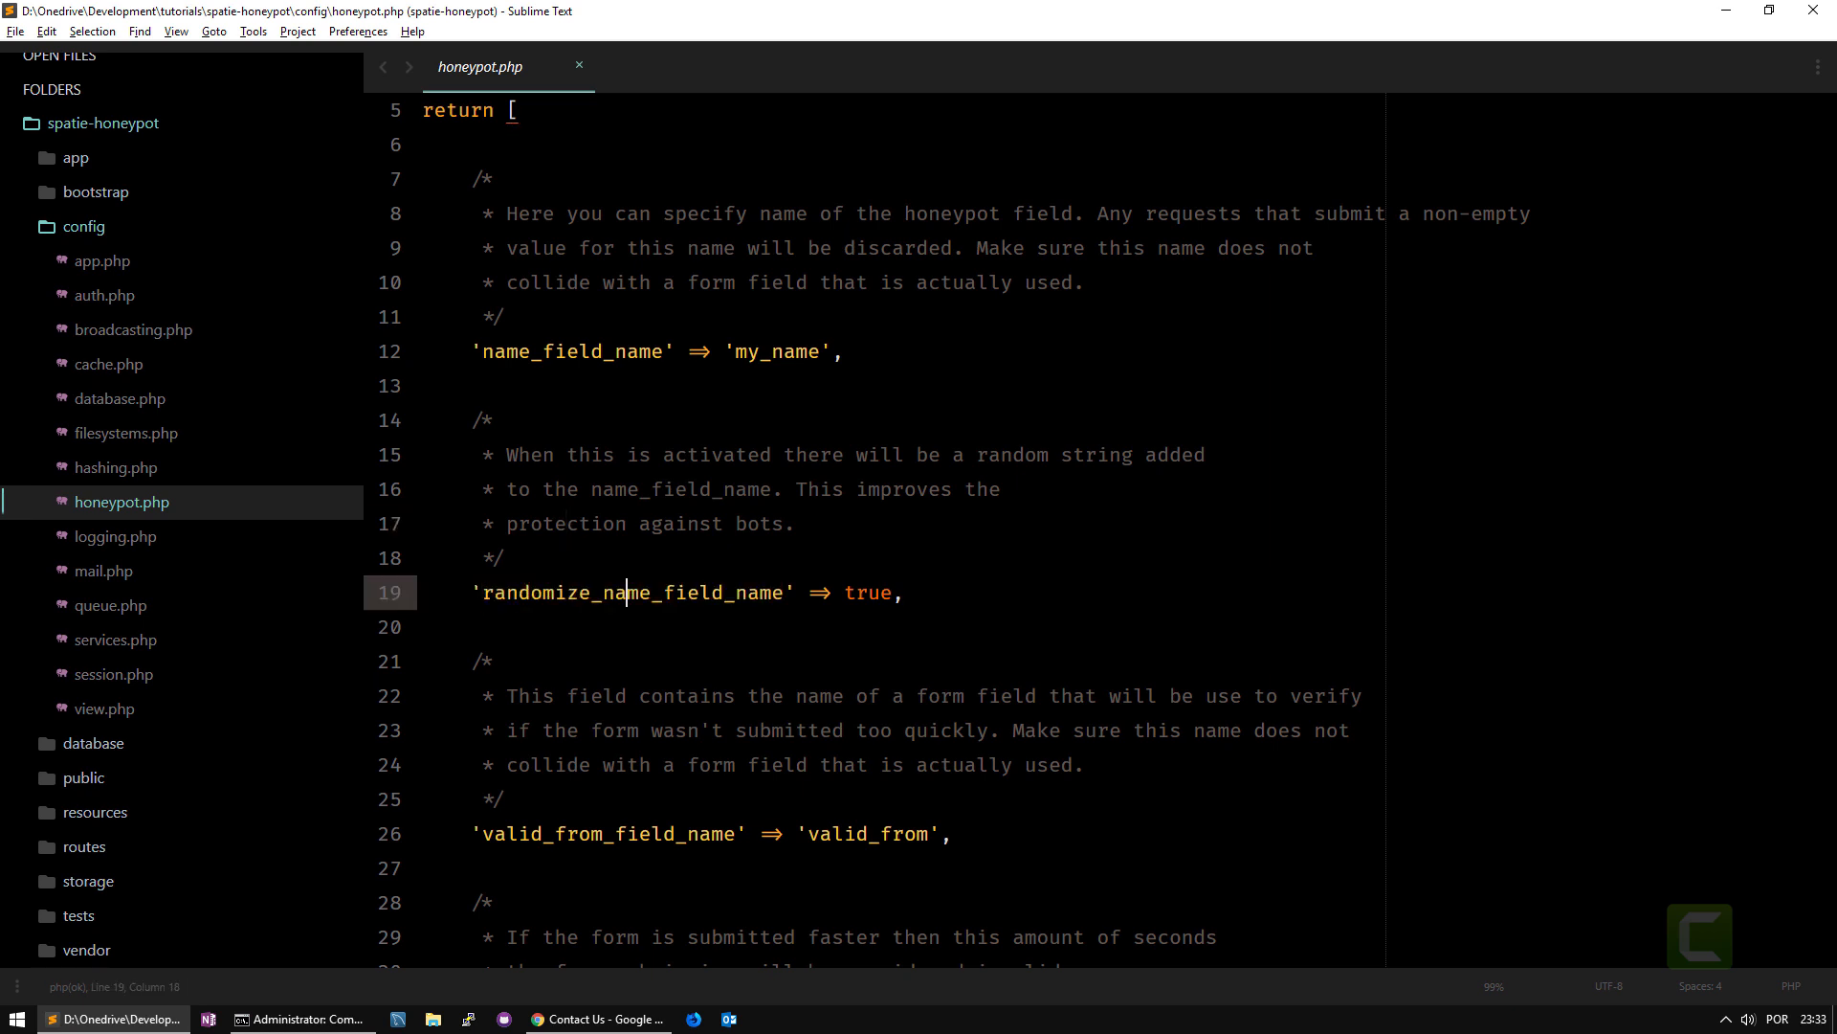
double_click(627, 591)
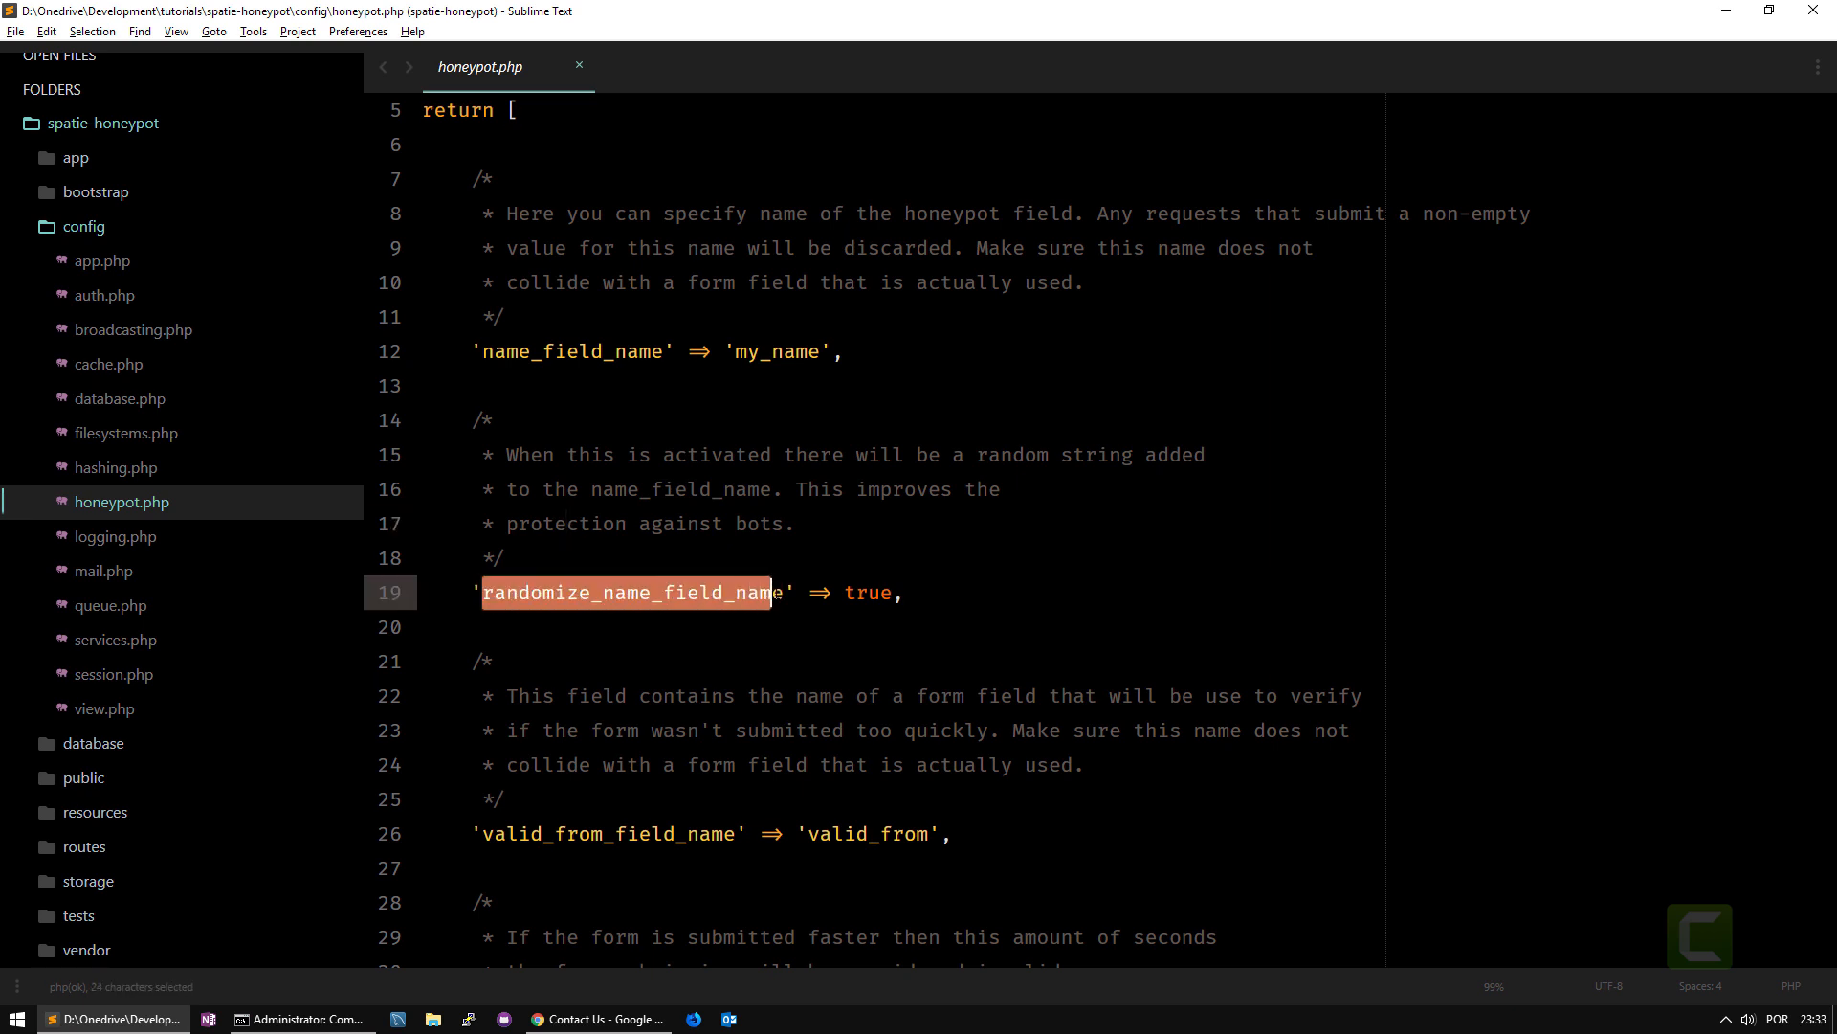
left_click(782, 591)
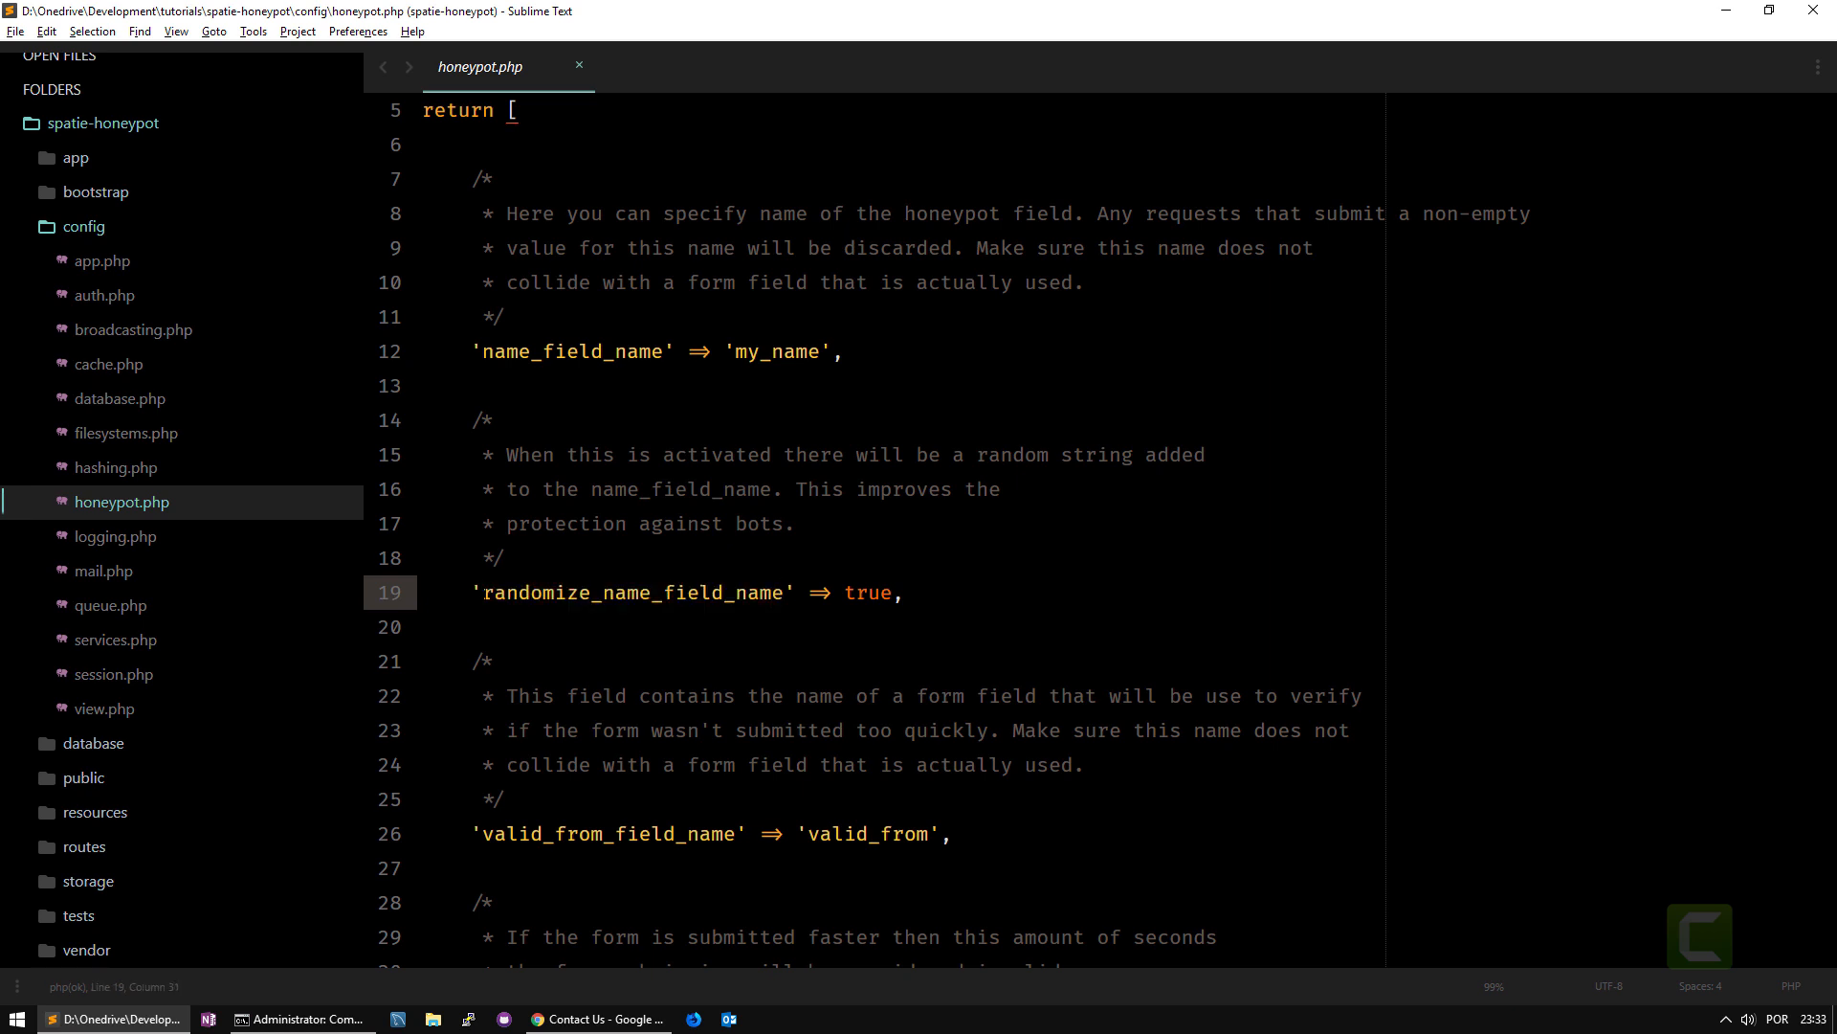
scroll("down", 3)
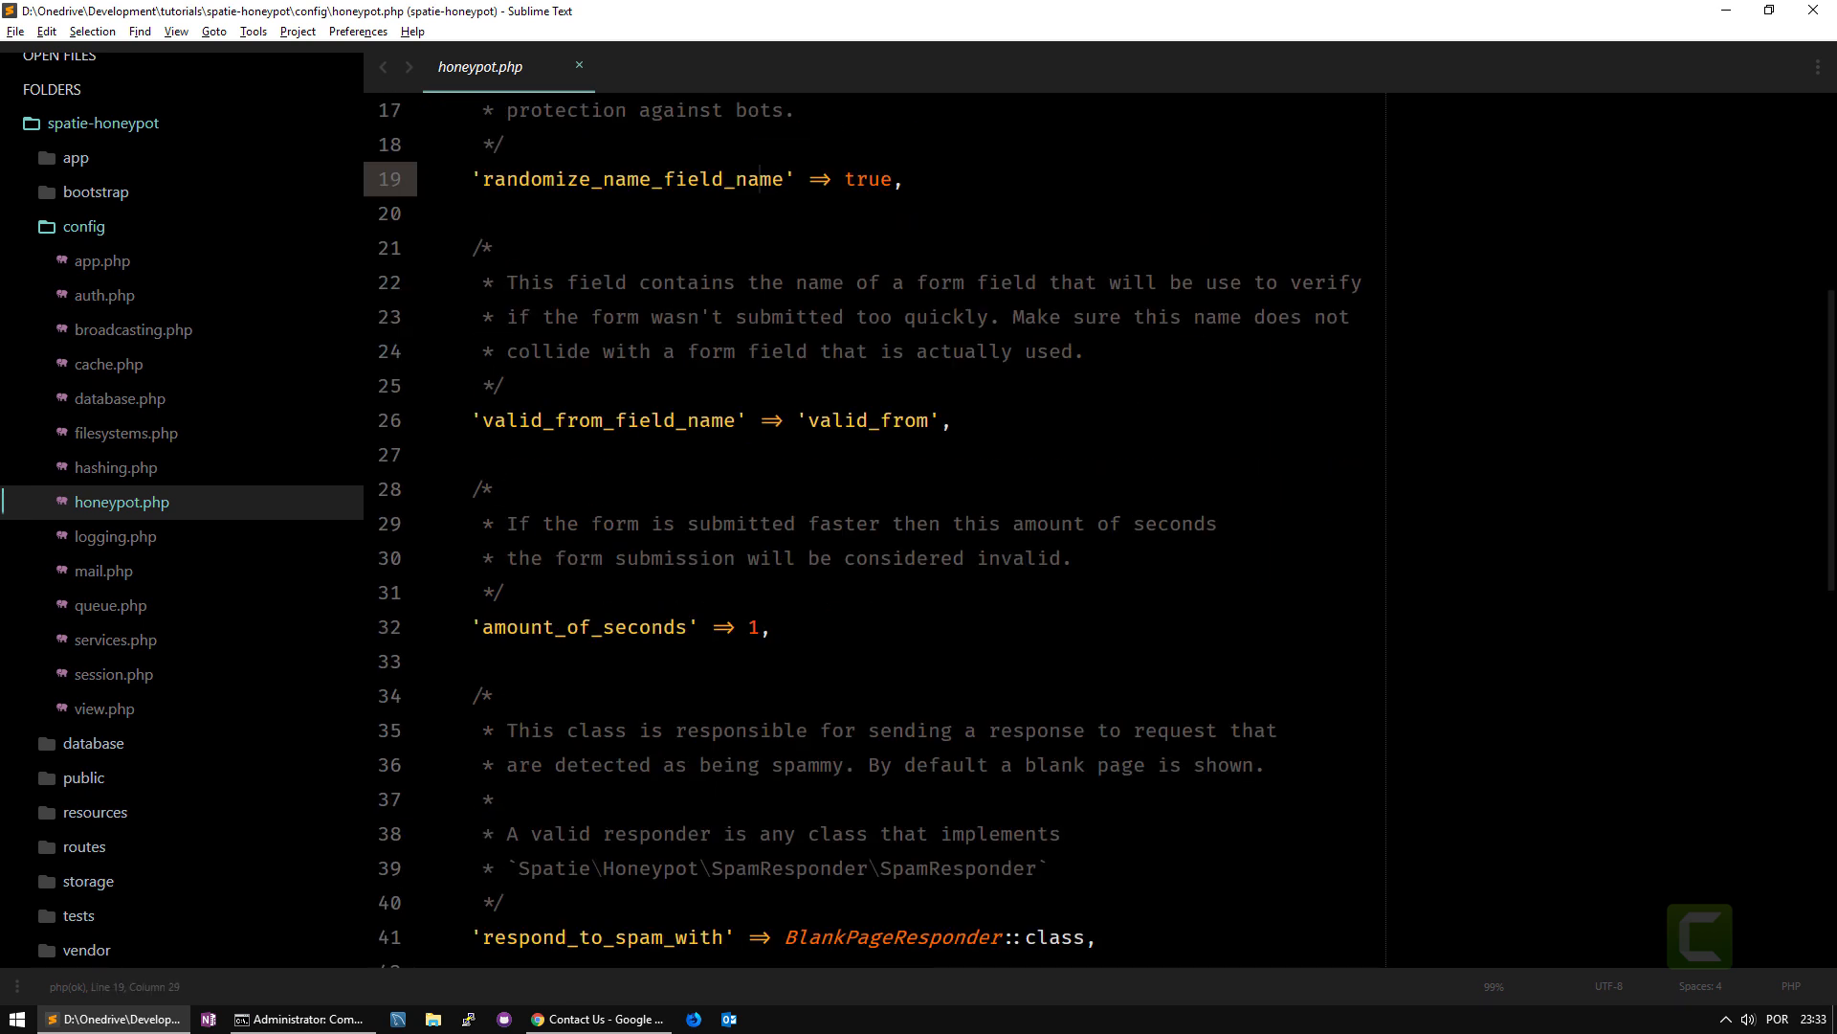
double_click(867, 178)
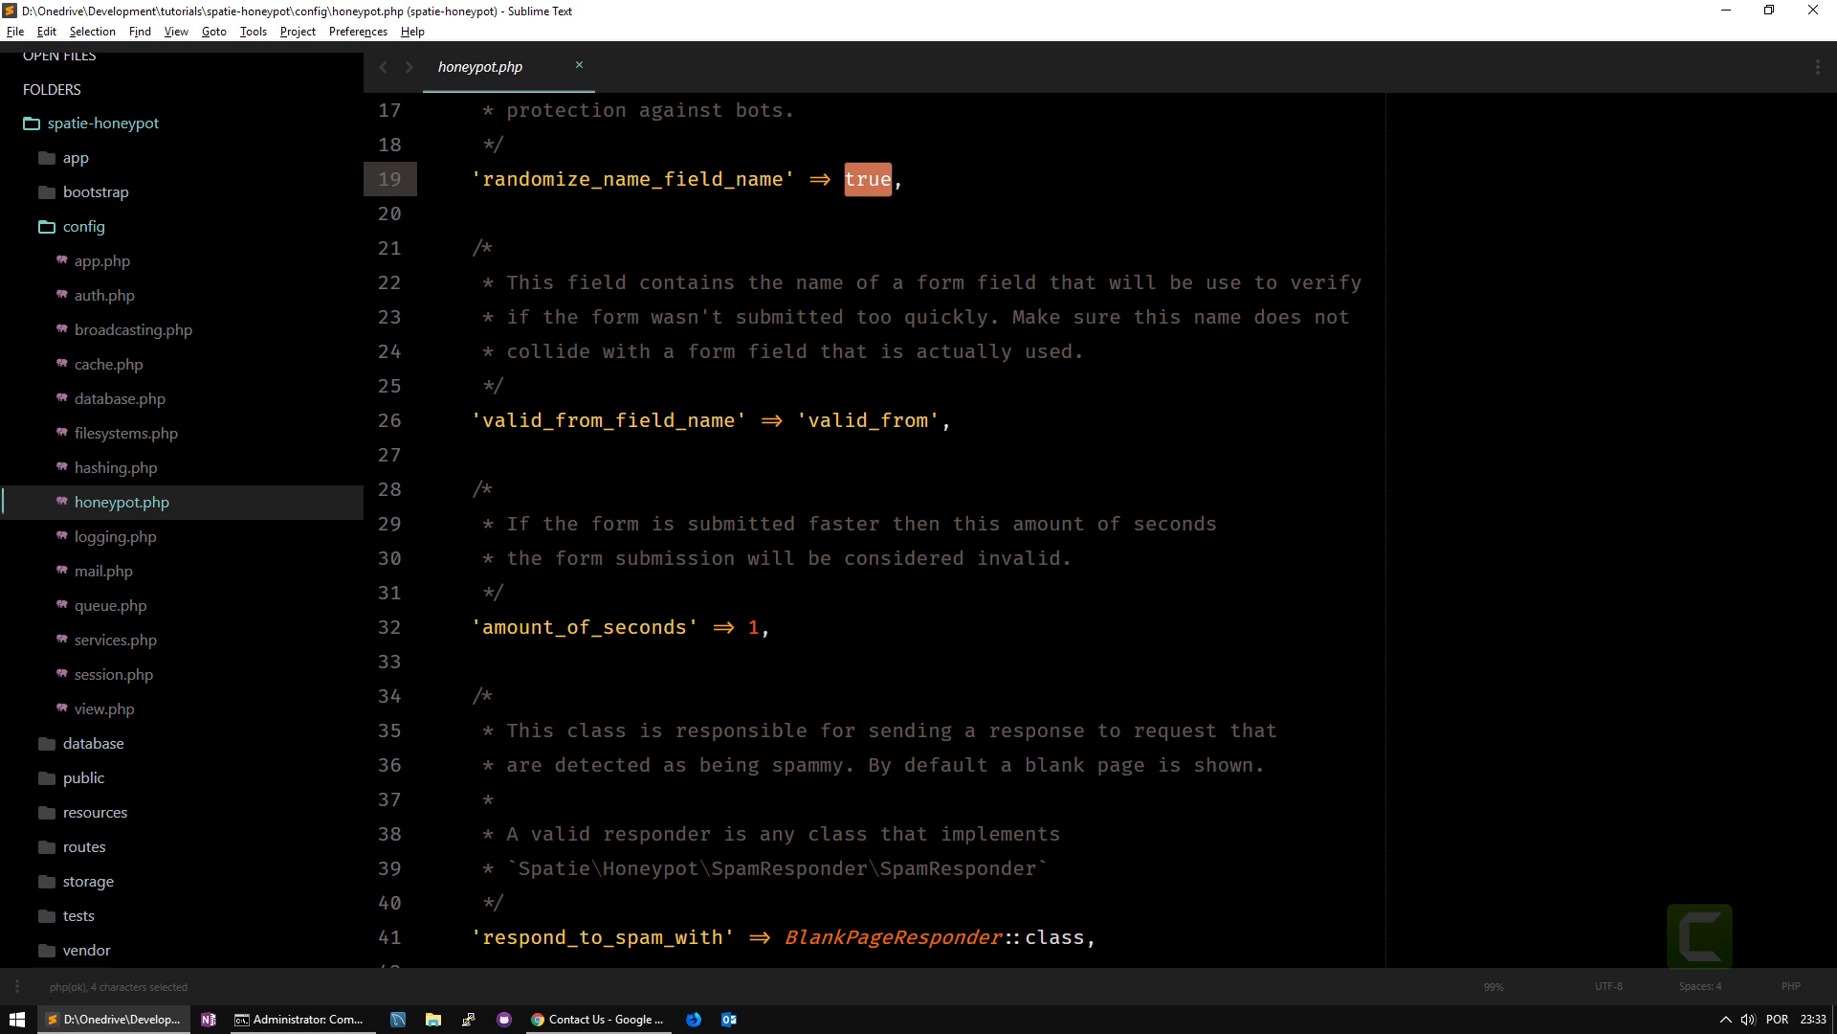
double_click(606, 419)
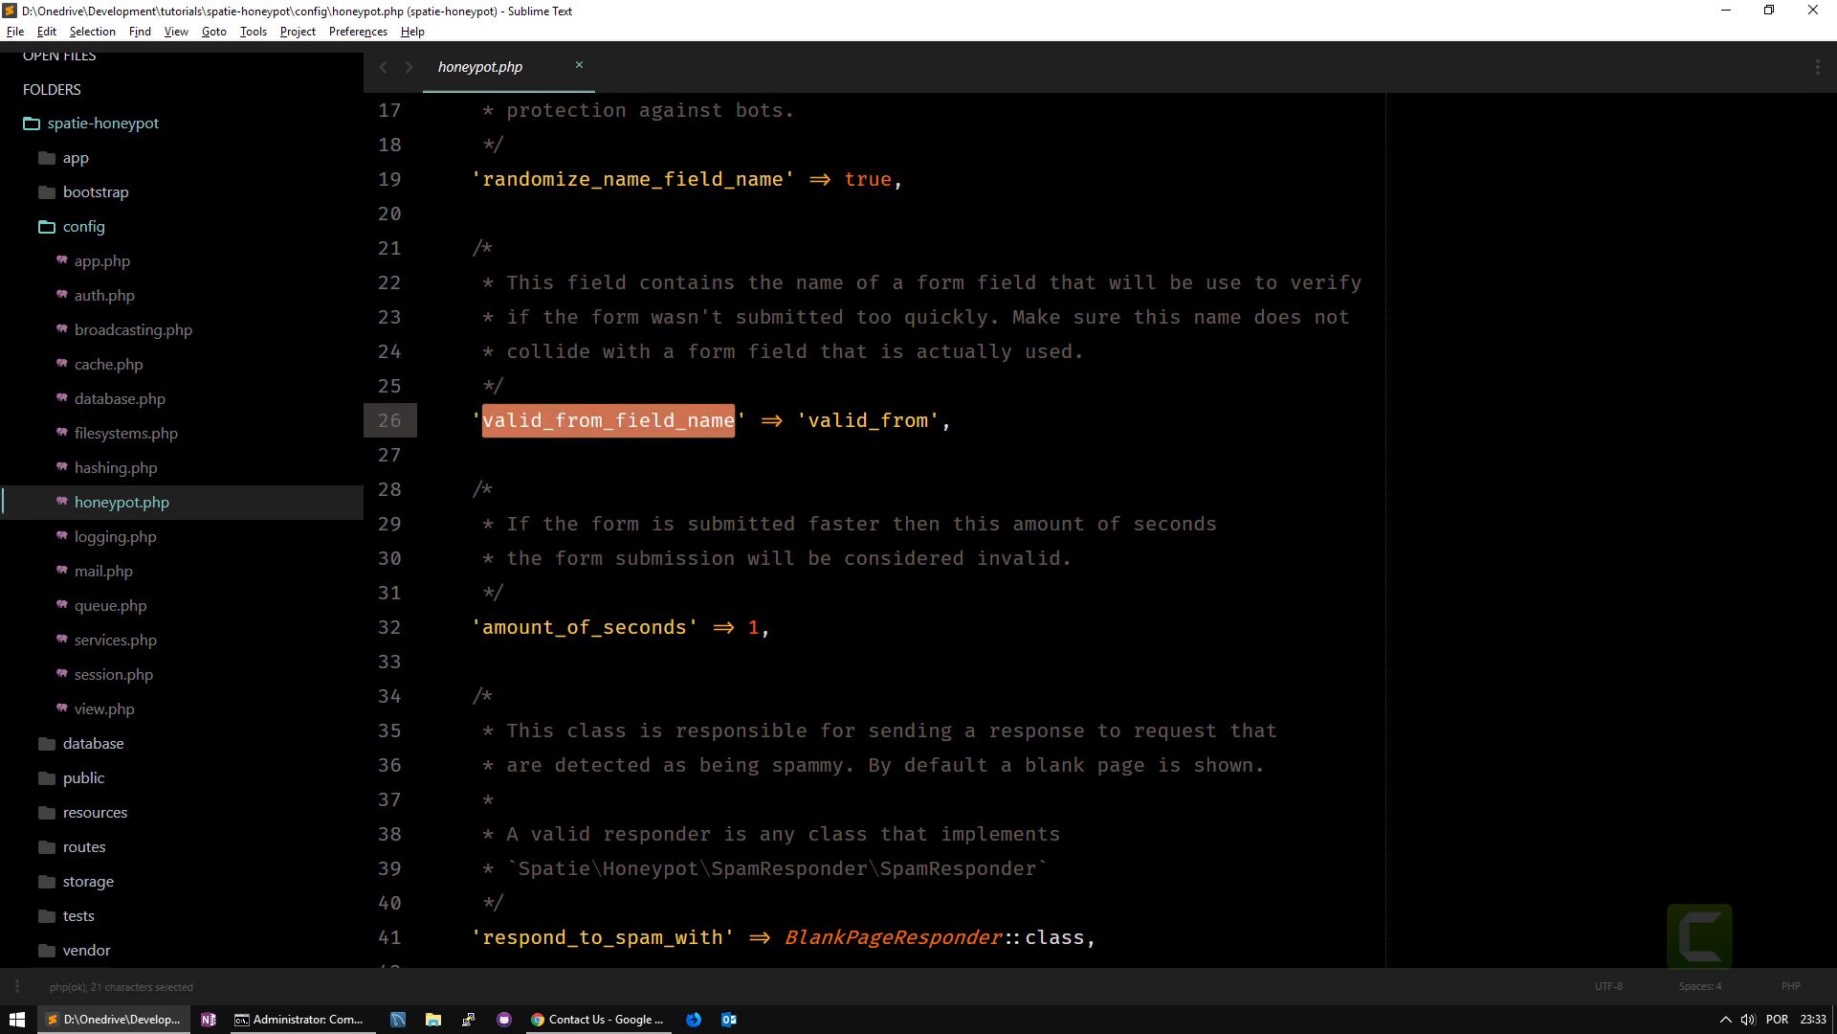
left_click(914, 317)
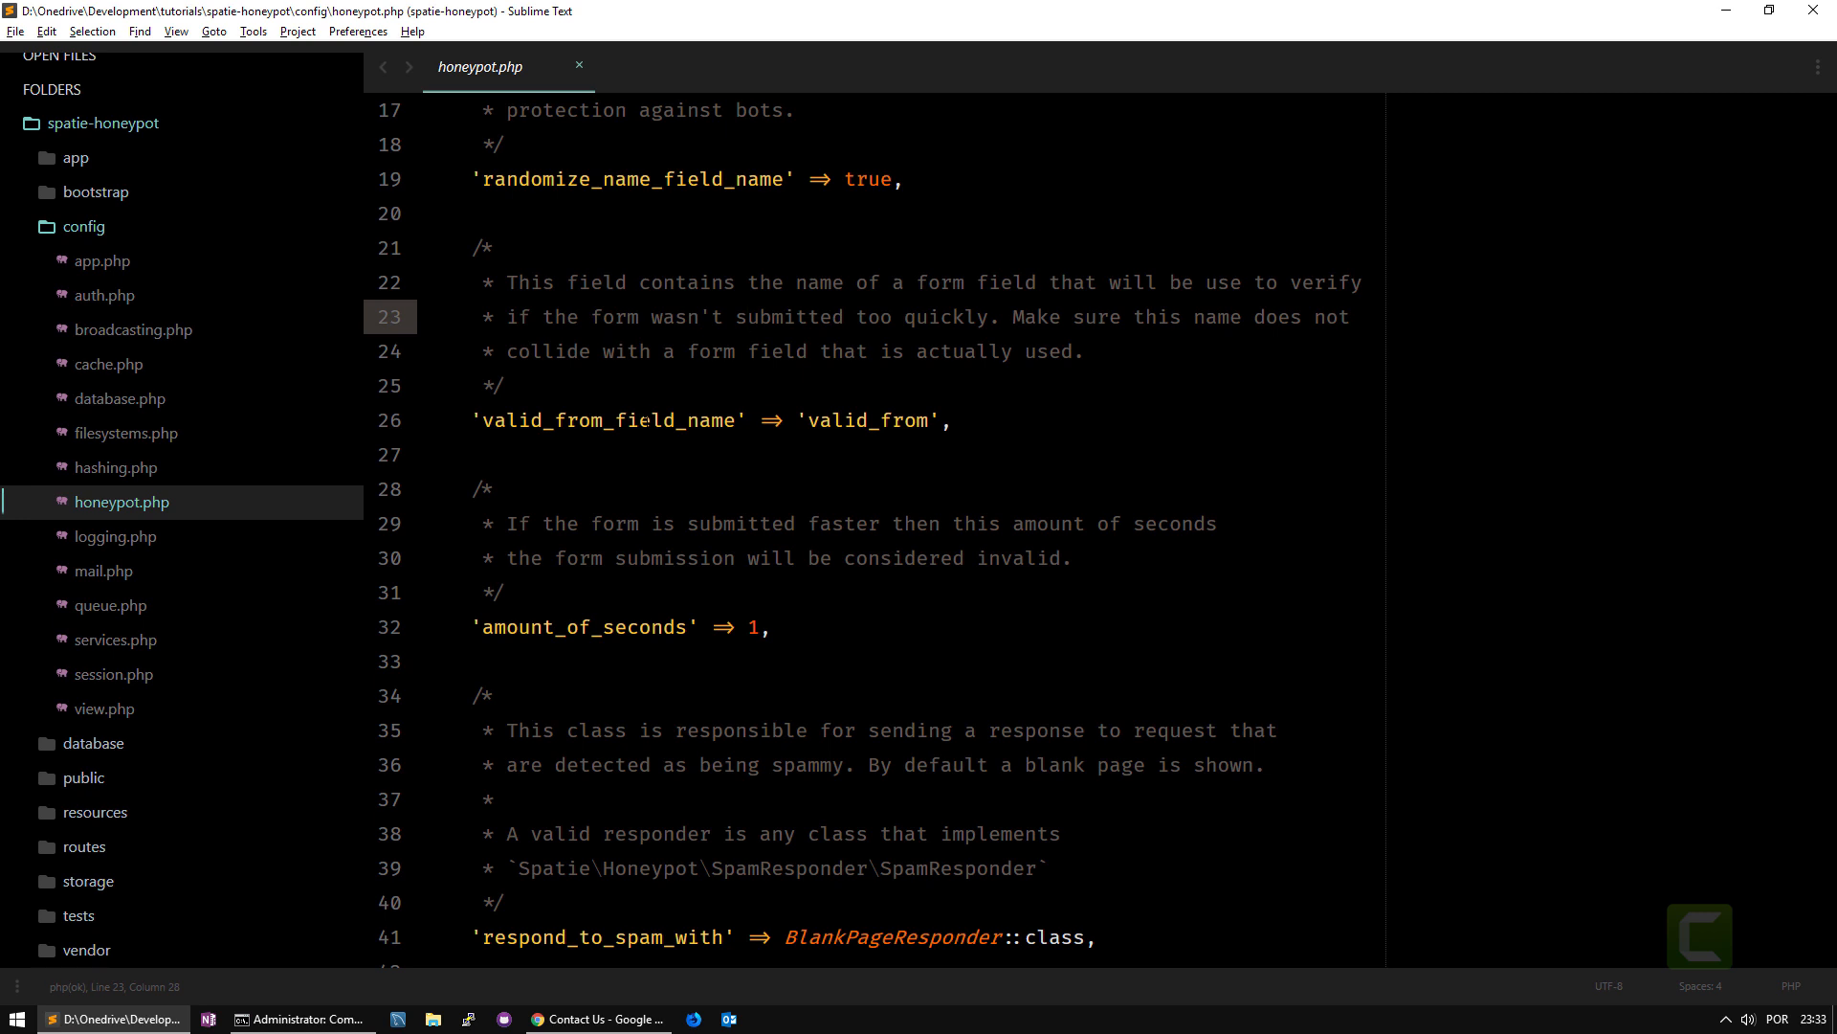
left_click(747, 316)
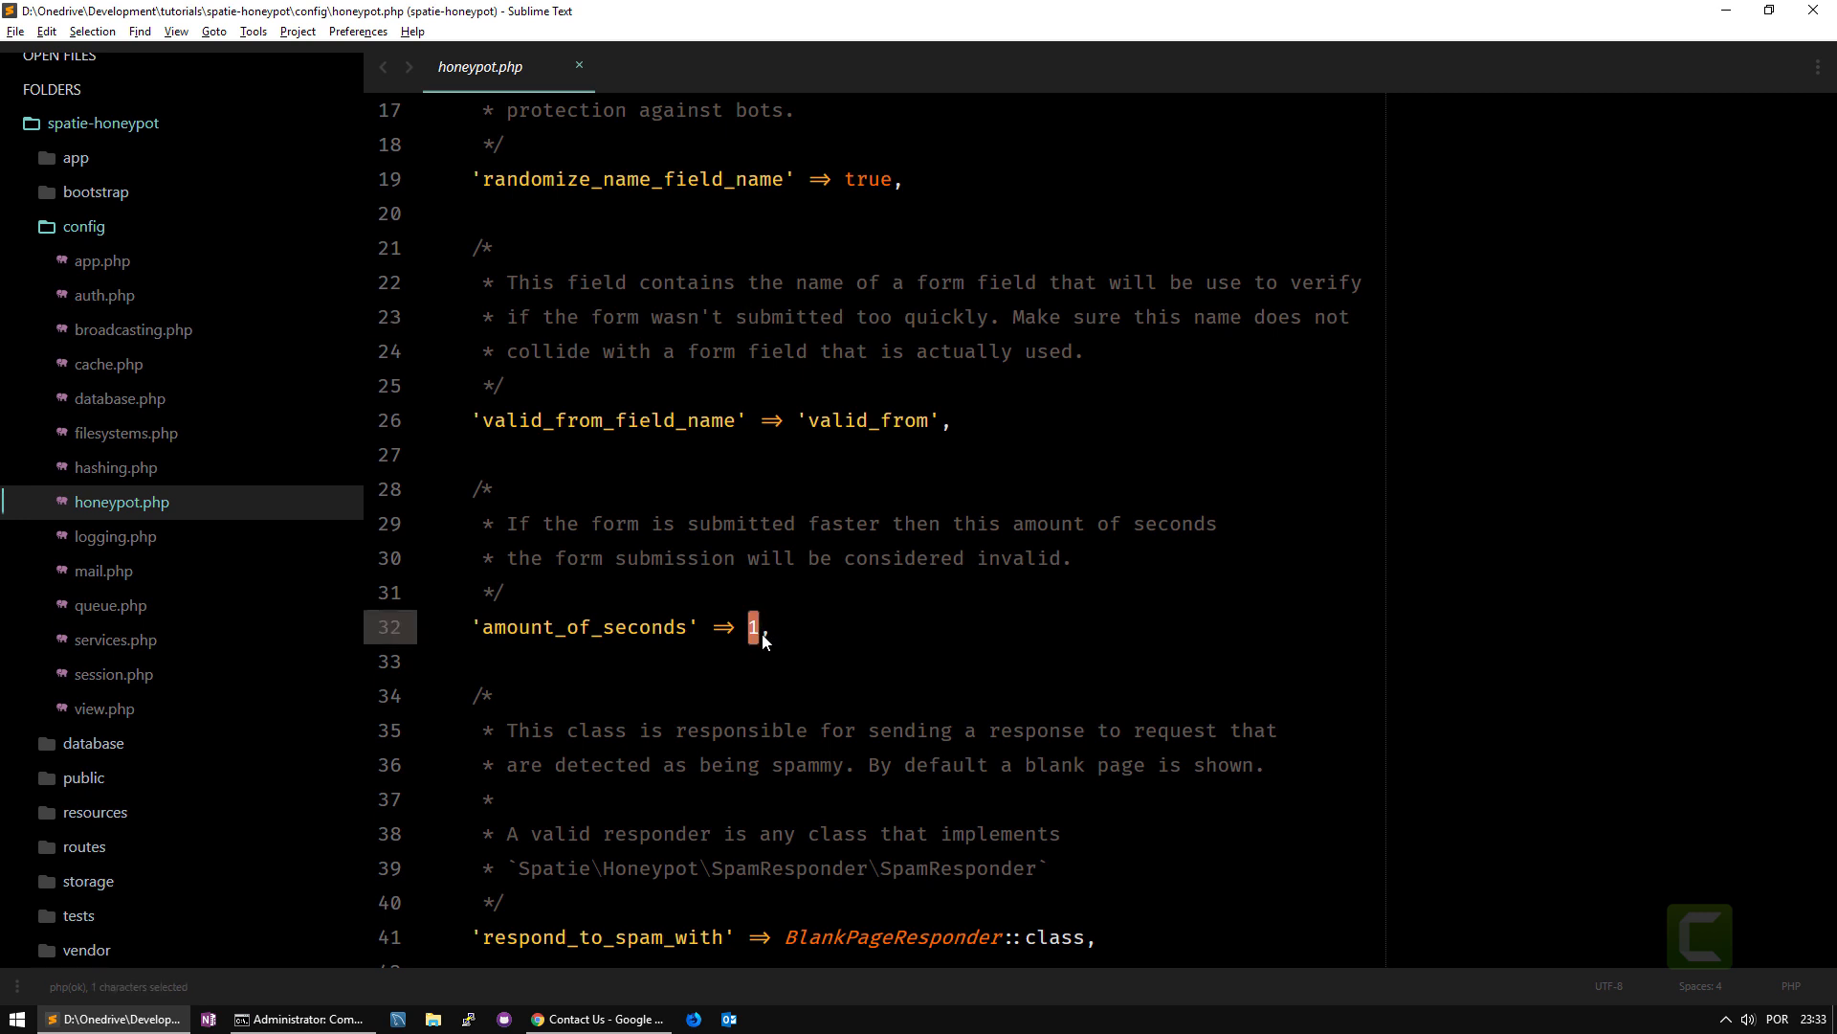
scroll("down", 3)
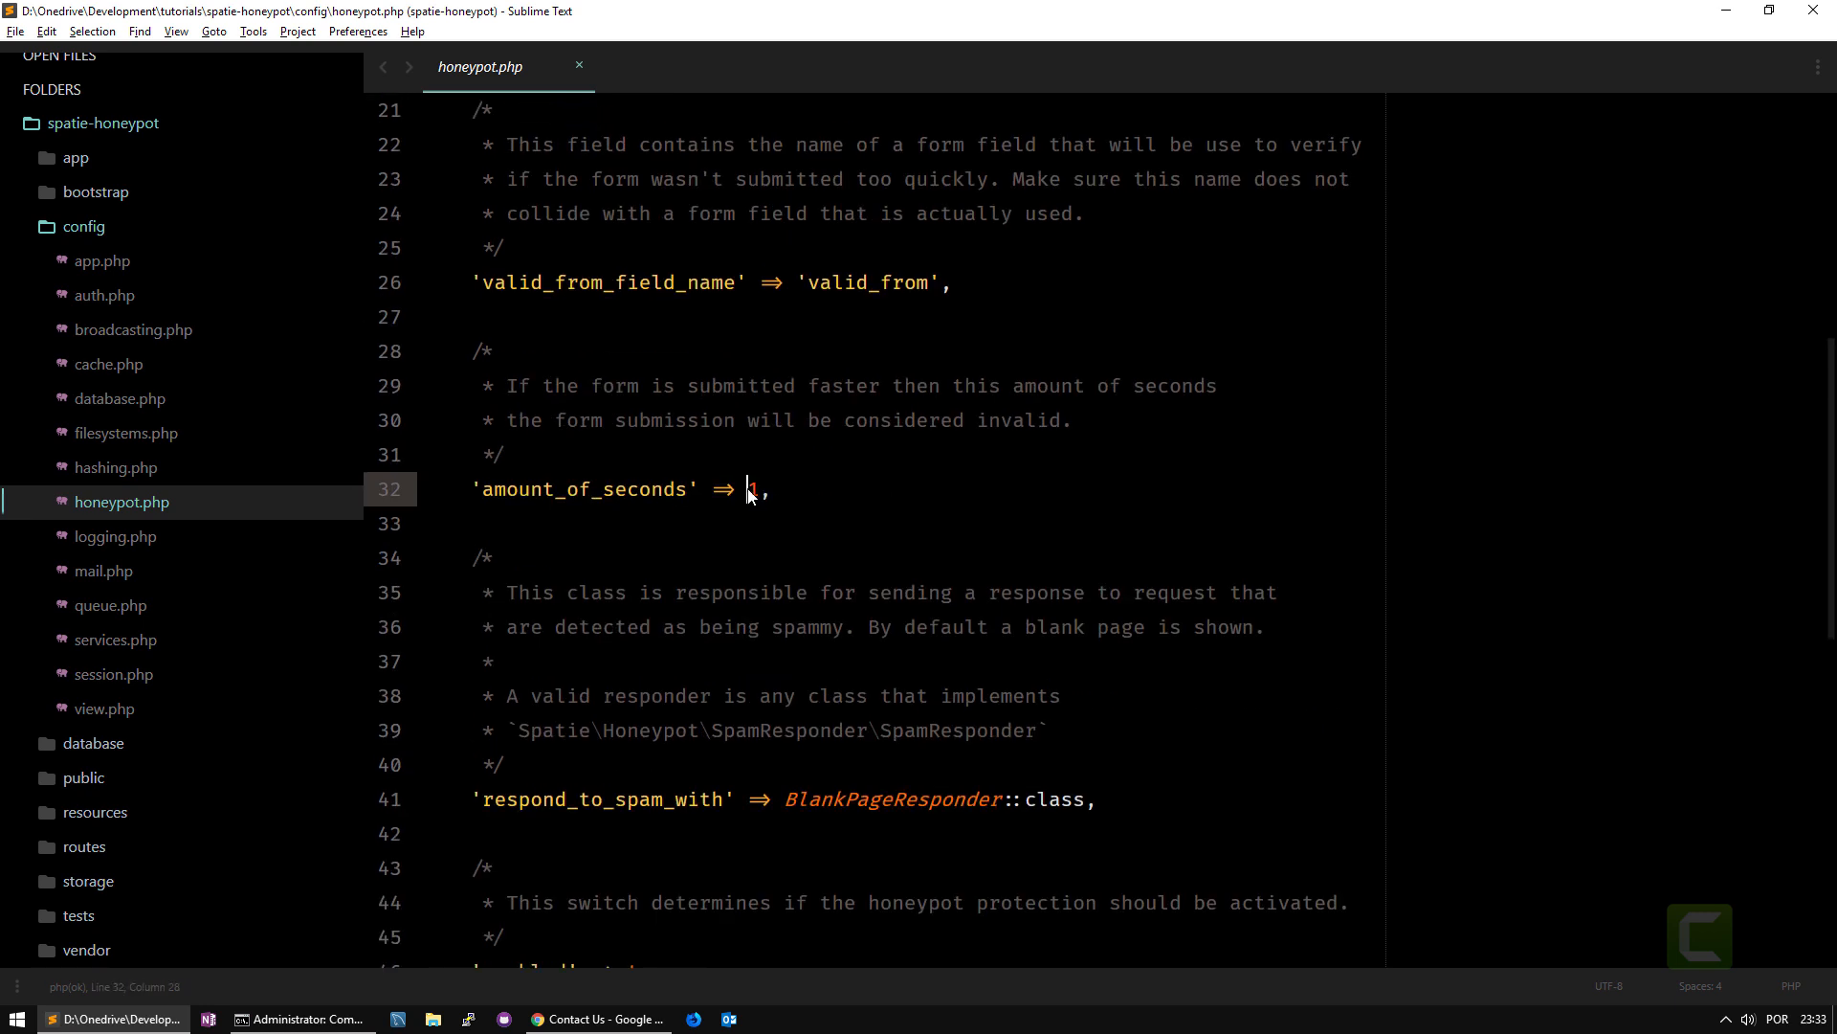
double_click(755, 489)
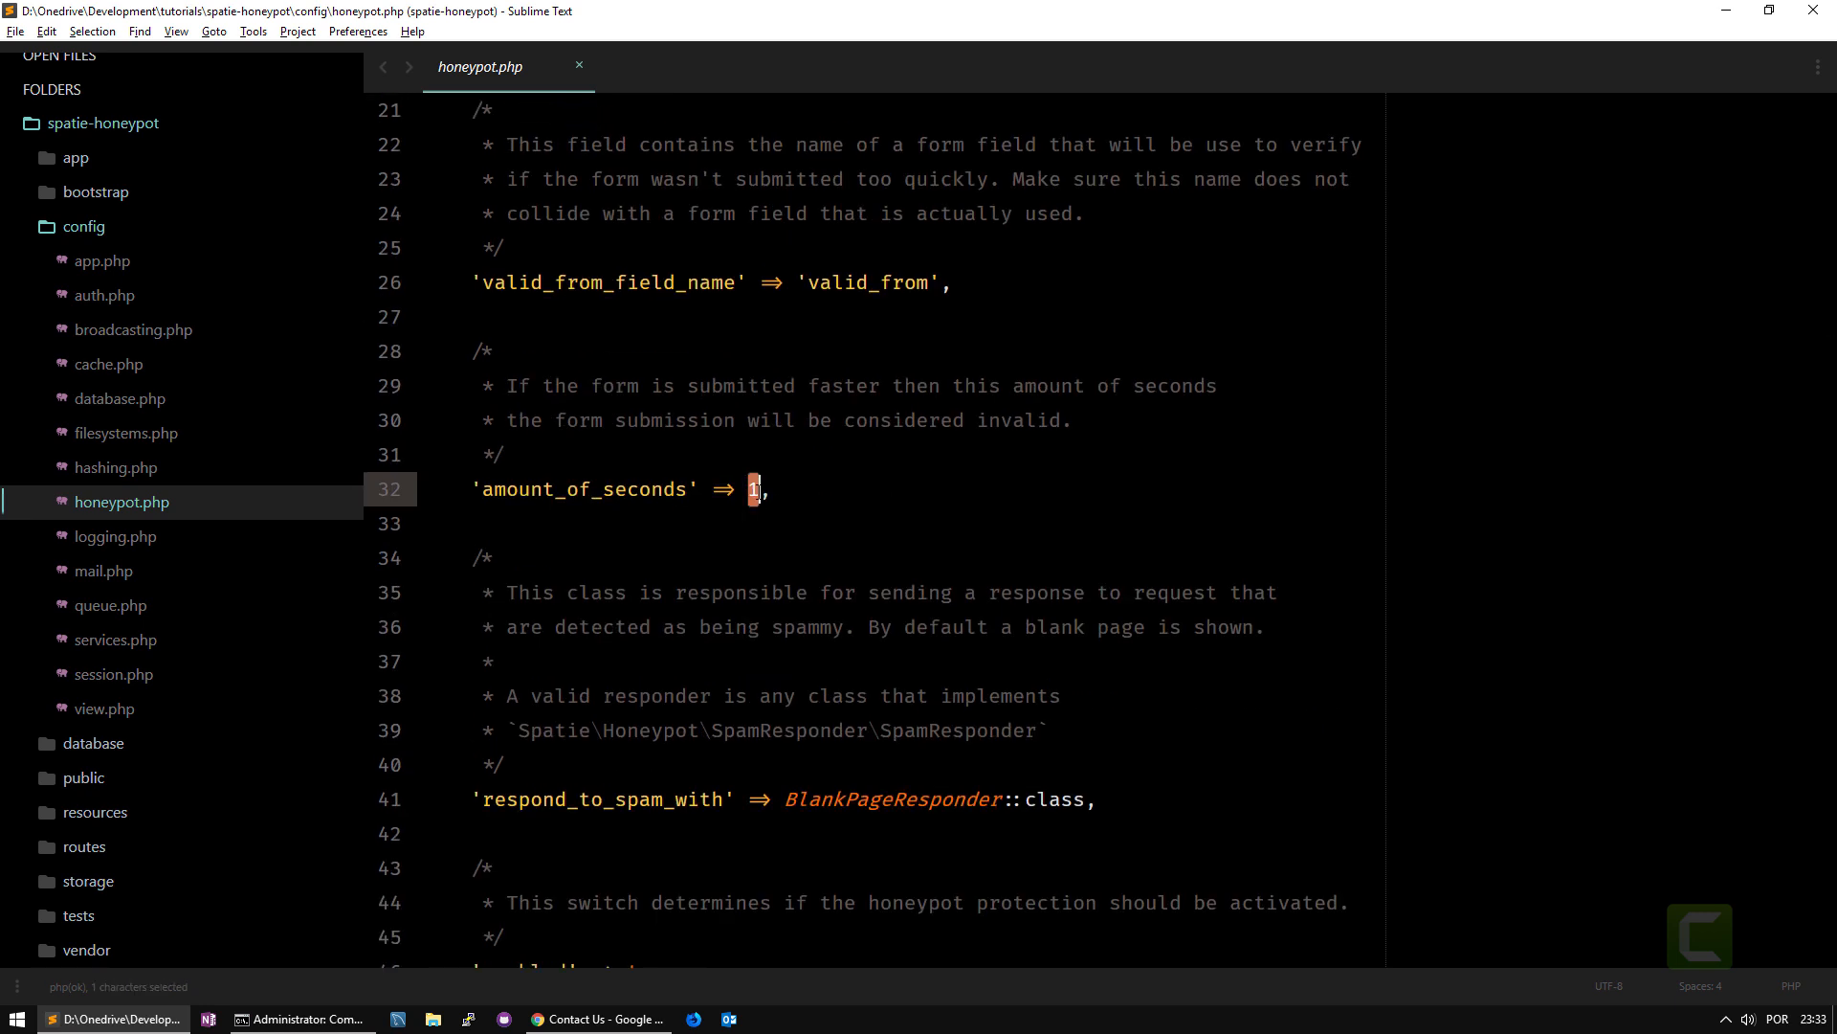
left_click(758, 489)
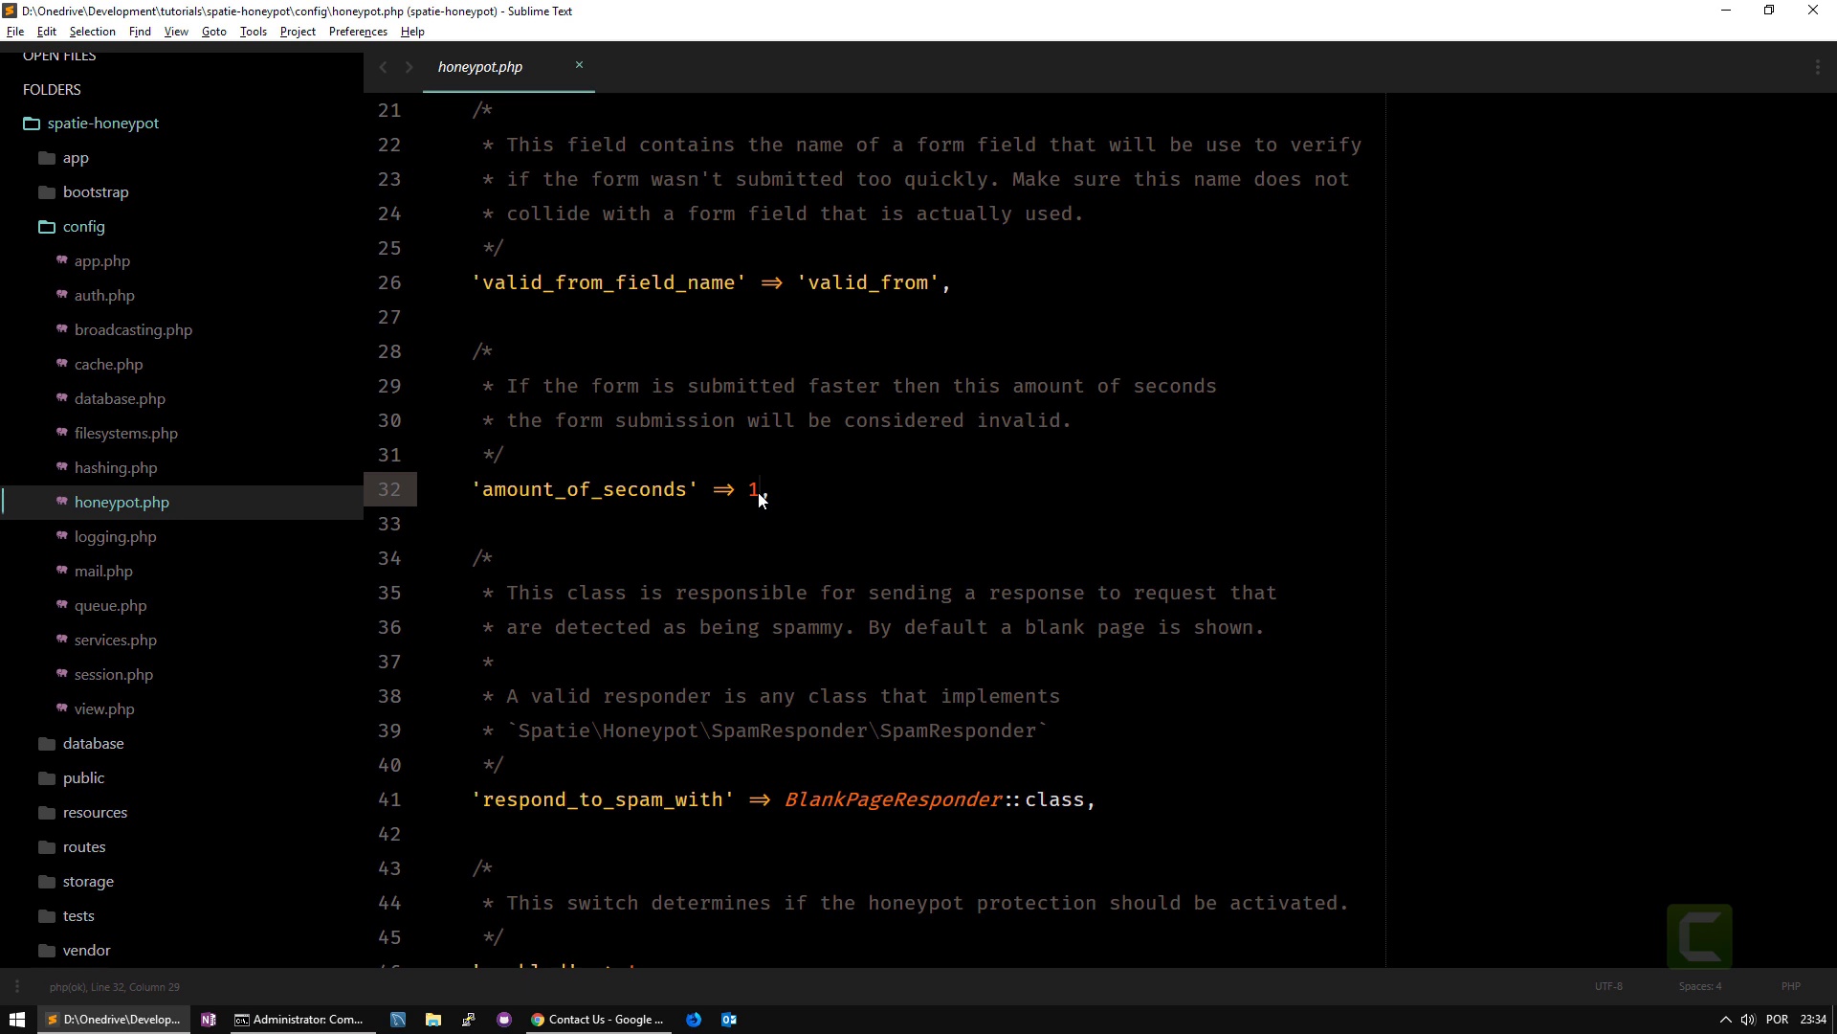
scroll("down", 3)
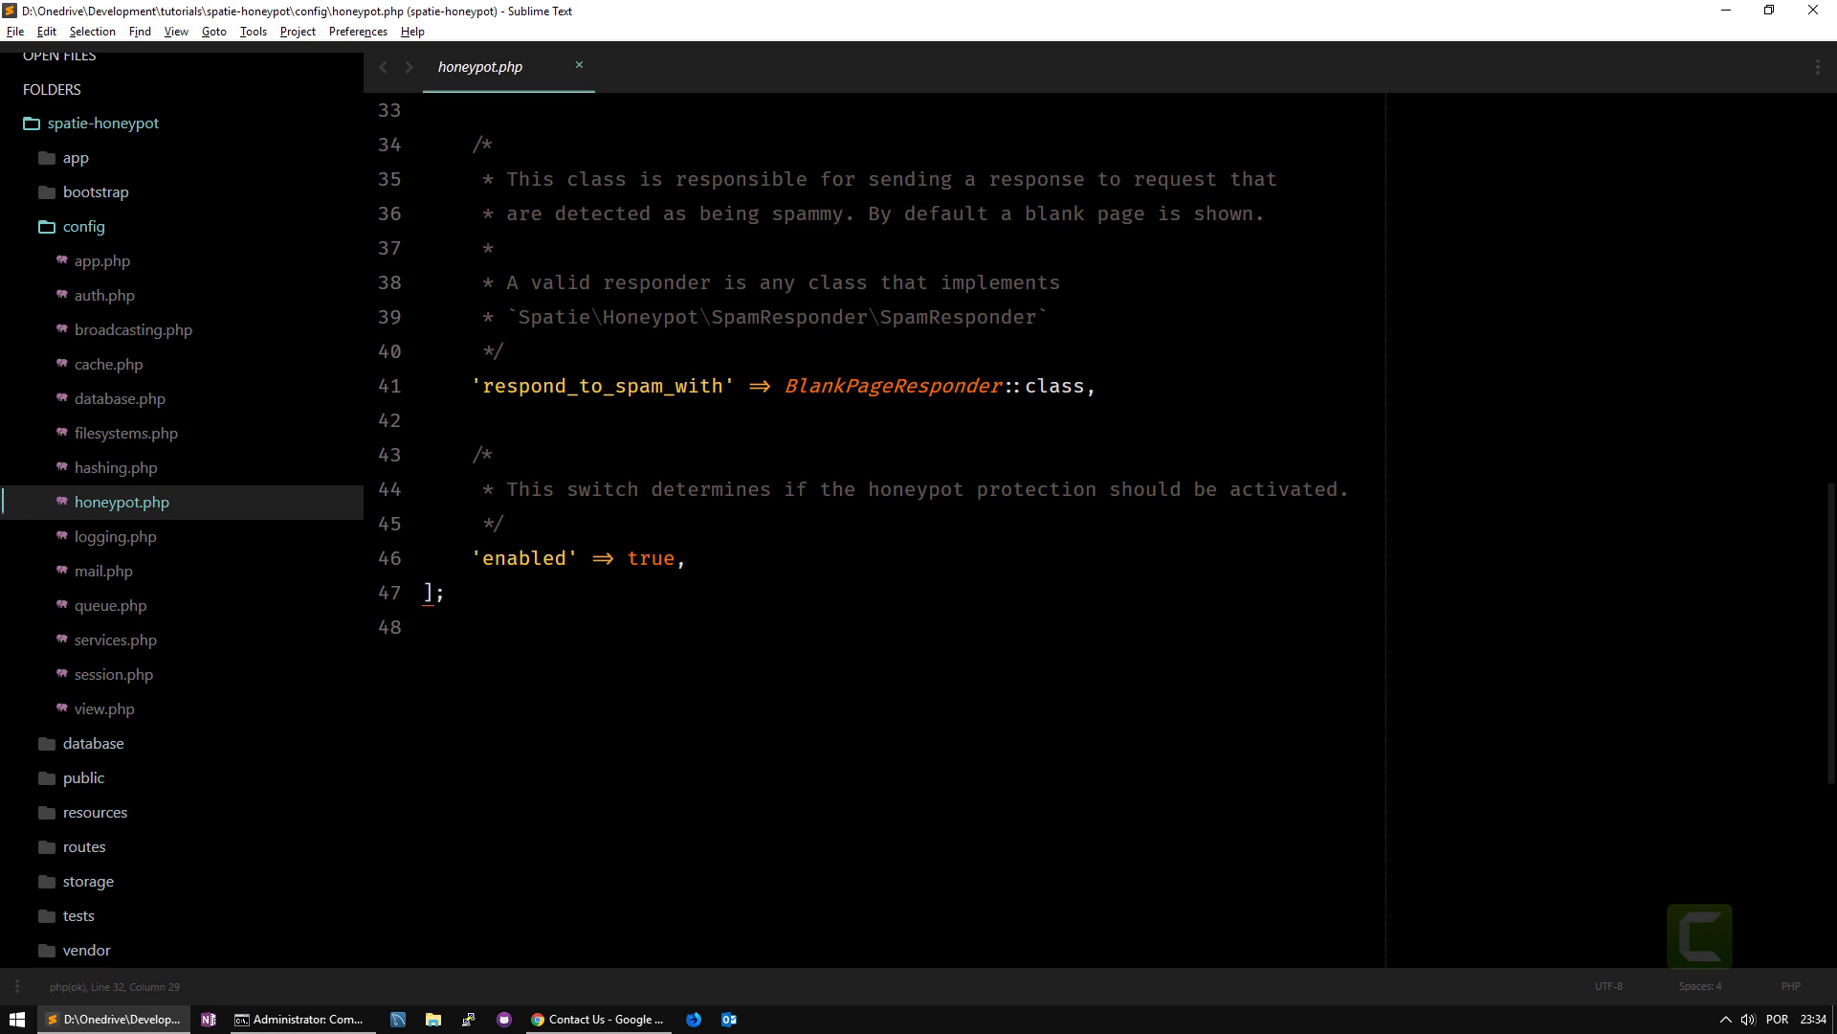
scroll("up", 3)
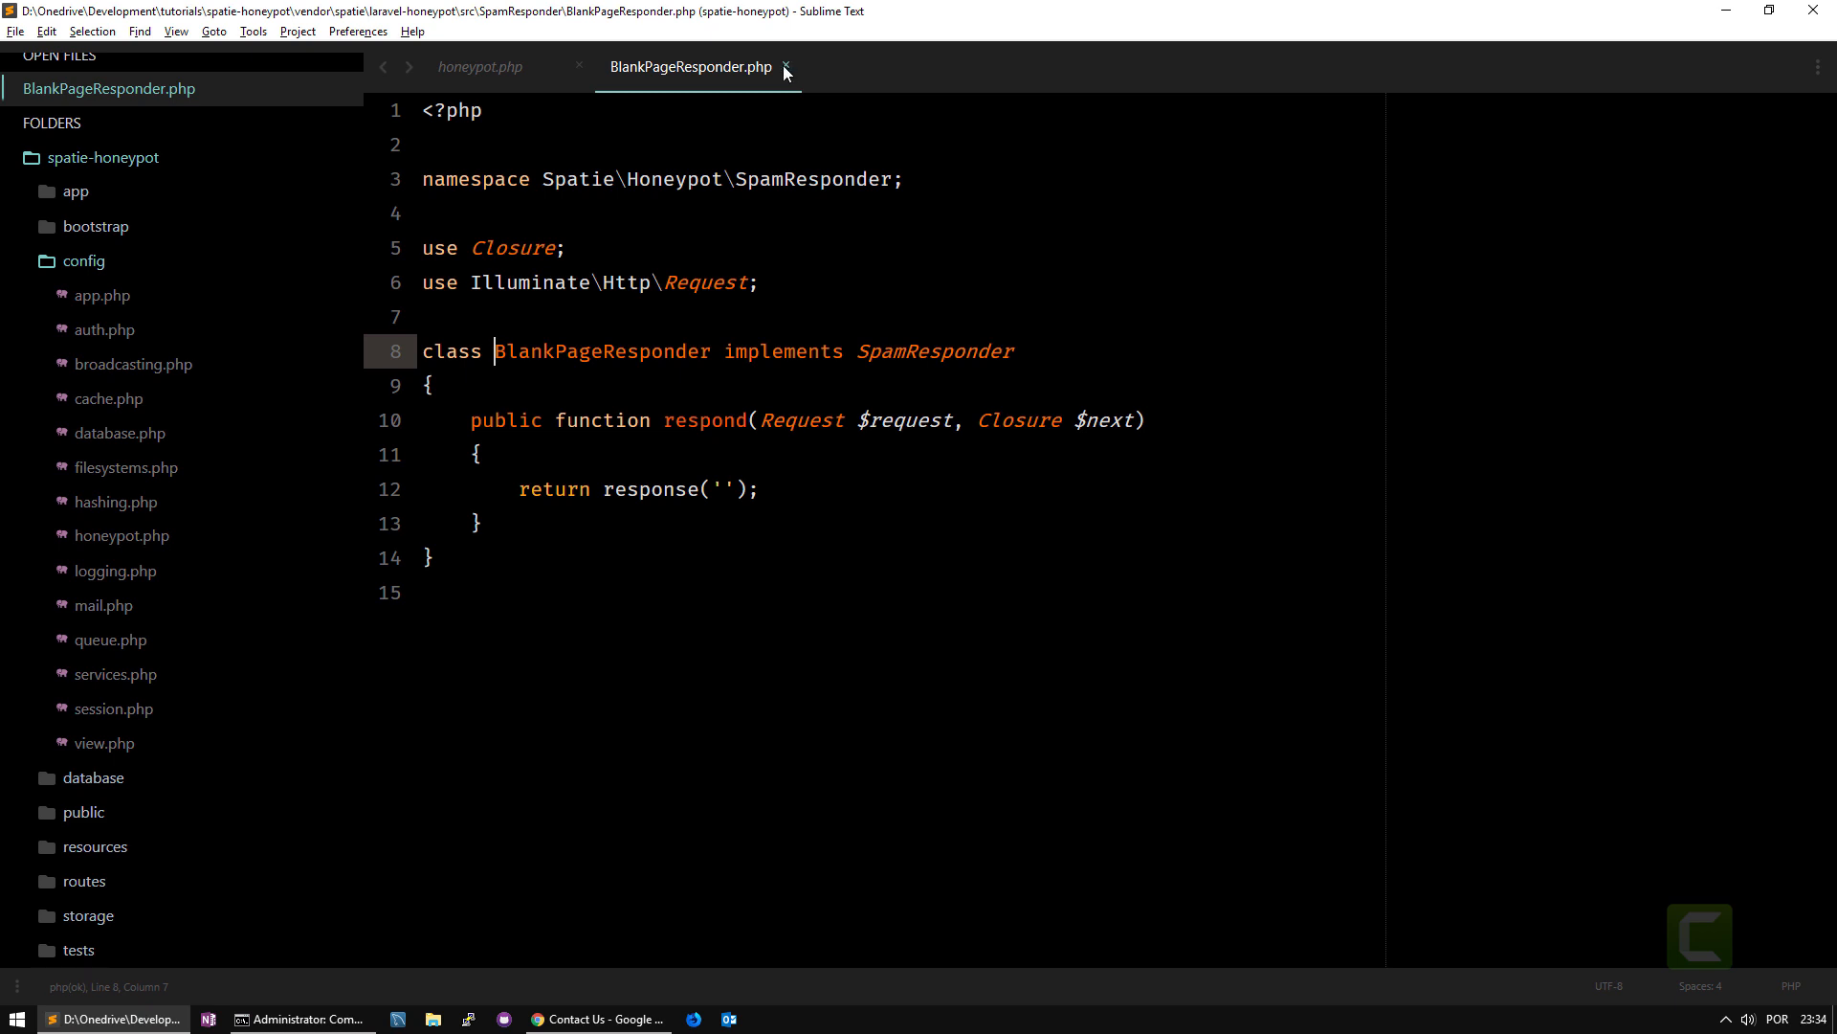
left_click(478, 66)
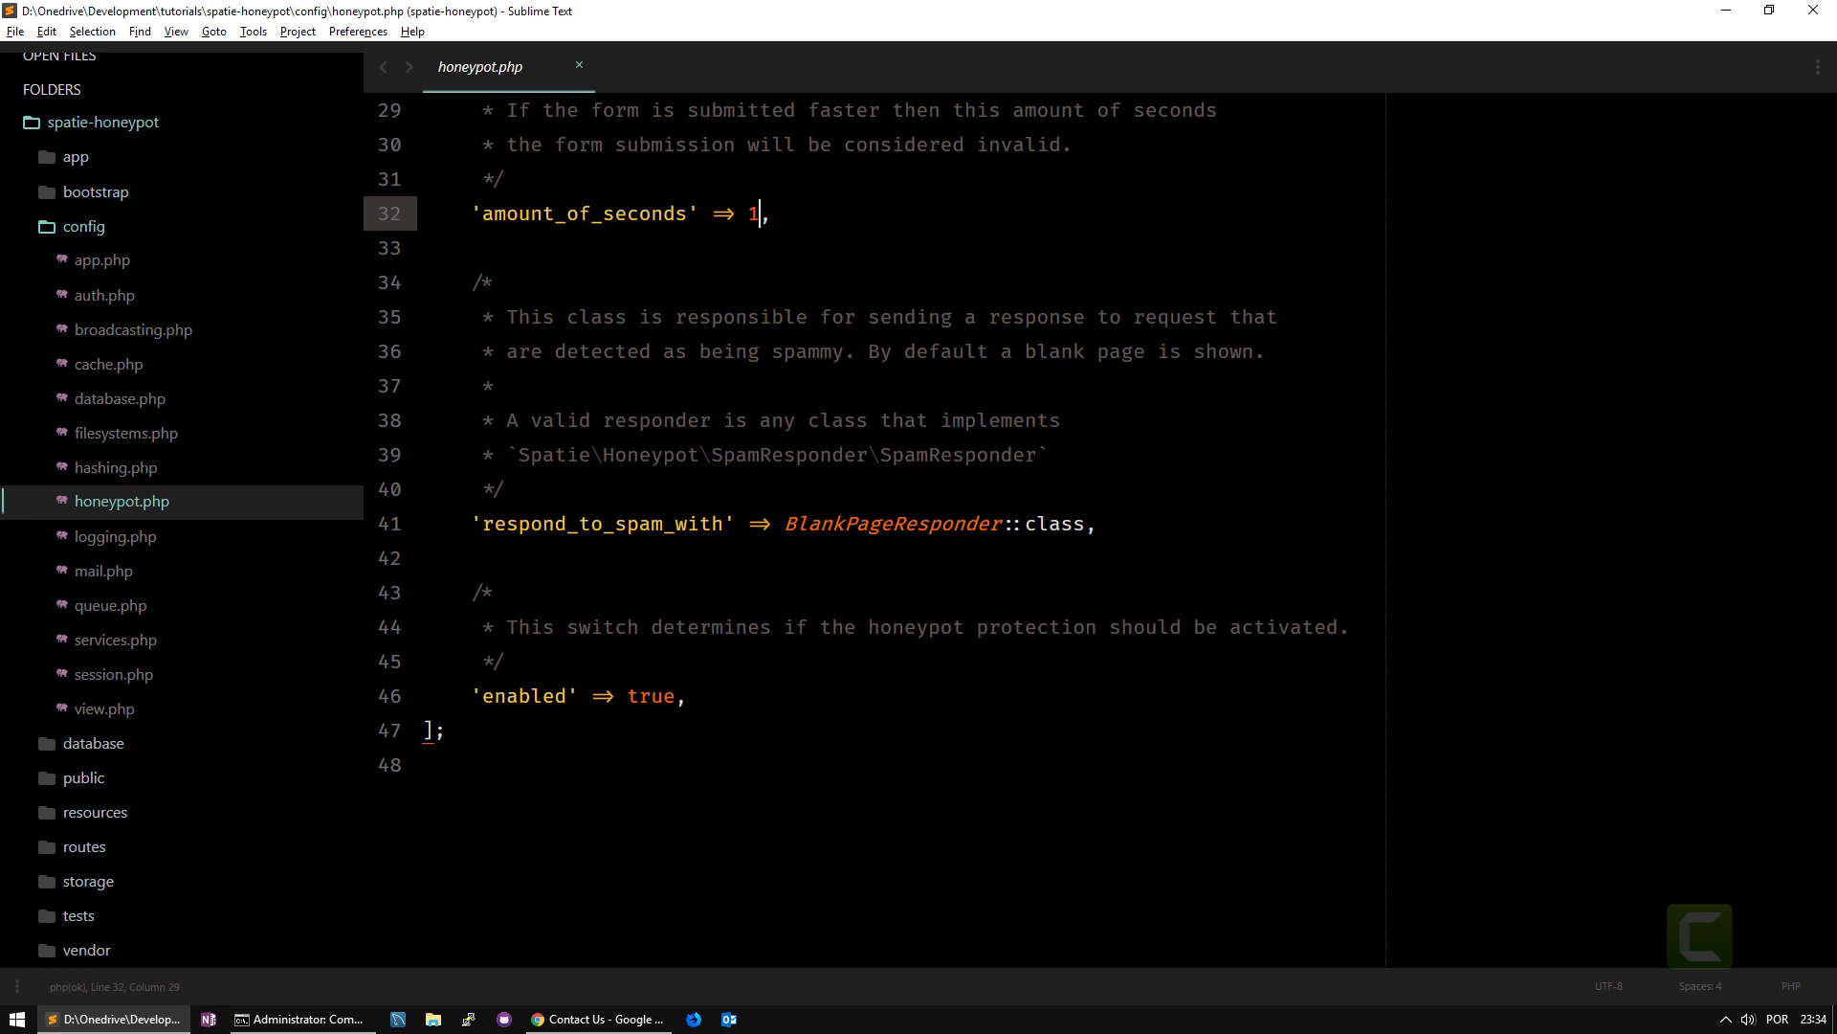
left_click(687, 694)
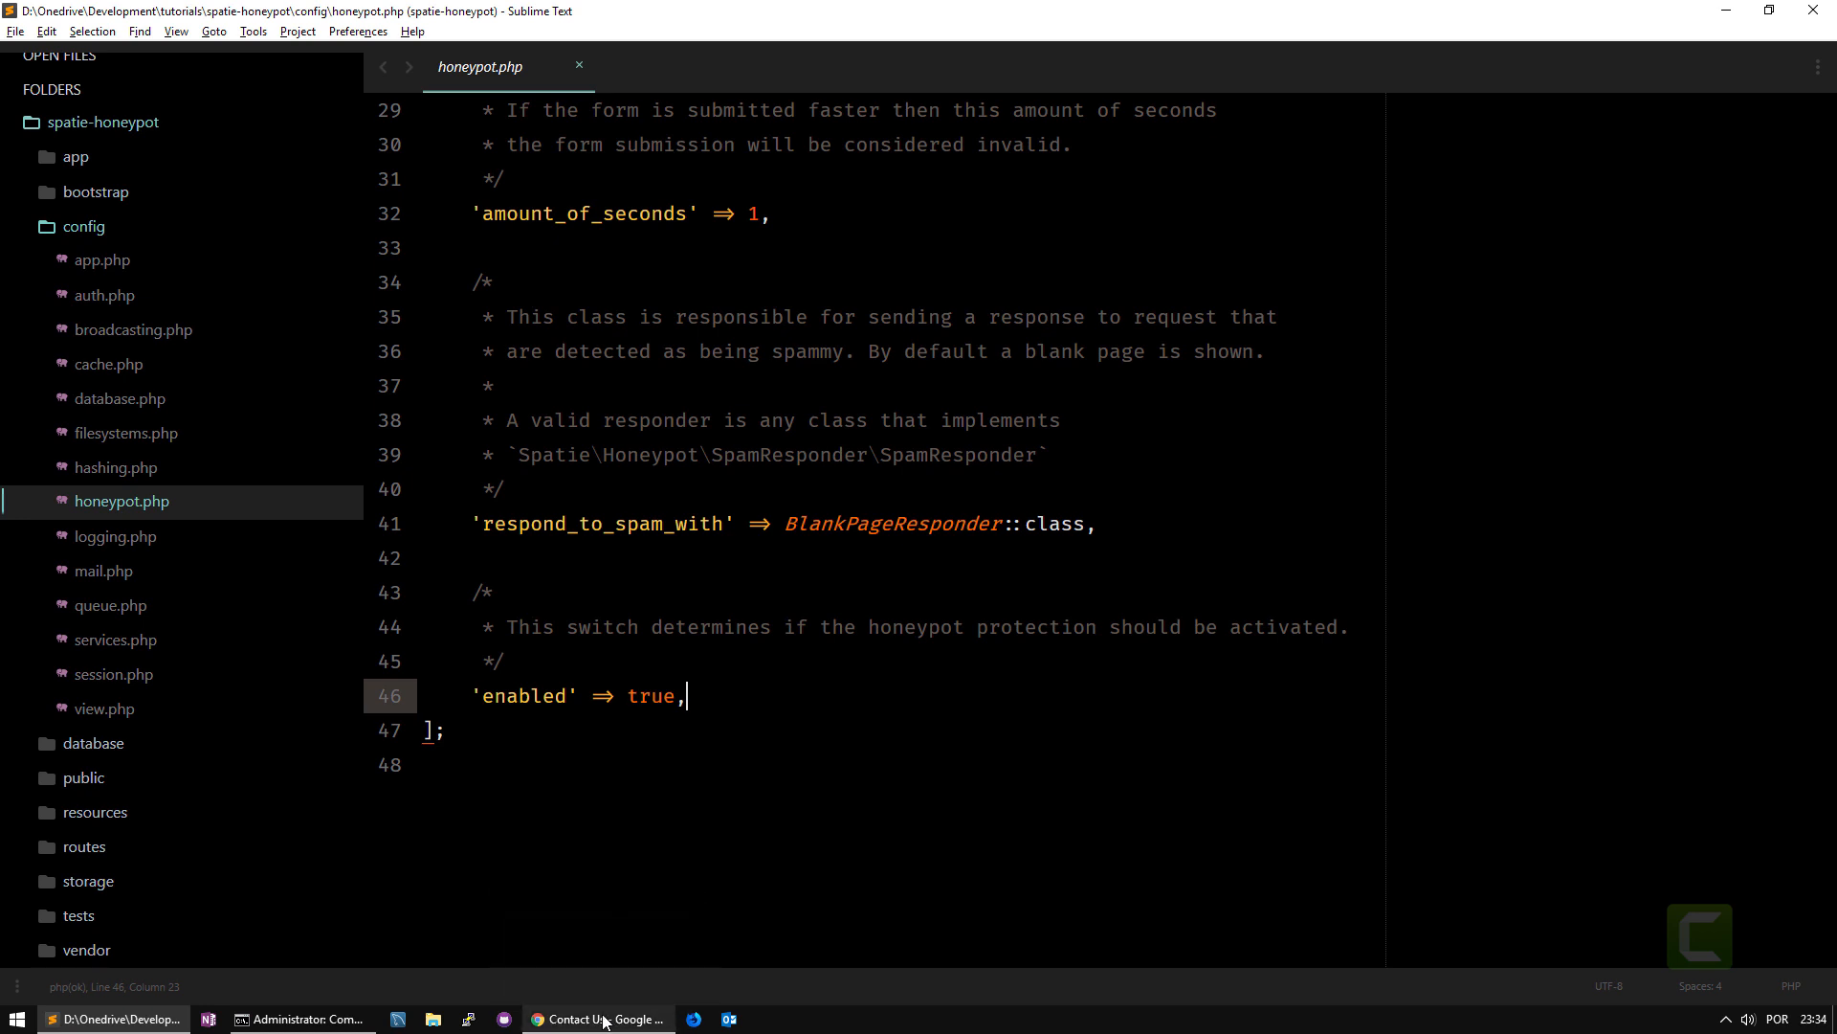
scroll("up", 3)
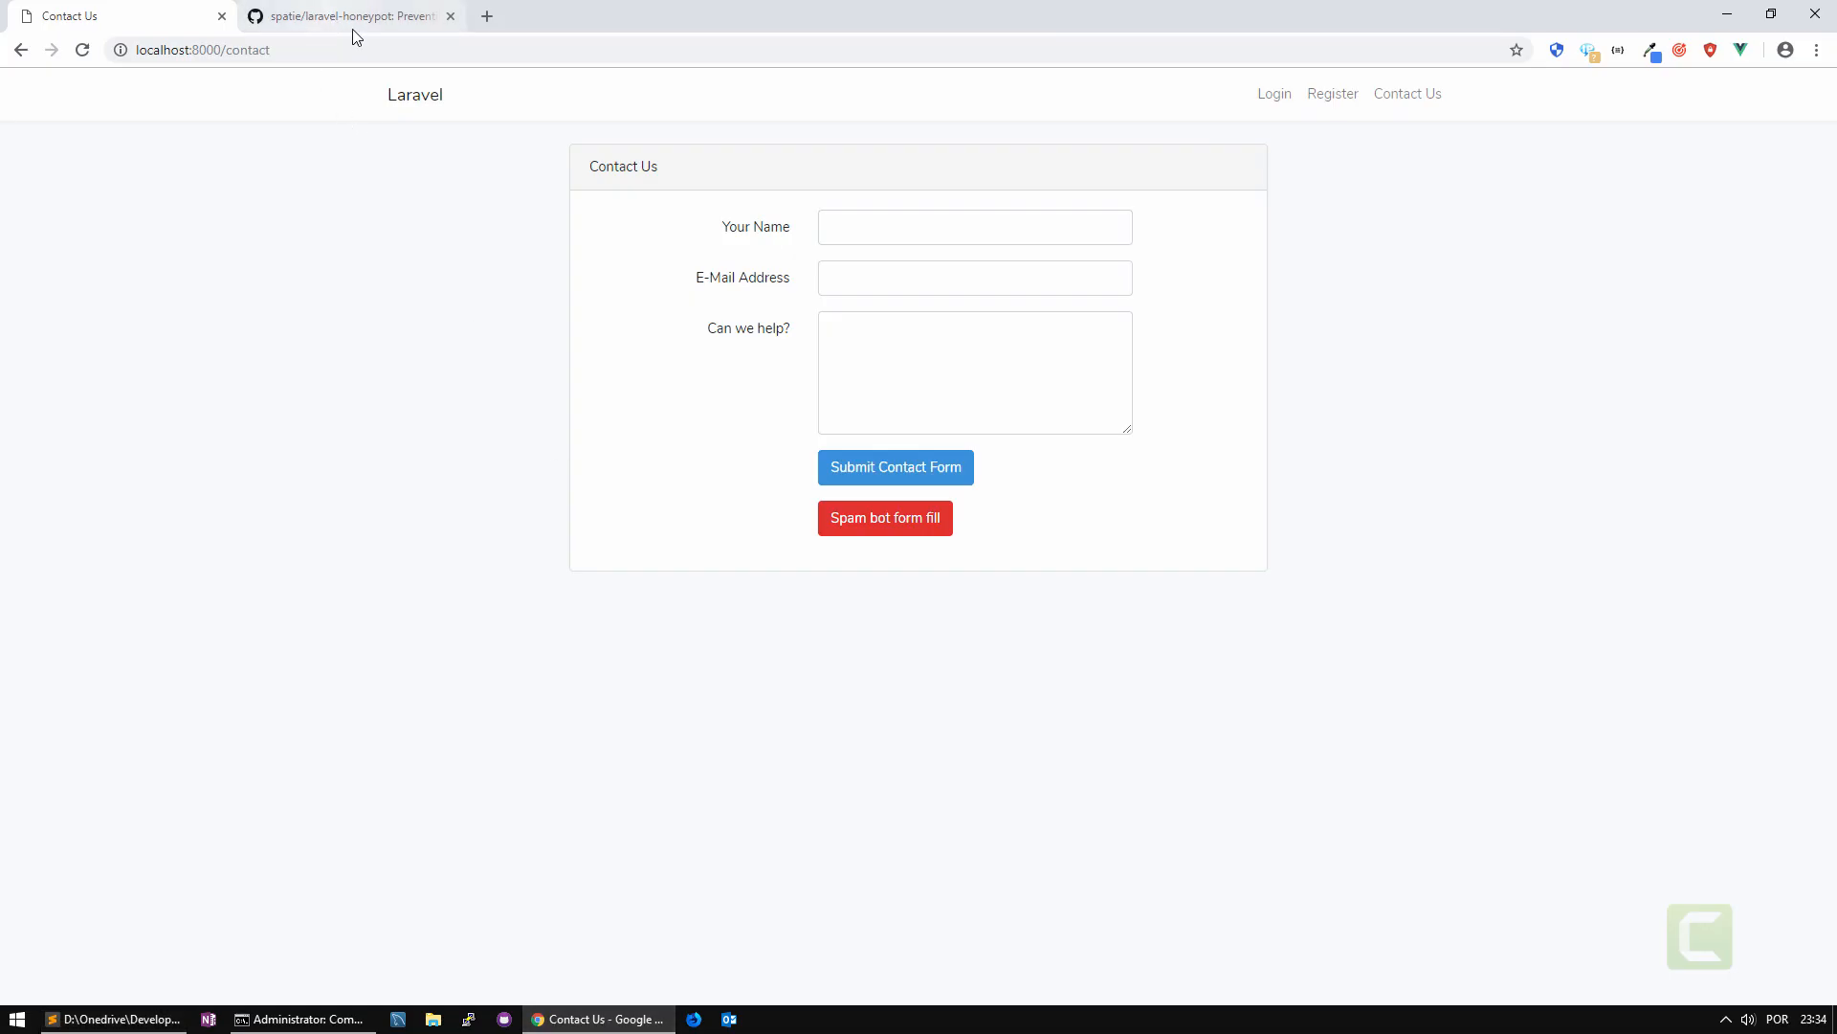
left_click(346, 15)
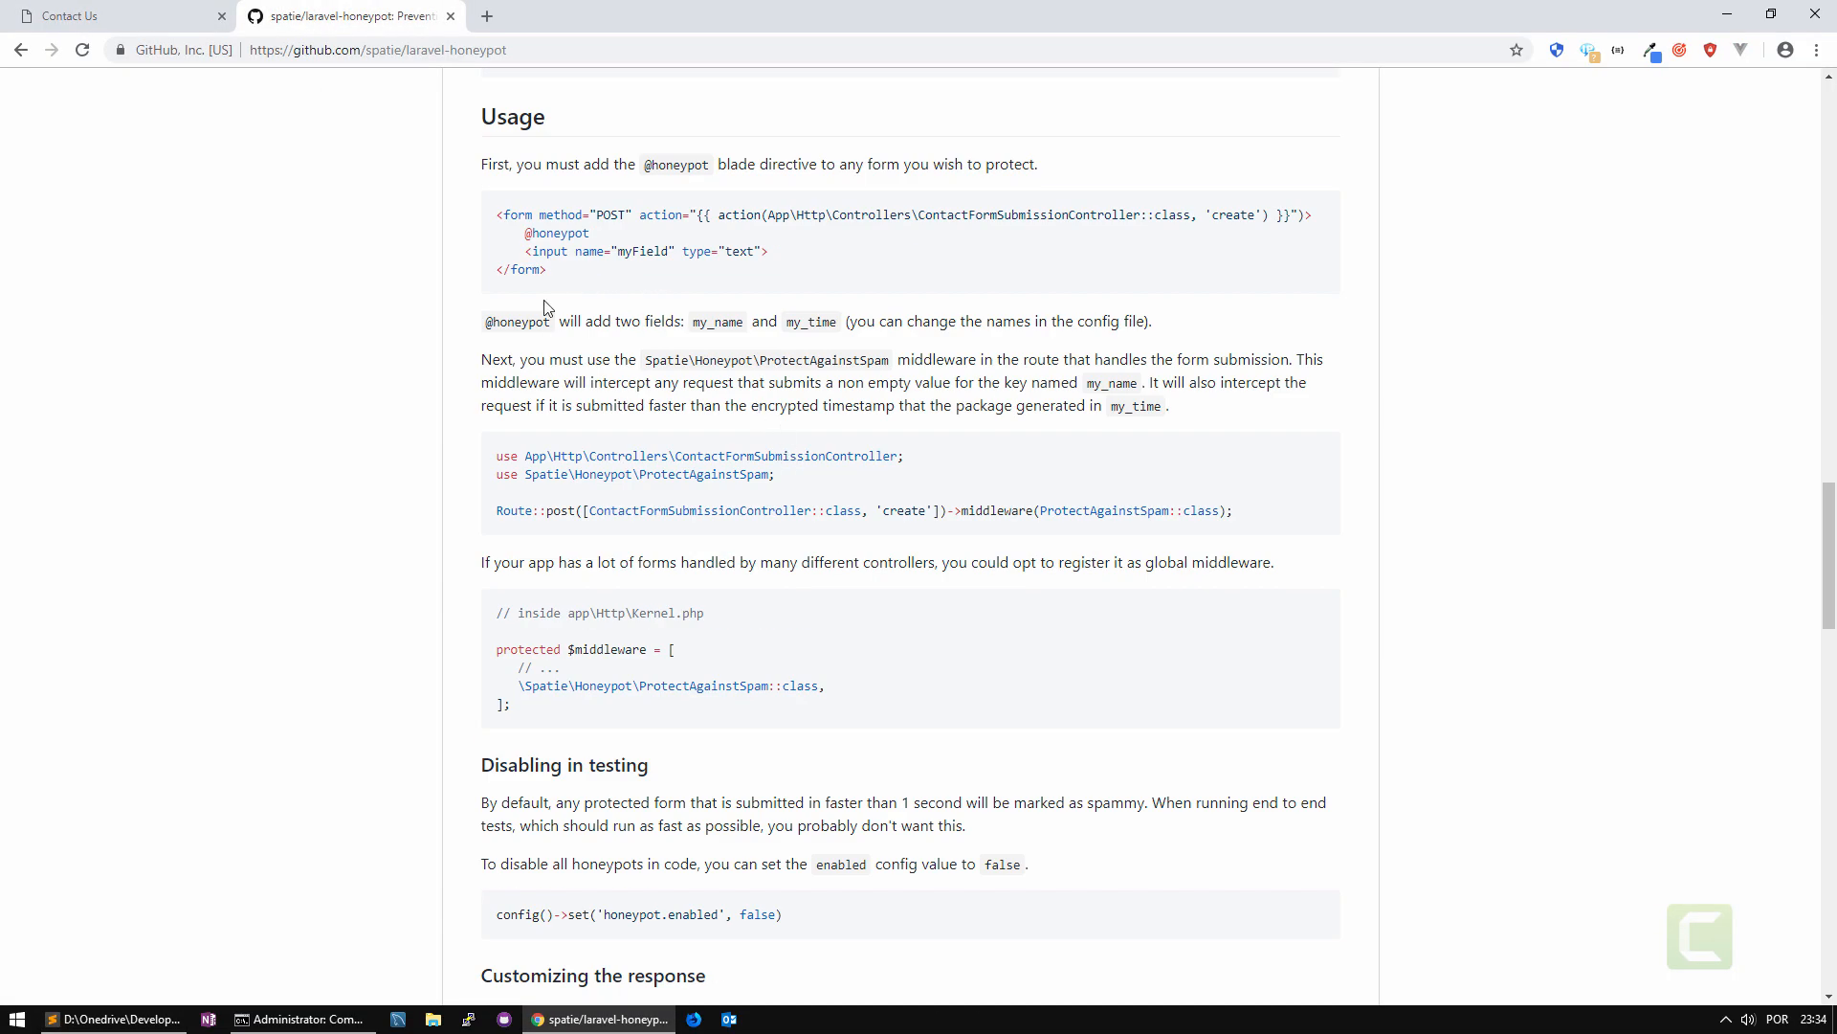
double_click(557, 231)
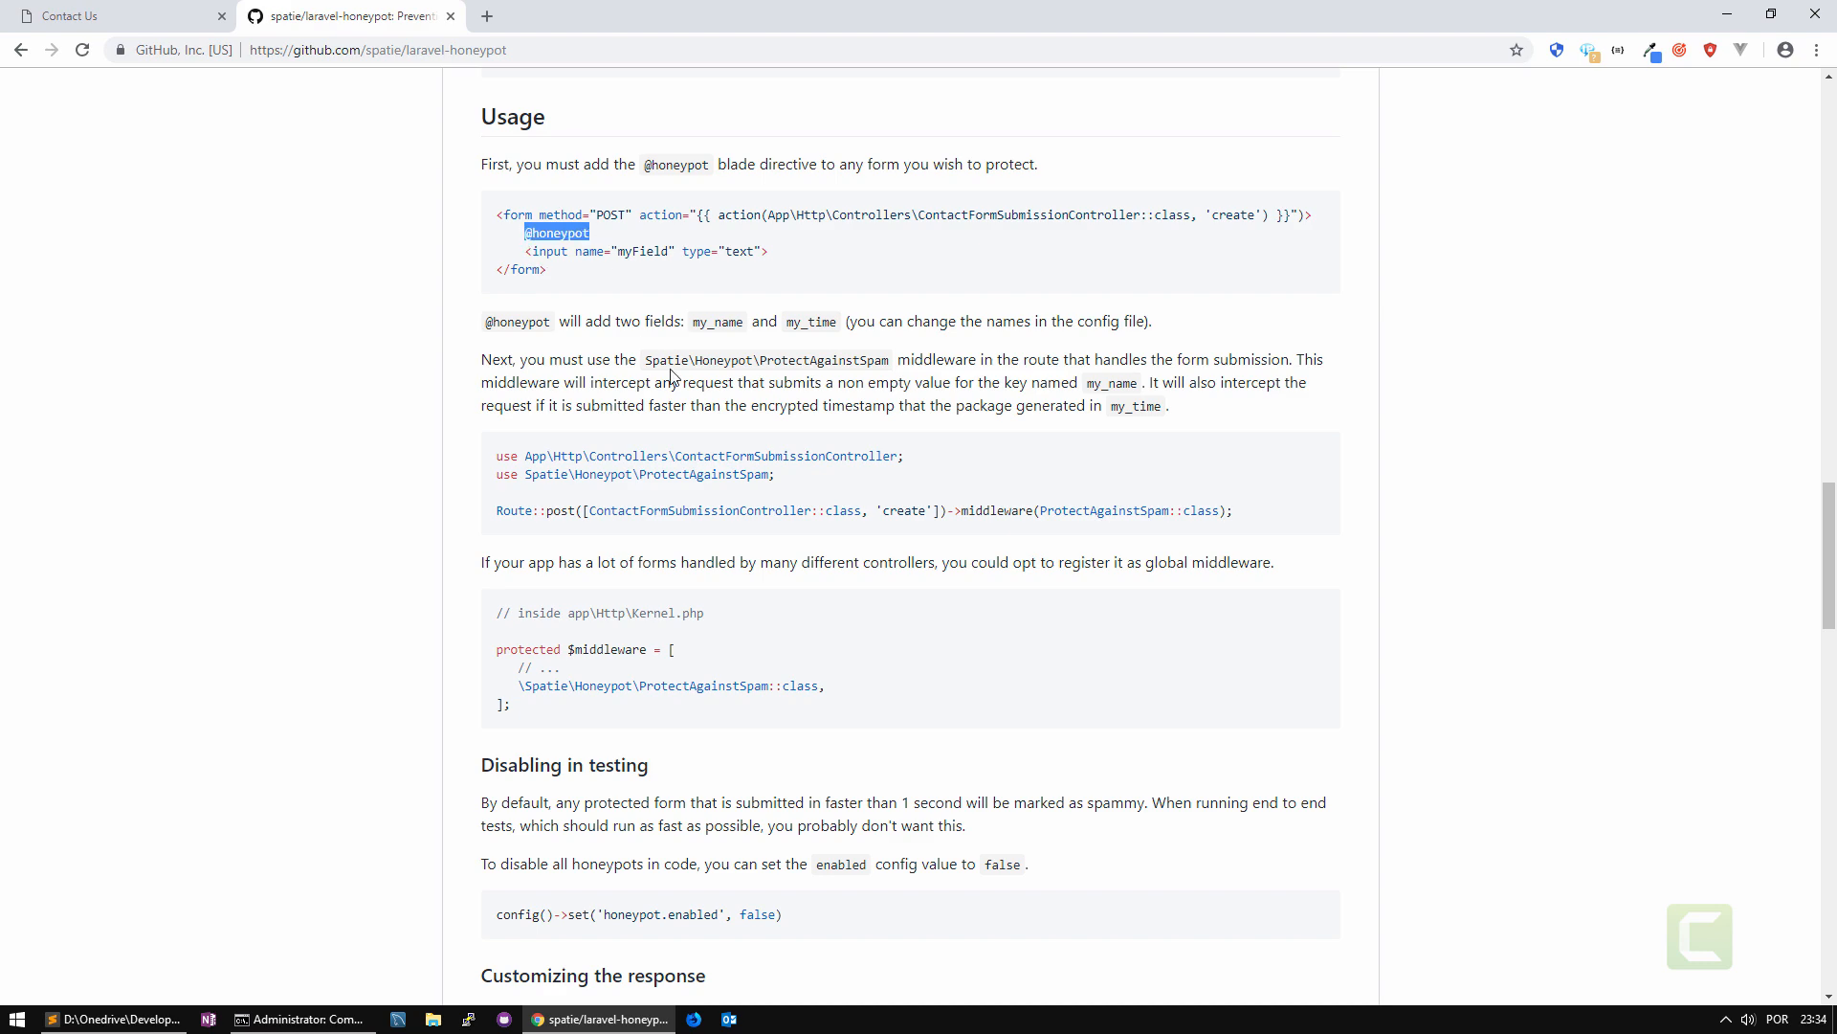
left_click(114, 1018)
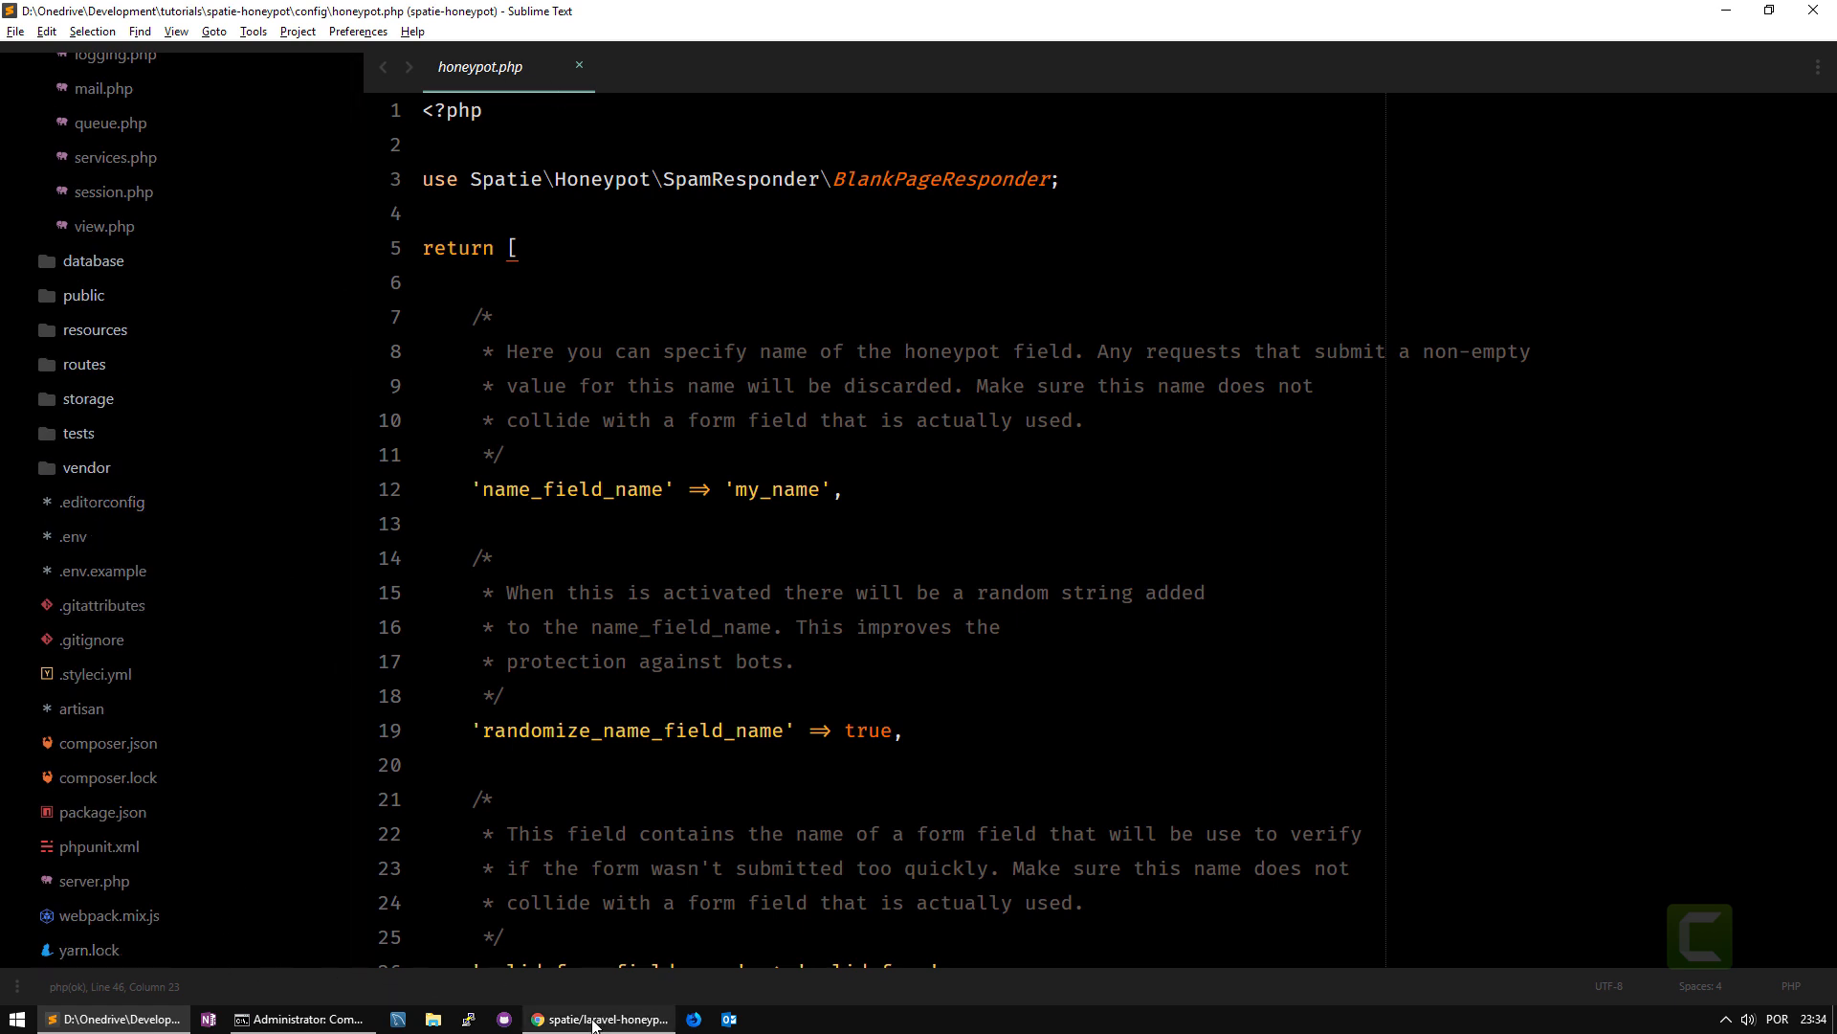
left_click(95, 329)
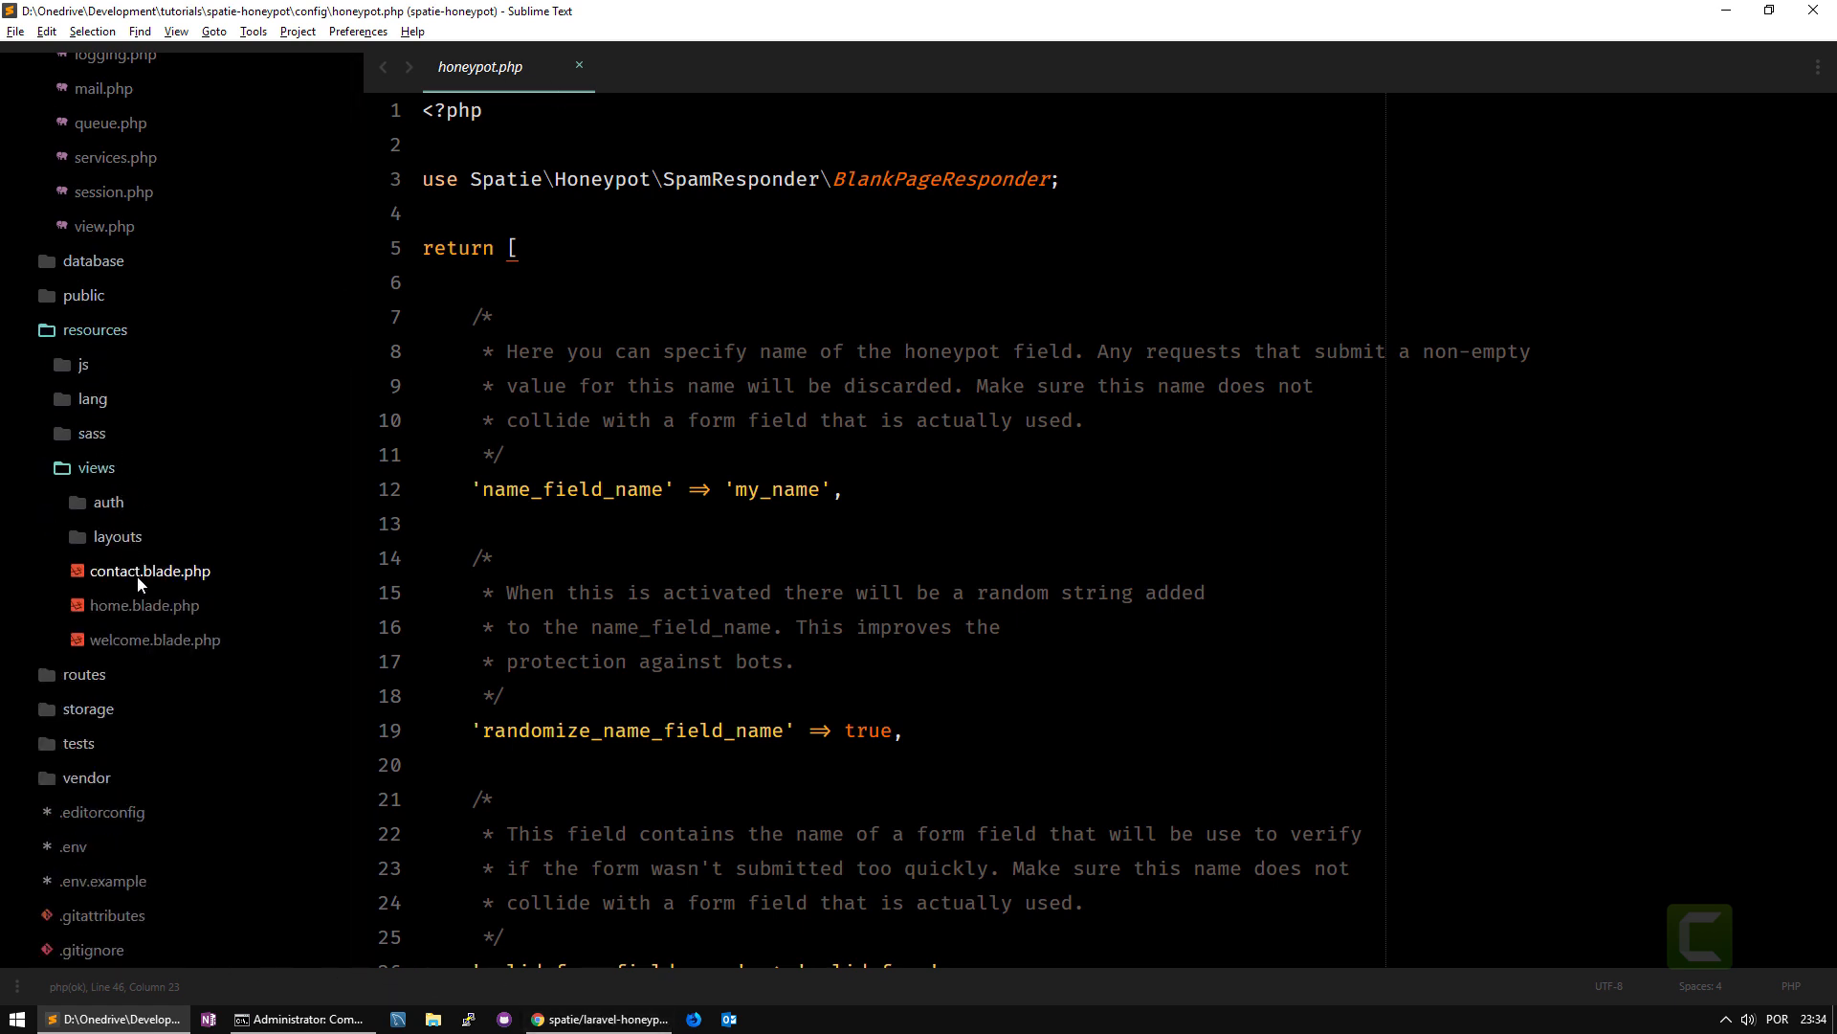
left_click(150, 570)
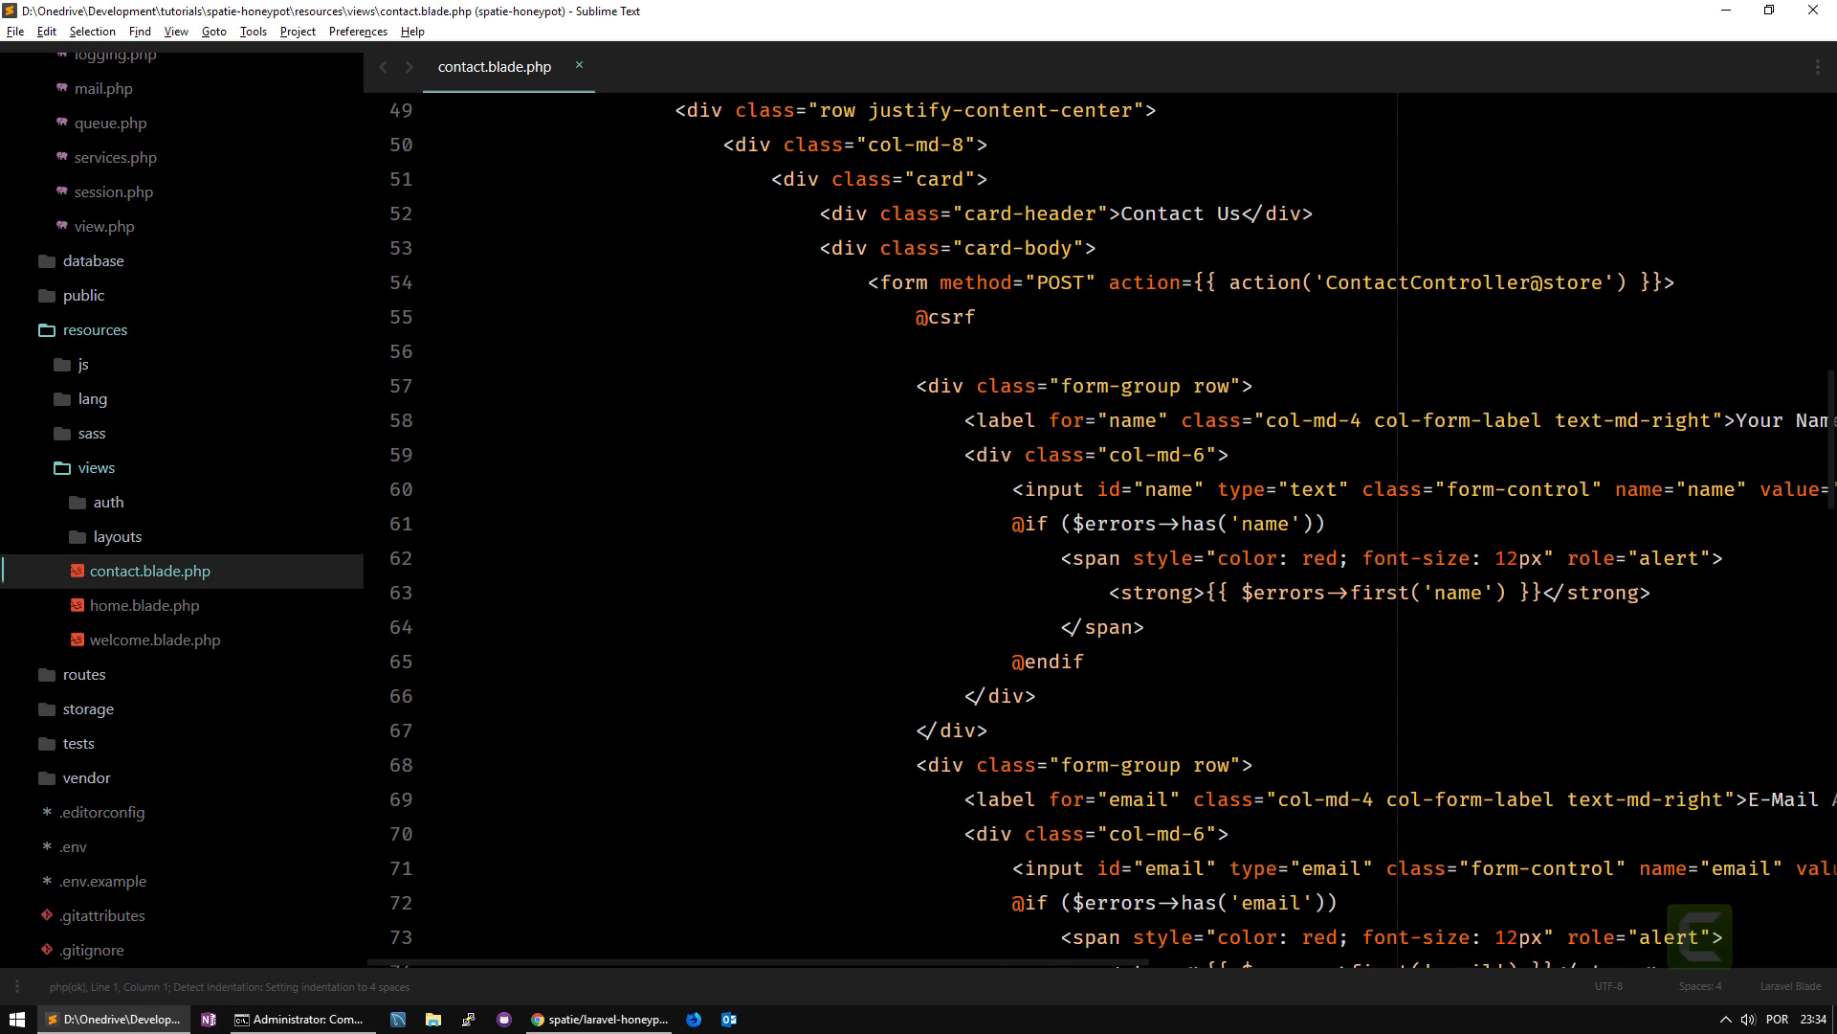
type("@honeypot")
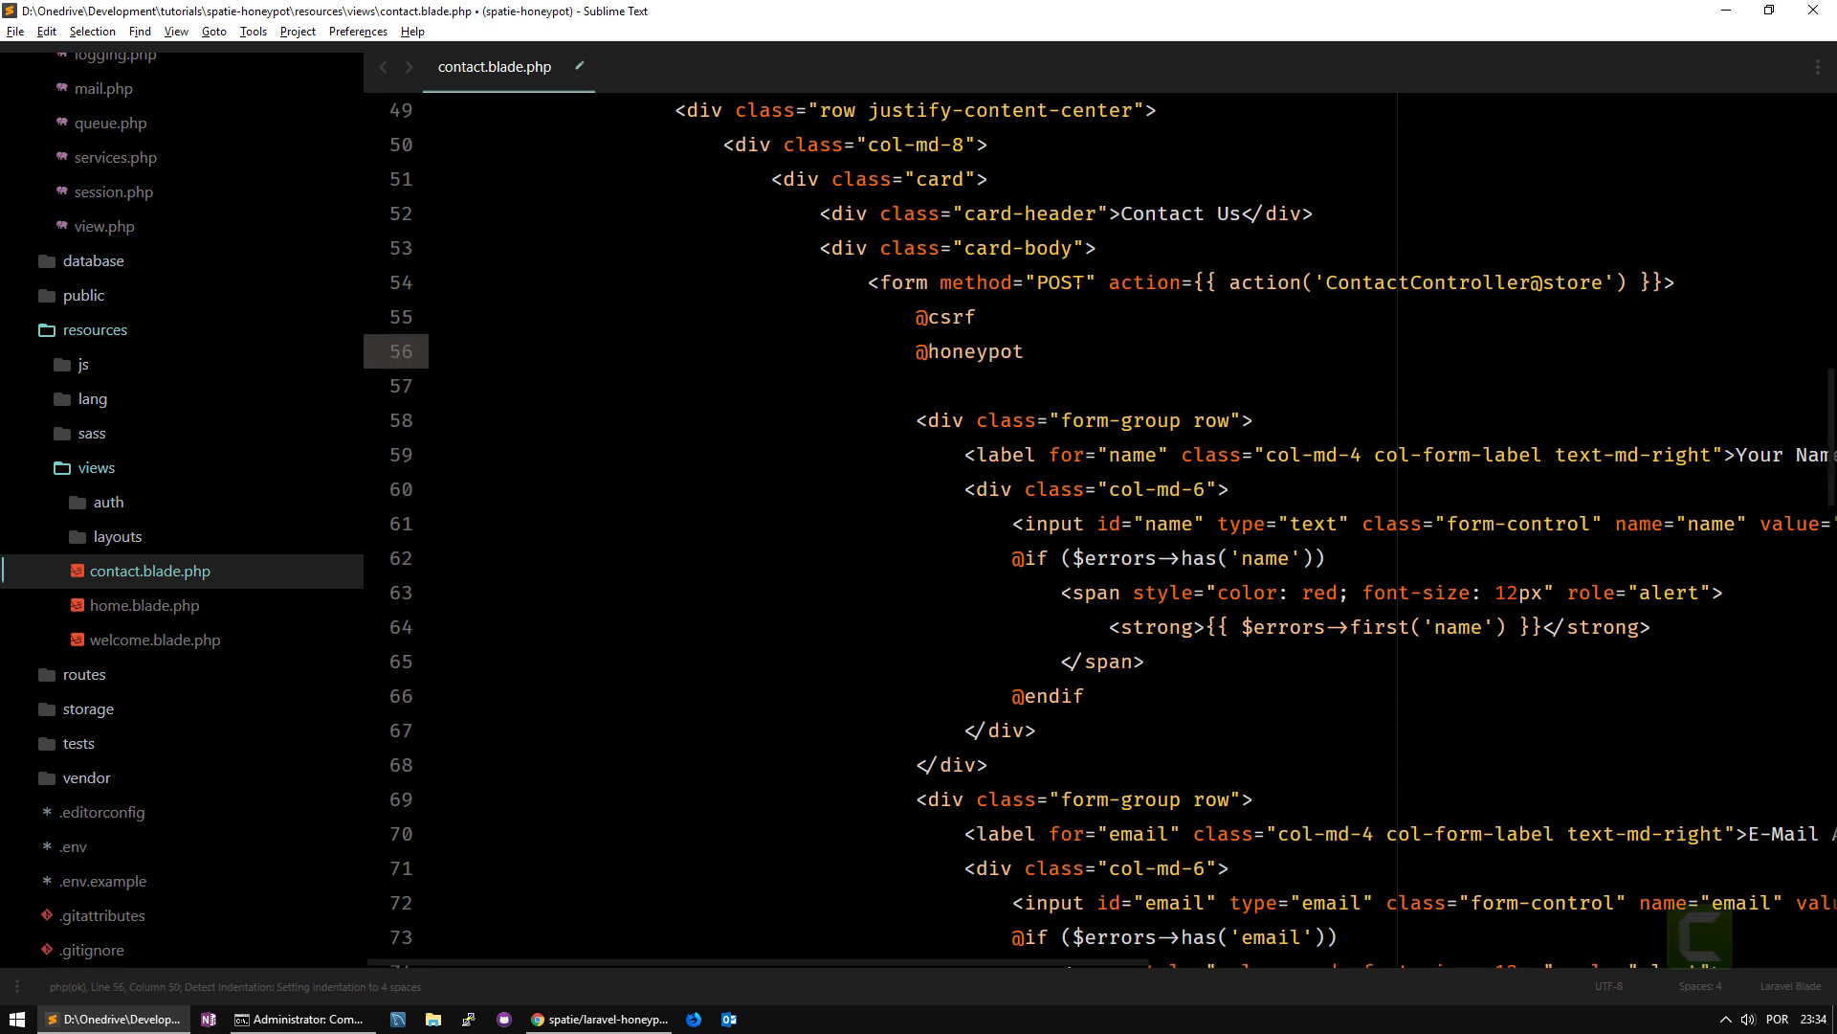
key("ctrl+s")
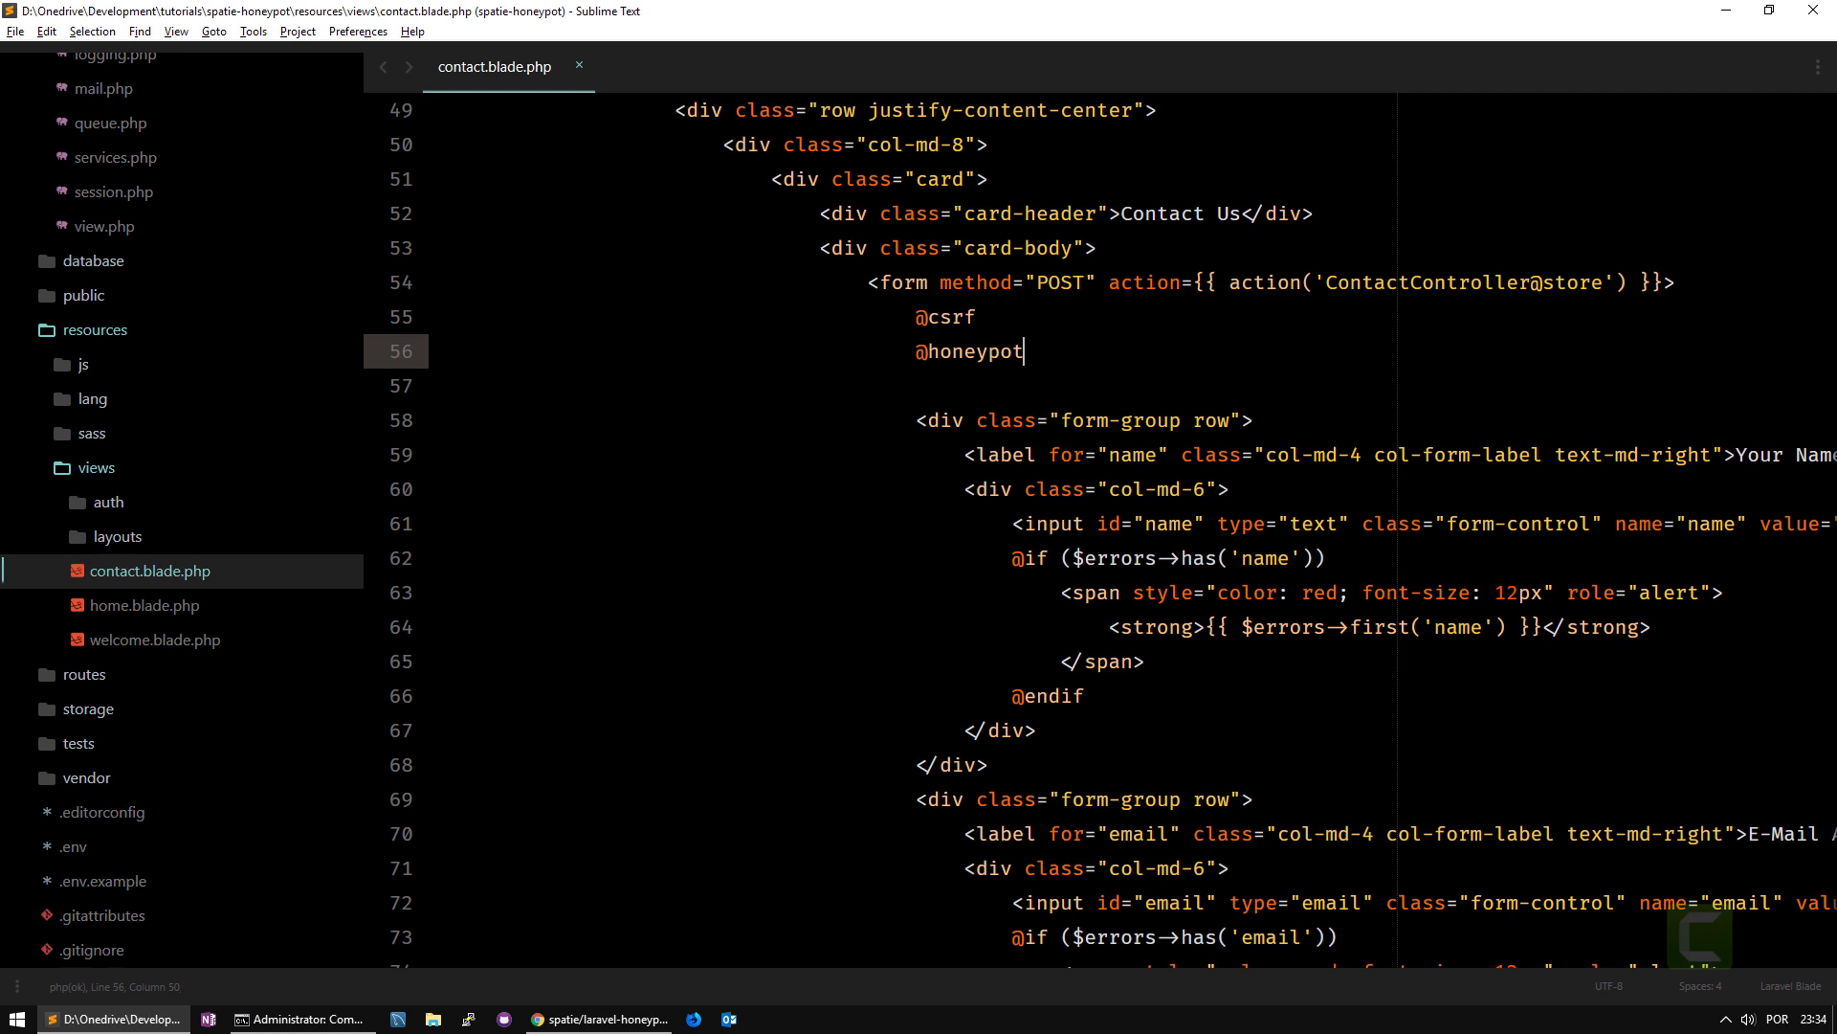
double_click(968, 350)
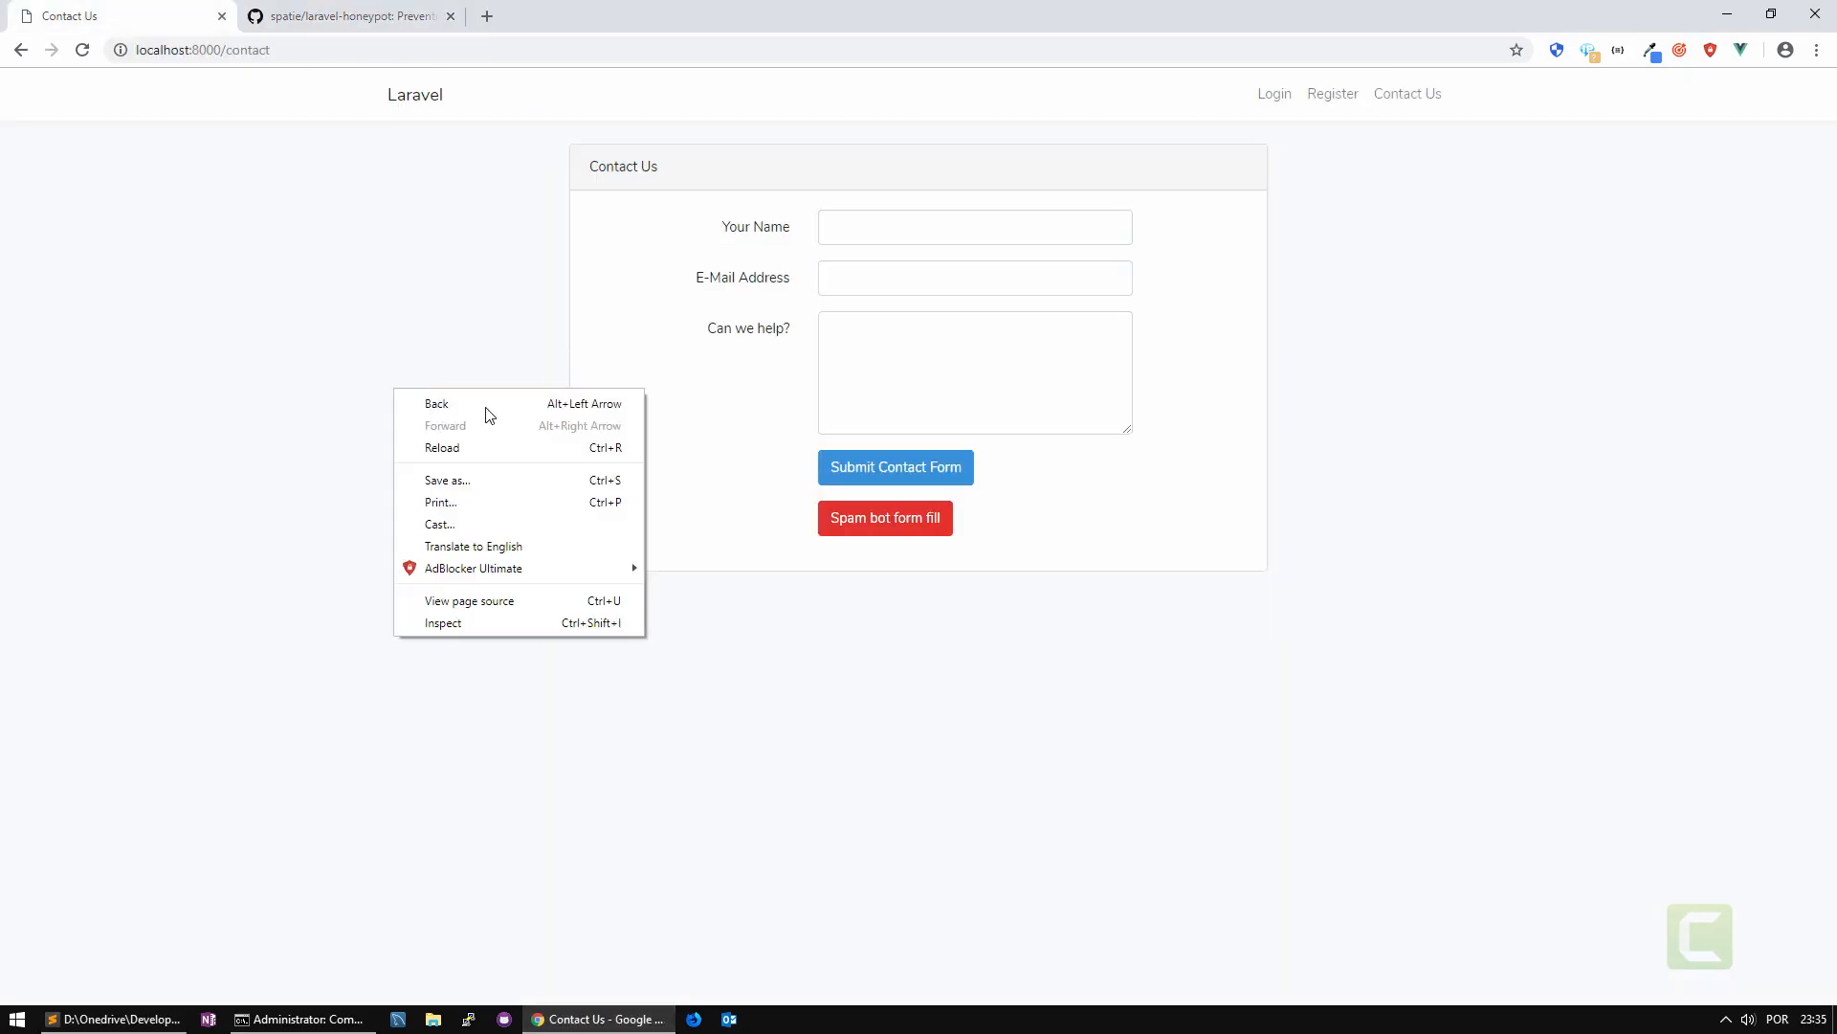
View the Contact Us page source and inspect the hidden honeypot wrapper and randomized field name.
left_click(469, 600)
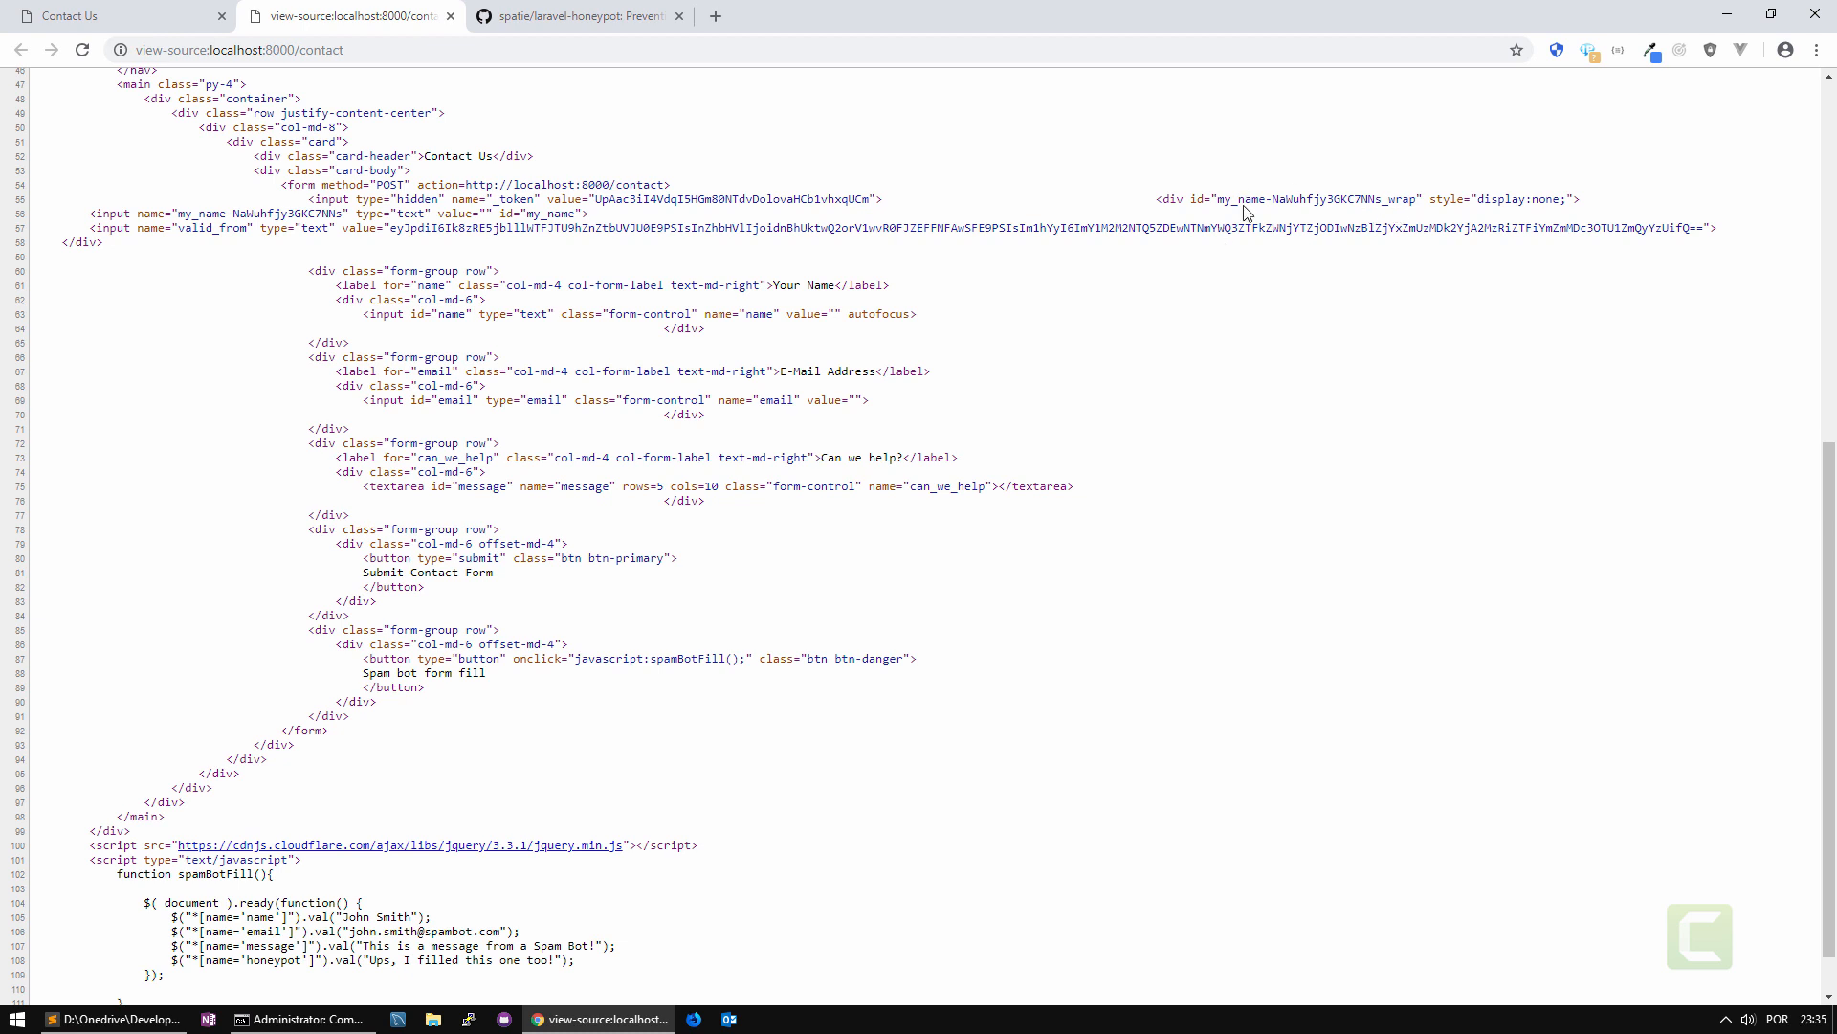
mouse_move(1474, 203)
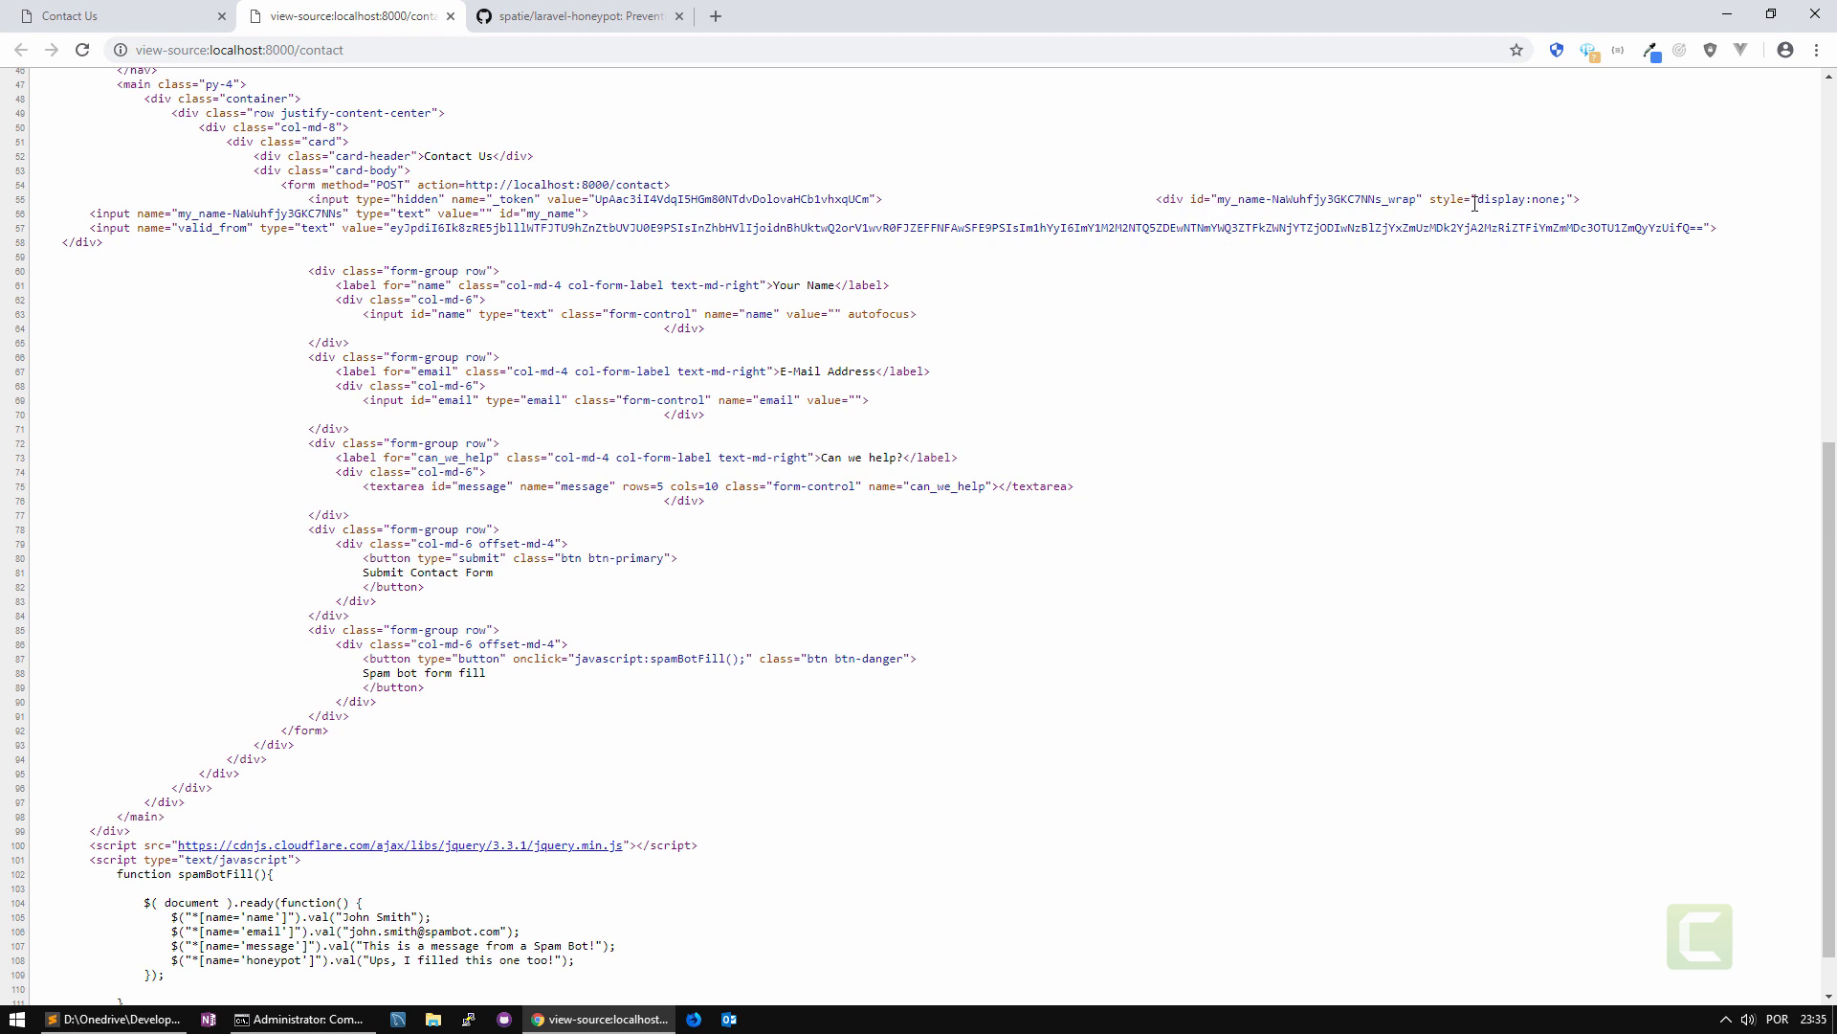
double_click(1283, 198)
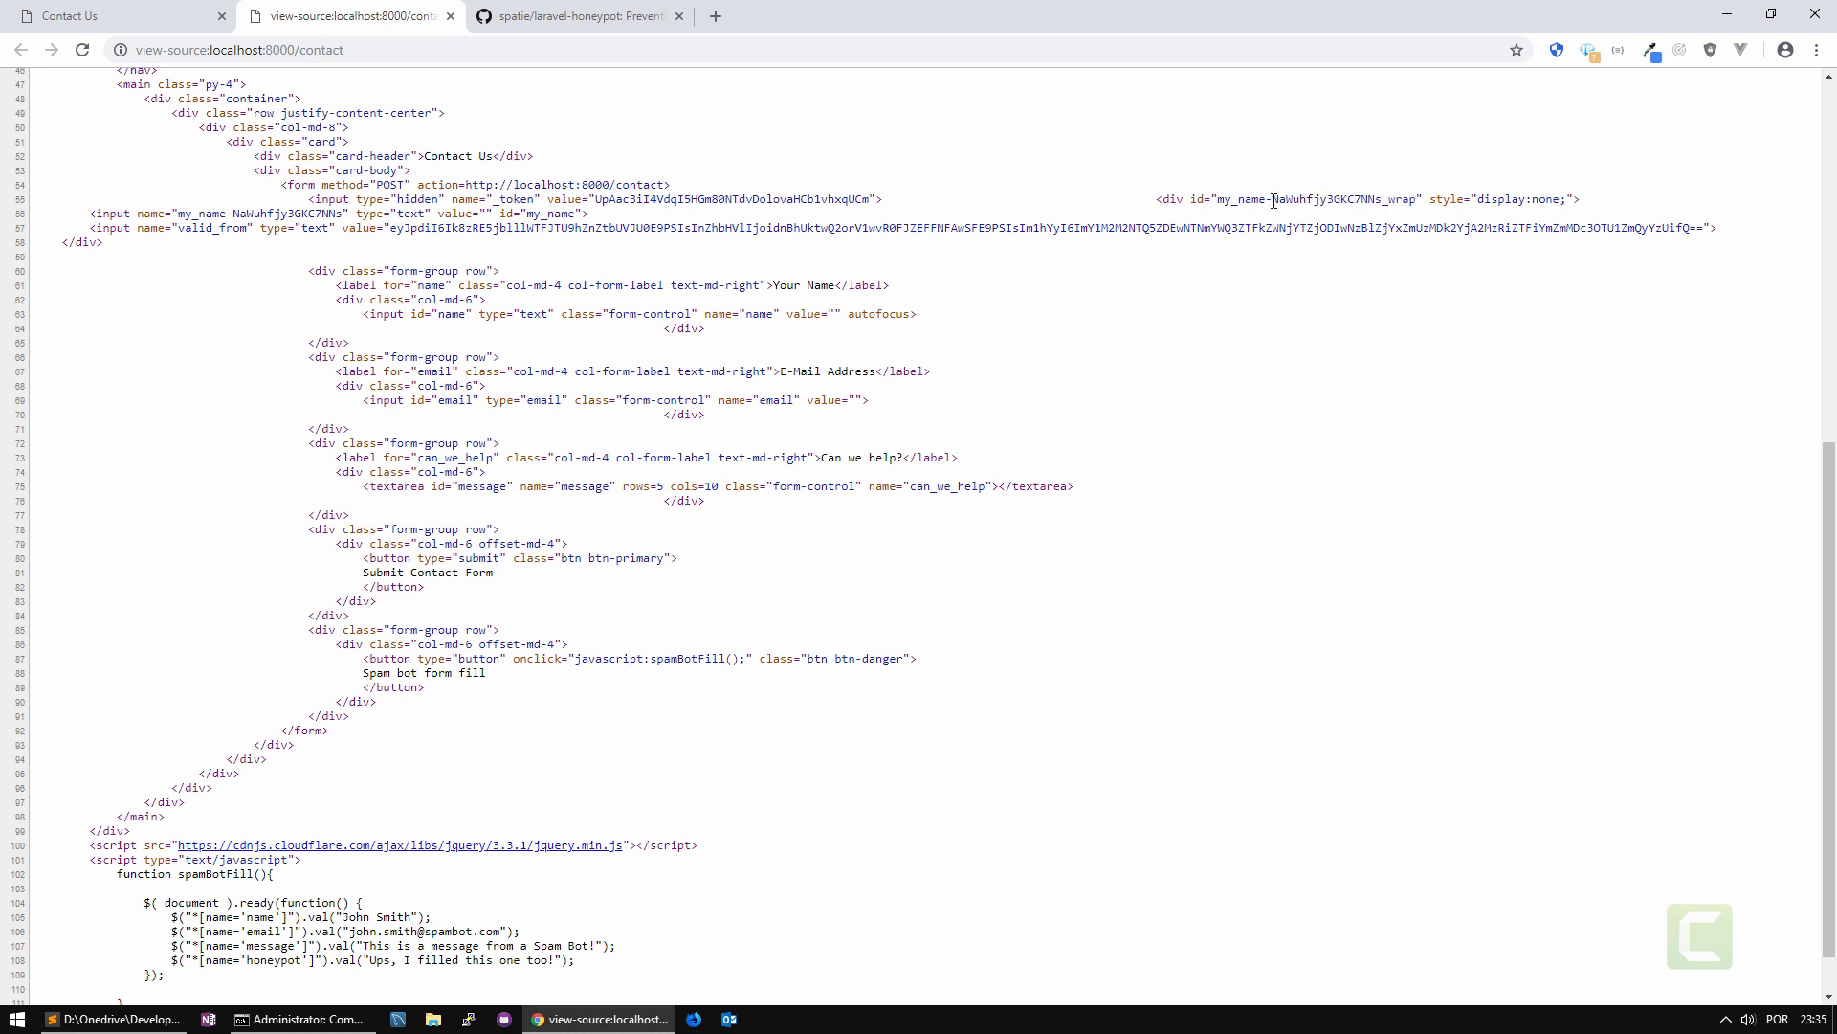
double_click(1325, 198)
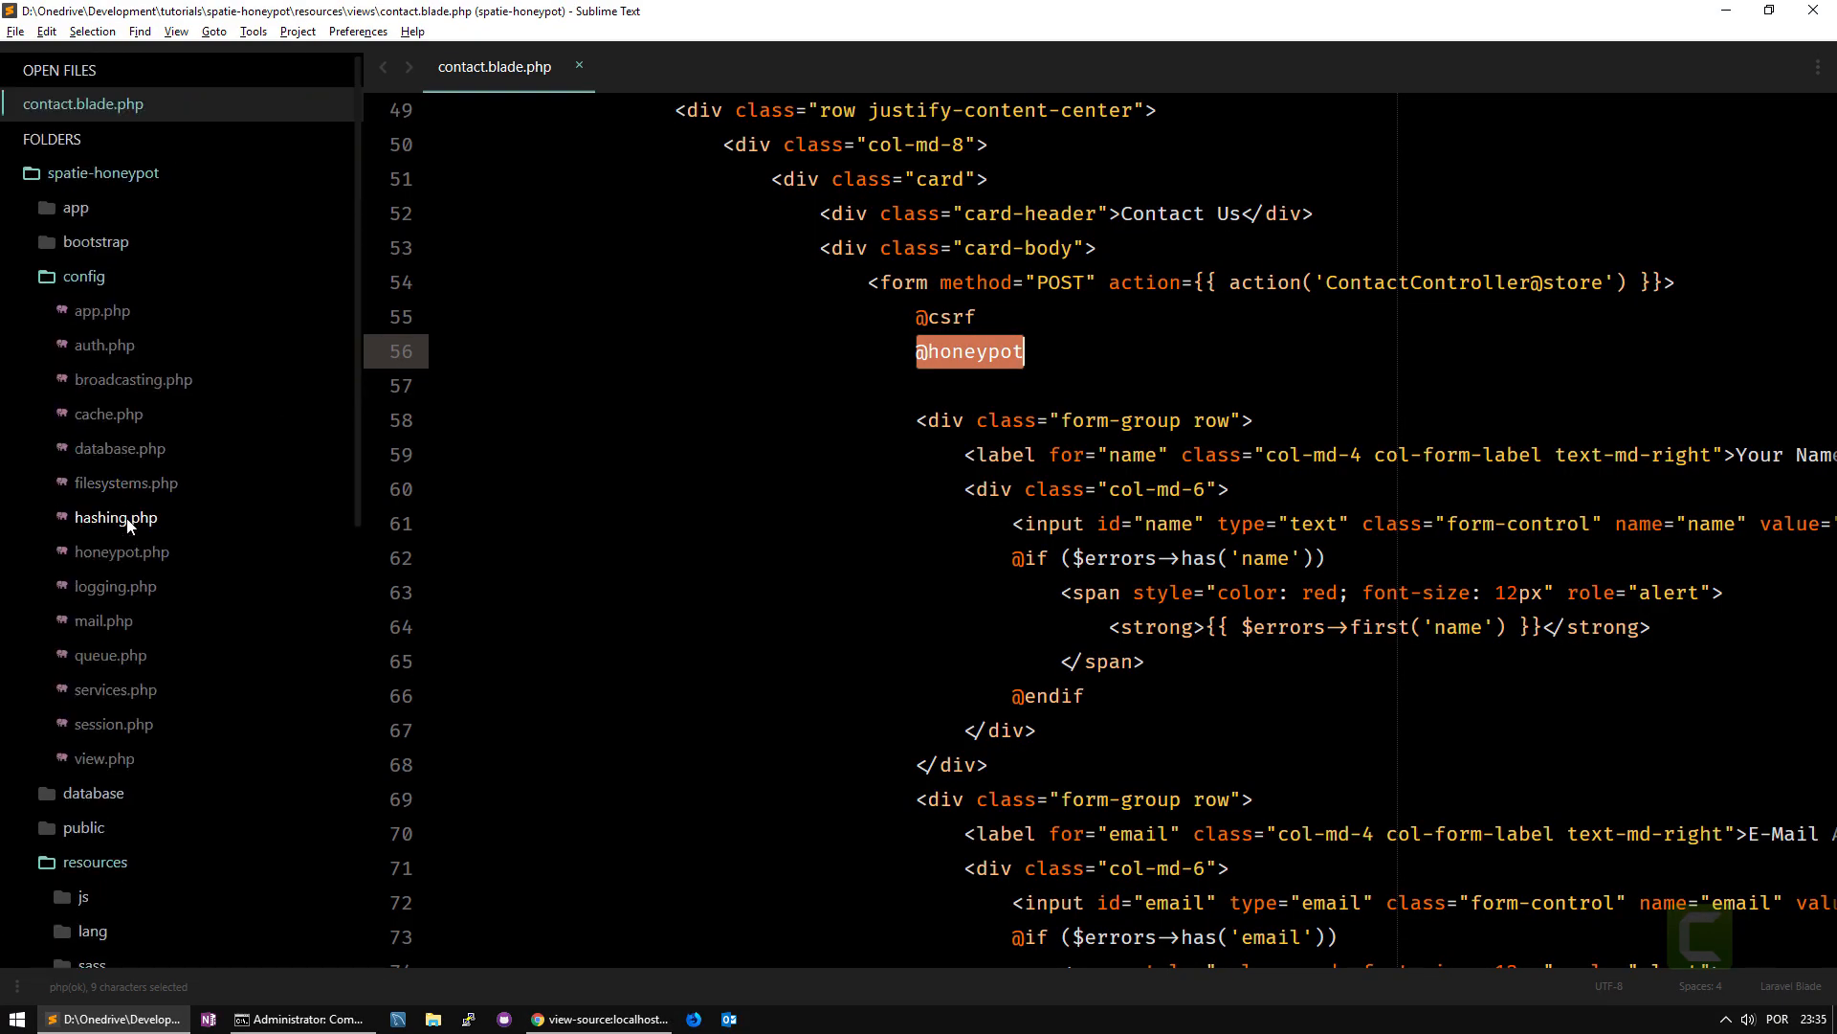
Set randomize_name_field_name to false and name_field_name to 'honeypot' in config/honeypot.php.
left_click(121, 552)
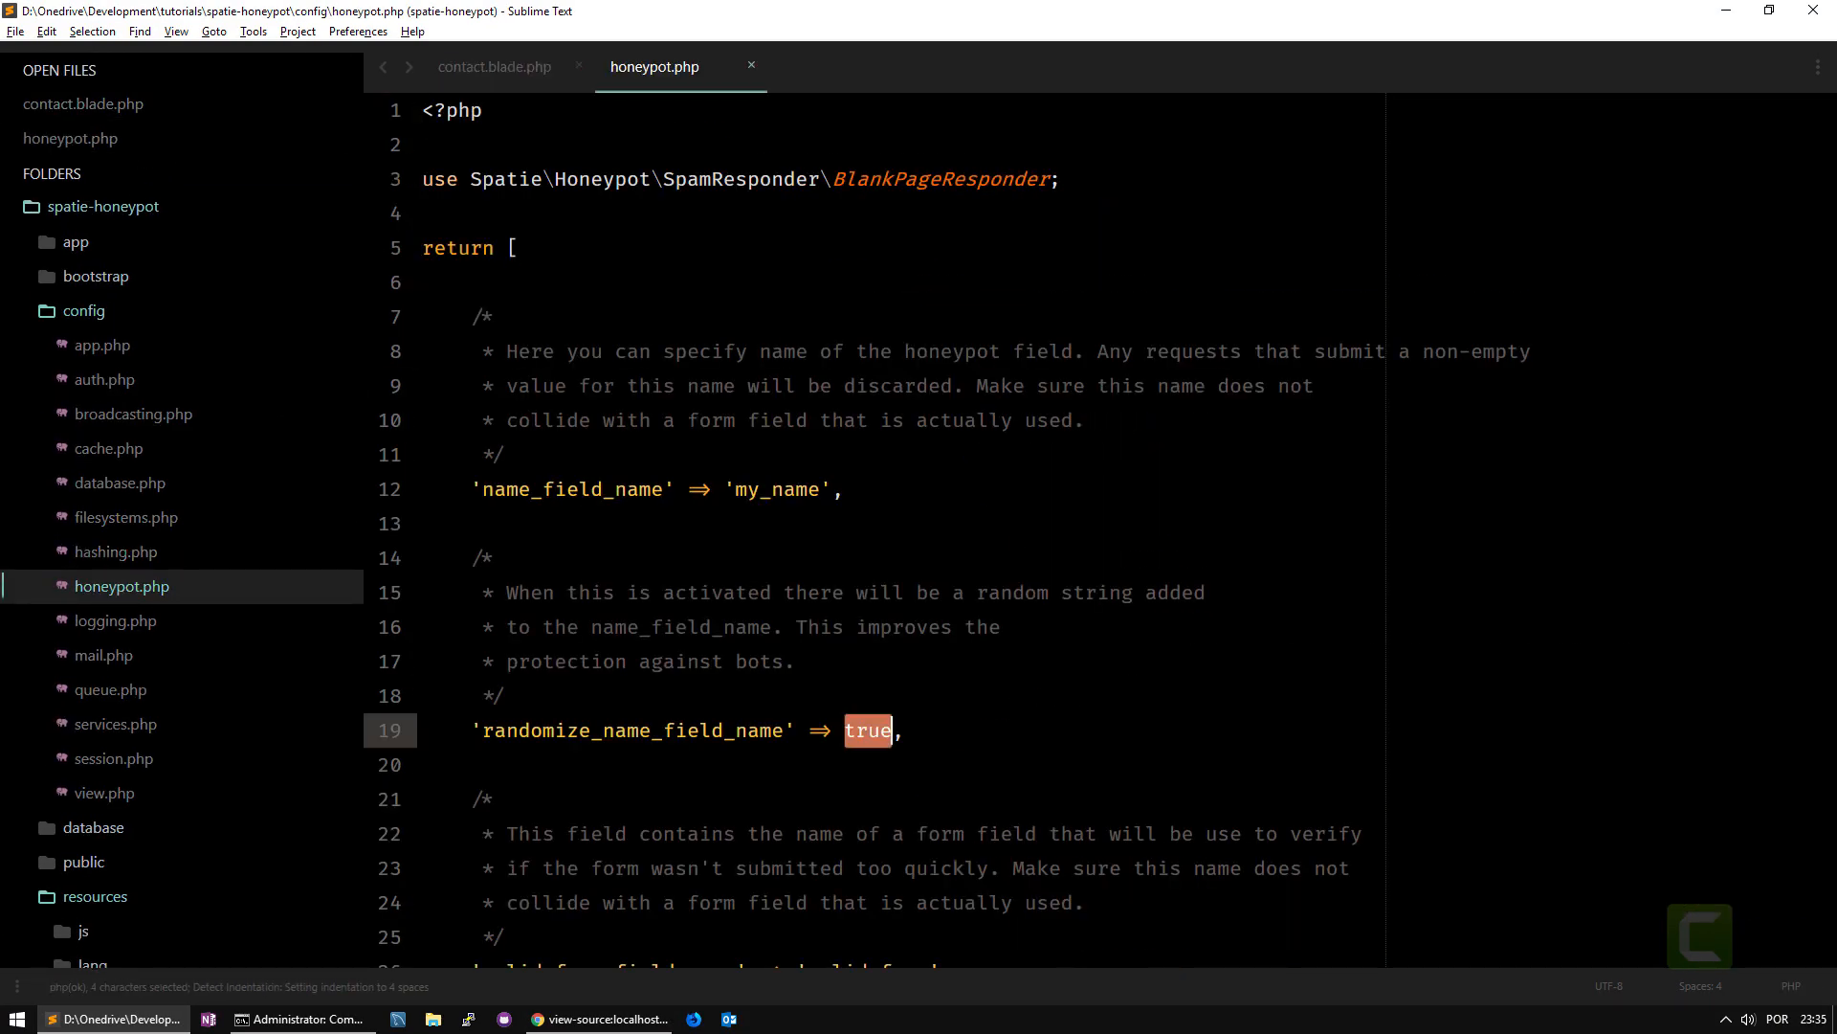
type("false")
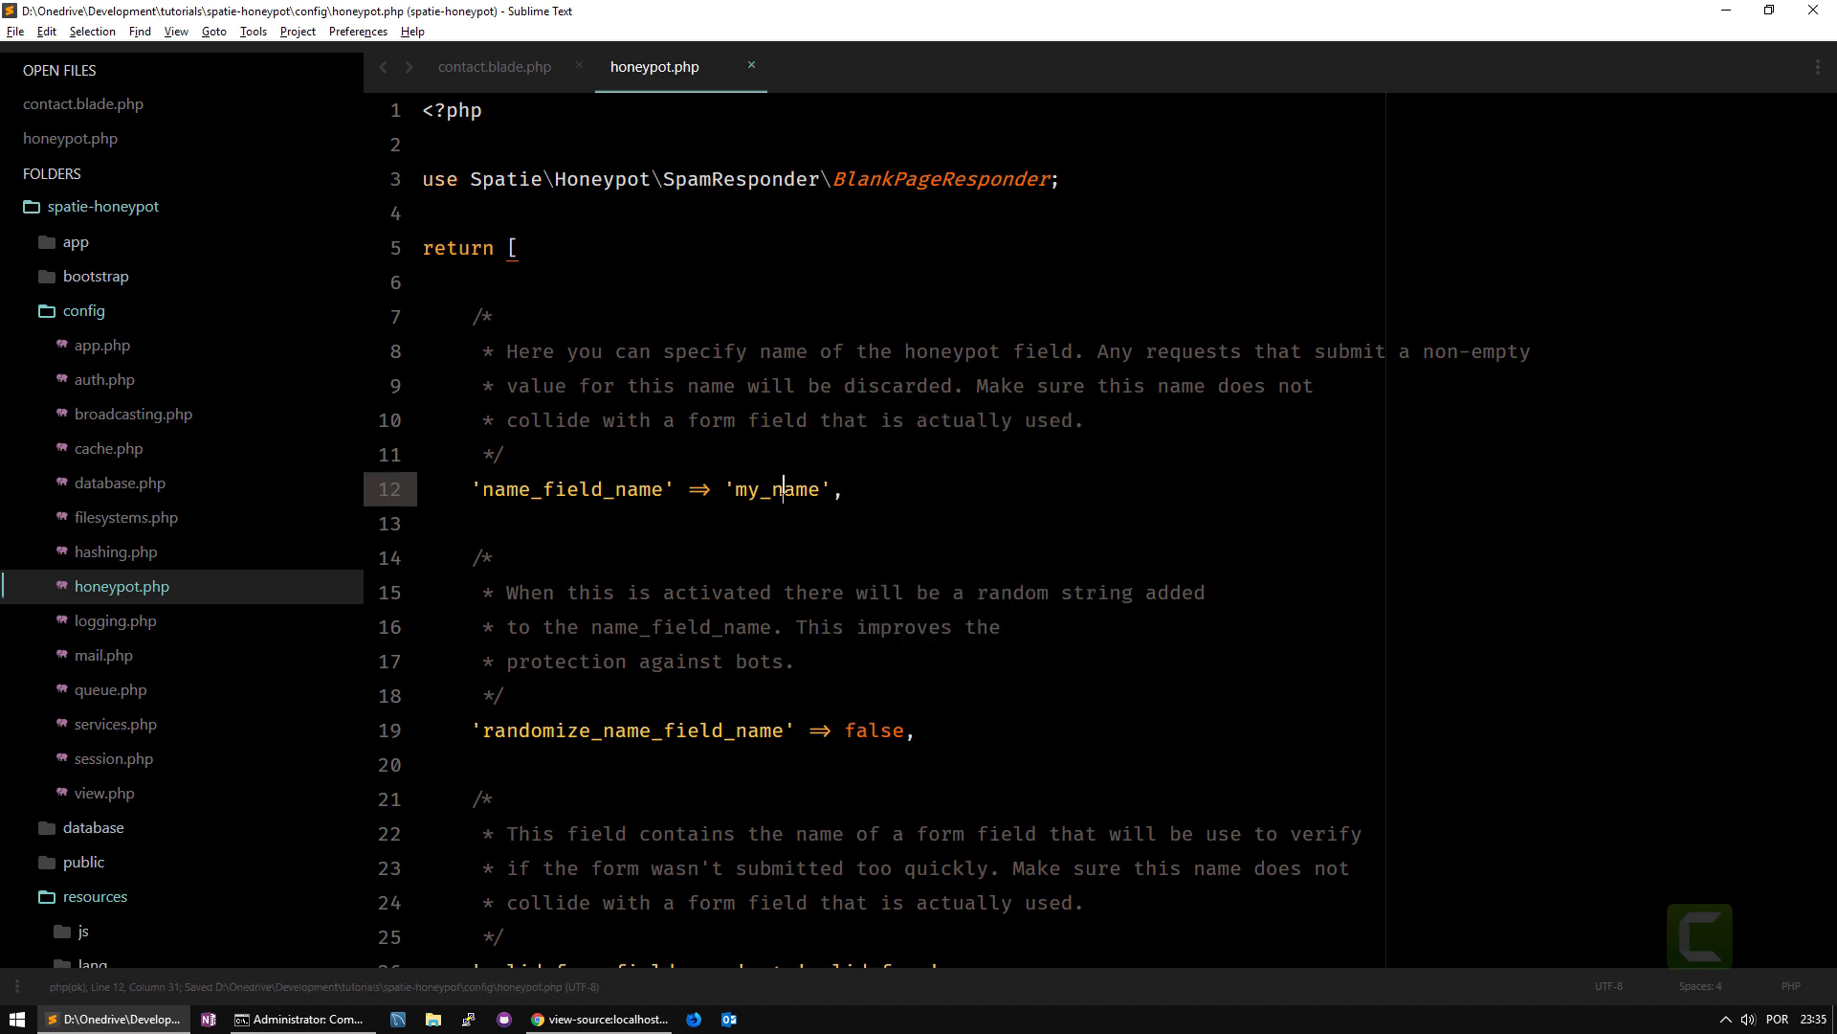
type("honeypot")
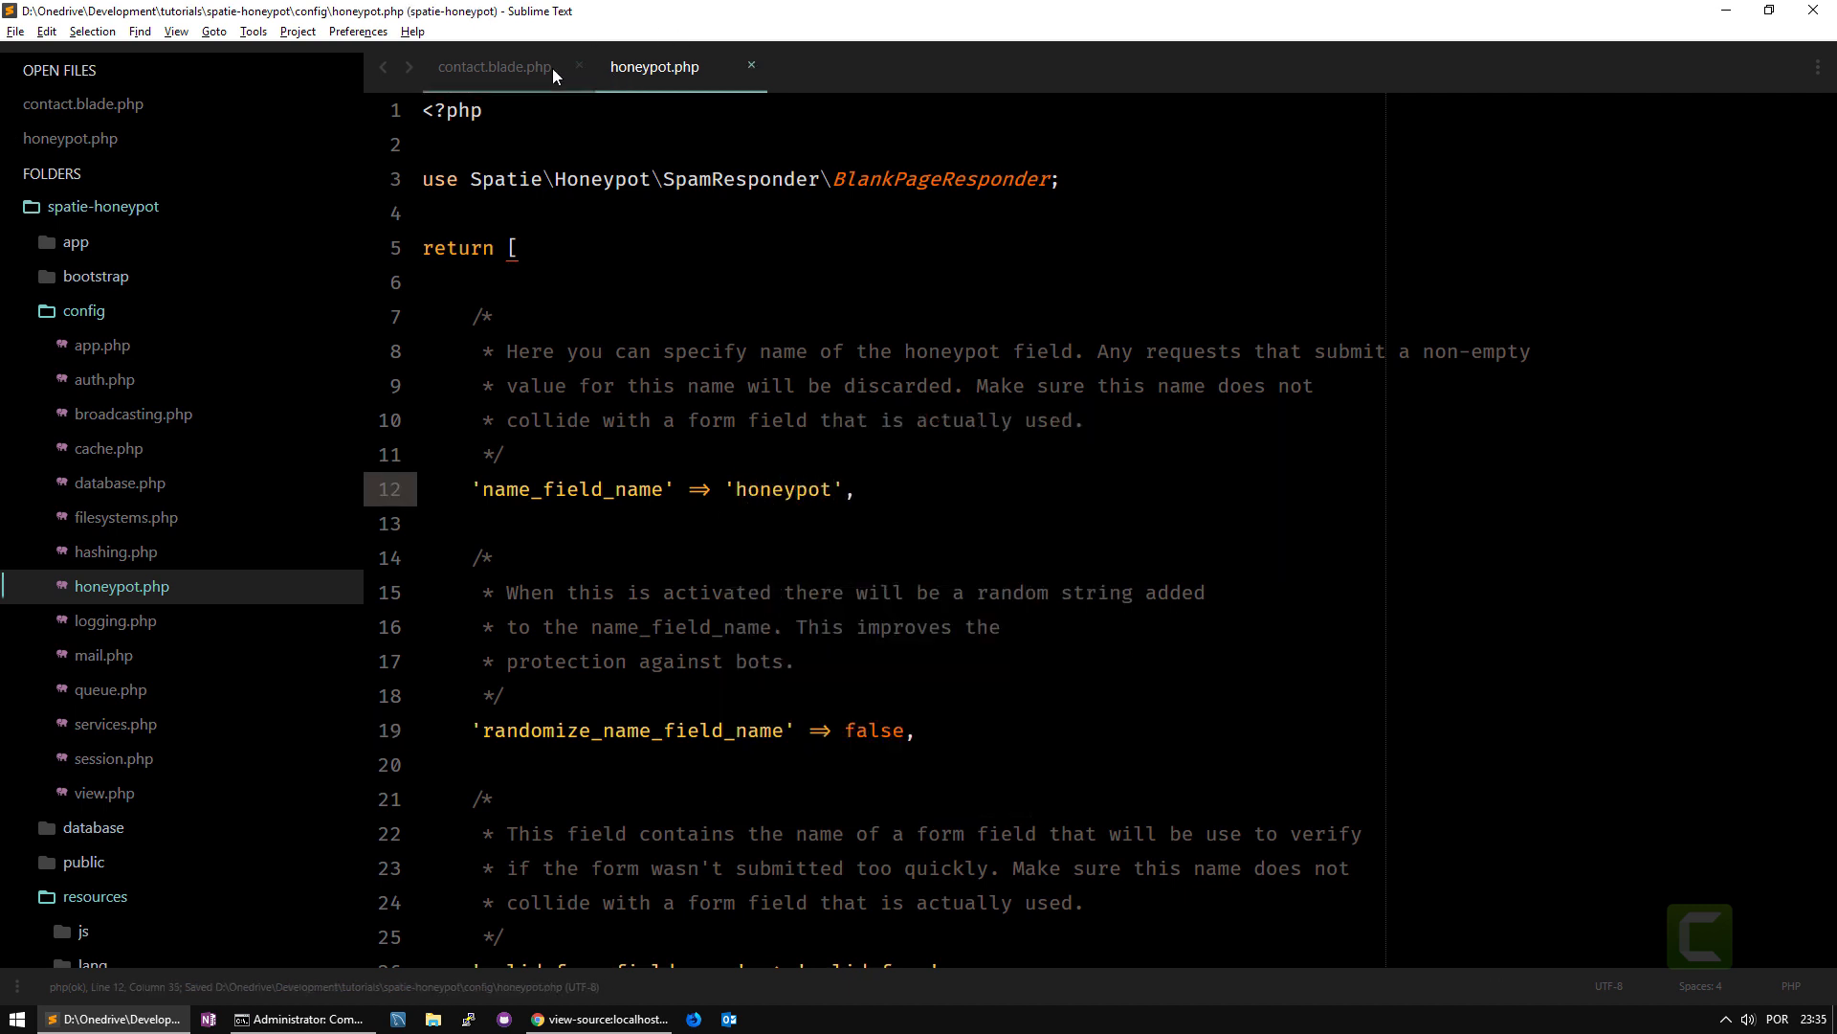
left_click(599, 1017)
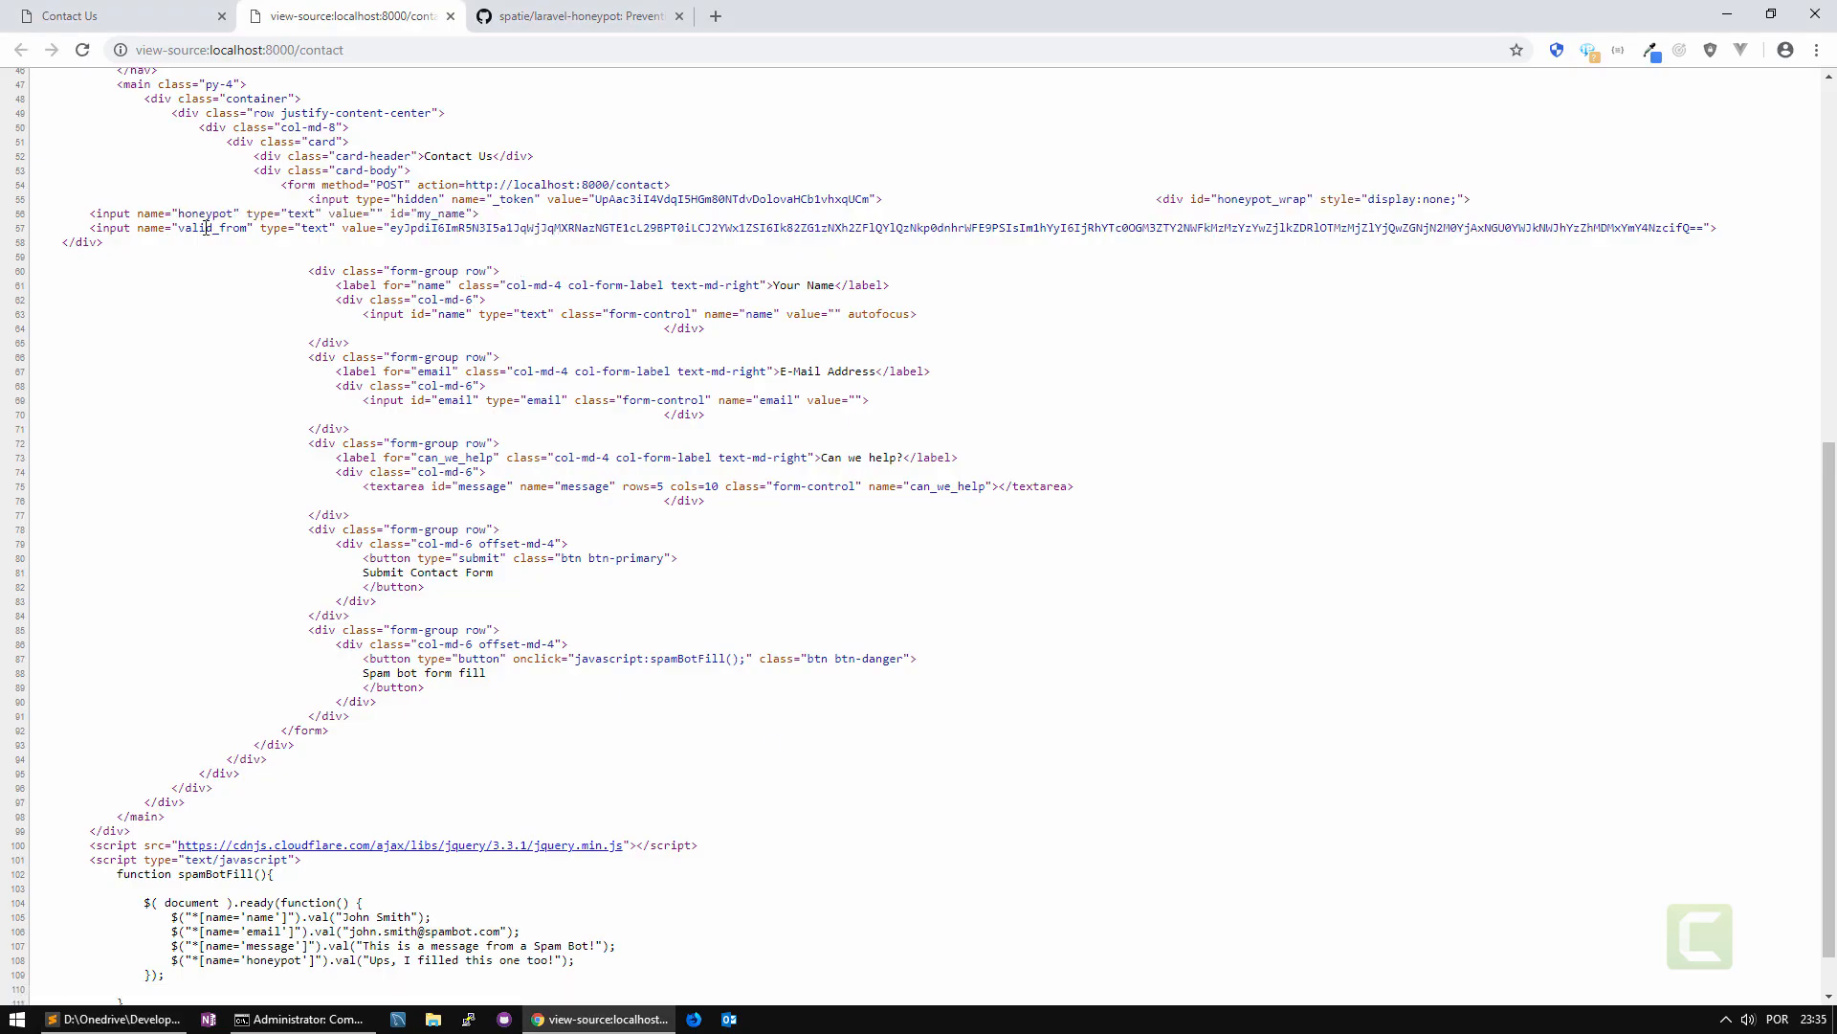
Confirm the reloaded page source shows the hidden field named honeypot.
double_click(204, 213)
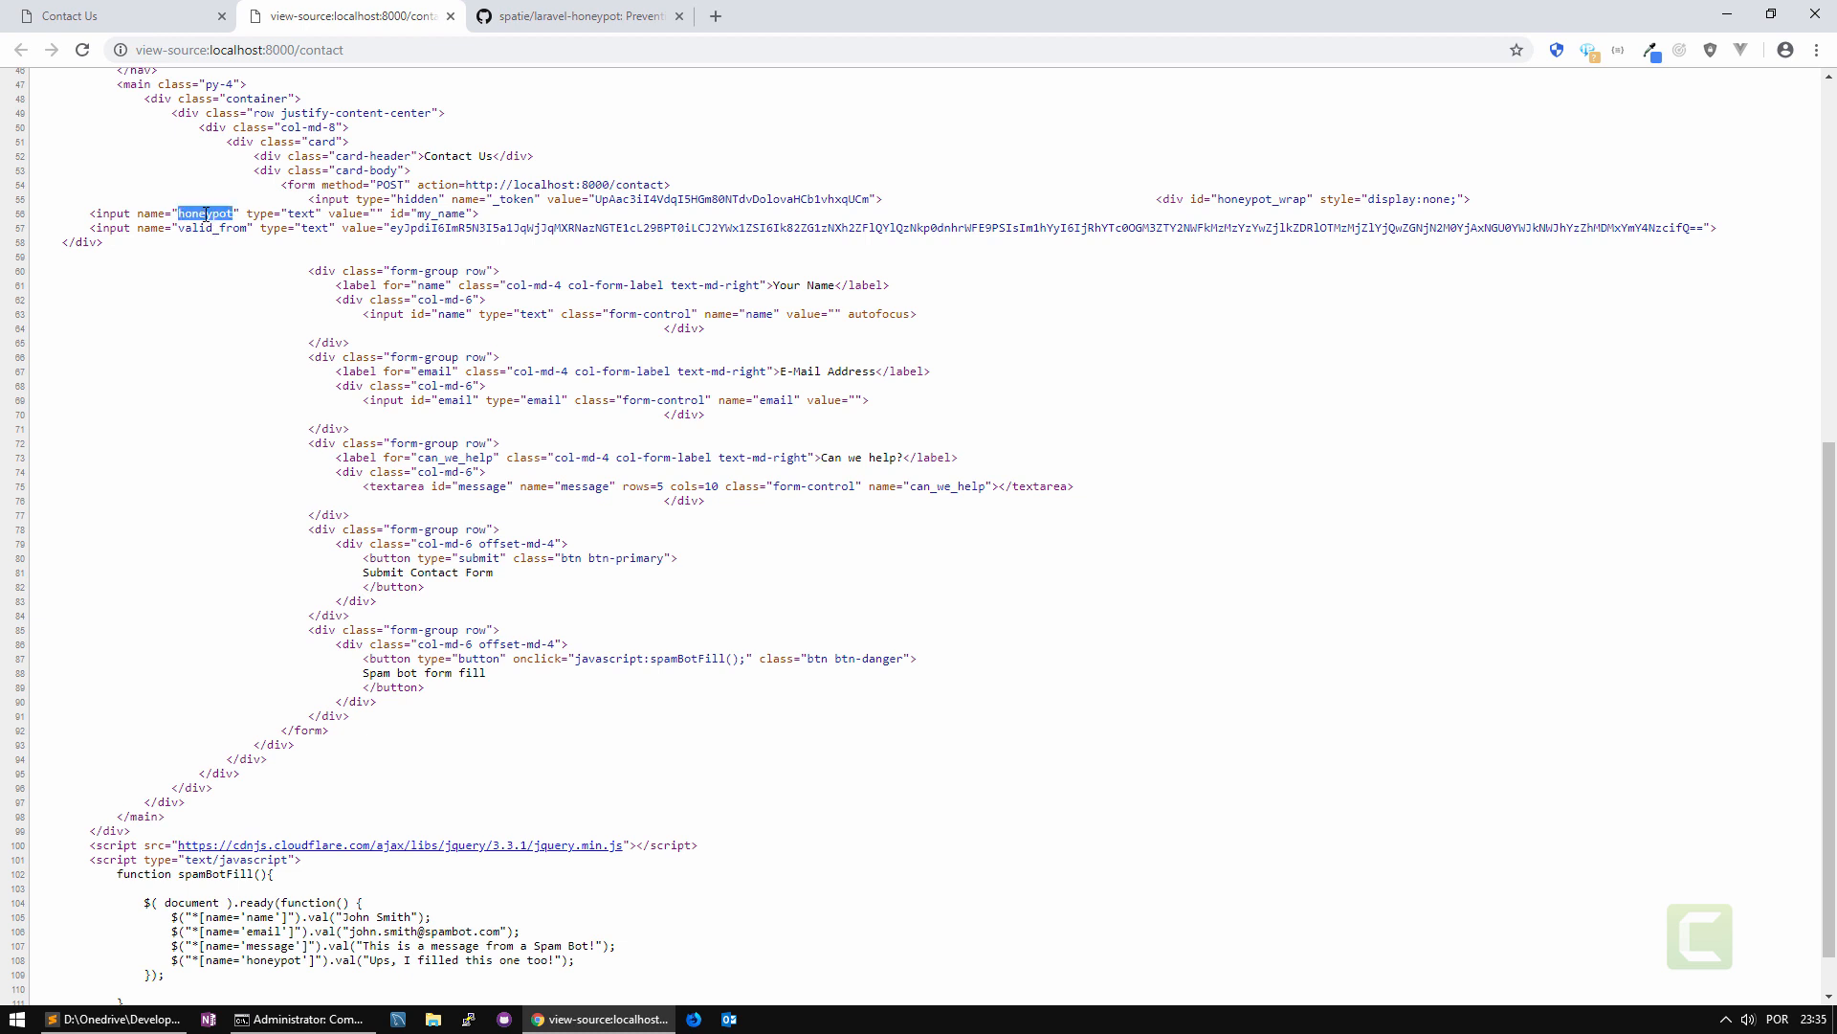
double_click(1260, 198)
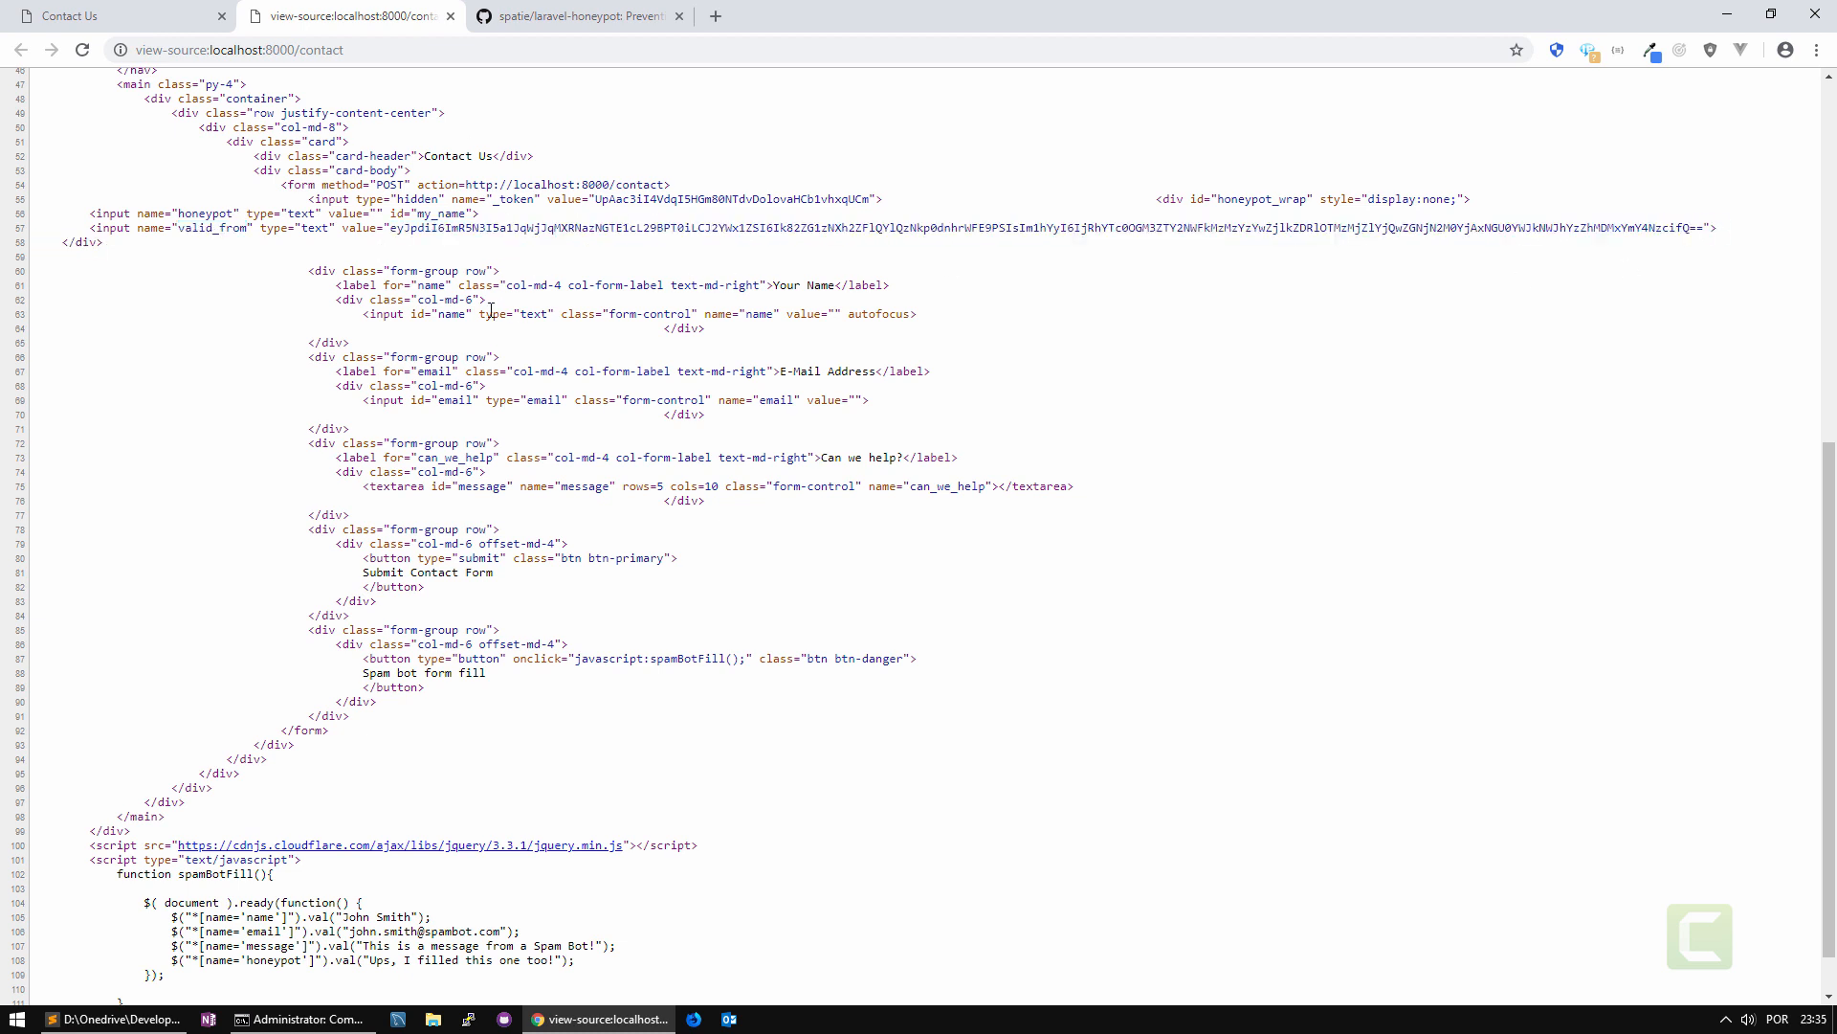
double_click(205, 213)
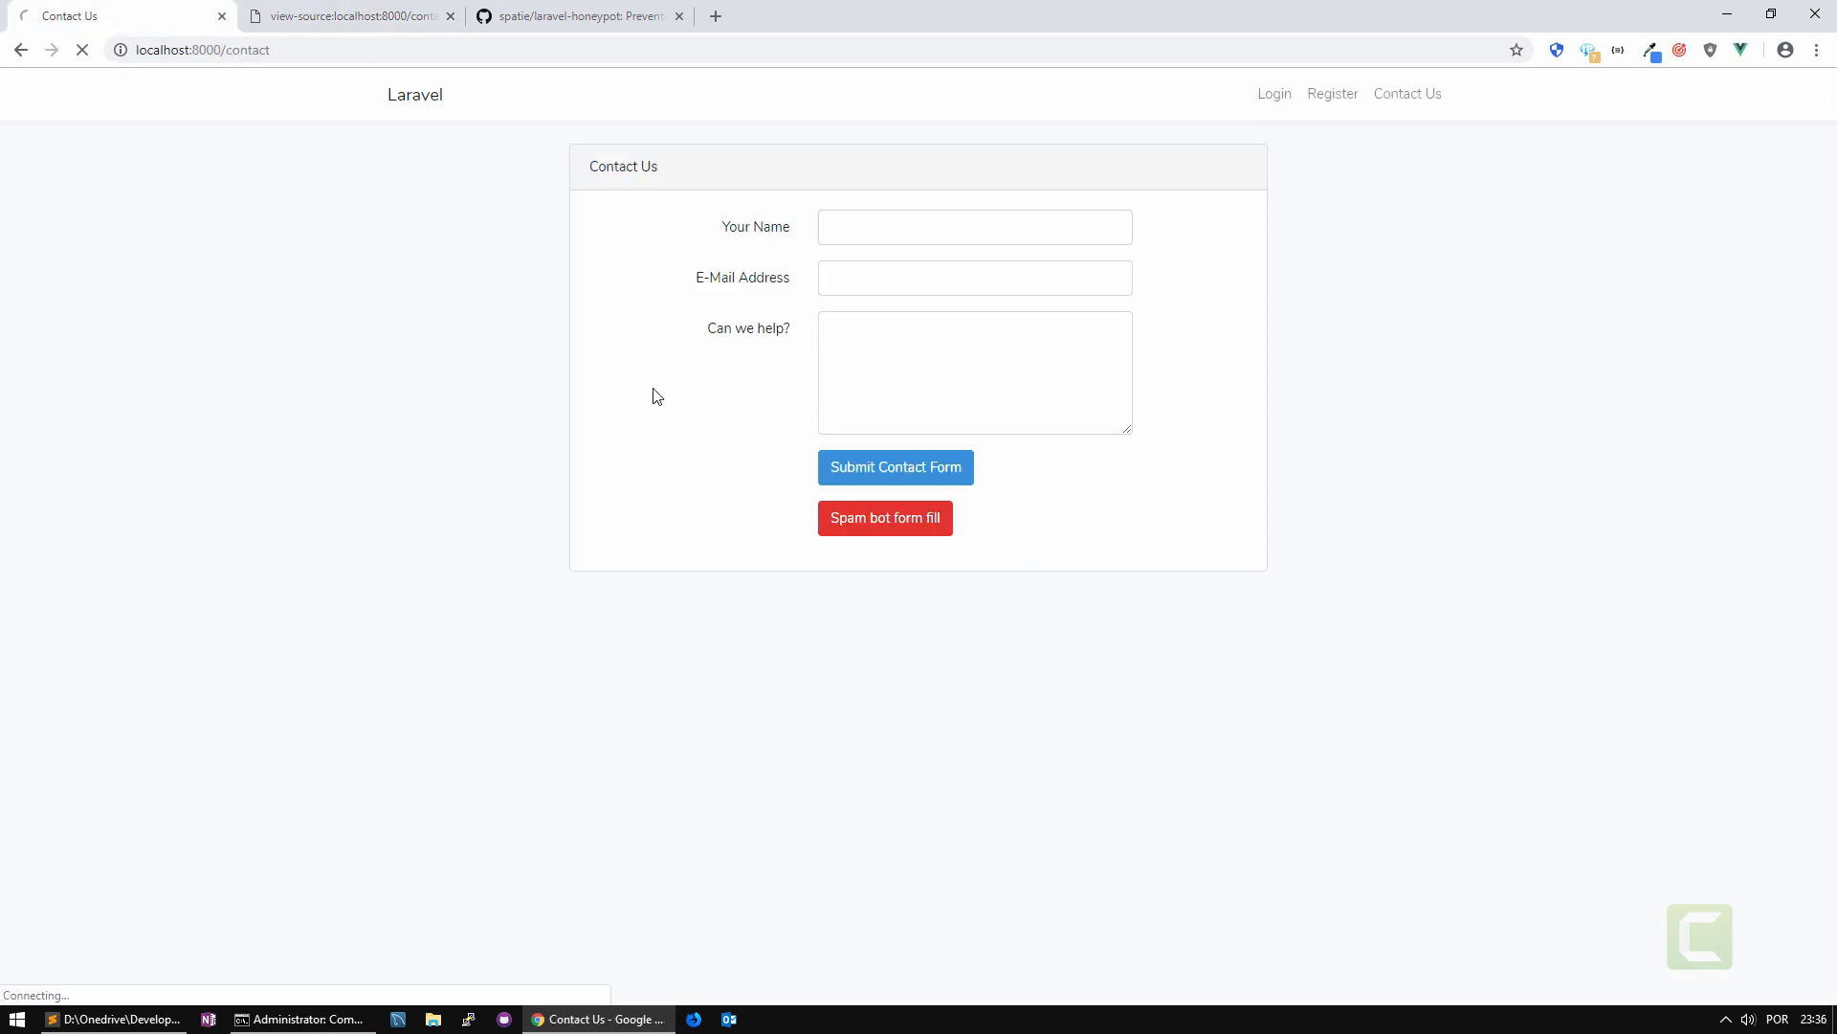
Fill the contact form with spam bot test data.
left_click(885, 518)
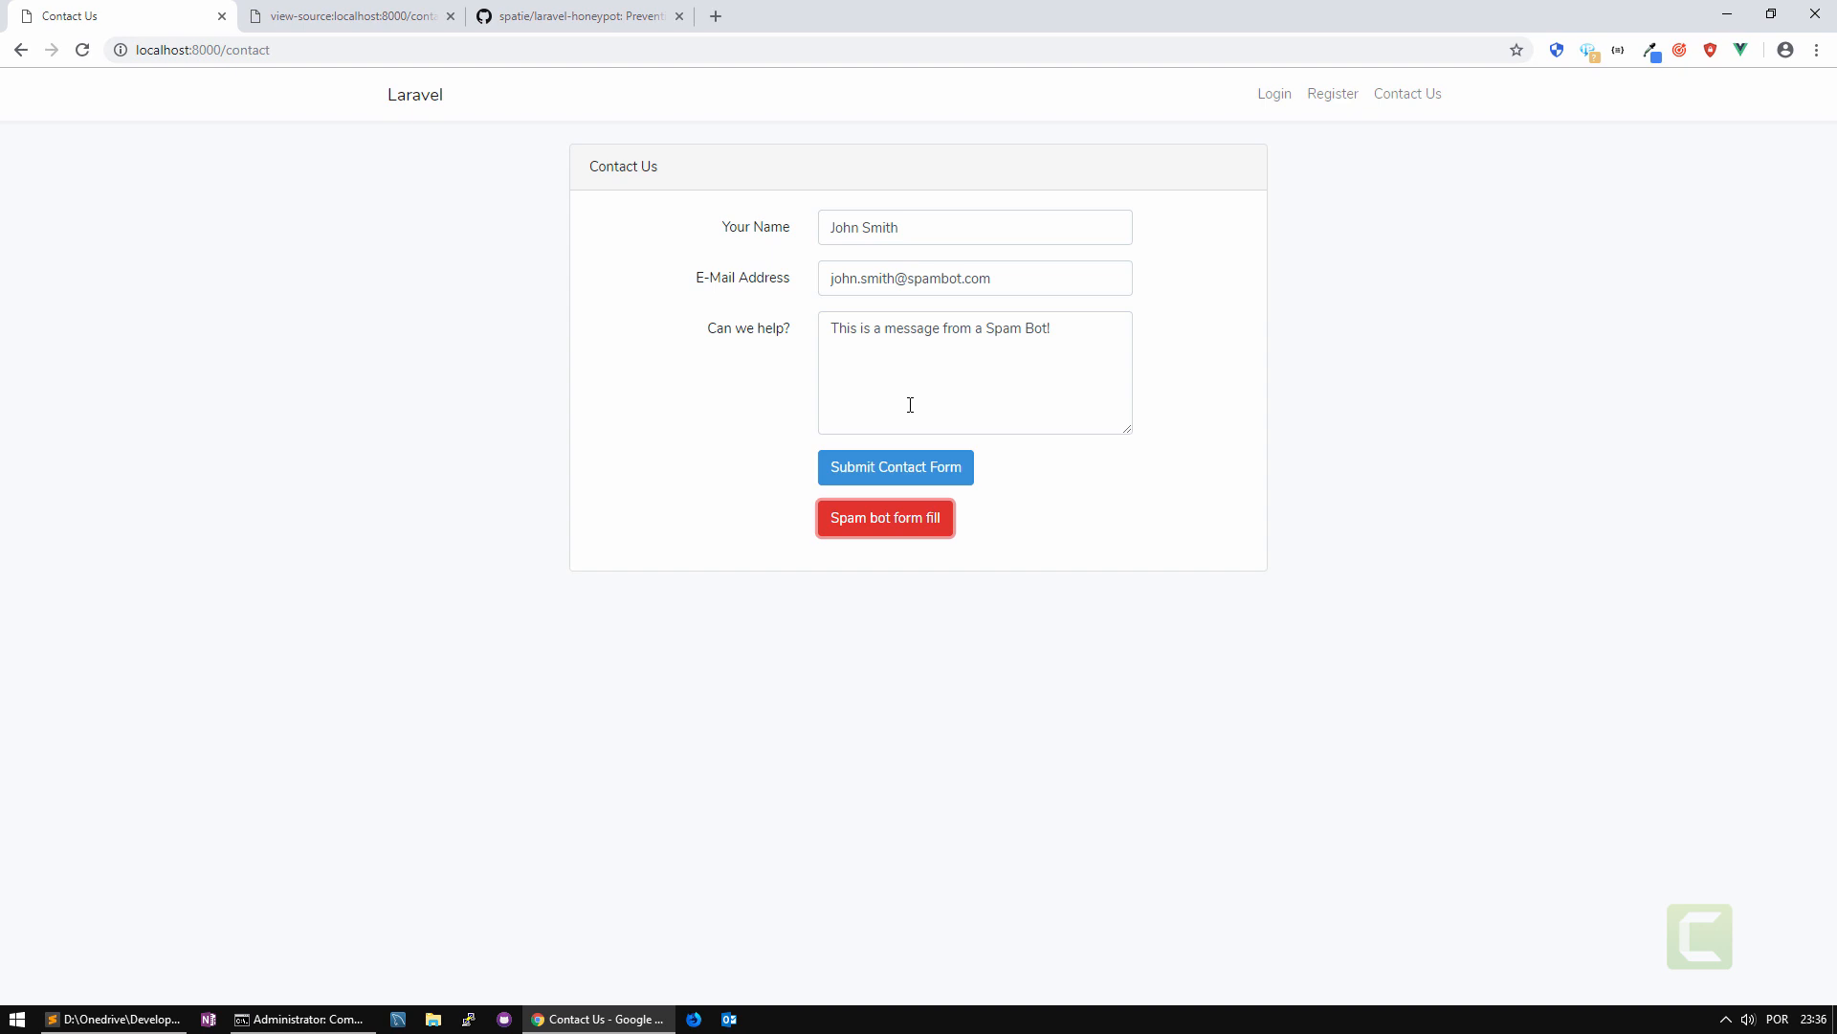
left_click(345, 16)
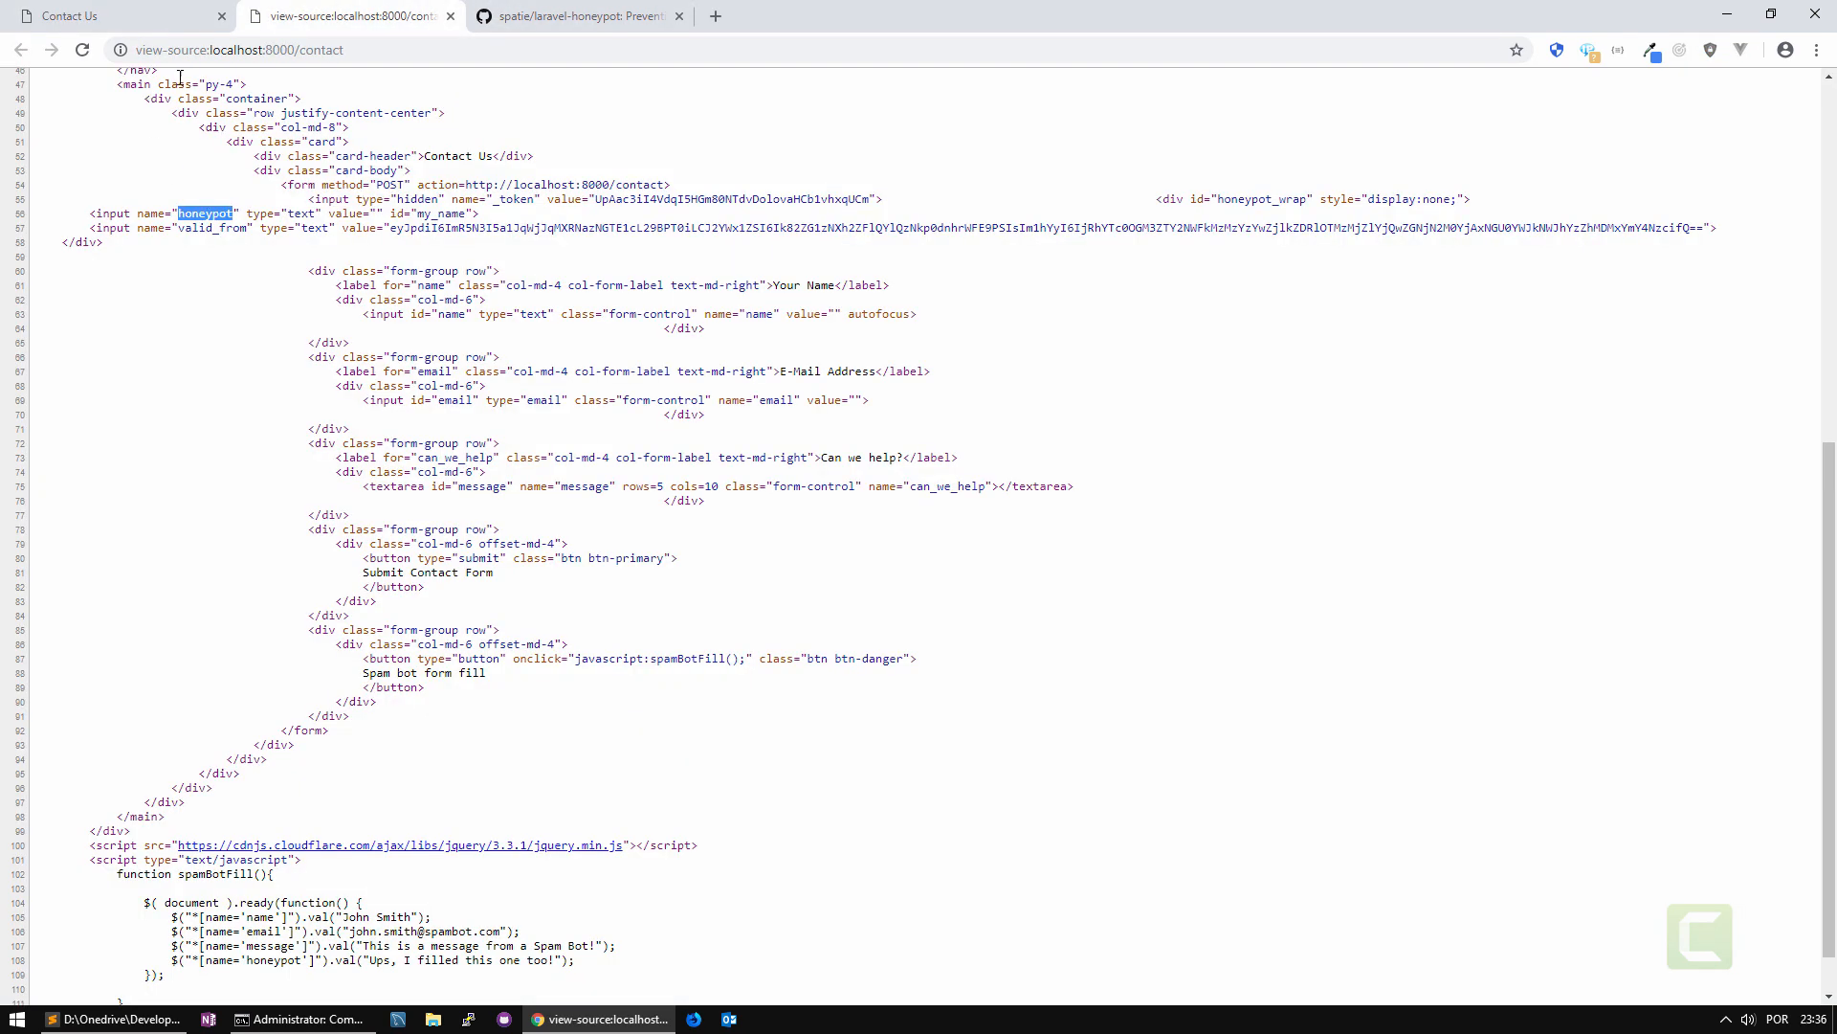
left_click(115, 1017)
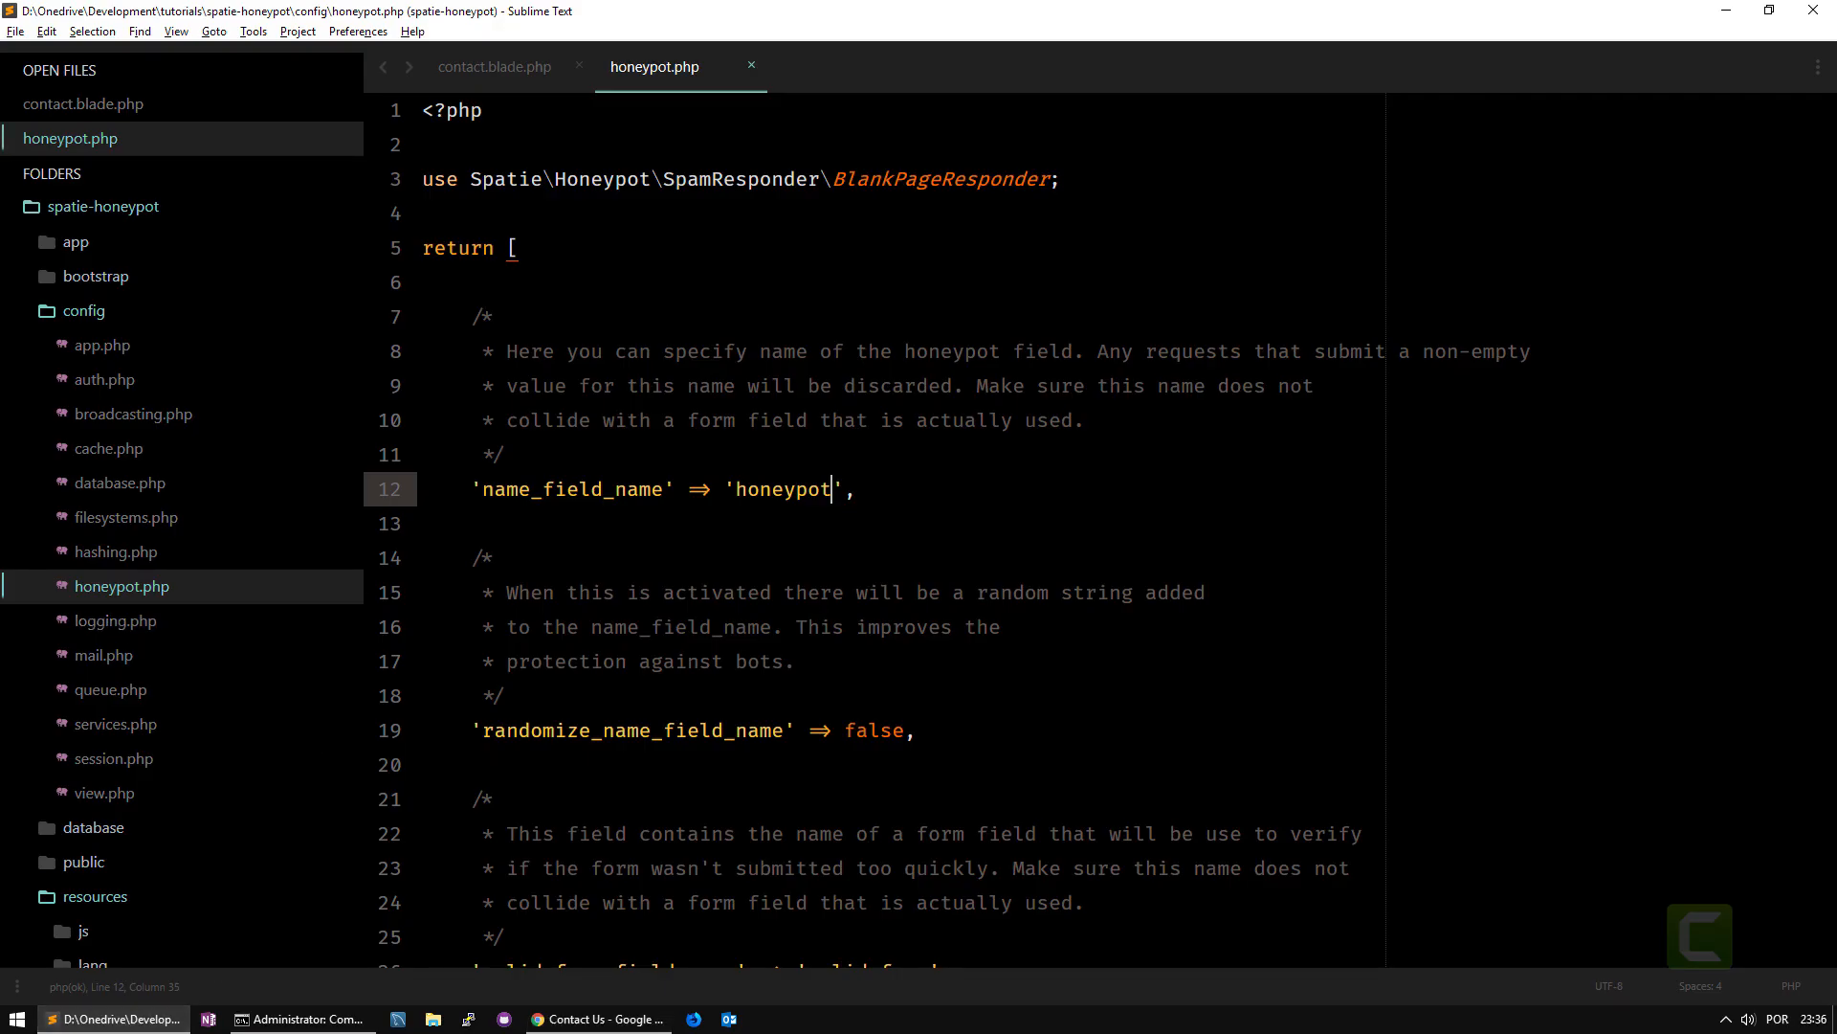
Review contact.blade.php's spamBotFill script and its line that fills the honeypot field.
left_click(494, 67)
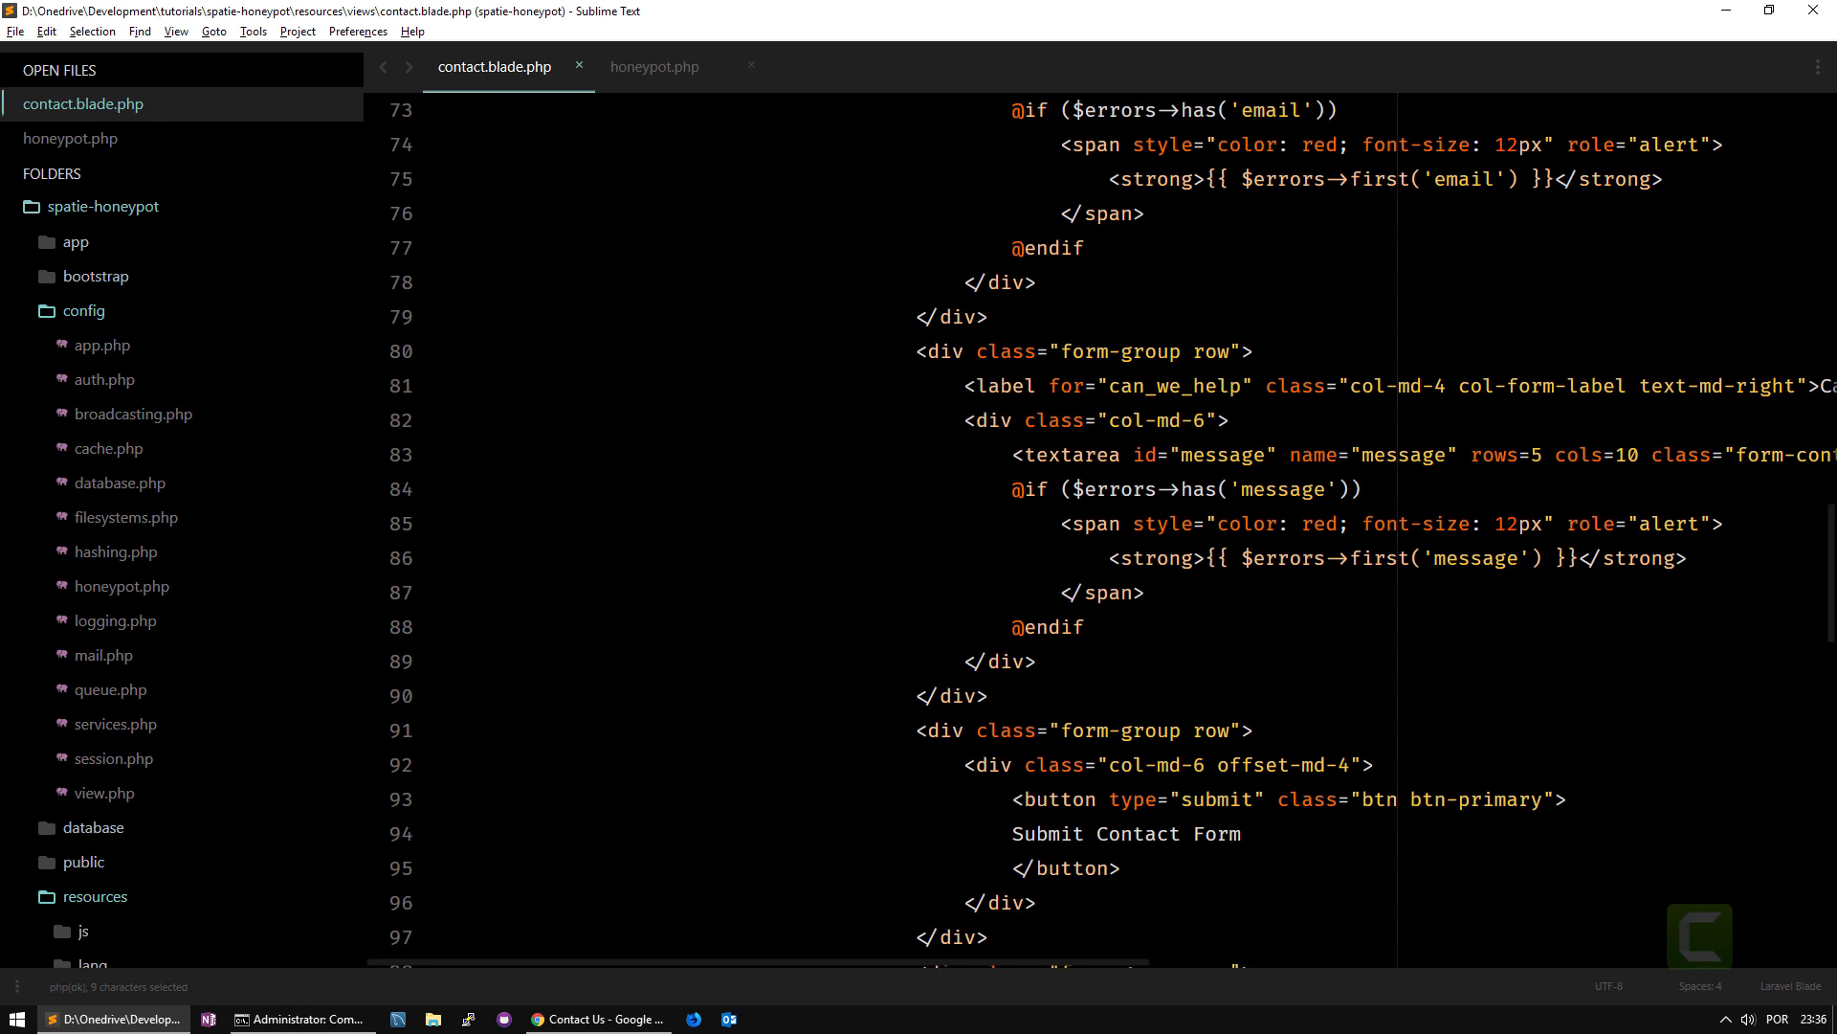
scroll("down", 3)
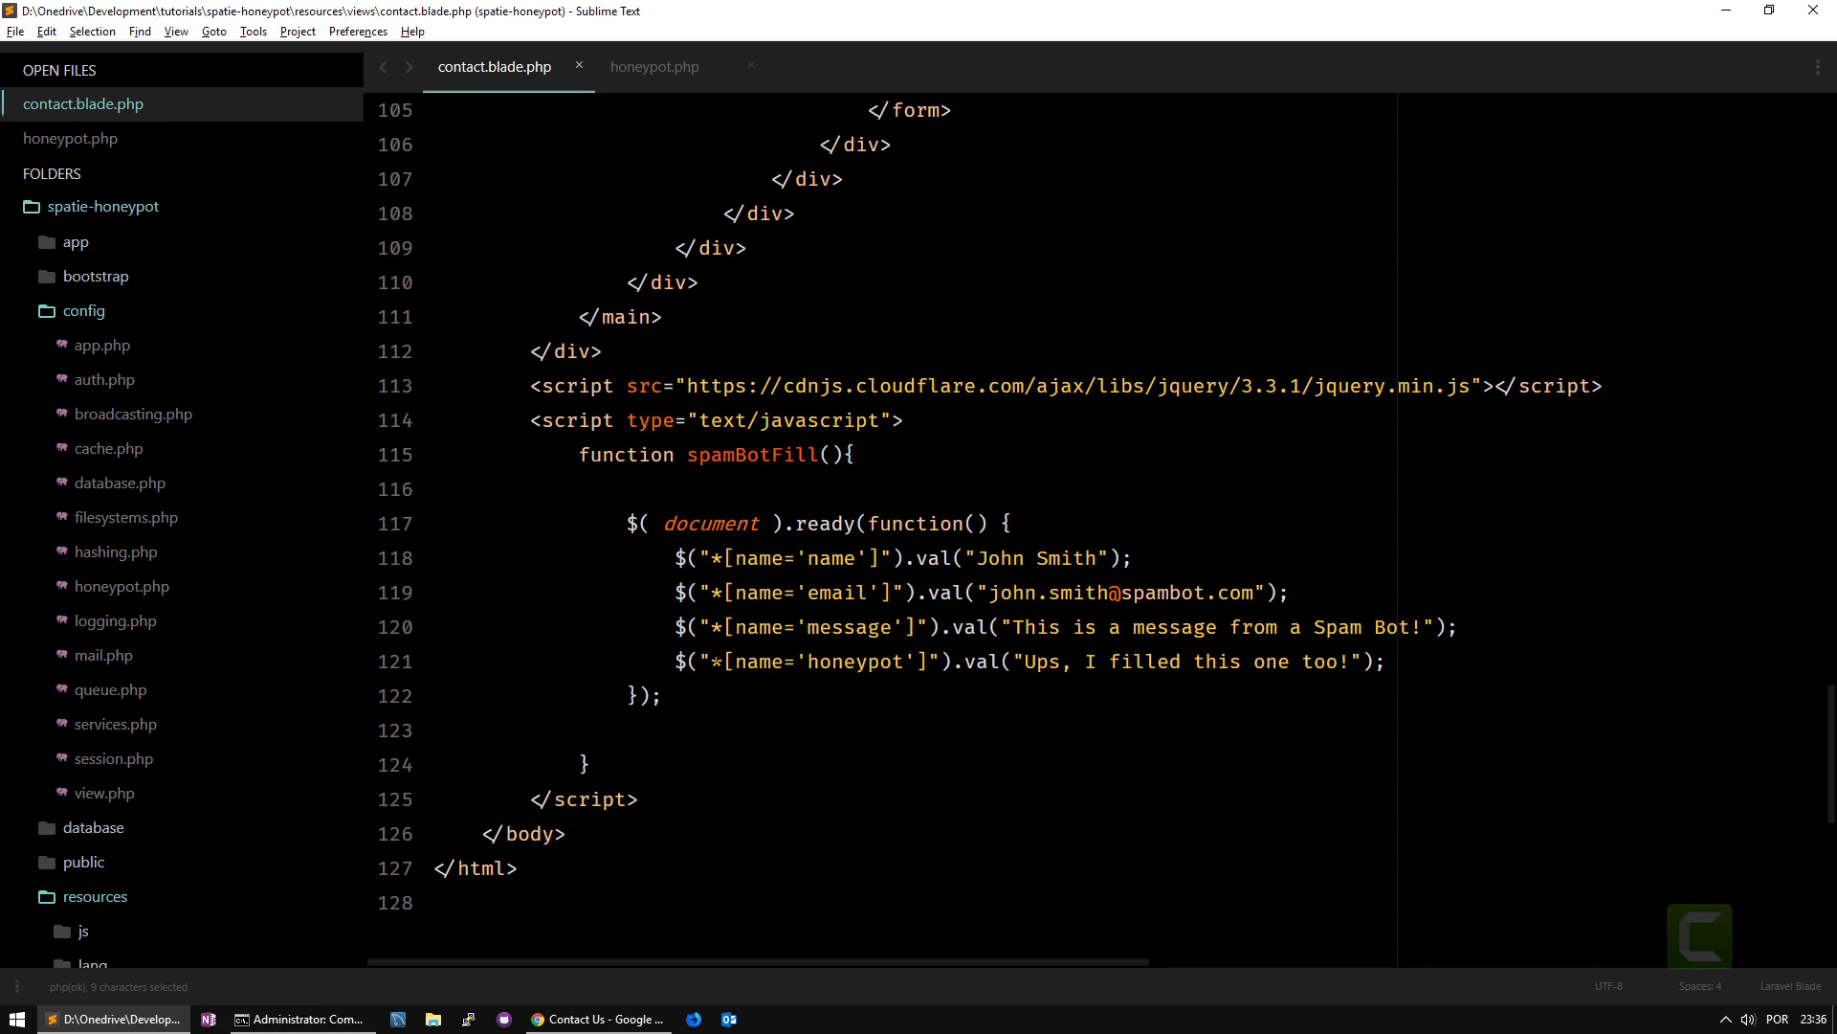
left_click(816, 523)
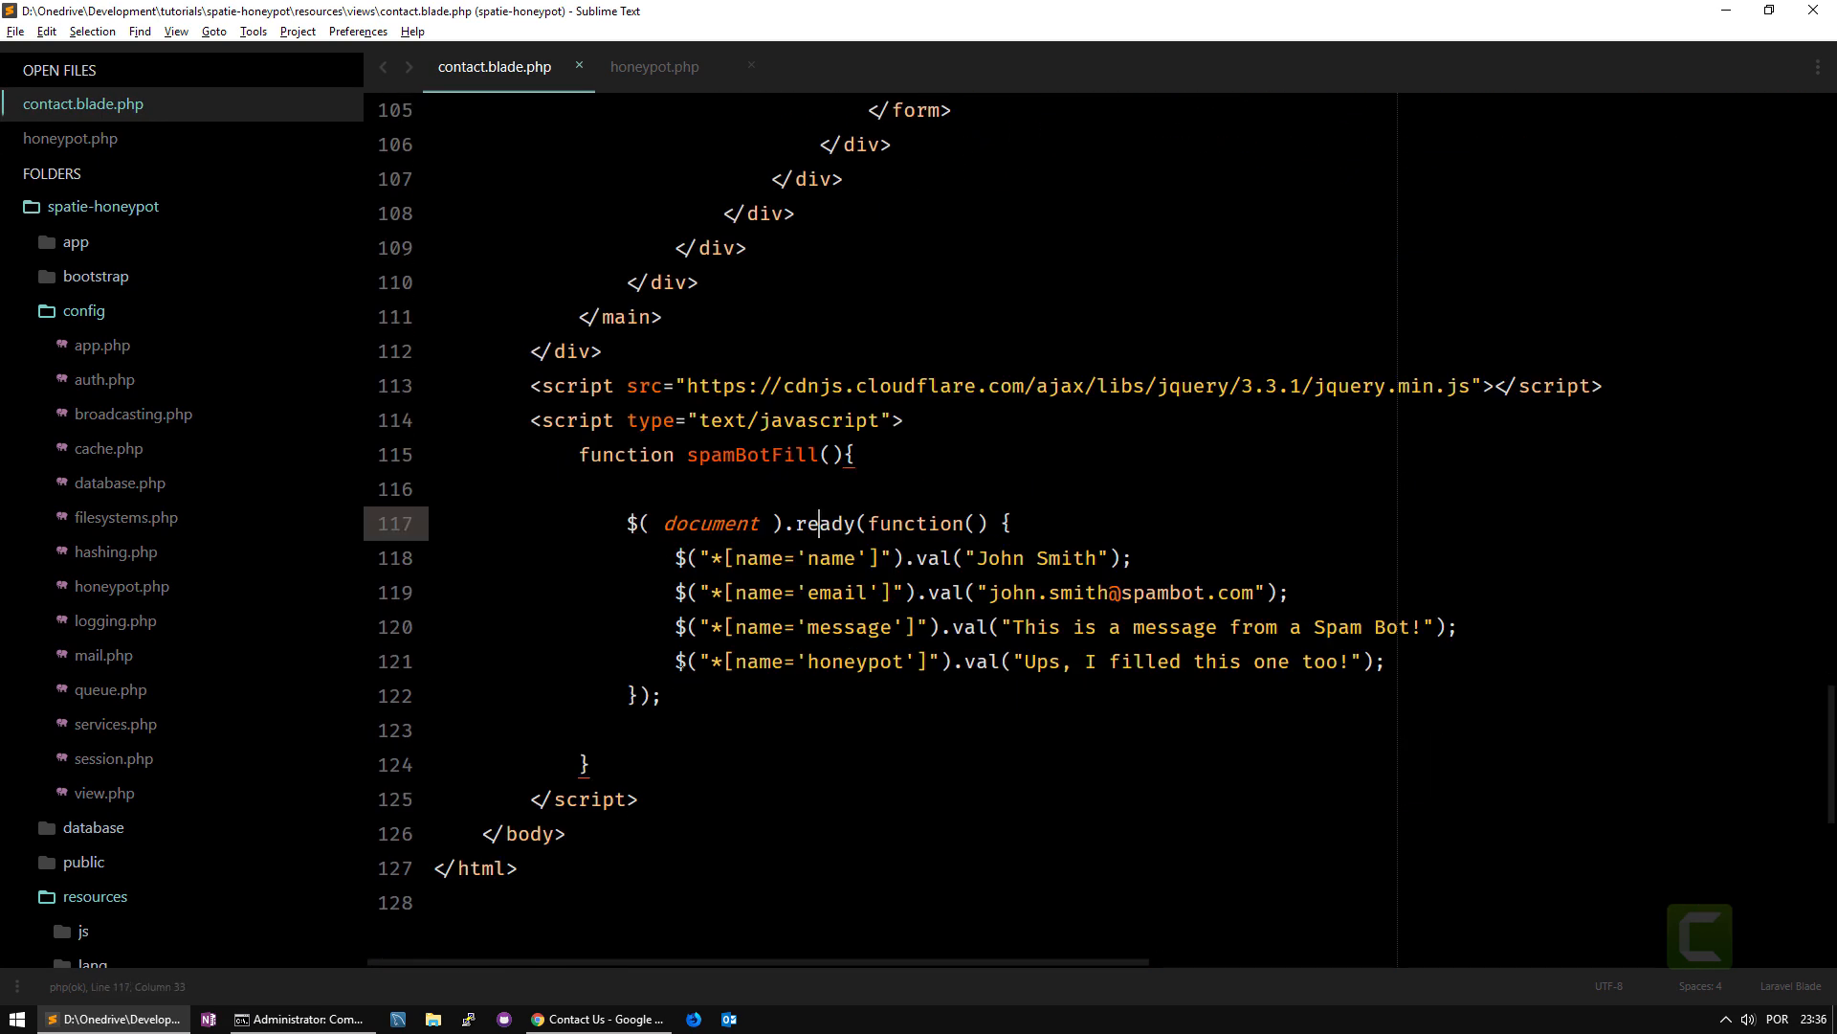
left_click(938, 661)
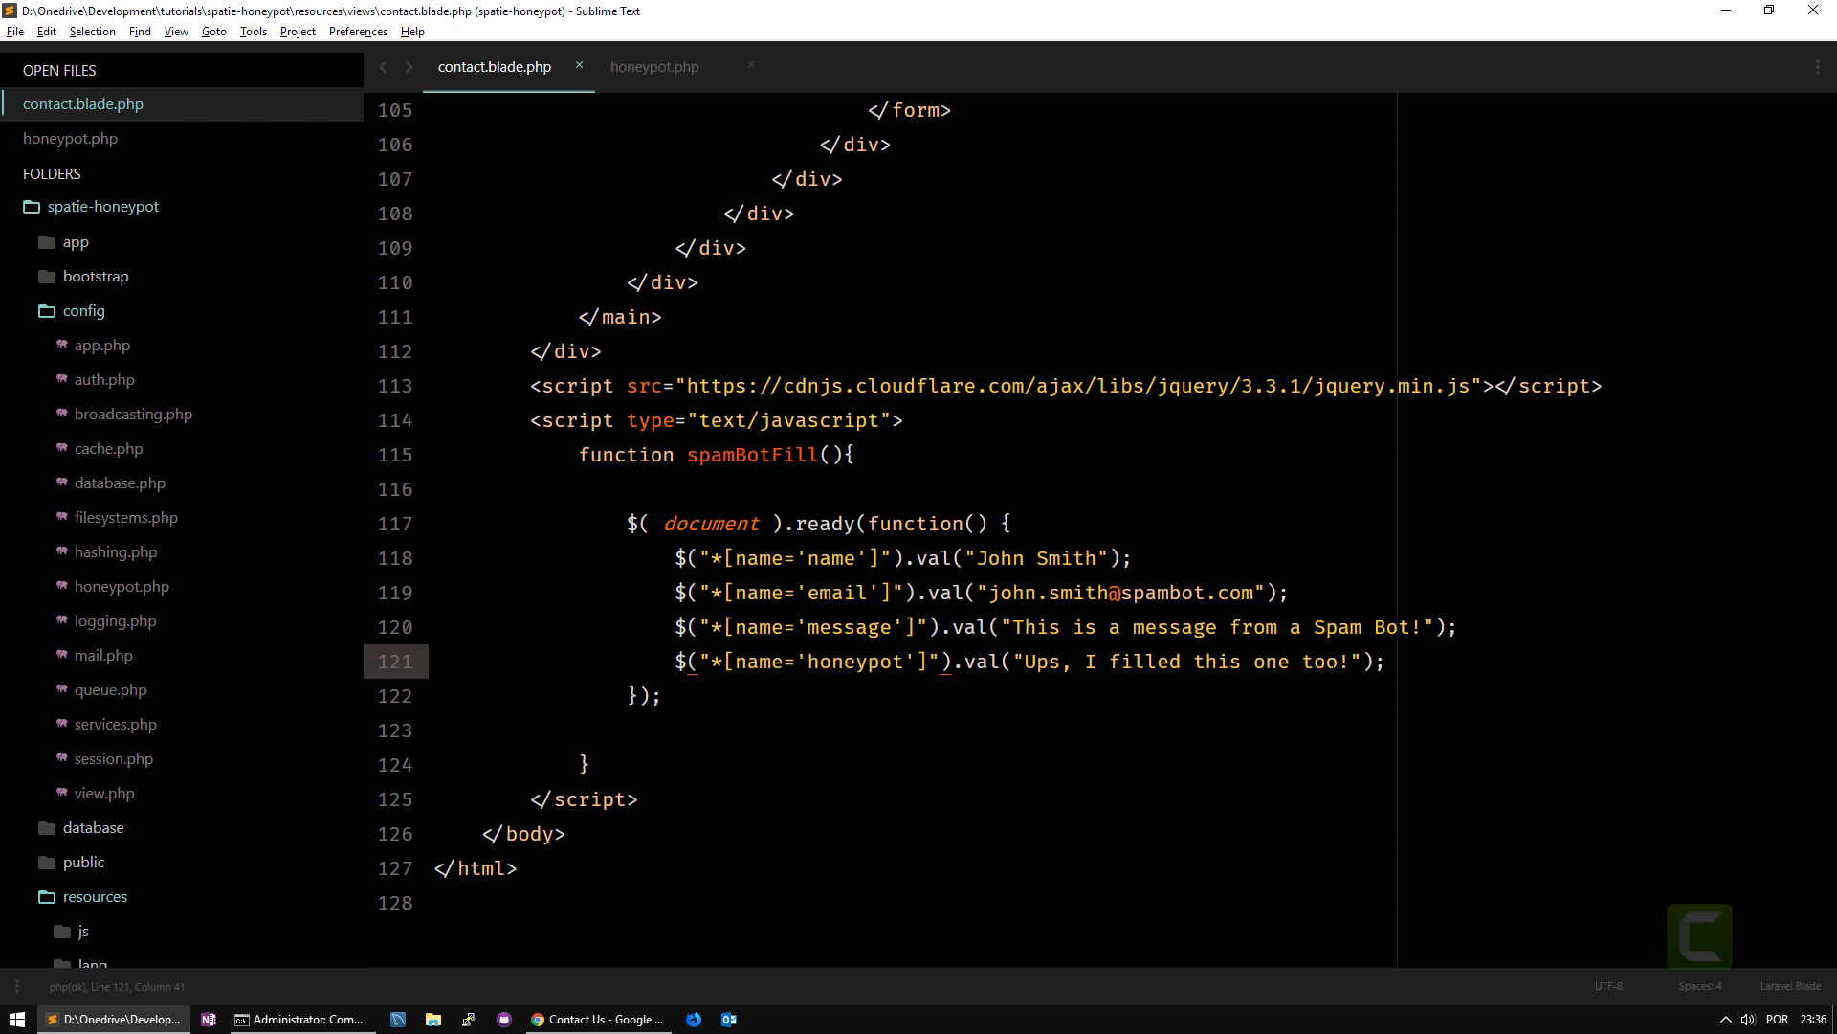
left_click(655, 67)
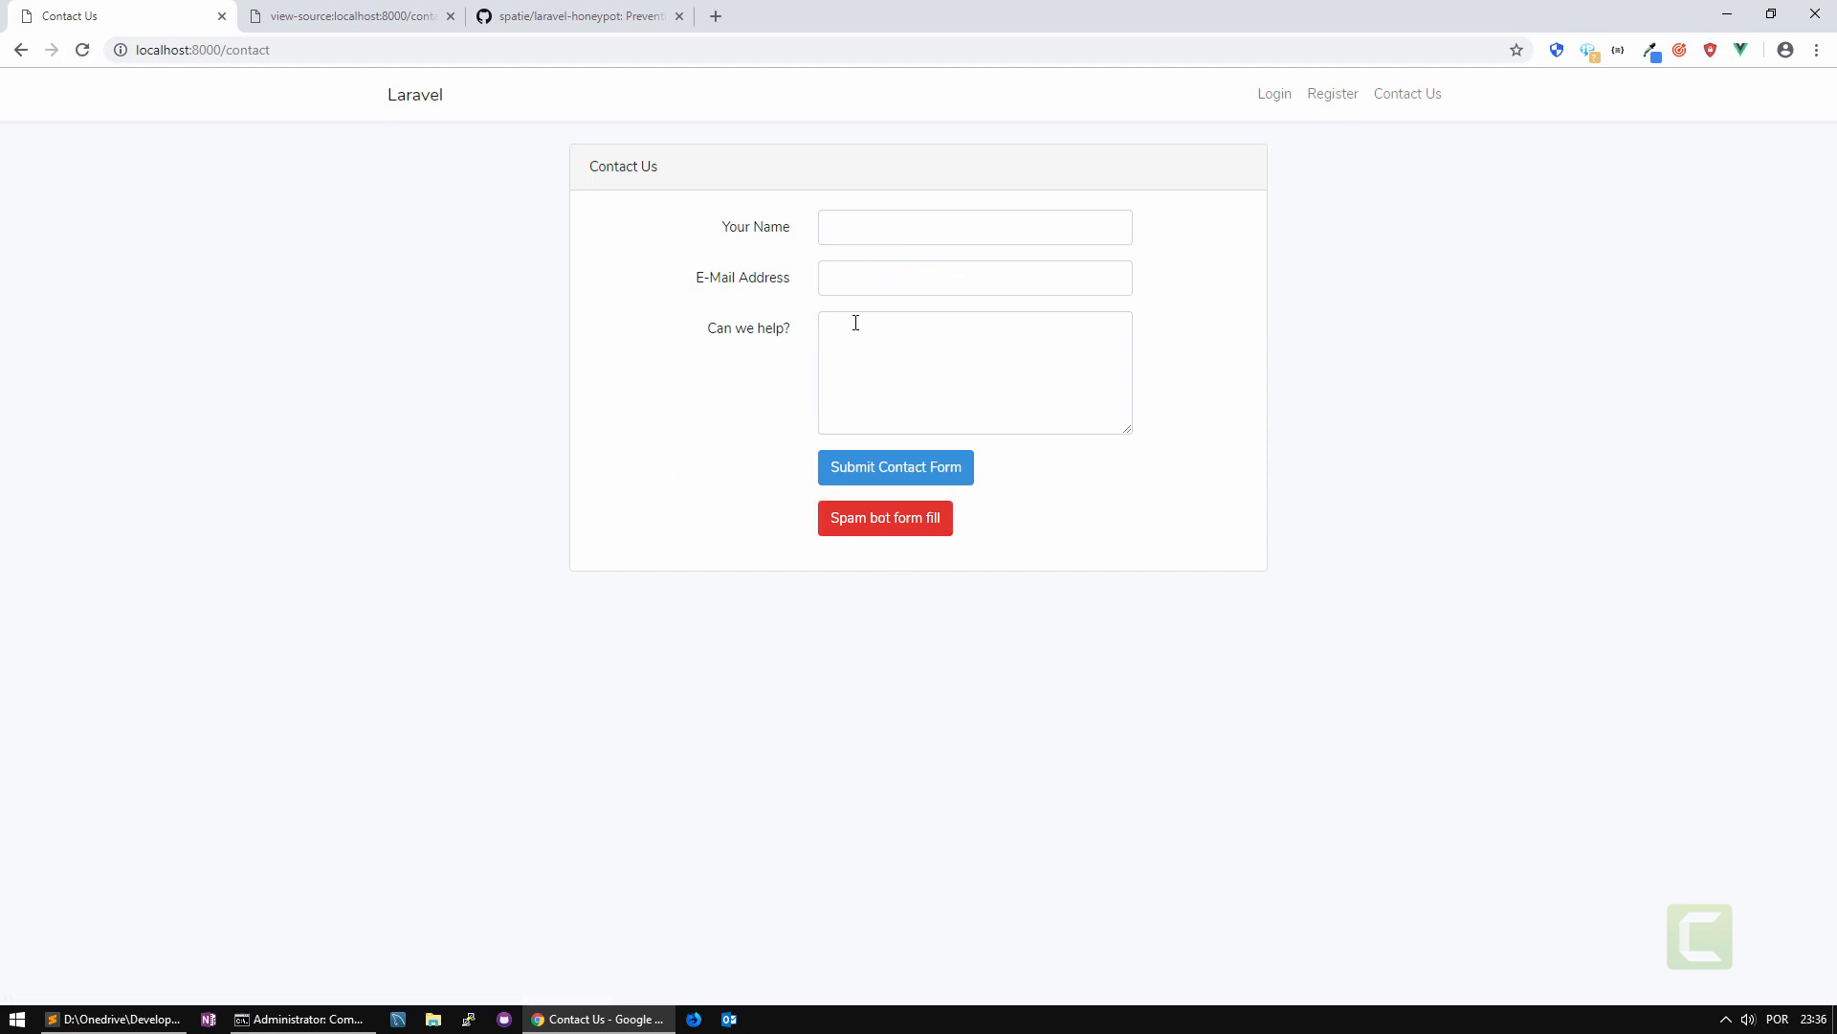
left_click(896, 466)
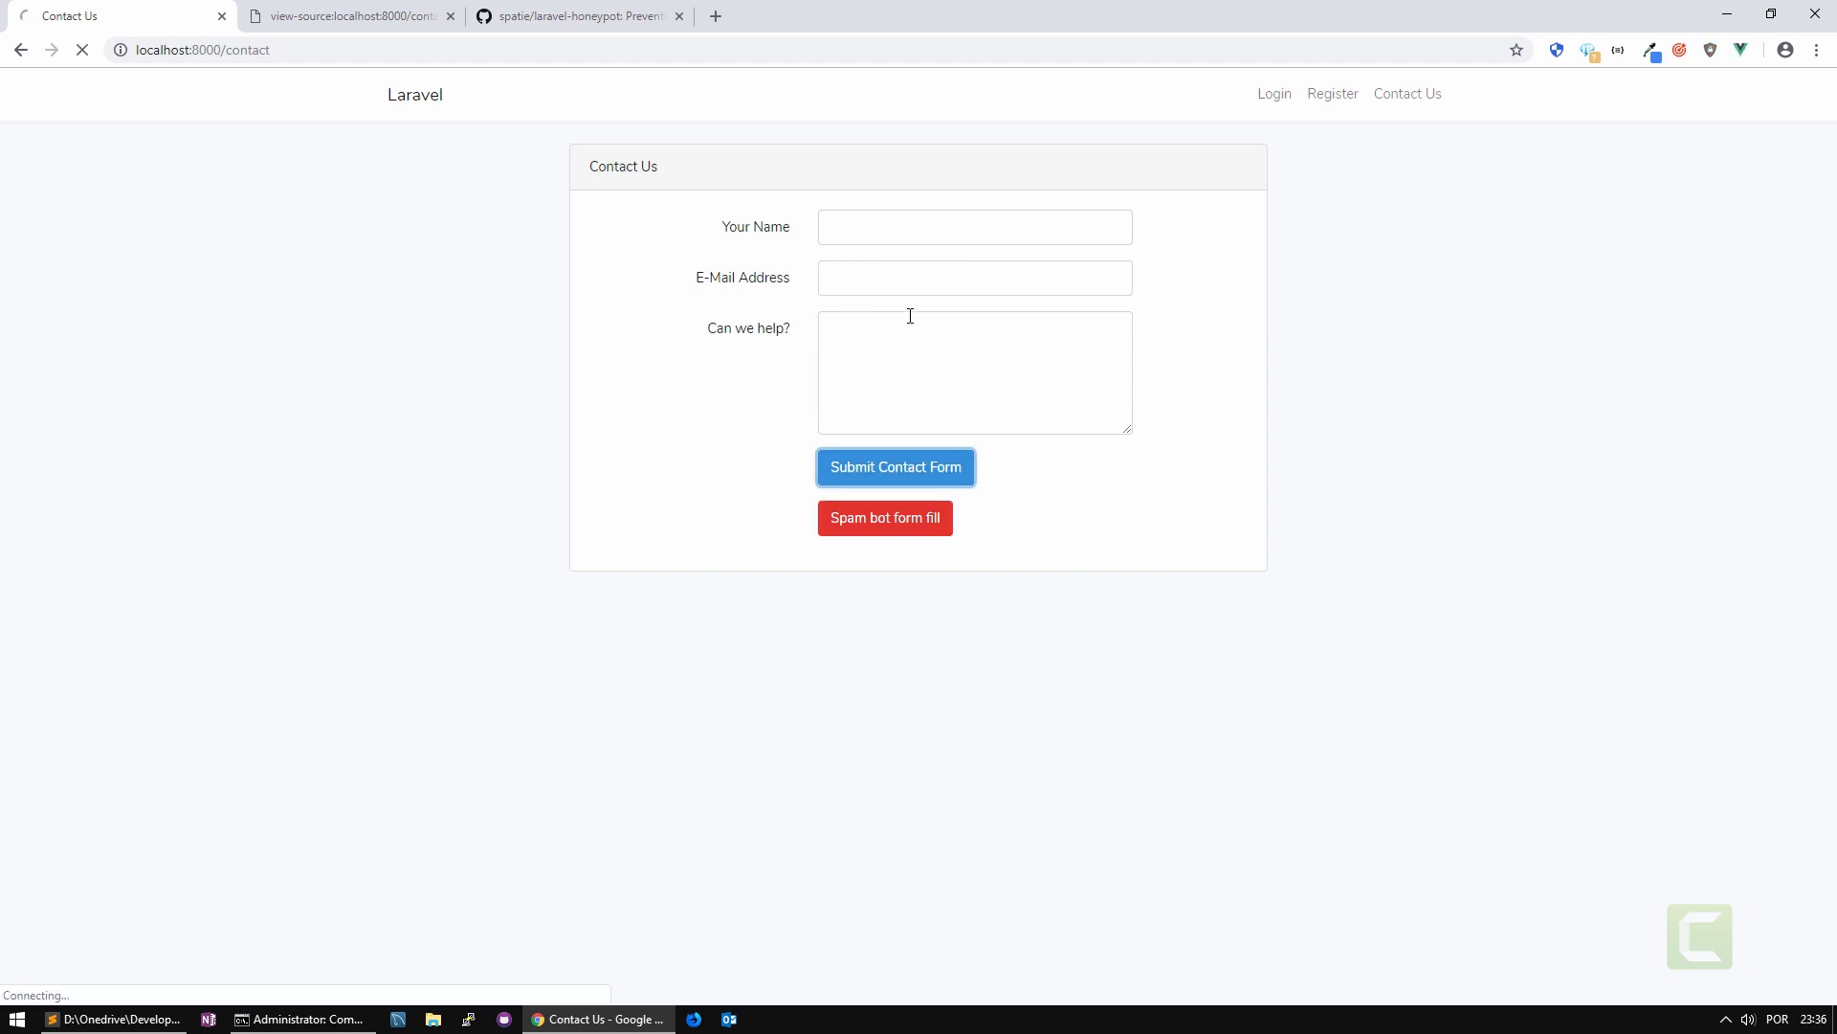
left_click(894, 466)
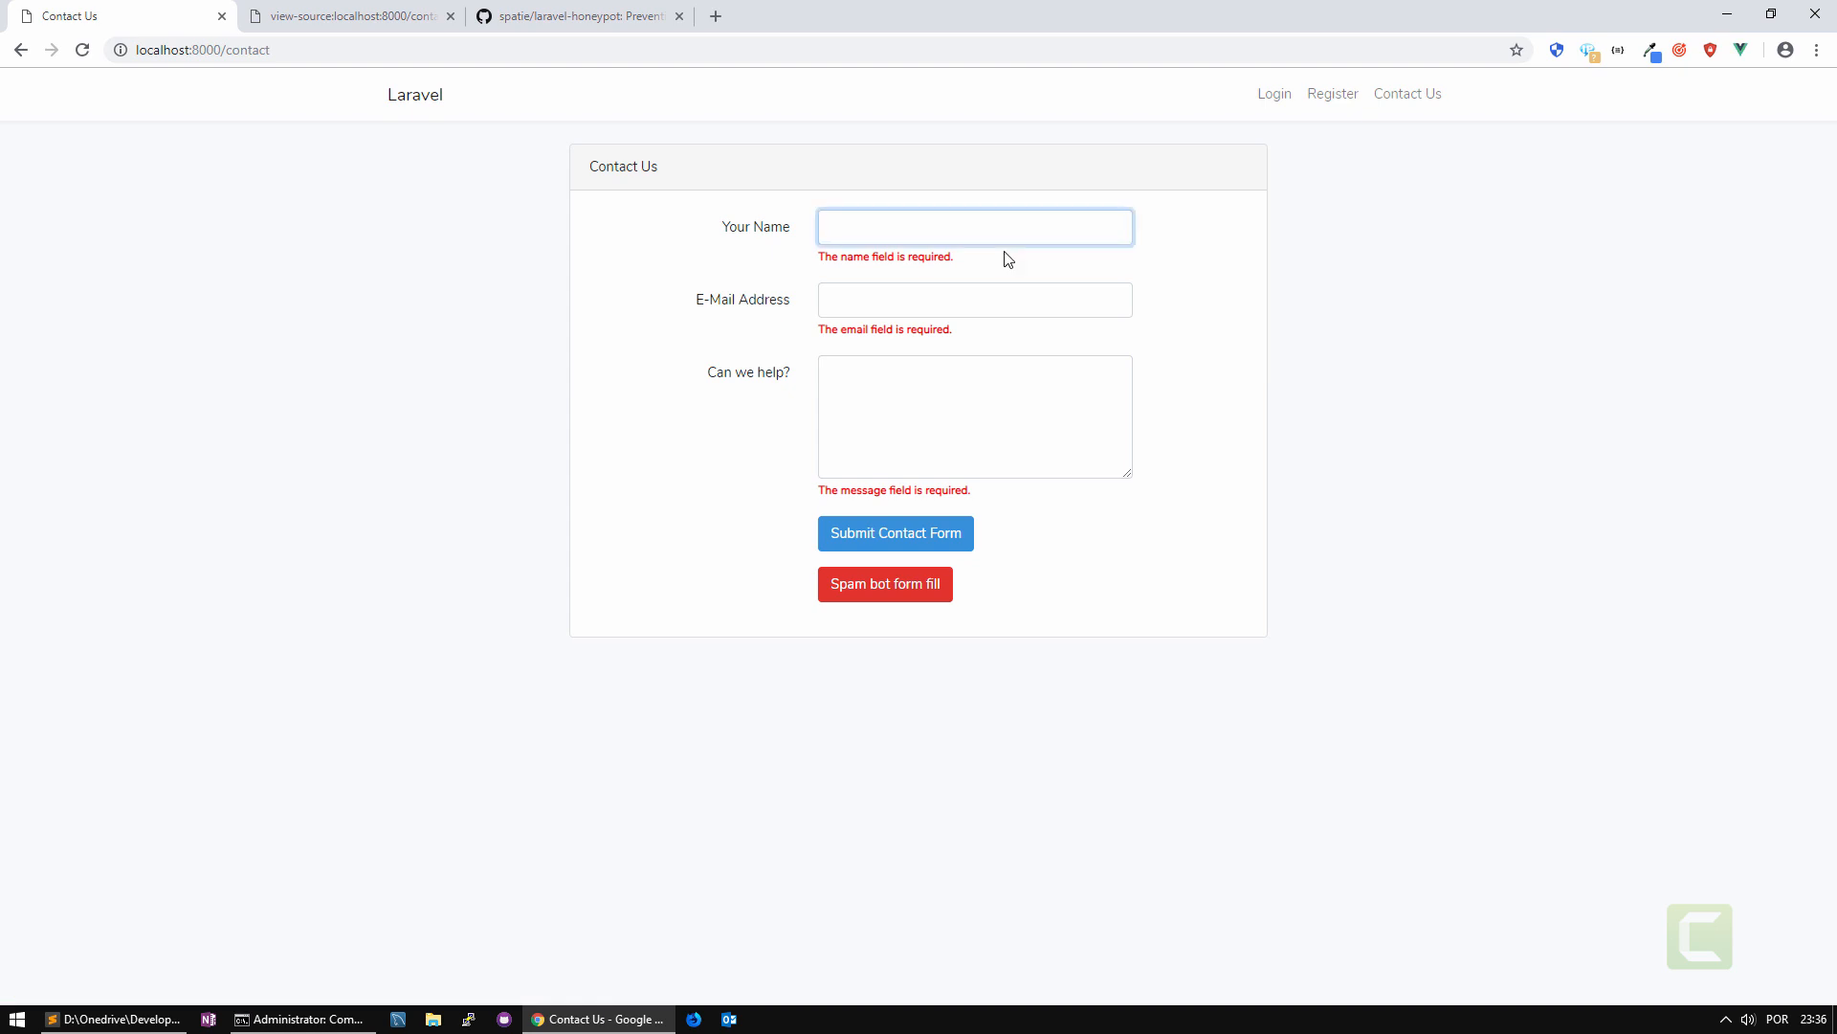
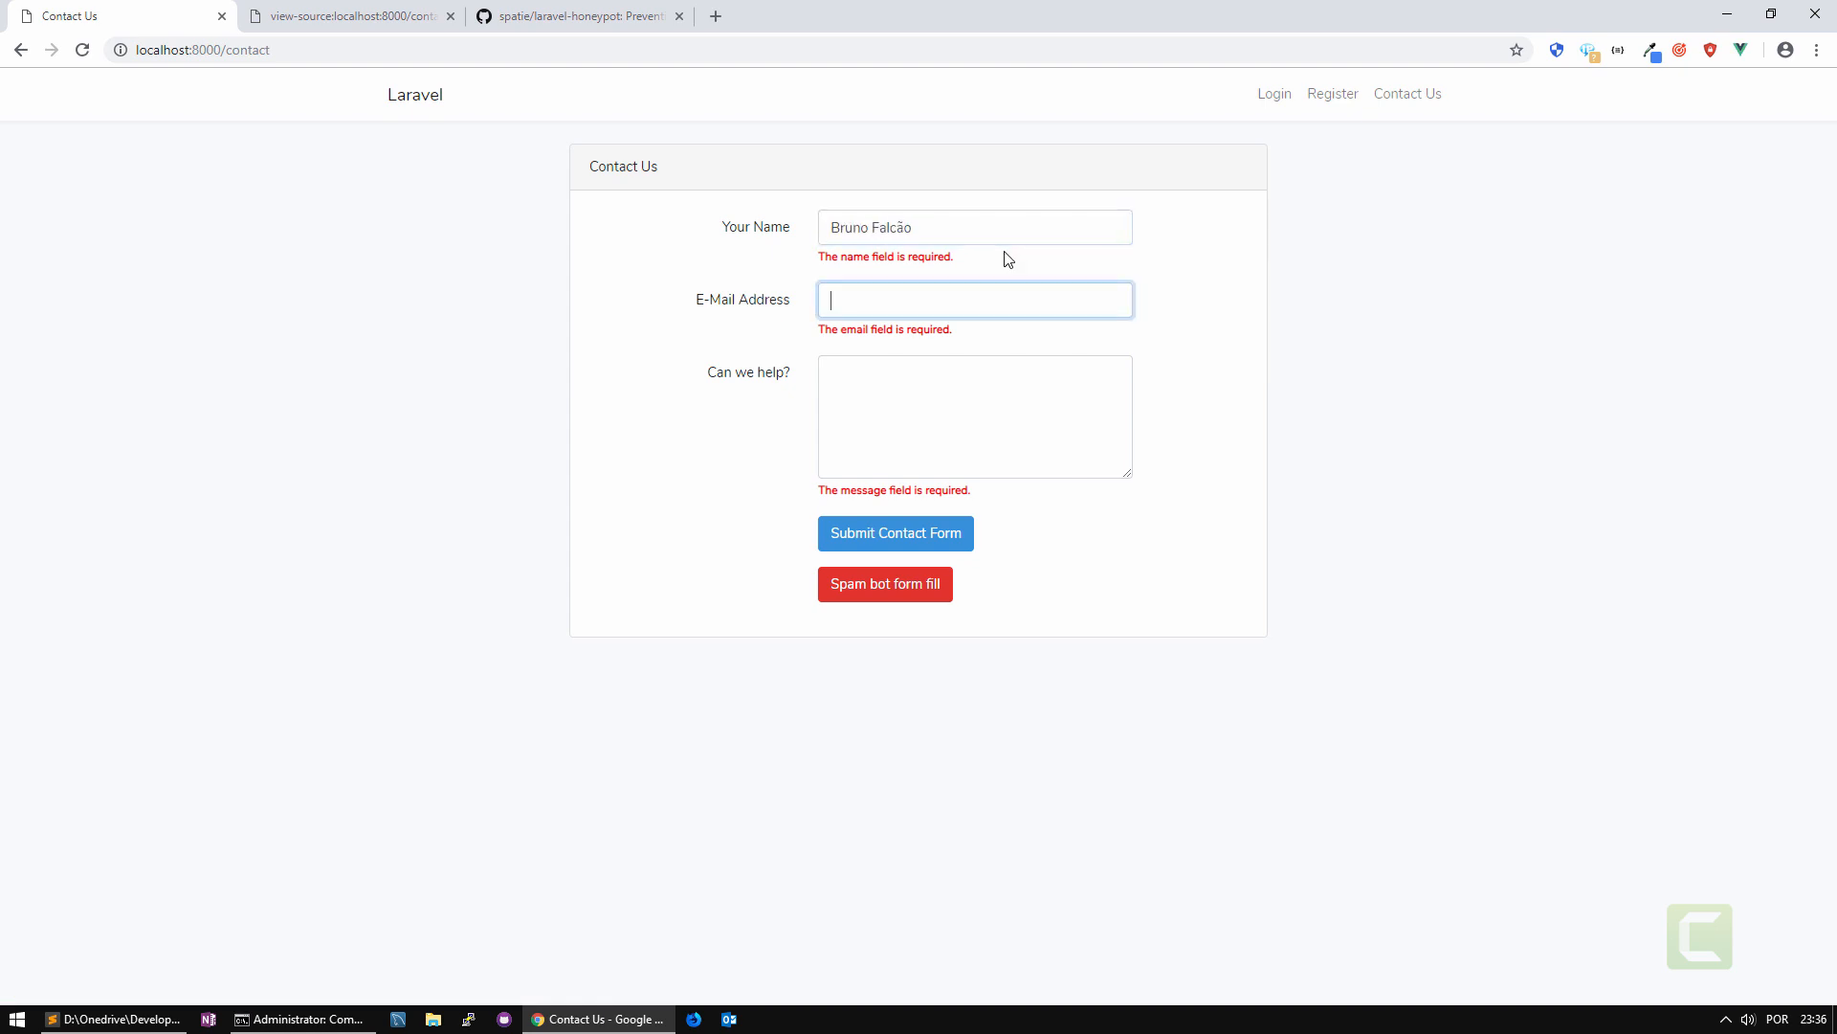
type("bb@bb.c")
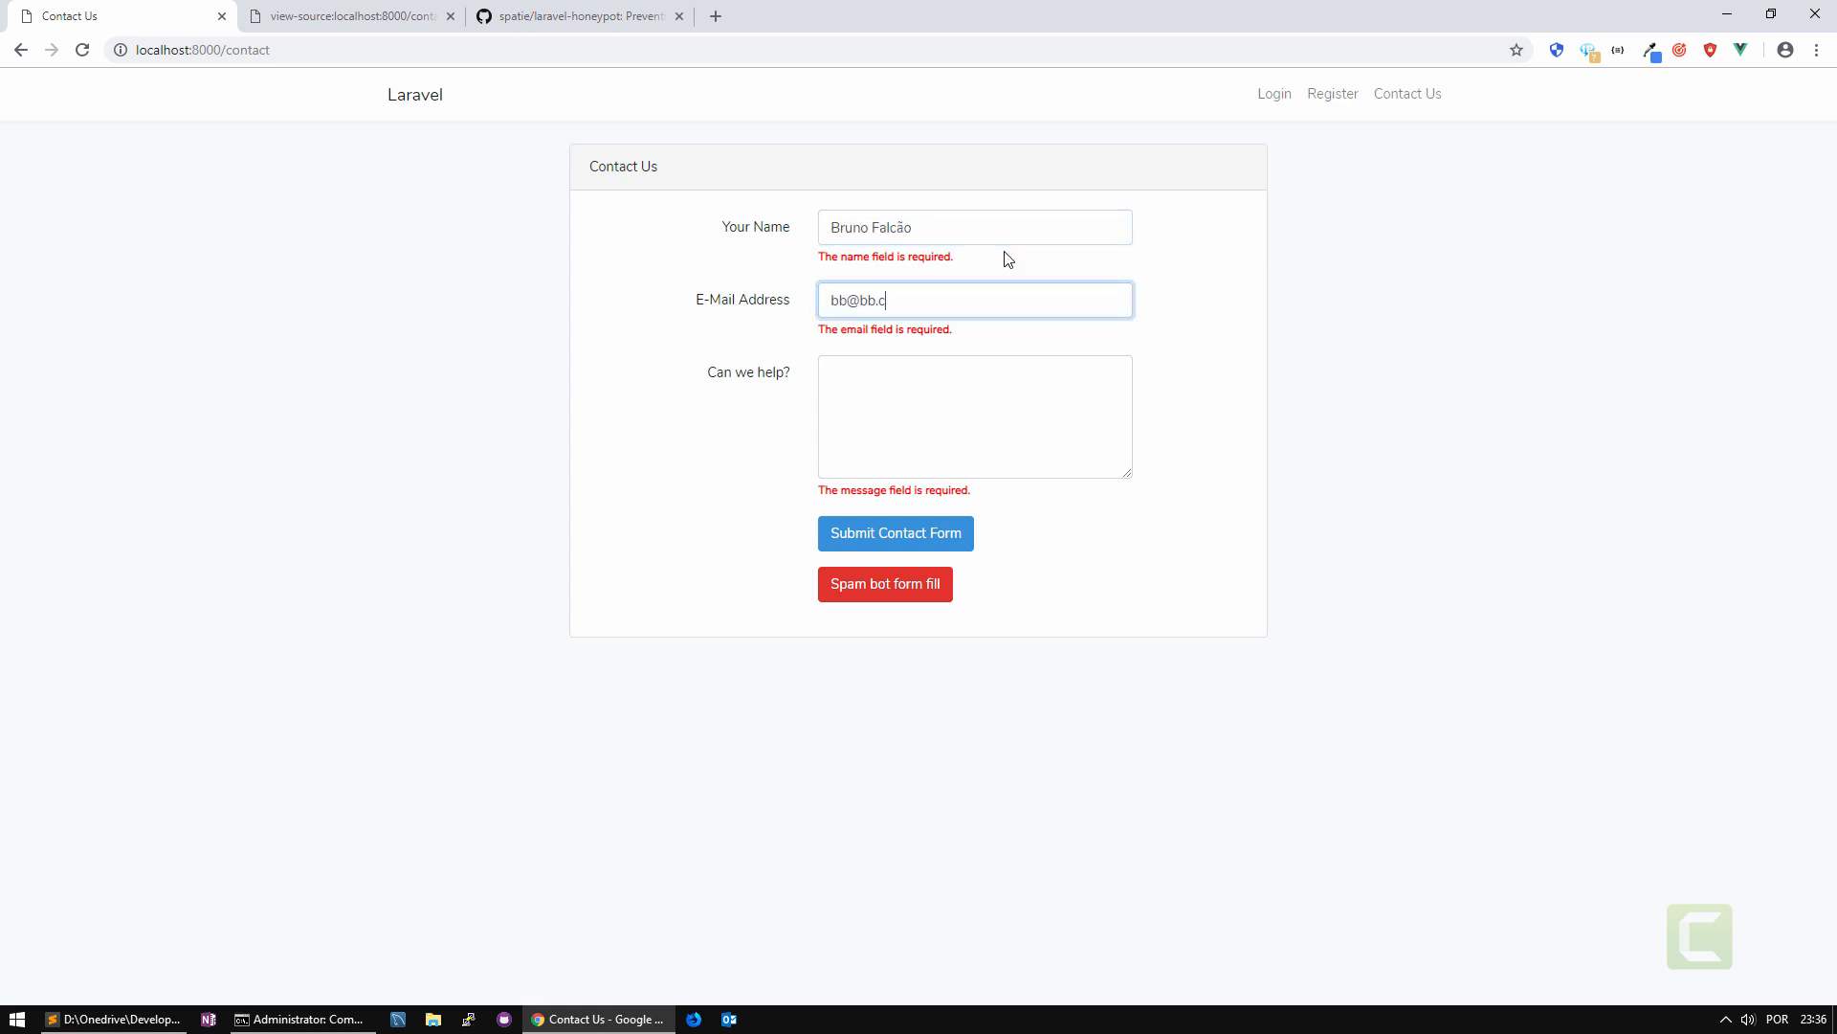
type("test on")
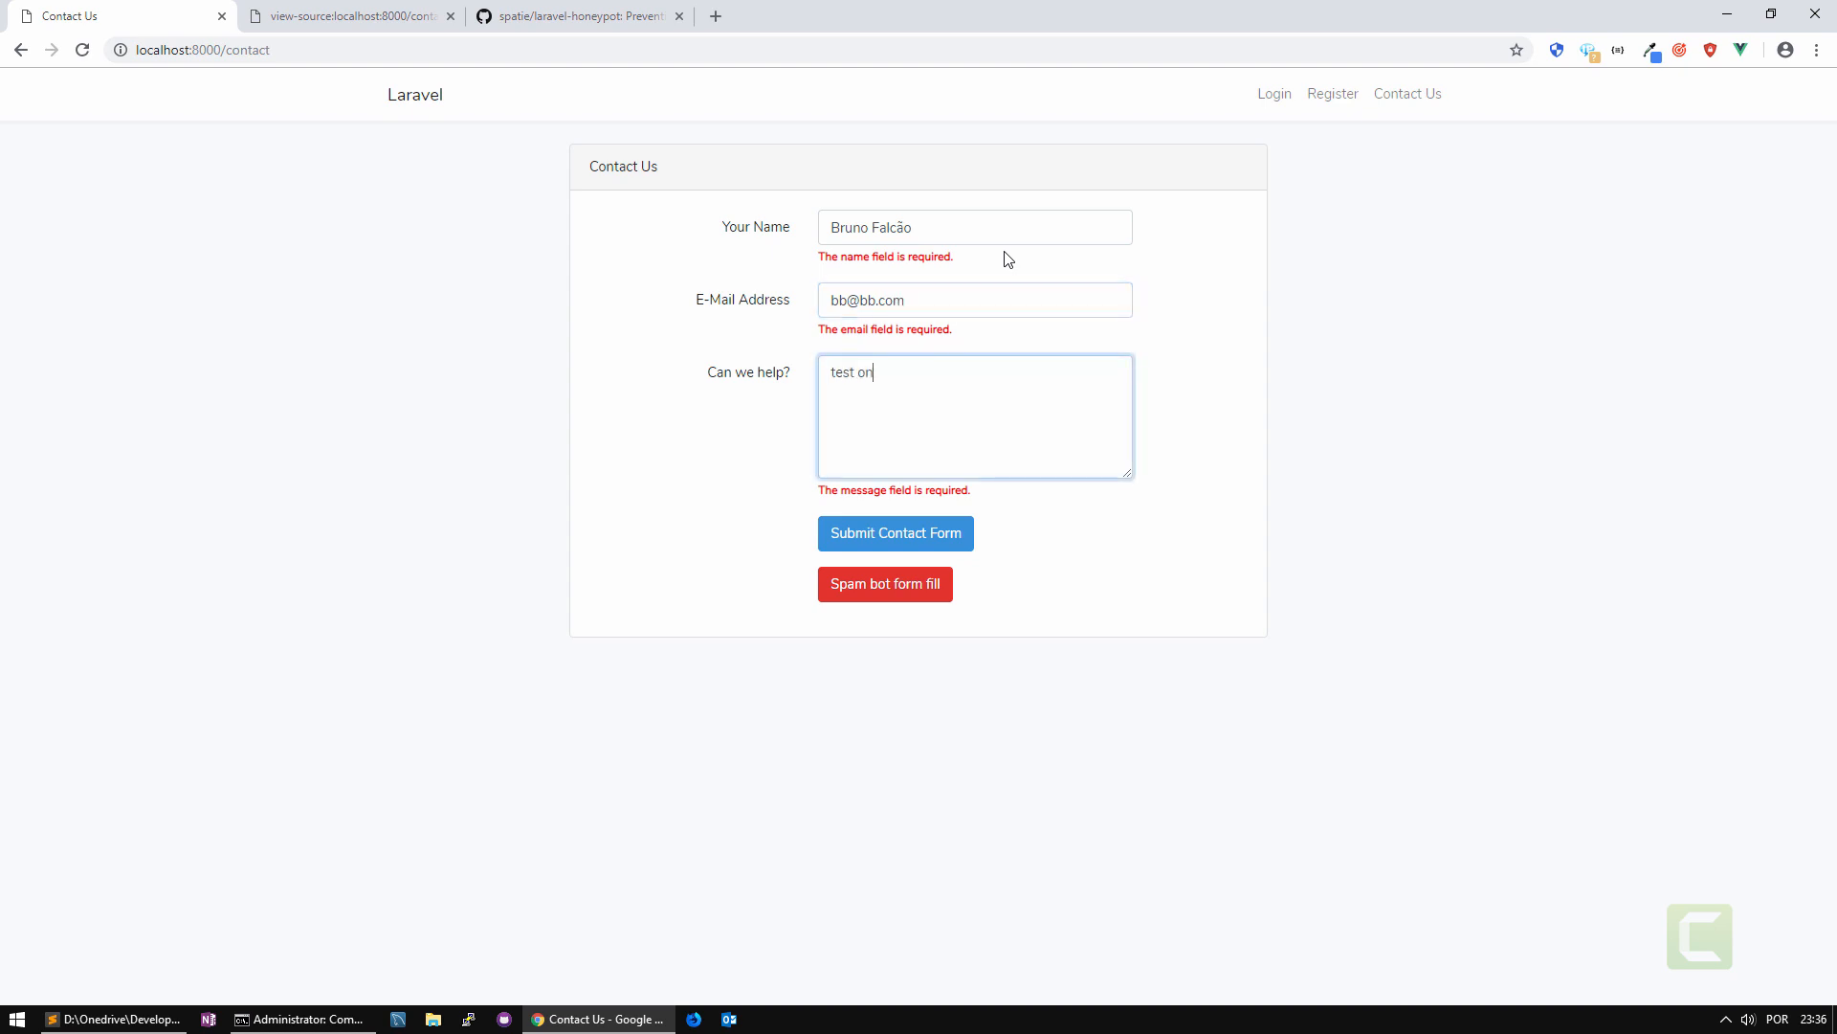
left_click(896, 533)
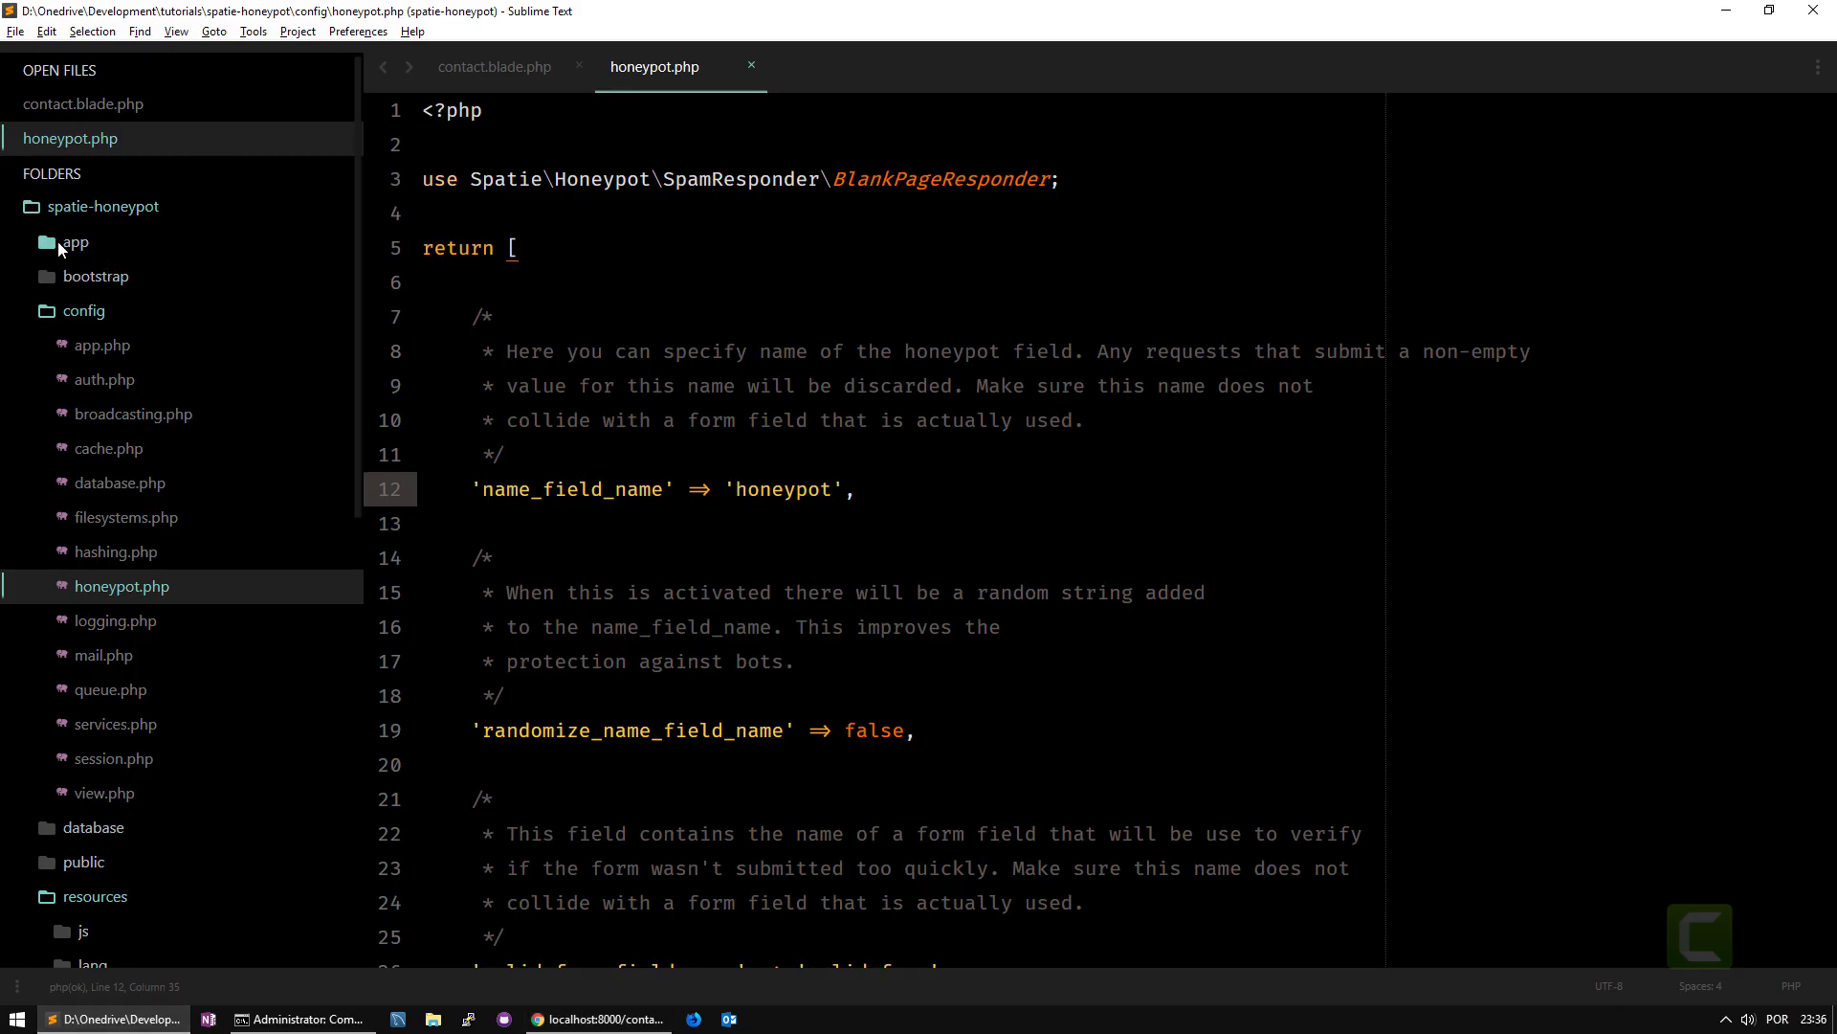
Open ContactController.php and inspect the store method's name, email and message validation rules.
left_click(75, 242)
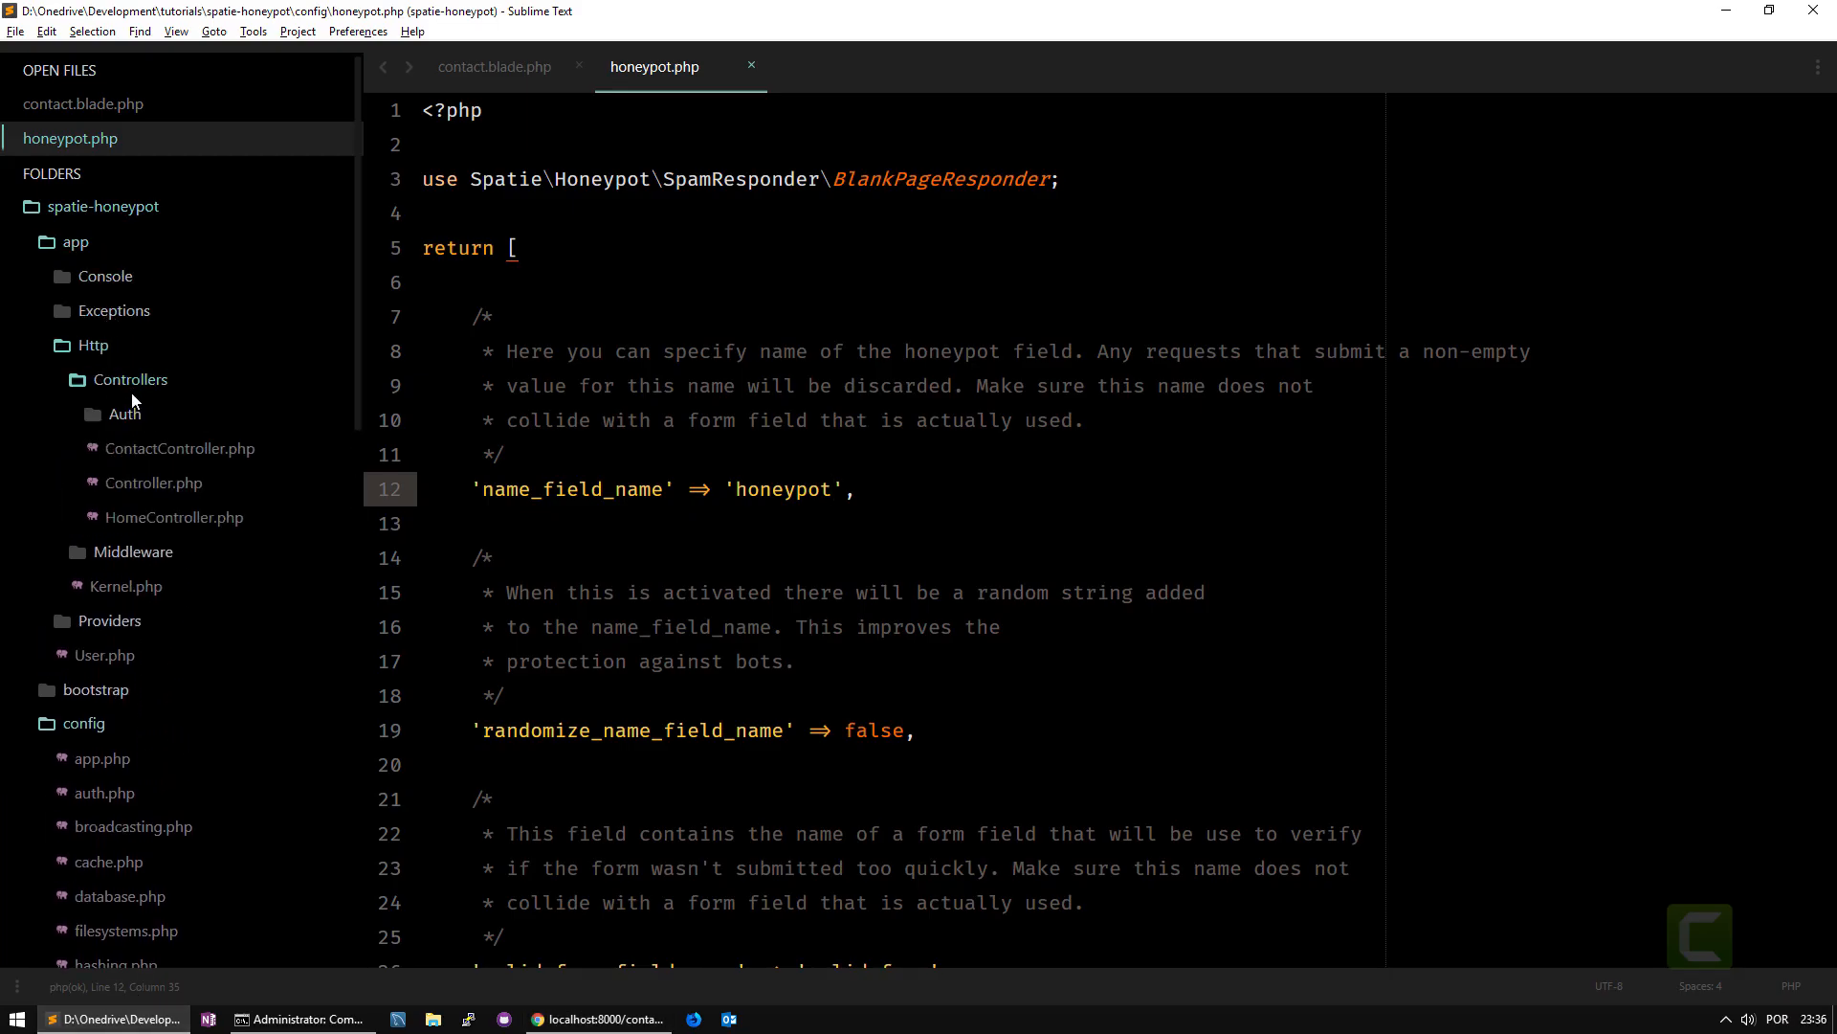
left_click(182, 448)
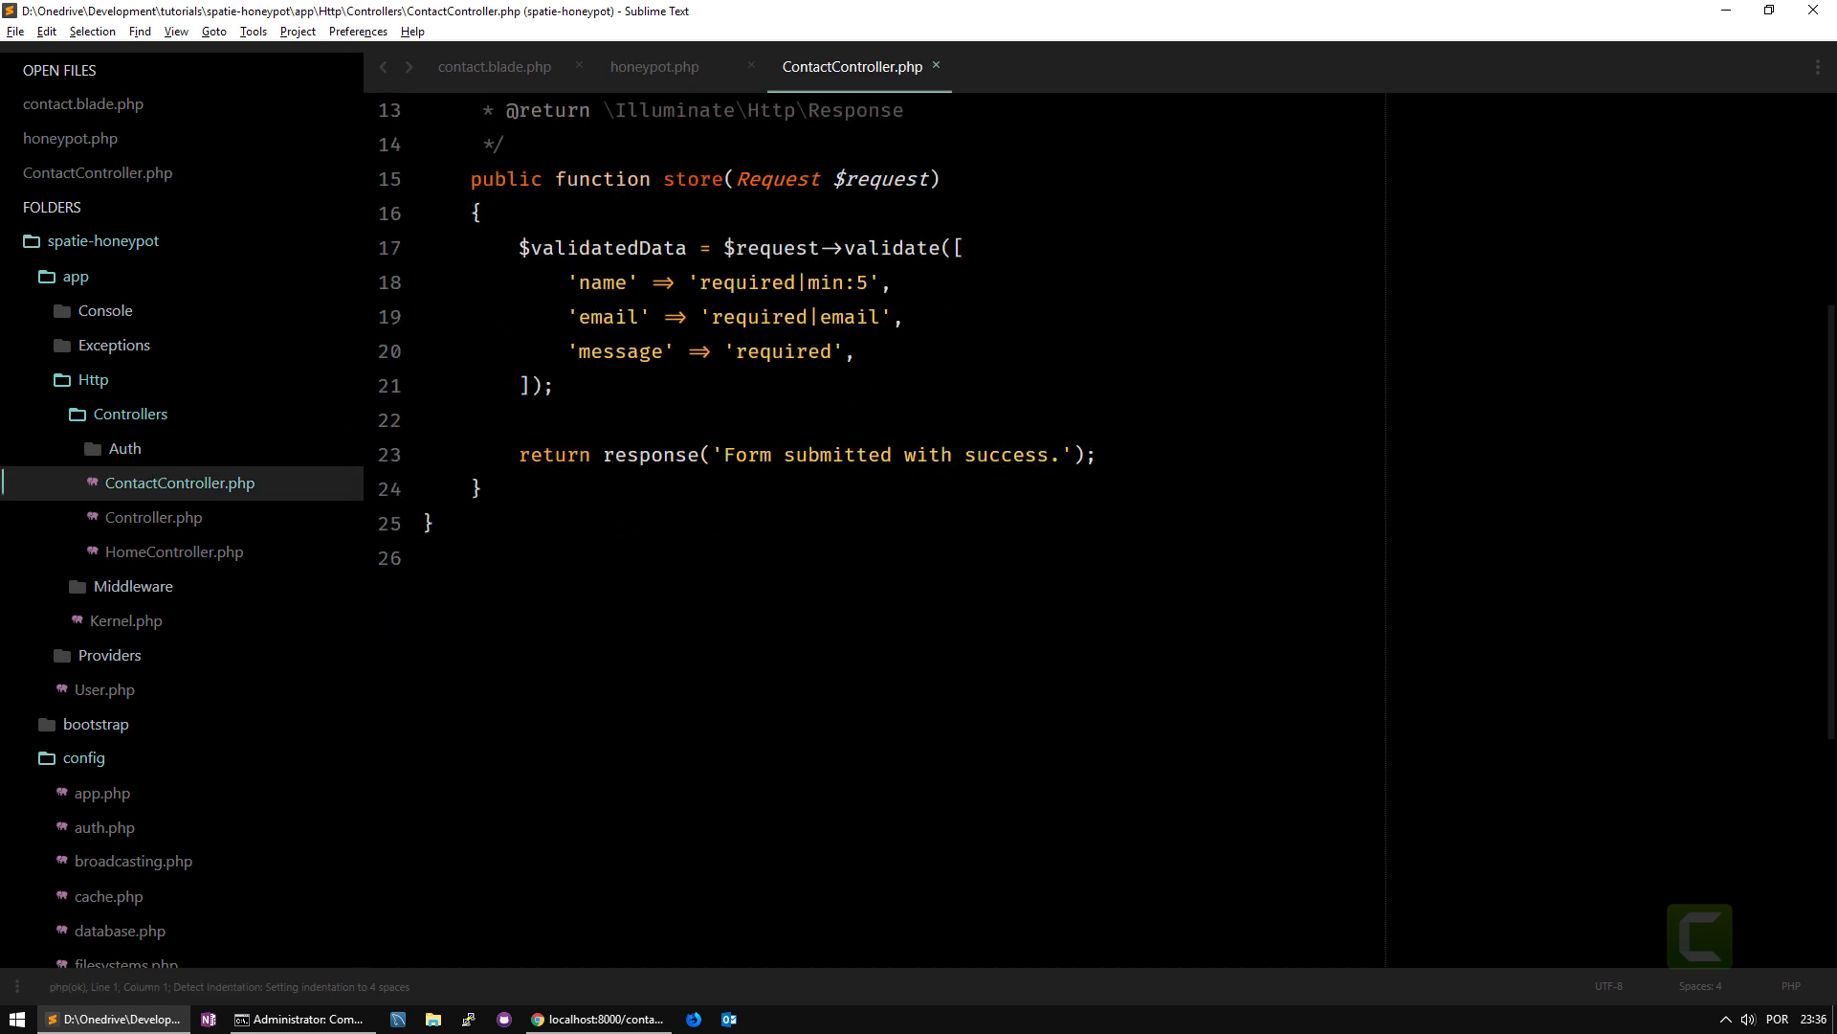
scroll("up", 3)
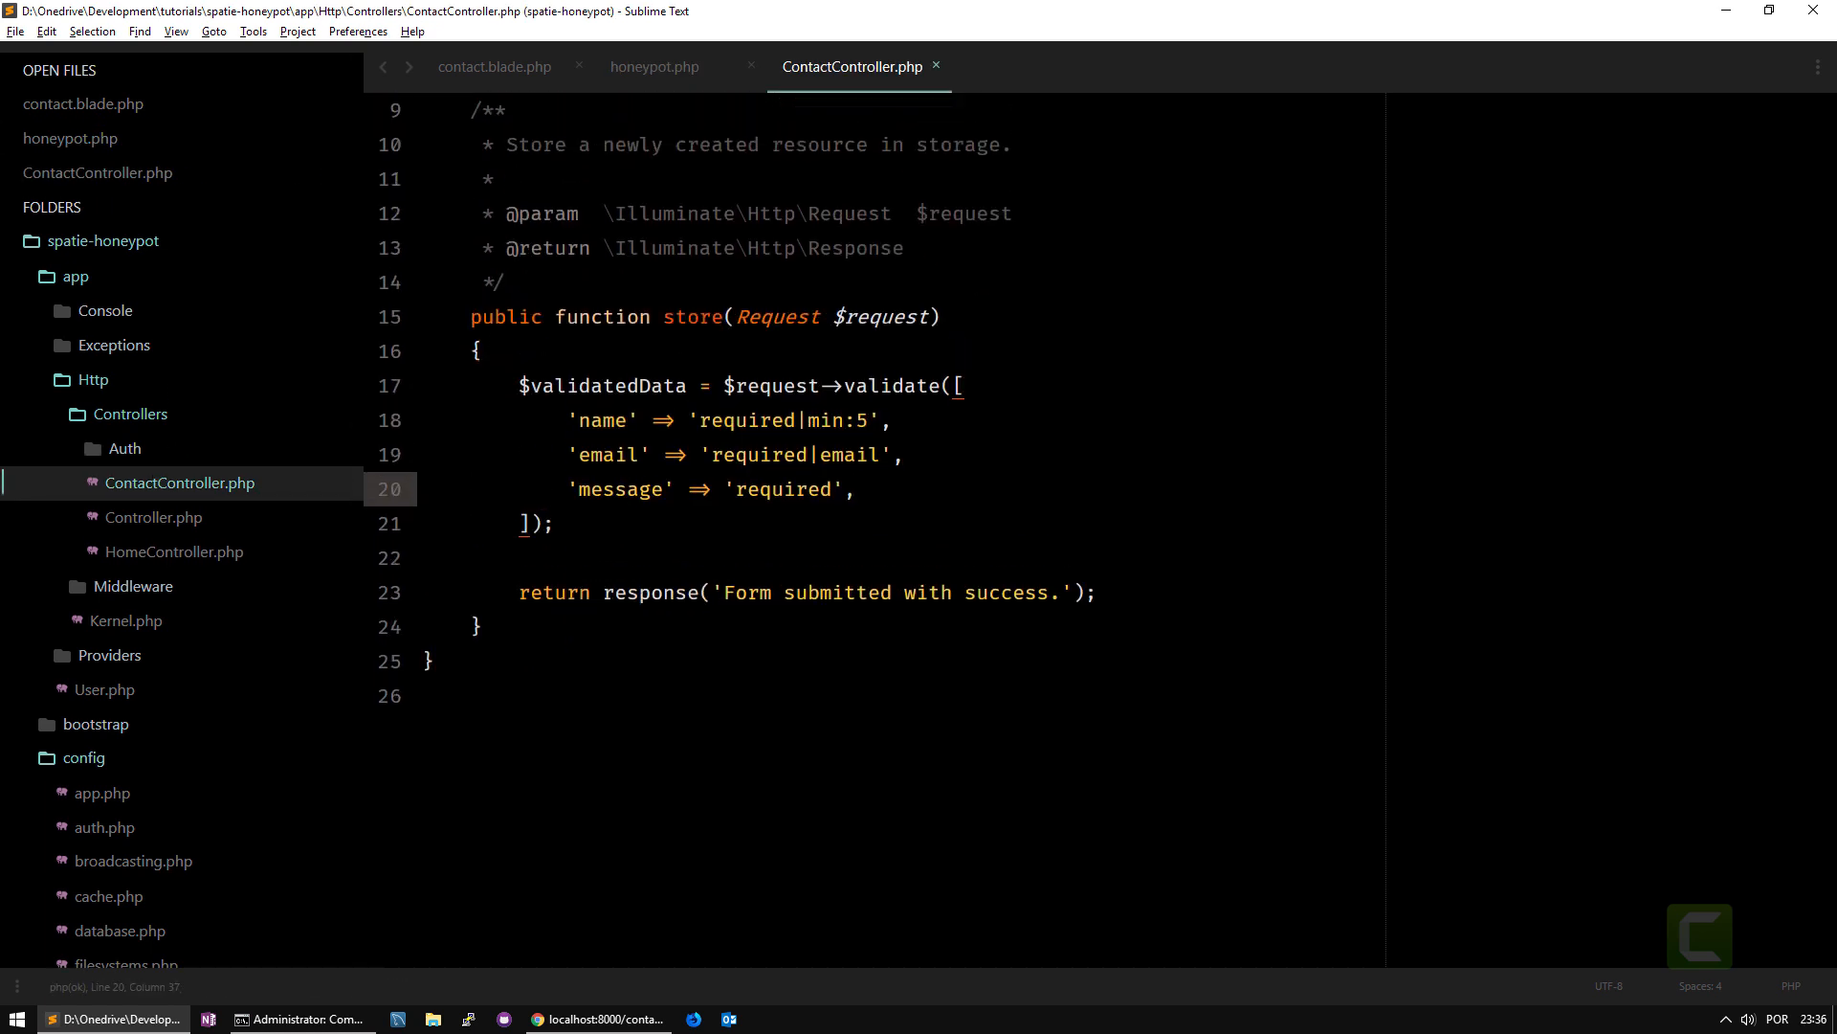
left_click(1053, 591)
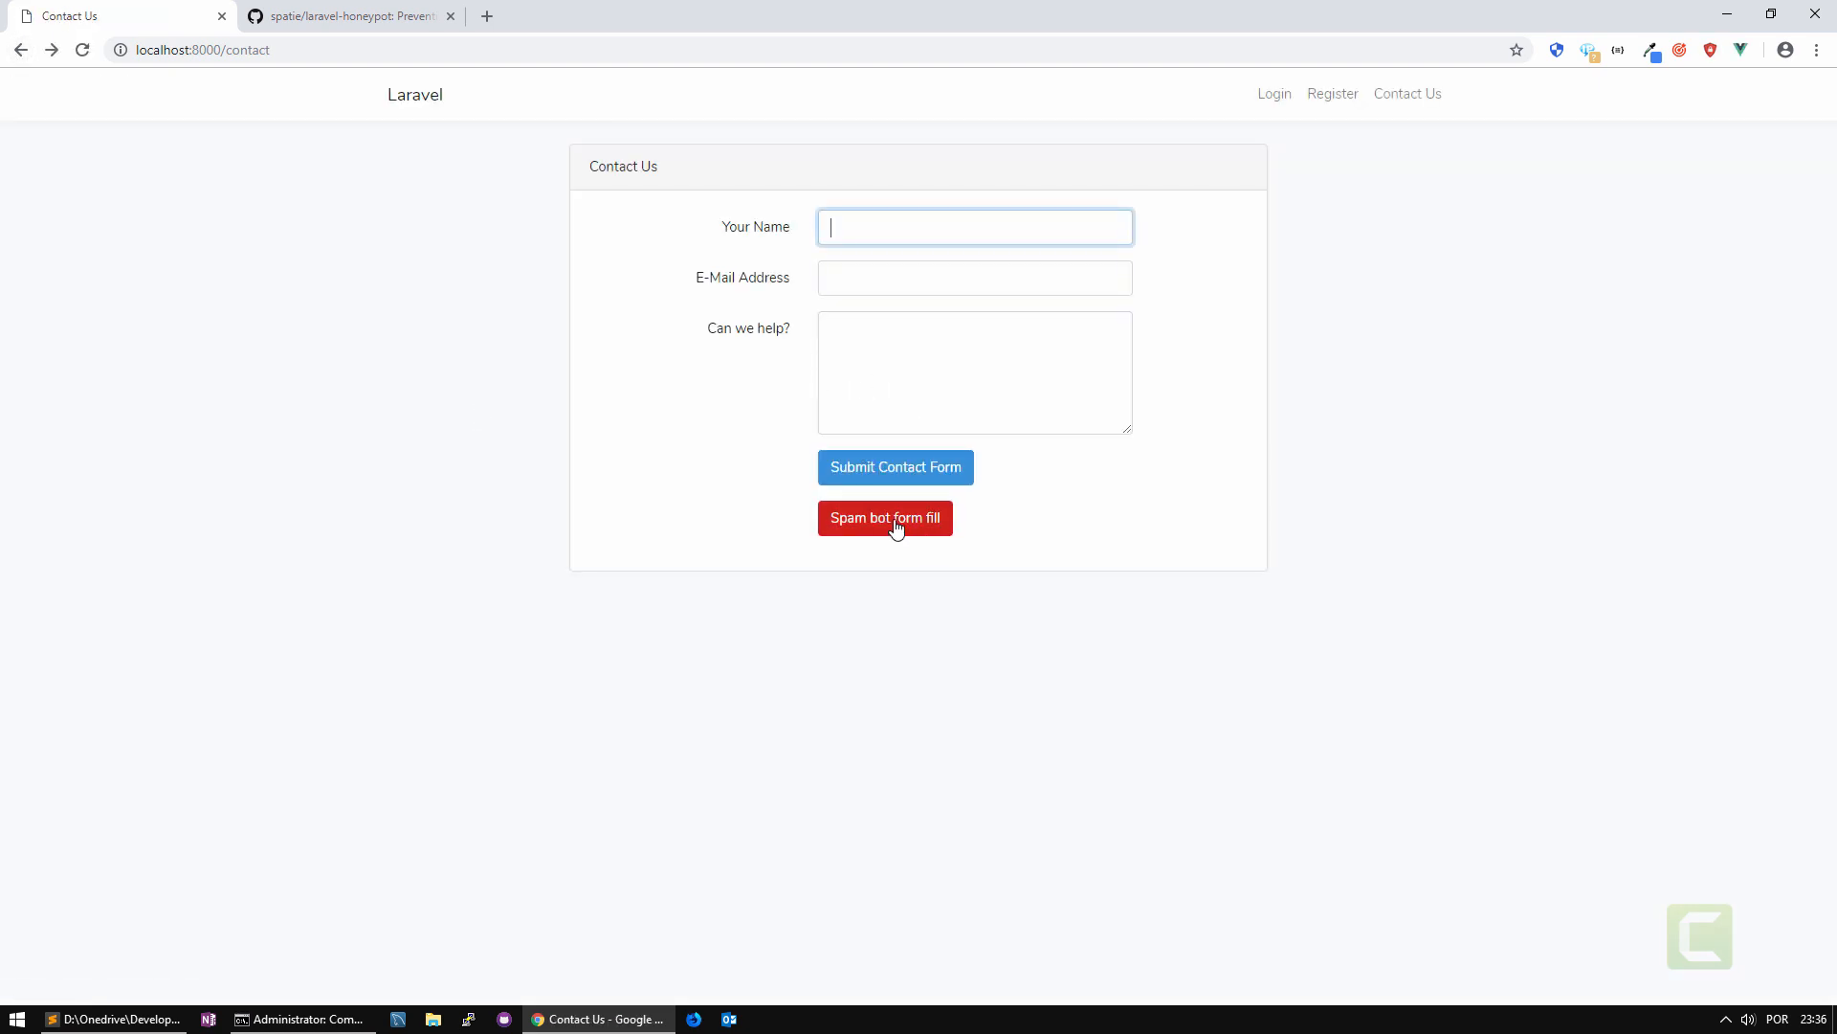
Autofill the Contact Us form with 'Spam bot form fill' and submit it.
left_click(884, 518)
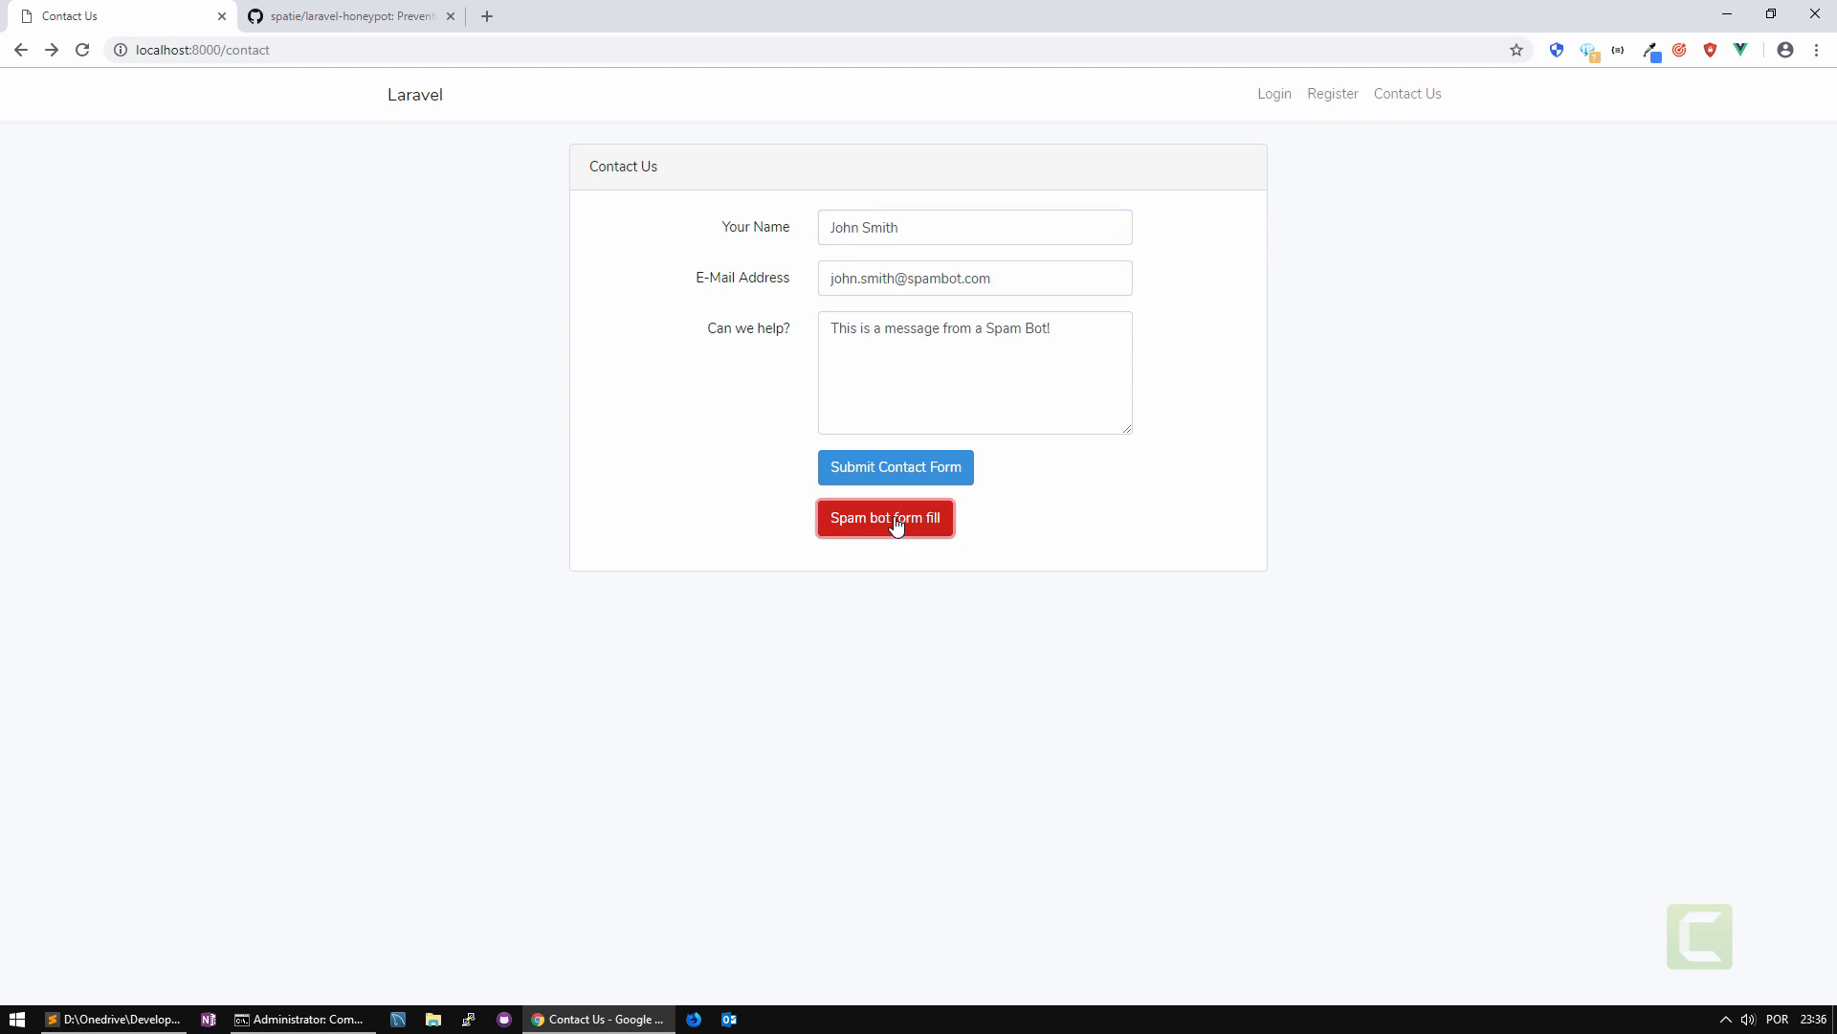
mouse_move(895, 466)
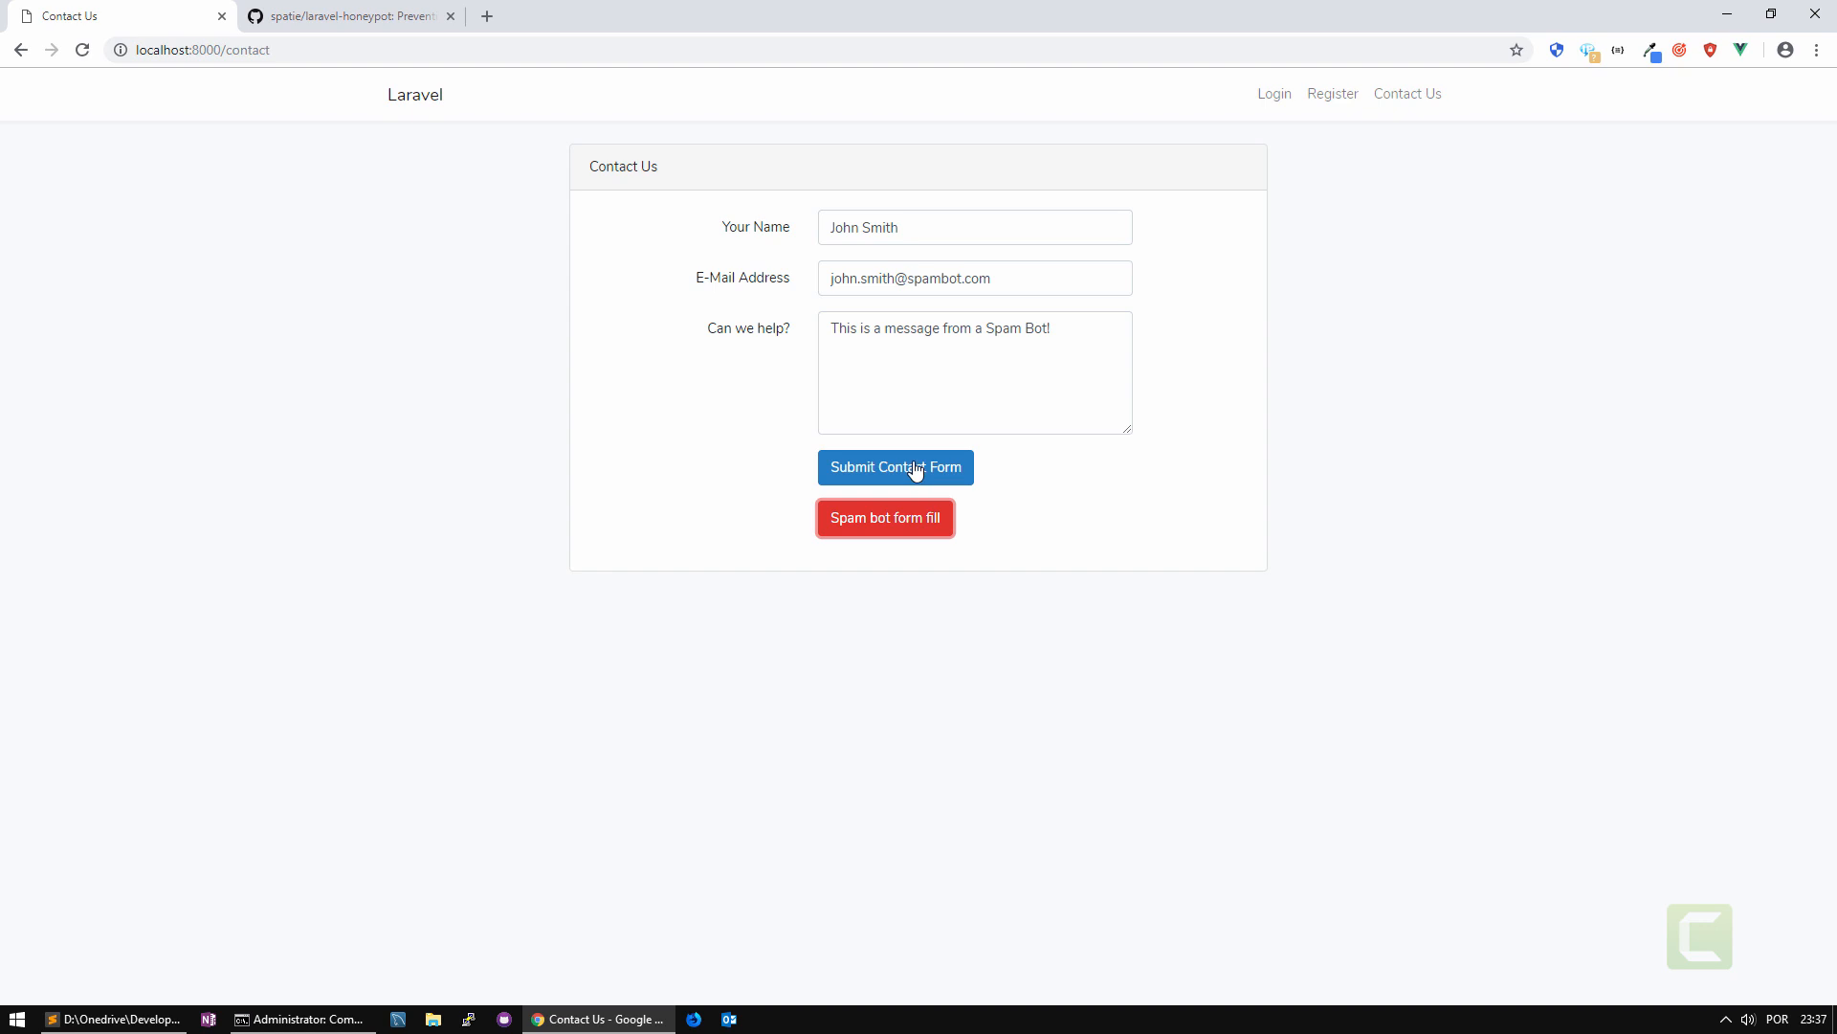
left_click(346, 15)
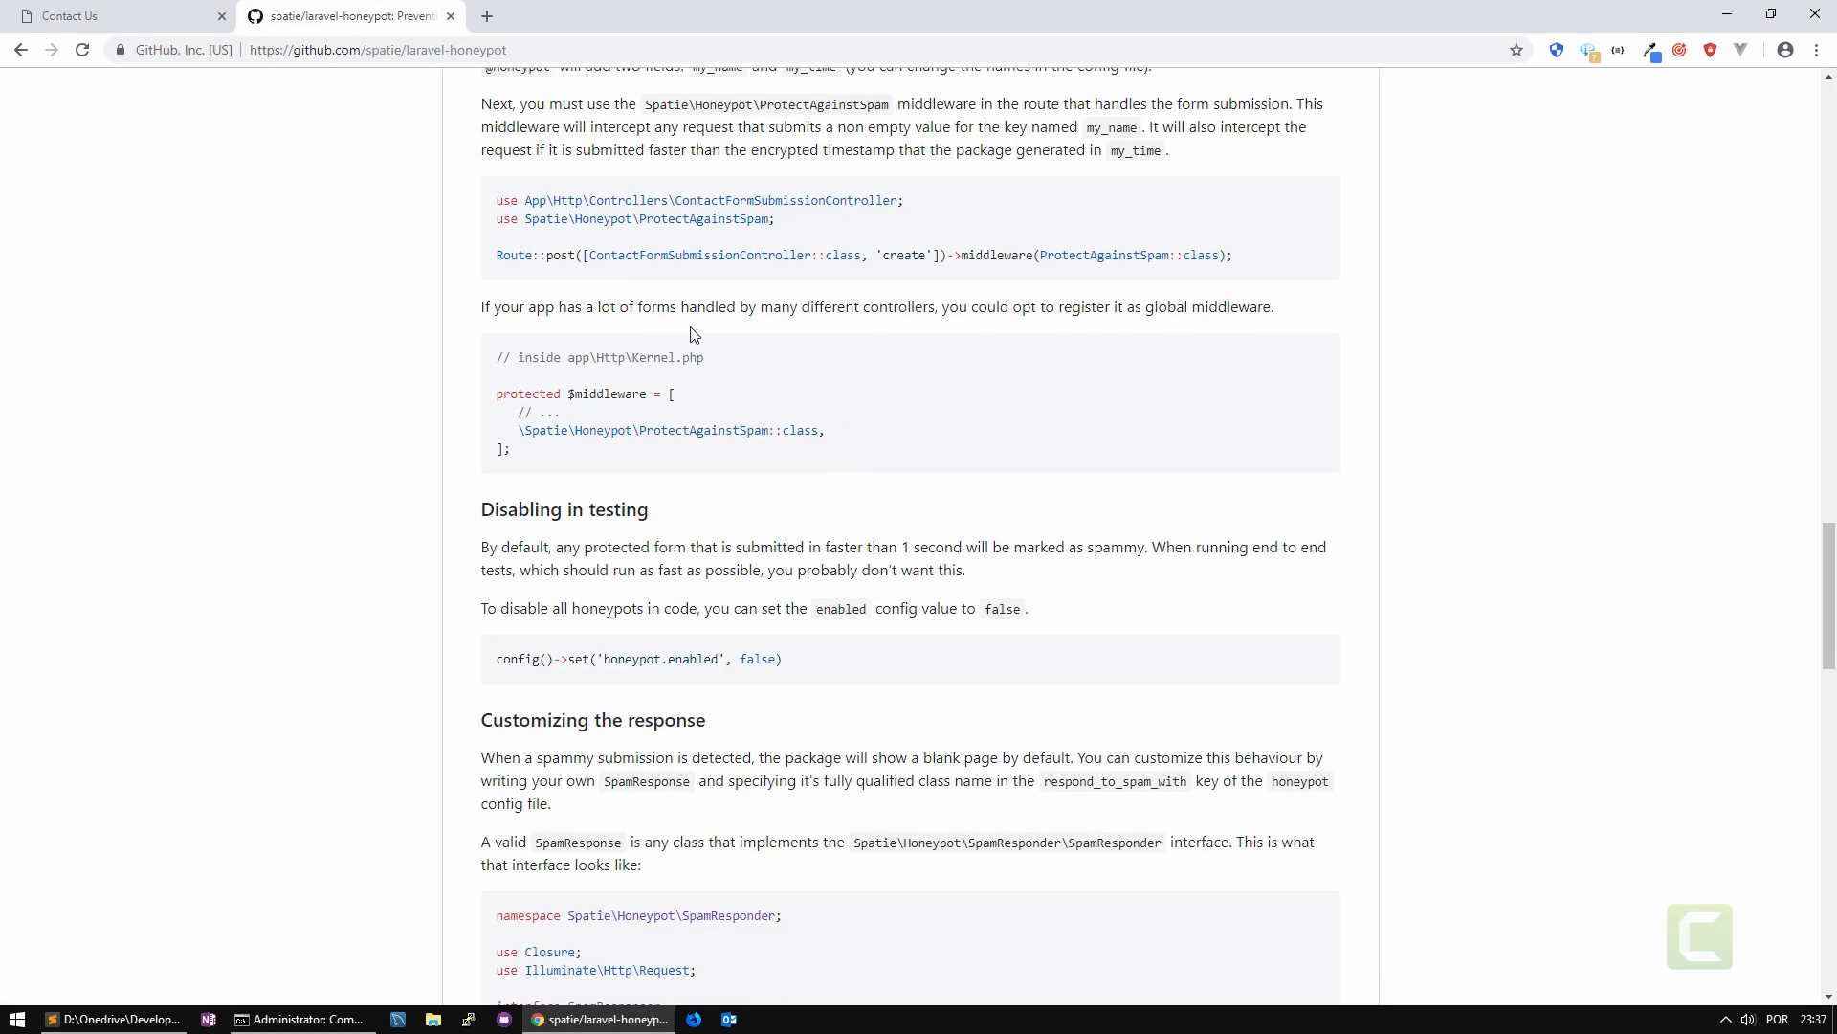
Select the \Spatie\Honeypot\ProtectAgainstSpam::class line in the README's global middleware snippet.
scroll("up", 3)
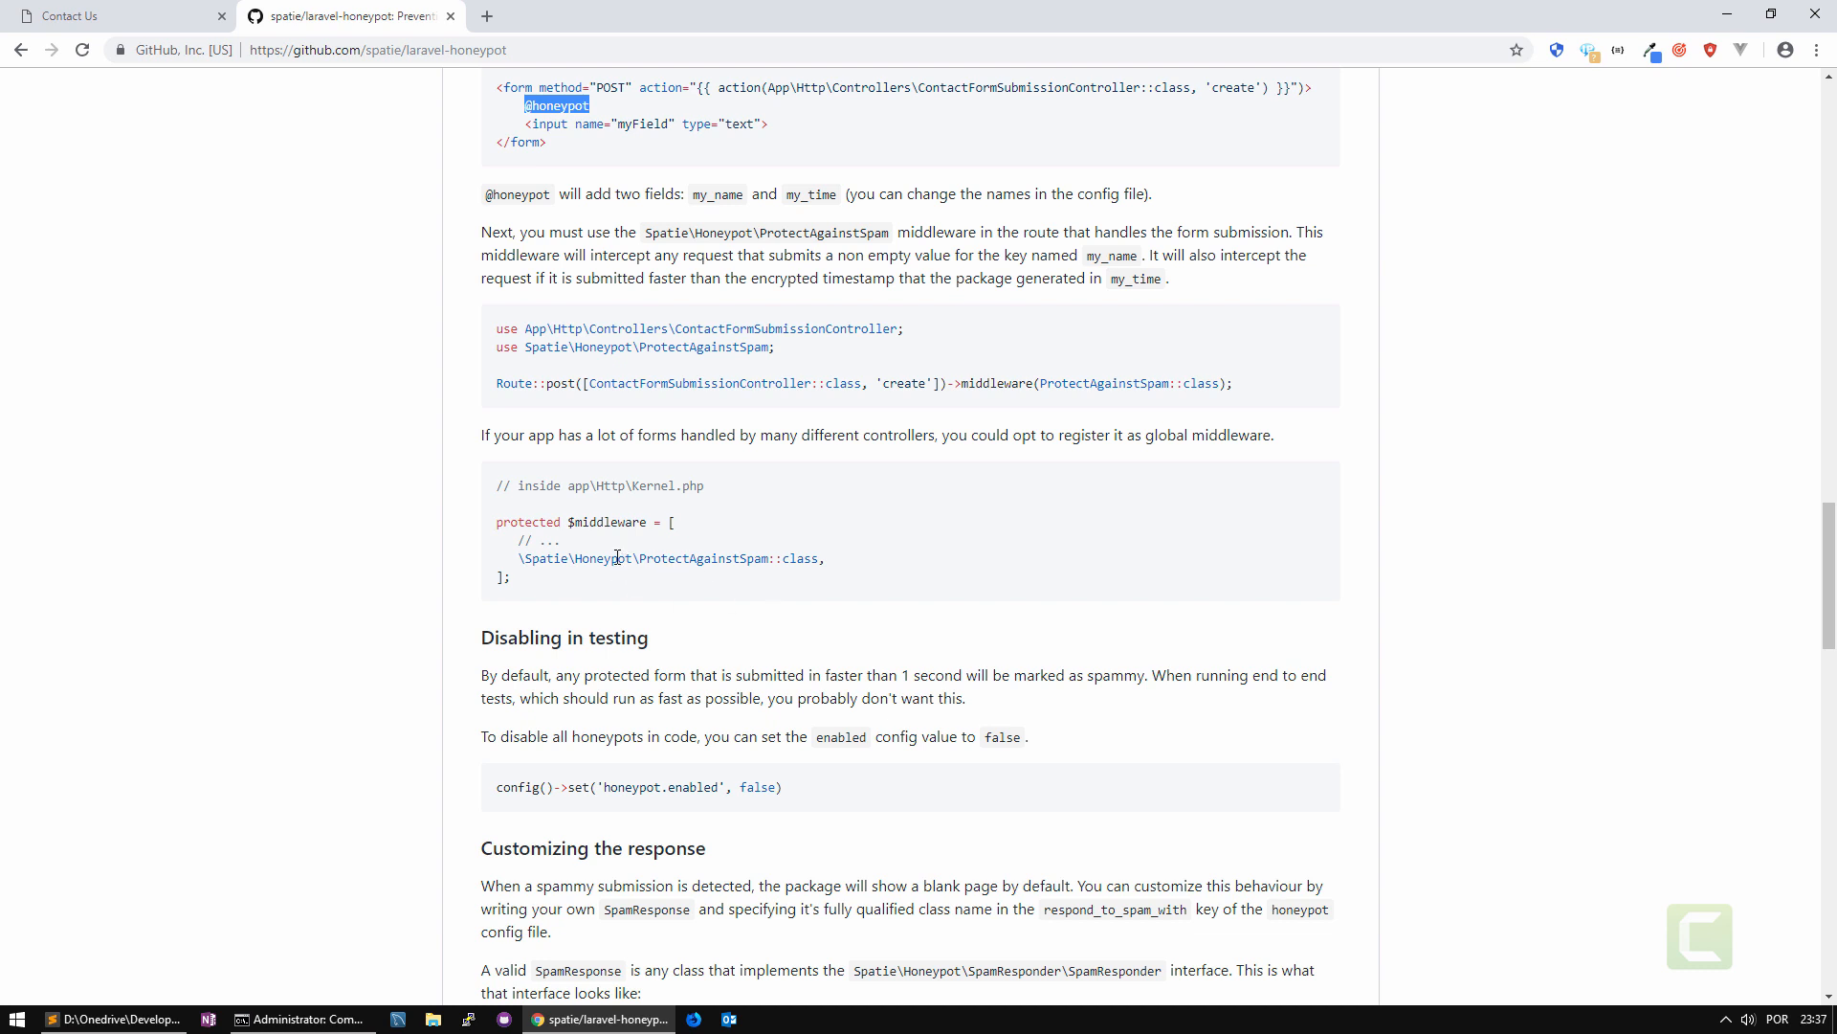
double_click(563, 558)
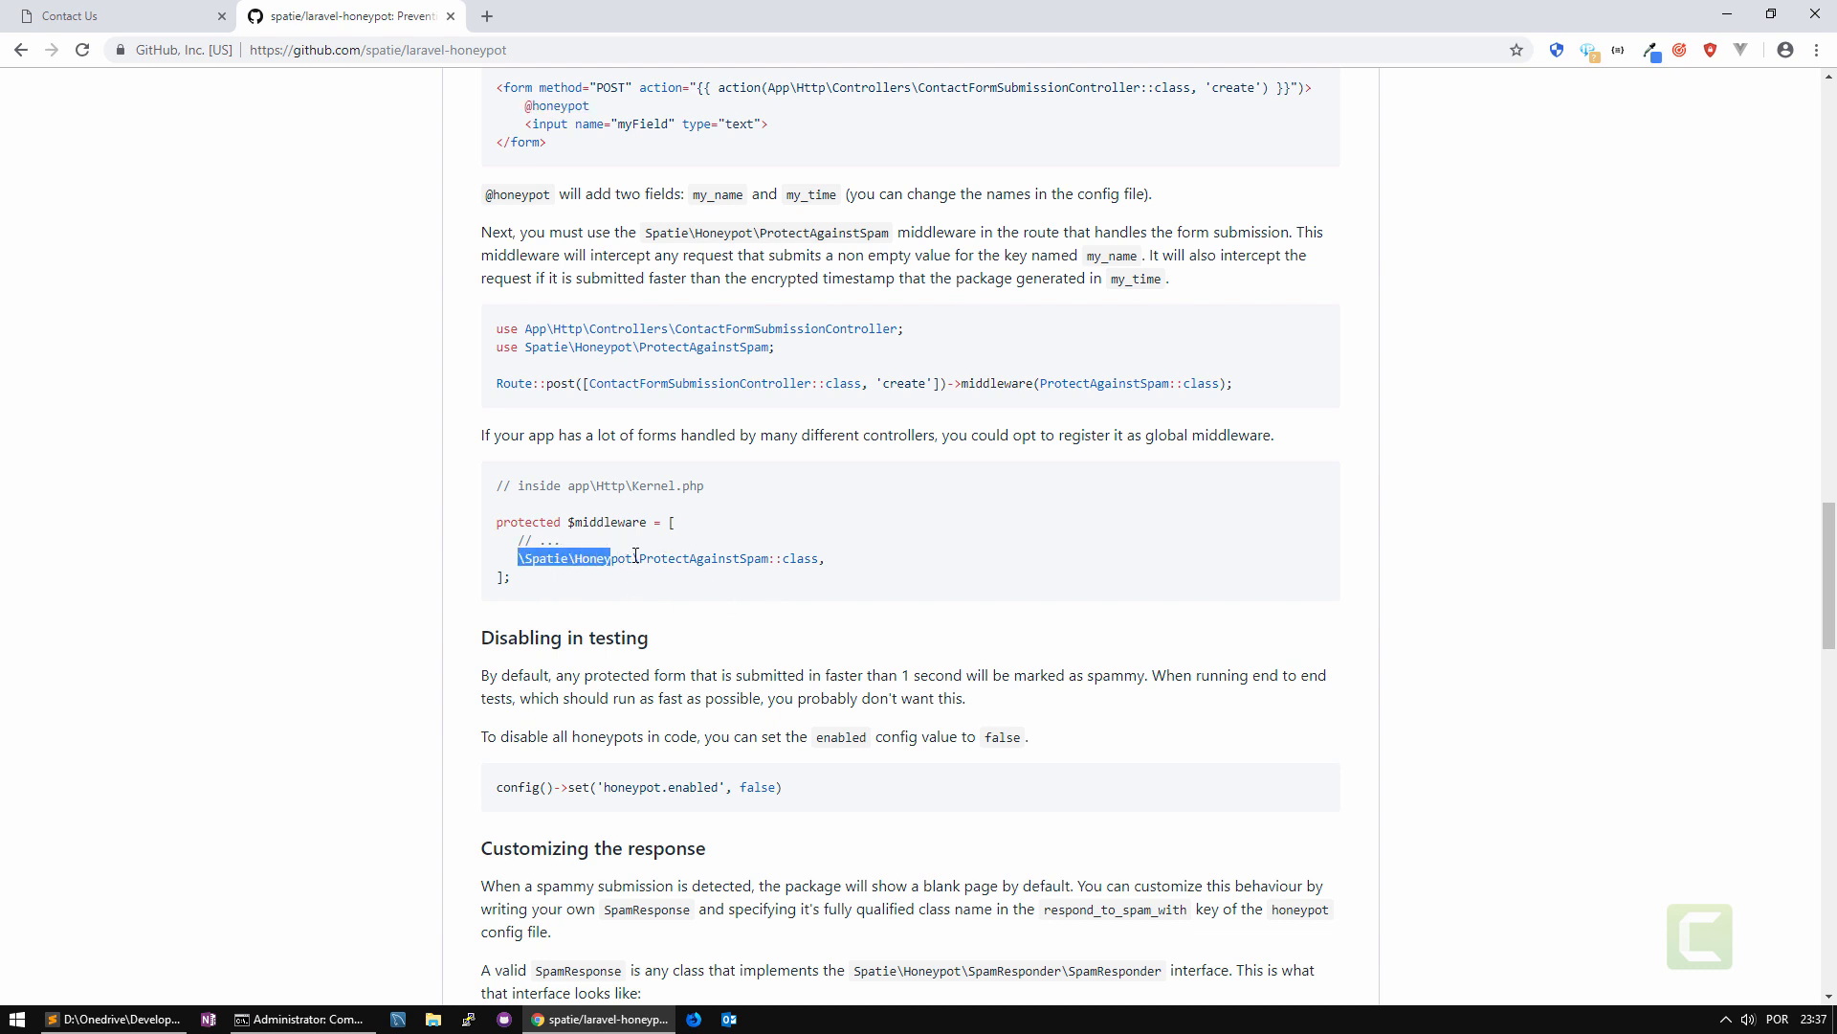
left_click(632, 557)
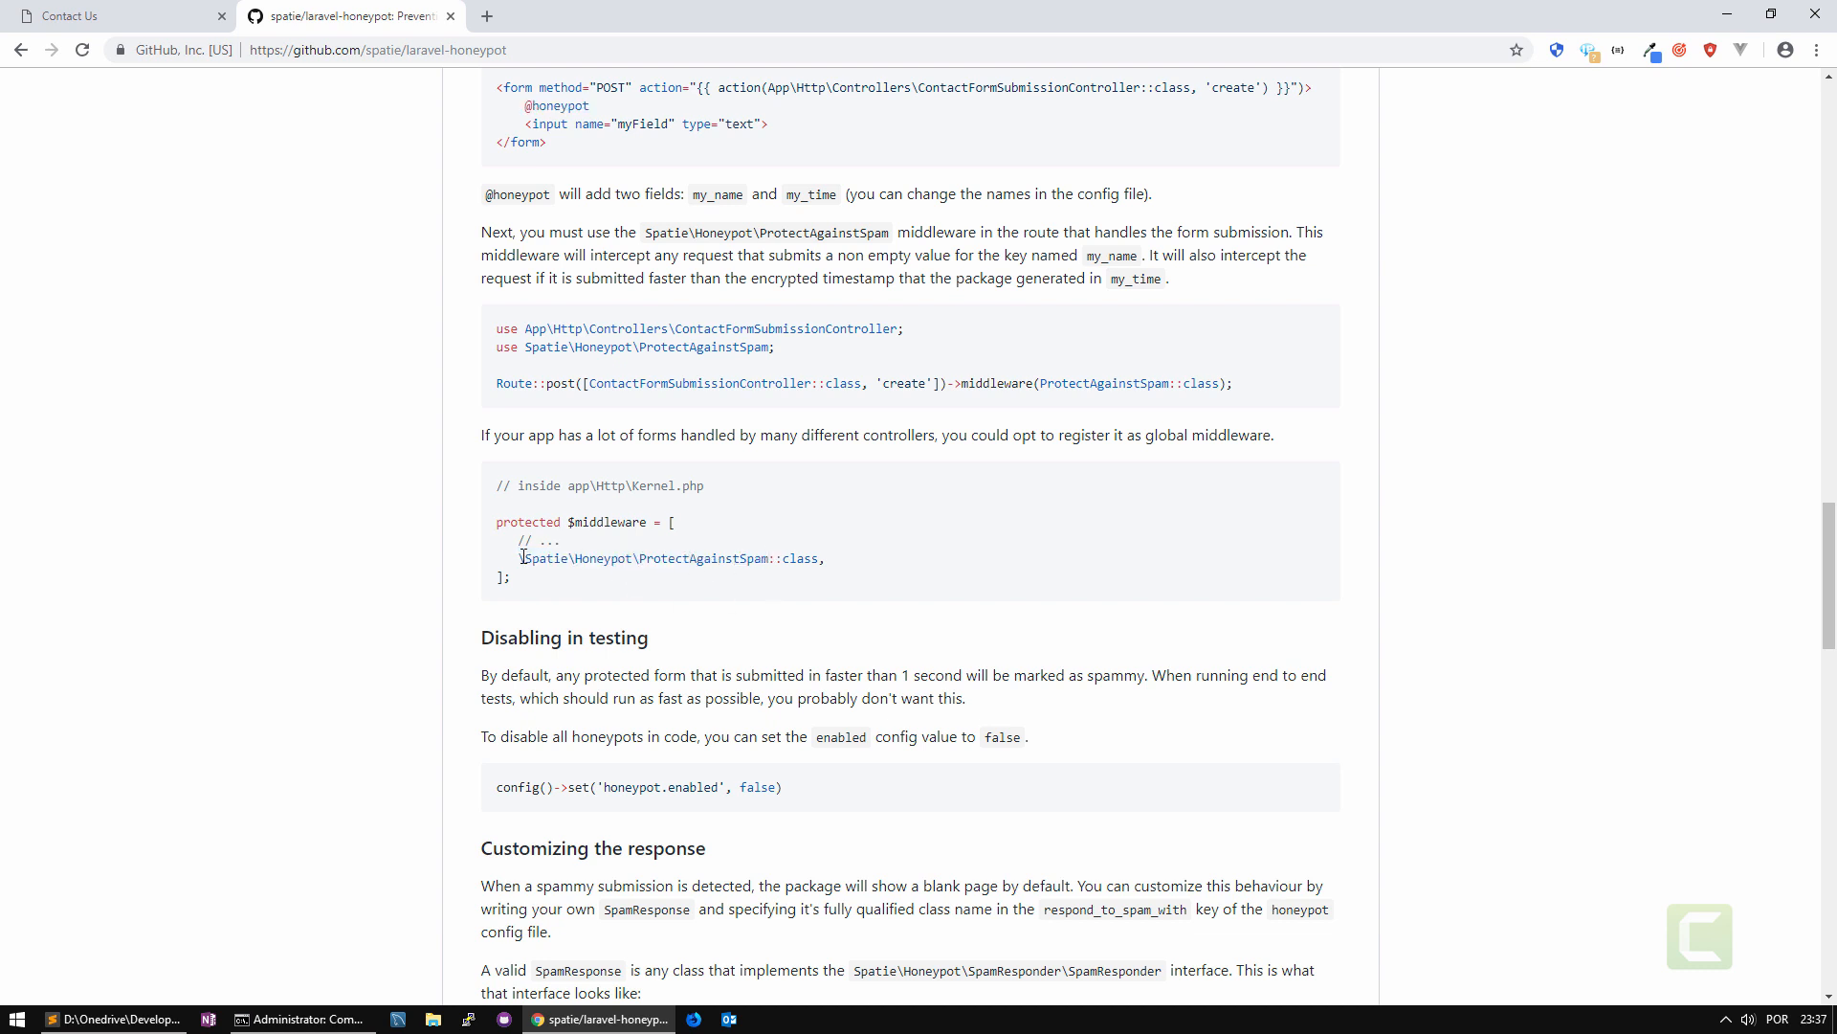
double_click(668, 558)
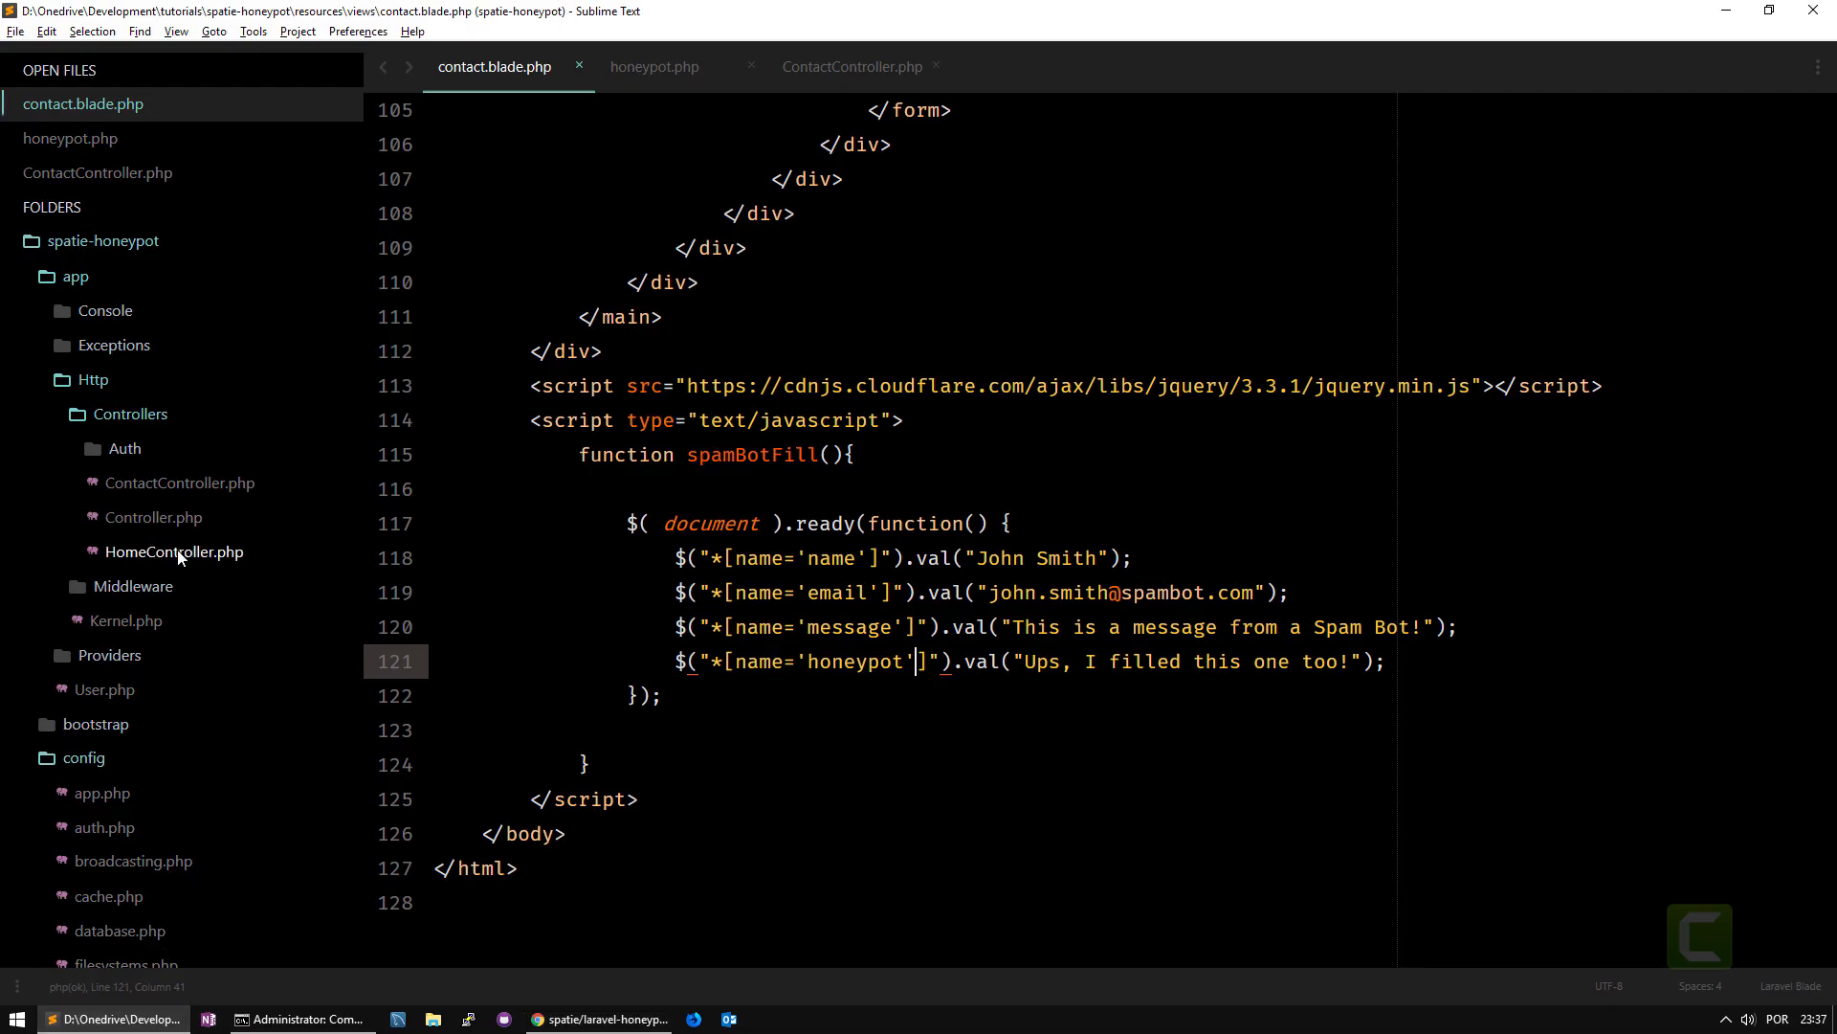
mouse_move(102, 313)
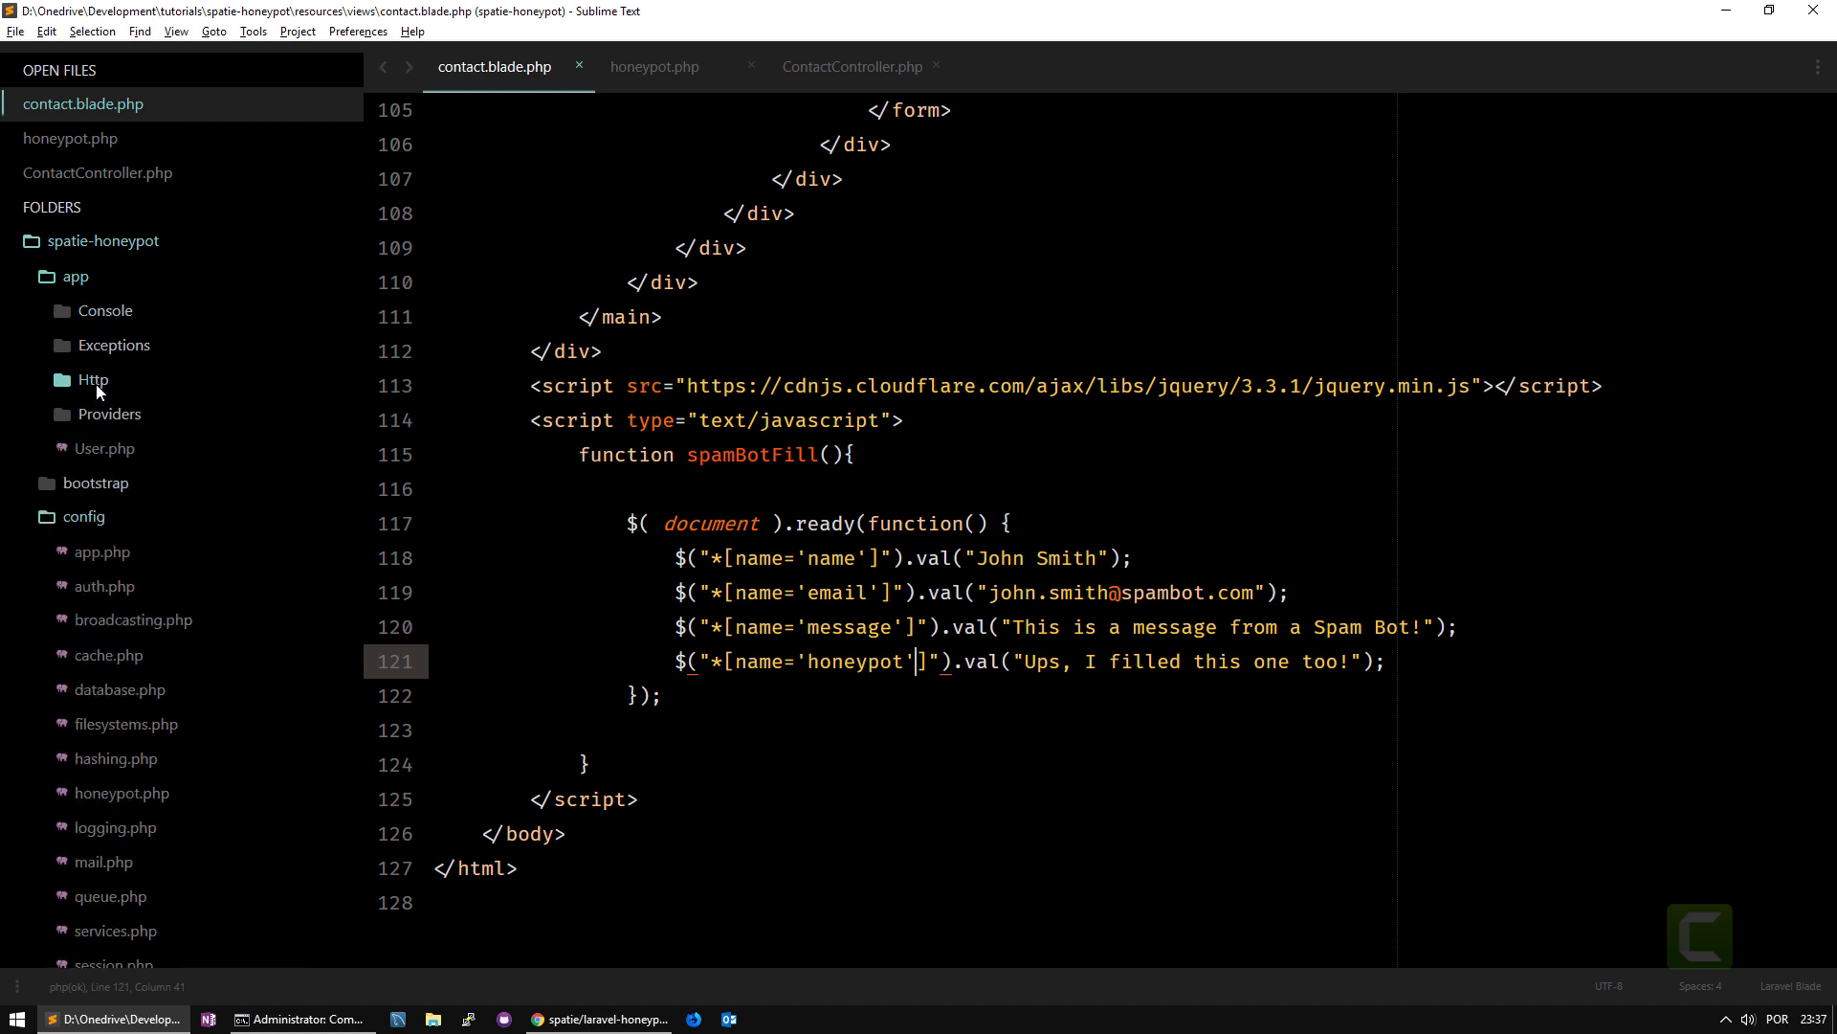
Add ProtectAgainstSpam to Kernel.php's $middleware array, save, and reload the contact page.
left_click(89, 379)
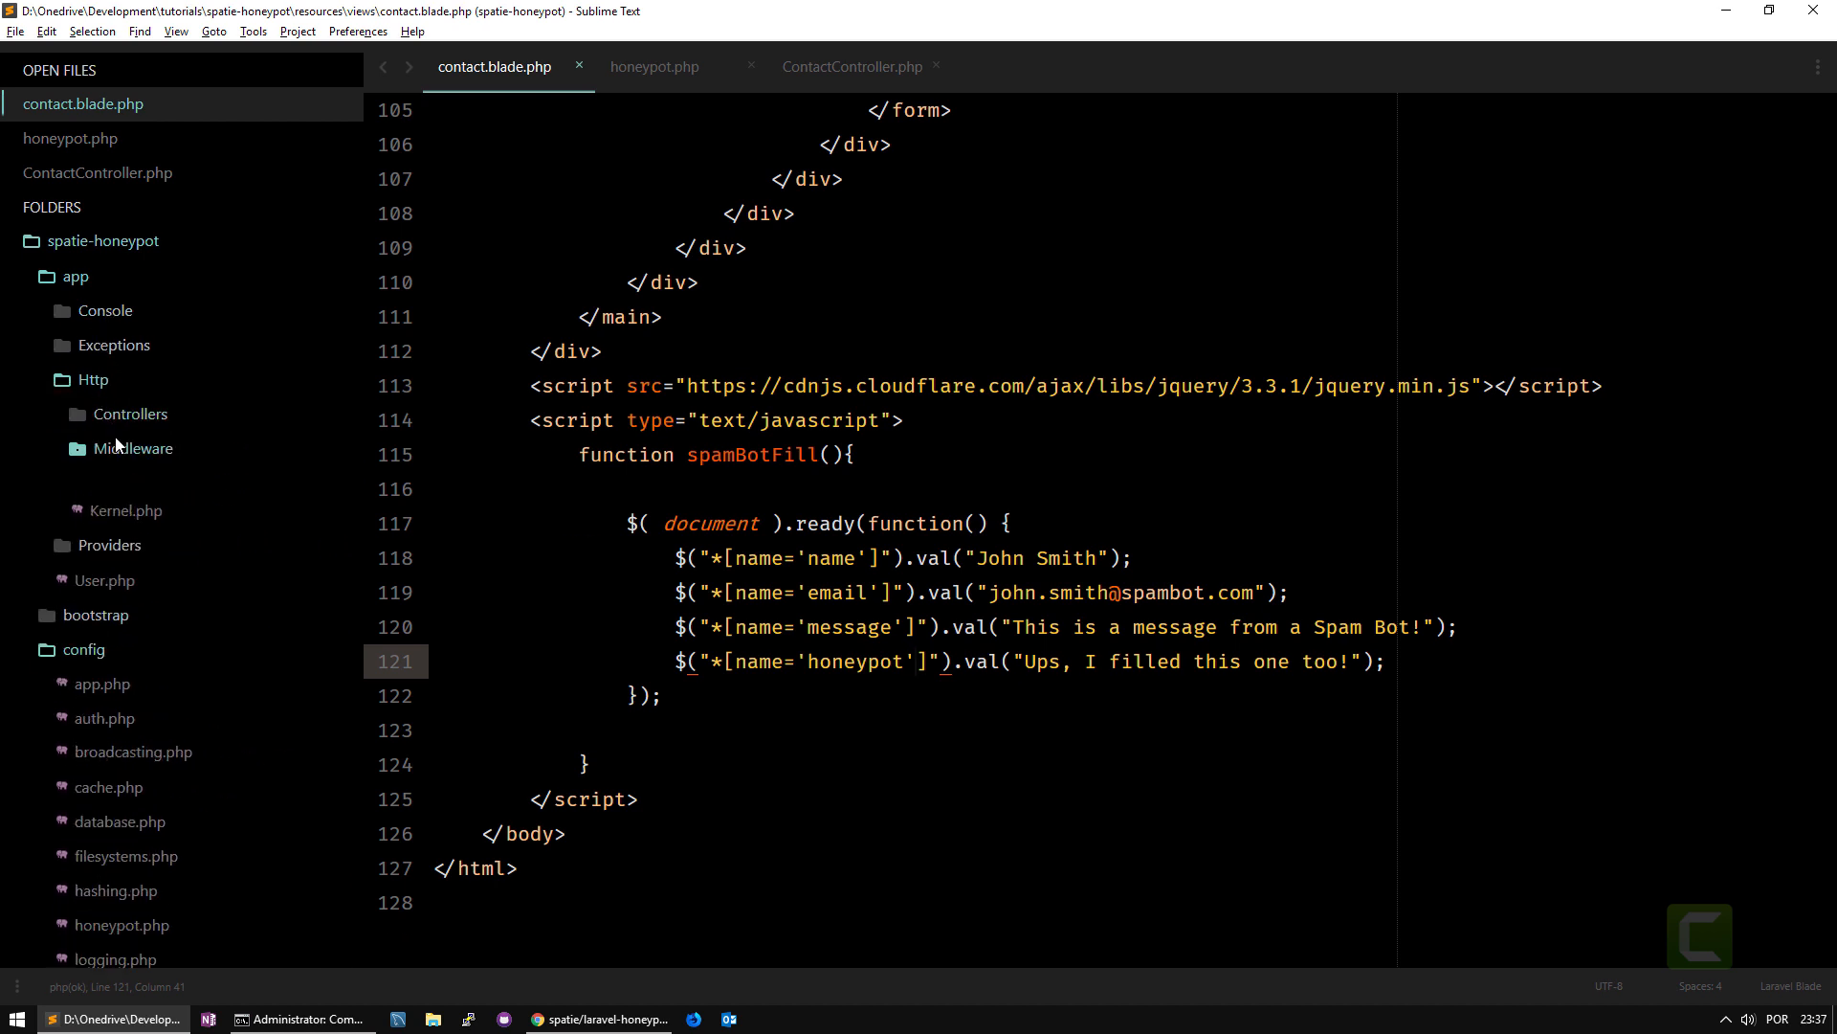
left_click(124, 510)
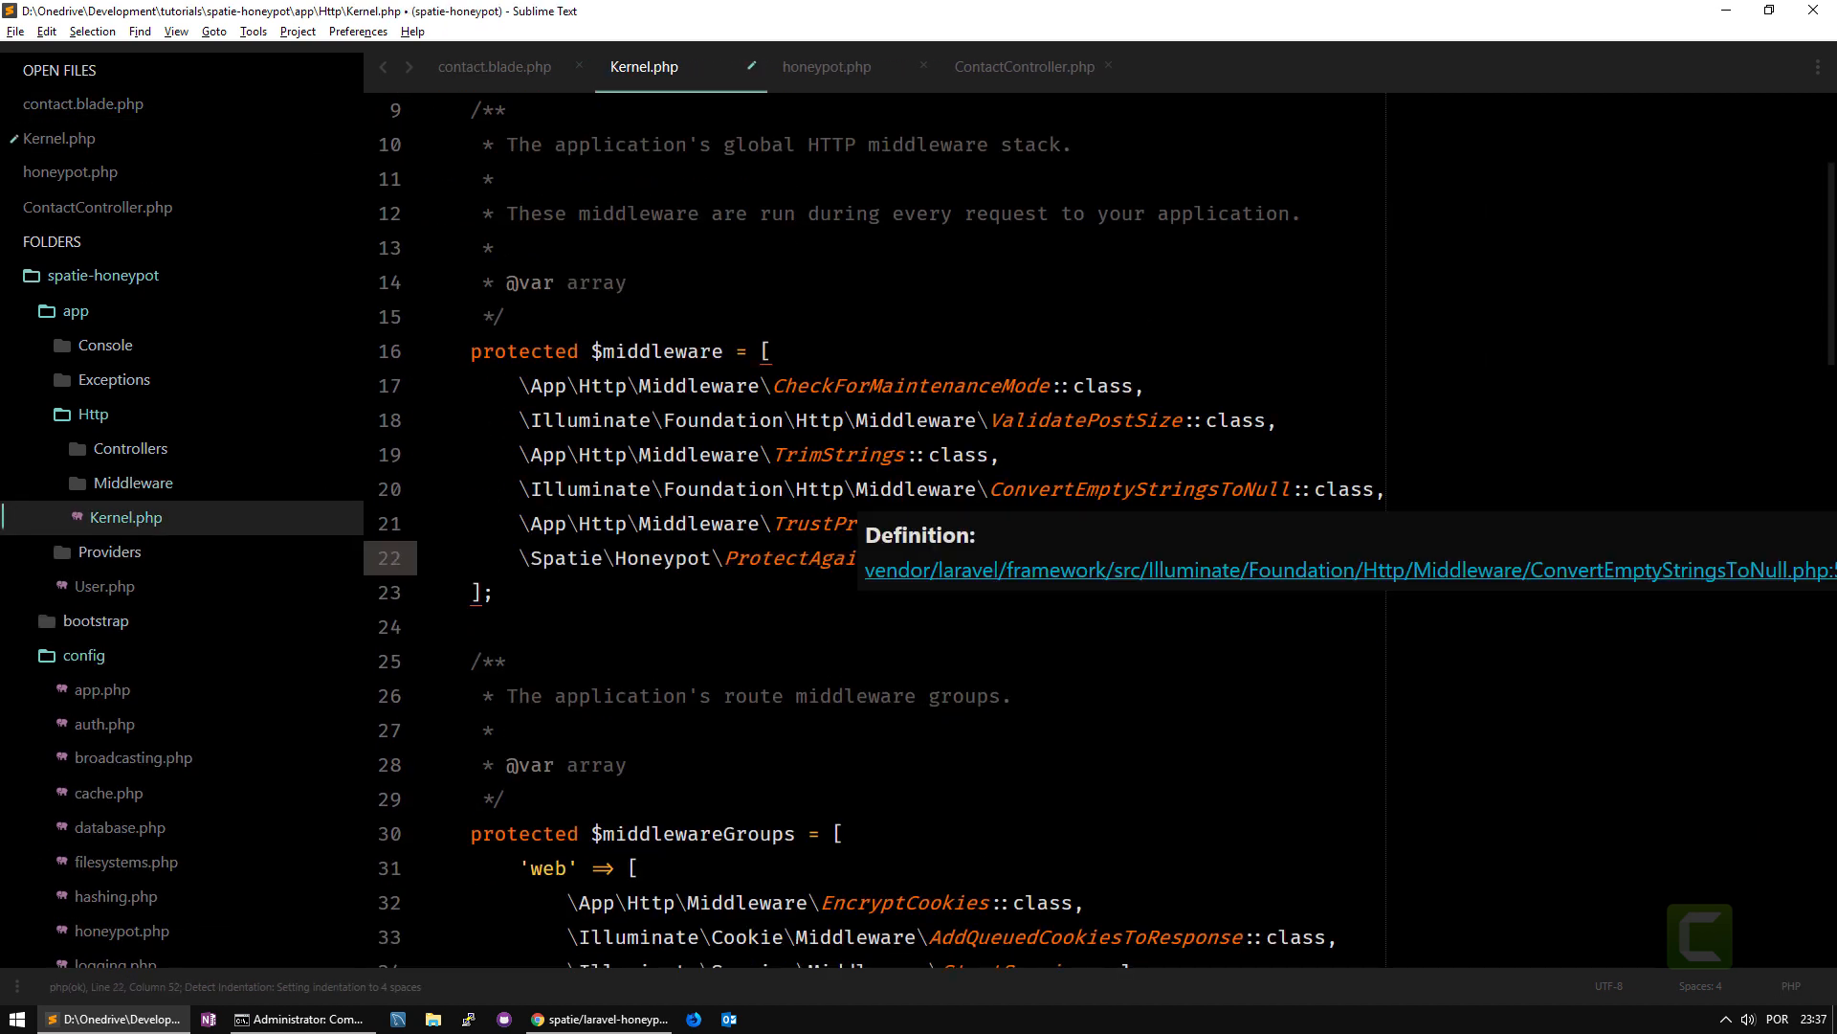
key("ctrl+s")
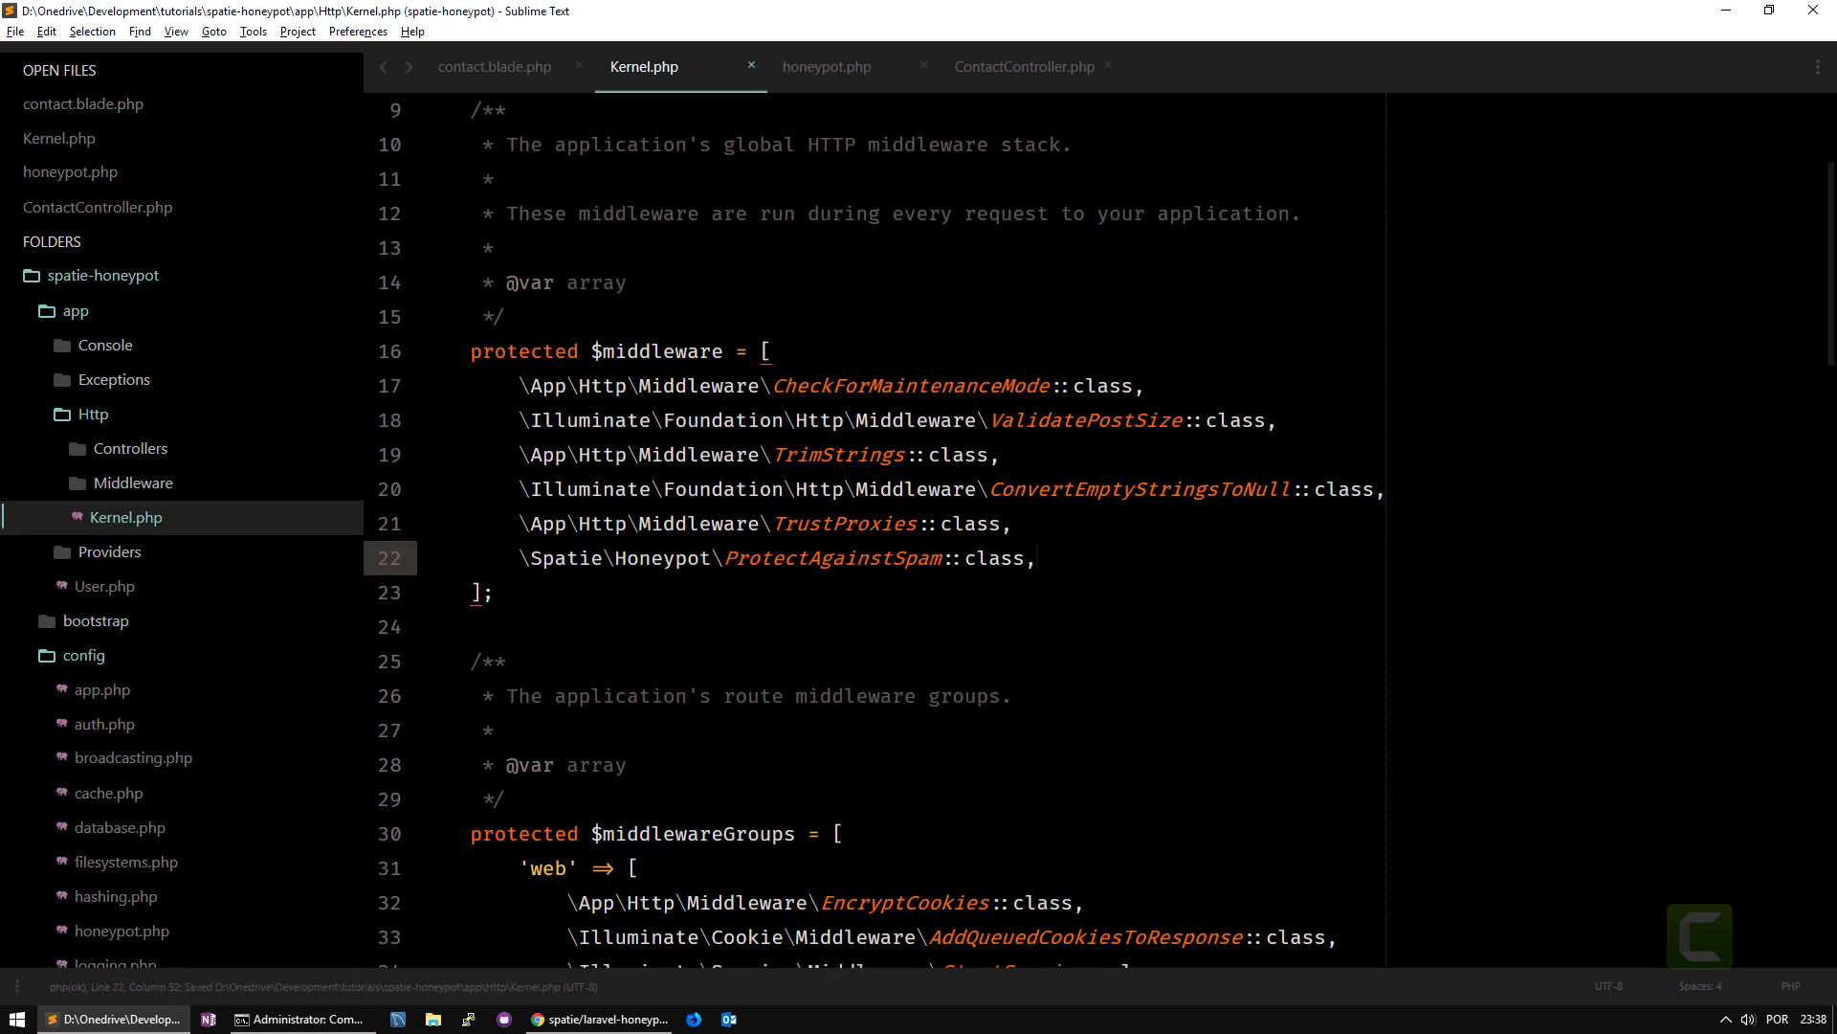
left_click(597, 1019)
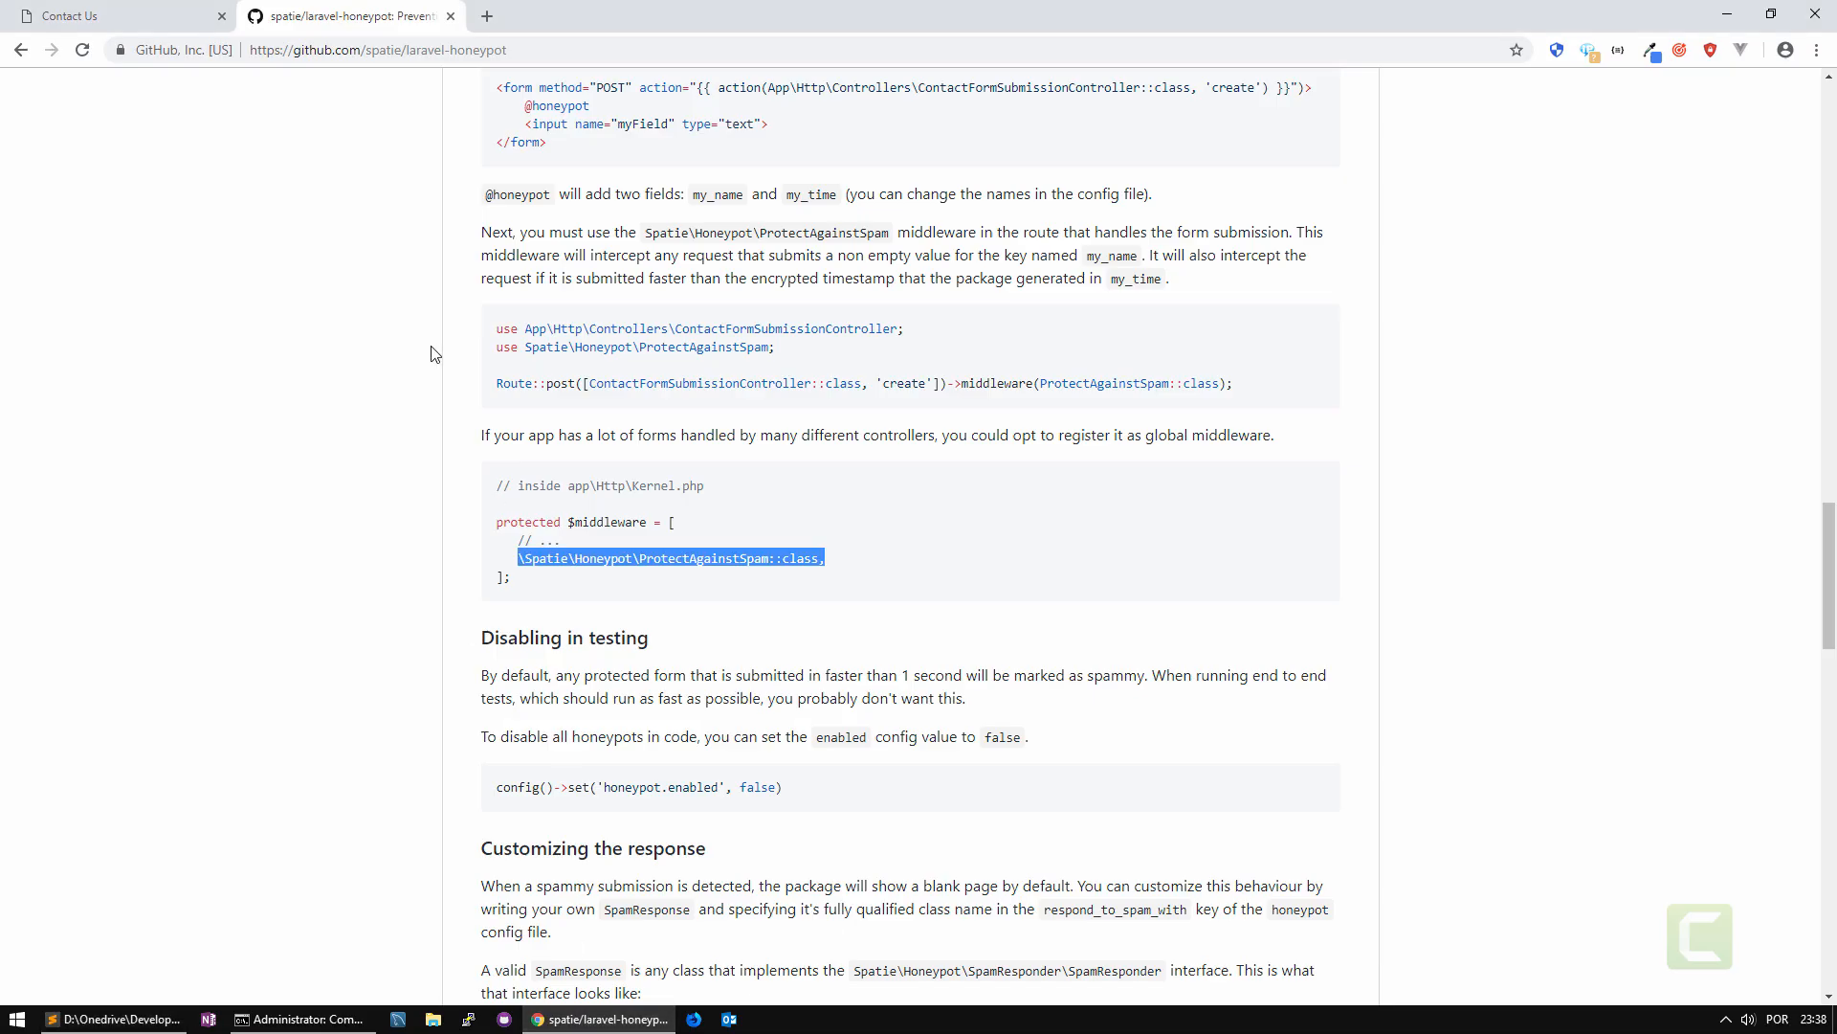
left_click(117, 15)
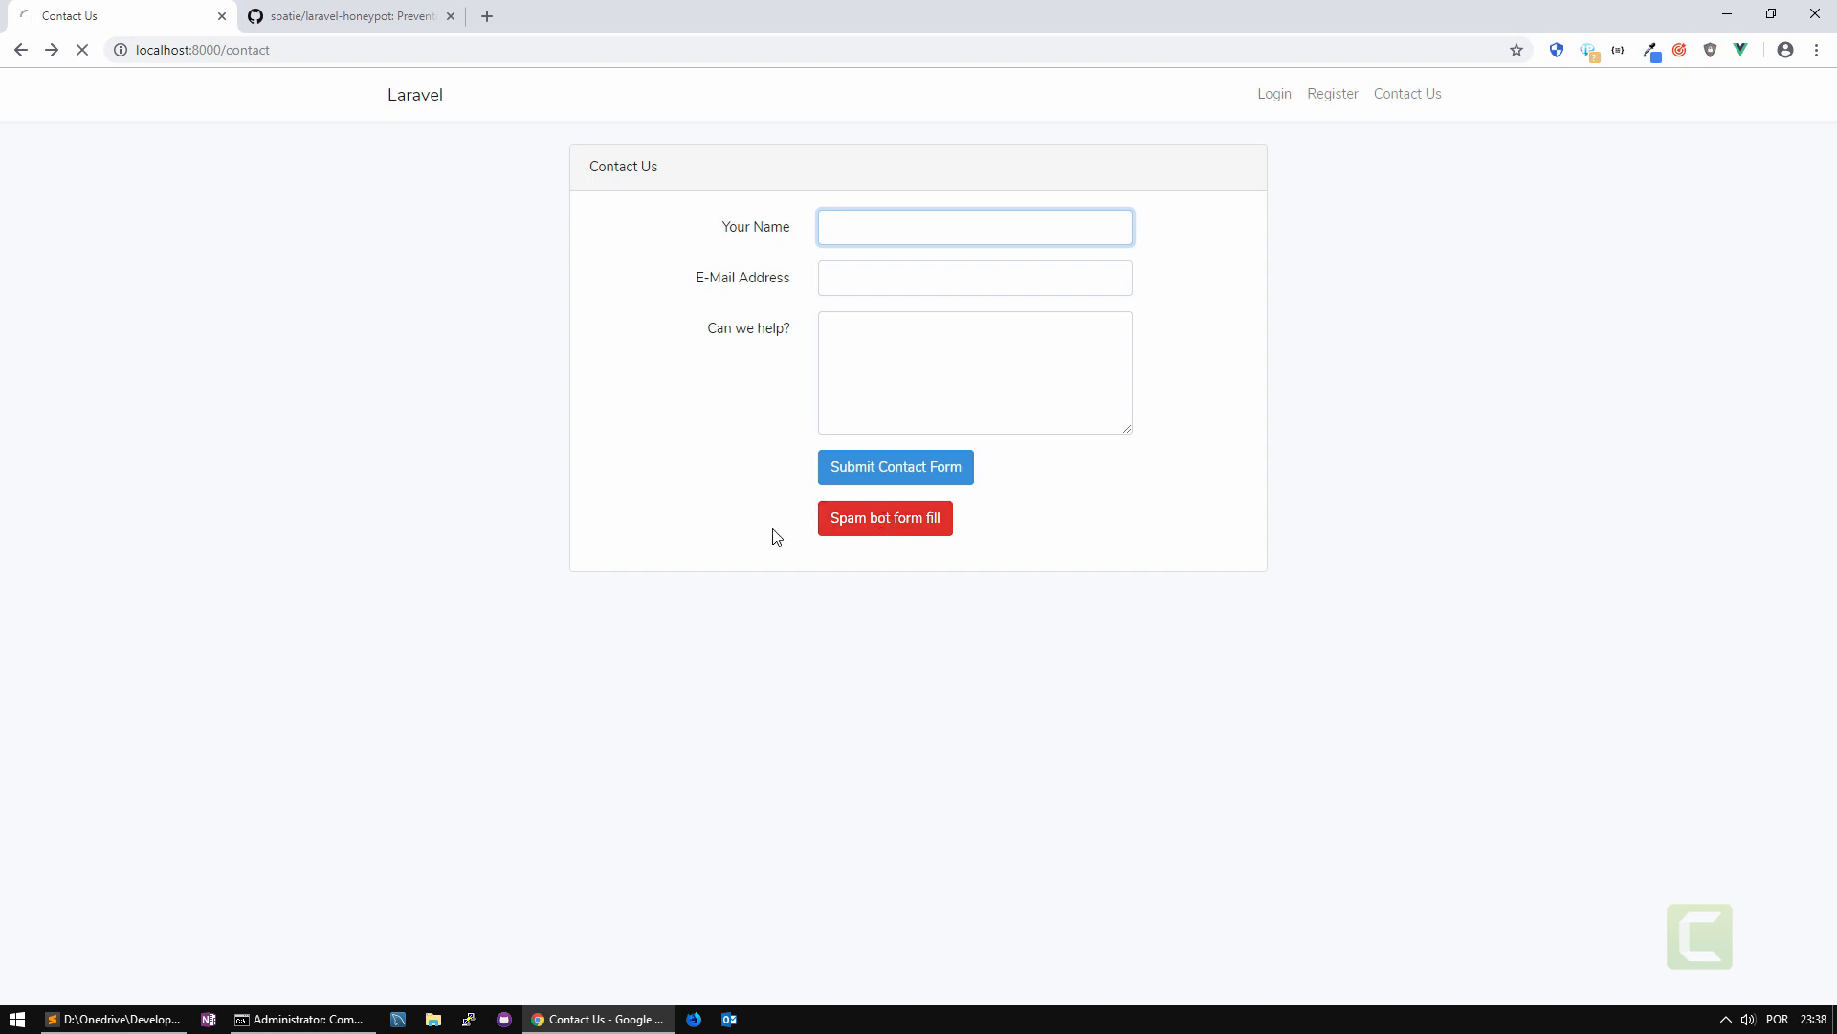
Fill the reloaded contact form via 'Spam bot form fill' and submit it.
left_click(884, 517)
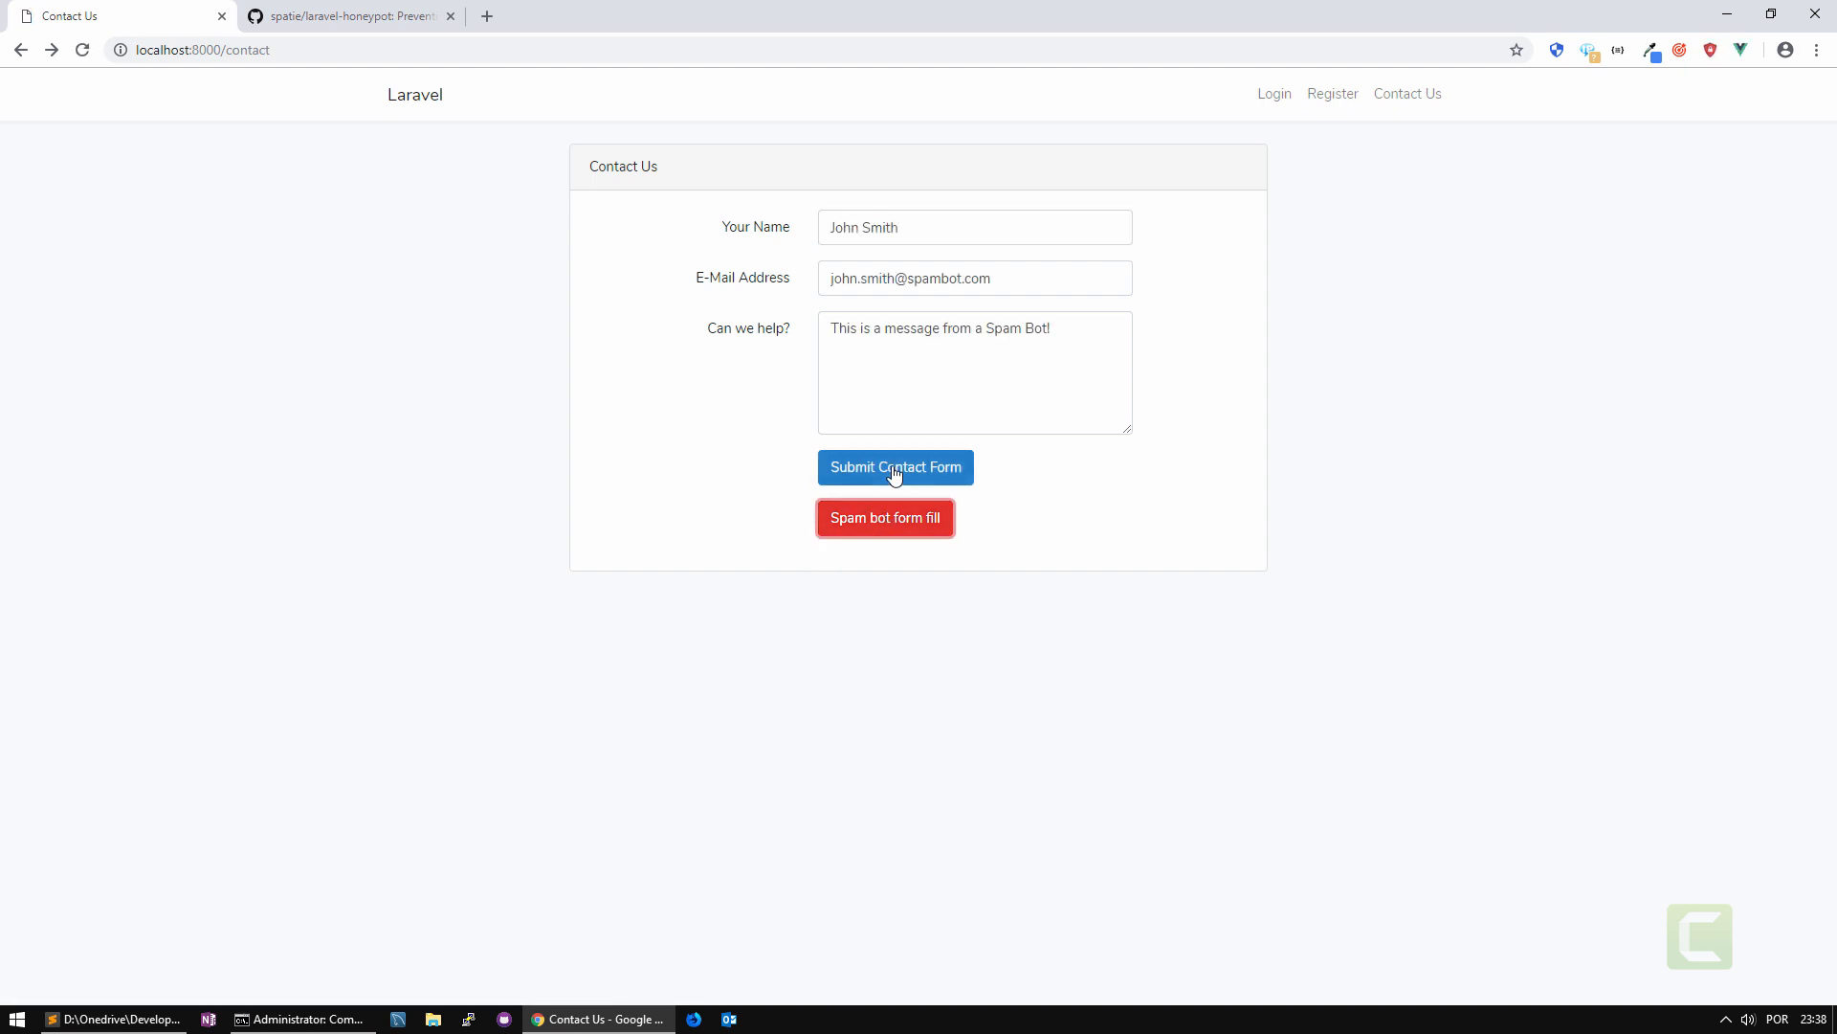
left_click(111, 1018)
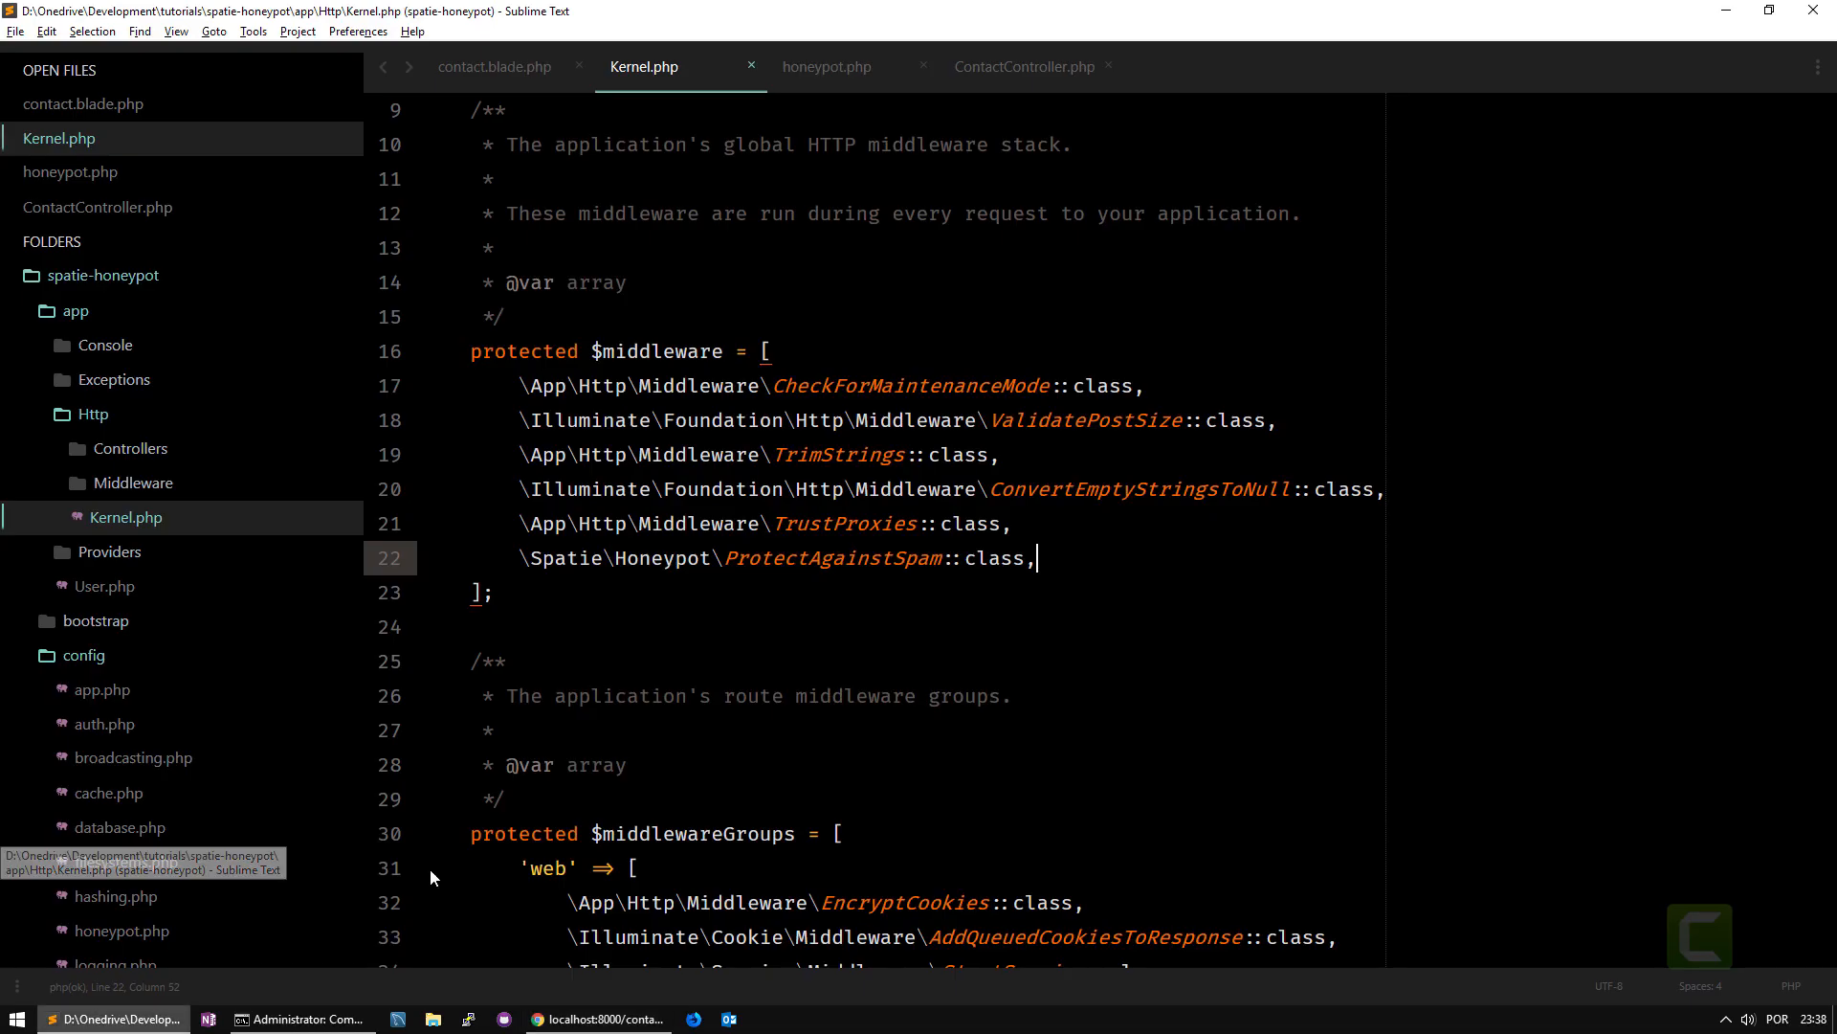
mouse_move(831, 558)
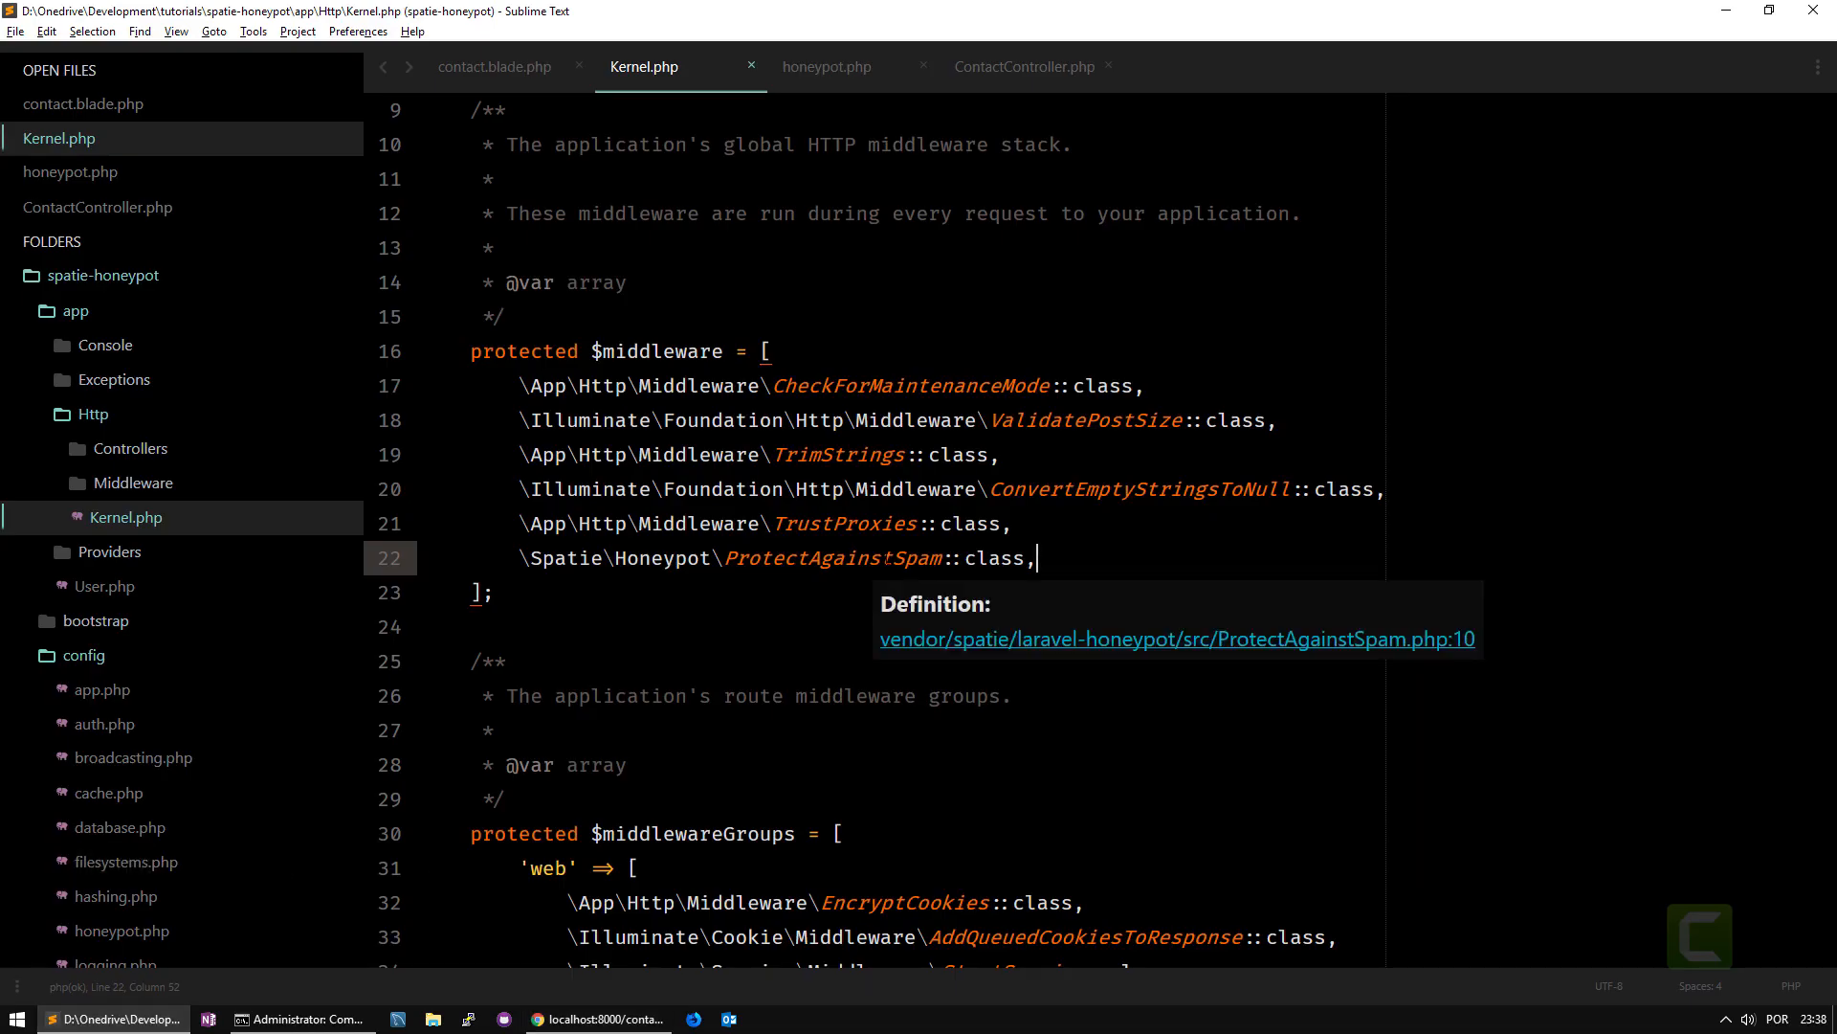
mouse_move(1044, 651)
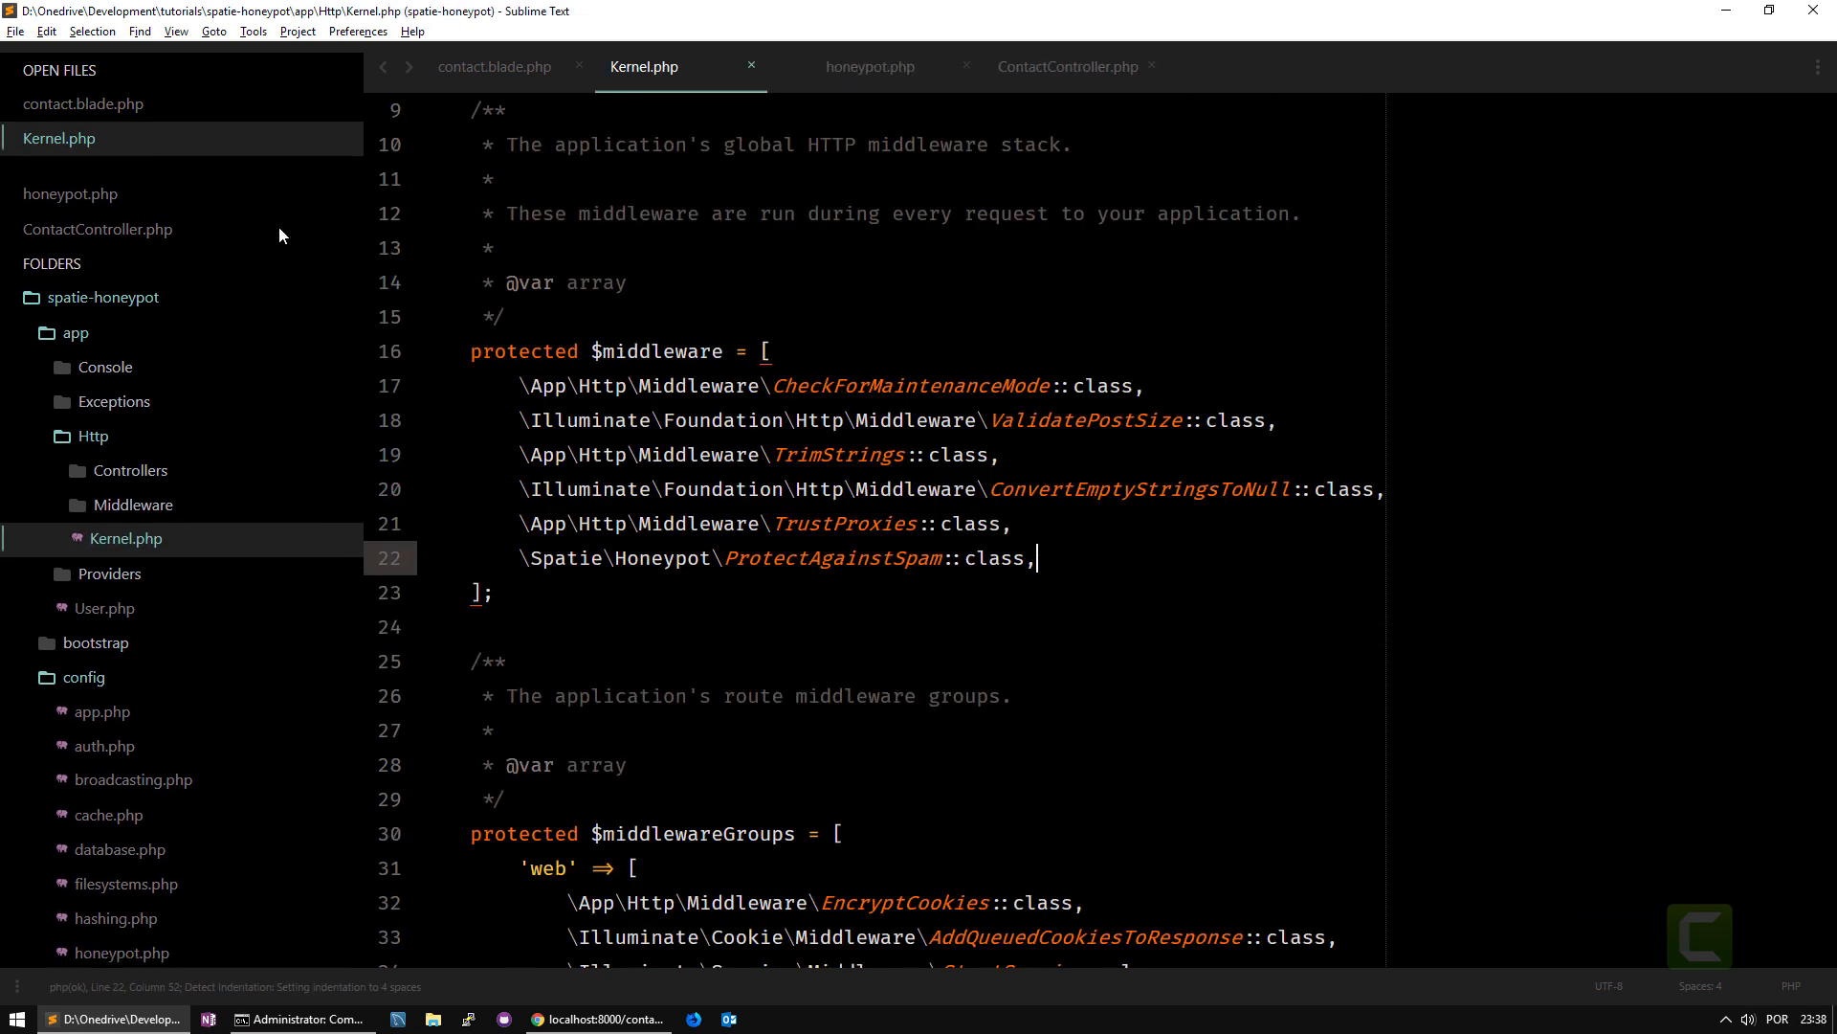
Make BlankPageResponder.php return 'Hey! You are a Spam Bot! Get away! :)' and save.
scroll("down", 3)
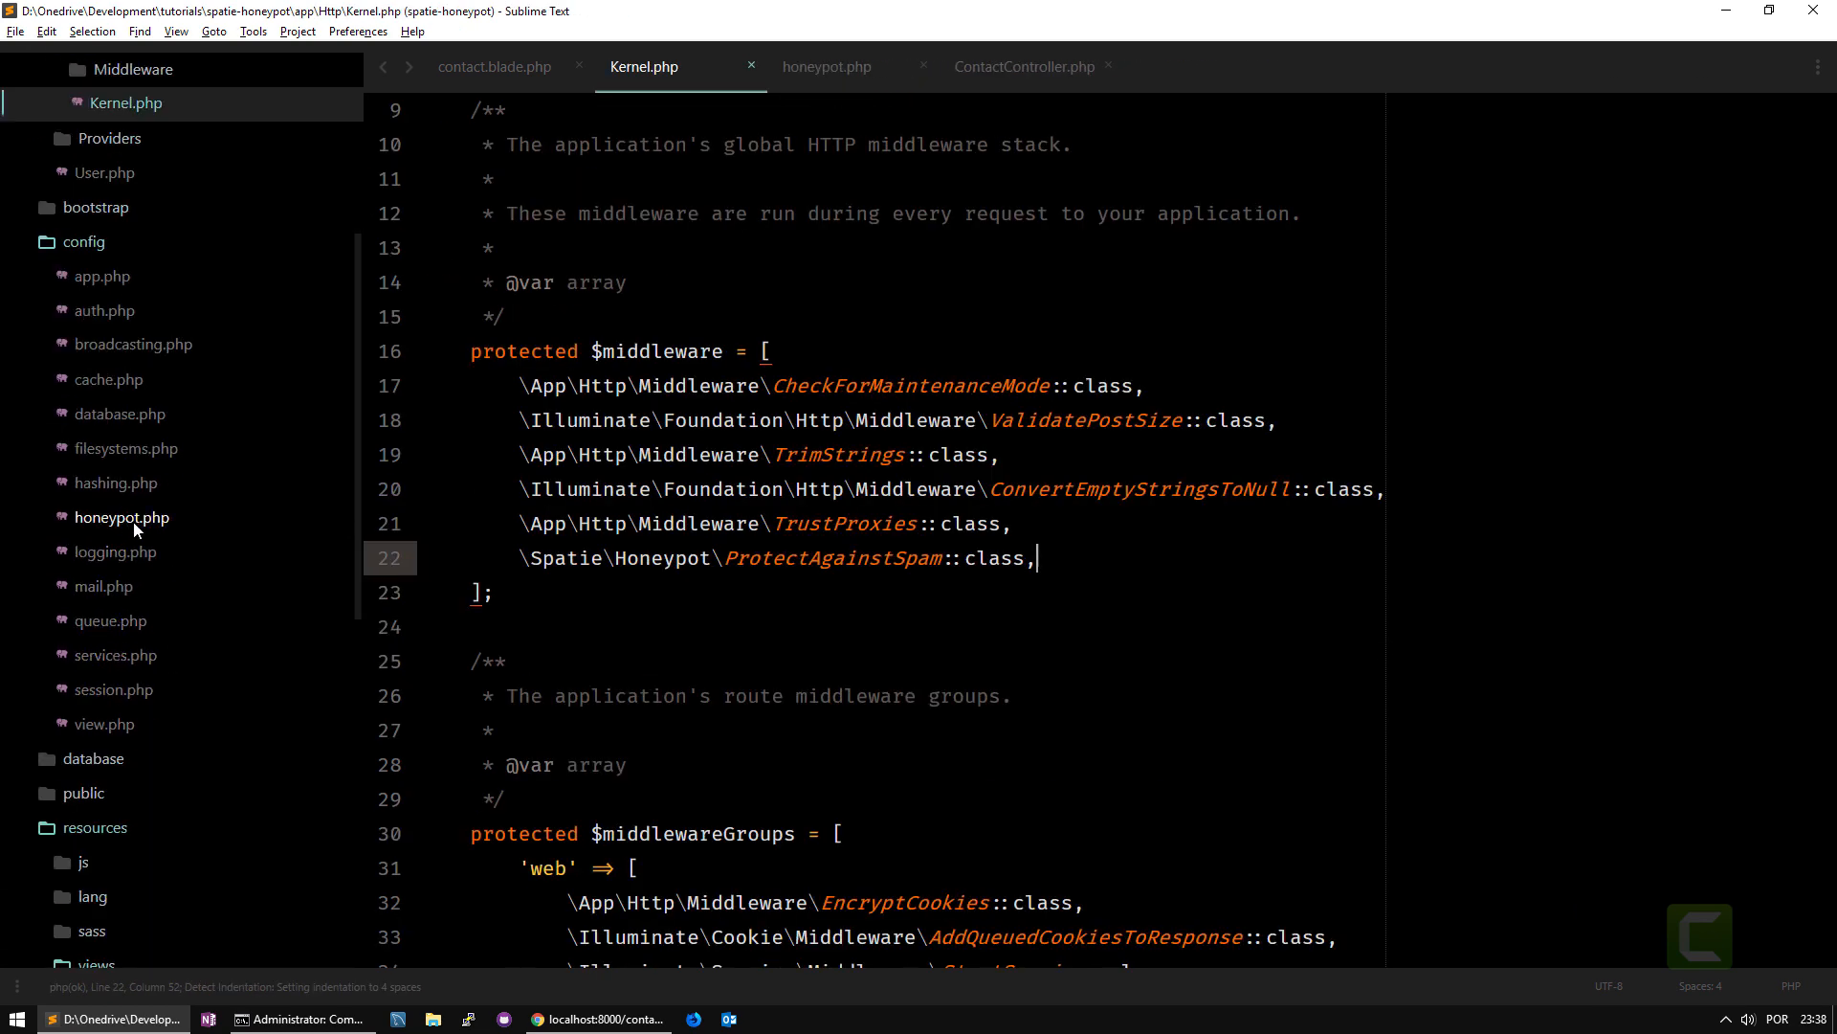
left_click(122, 516)
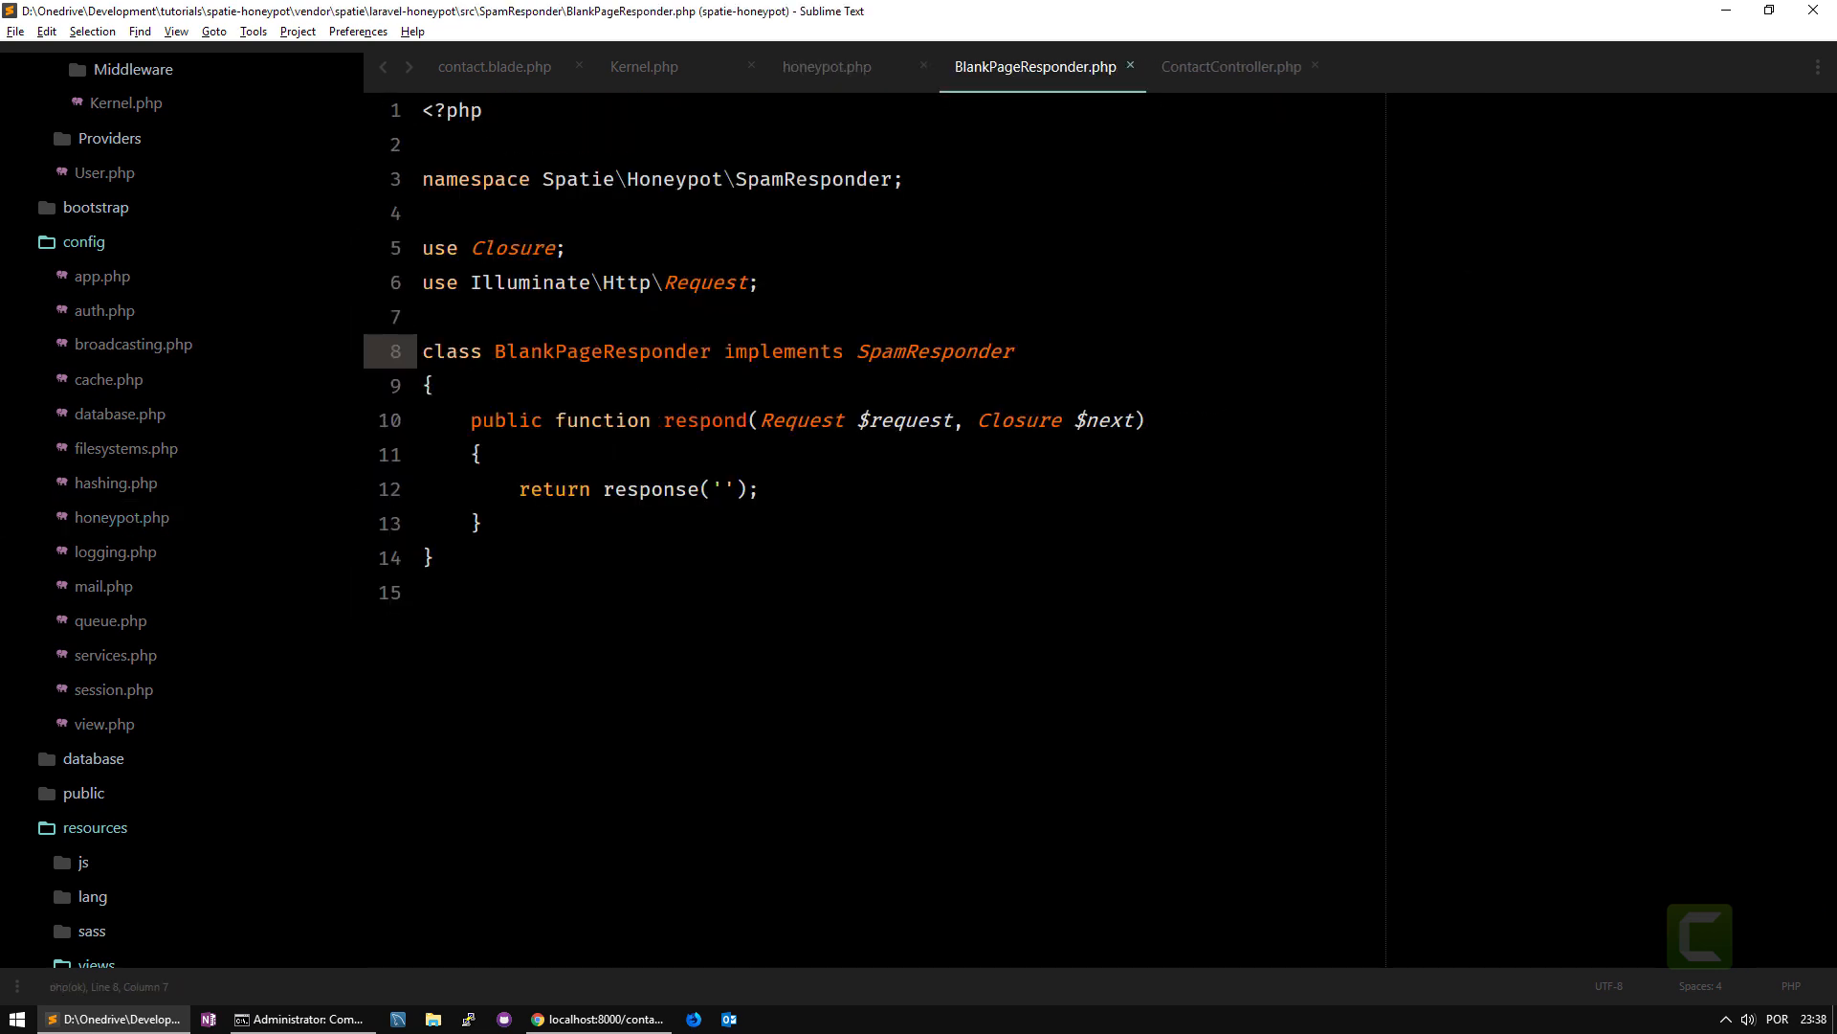
type("Hey! Y")
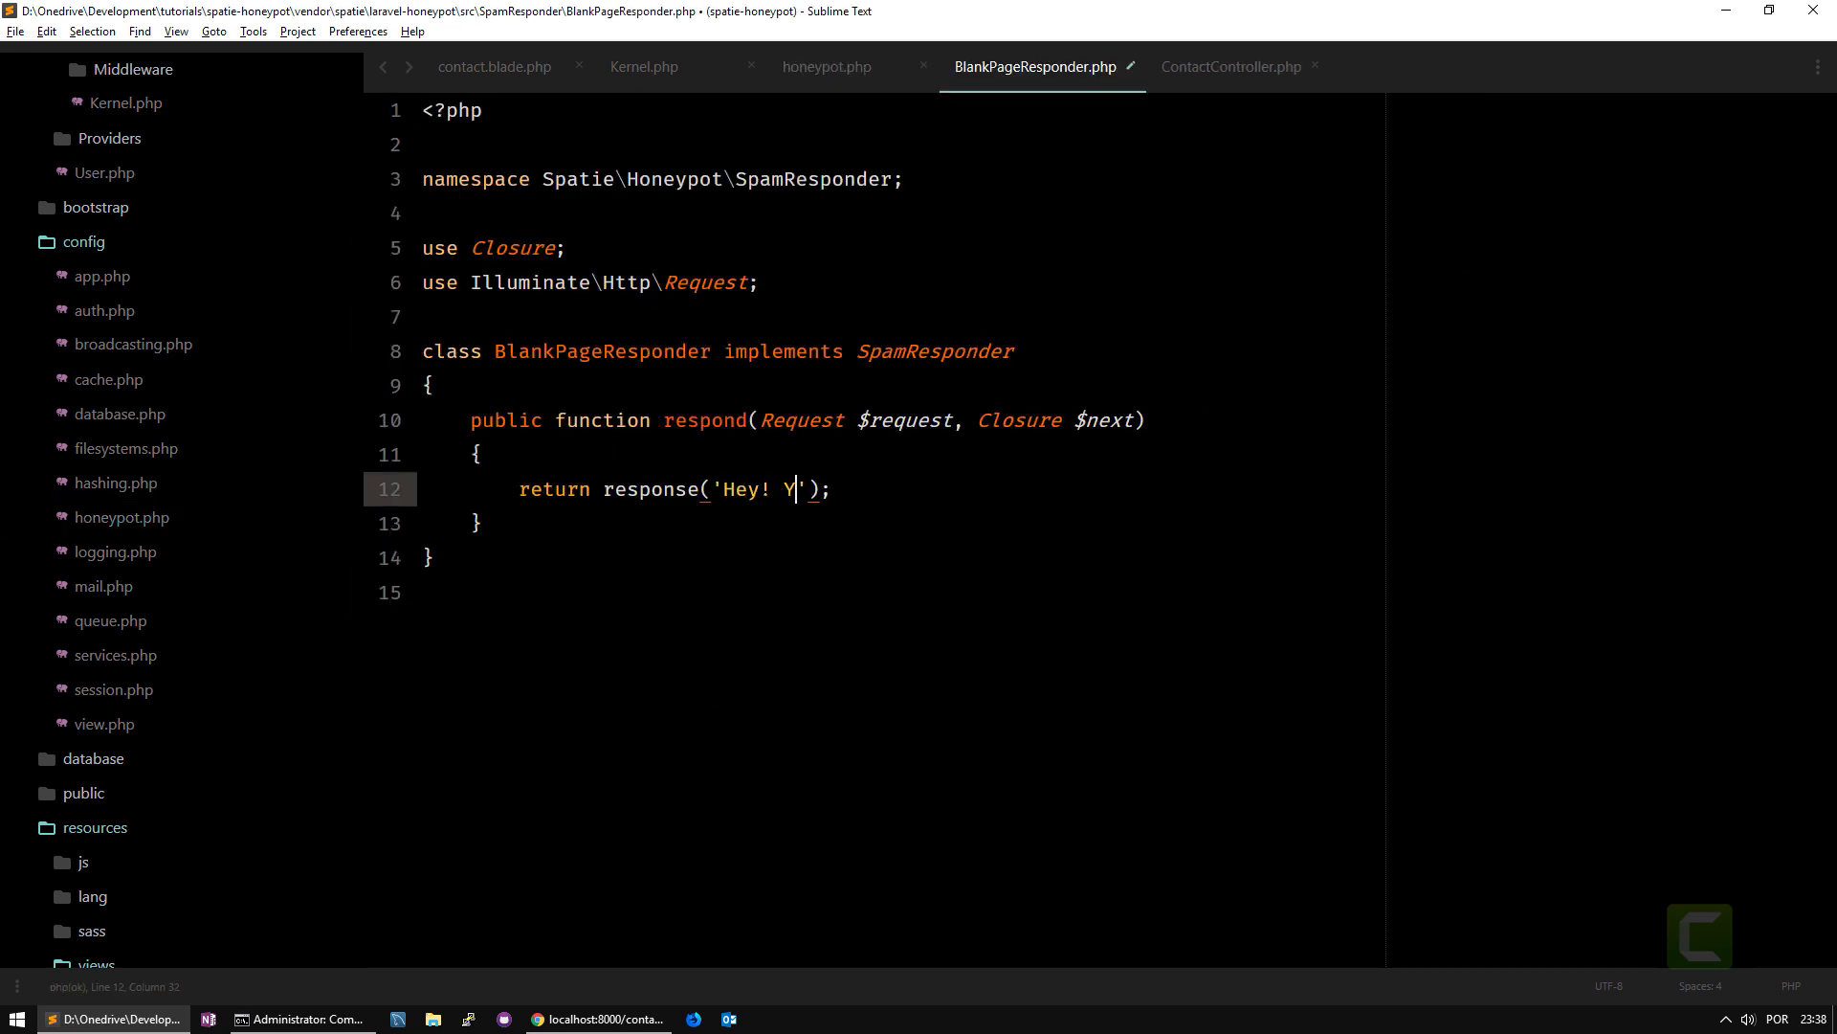
type("ou are a Spam")
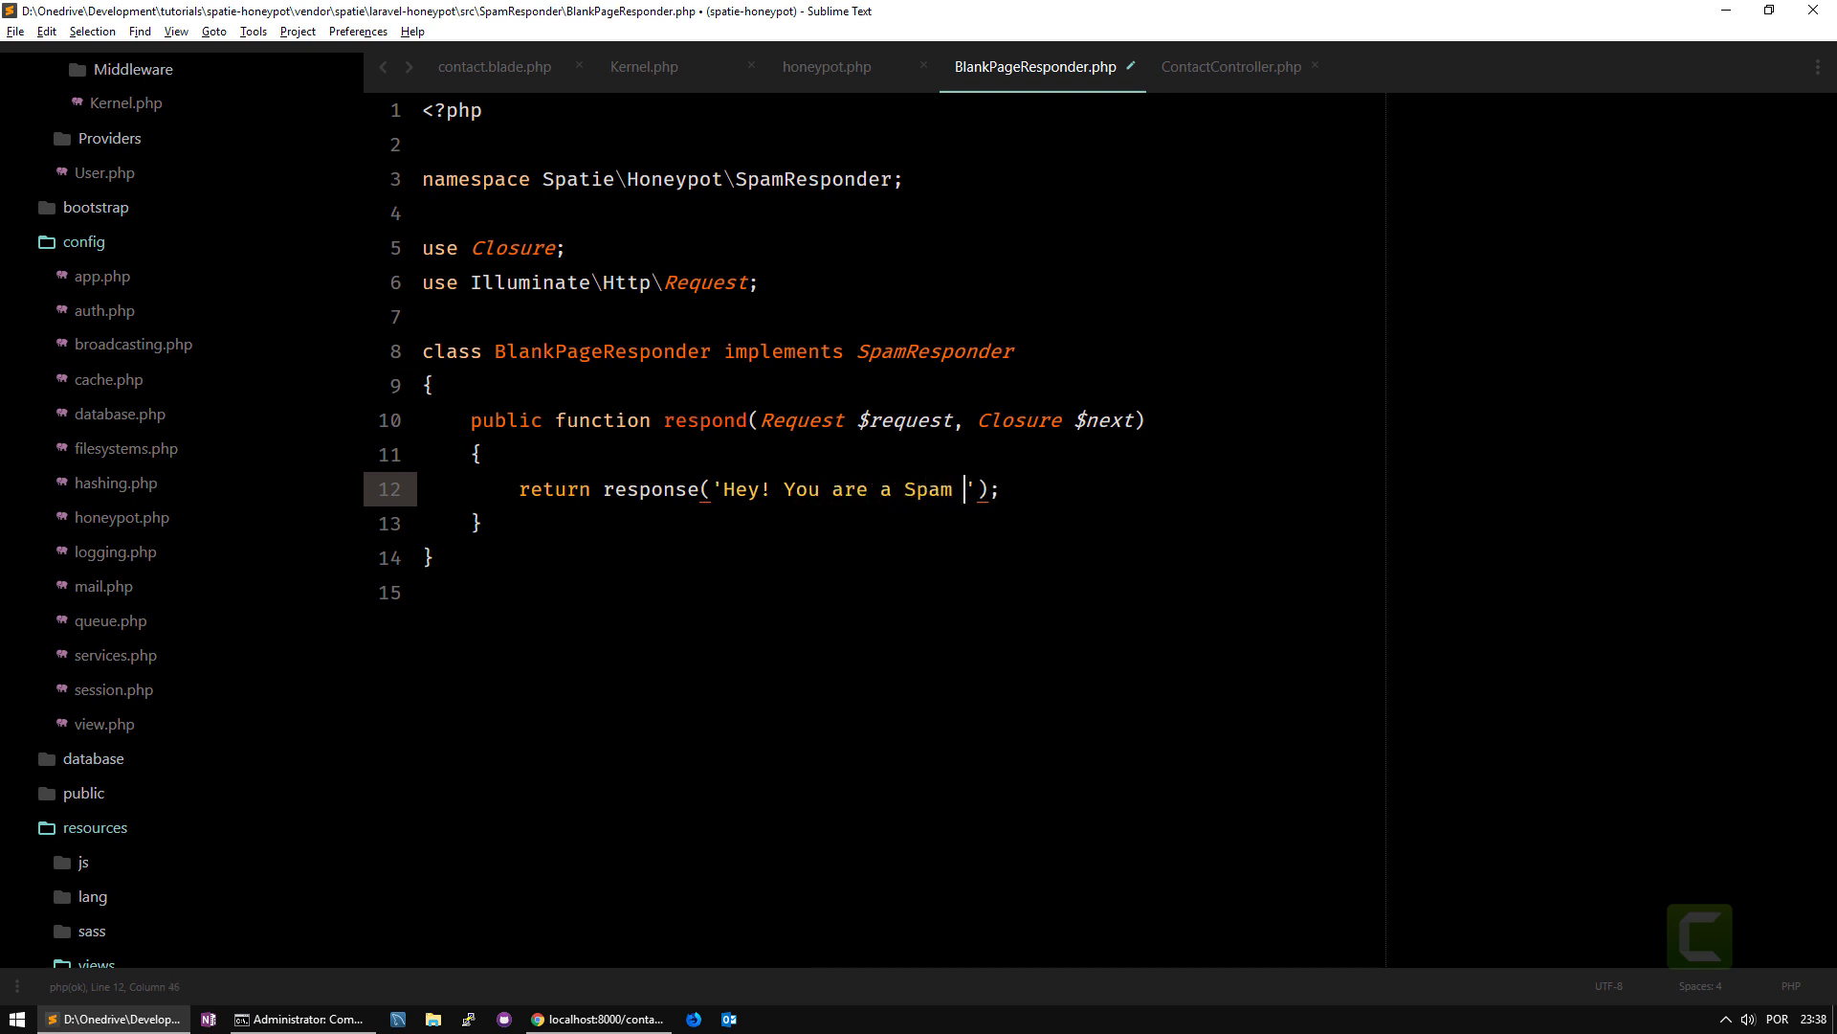
type("Bot! Get aw")
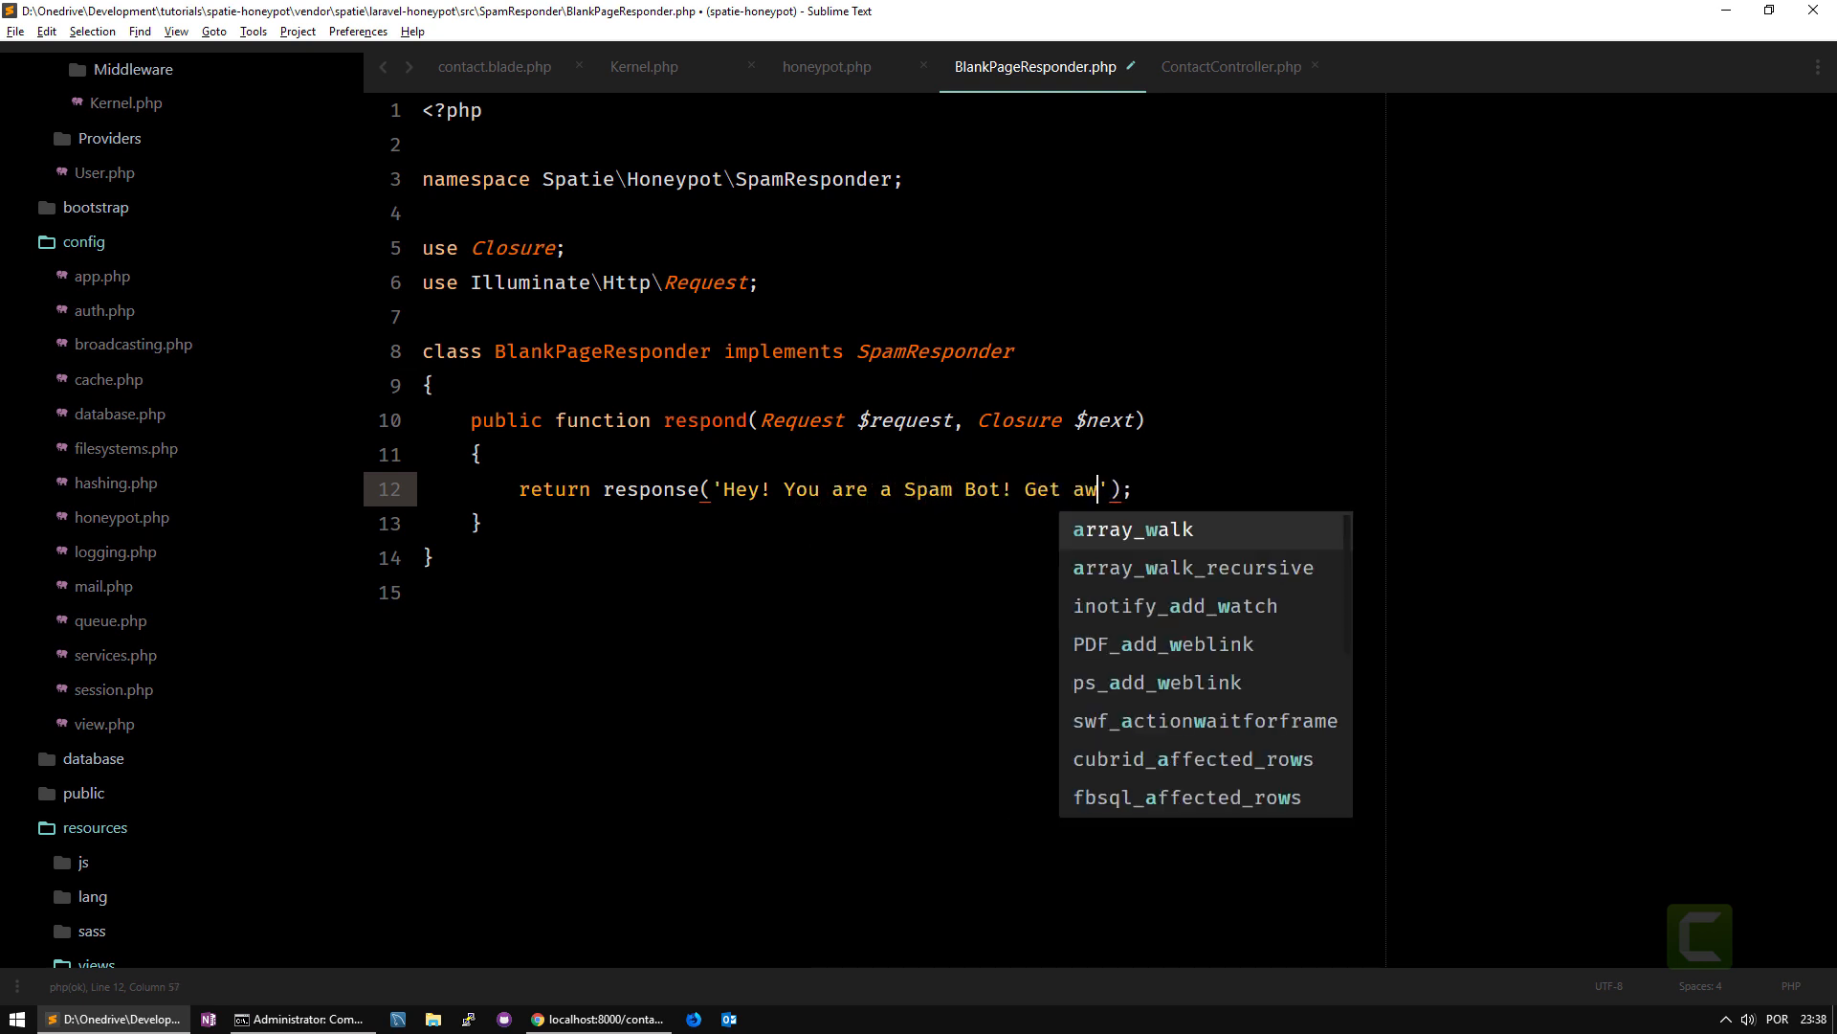
type("ay! :)")
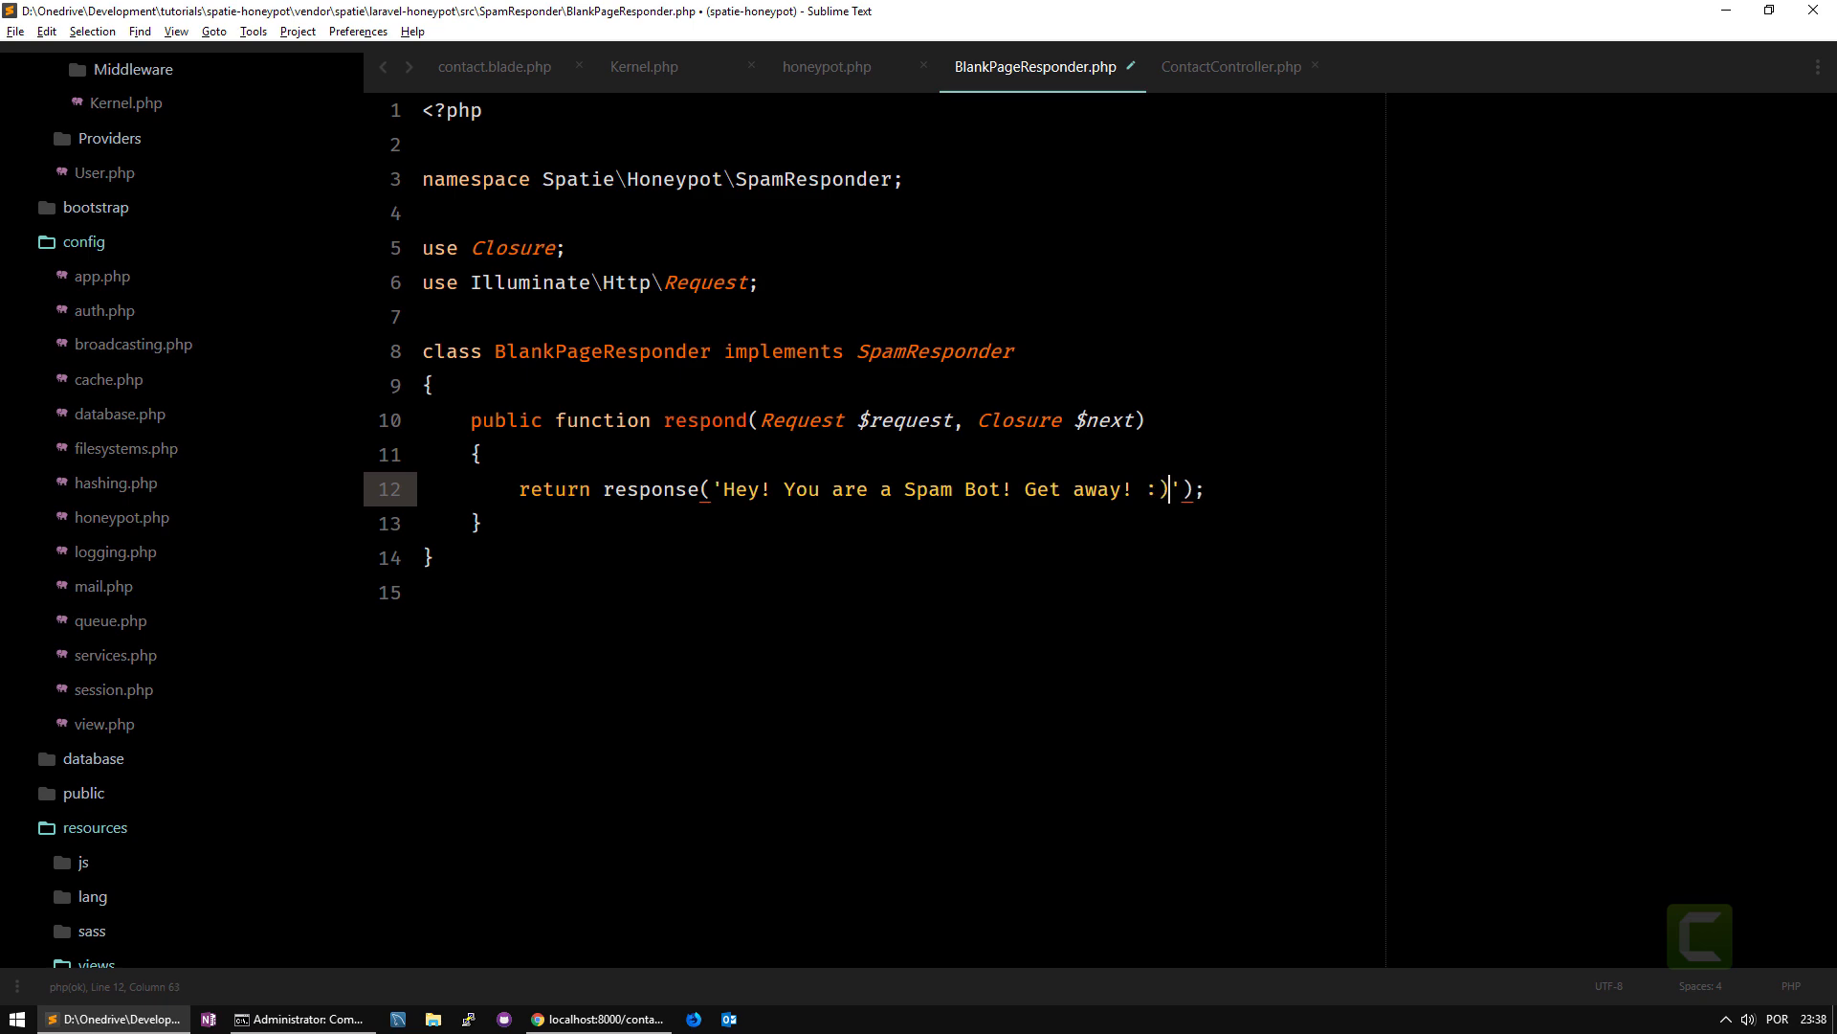
key("ctrl+s")
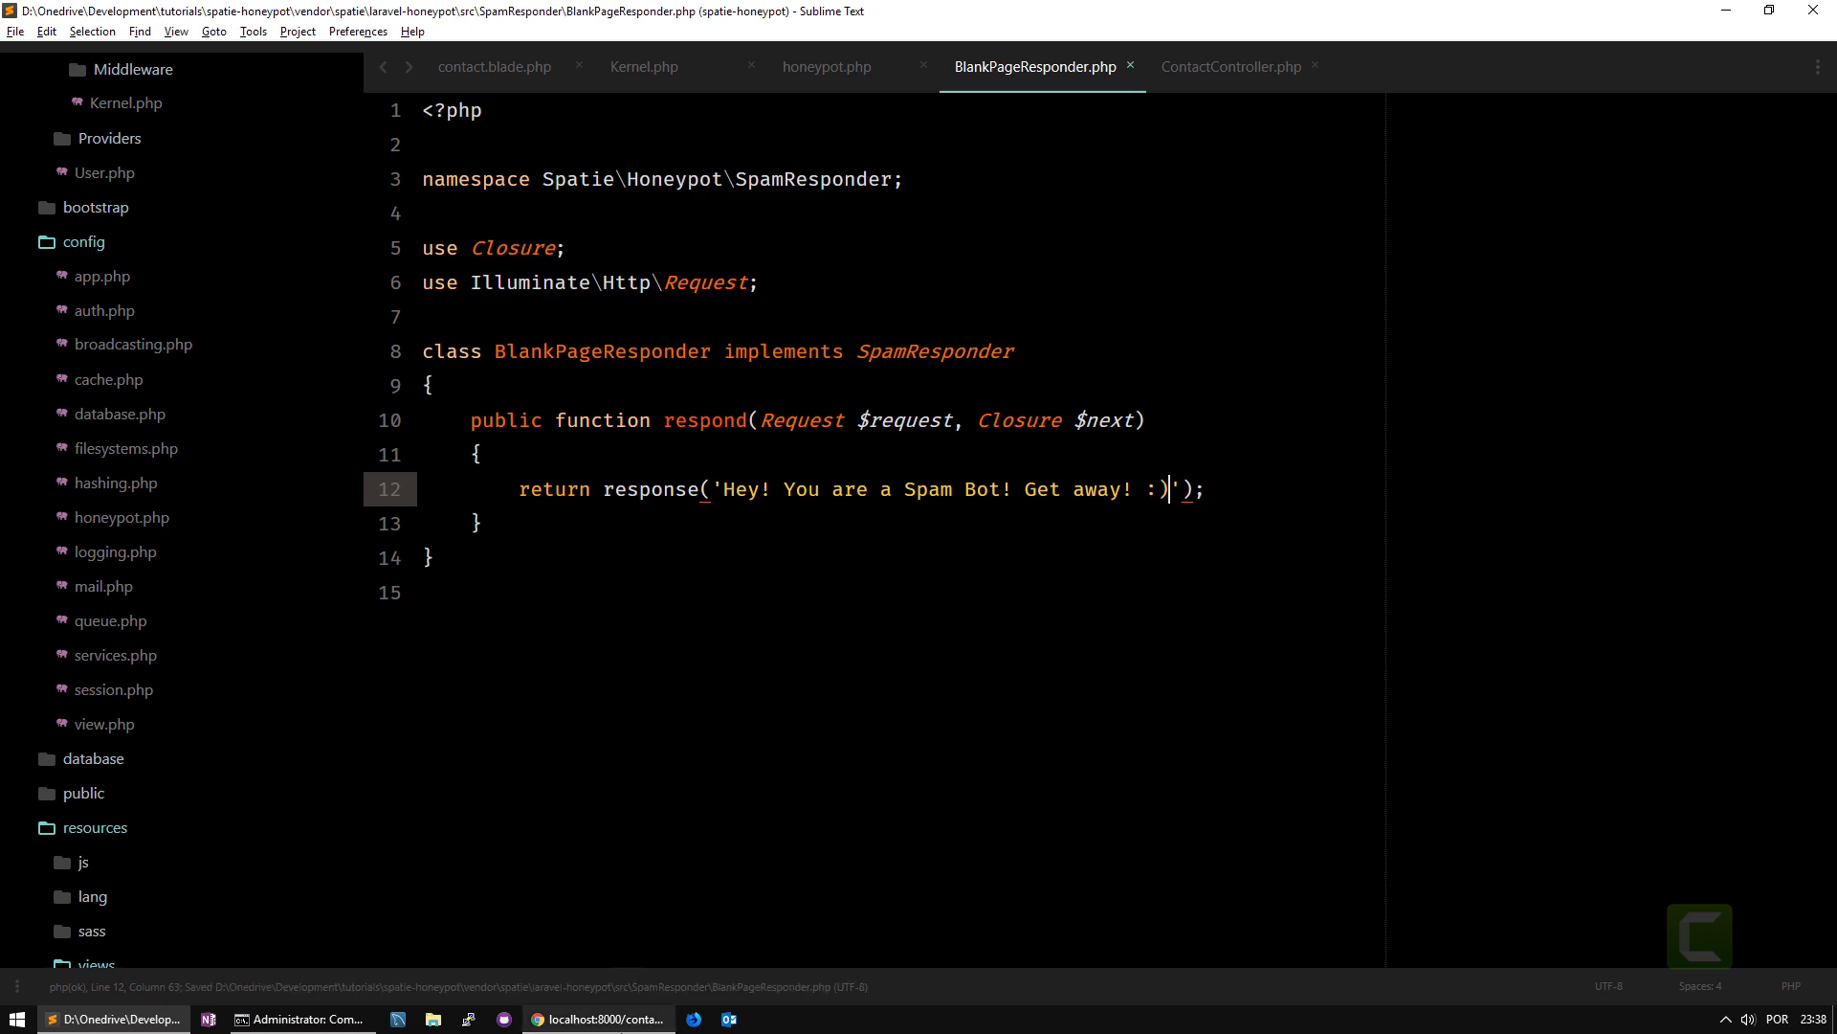
left_click(596, 1017)
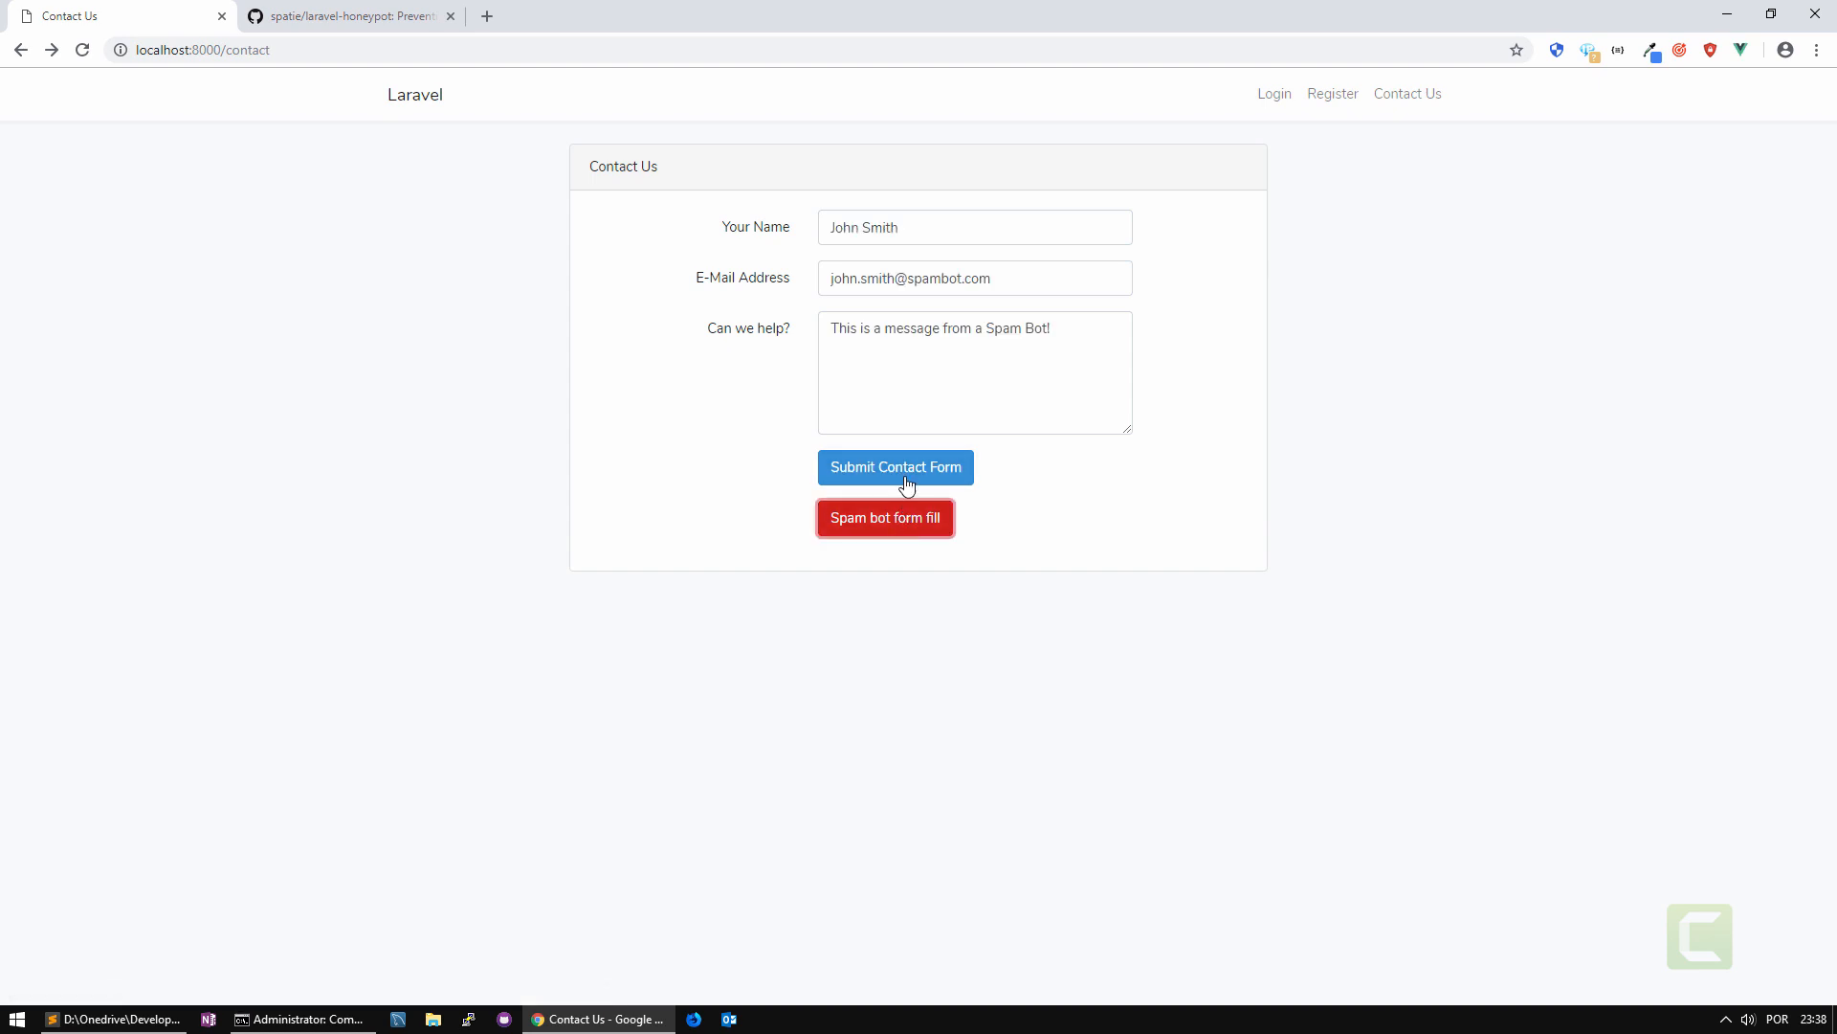
left_click(894, 466)
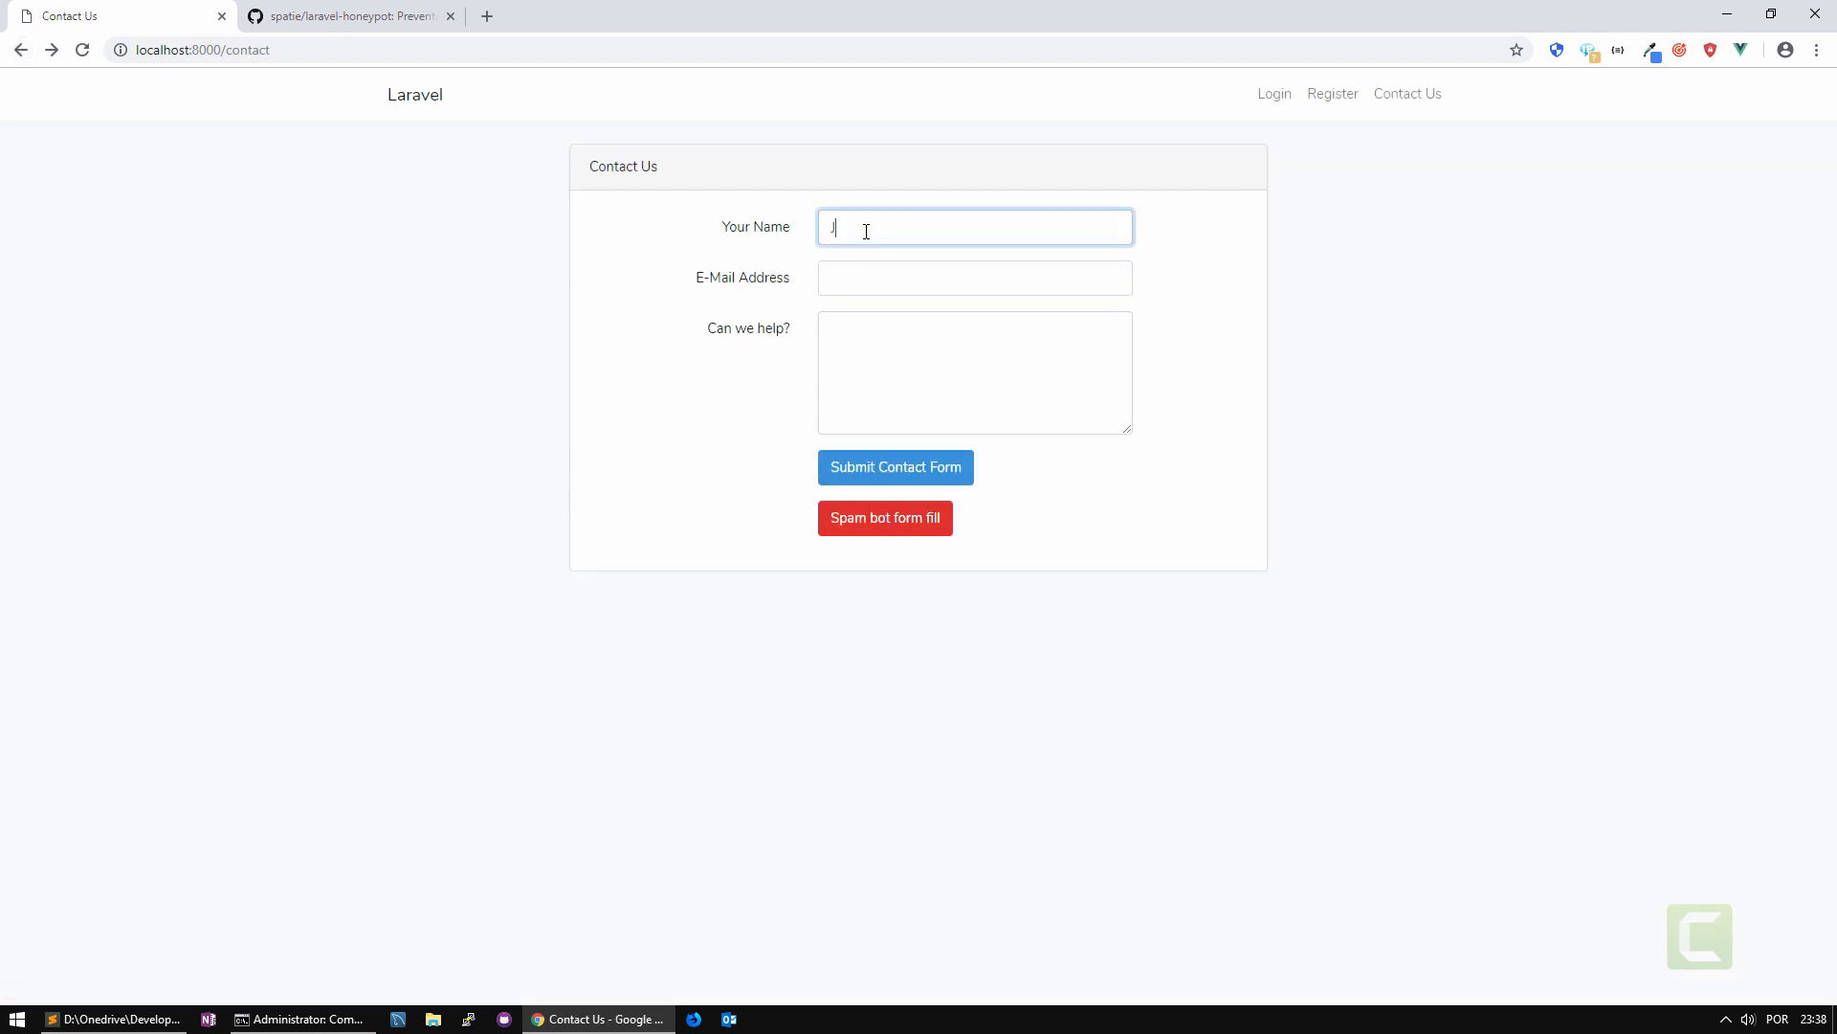
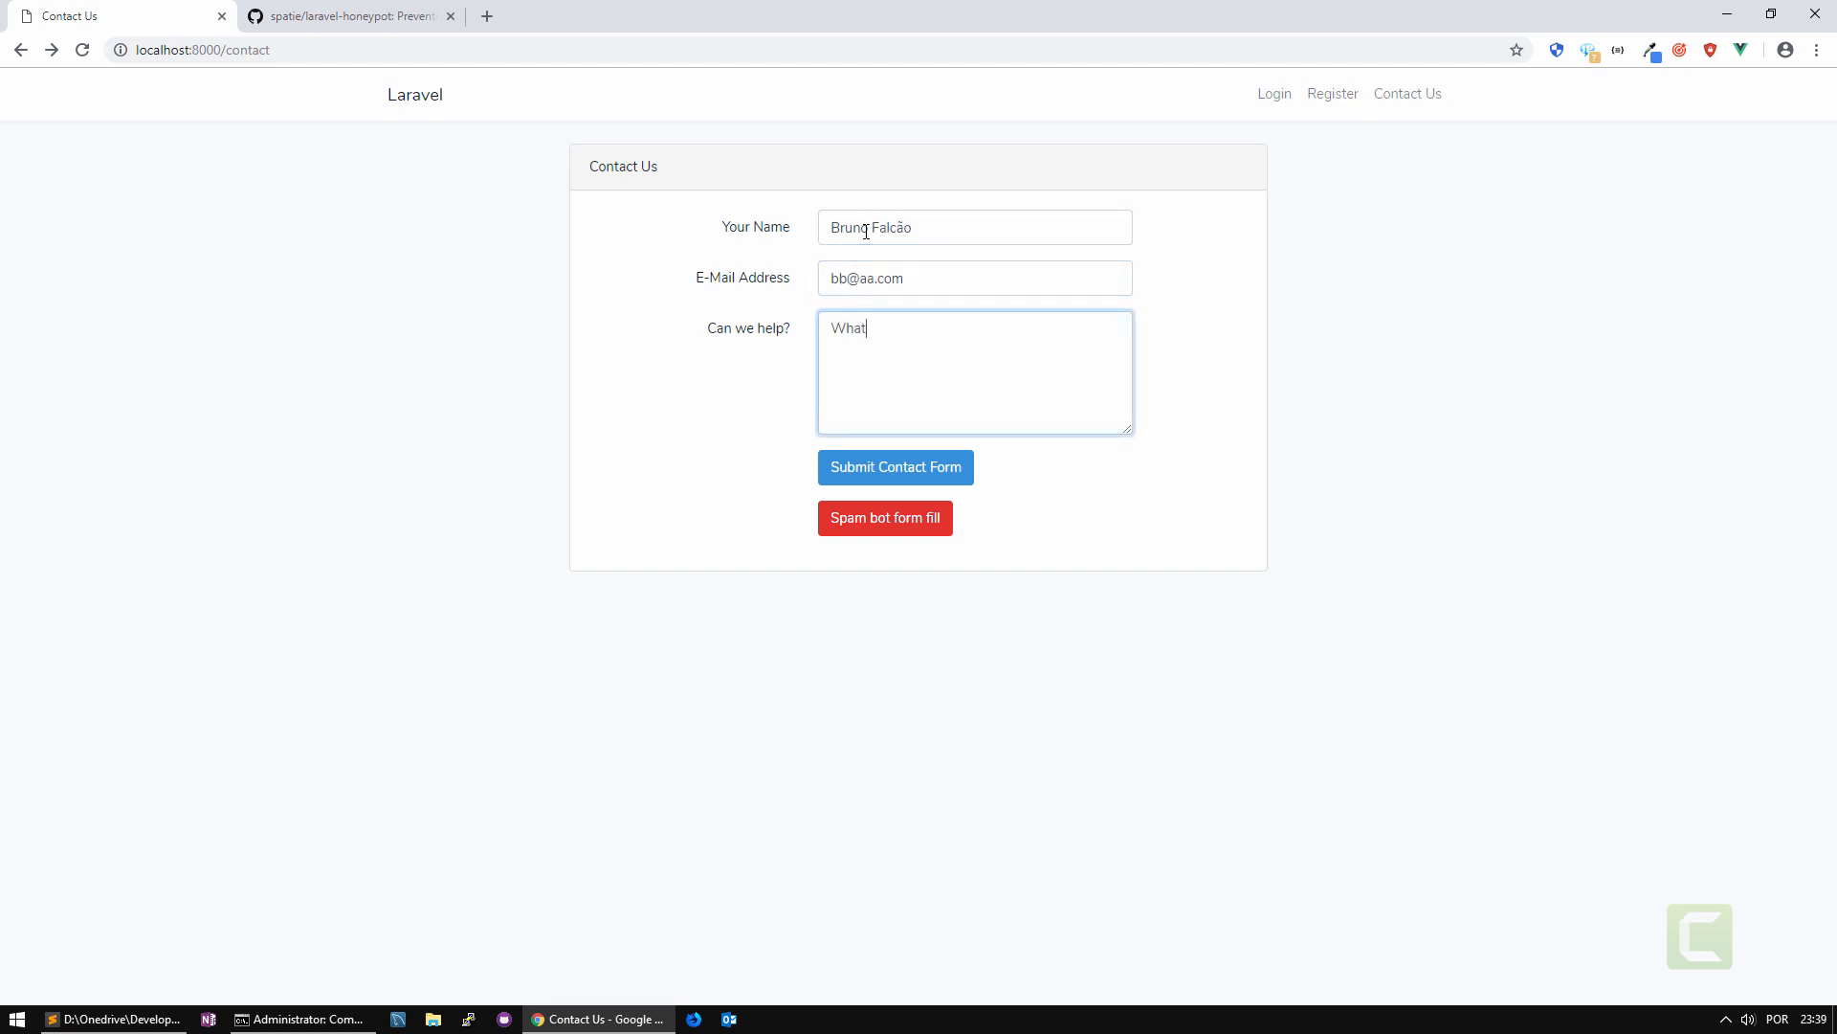
left_click(893, 466)
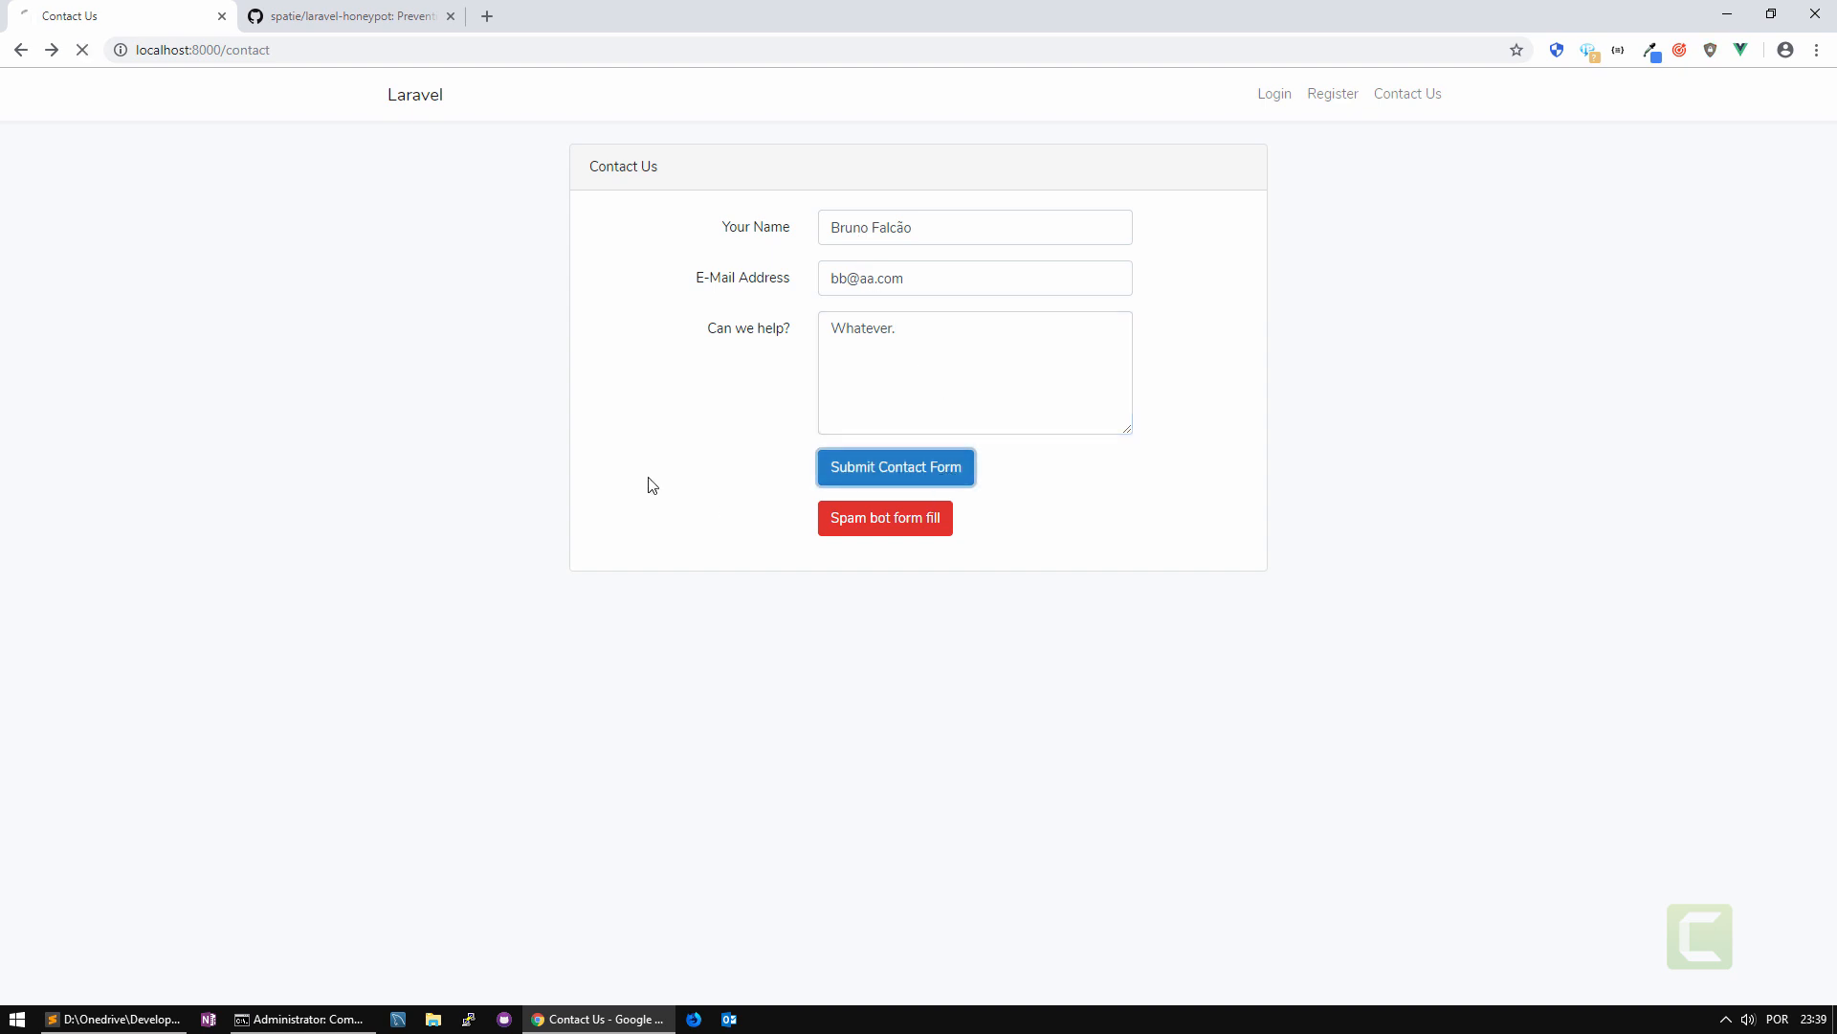
left_click(894, 466)
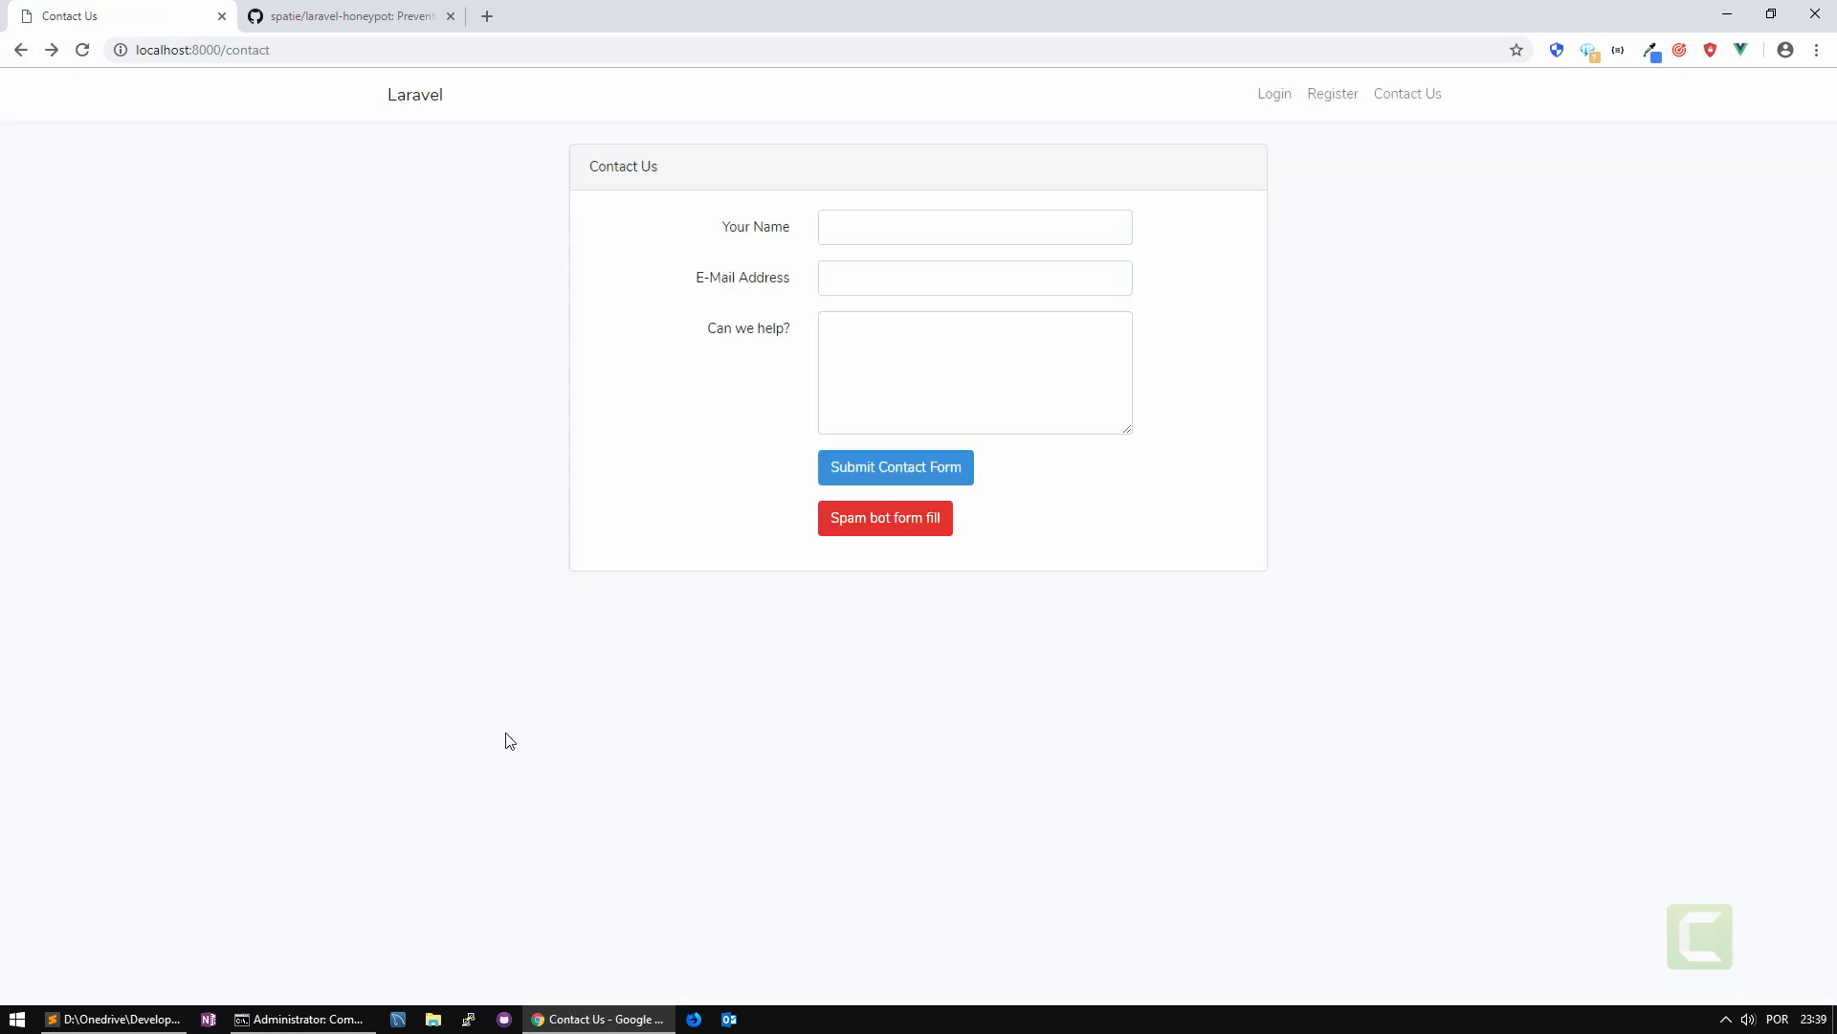
mouse_move(597, 1017)
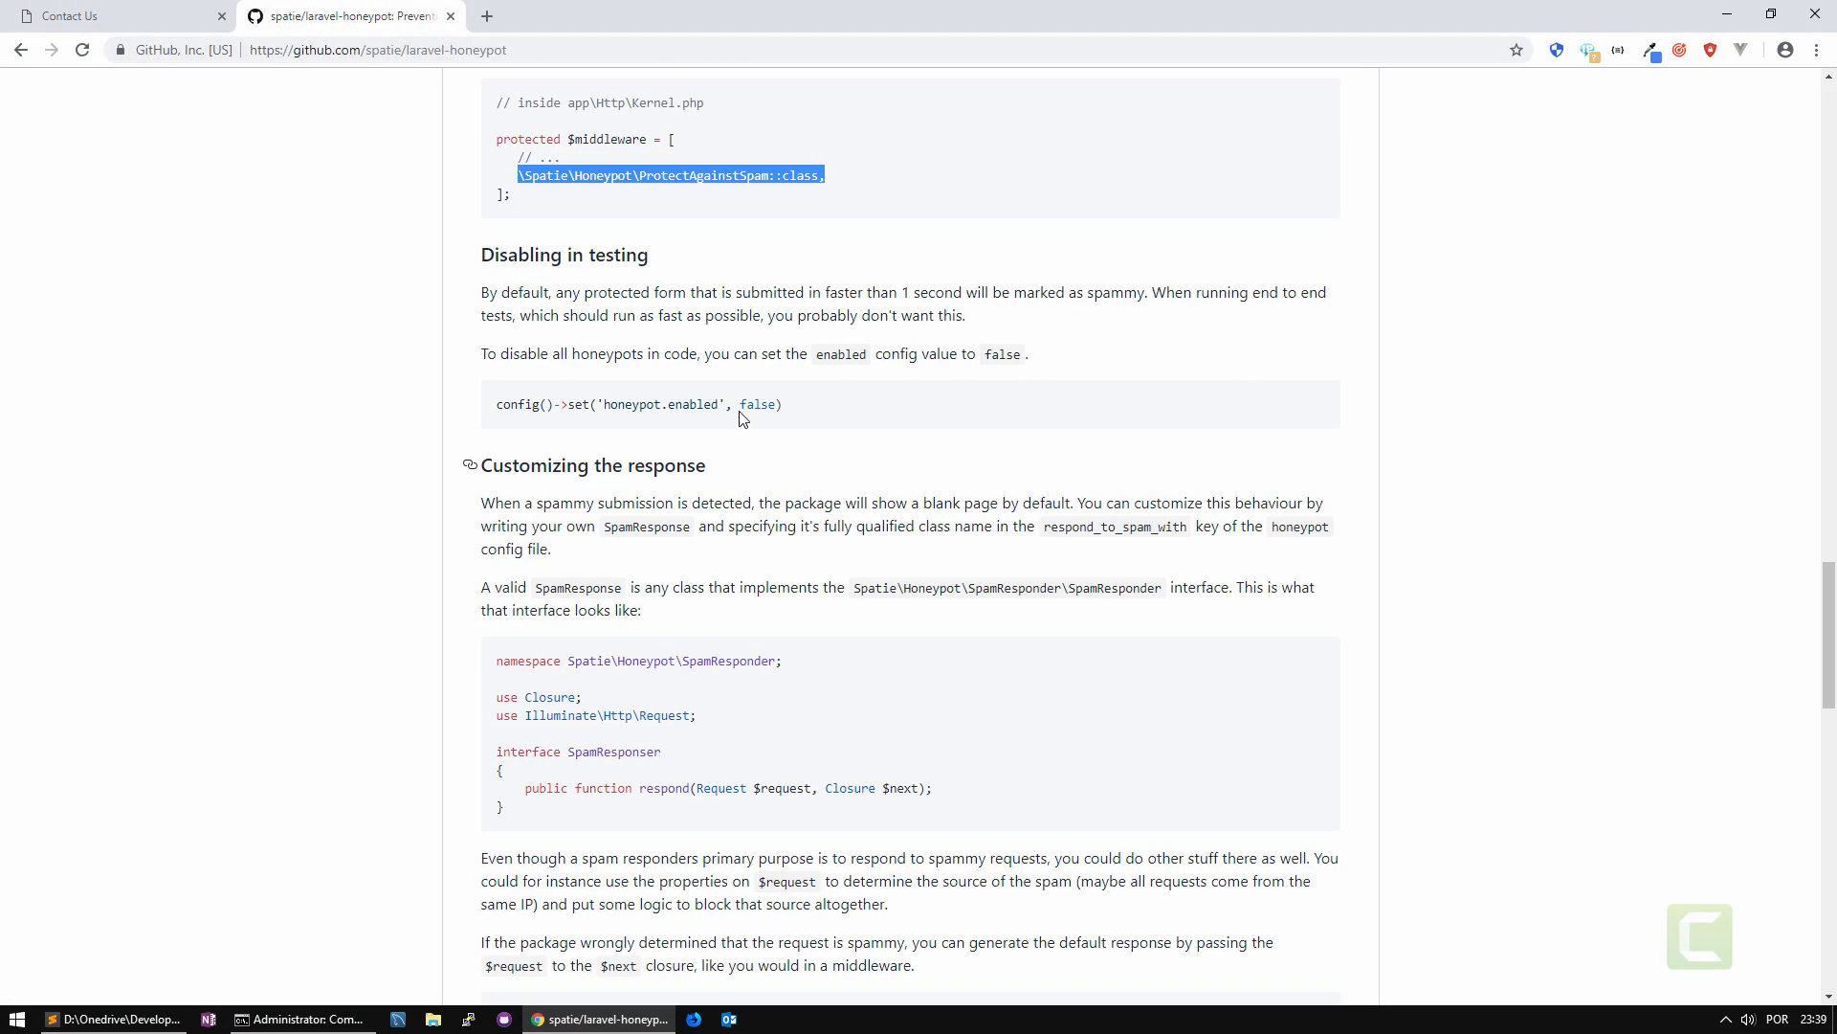
Read the README's disabling-in-testing, custom spam responder and customizing-fields sections.
double_click(693, 404)
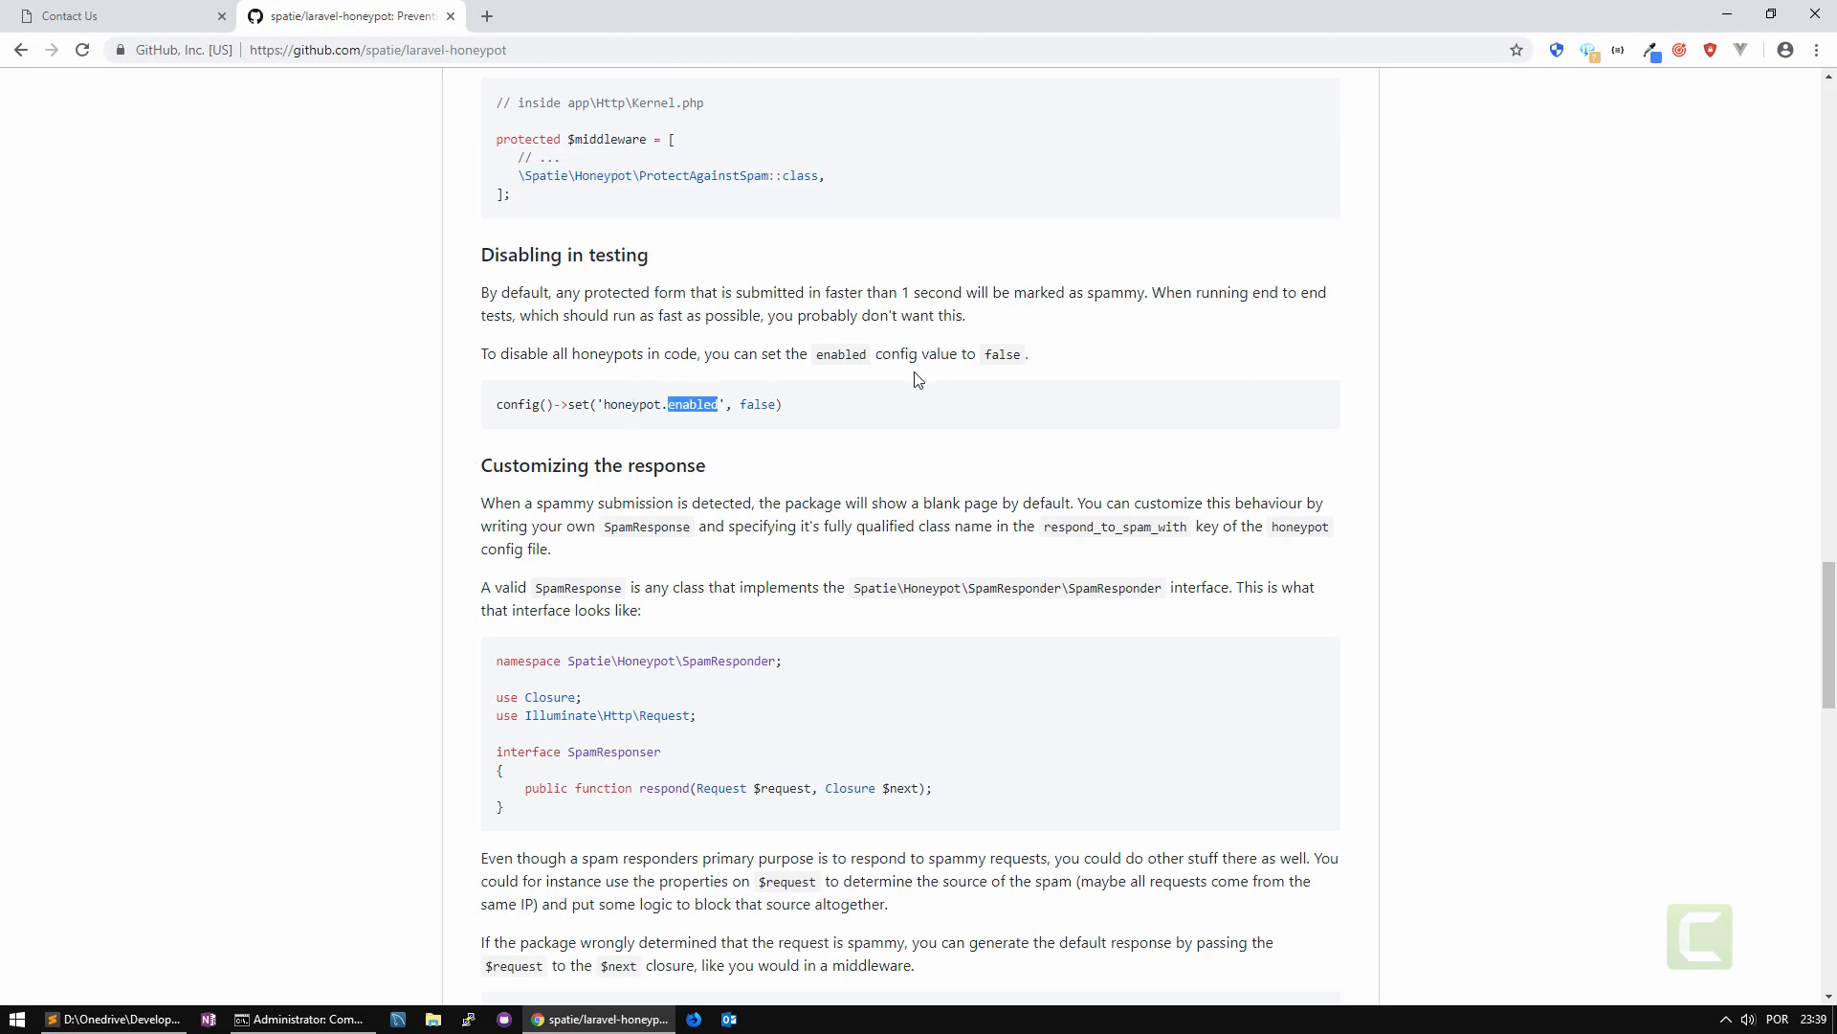
scroll("down", 3)
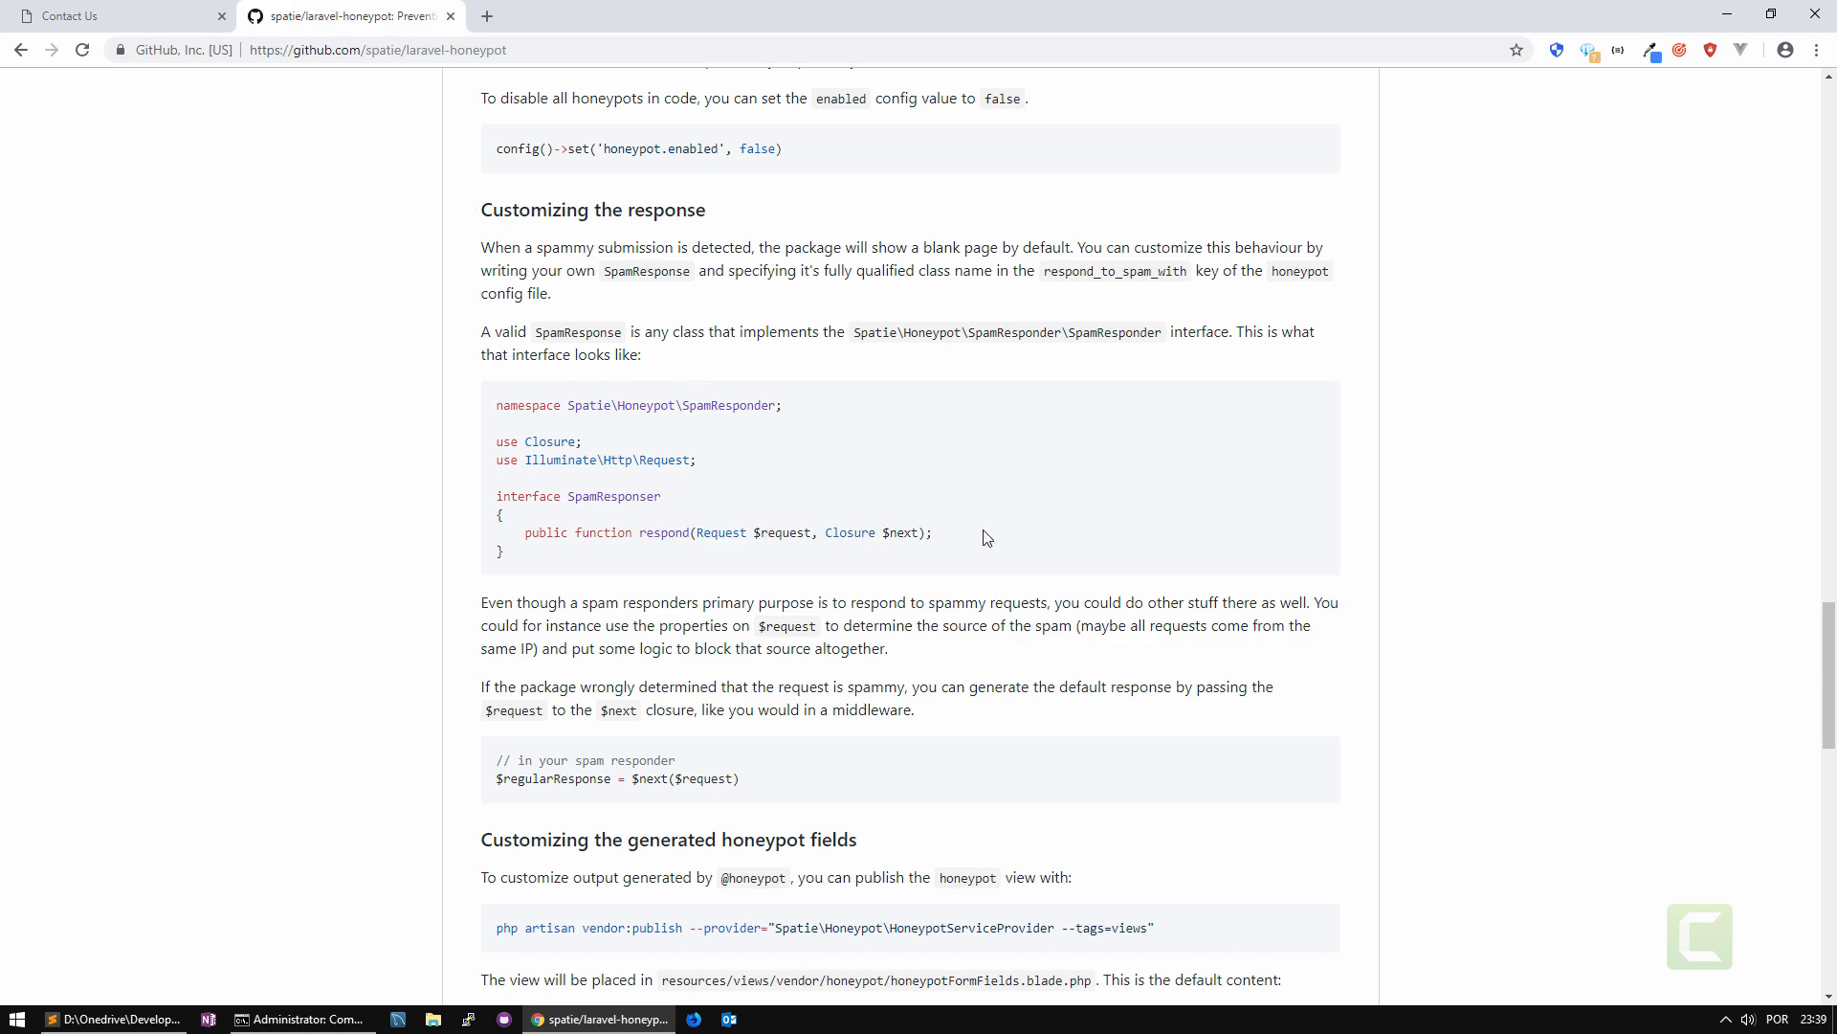
scroll("down", 3)
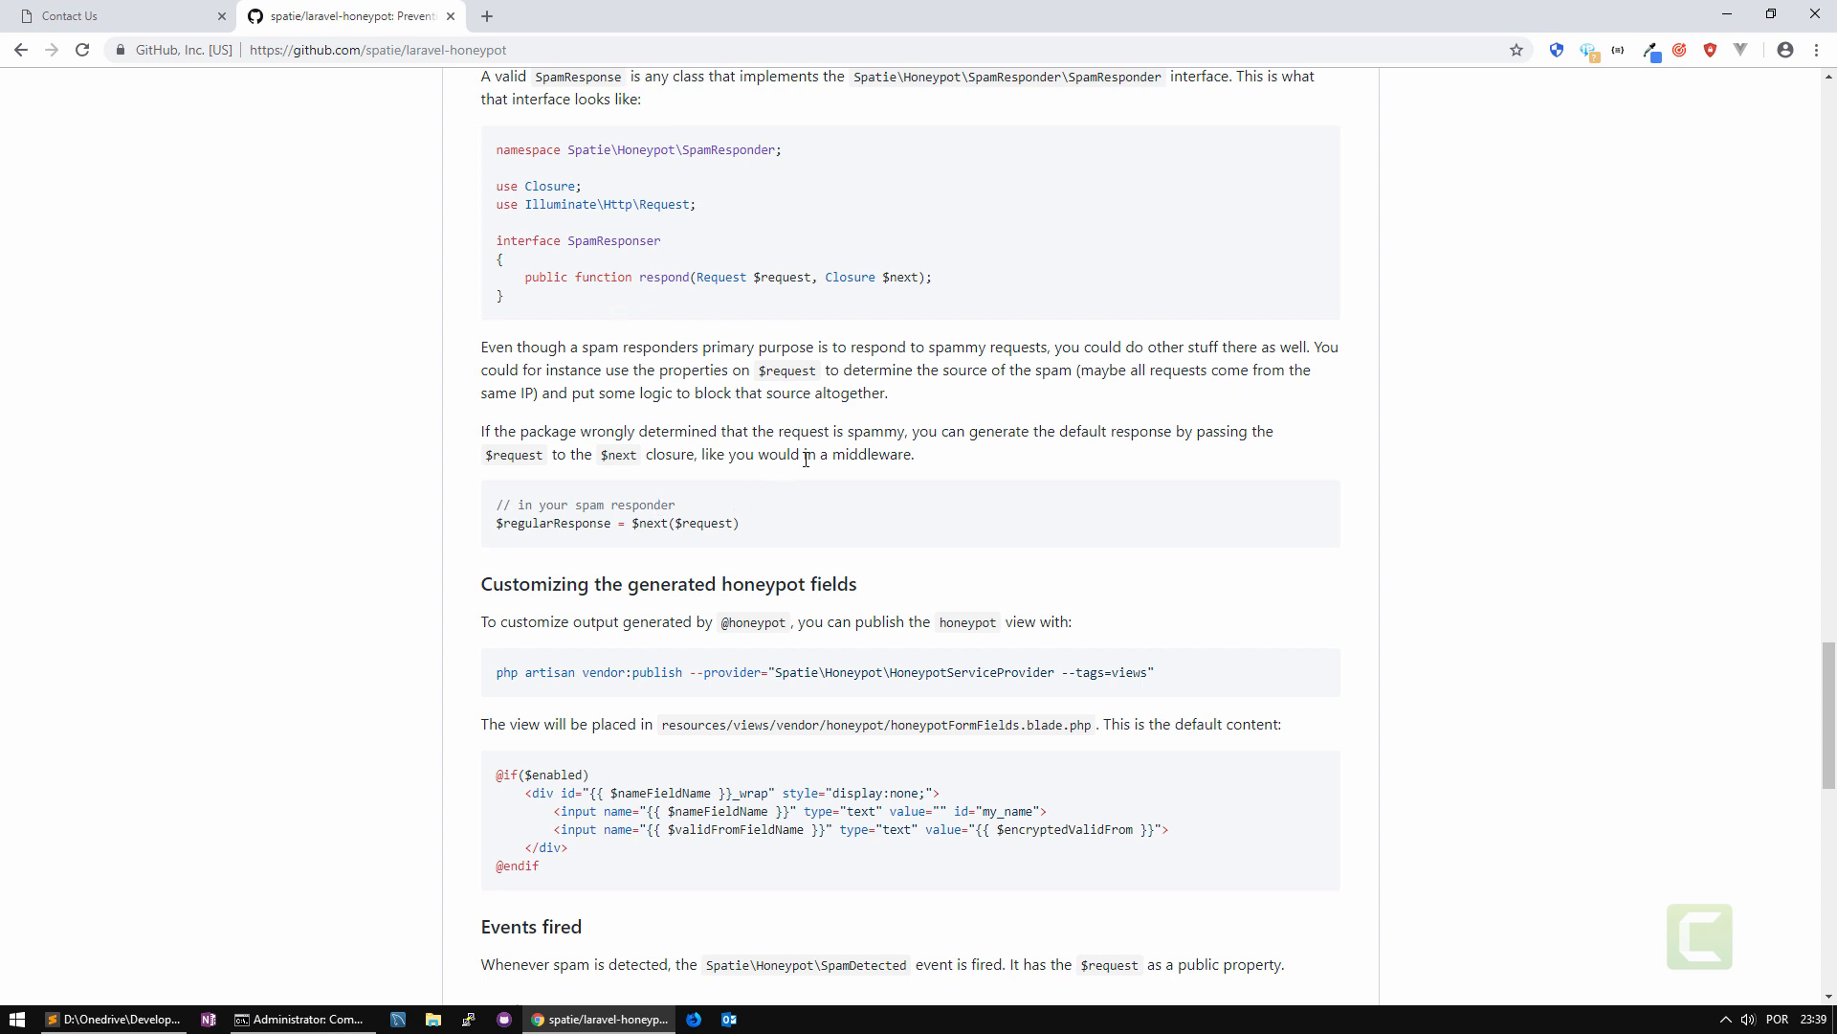
mouse_move(761, 455)
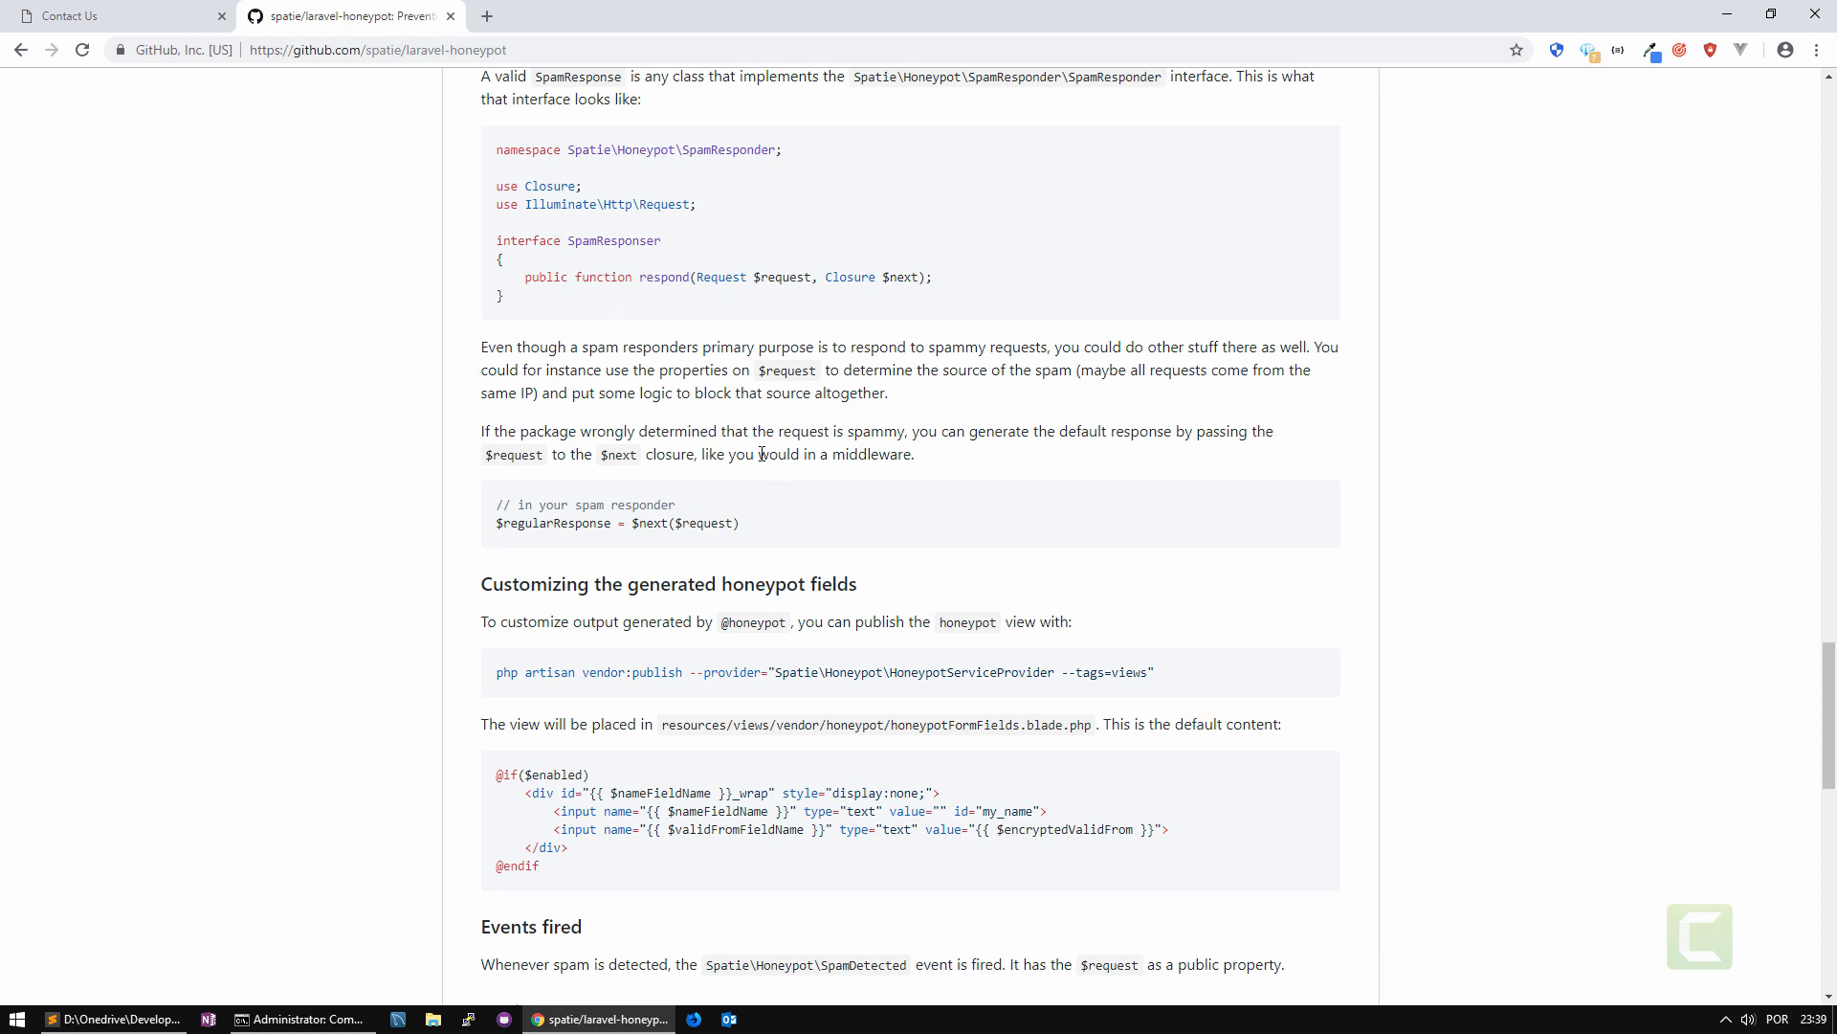
mouse_move(706, 277)
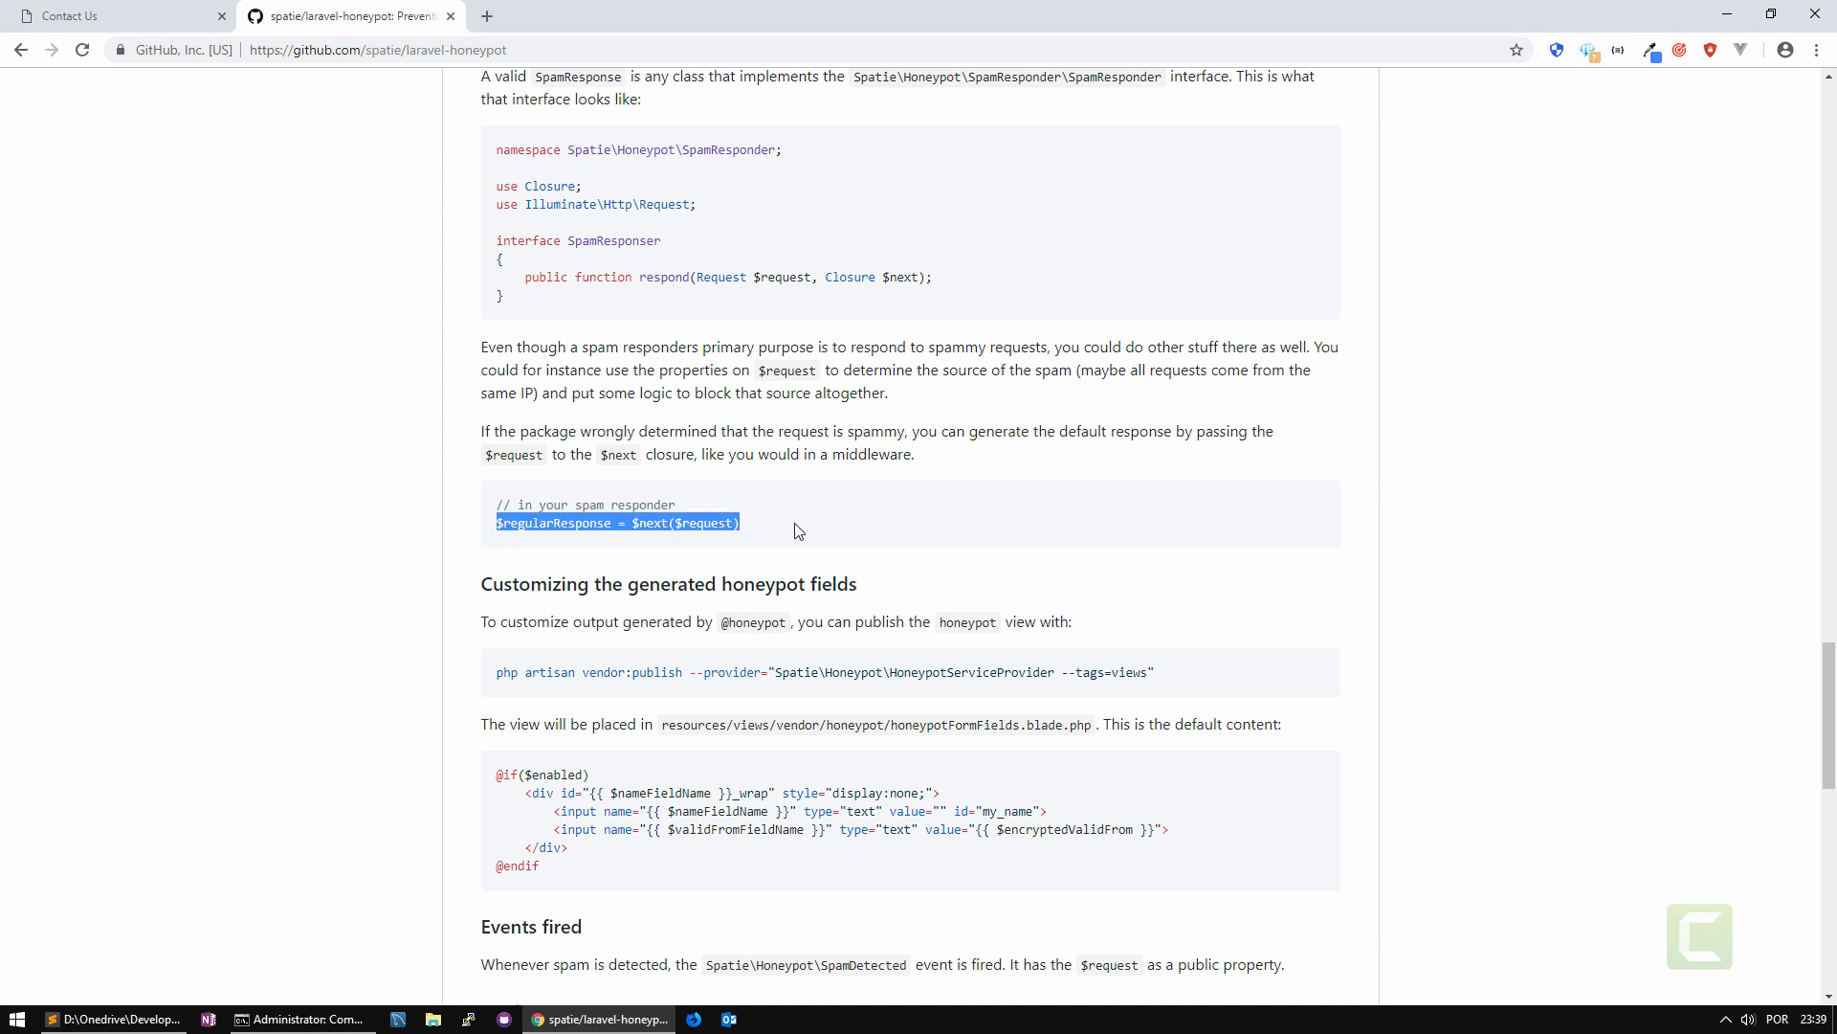
double_click(650, 522)
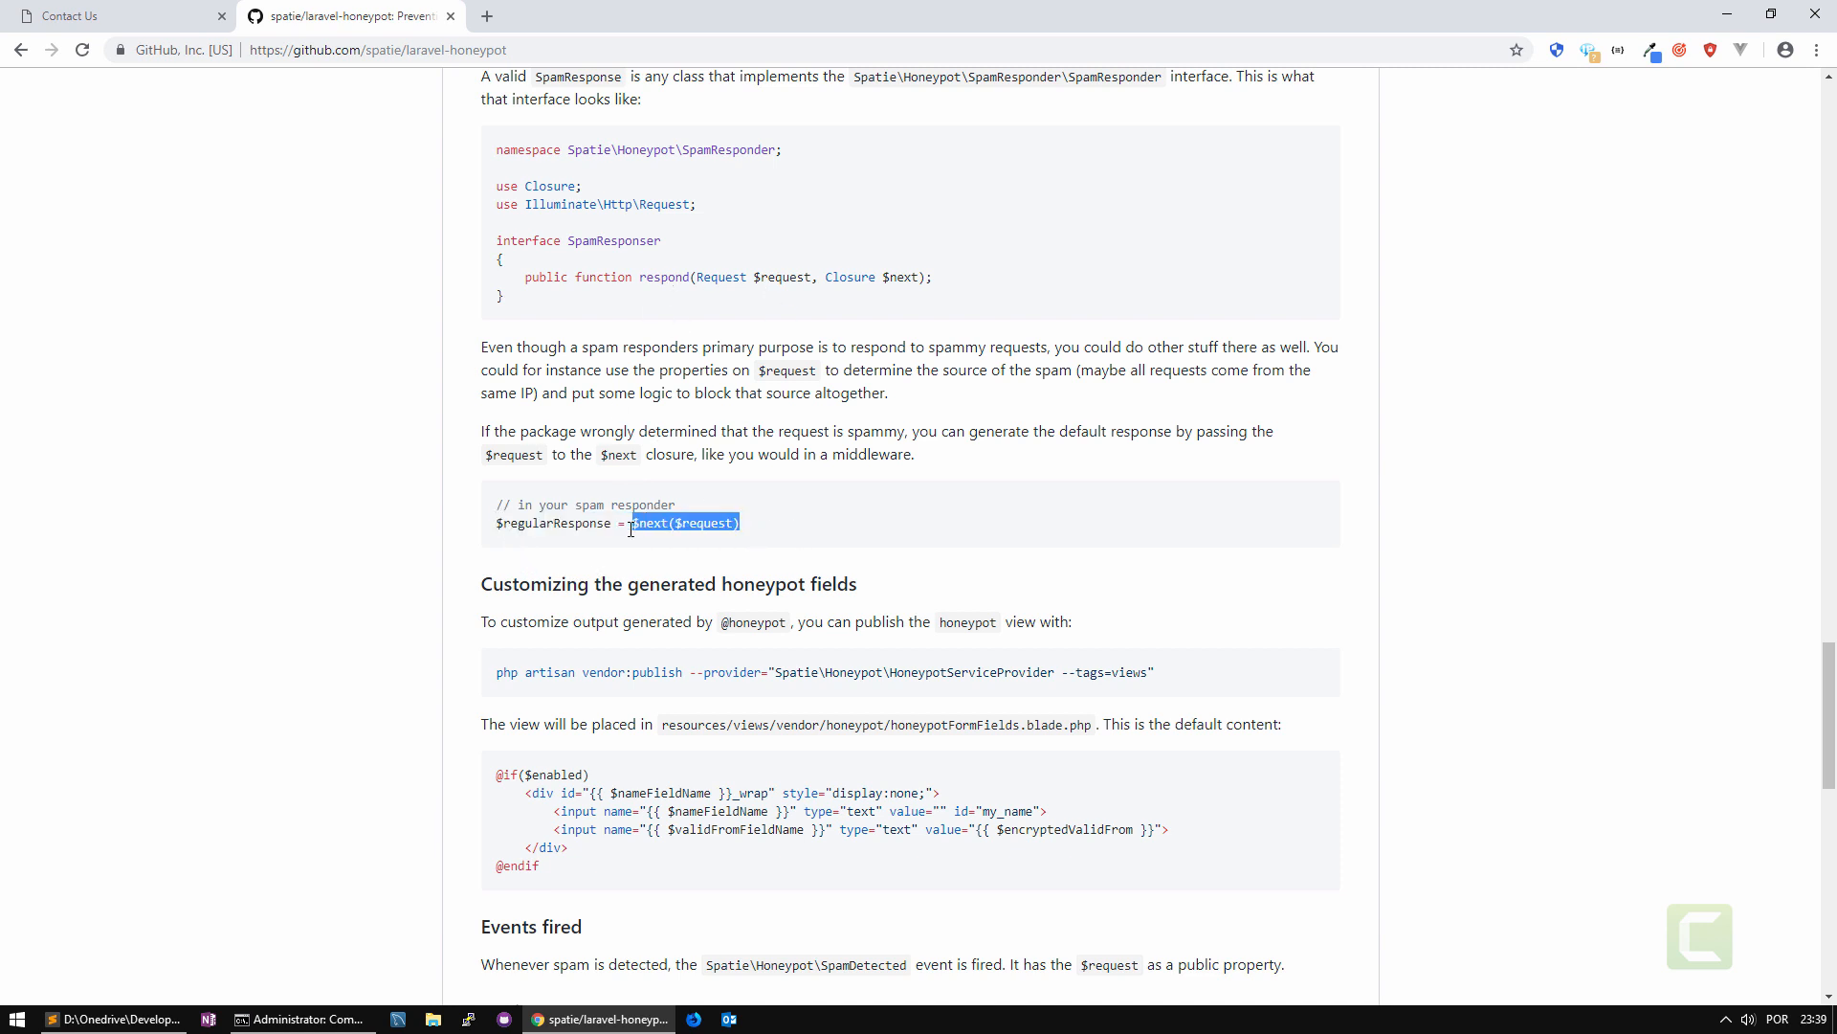
scroll("down", 3)
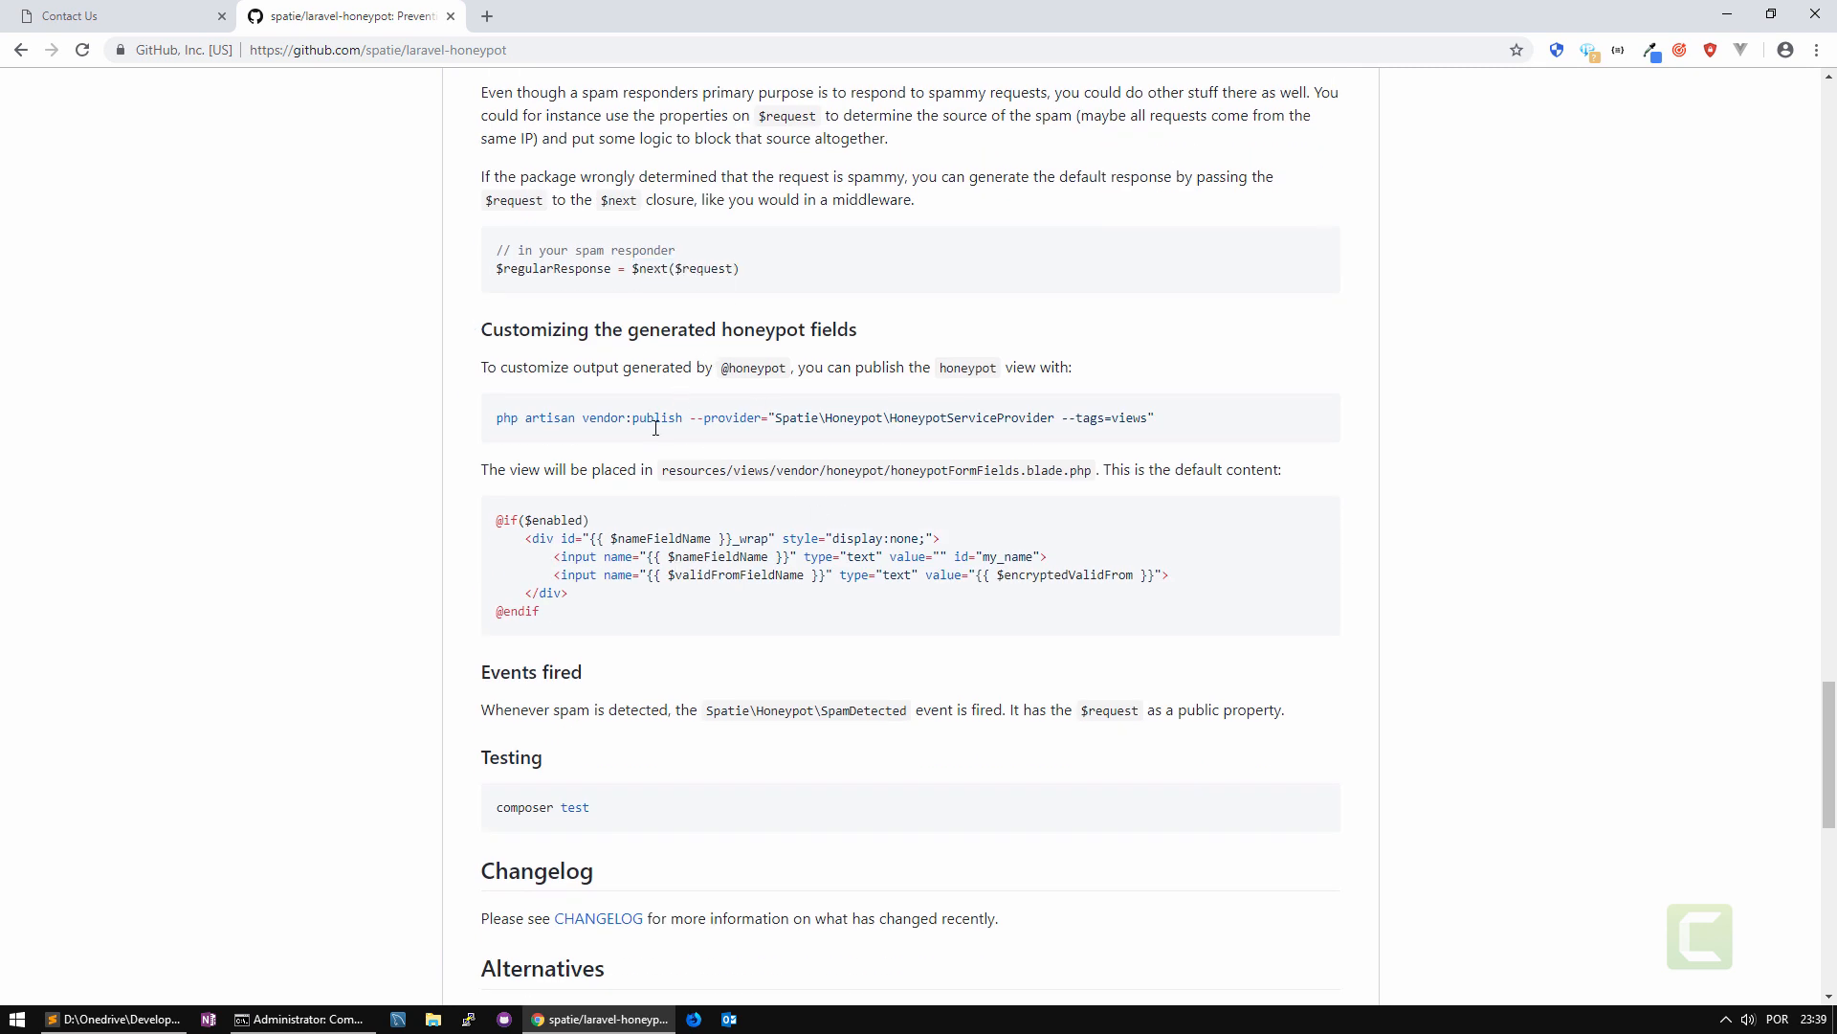
mouse_move(949, 370)
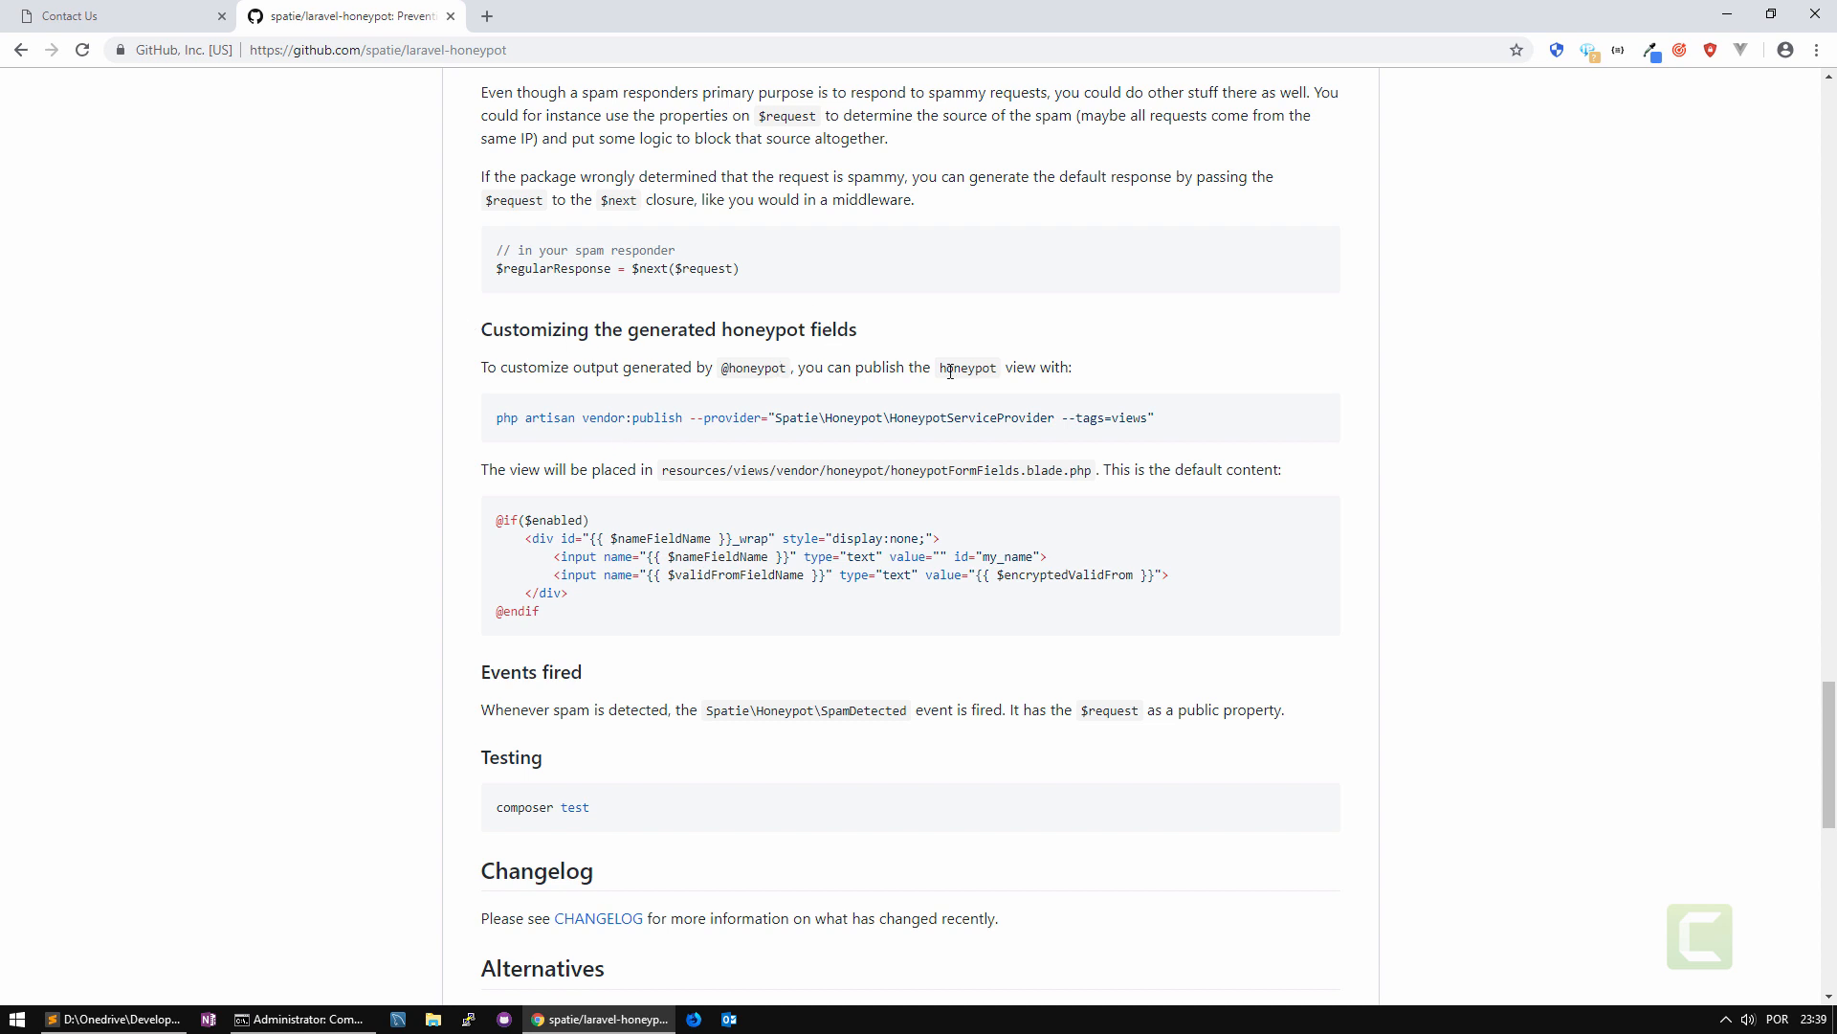
mouse_move(773, 368)
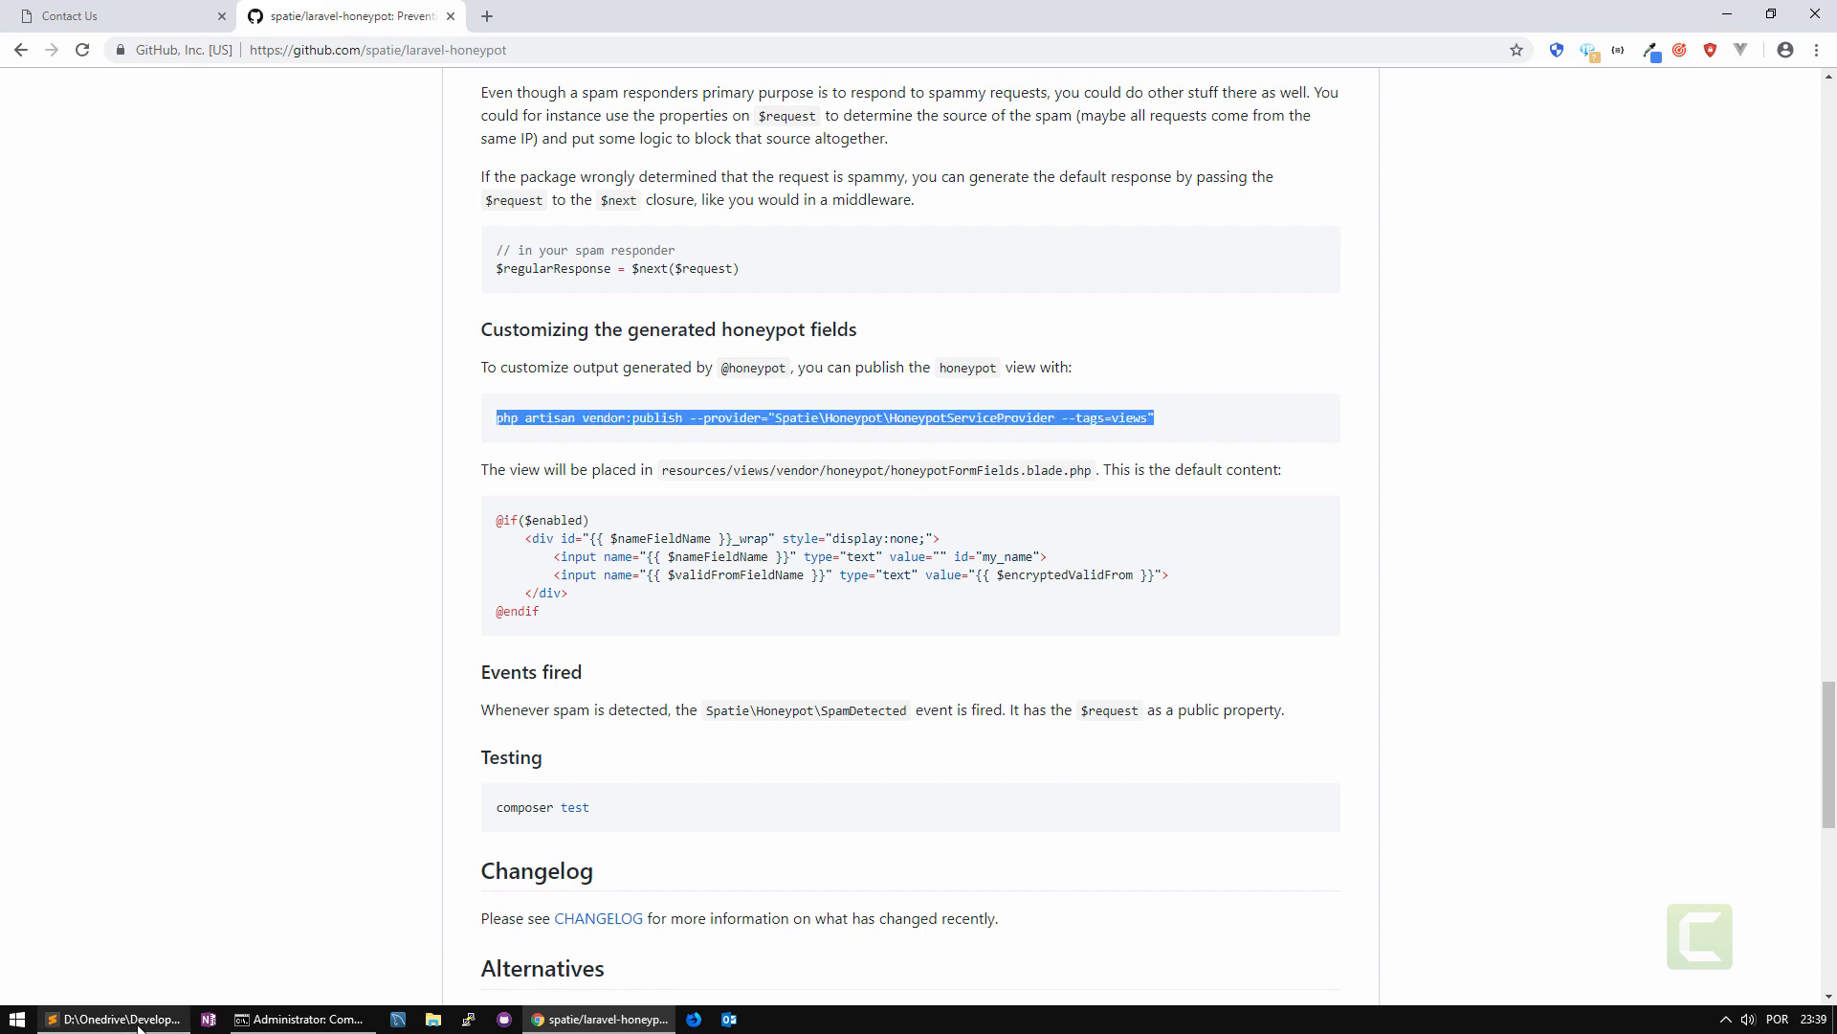
Refresh and re-expand the resources/views folder in Sublime Text, then bring Command Prompt forward.
left_click(113, 1018)
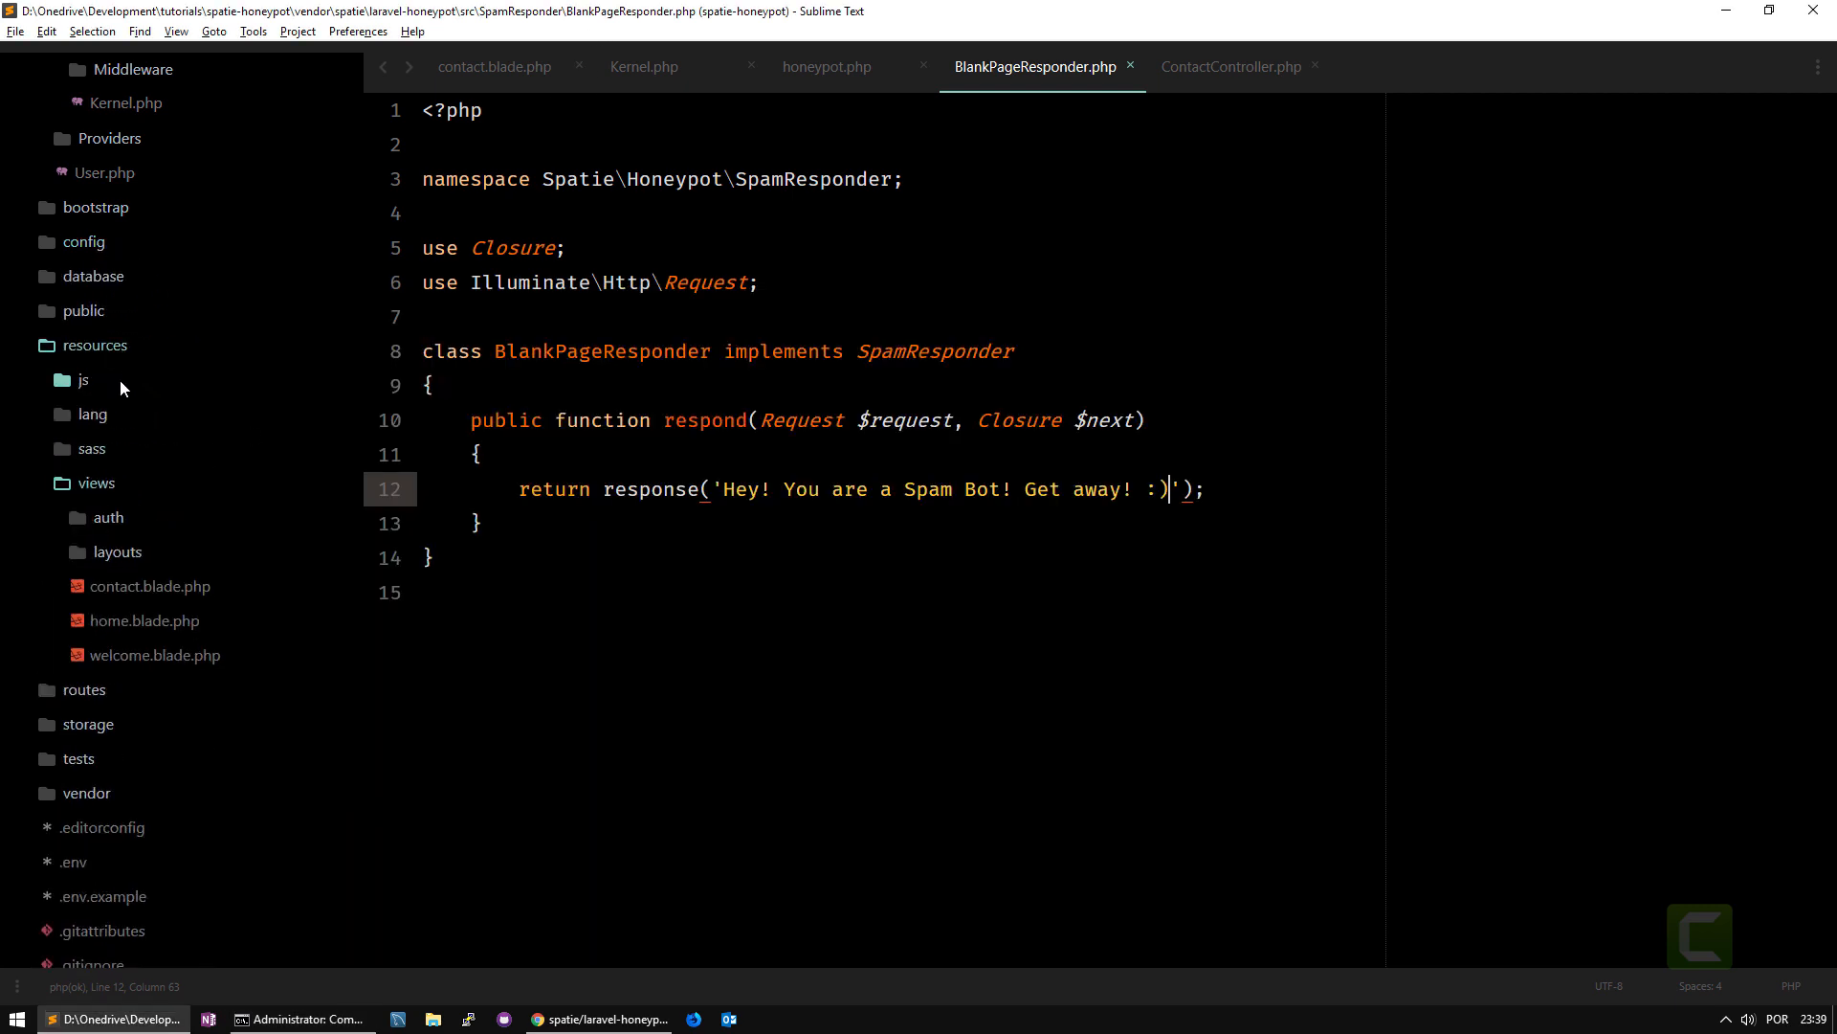
left_click(95, 482)
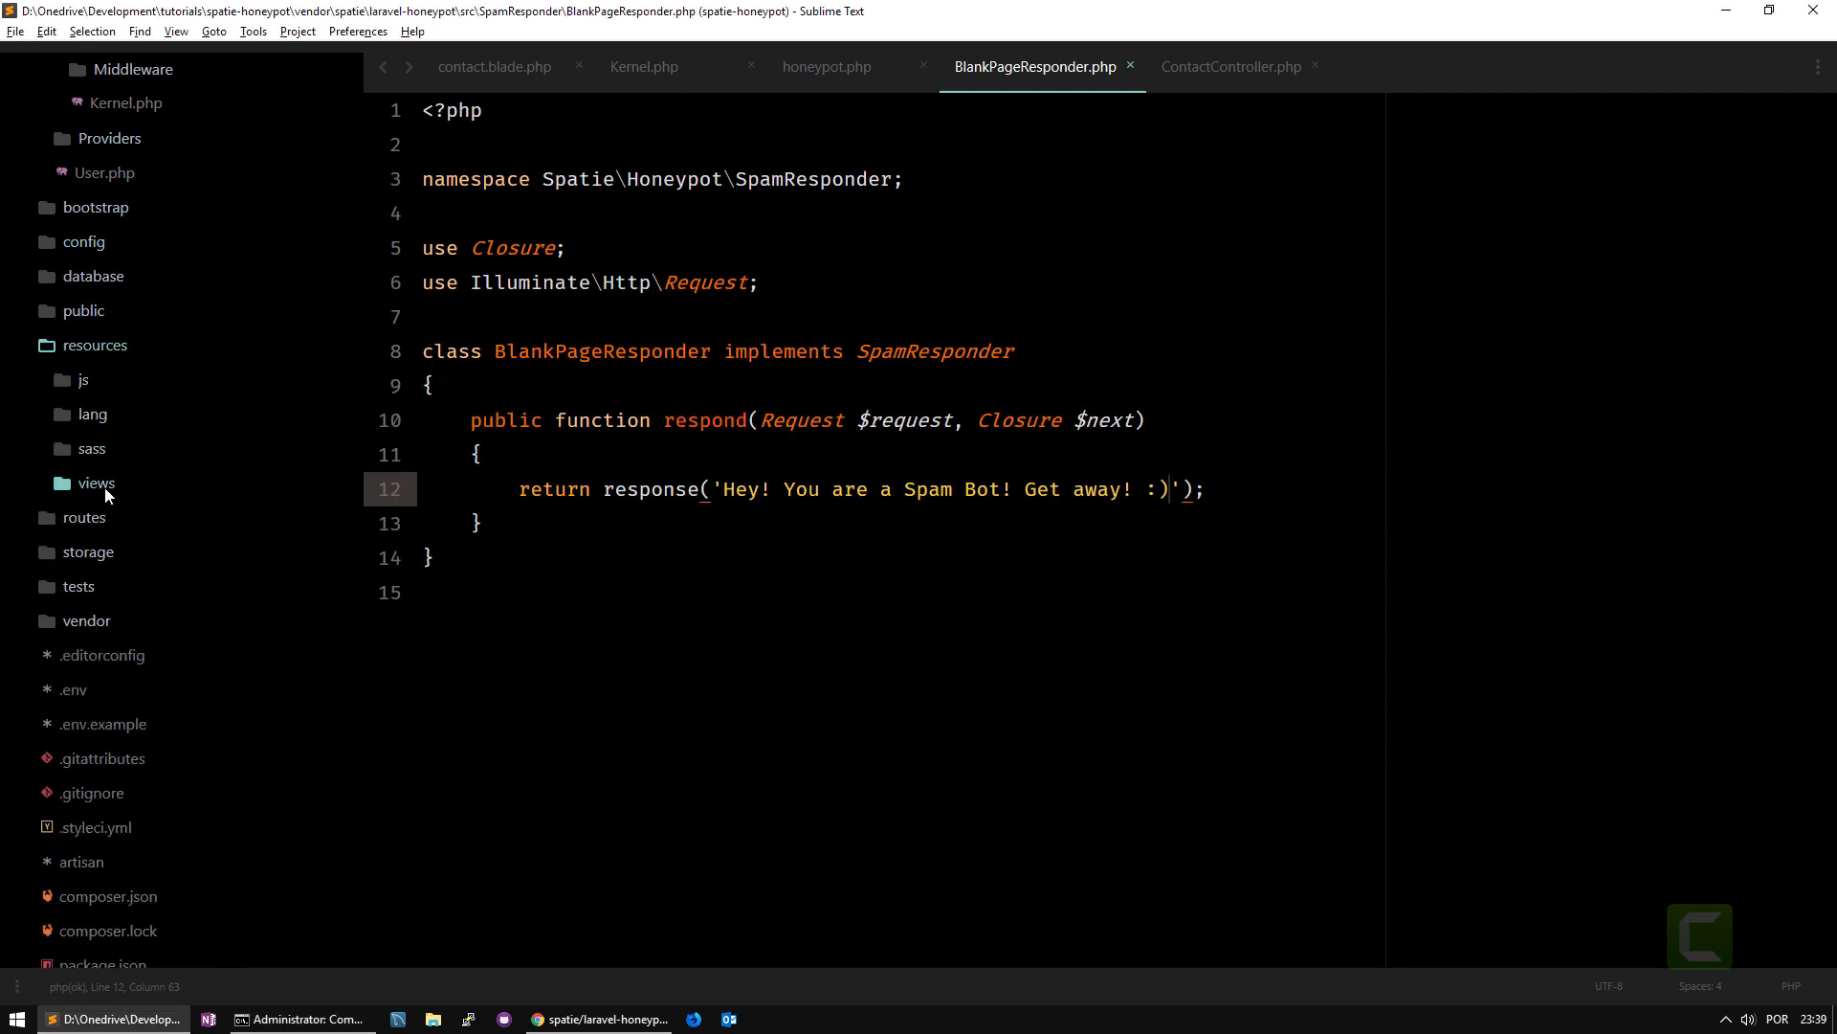
right_click(94, 345)
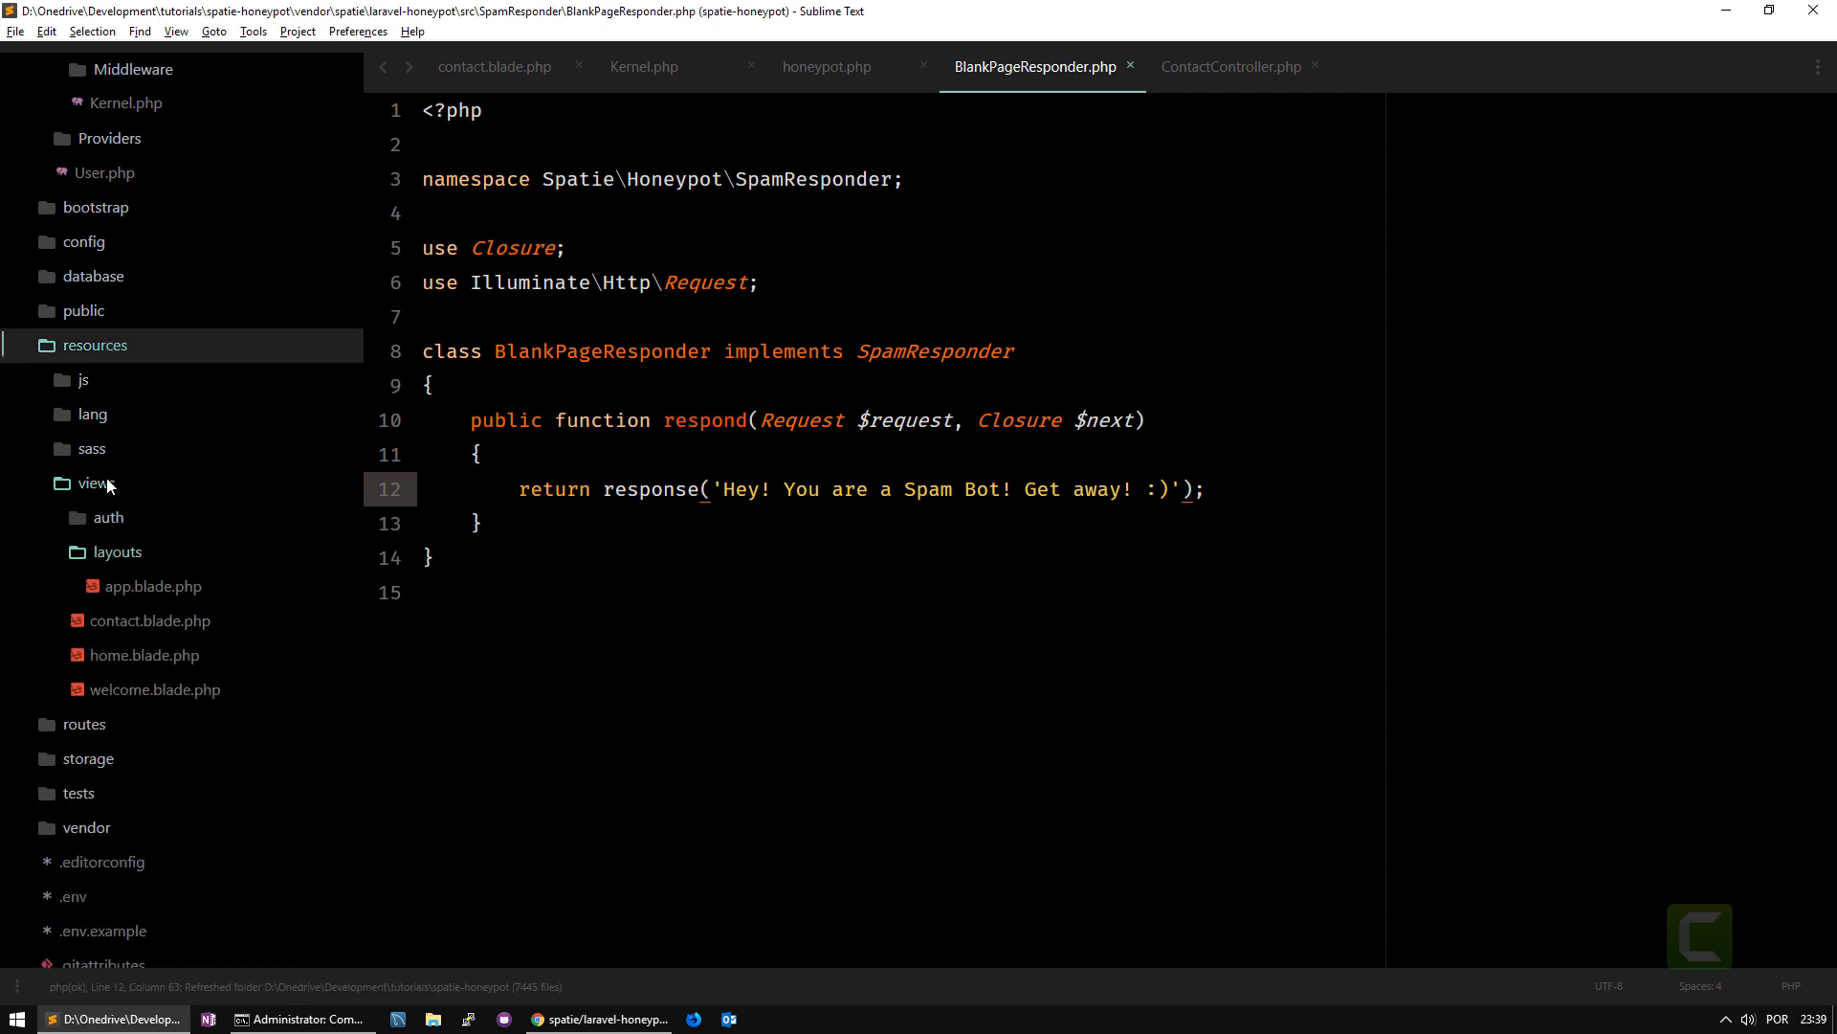
left_click(92, 481)
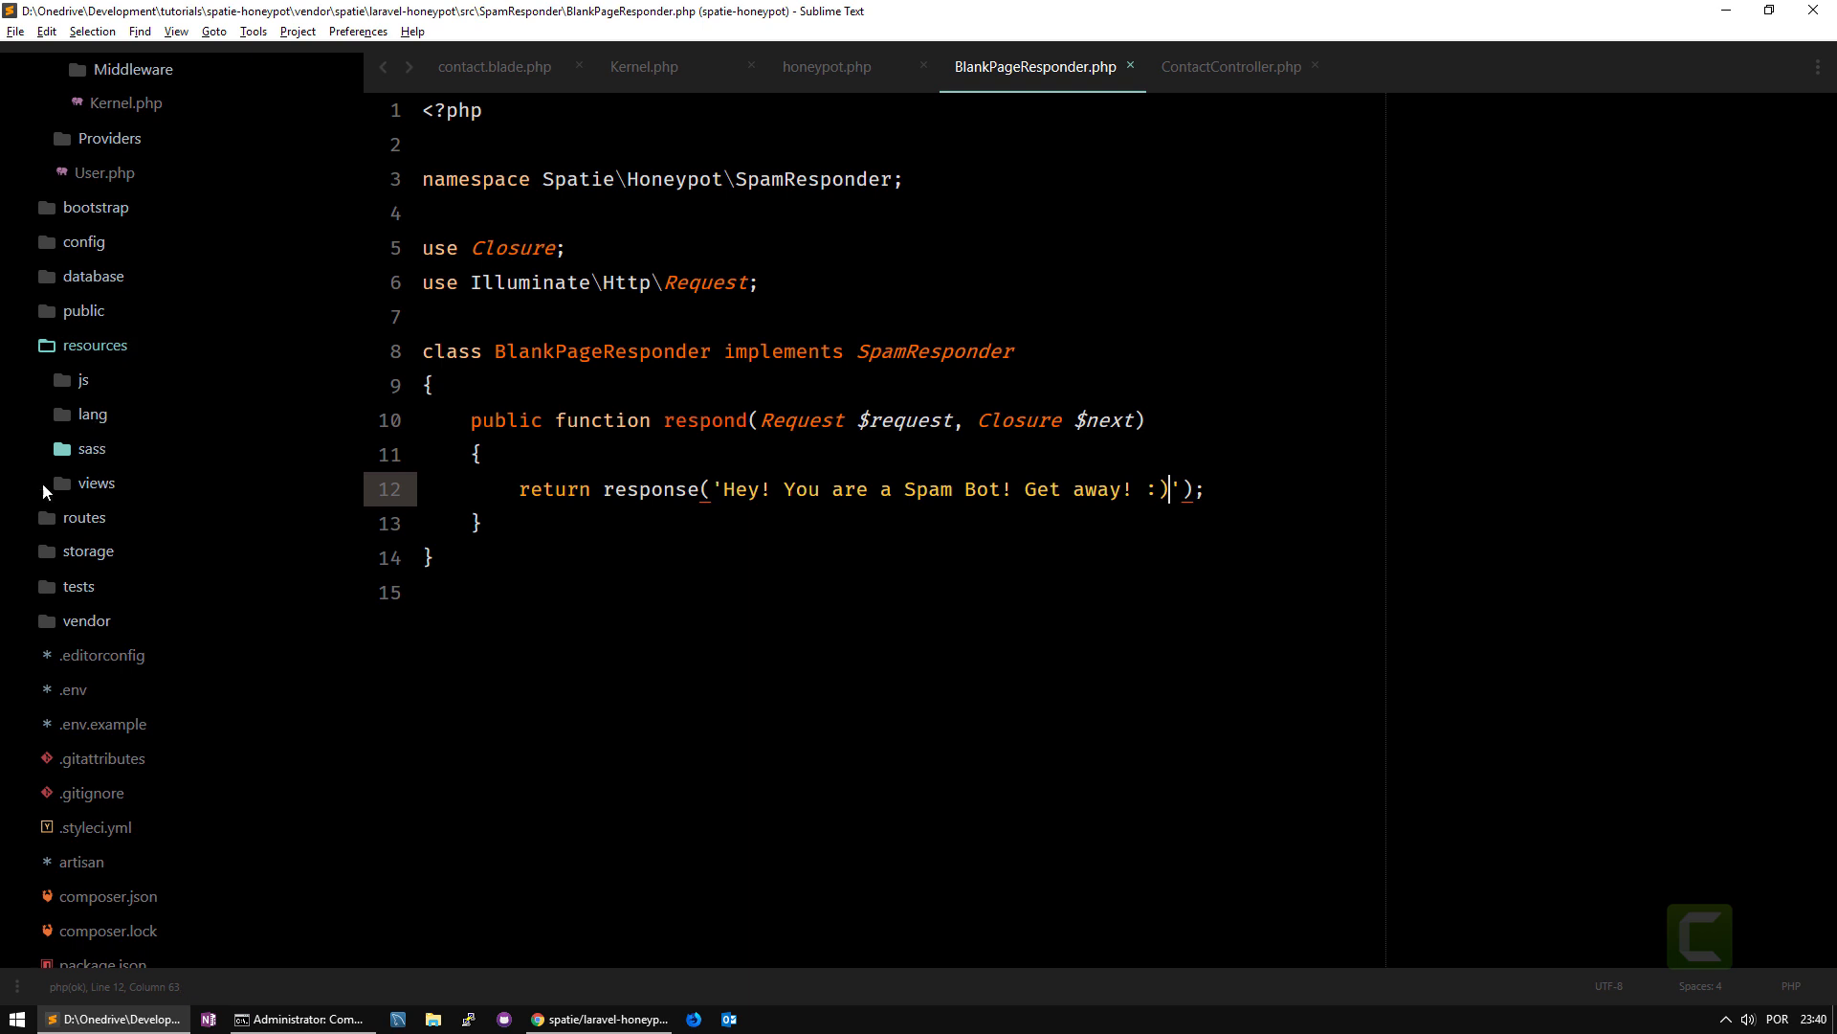
left_click(95, 482)
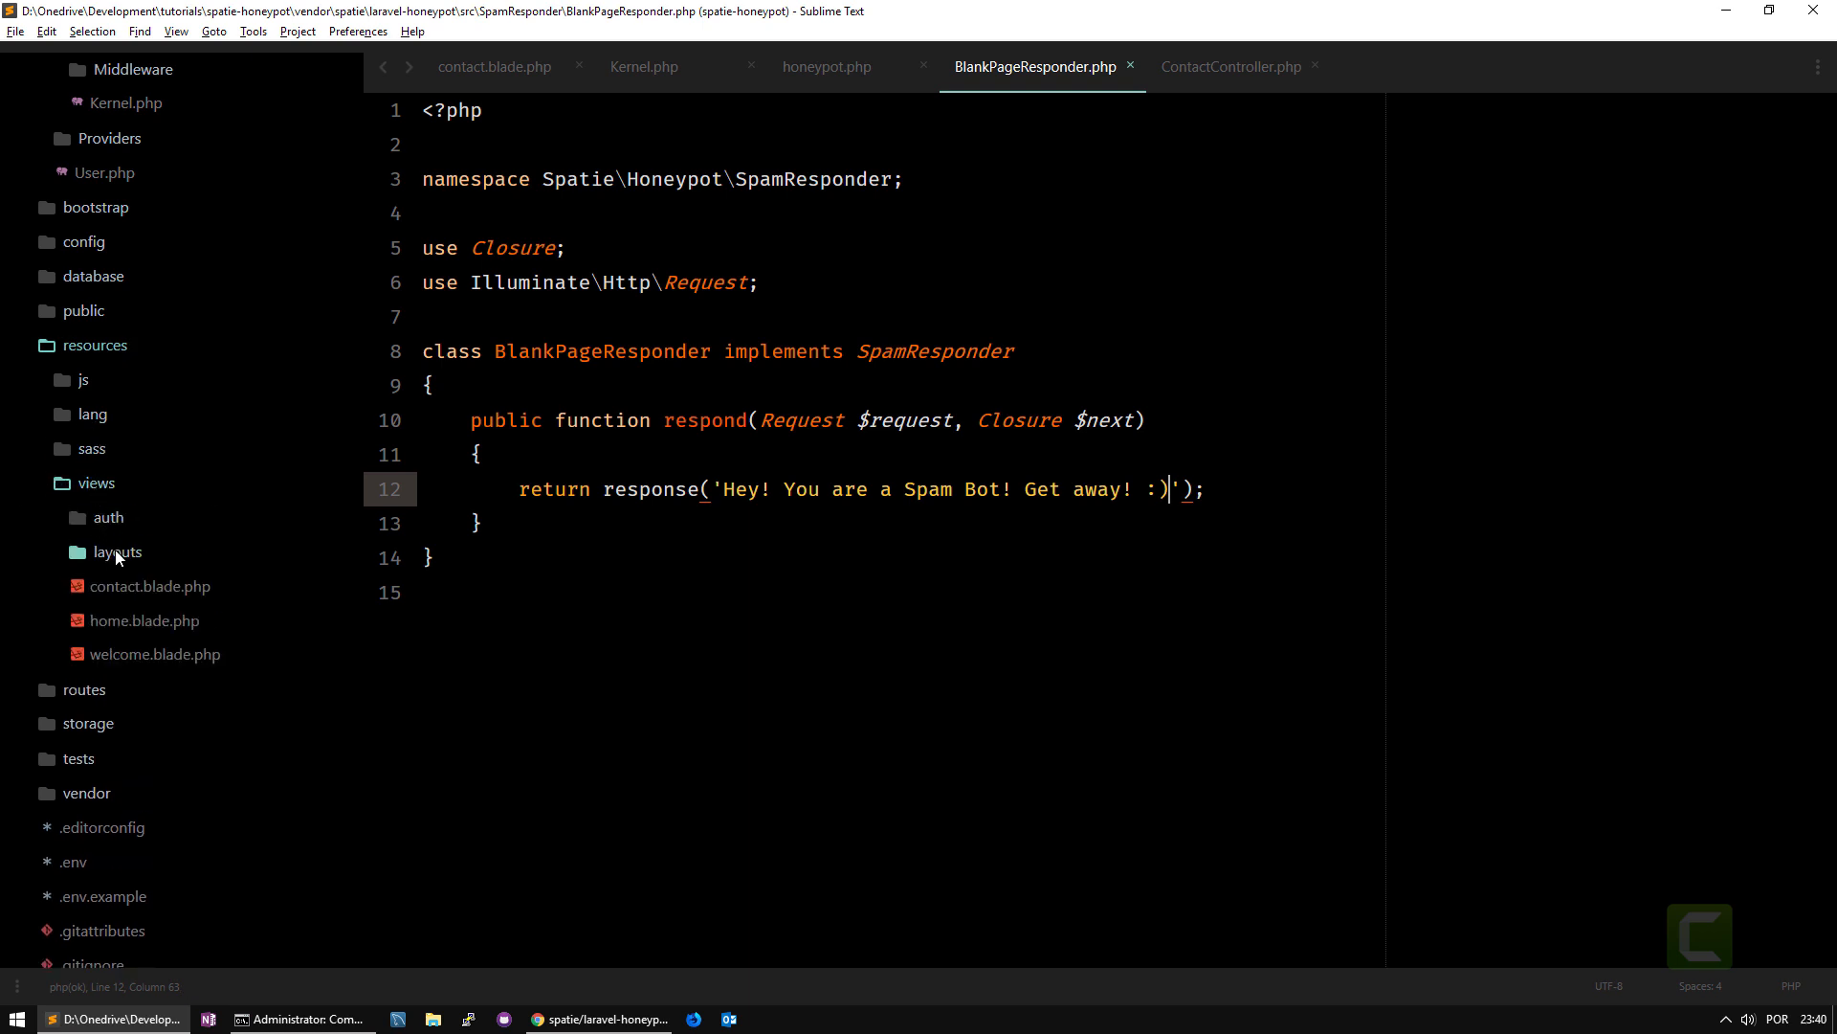
left_click(299, 1017)
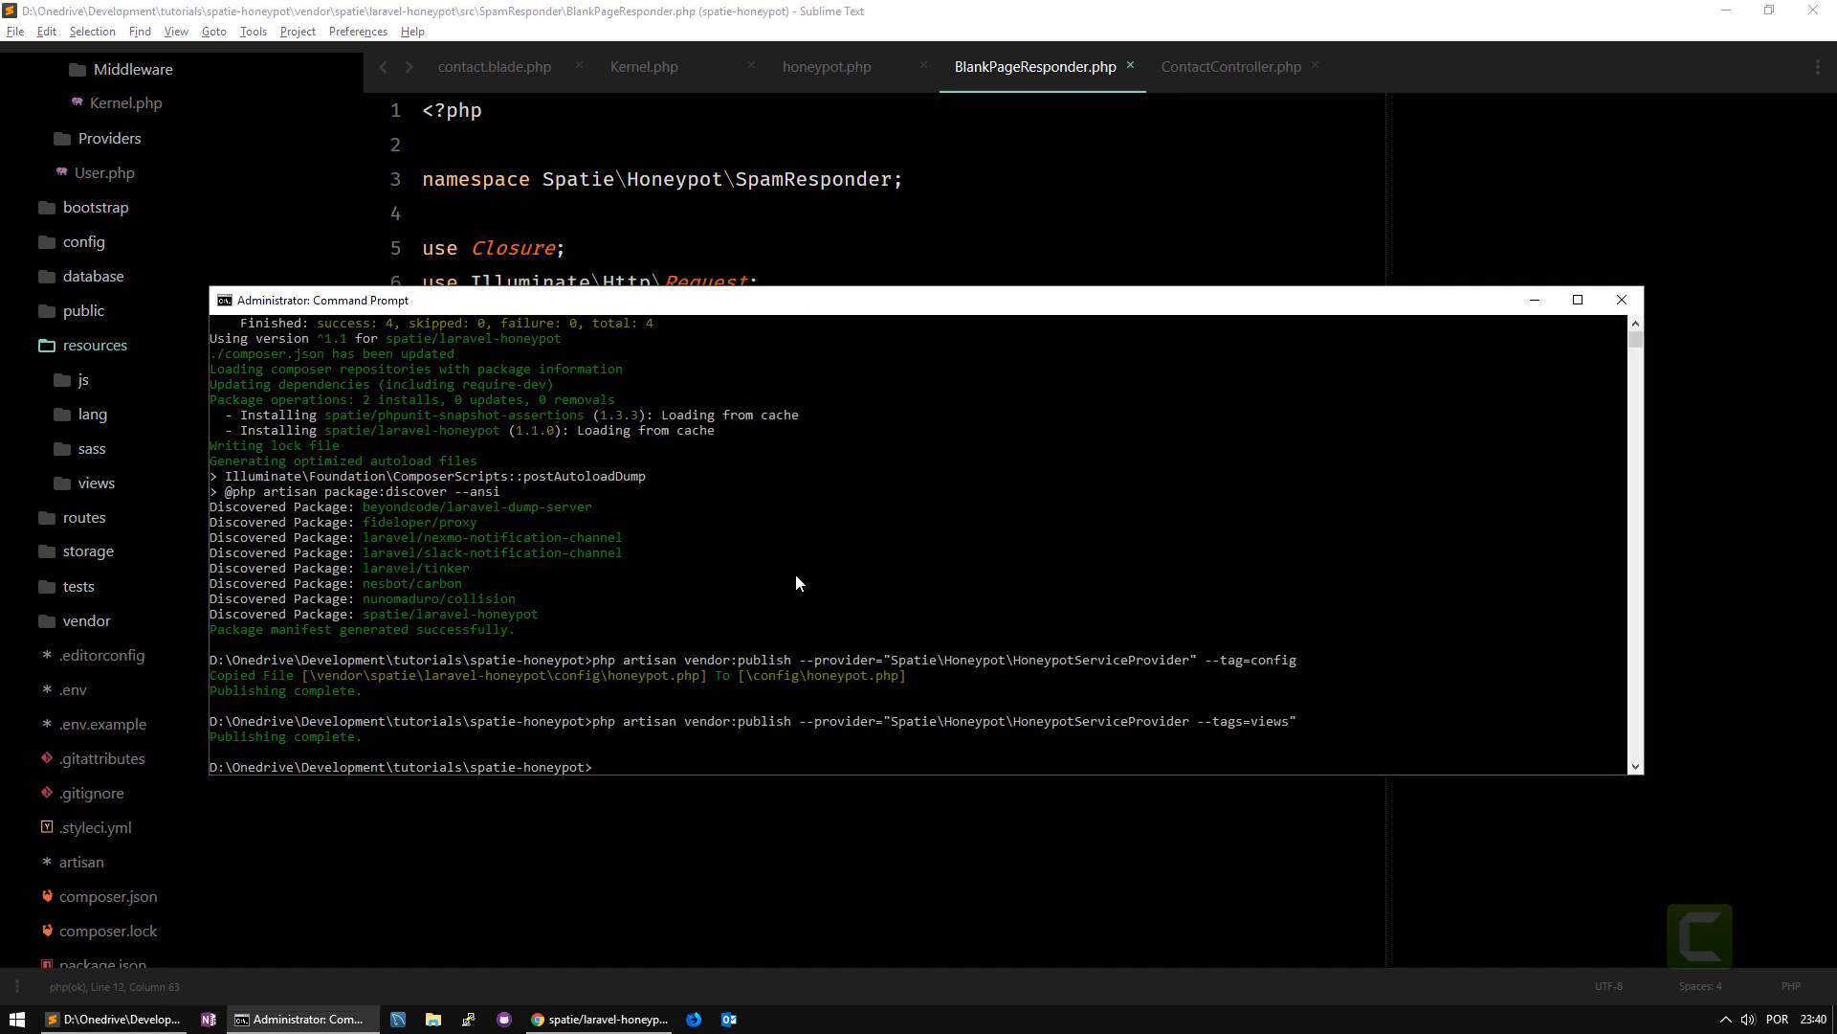
Run php artisan vendor:publish and choose 8, Spatie\Honeypot\HoneypotServiceProvider.
type("php artisan vendor:publish")
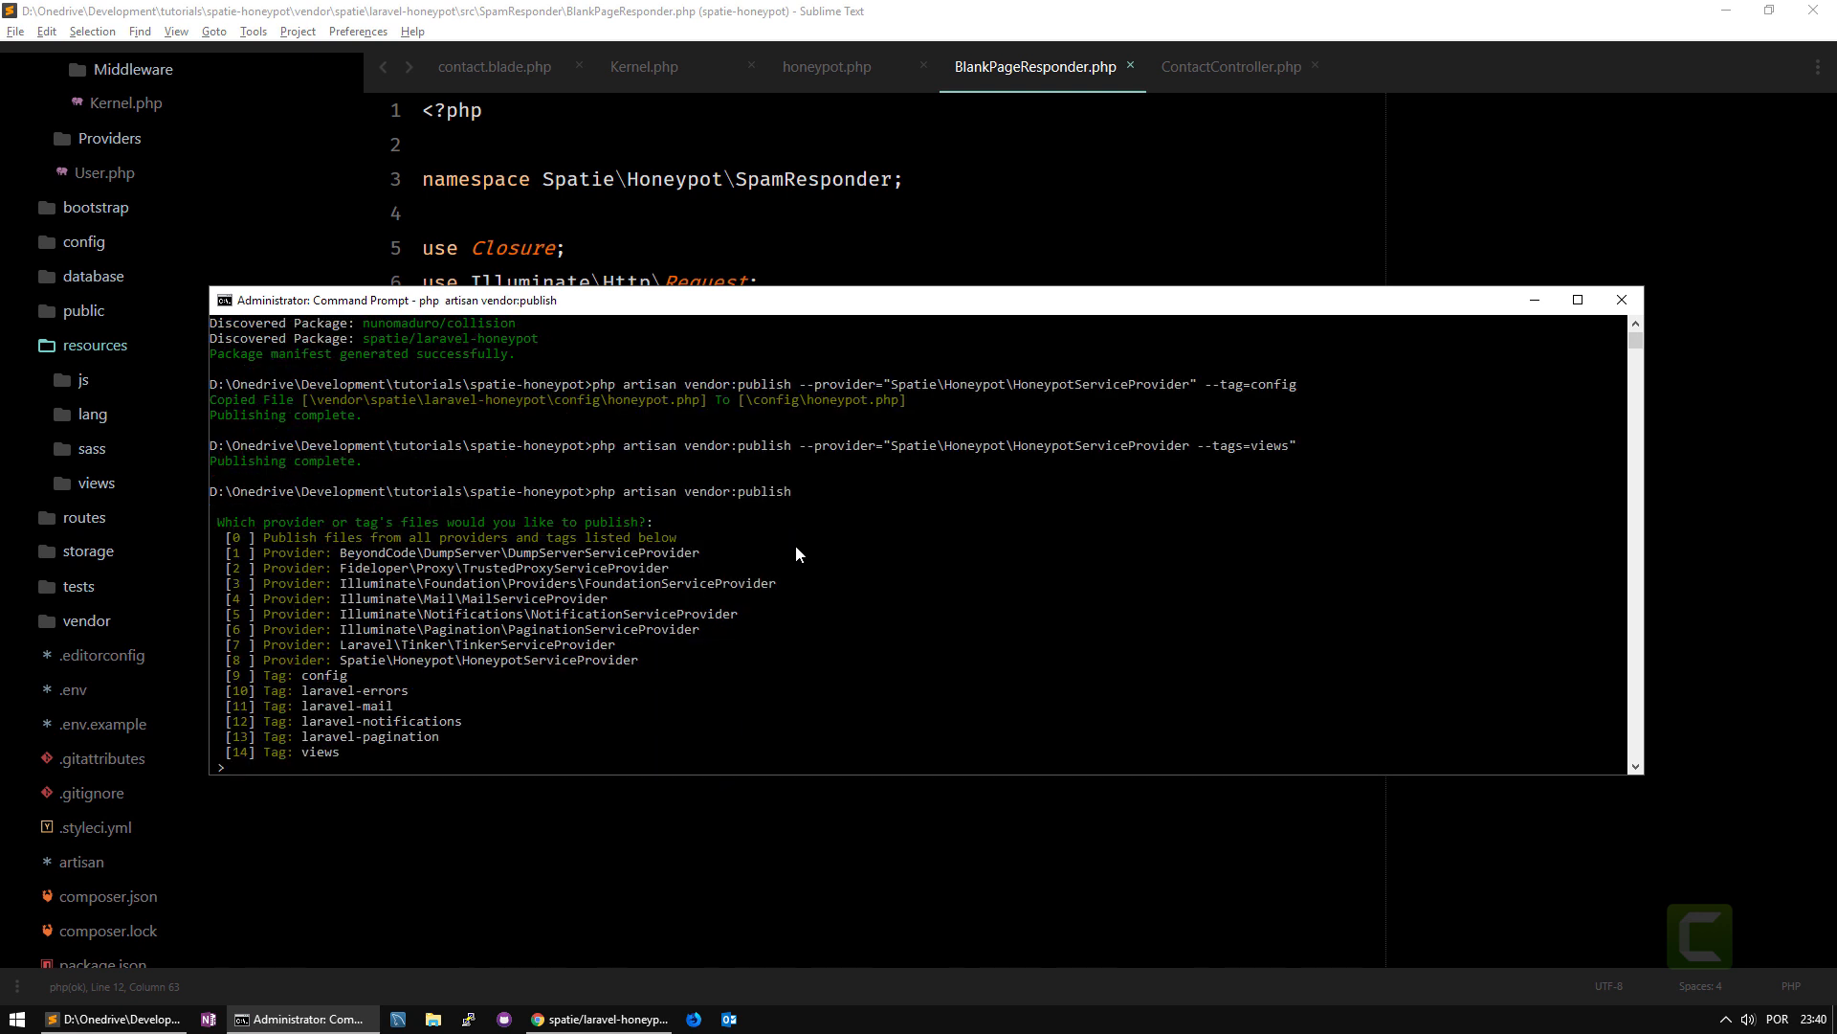
type("8")
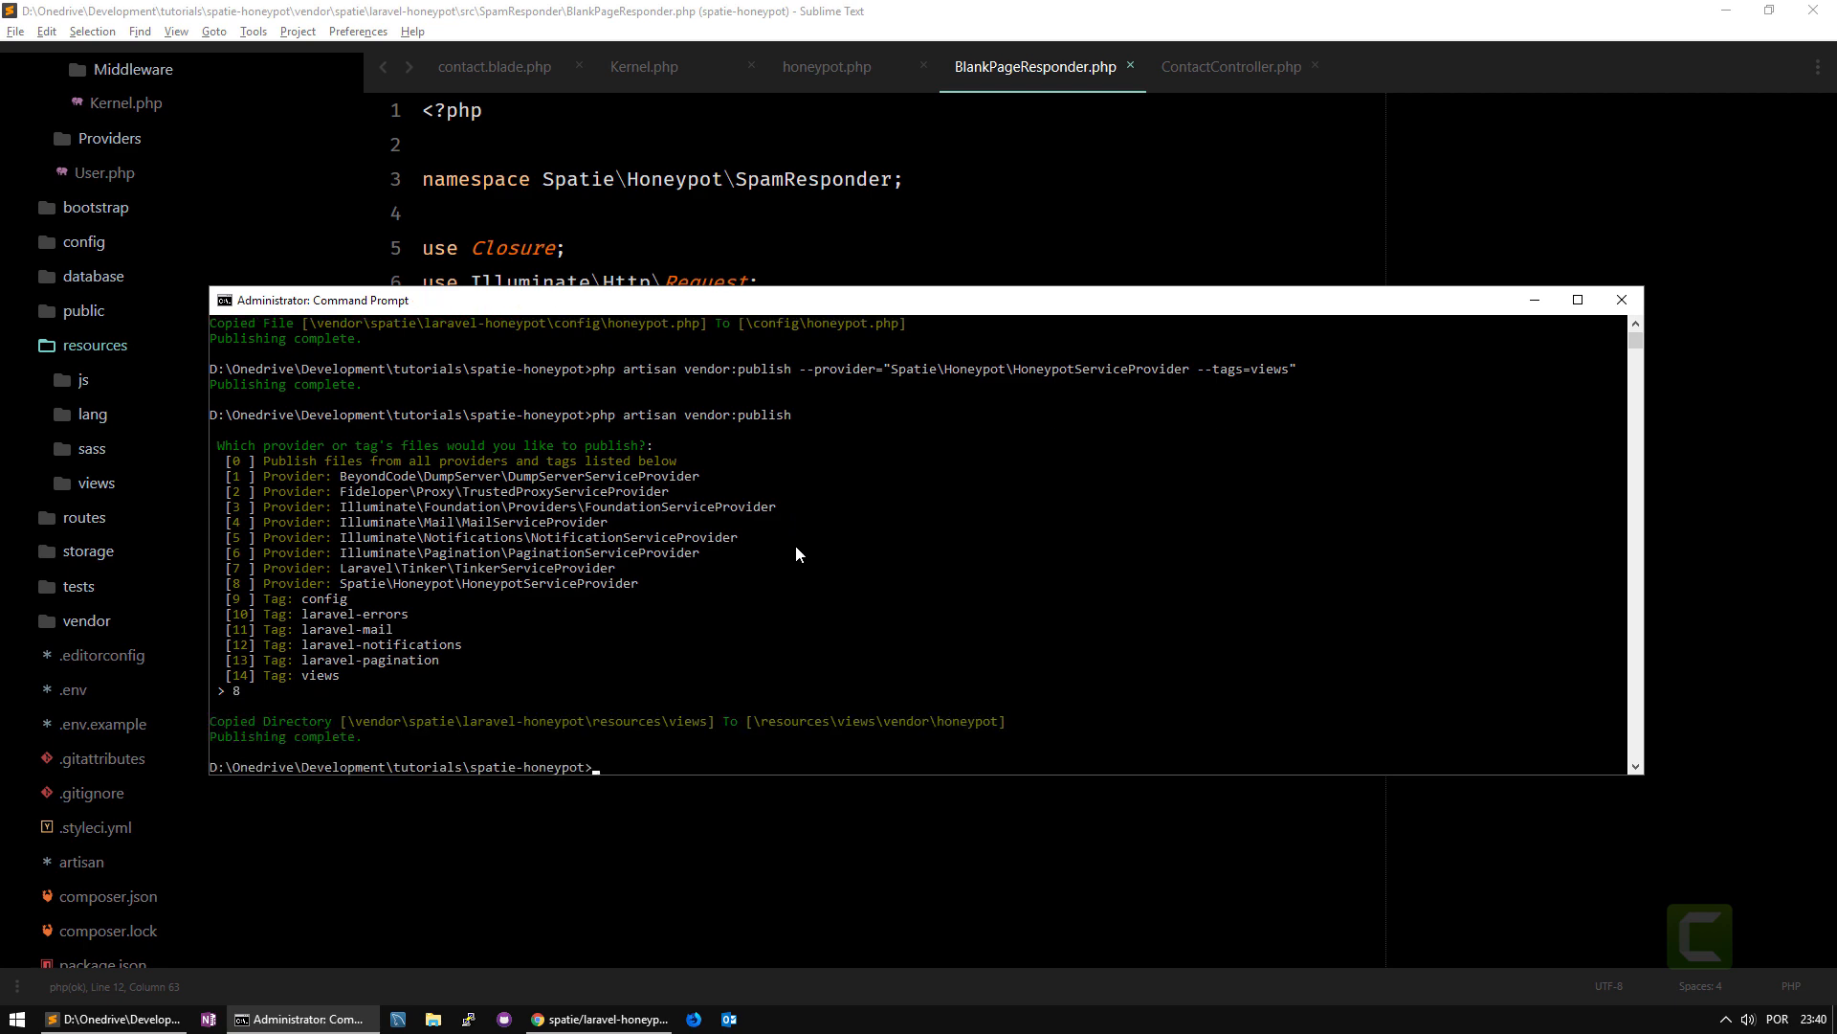
mouse_move(783, 489)
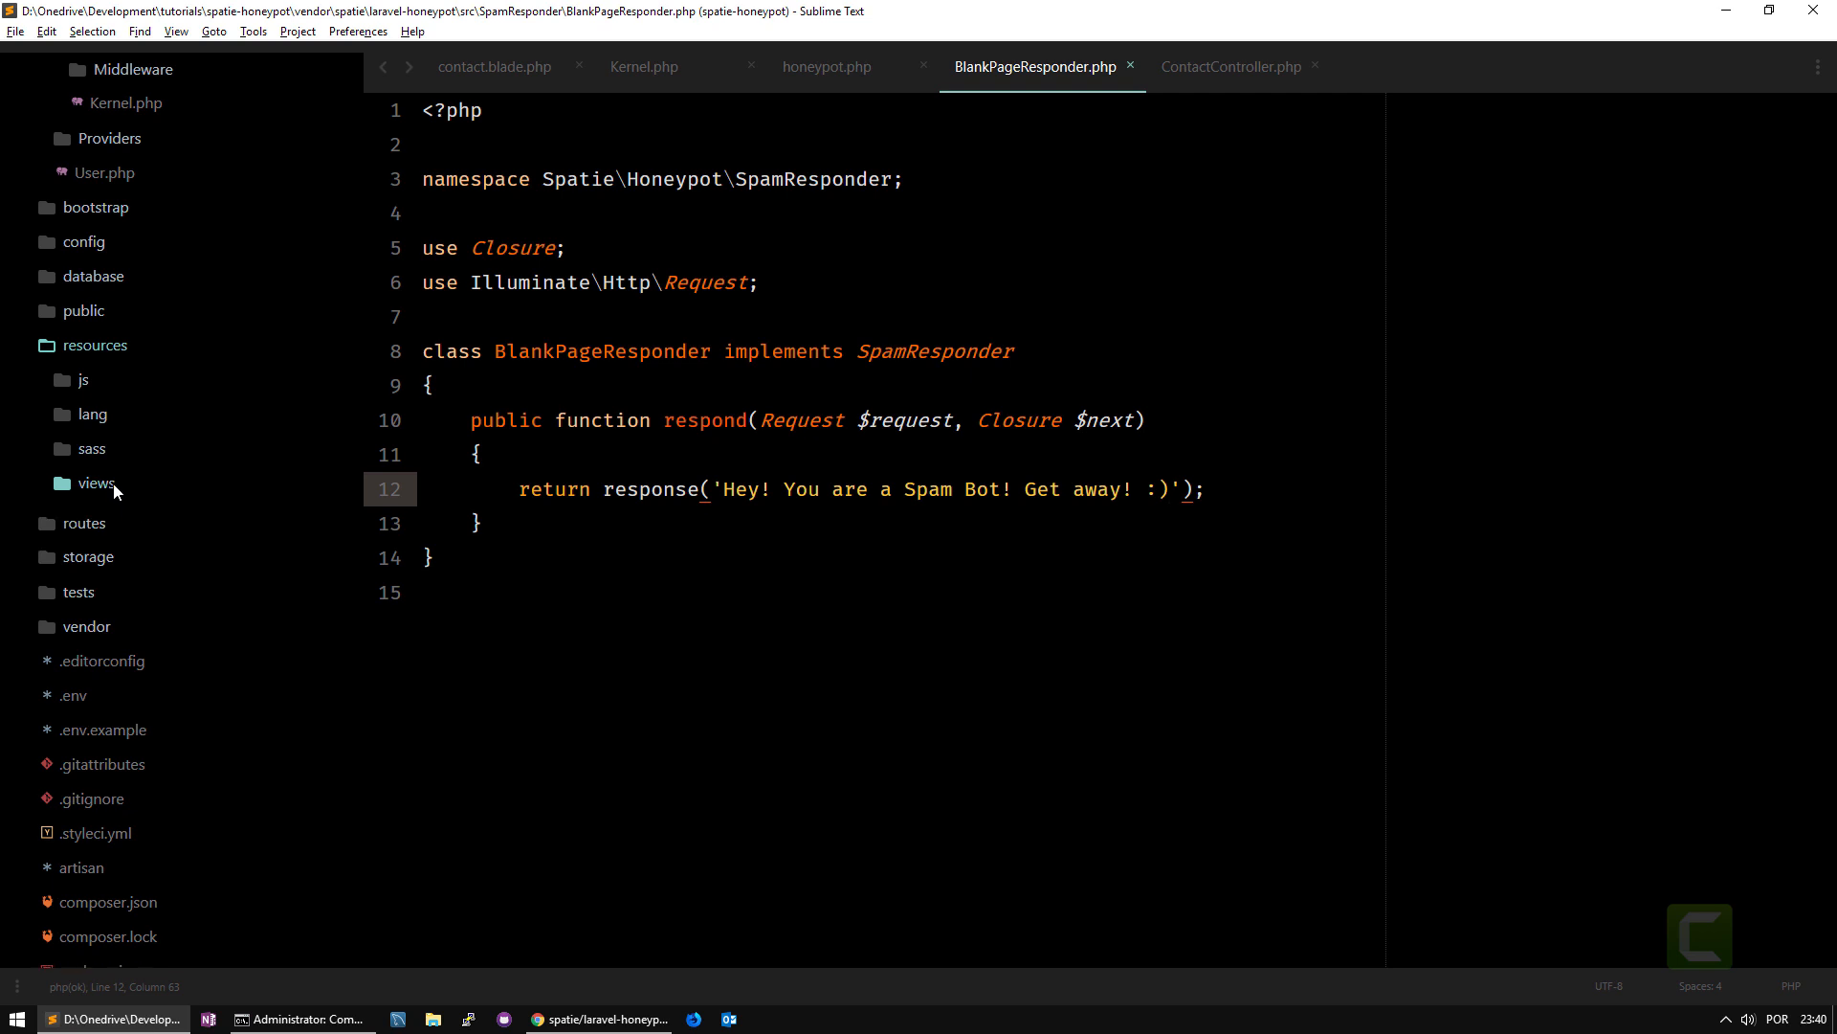
Open vendor/honeypot/honeypotFormFields.blade.php and compare it with the README in Chrome.
left_click(95, 481)
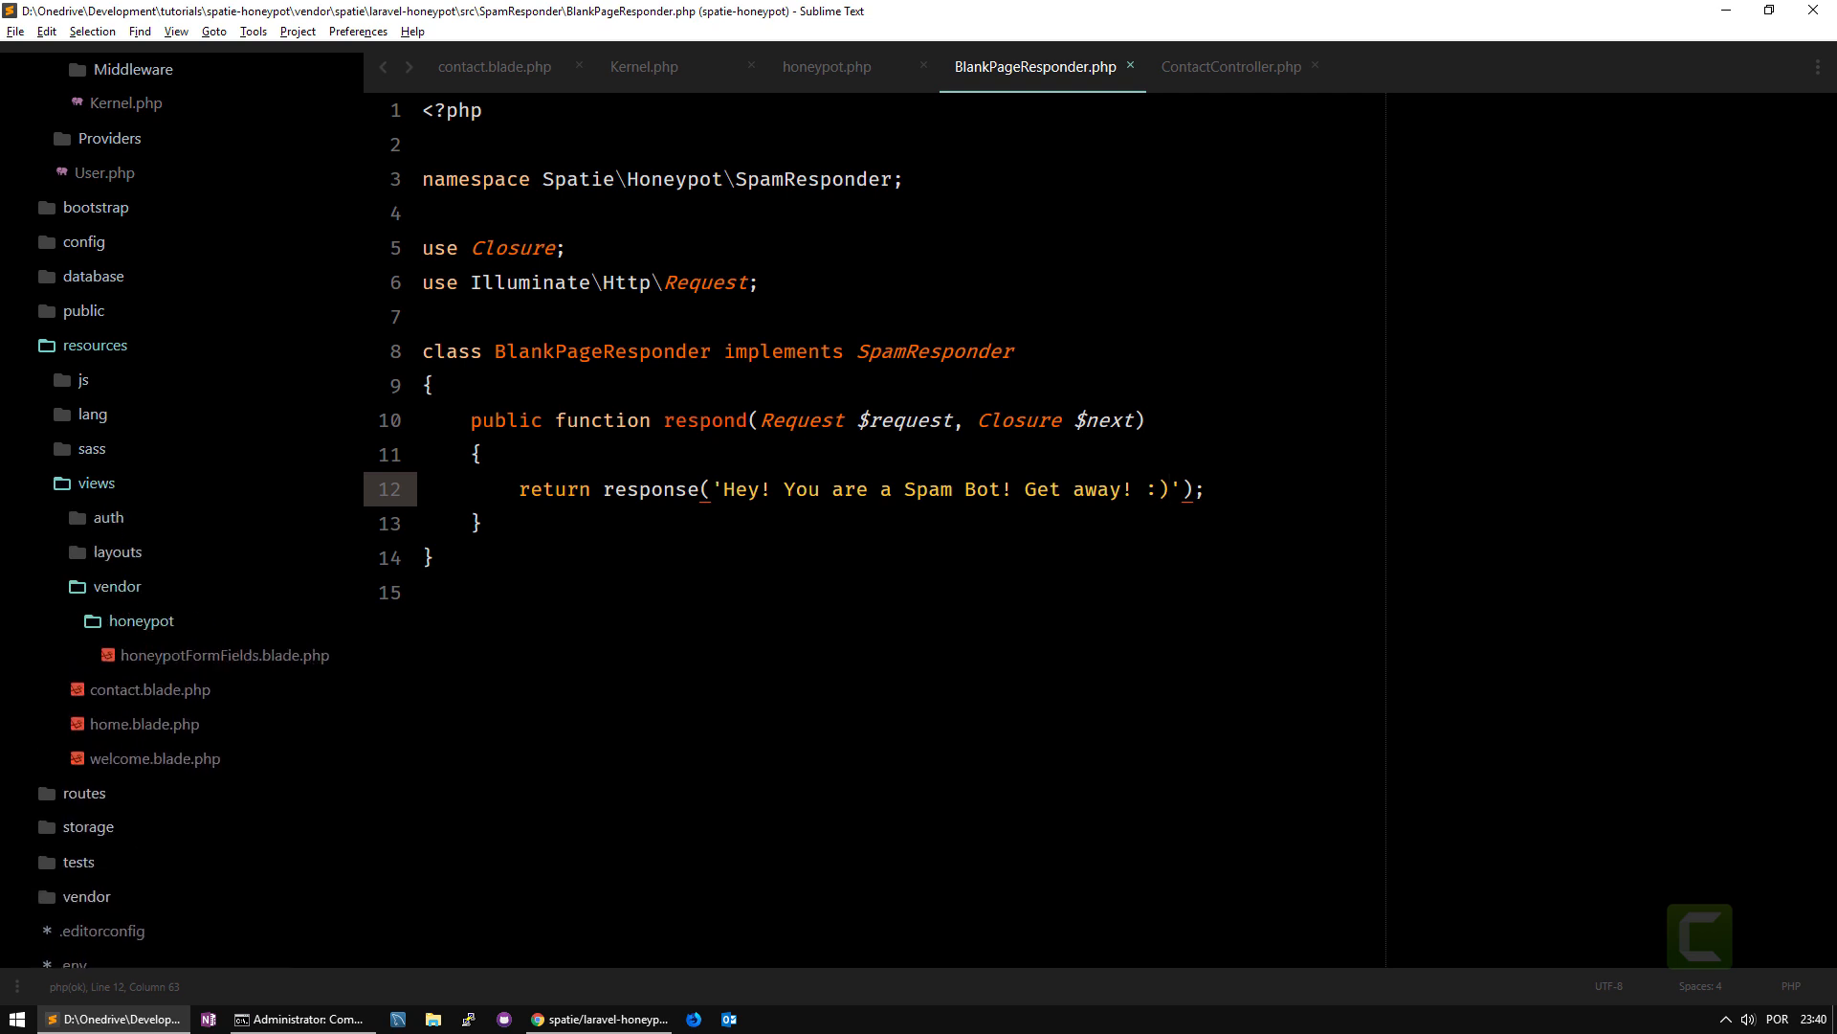
left_click(223, 654)
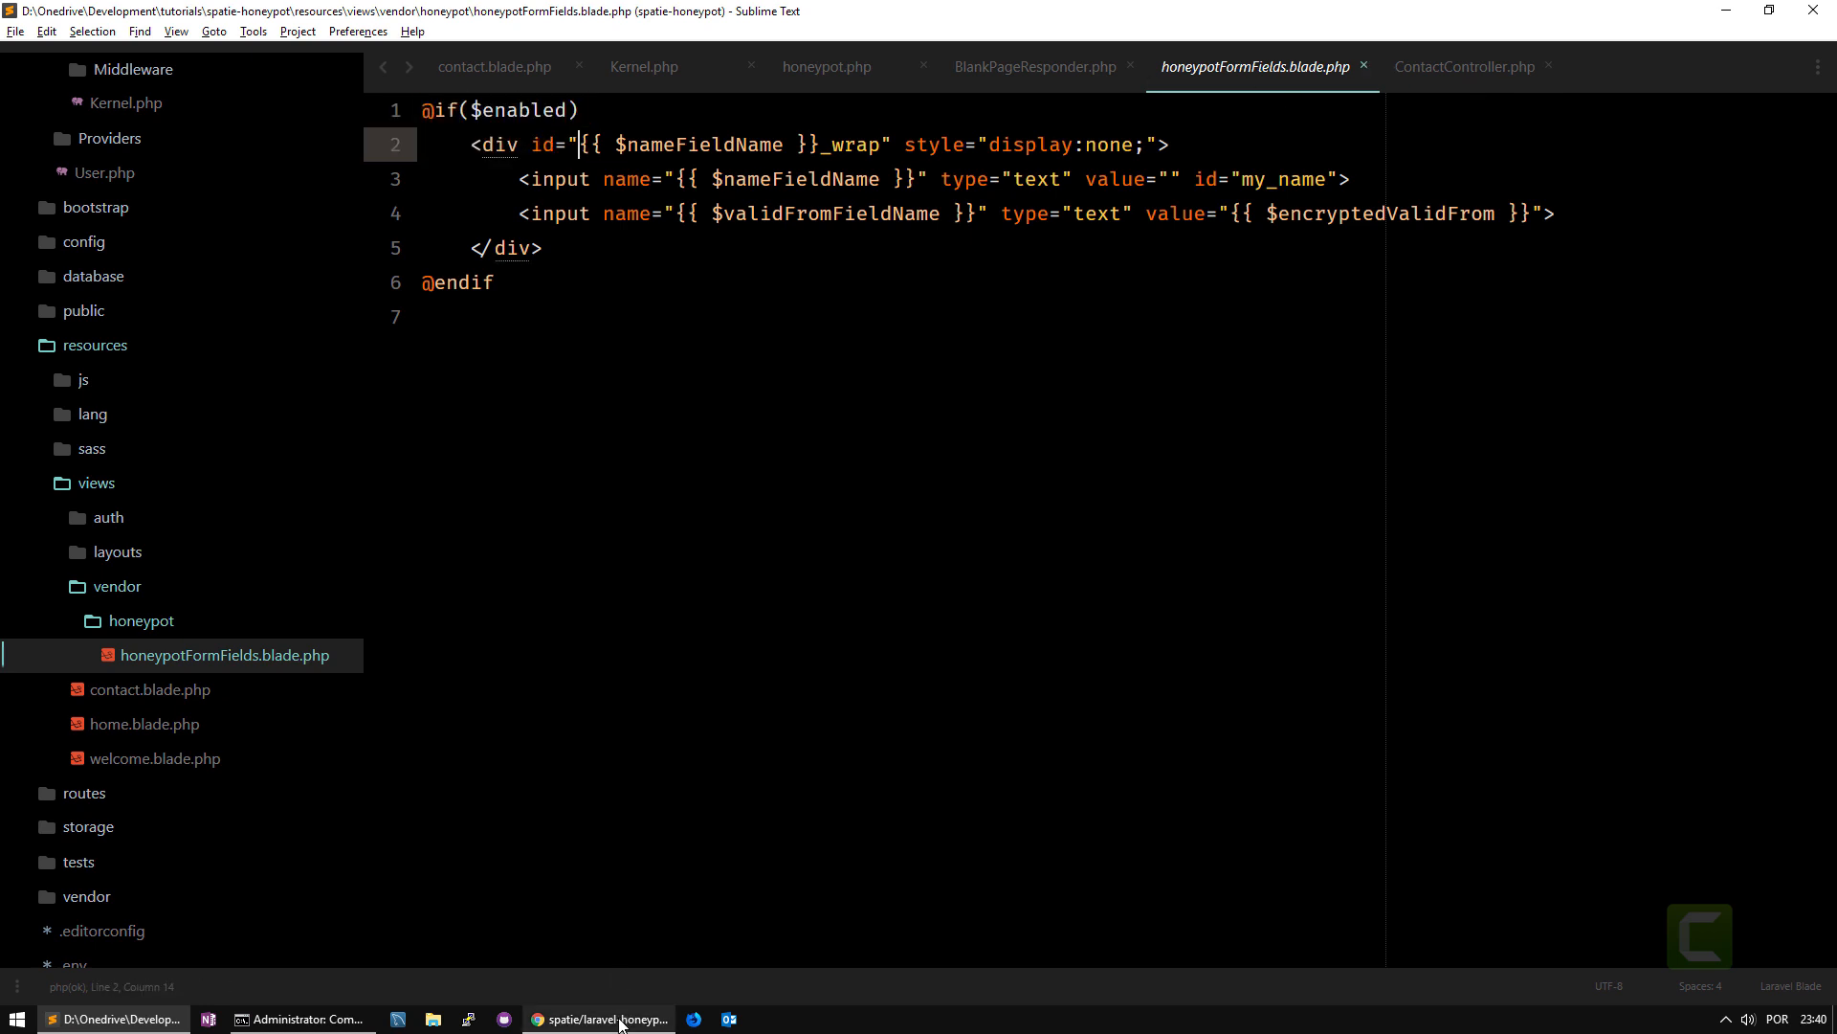
left_click(596, 1019)
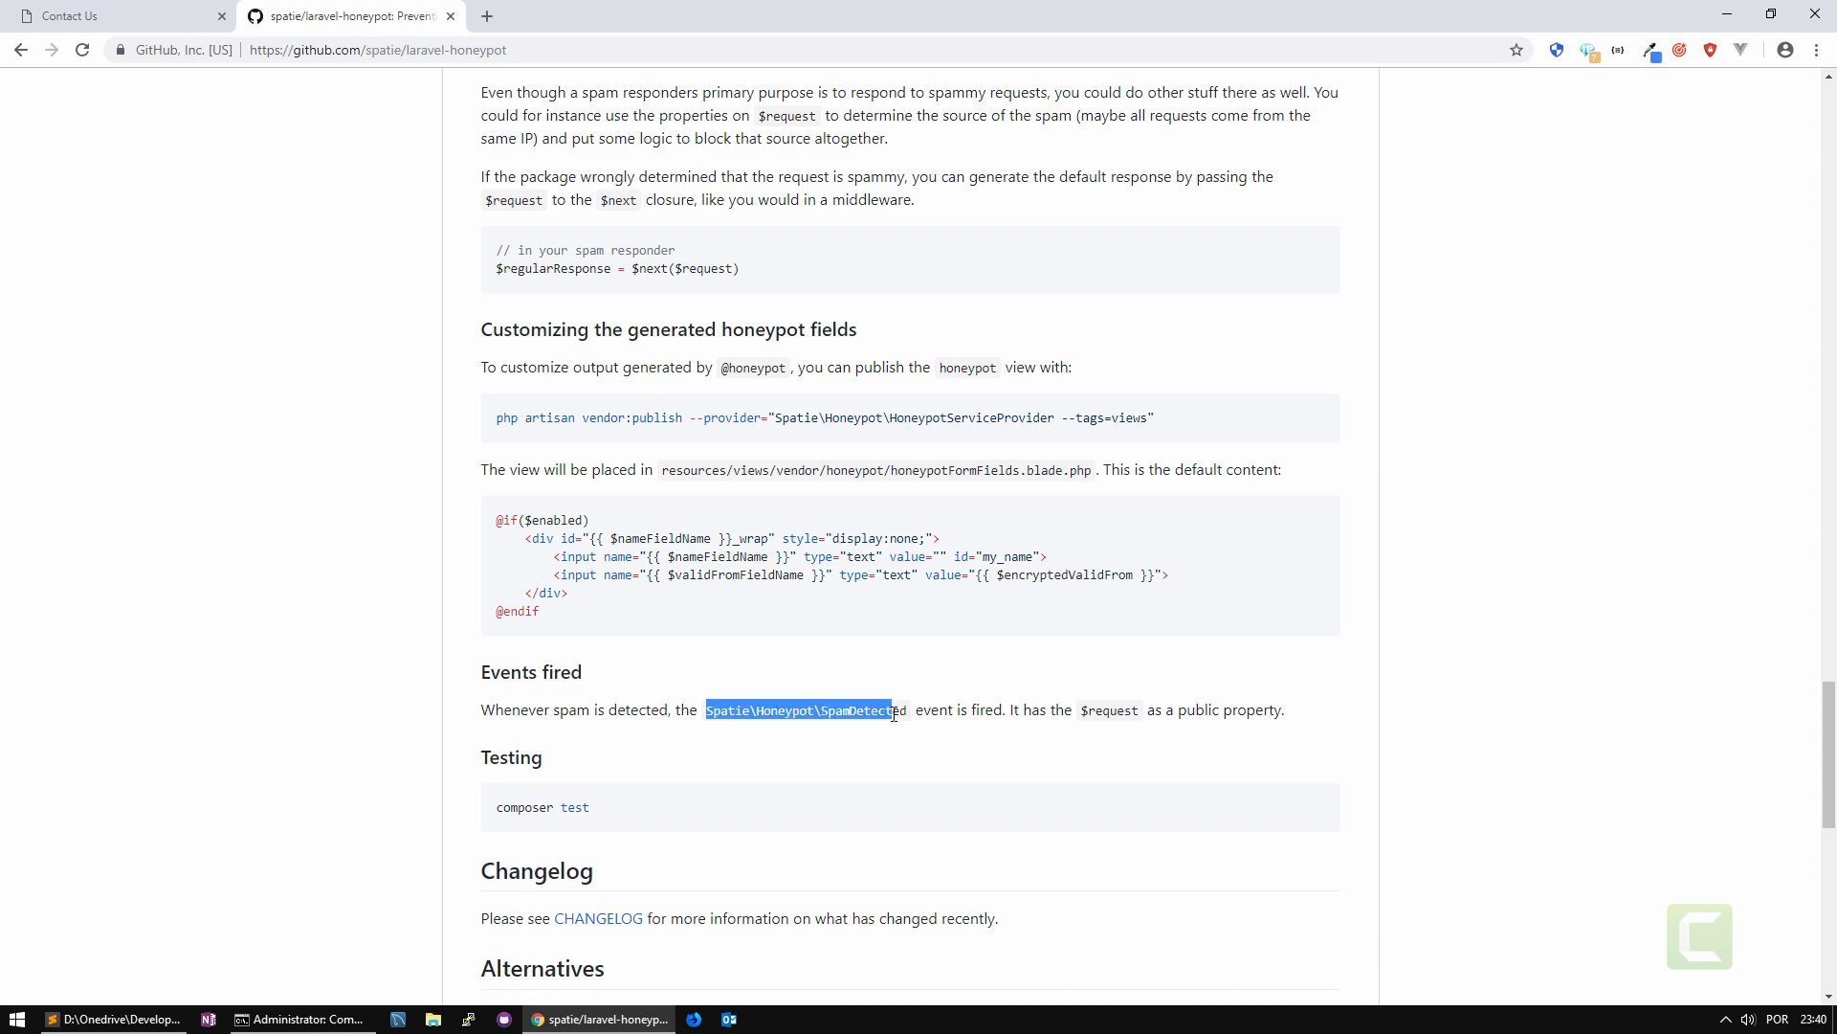
scroll("down", 3)
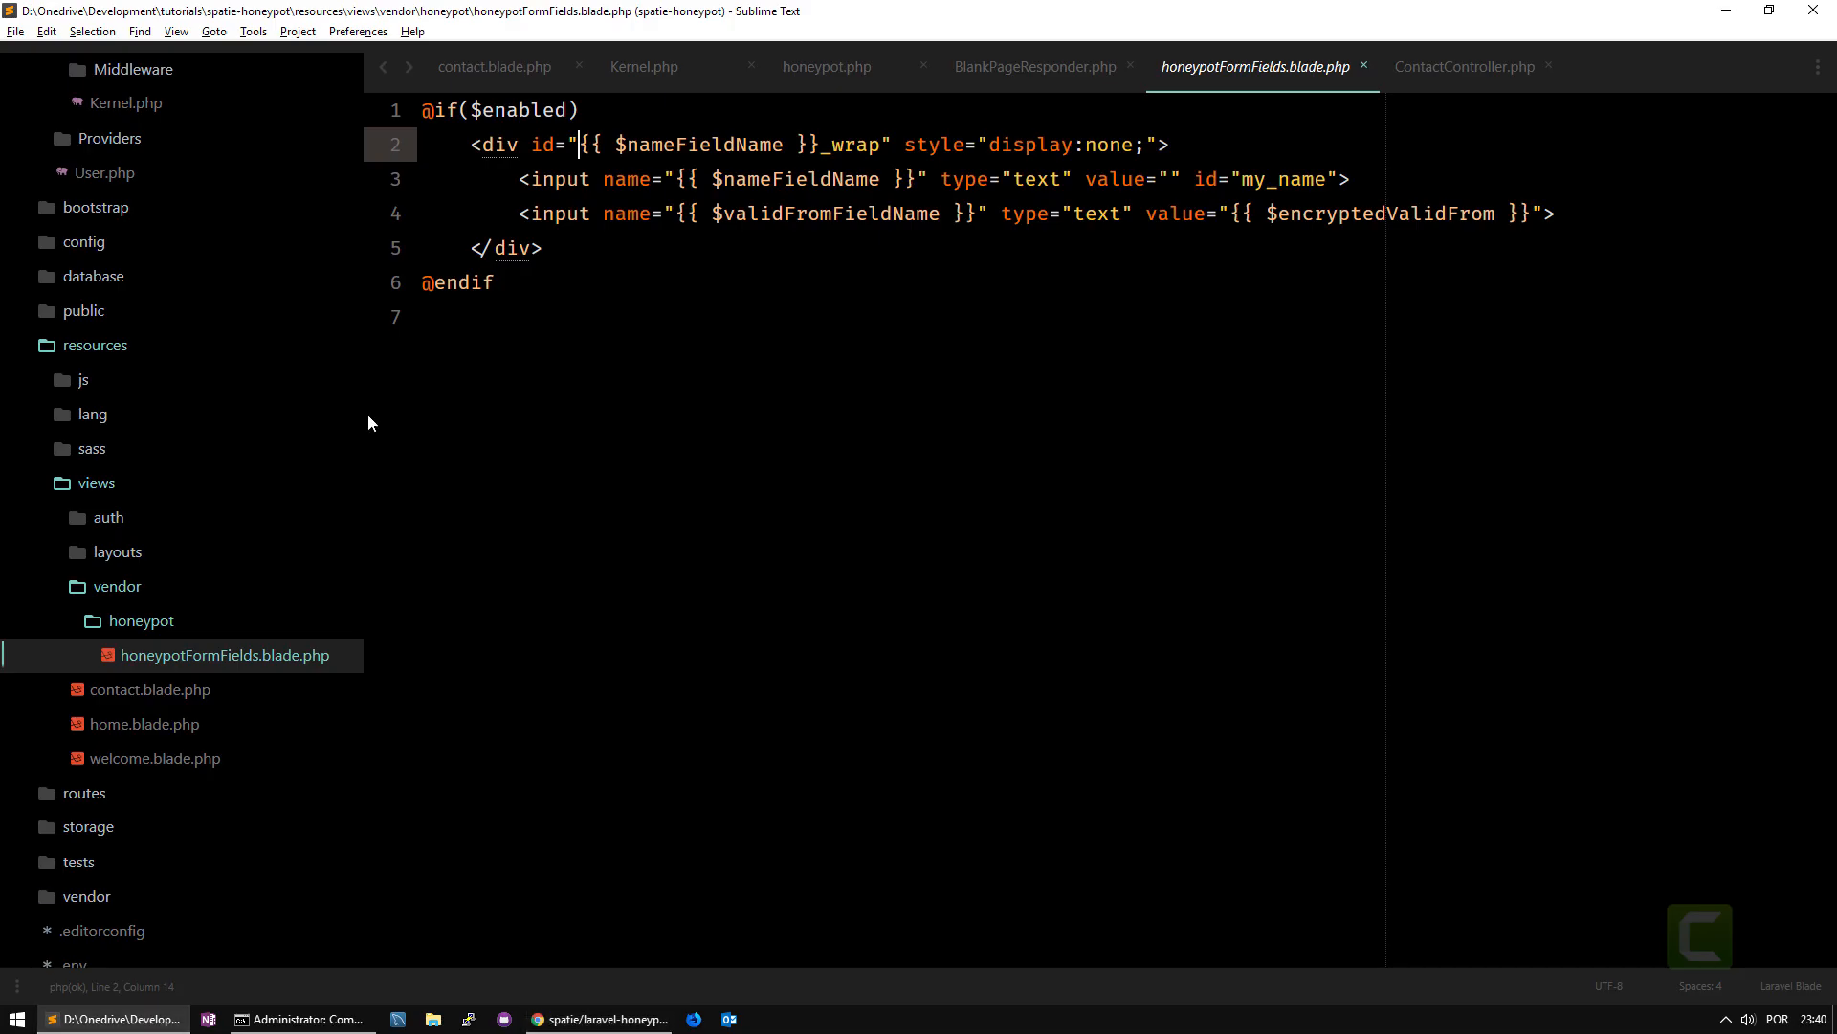
Glance at the BlankPageResponder.php and honeypot.php tabs, then open ProtectAgainstSpam.php.
left_click(1034, 67)
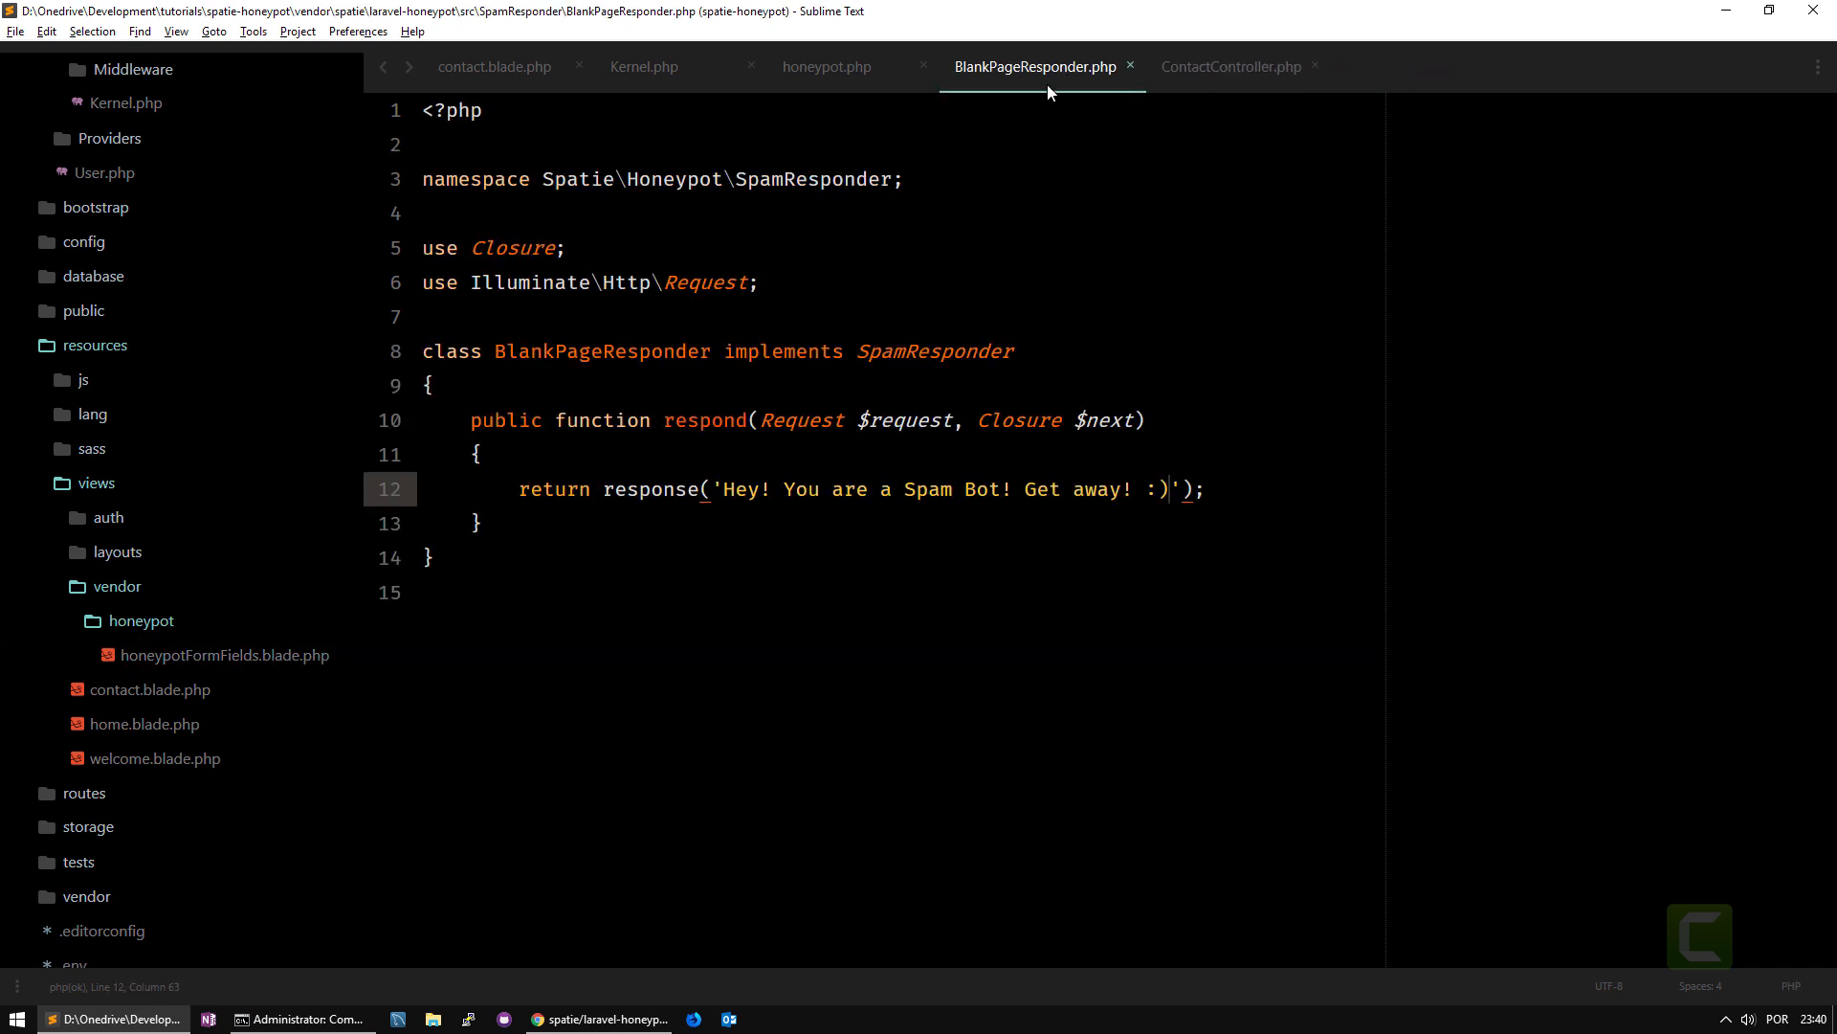
left_click(826, 67)
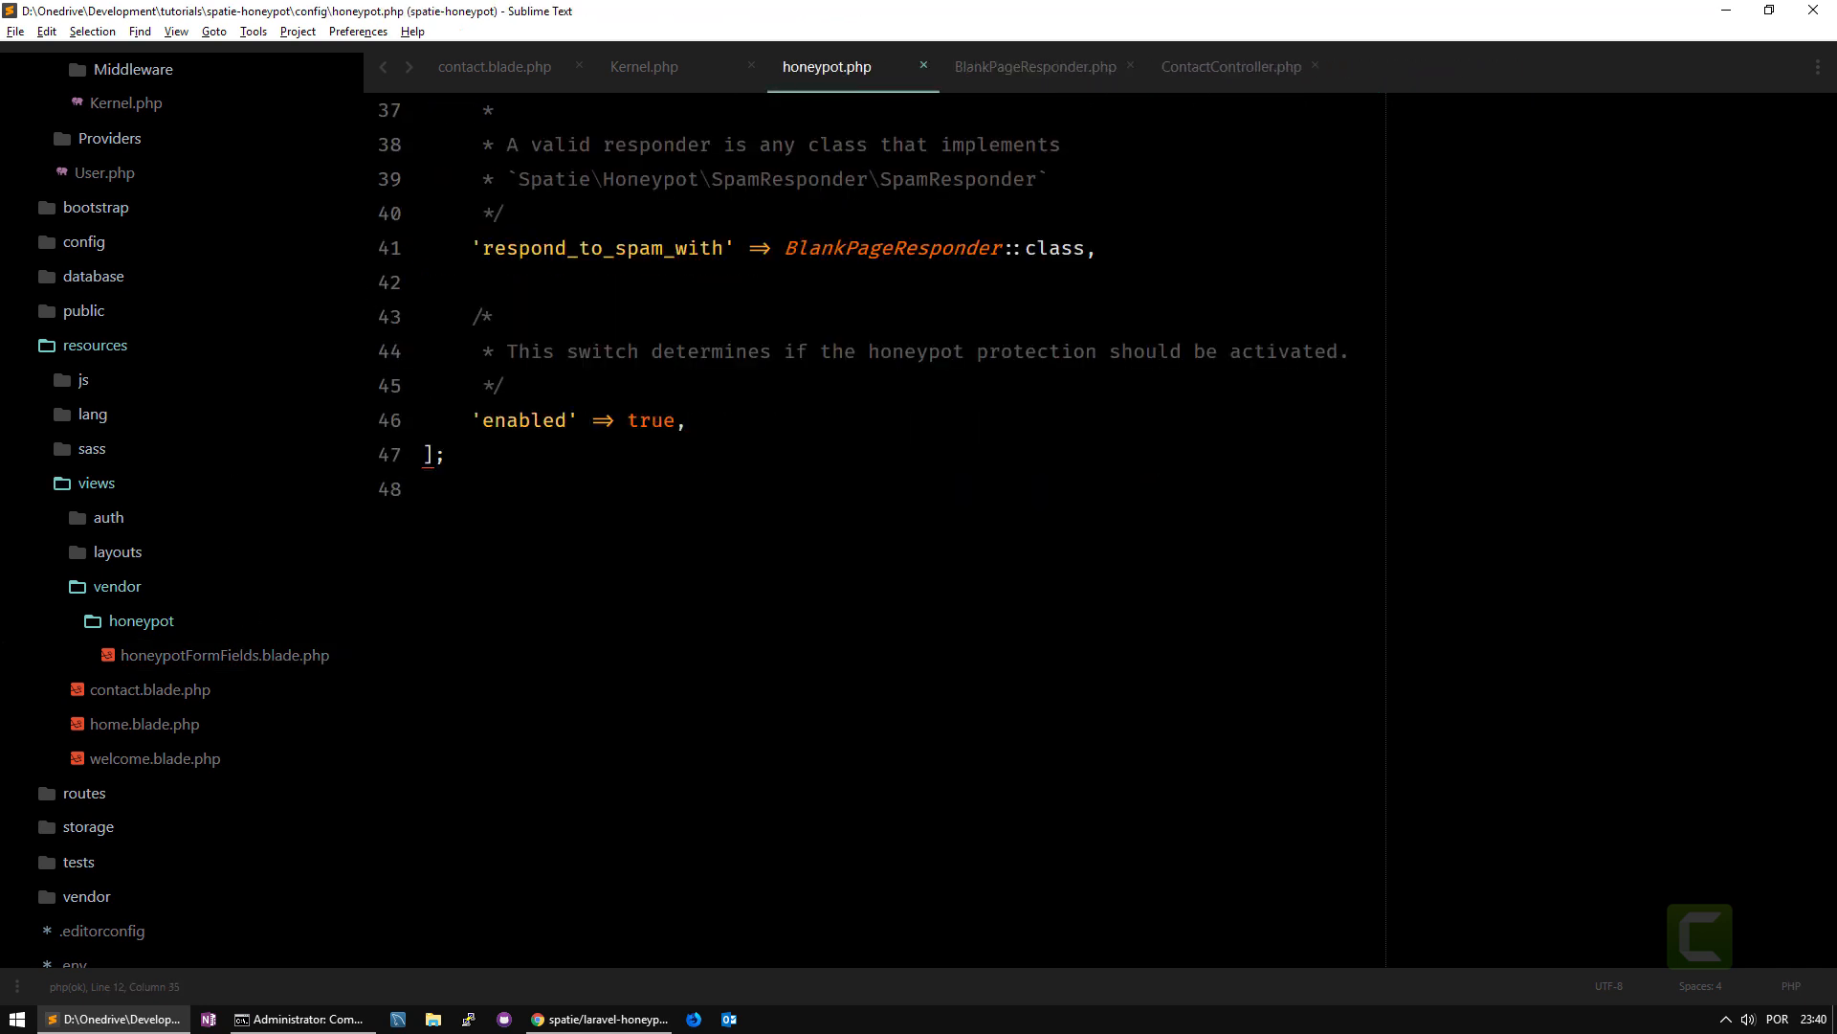
left_click(643, 67)
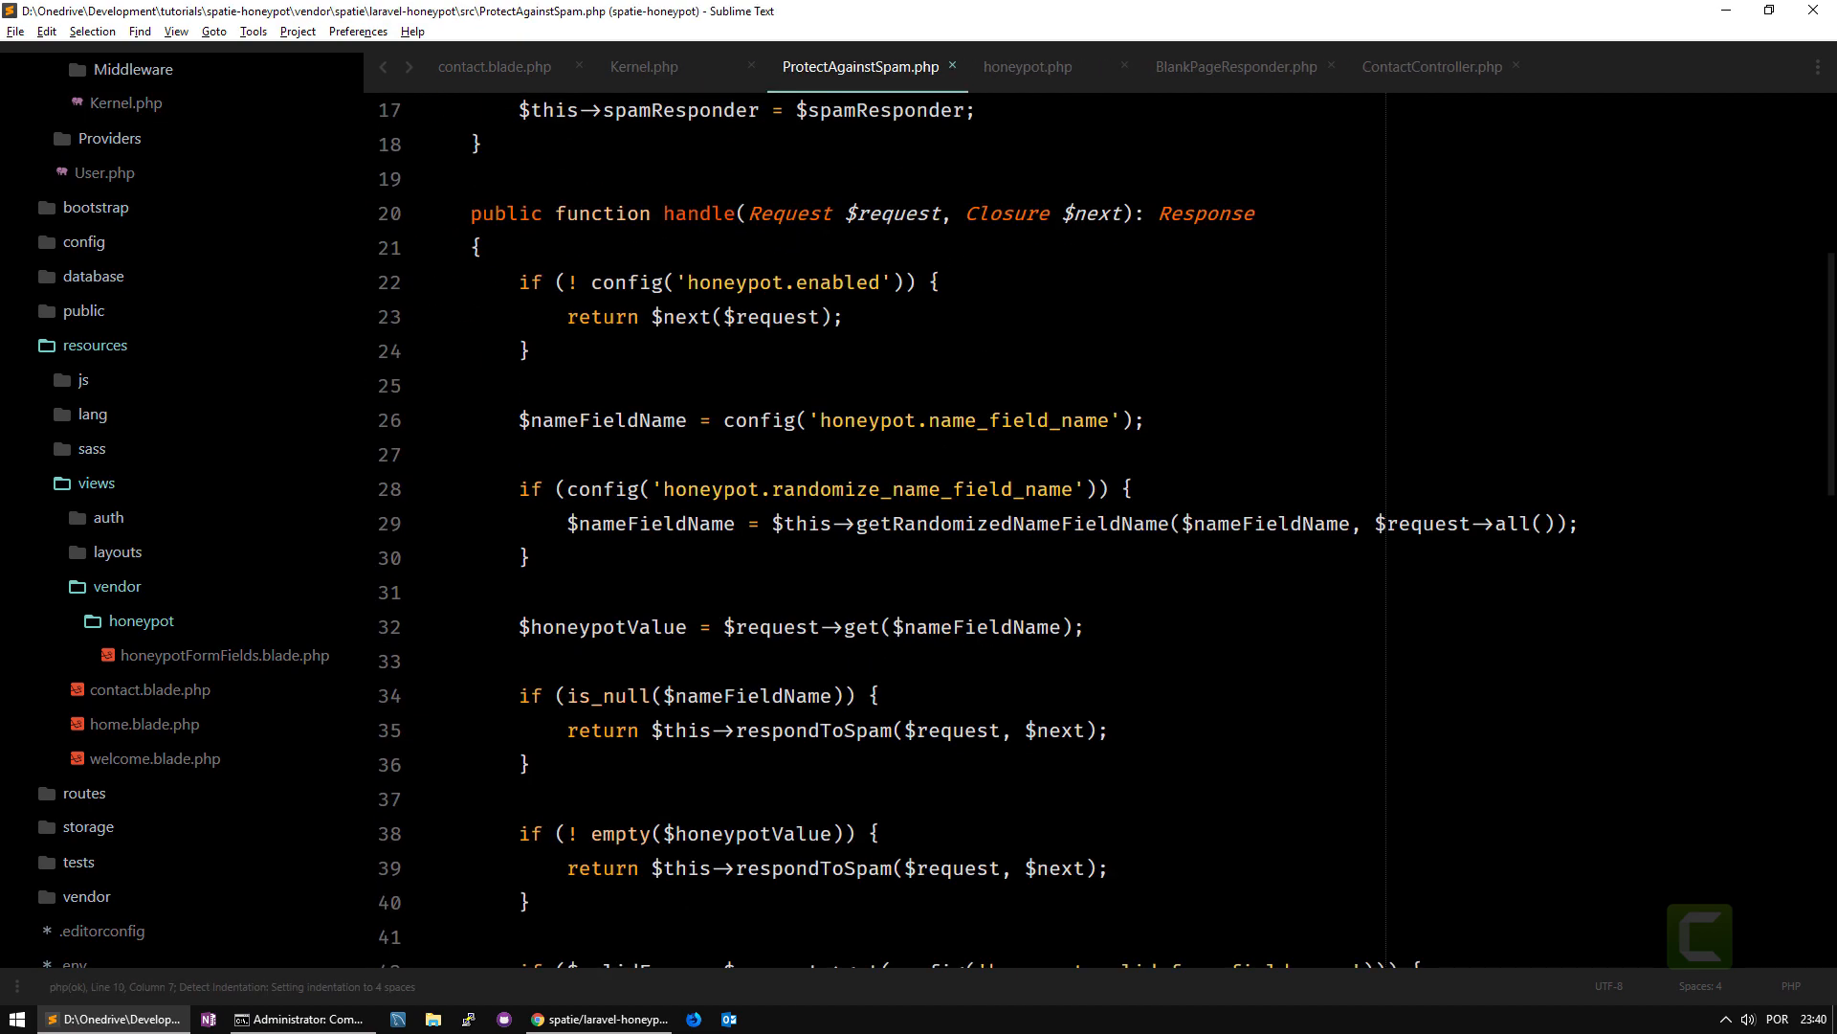
Scroll to respondToSpam and highlight the $request passed to the SpamDetected event.
scroll("down", 3)
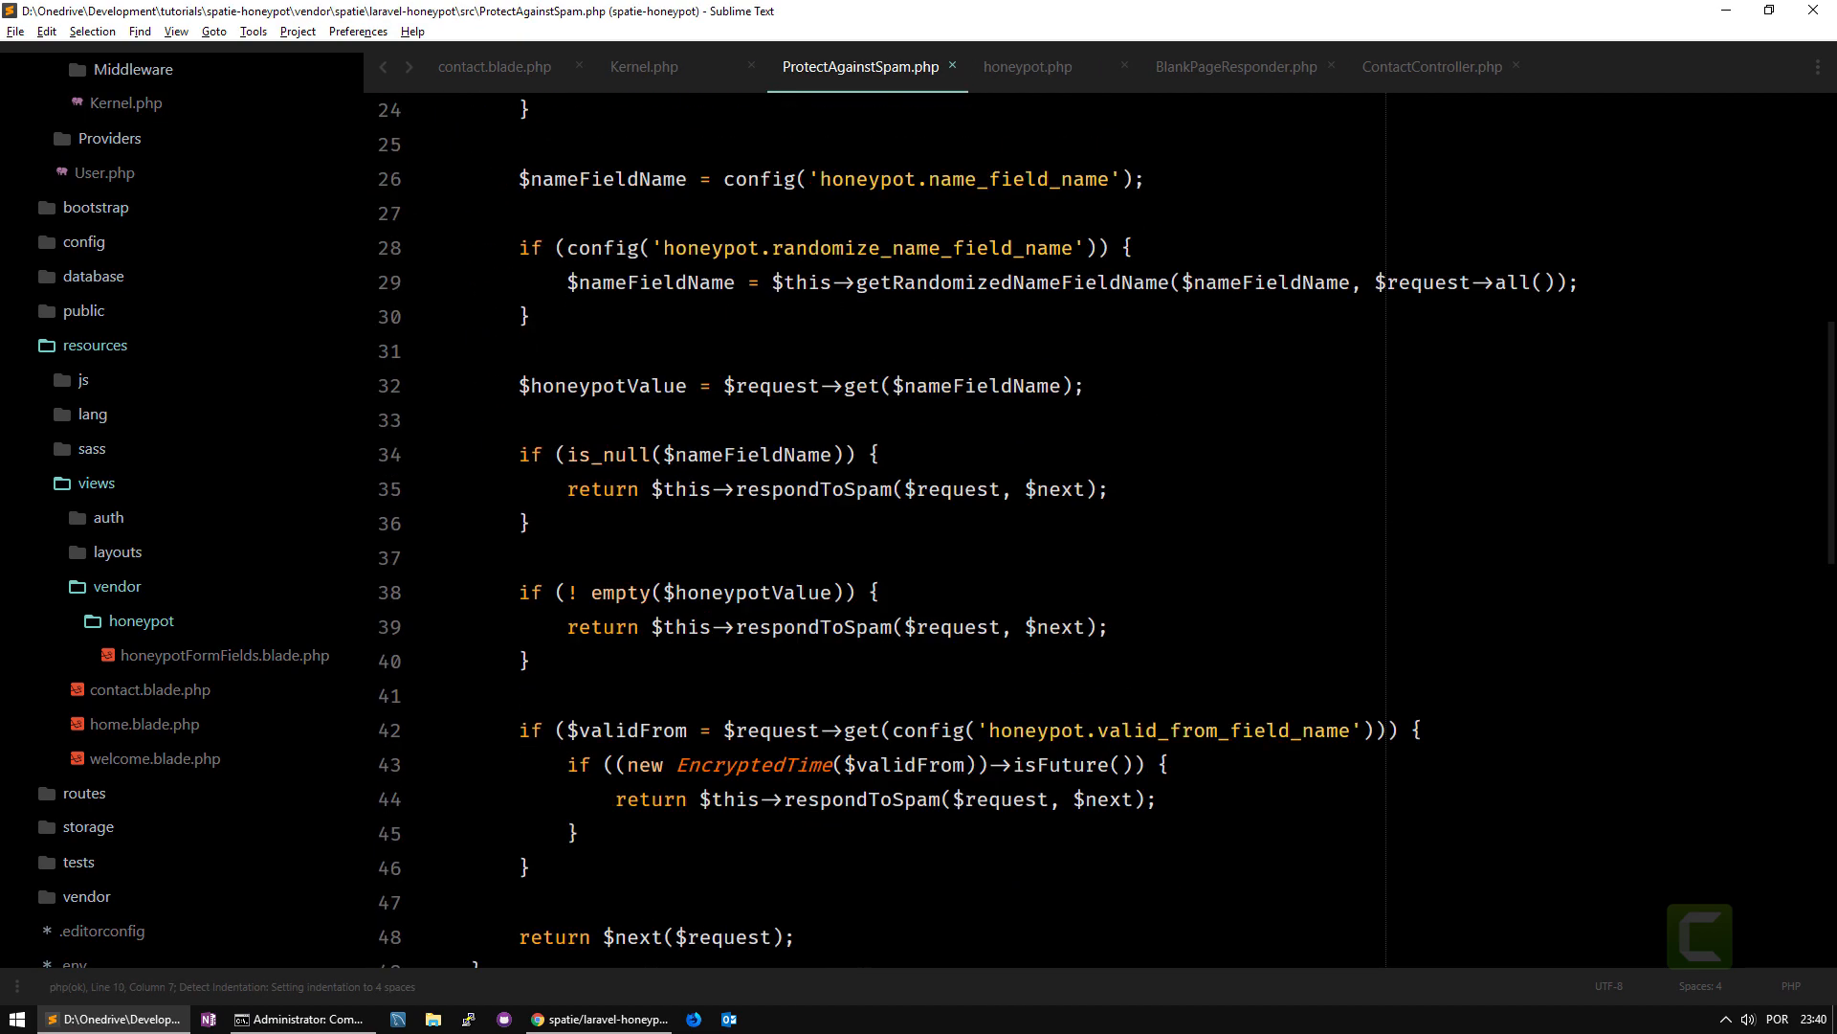
scroll("down", 3)
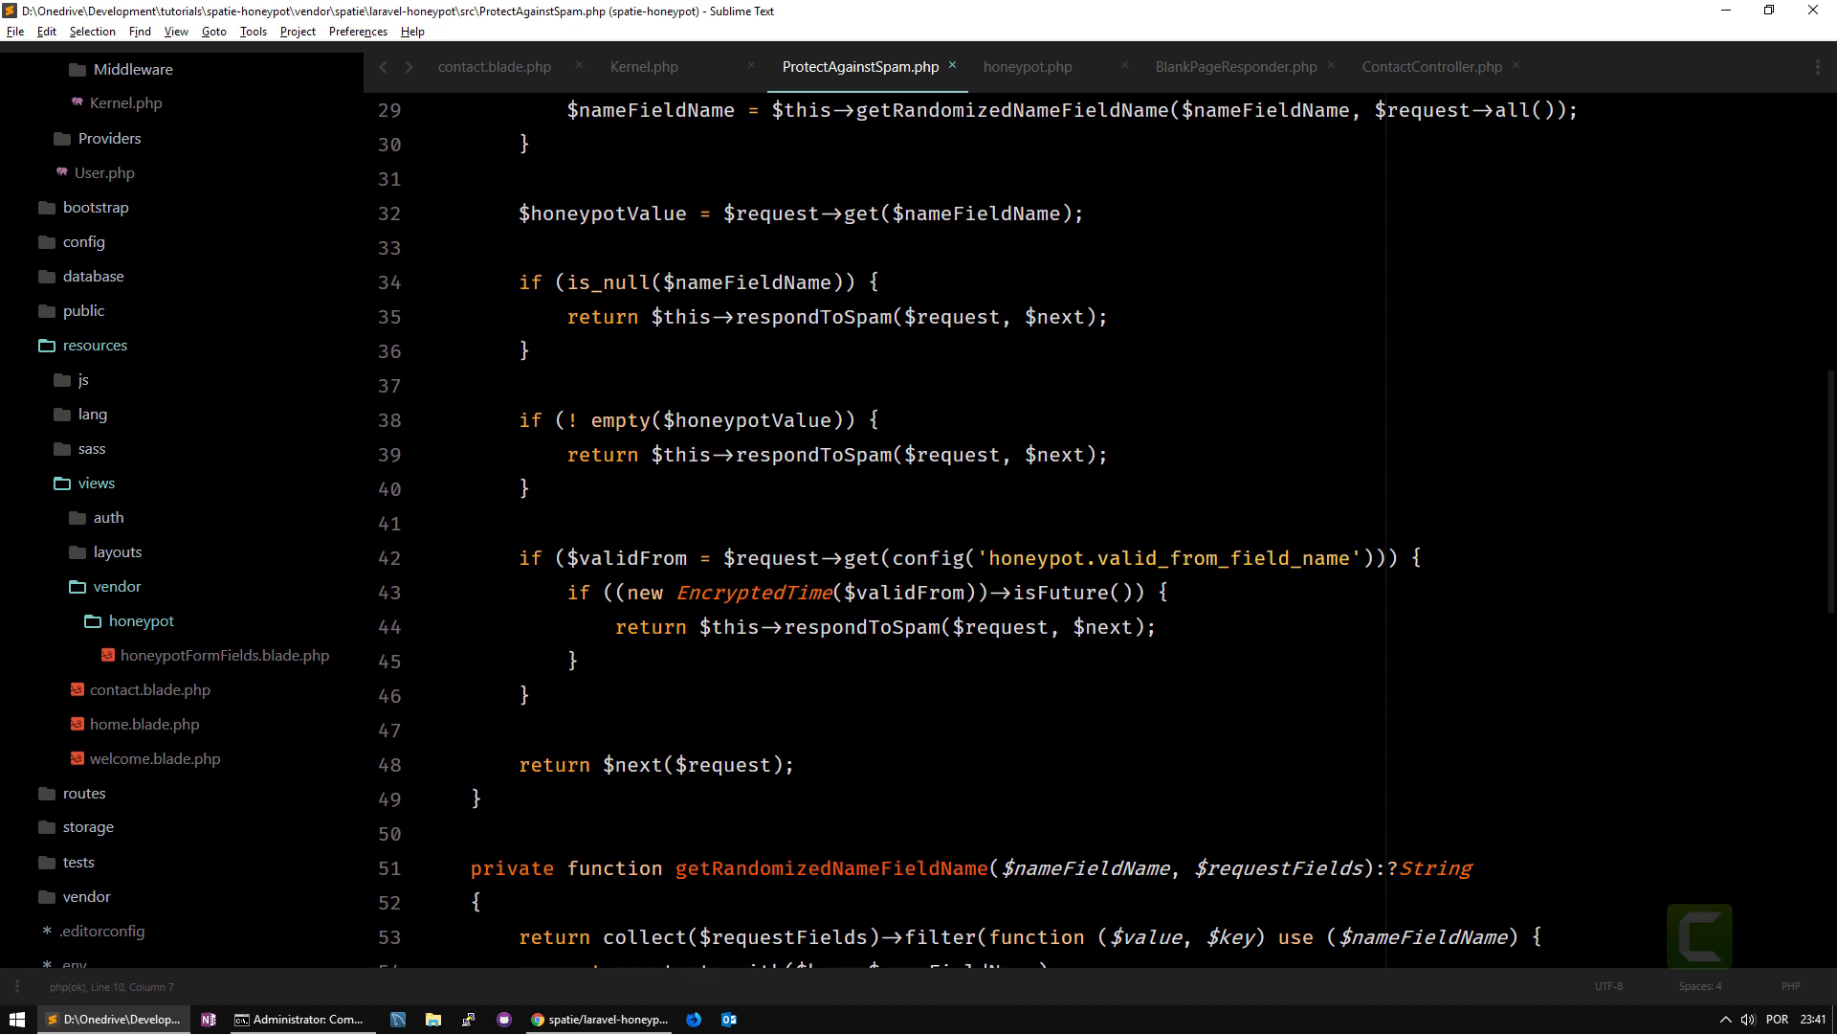
scroll("down", 3)
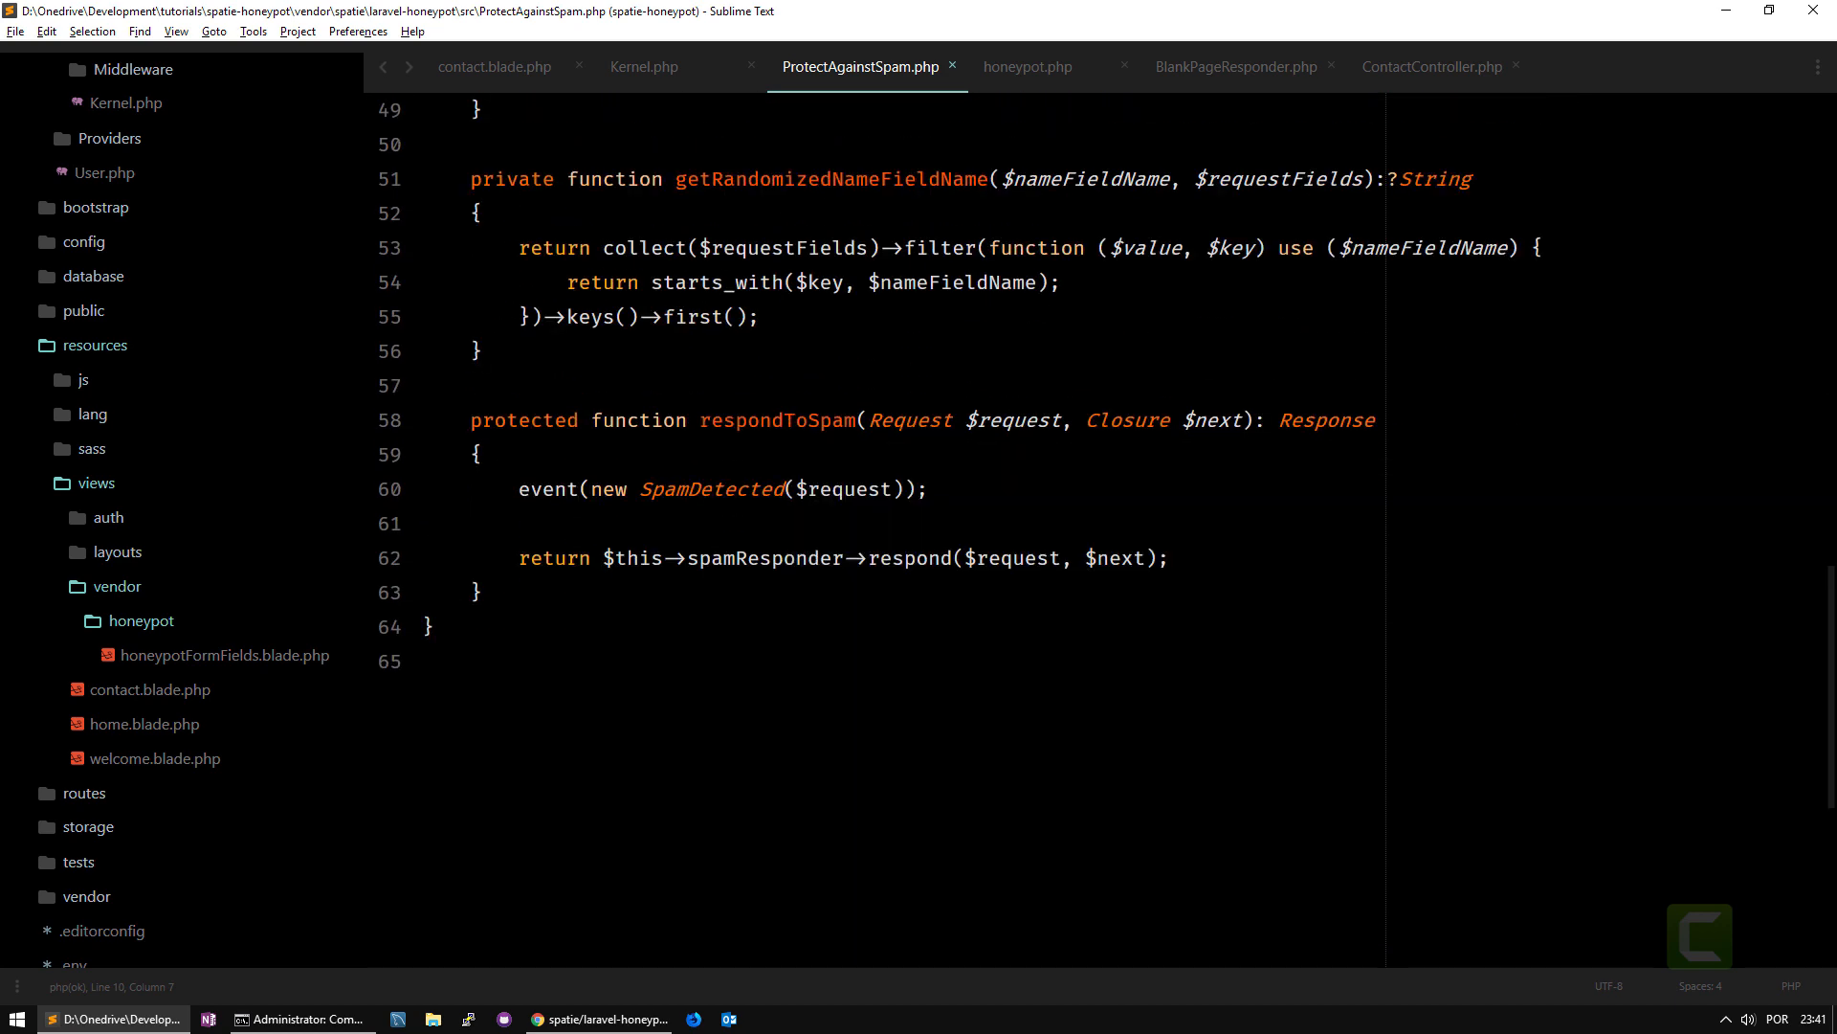
left_click(923, 489)
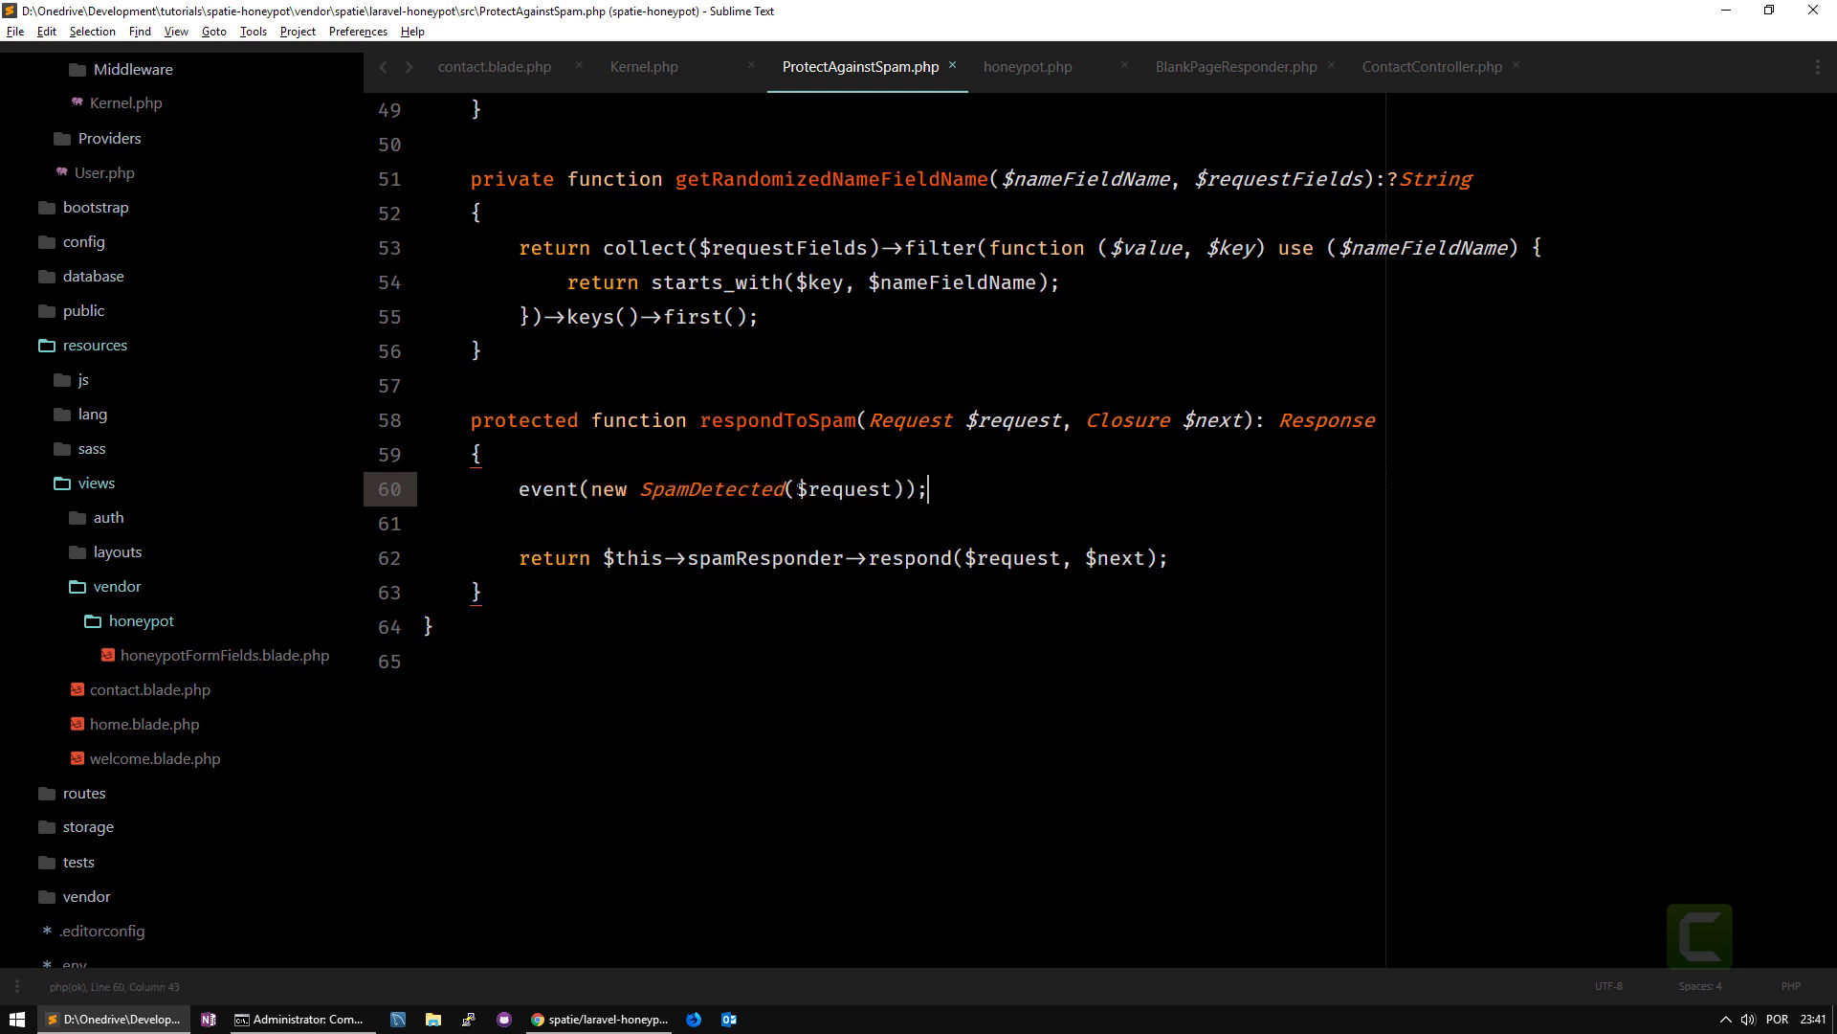
double_click(841, 489)
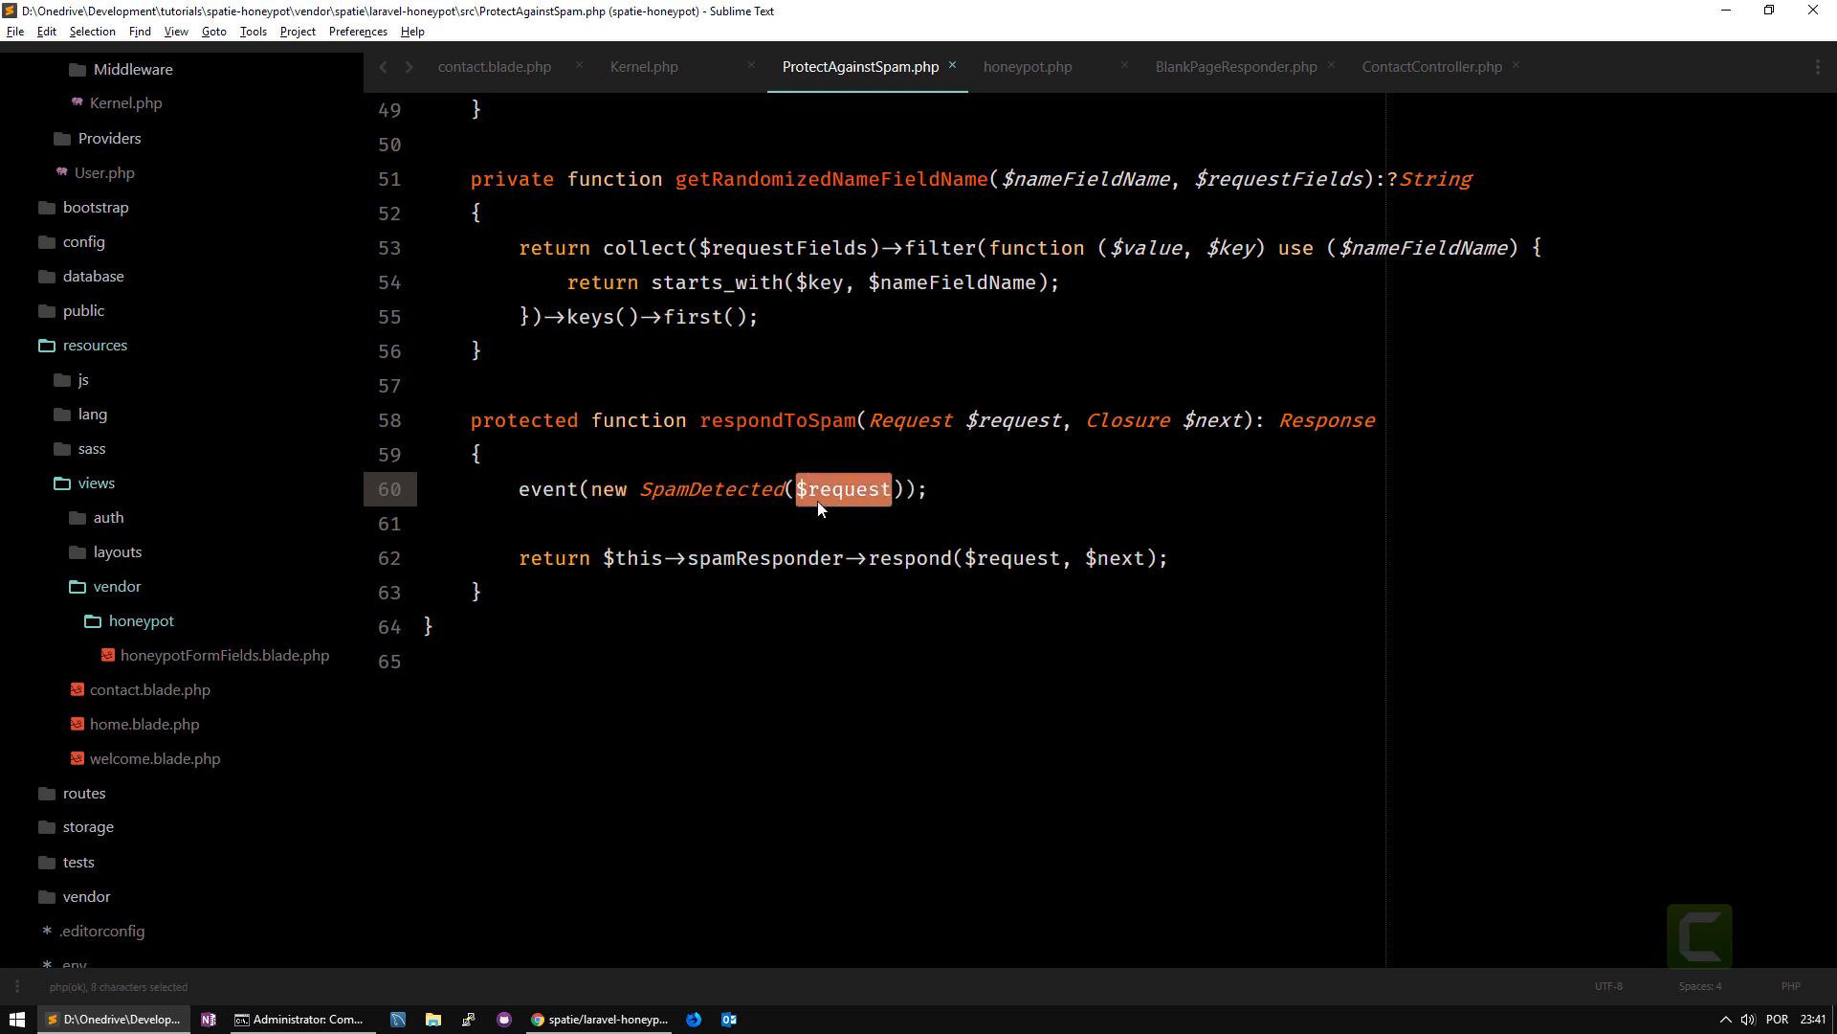
mouse_move(862, 485)
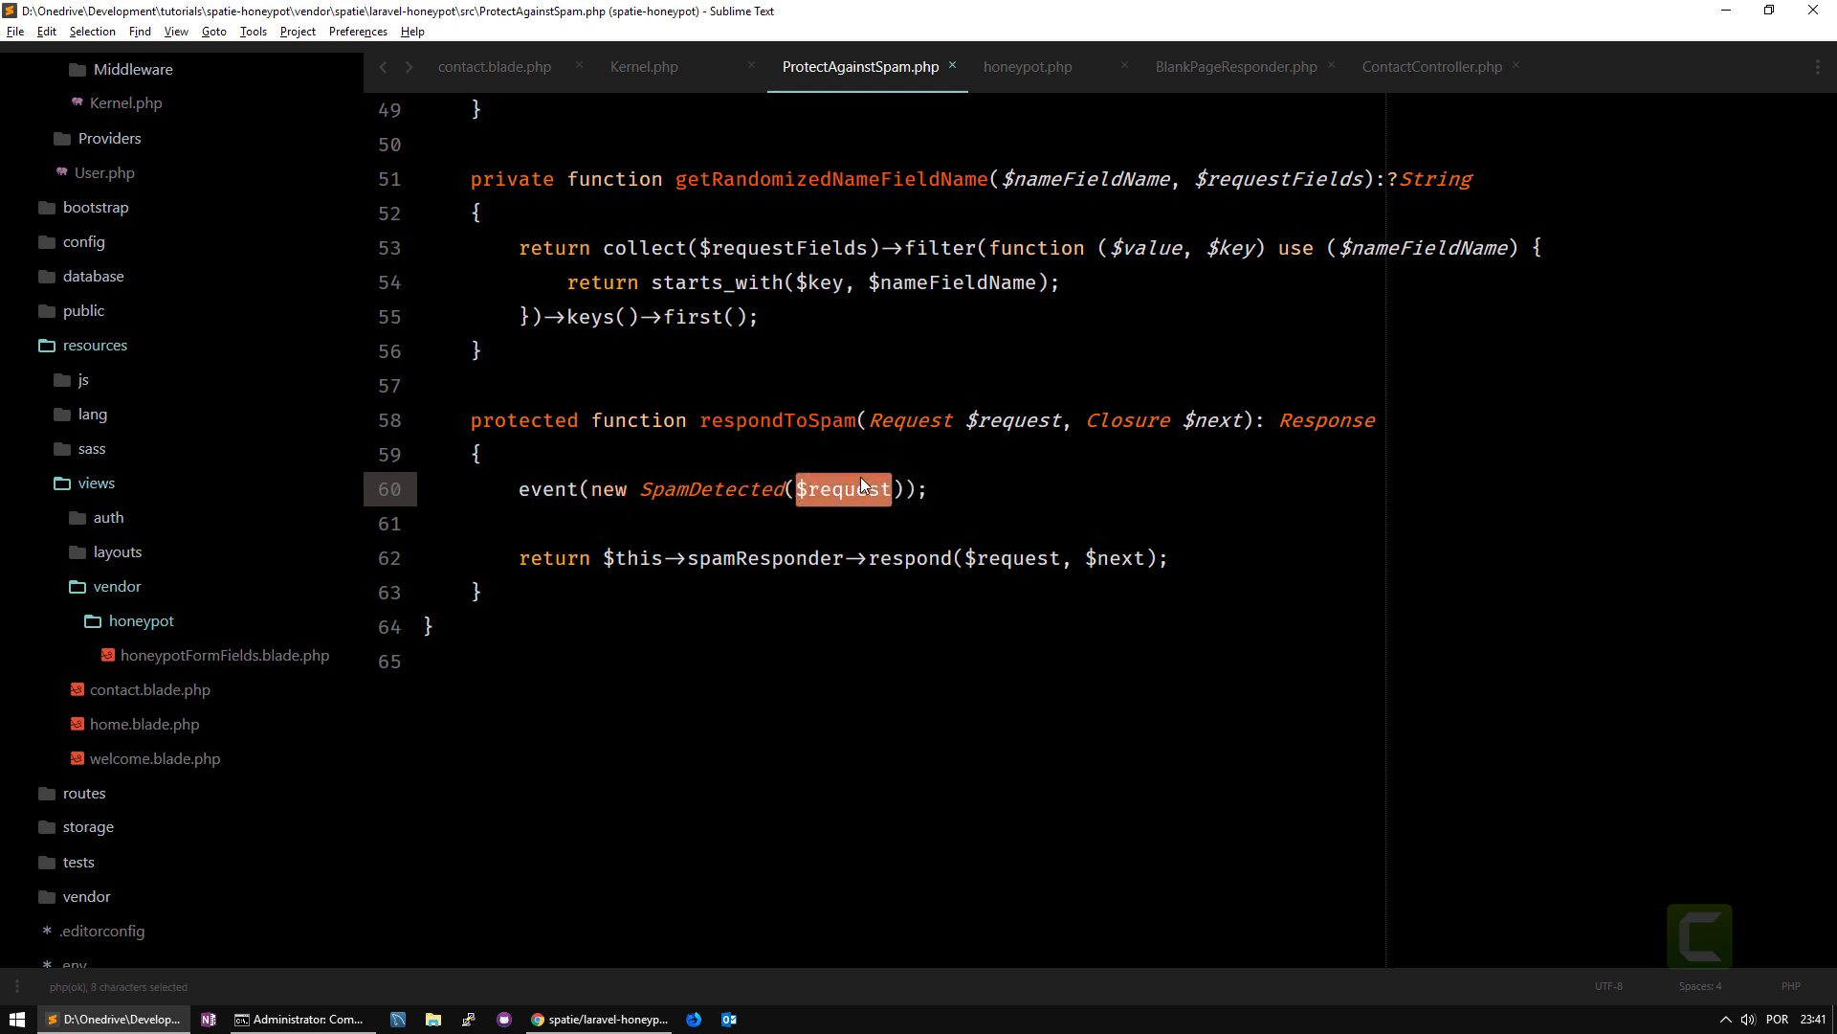
left_click(599, 1017)
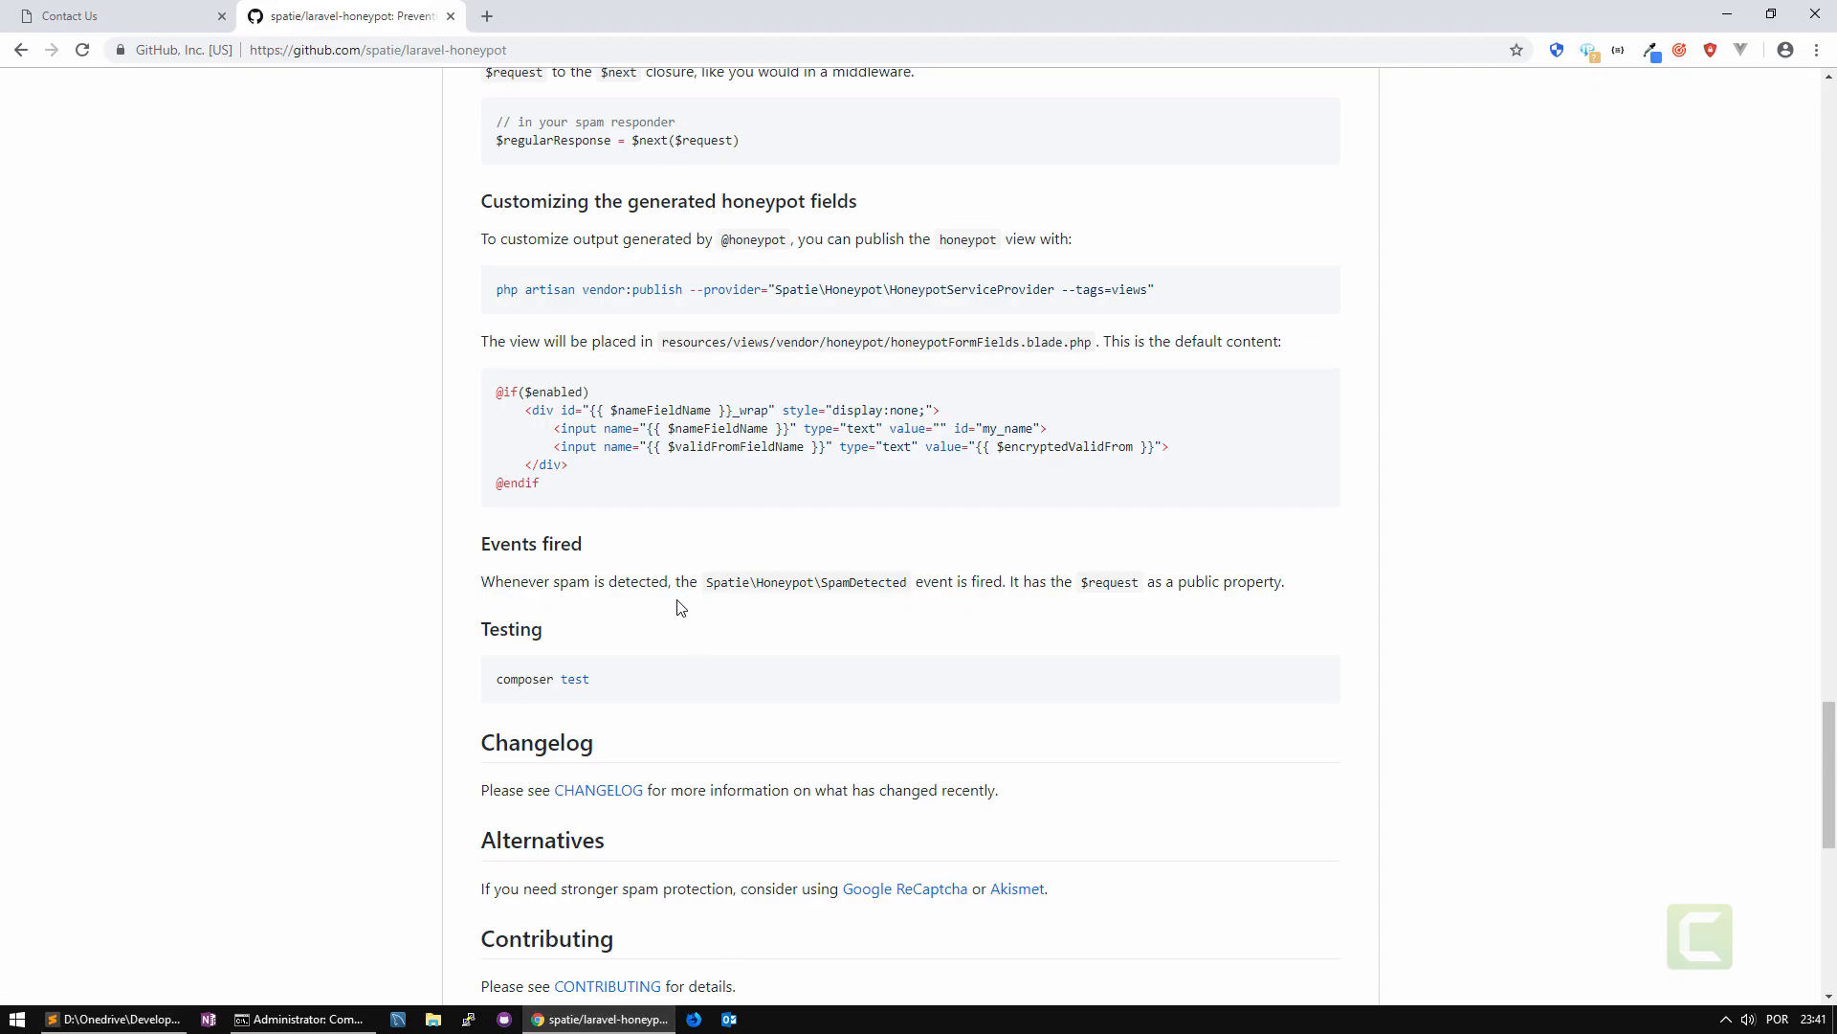
scroll("down", 3)
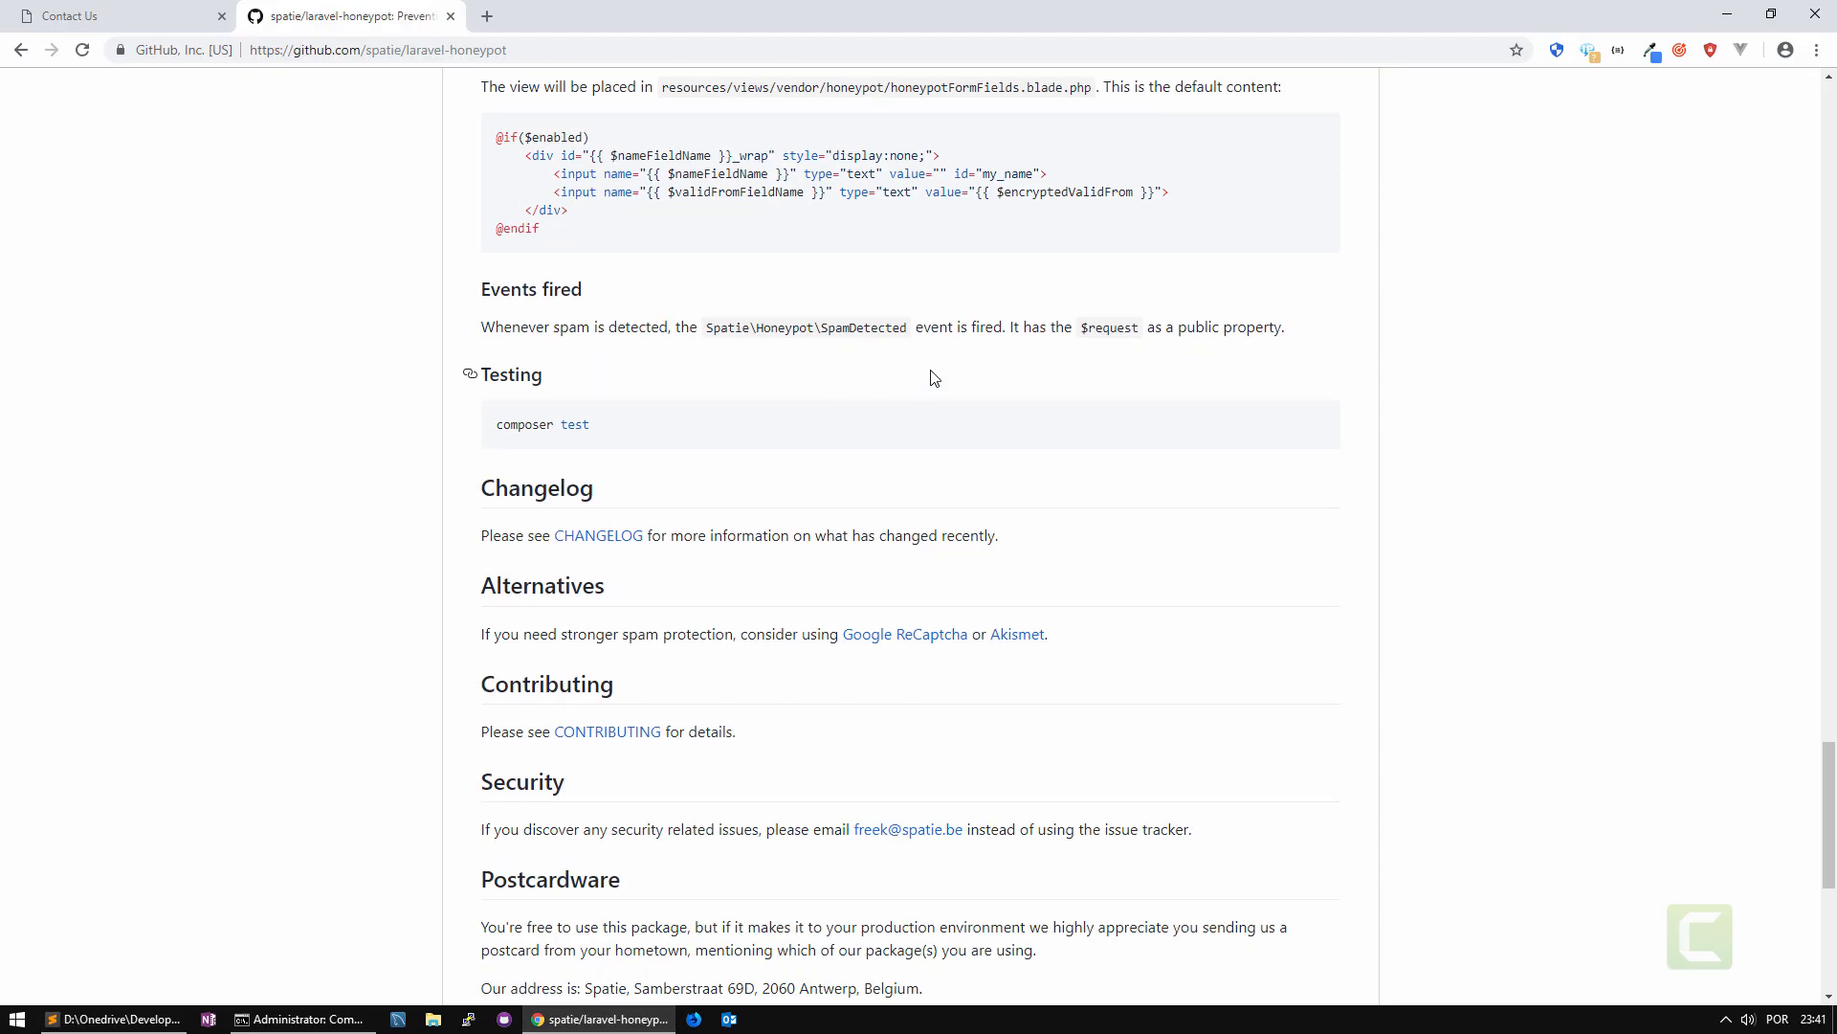
left_click(117, 15)
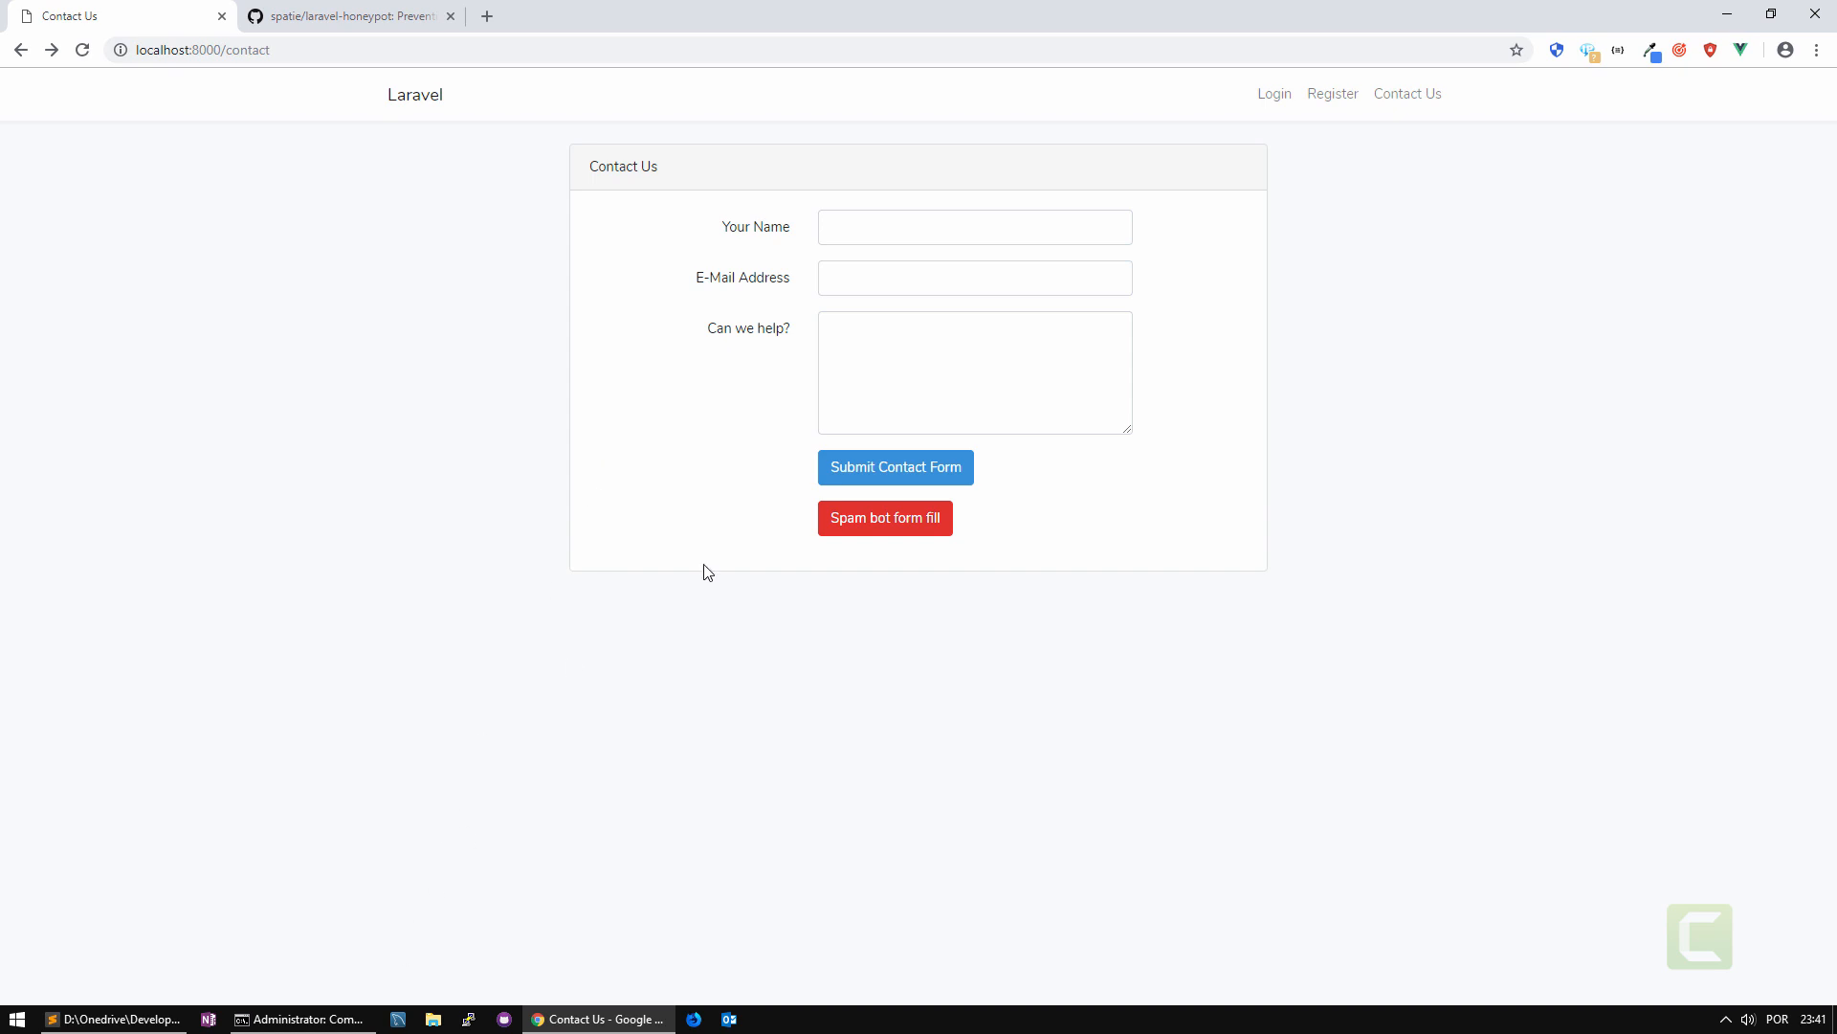
left_click(114, 1018)
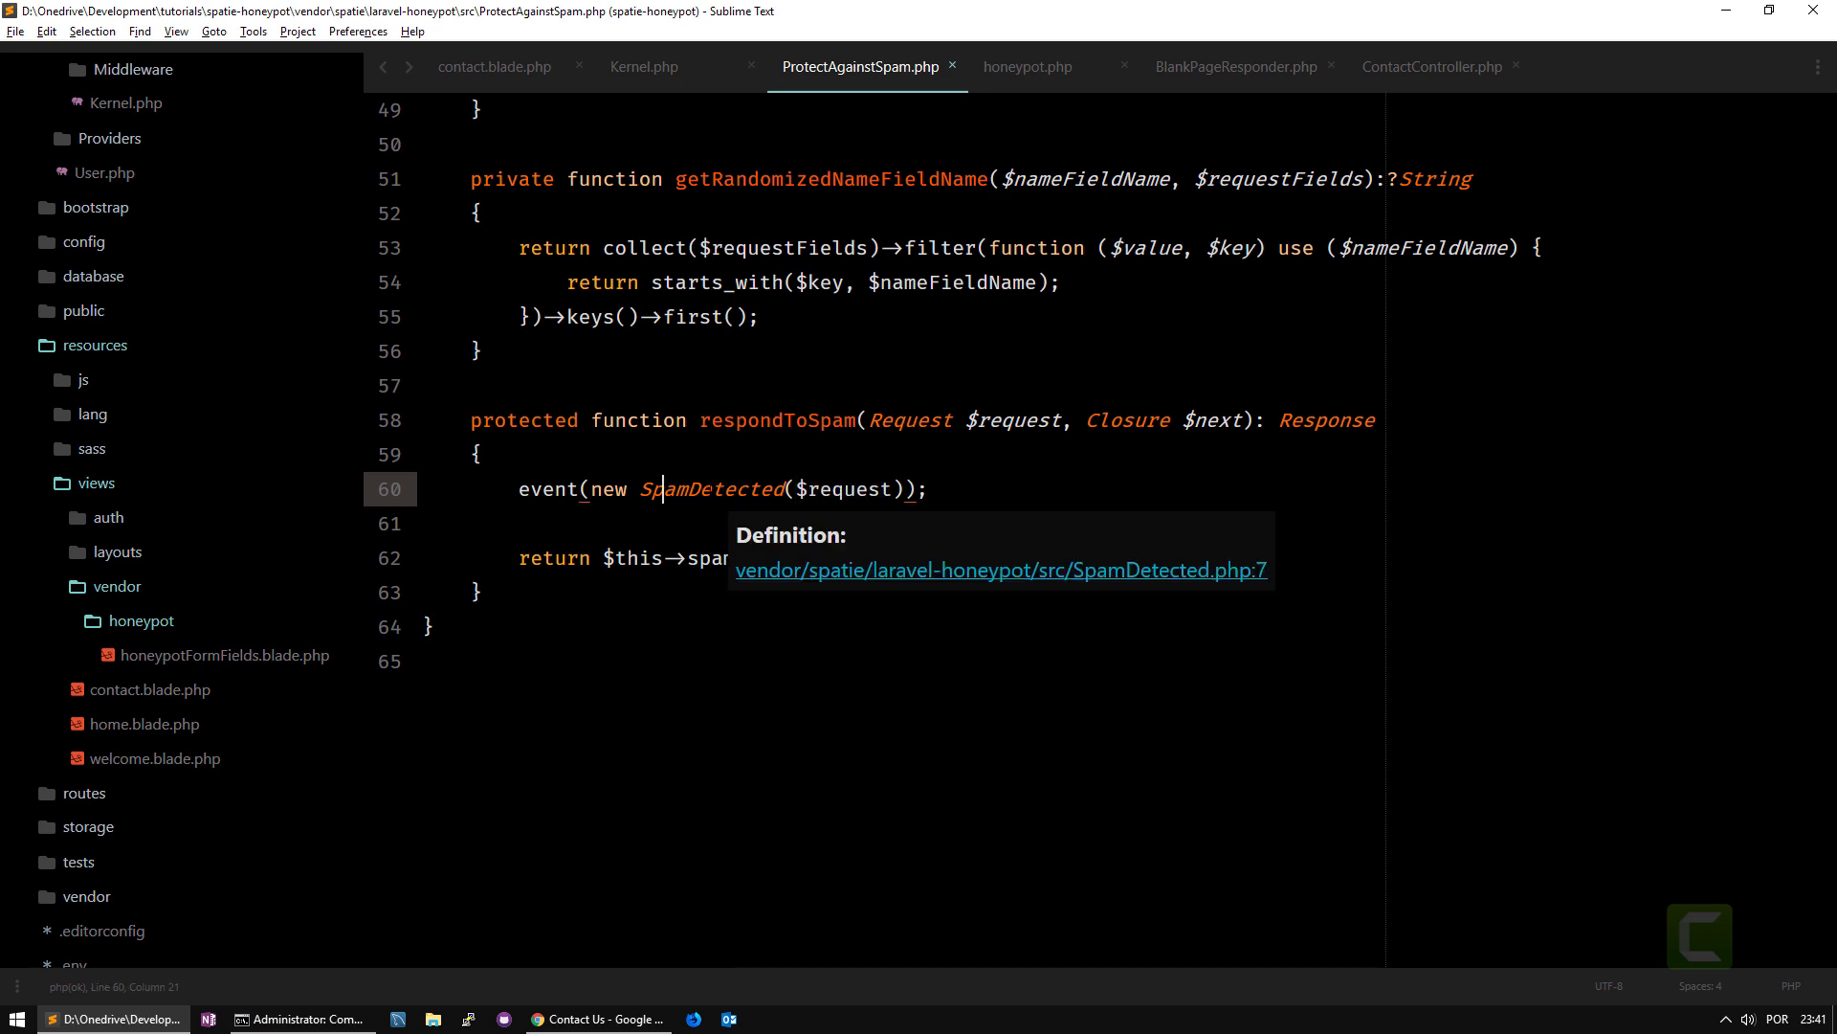
Scroll up from the spamBotFill script in contact.blade.php to the spam bot button at line 99.
scroll("up", 3)
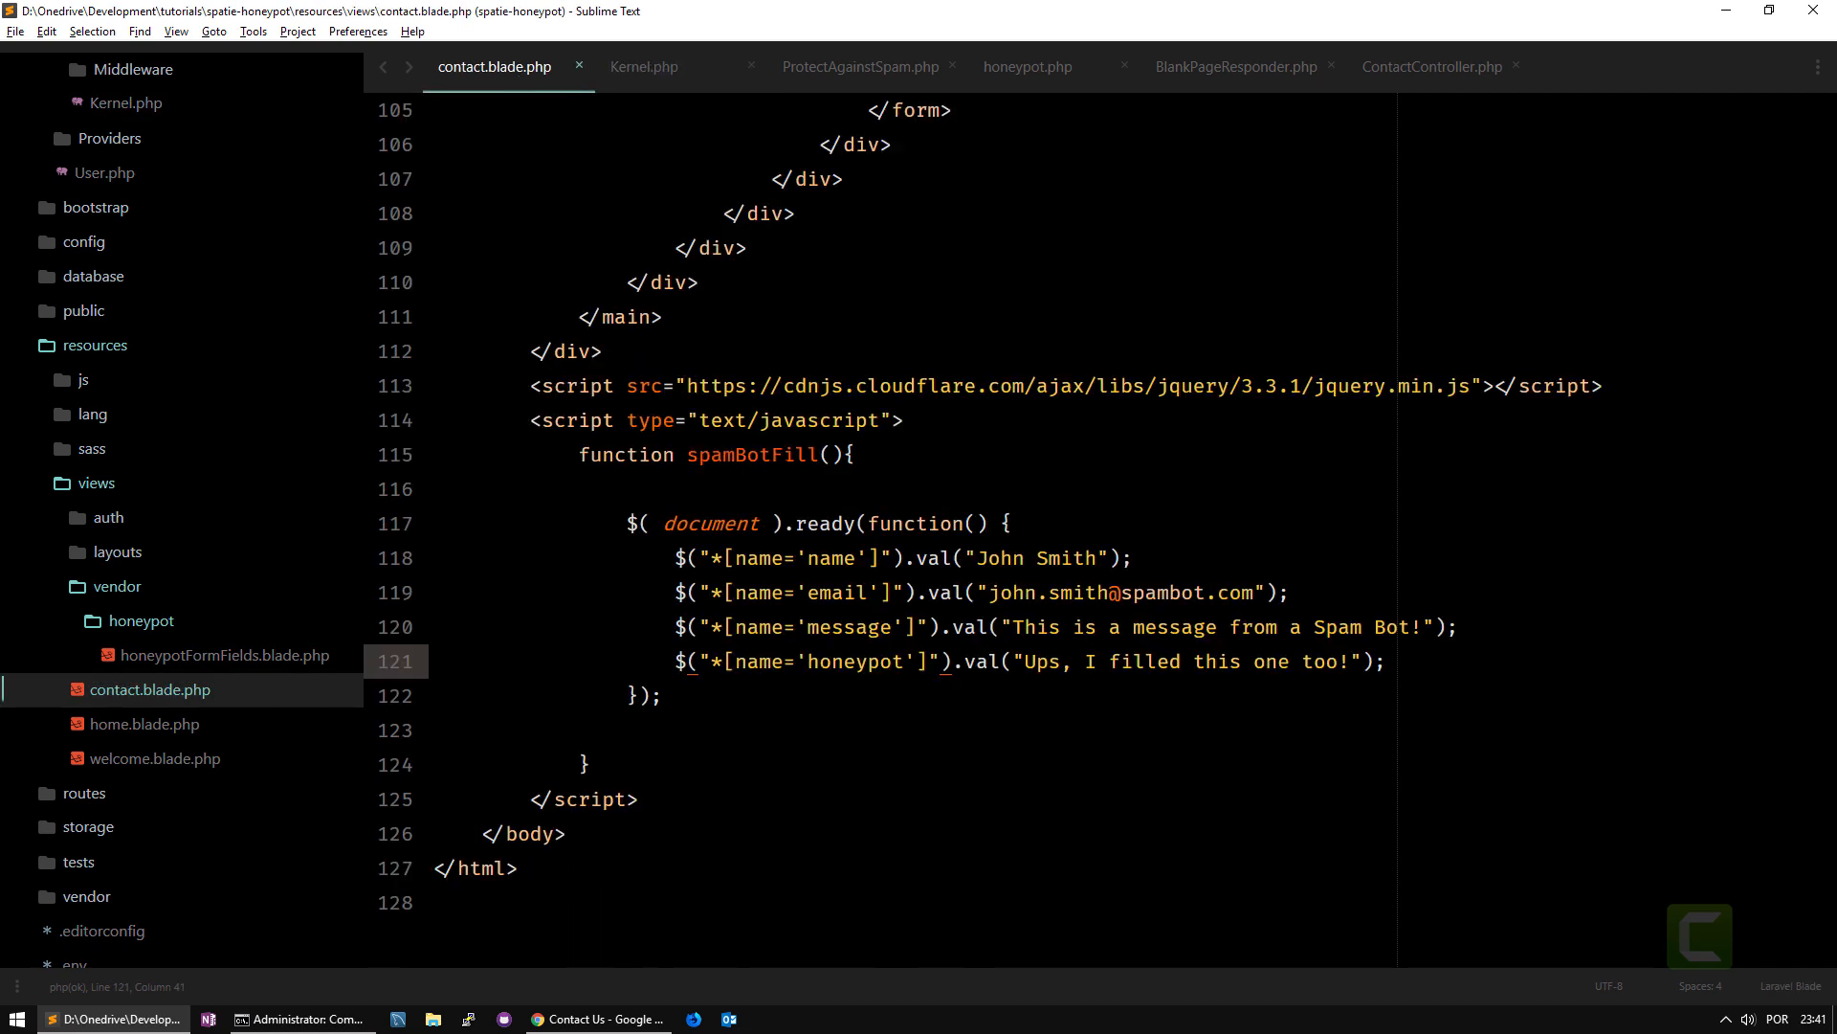
scroll("up", 3)
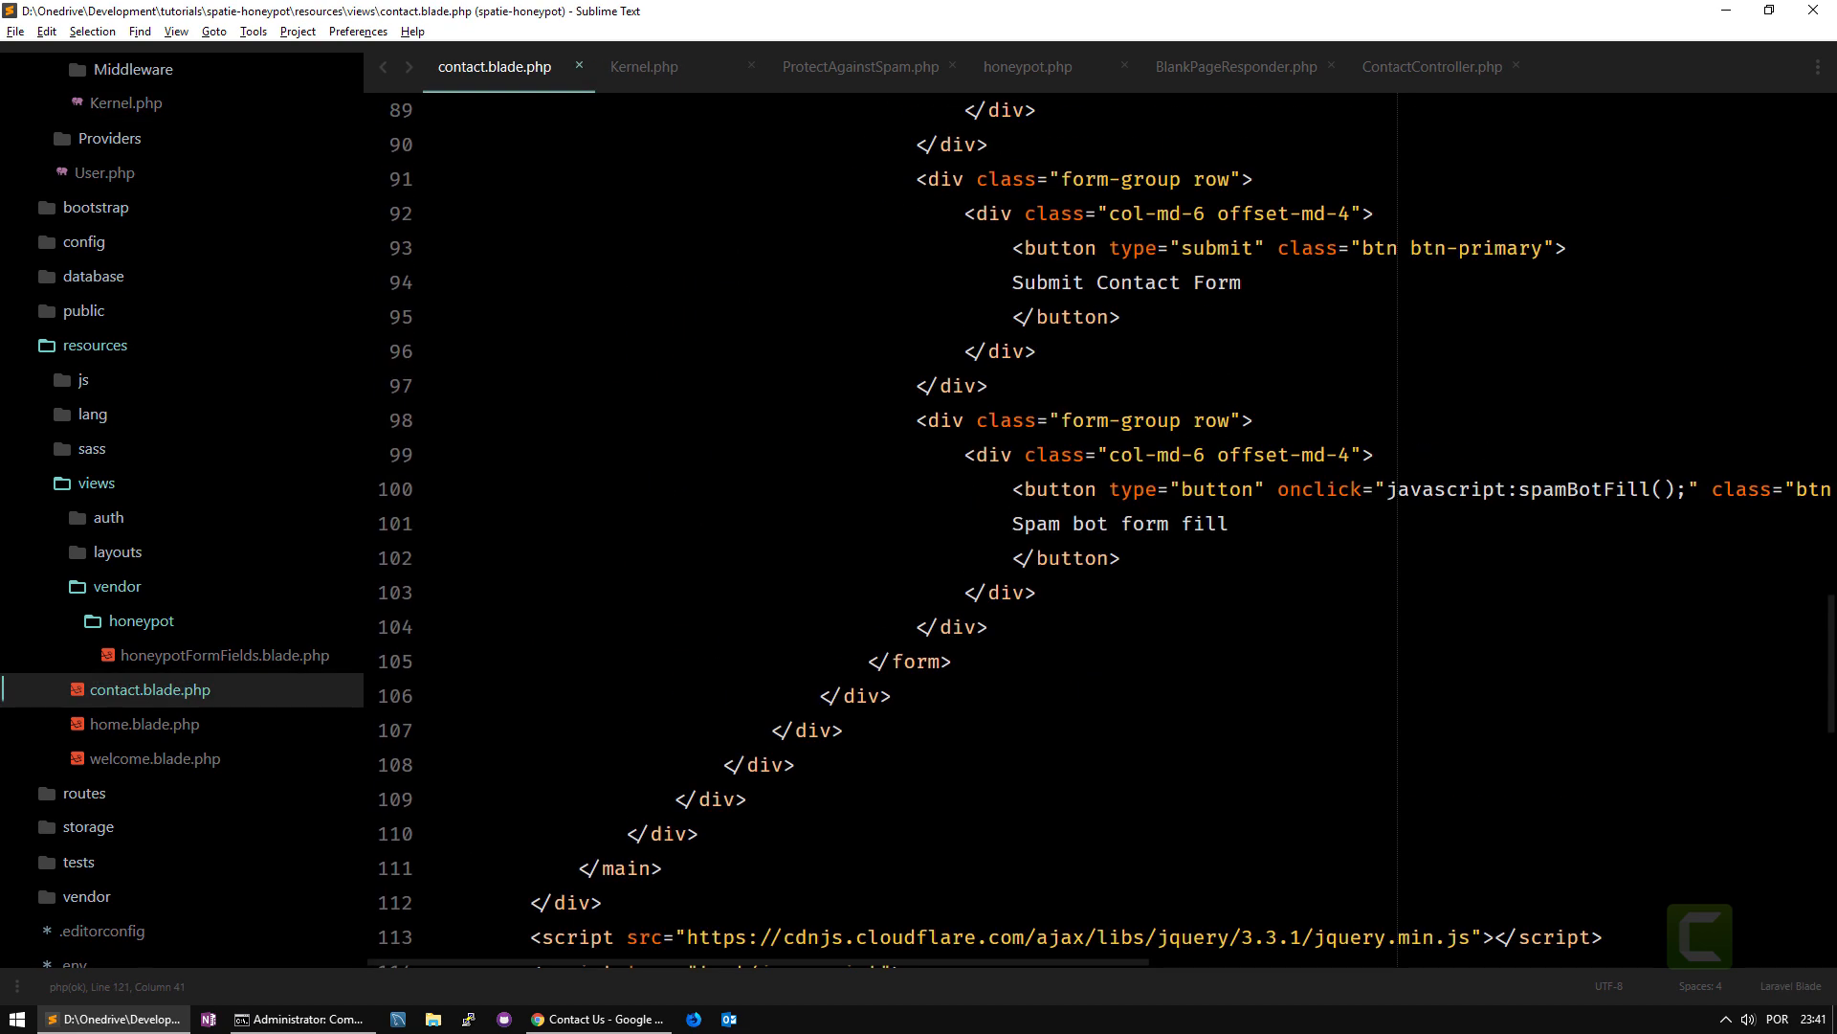
left_click(1023, 454)
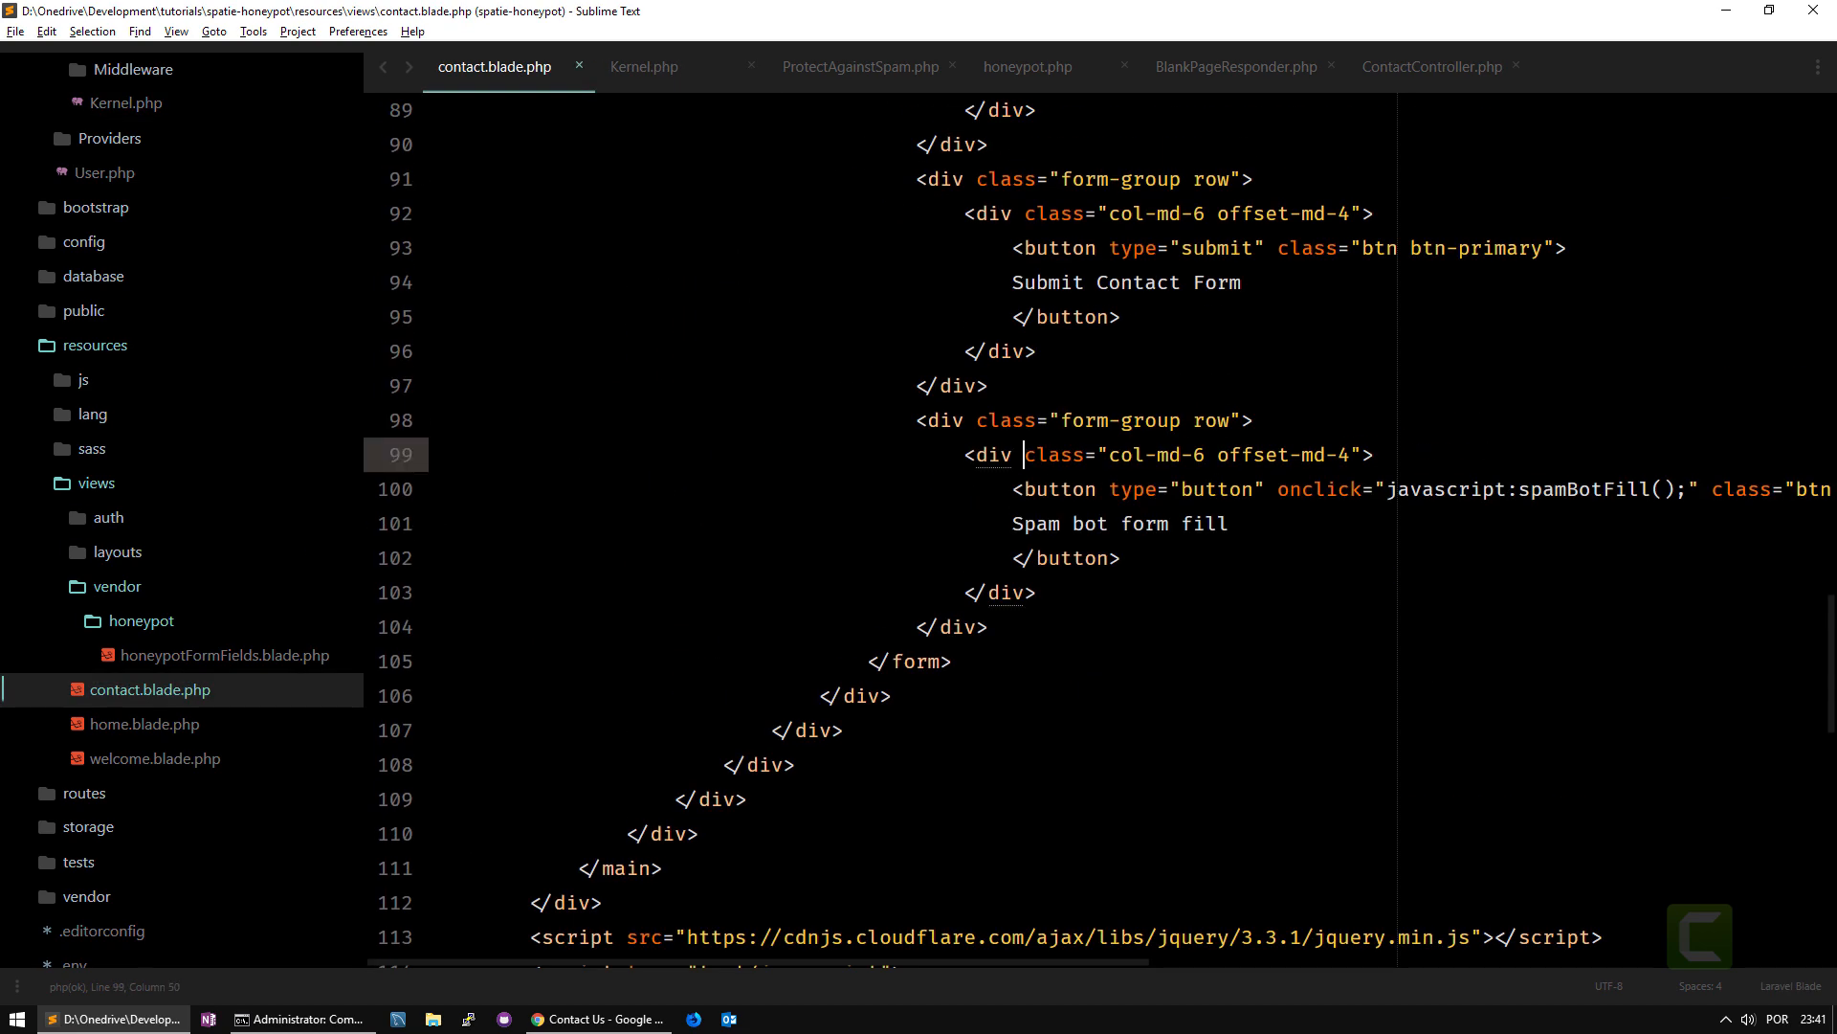